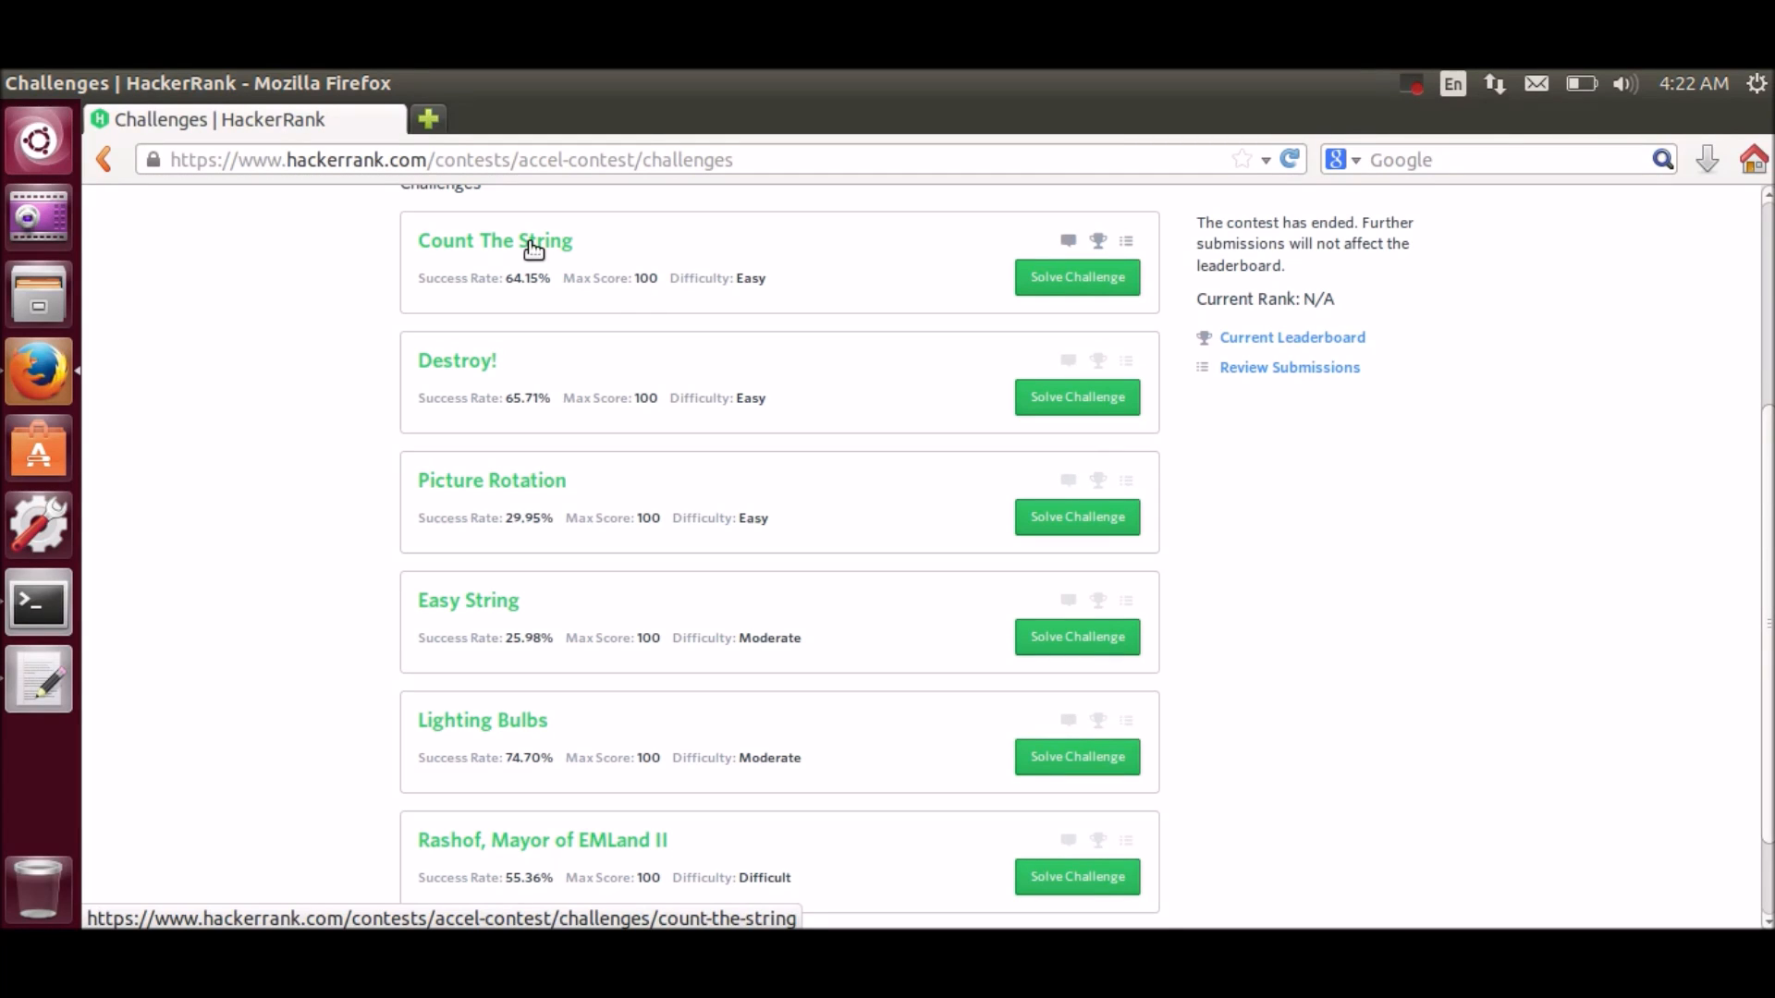
Step: Open the Count The String challenge and read down to the sample input and output
click(493, 241)
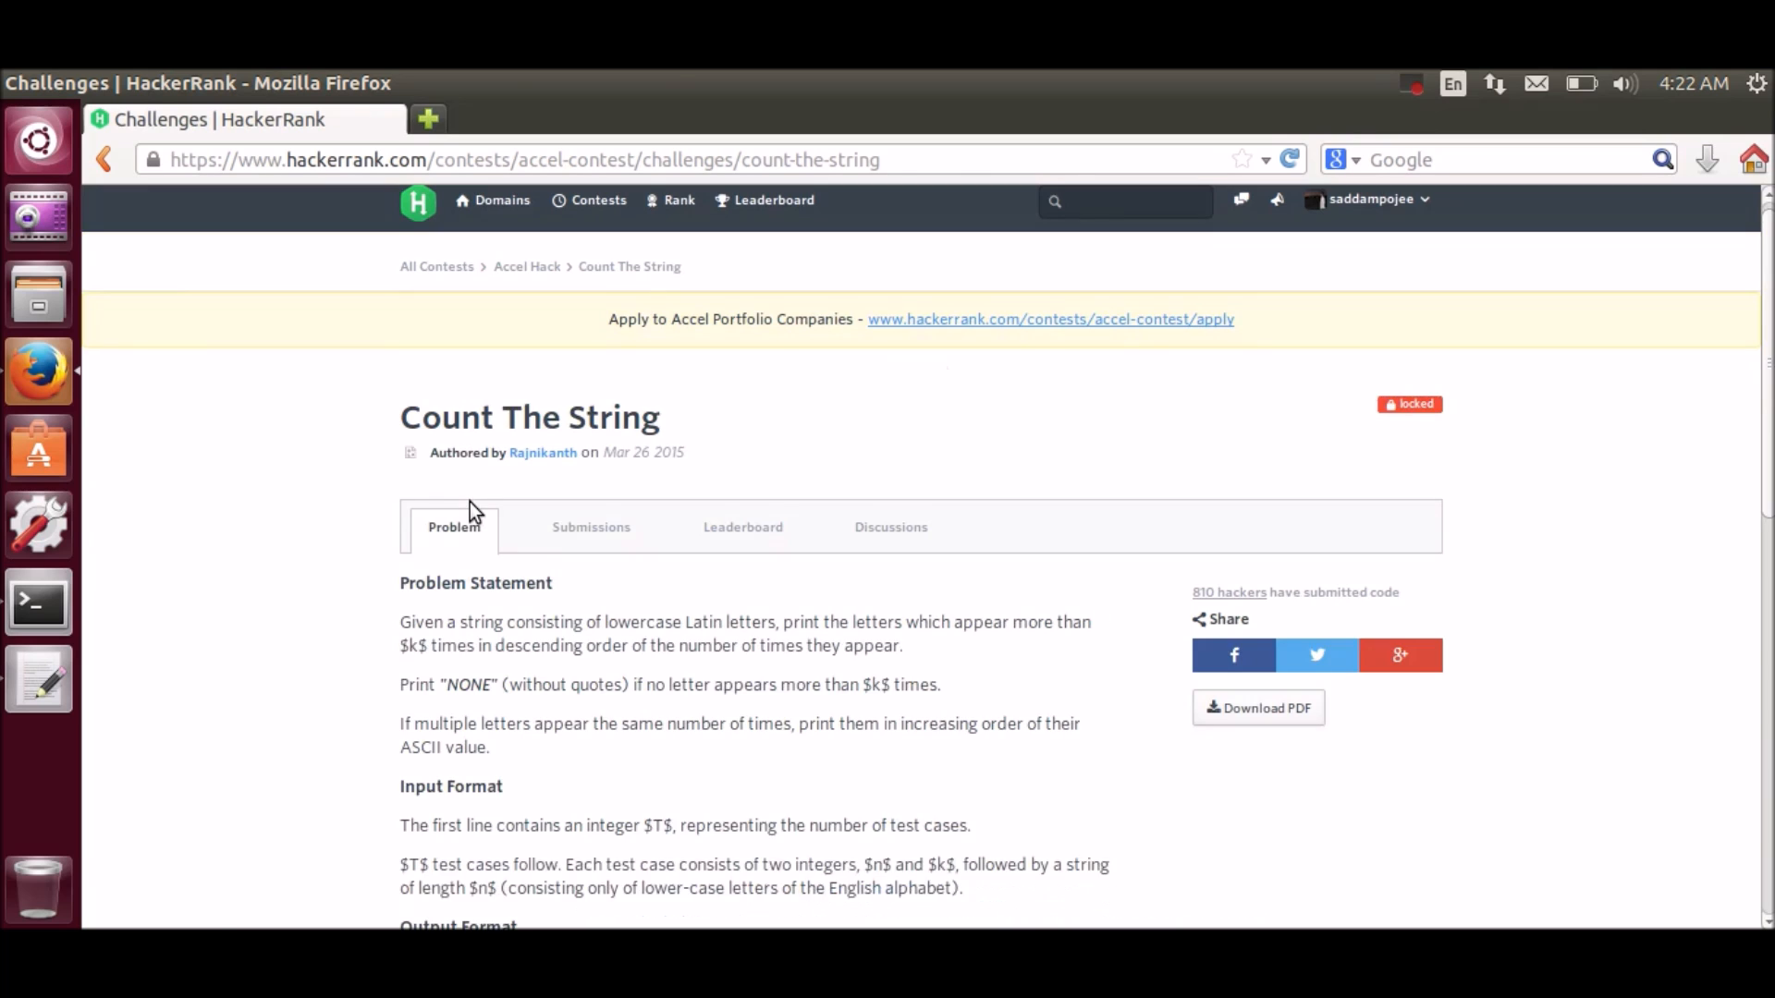
scroll(down, 3)
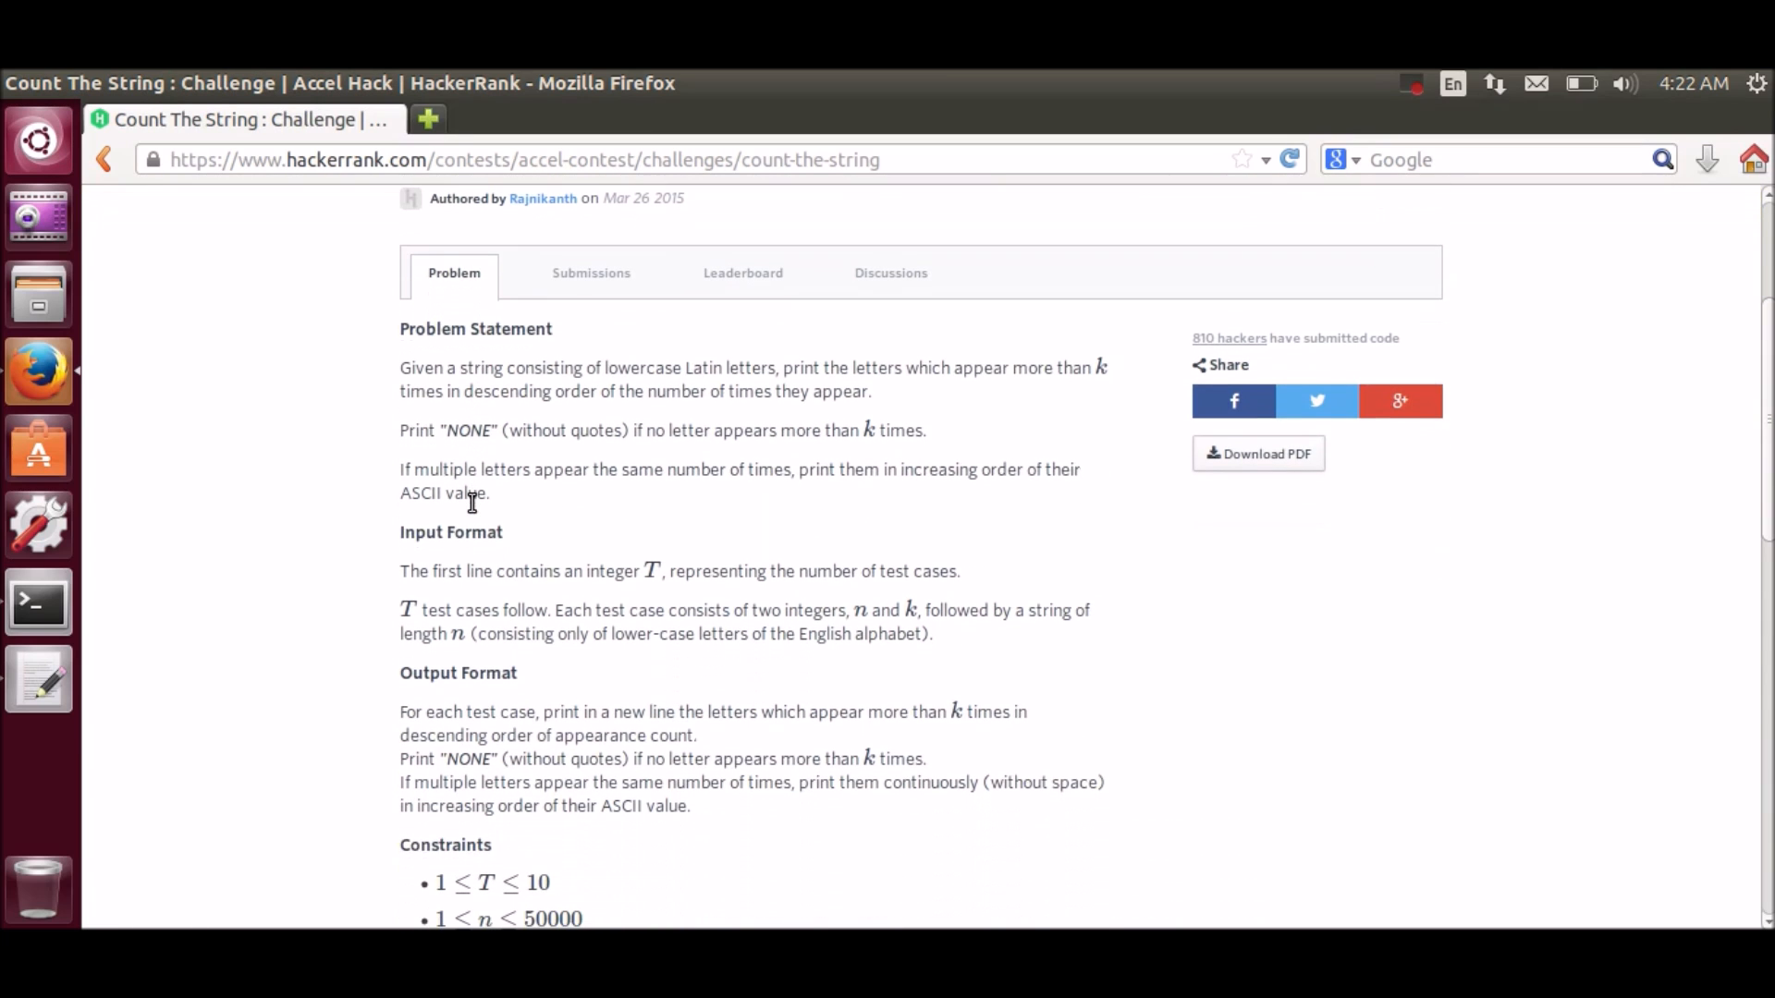
scroll(down, 3)
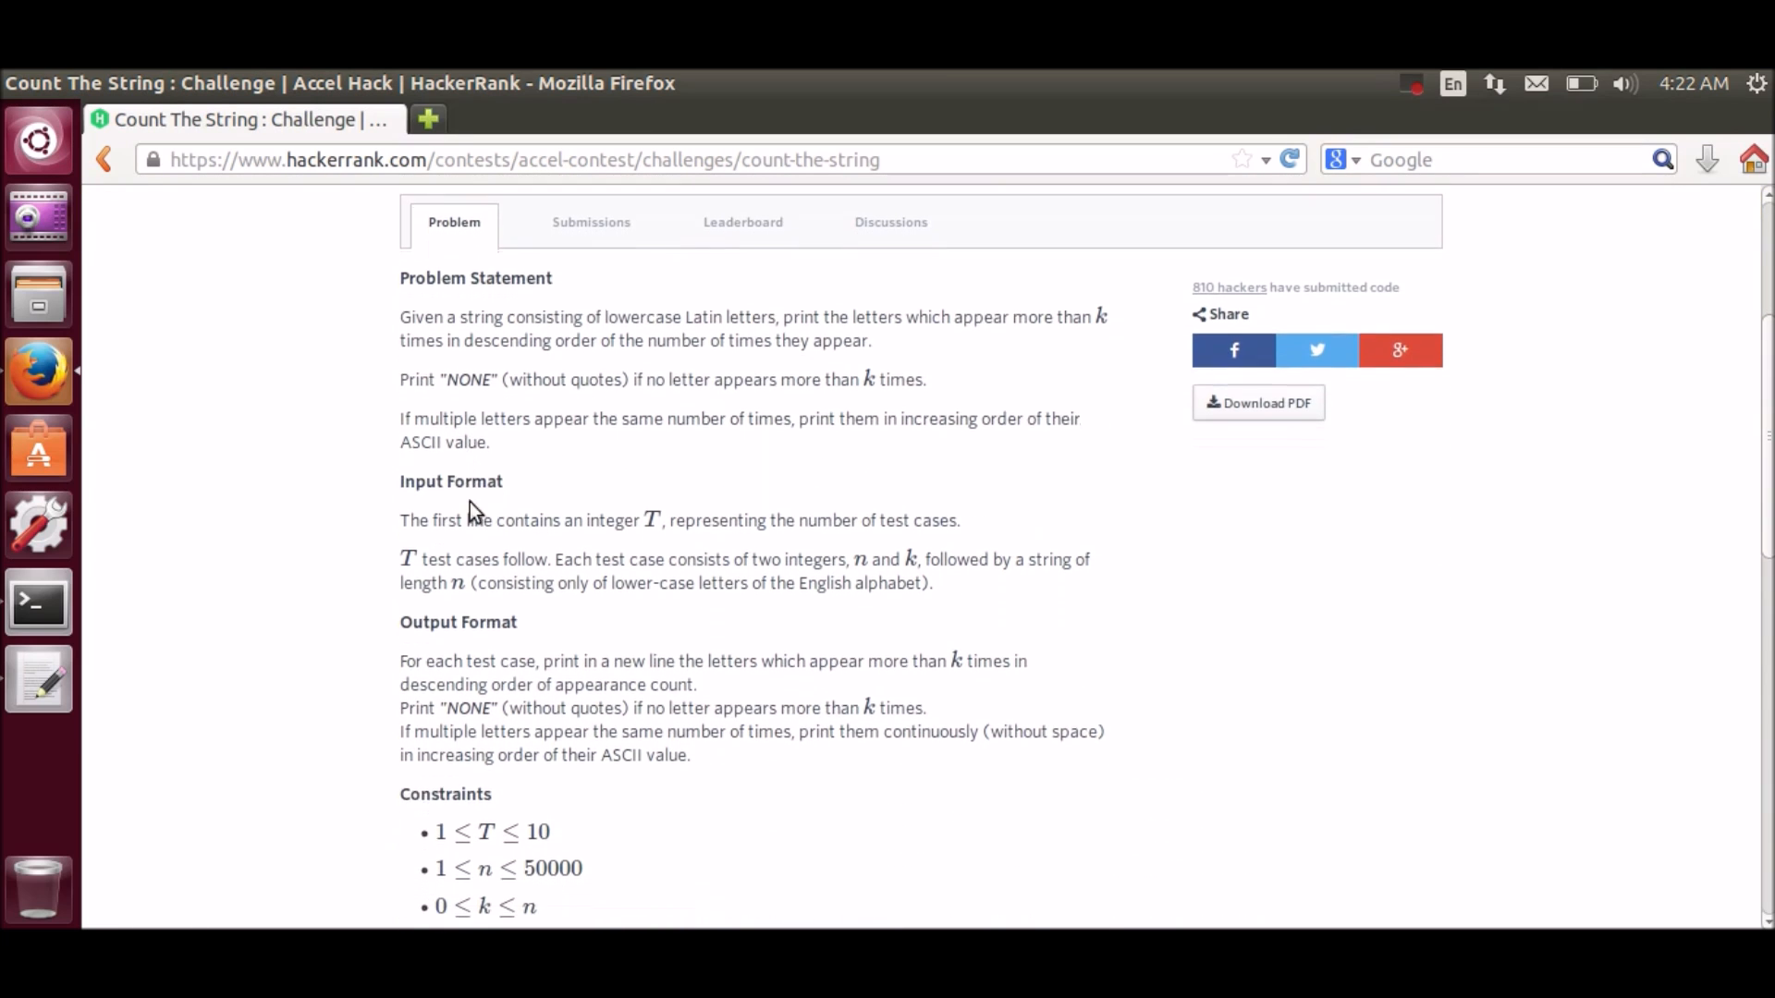
scroll(down, 3)
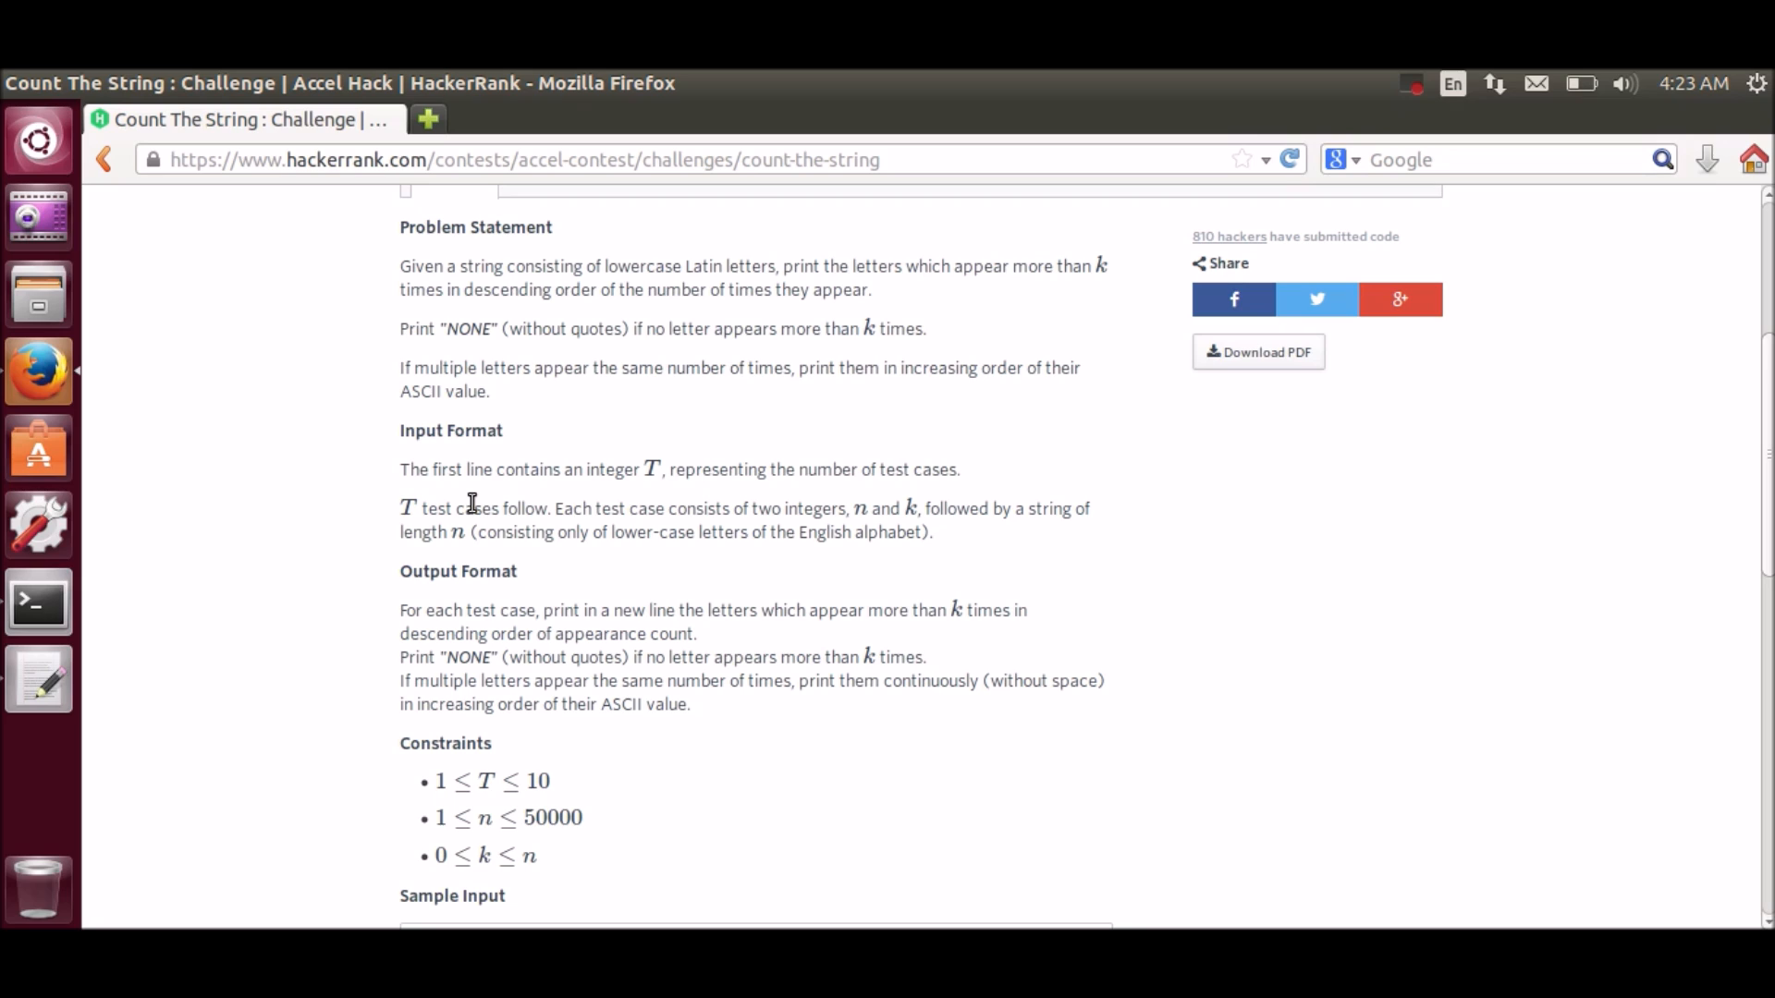
scroll(down, 3)
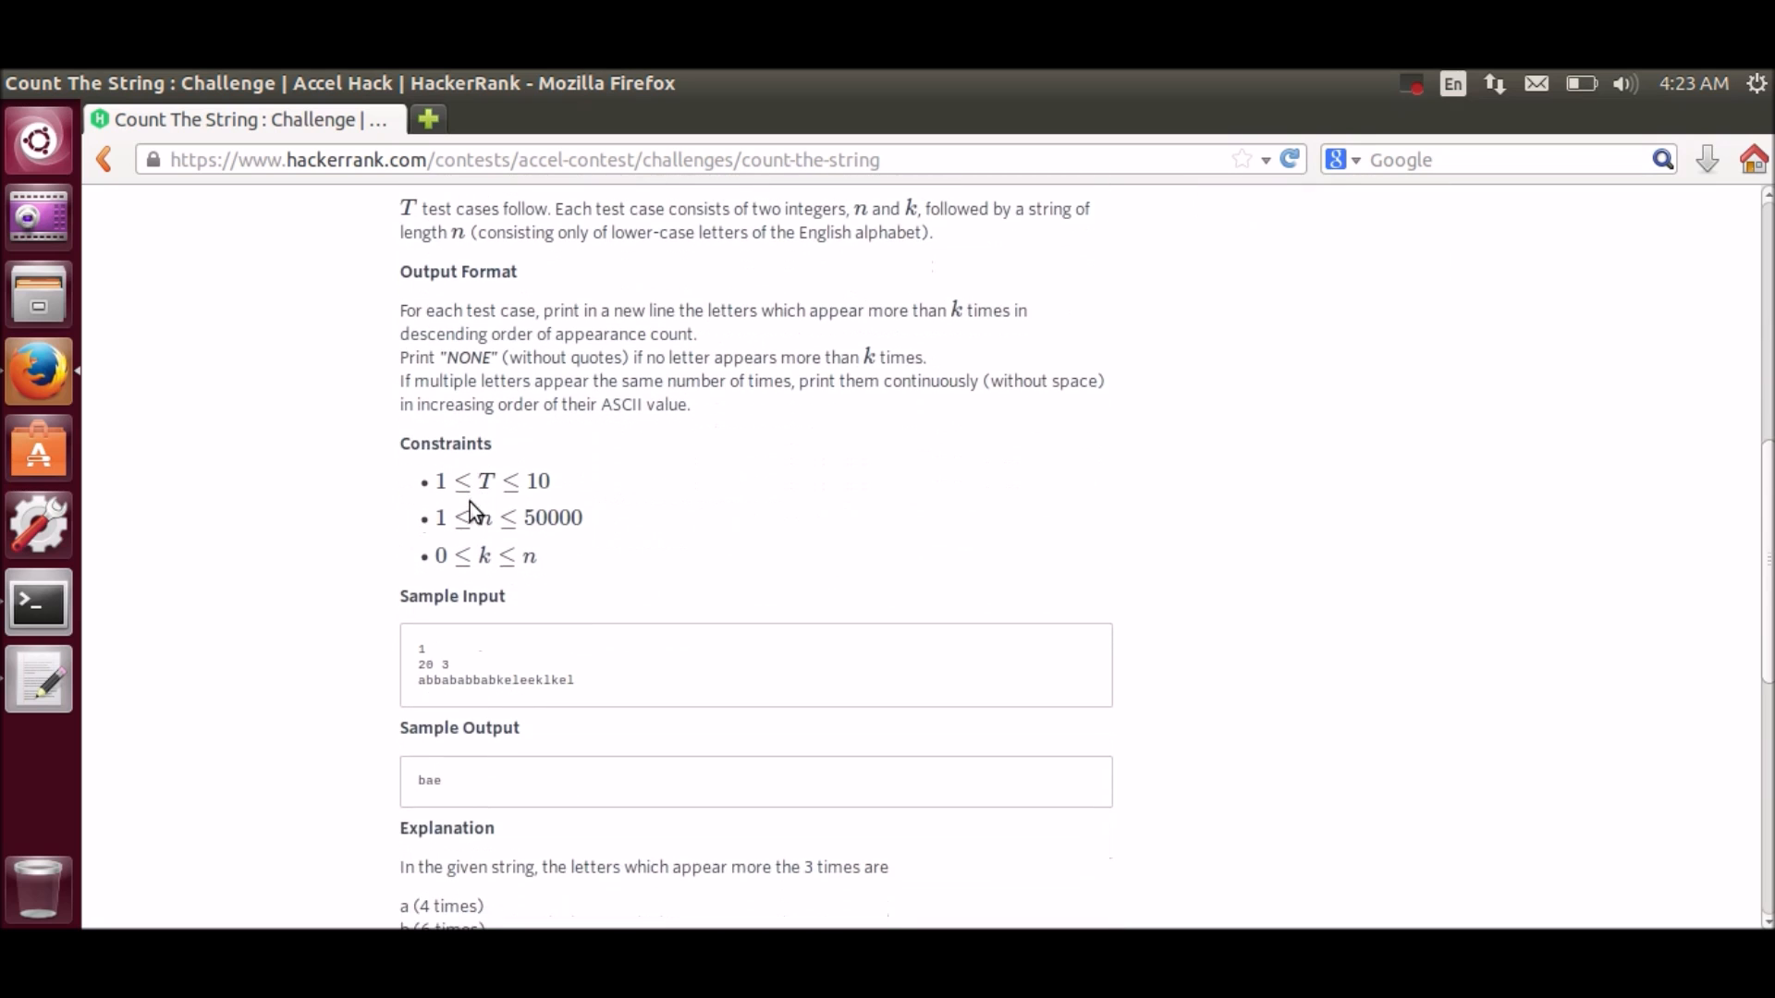
scroll(down, 3)
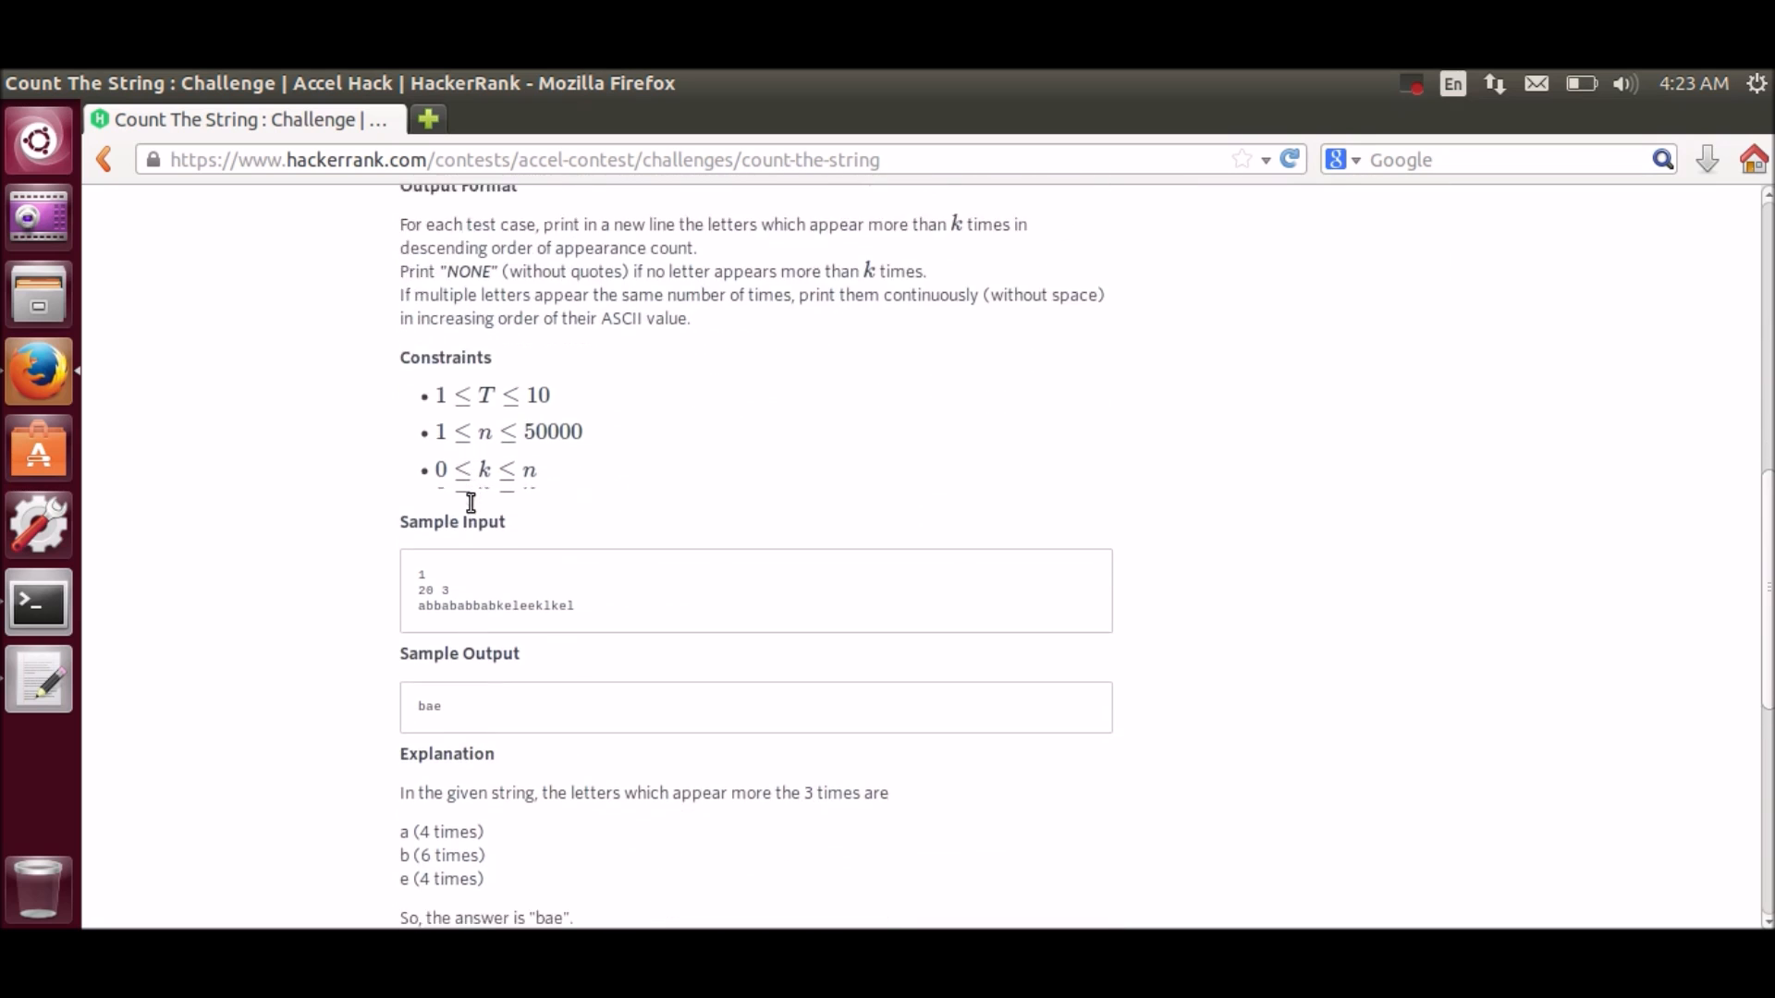
scroll(down, 3)
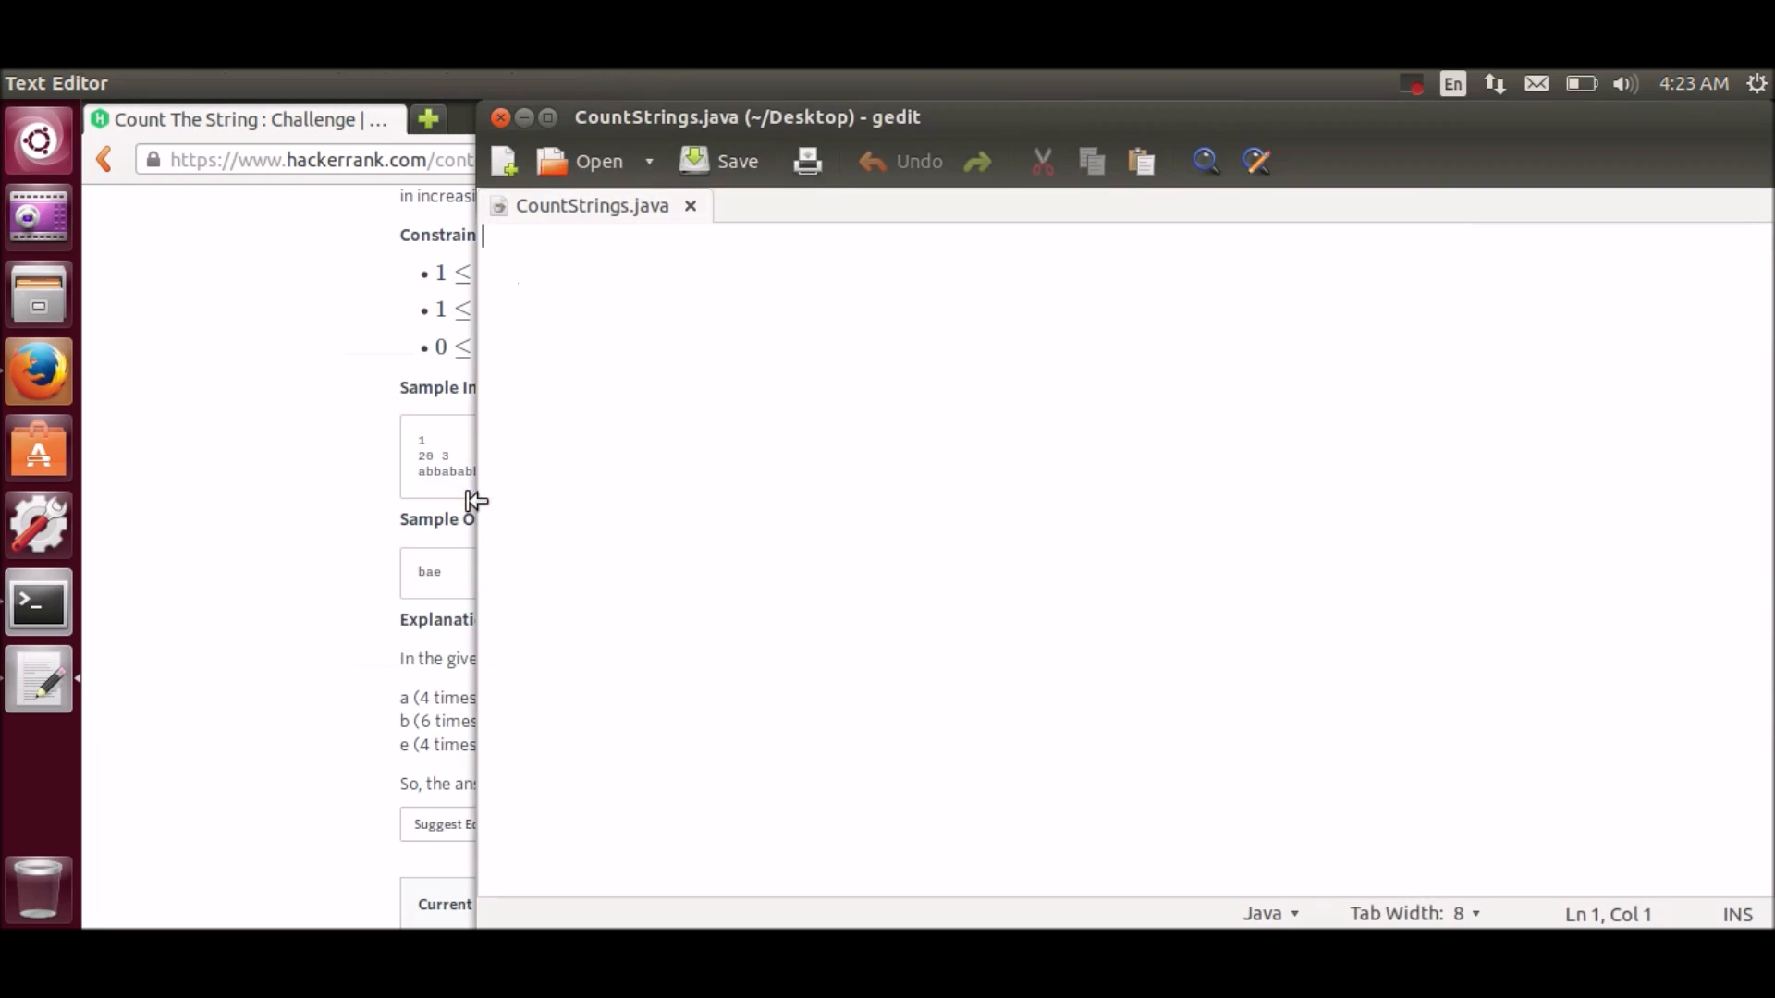
mouse_move(483, 429)
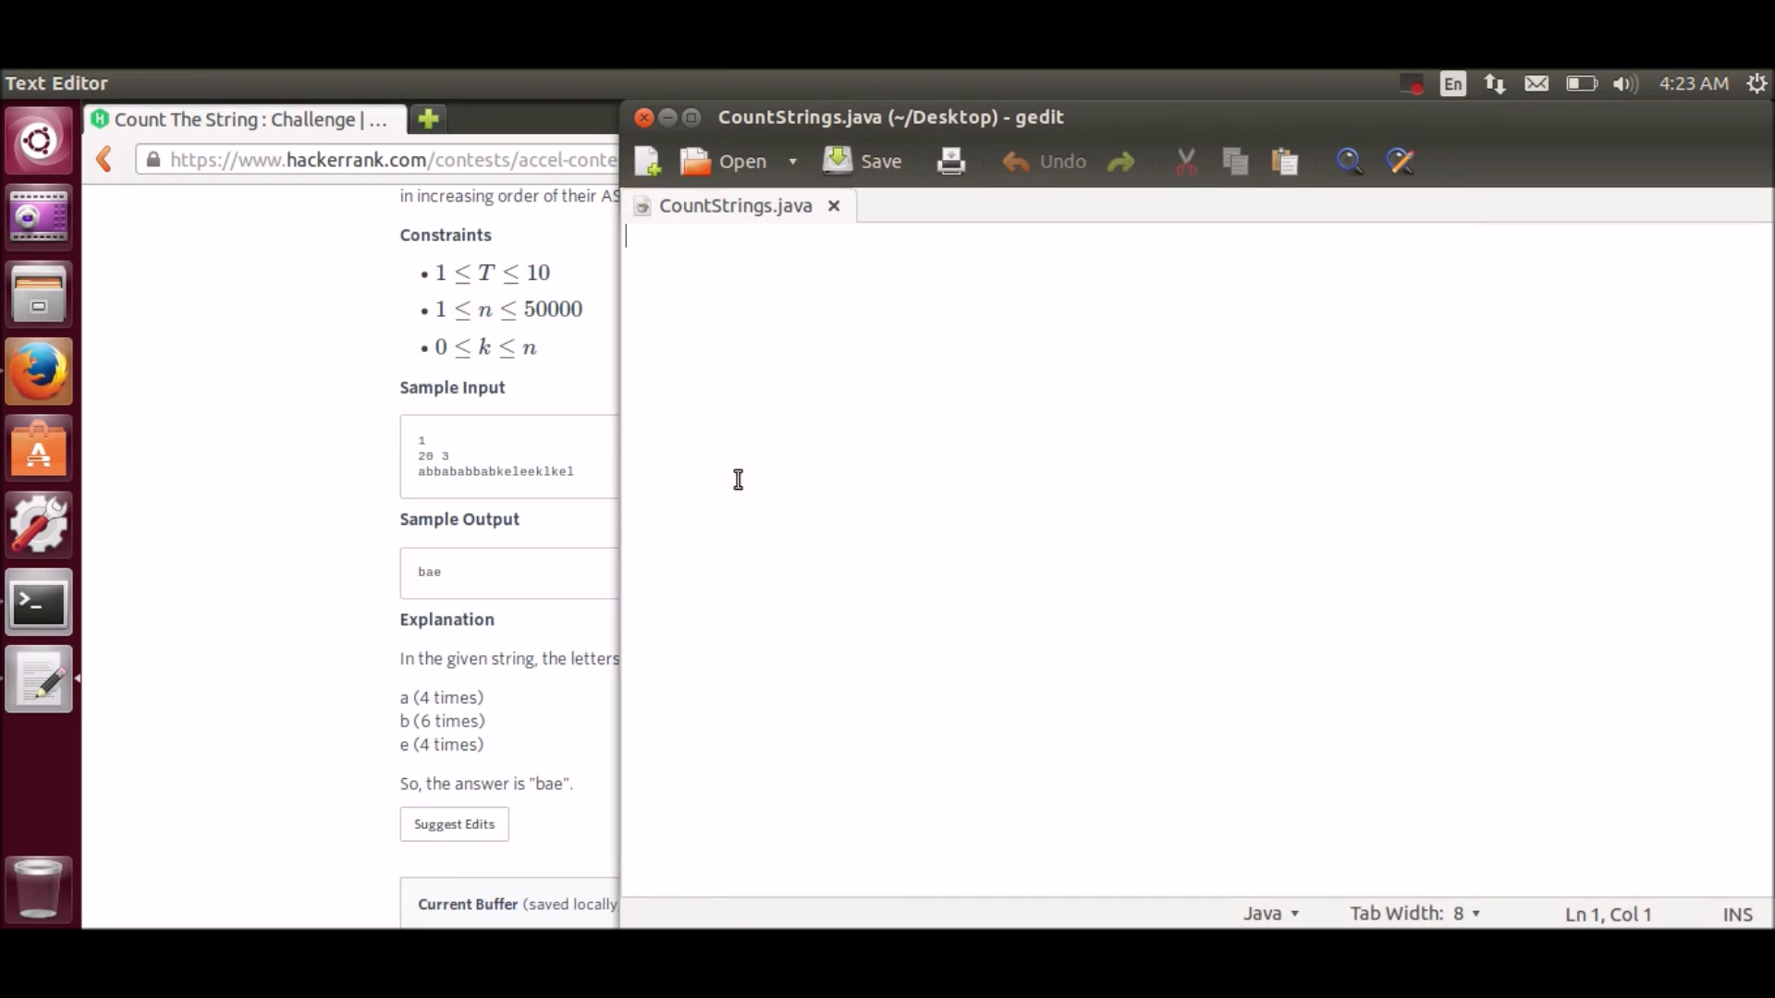
Step: Write 'import java.io.*;' and the 'public class CountStrings' declaration with its opening brace
text(import jav)
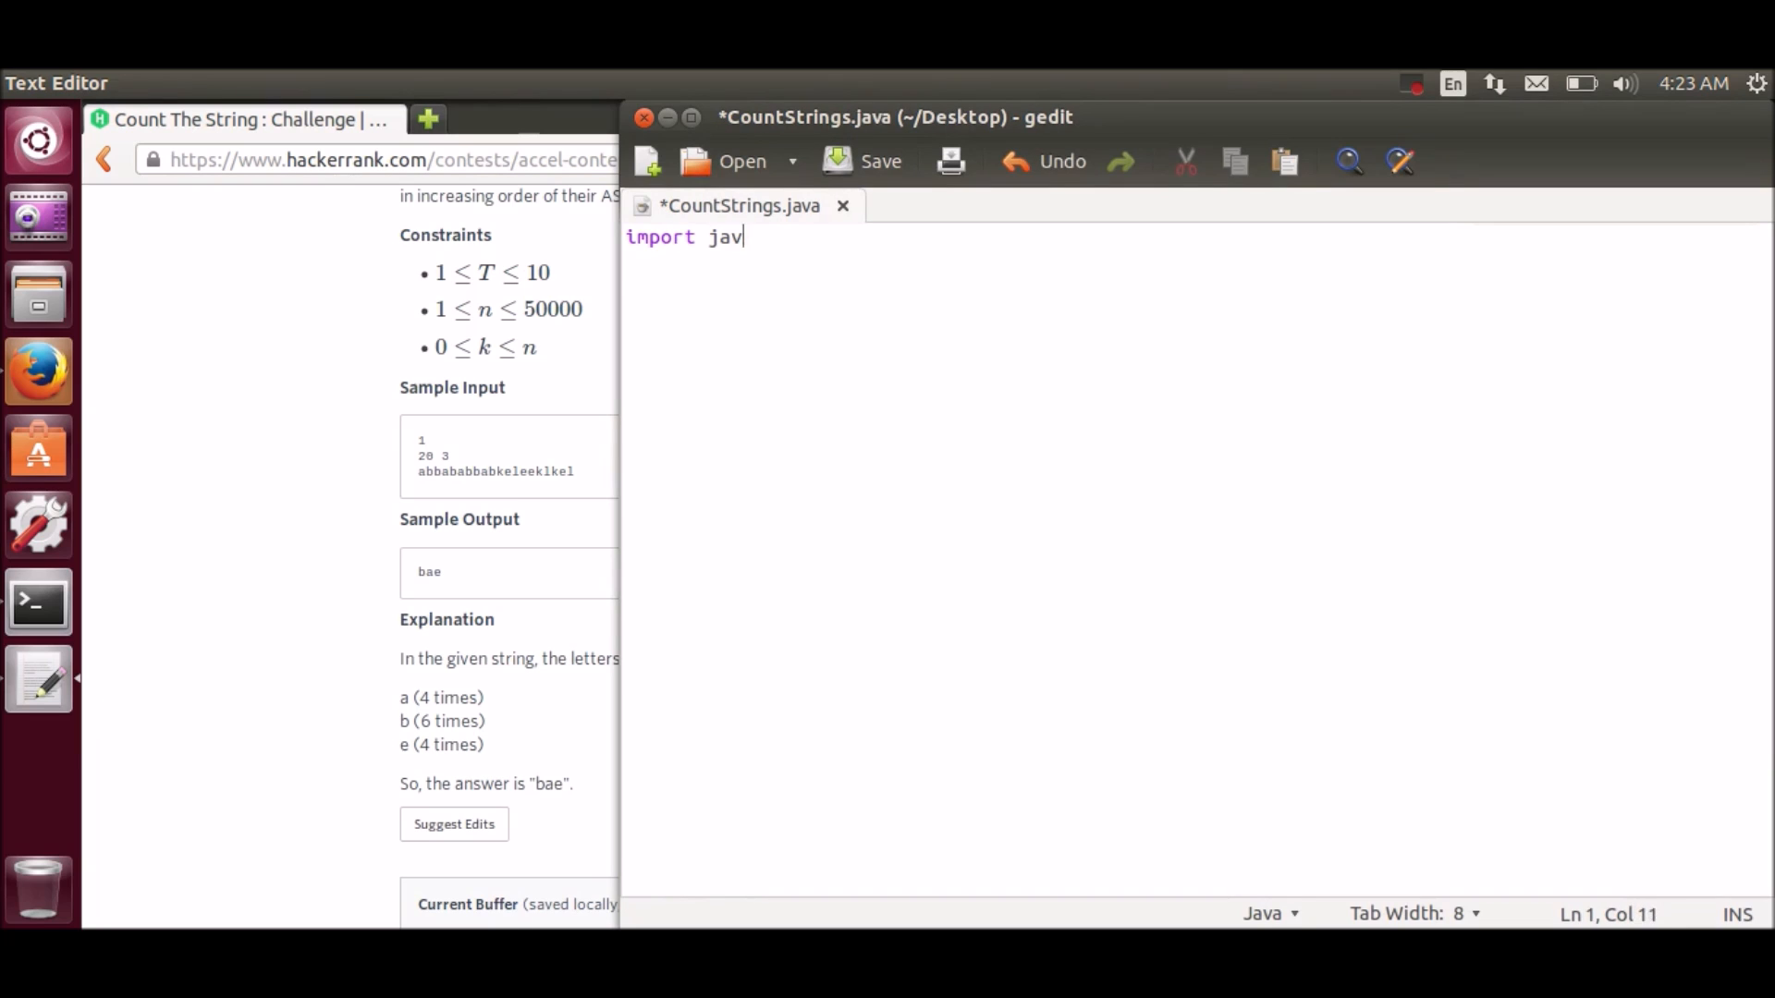
text(a.io.*)
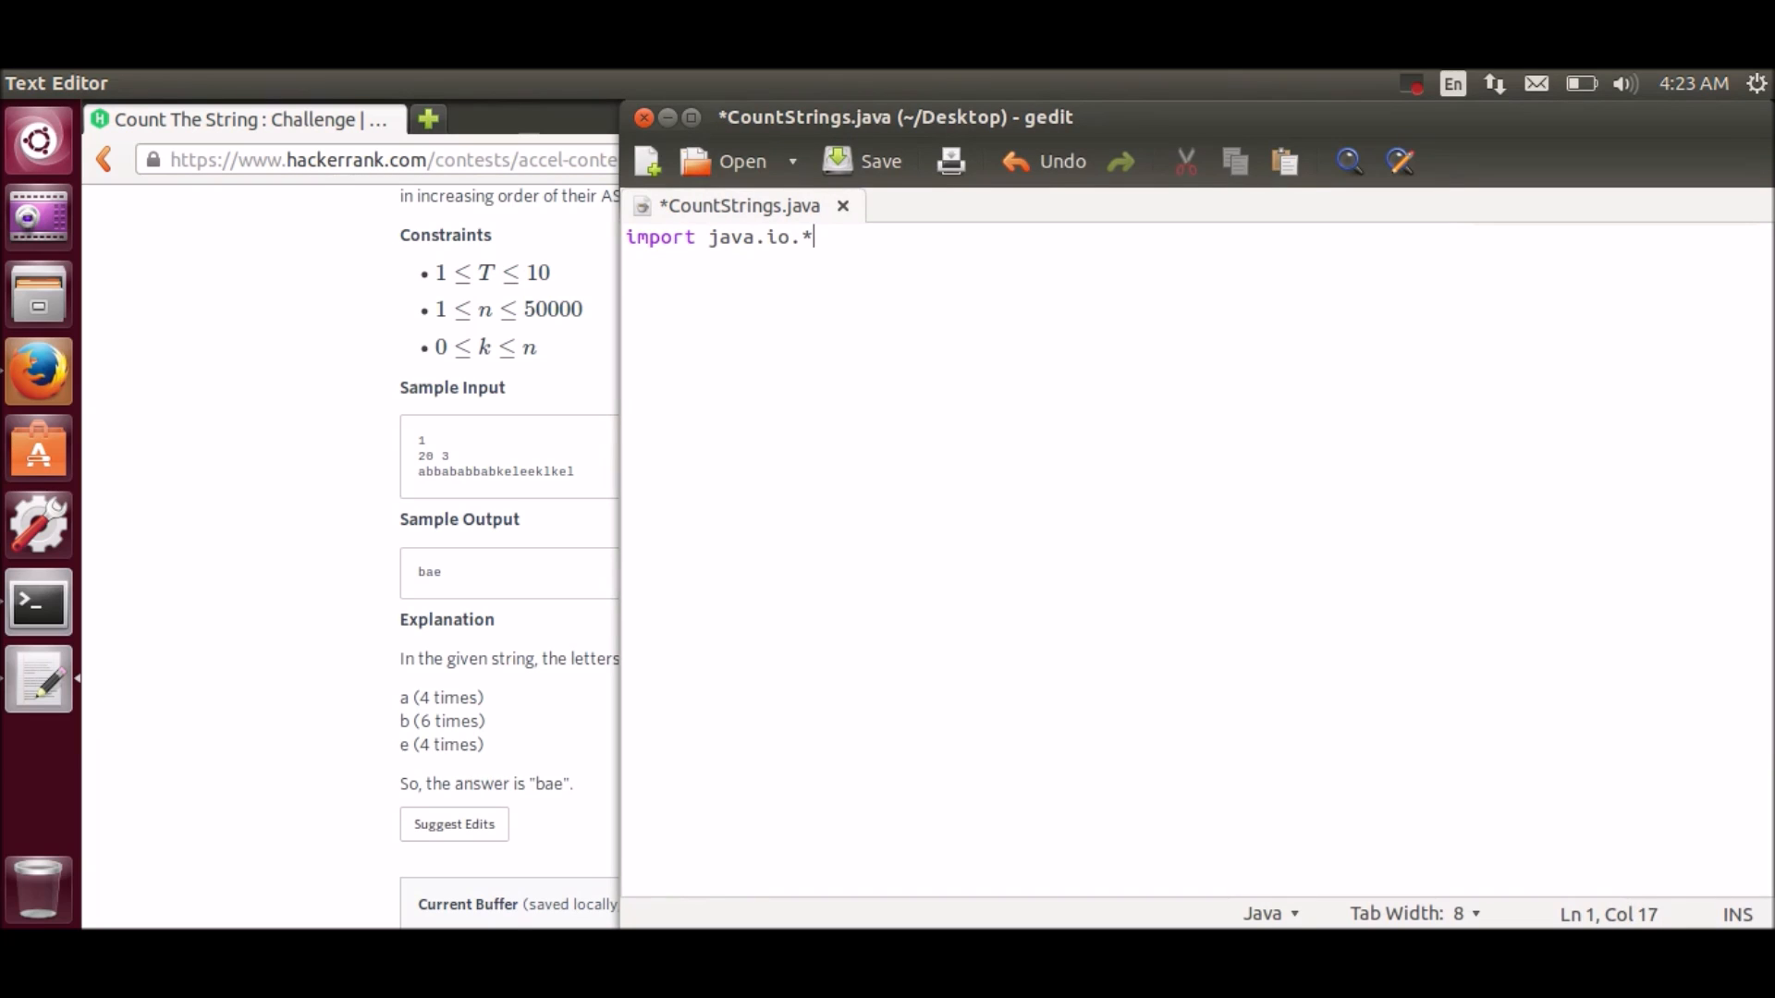
text(;)
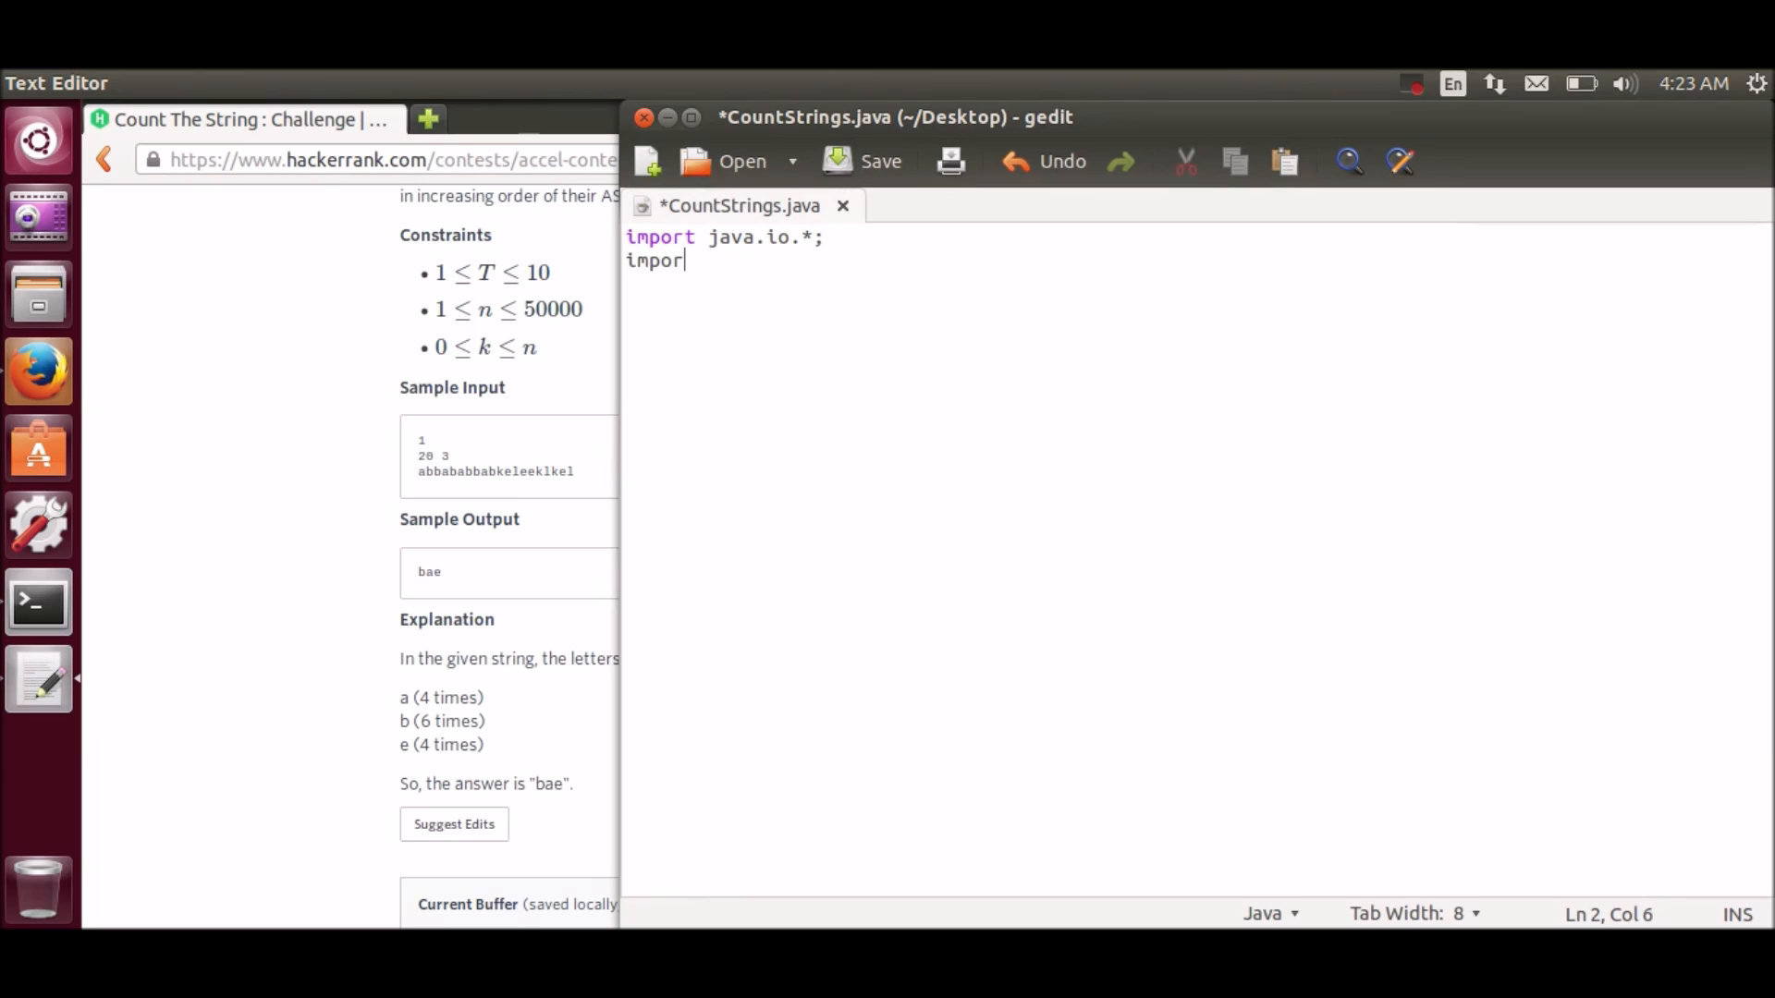
text(t java.)
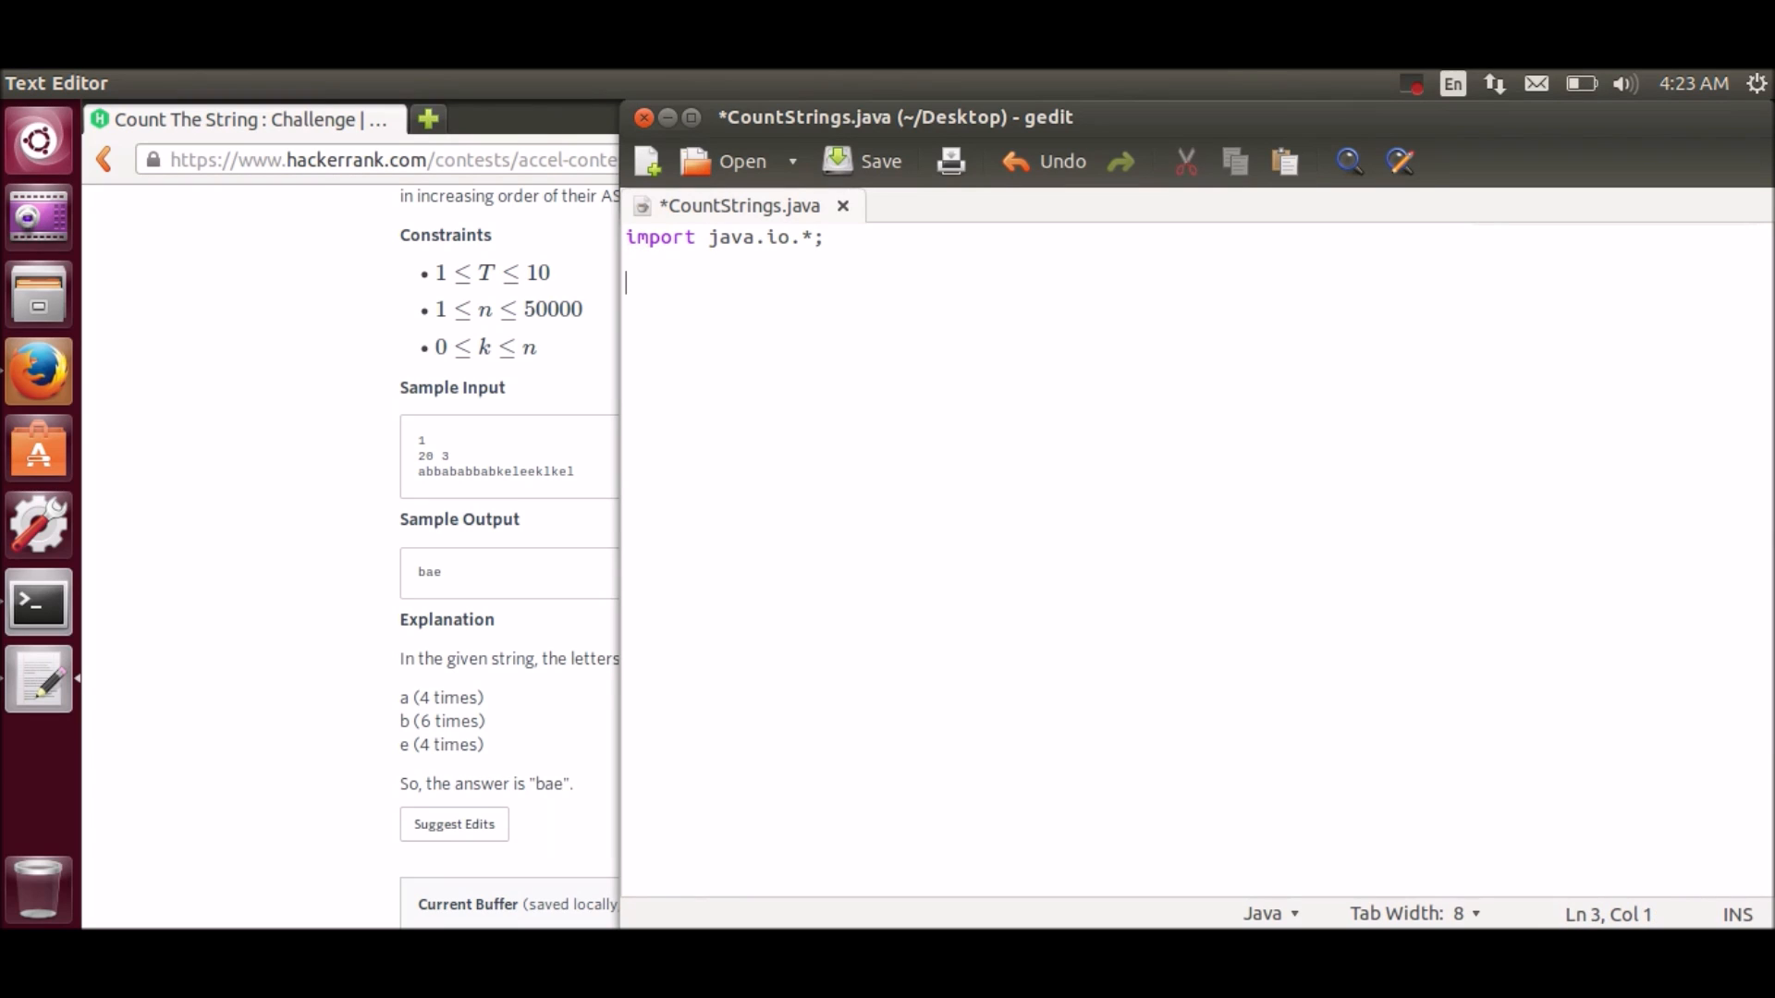
text(public cl)
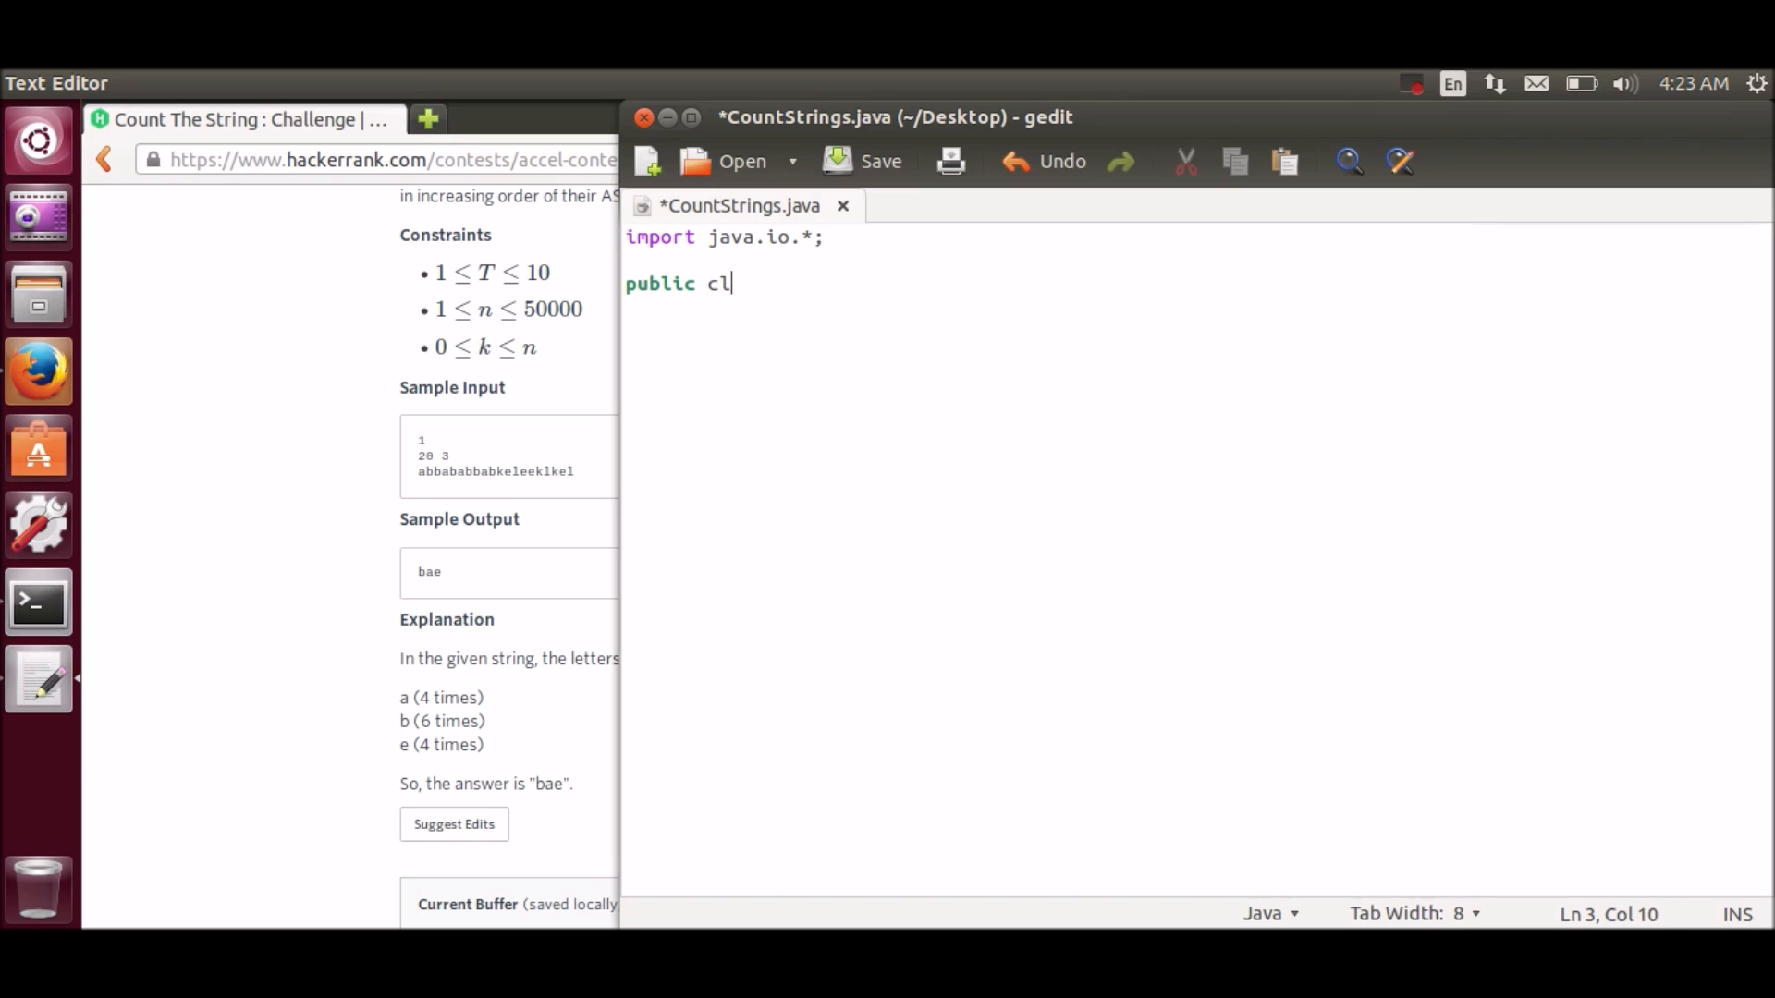
text(ass Count)
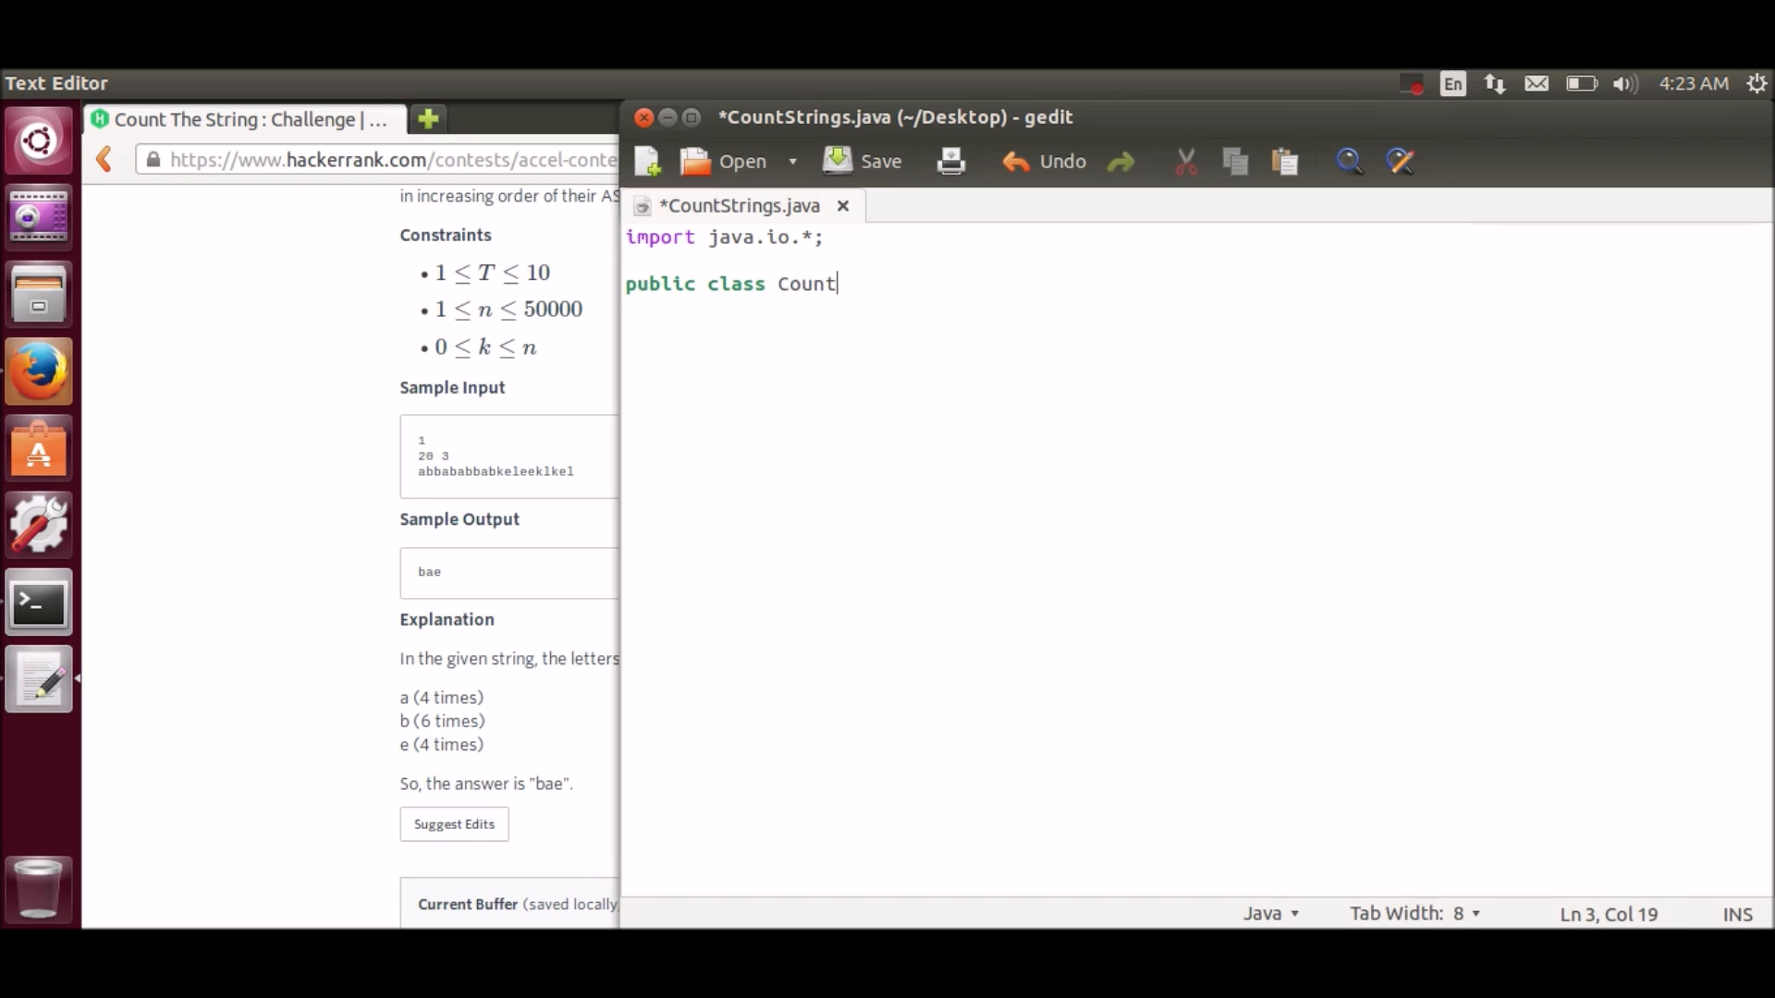
text(Strings.java)
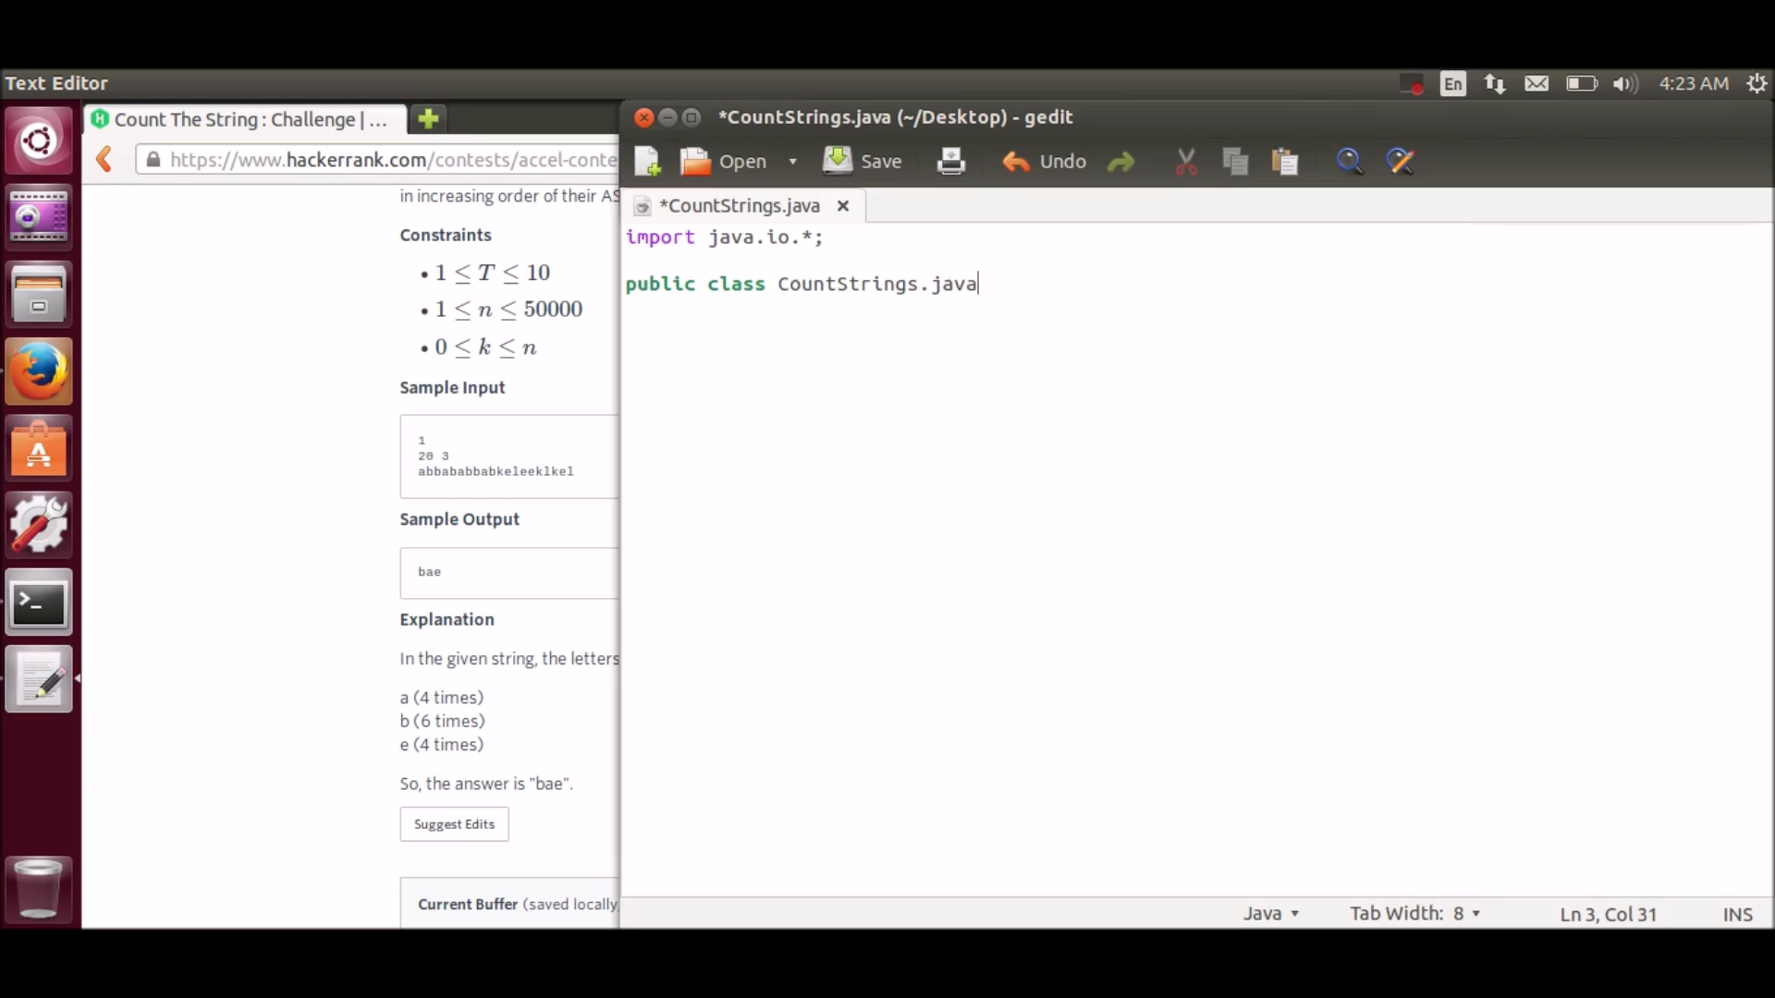
key(BackSpace)
text({)
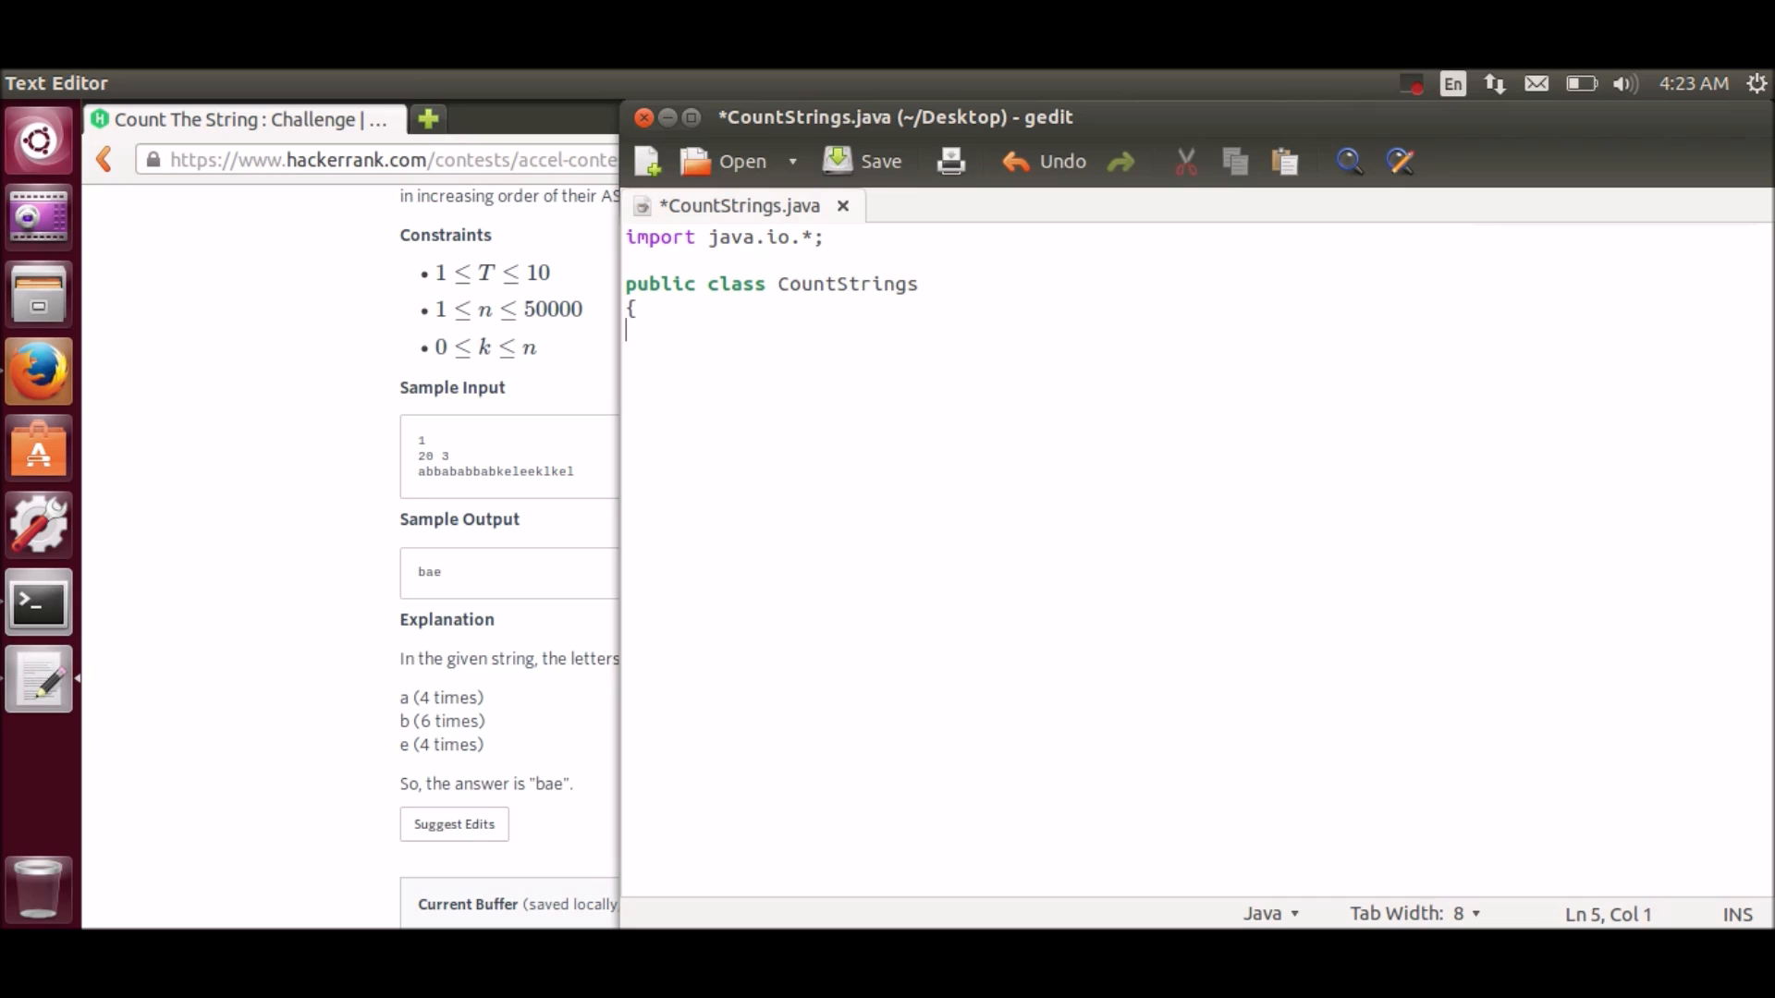
Step: Declare 'public static void main(String args[])' throwing IOException
text(pi)
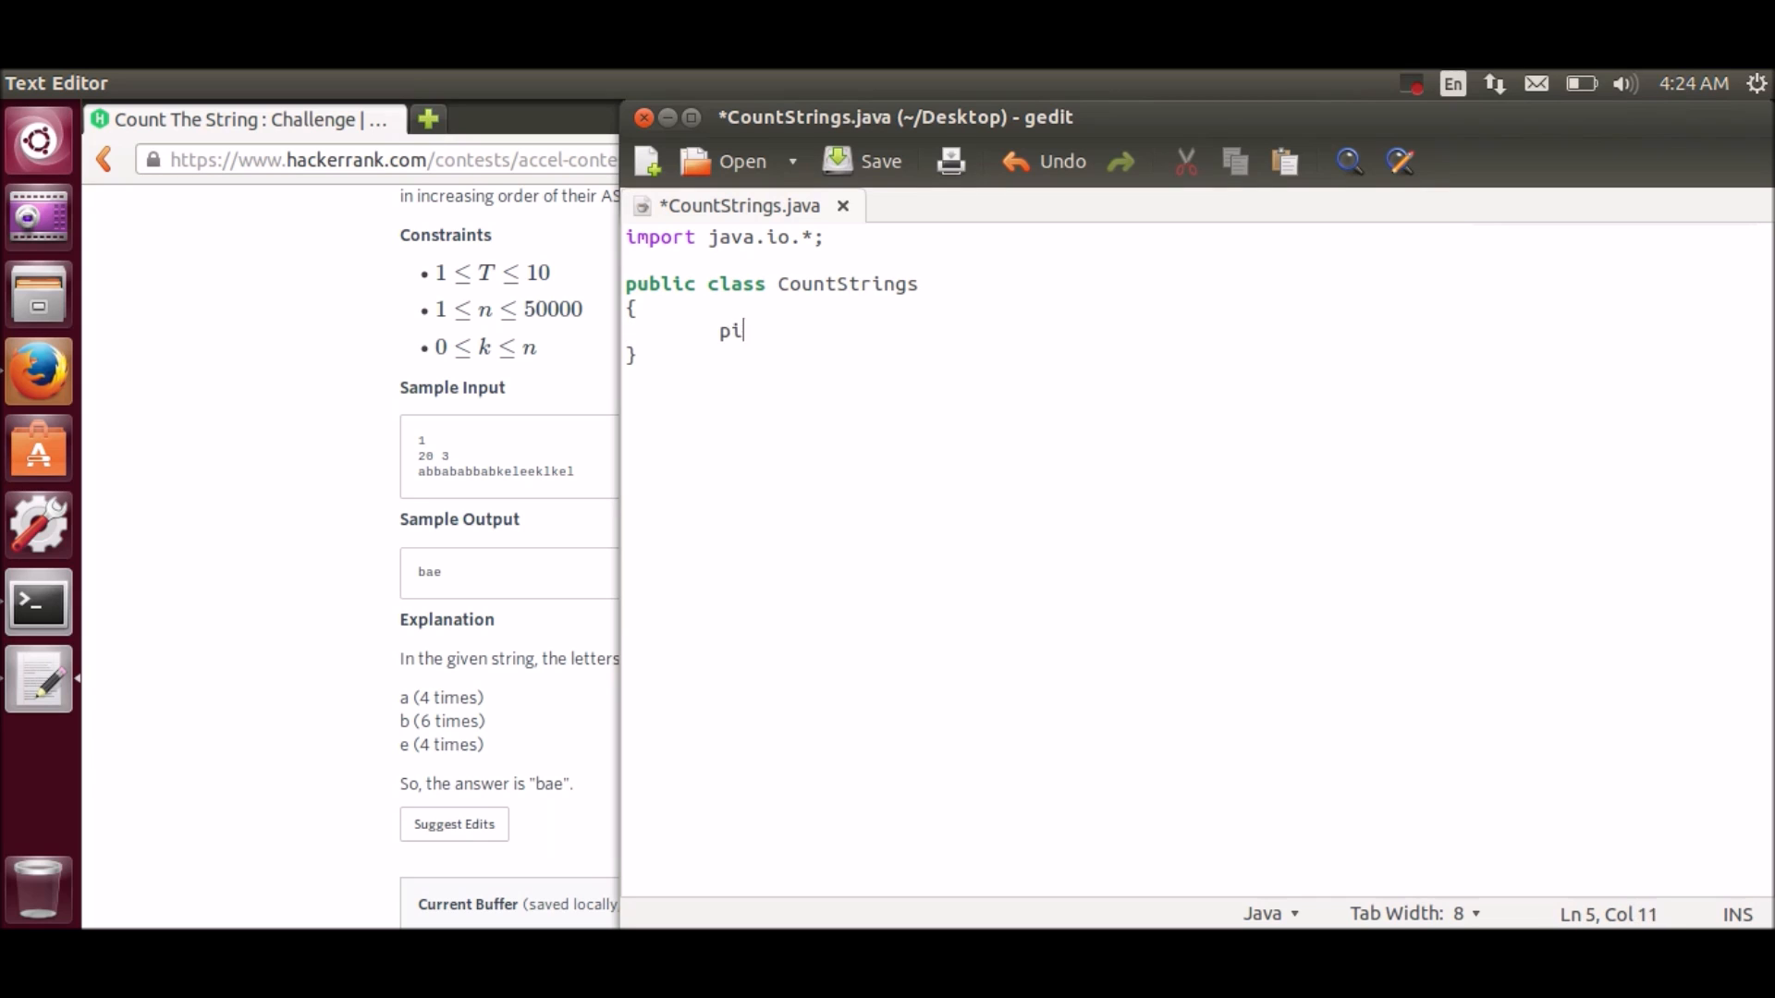
text(ublic)
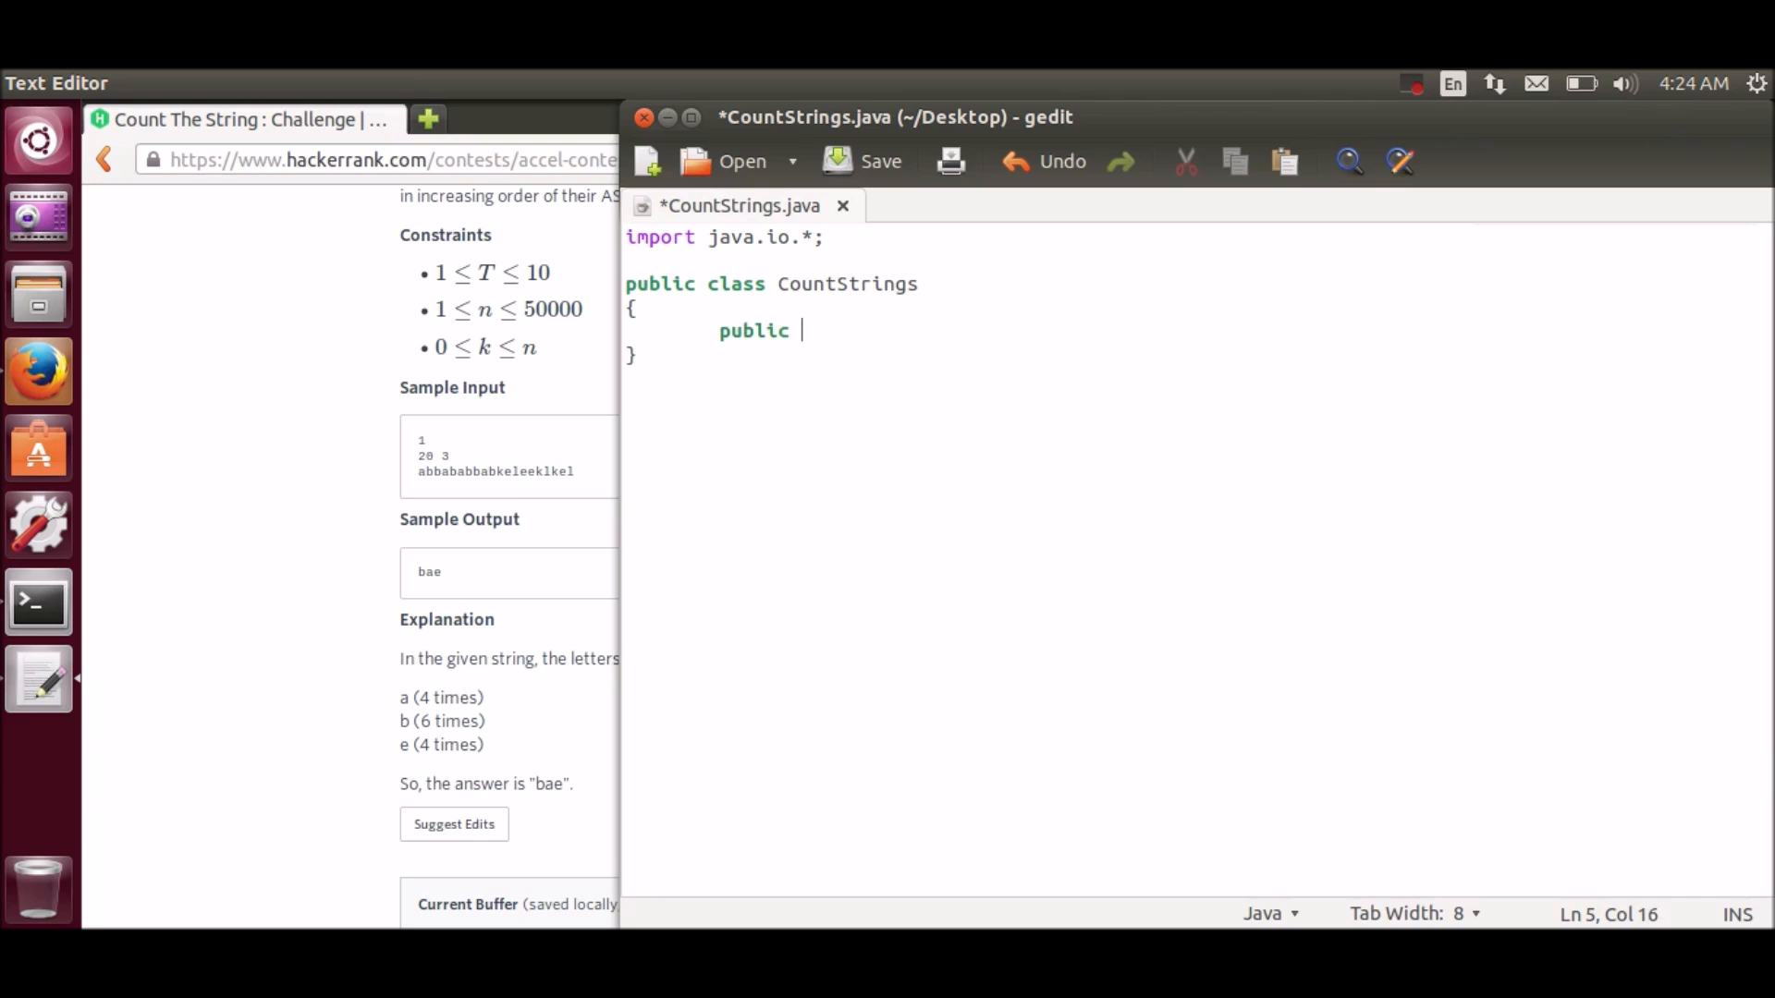
text(static void main()
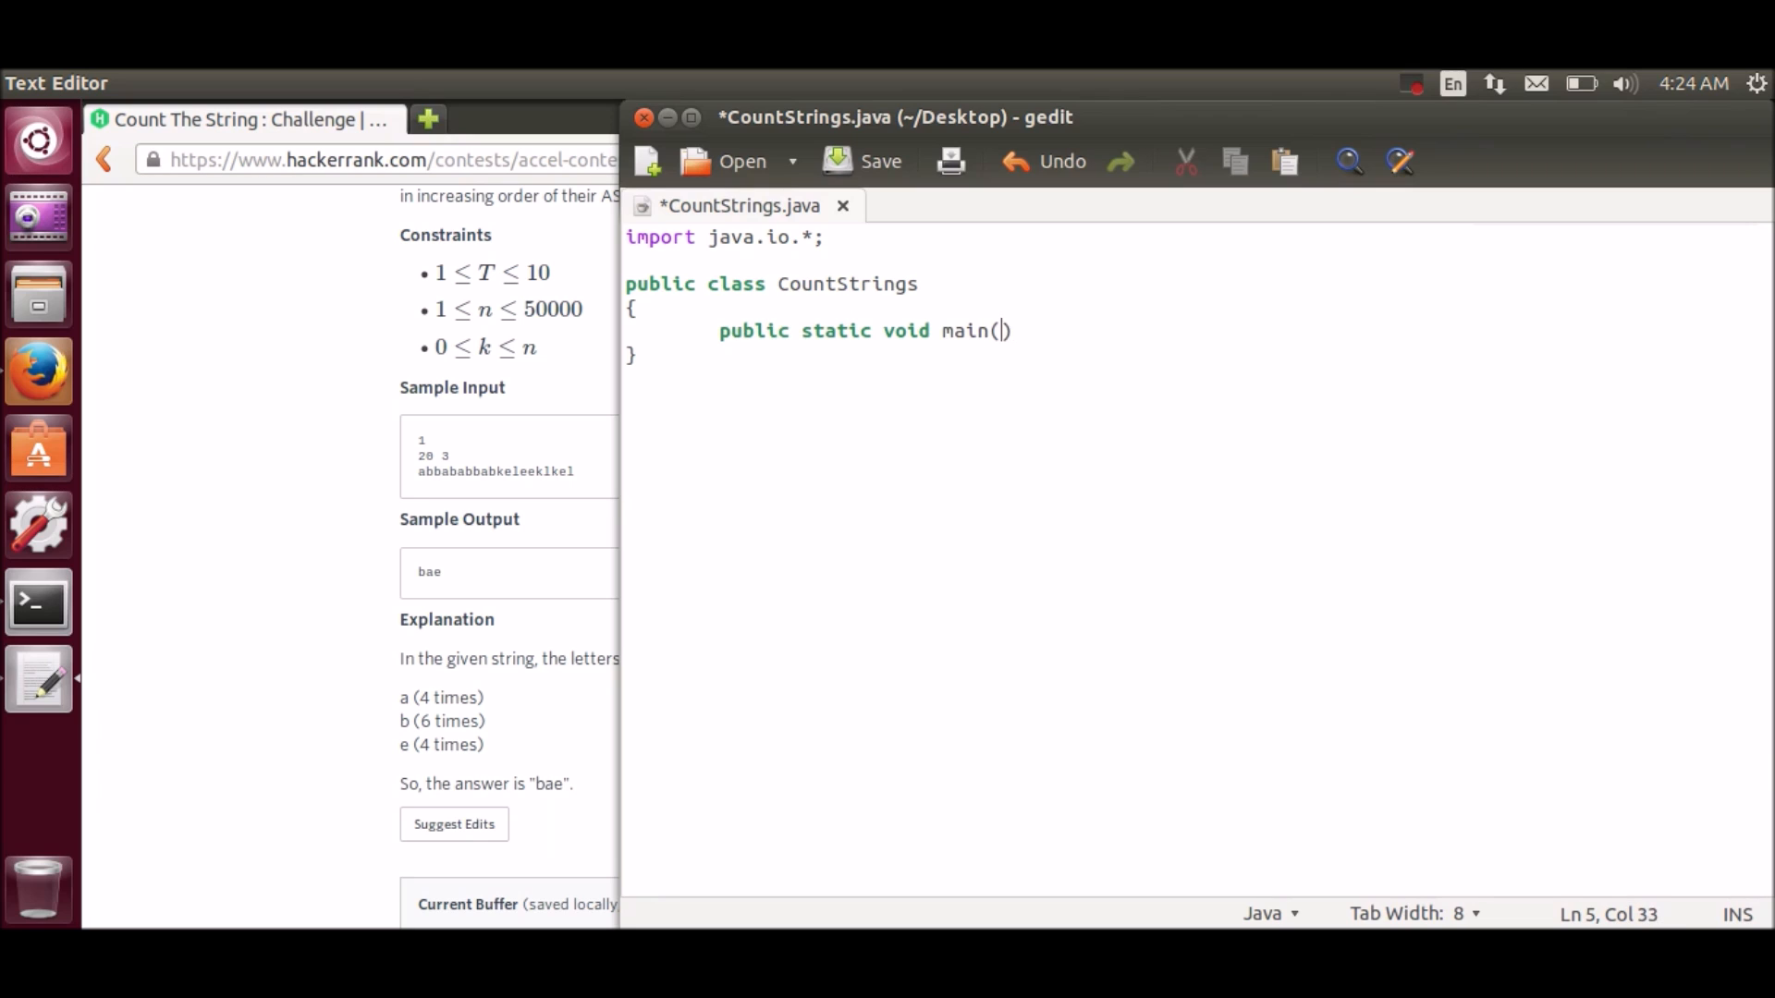
text(String args[])
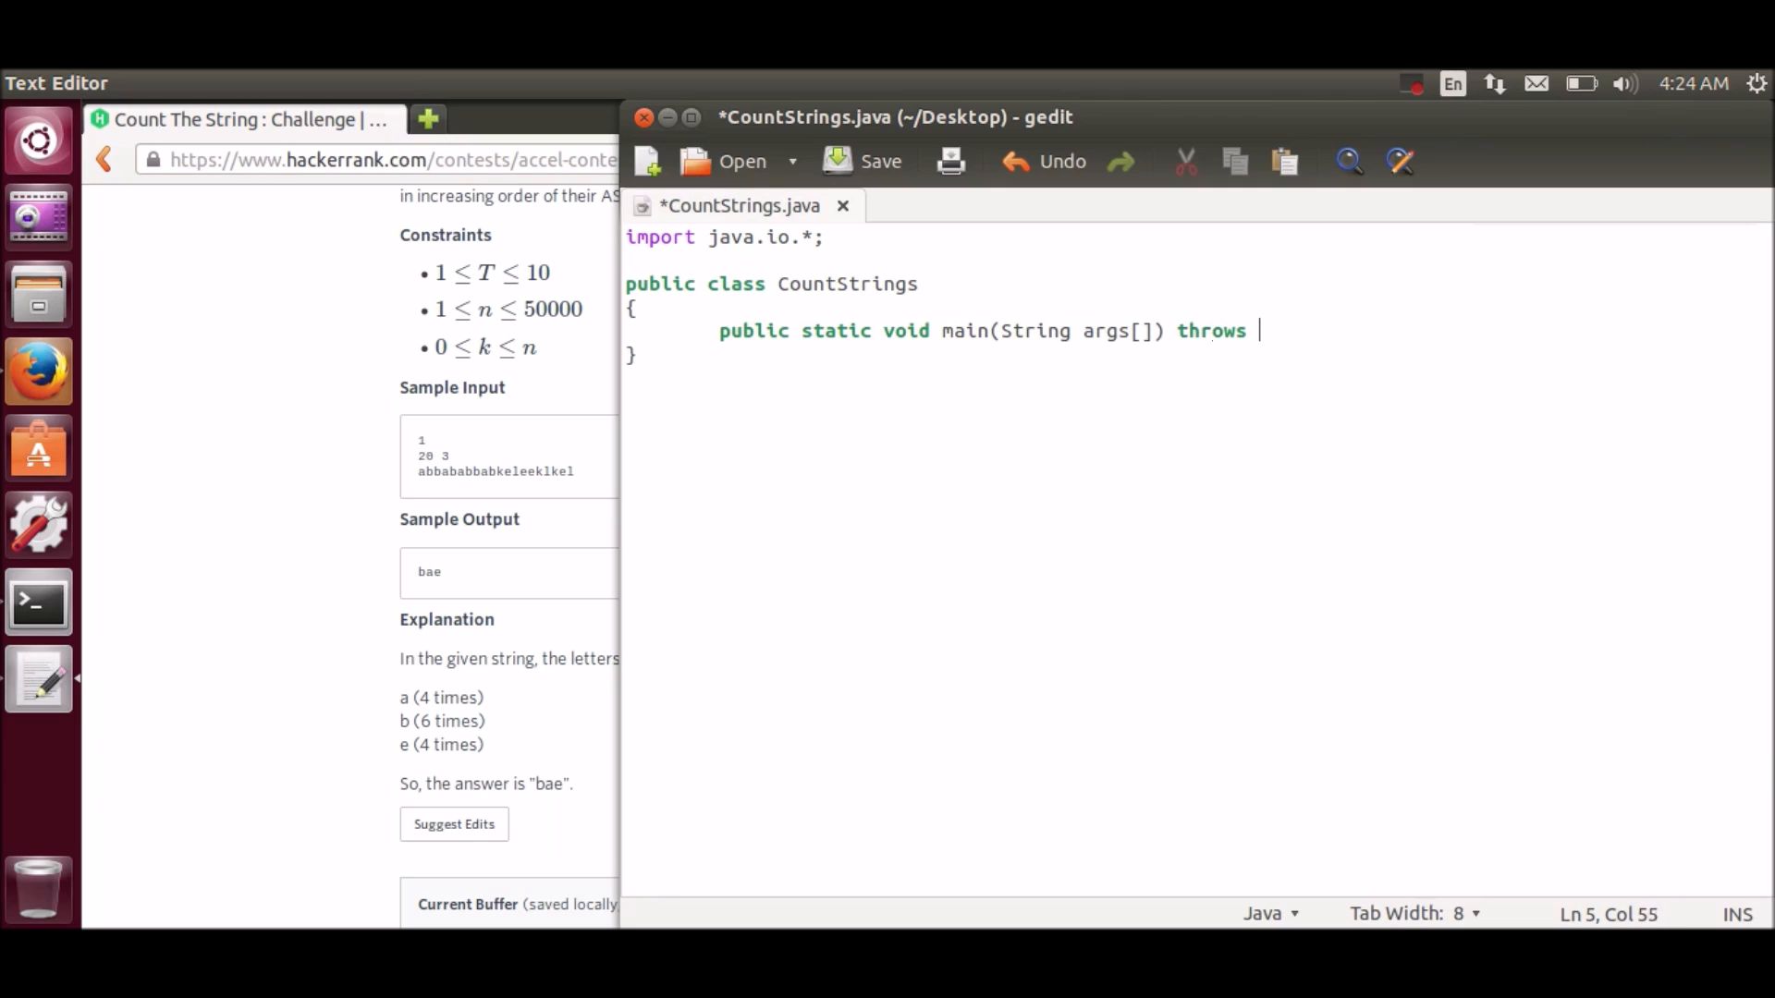
text(IOException)
text({)
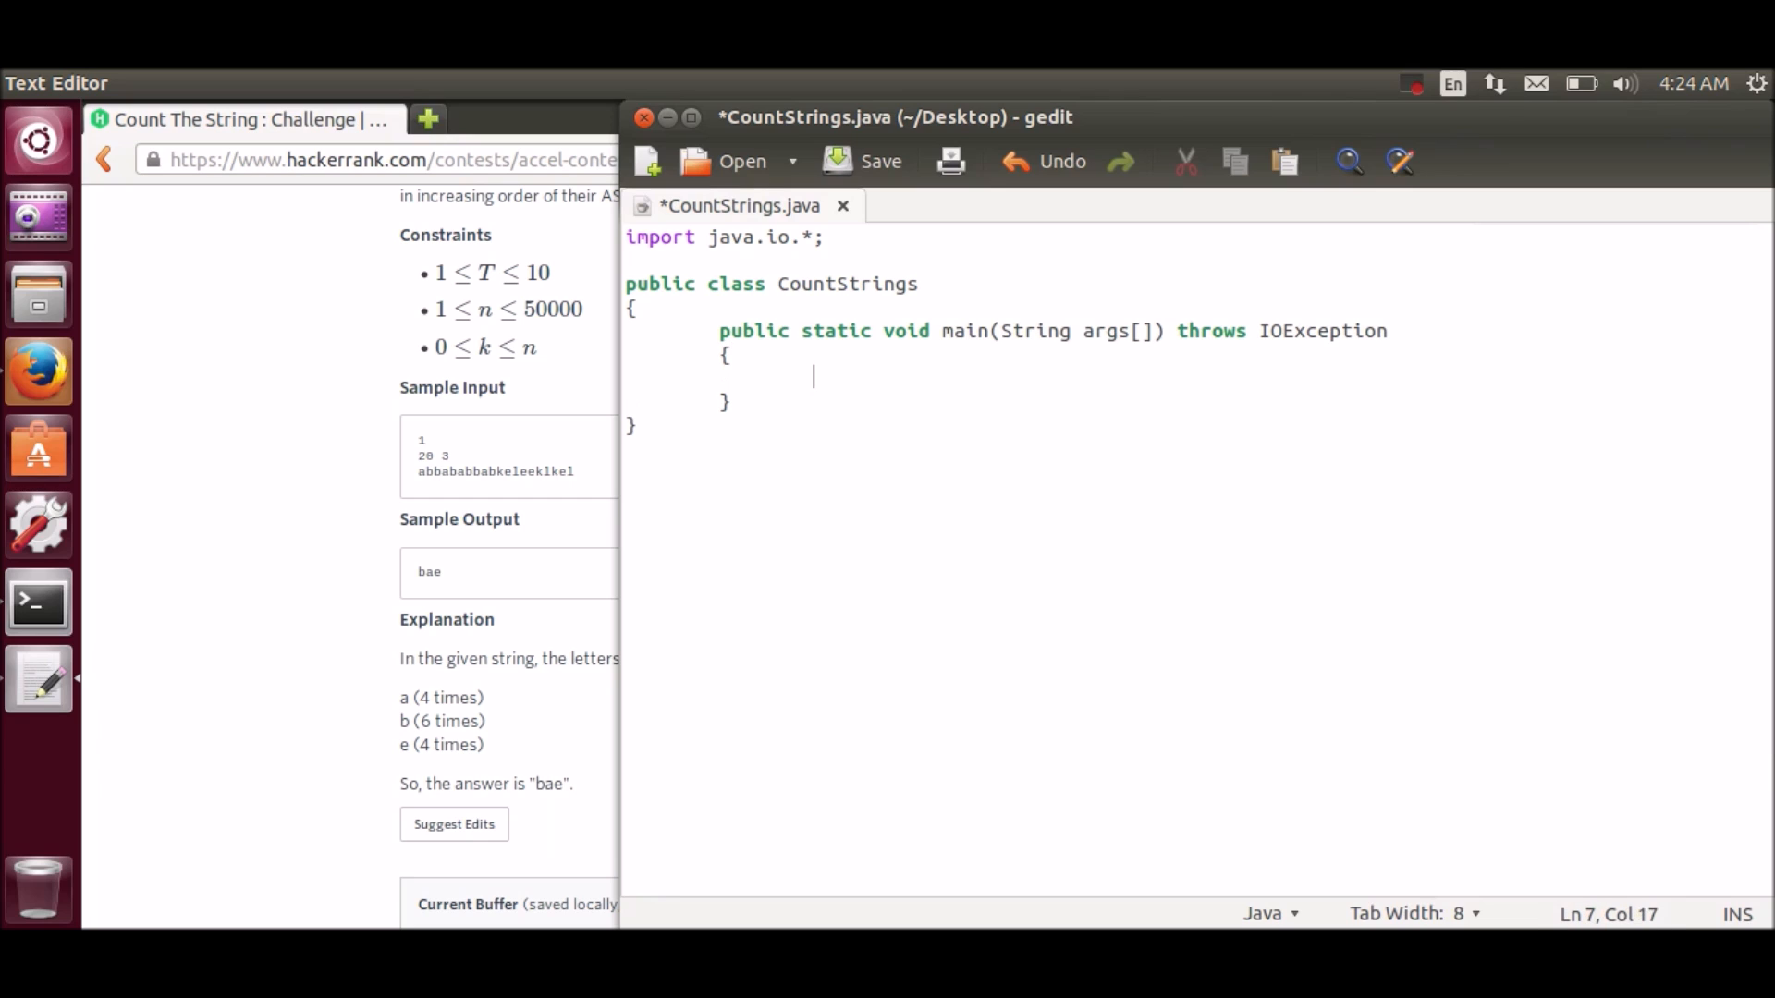
Step: Create 'BufferedReader br' wrapping 'new InputStreamReader(System.in)'
text(BufferedR)
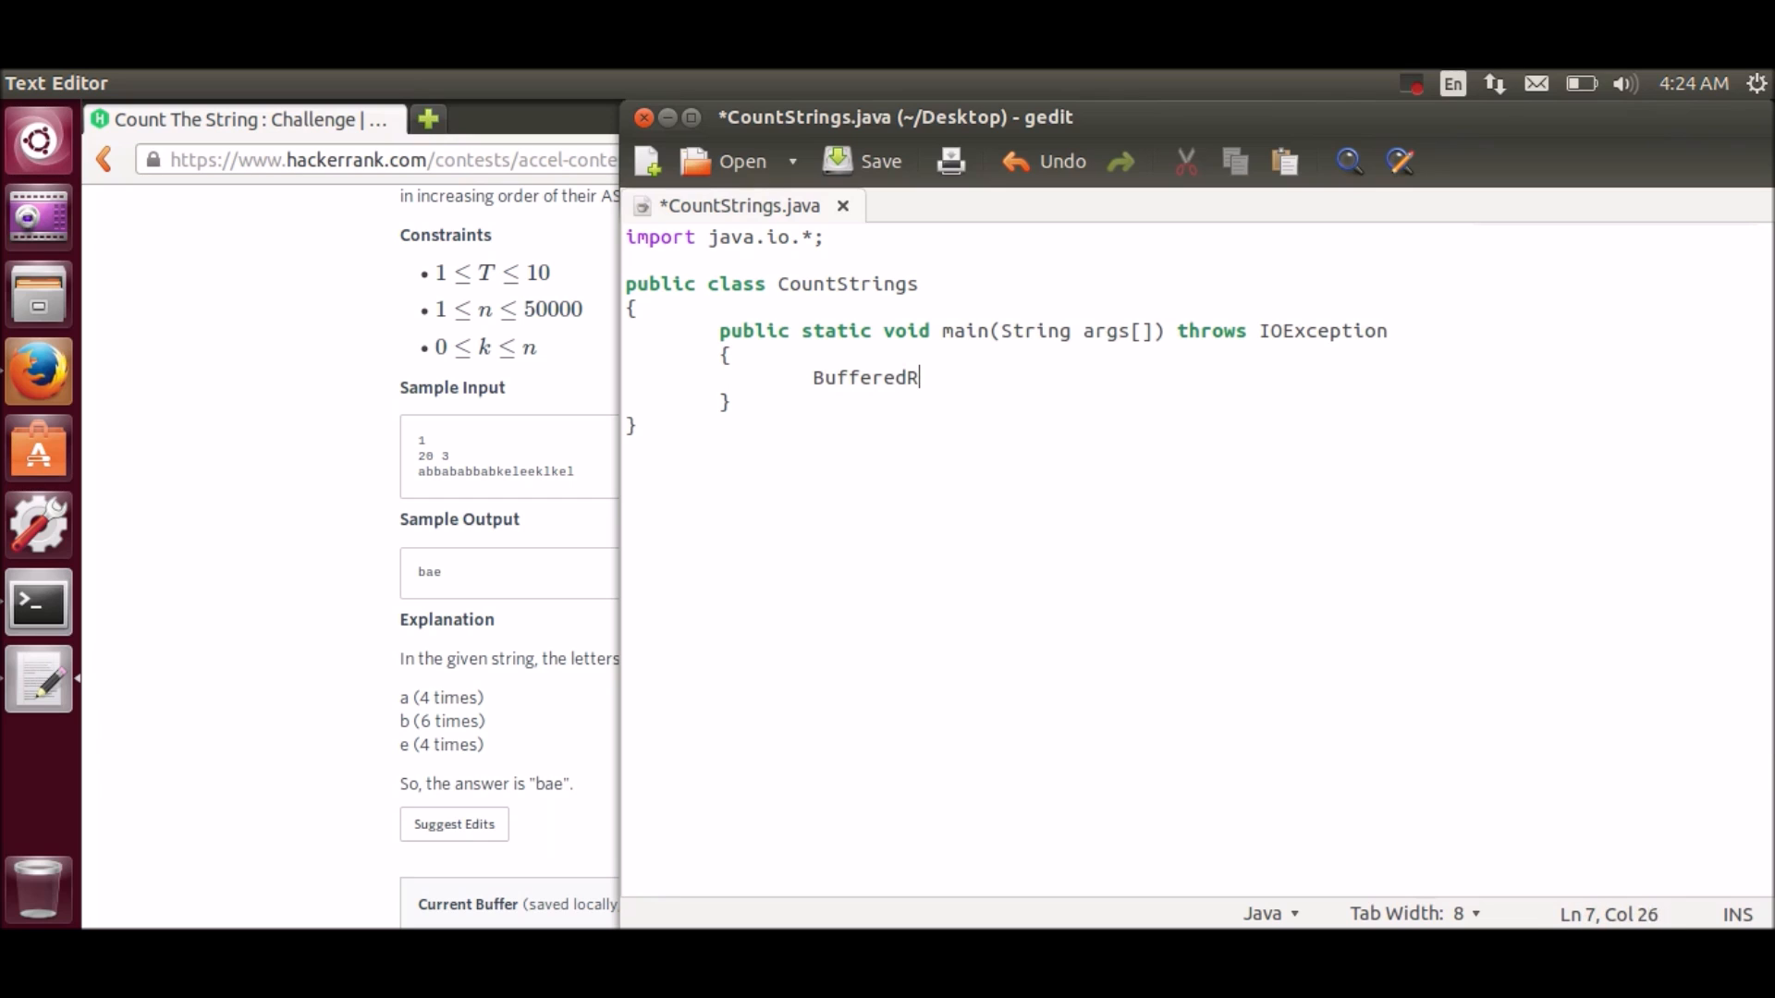
text(eader br = new b)
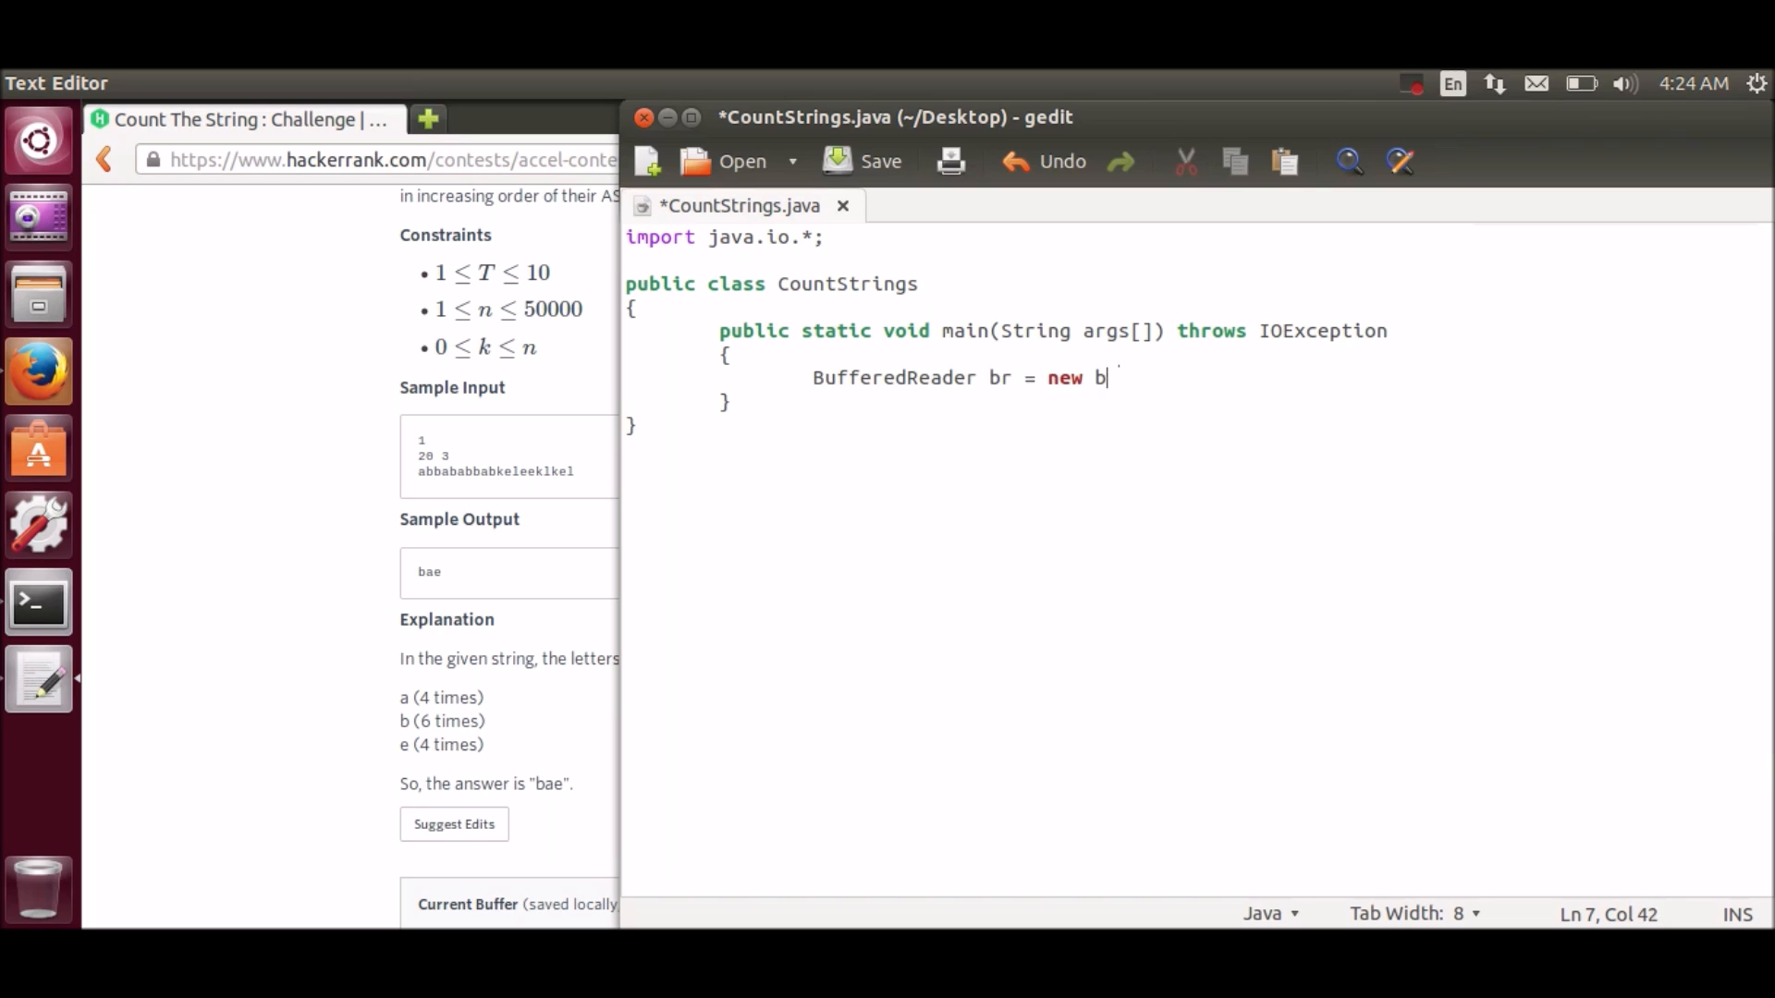
key(BackSpace)
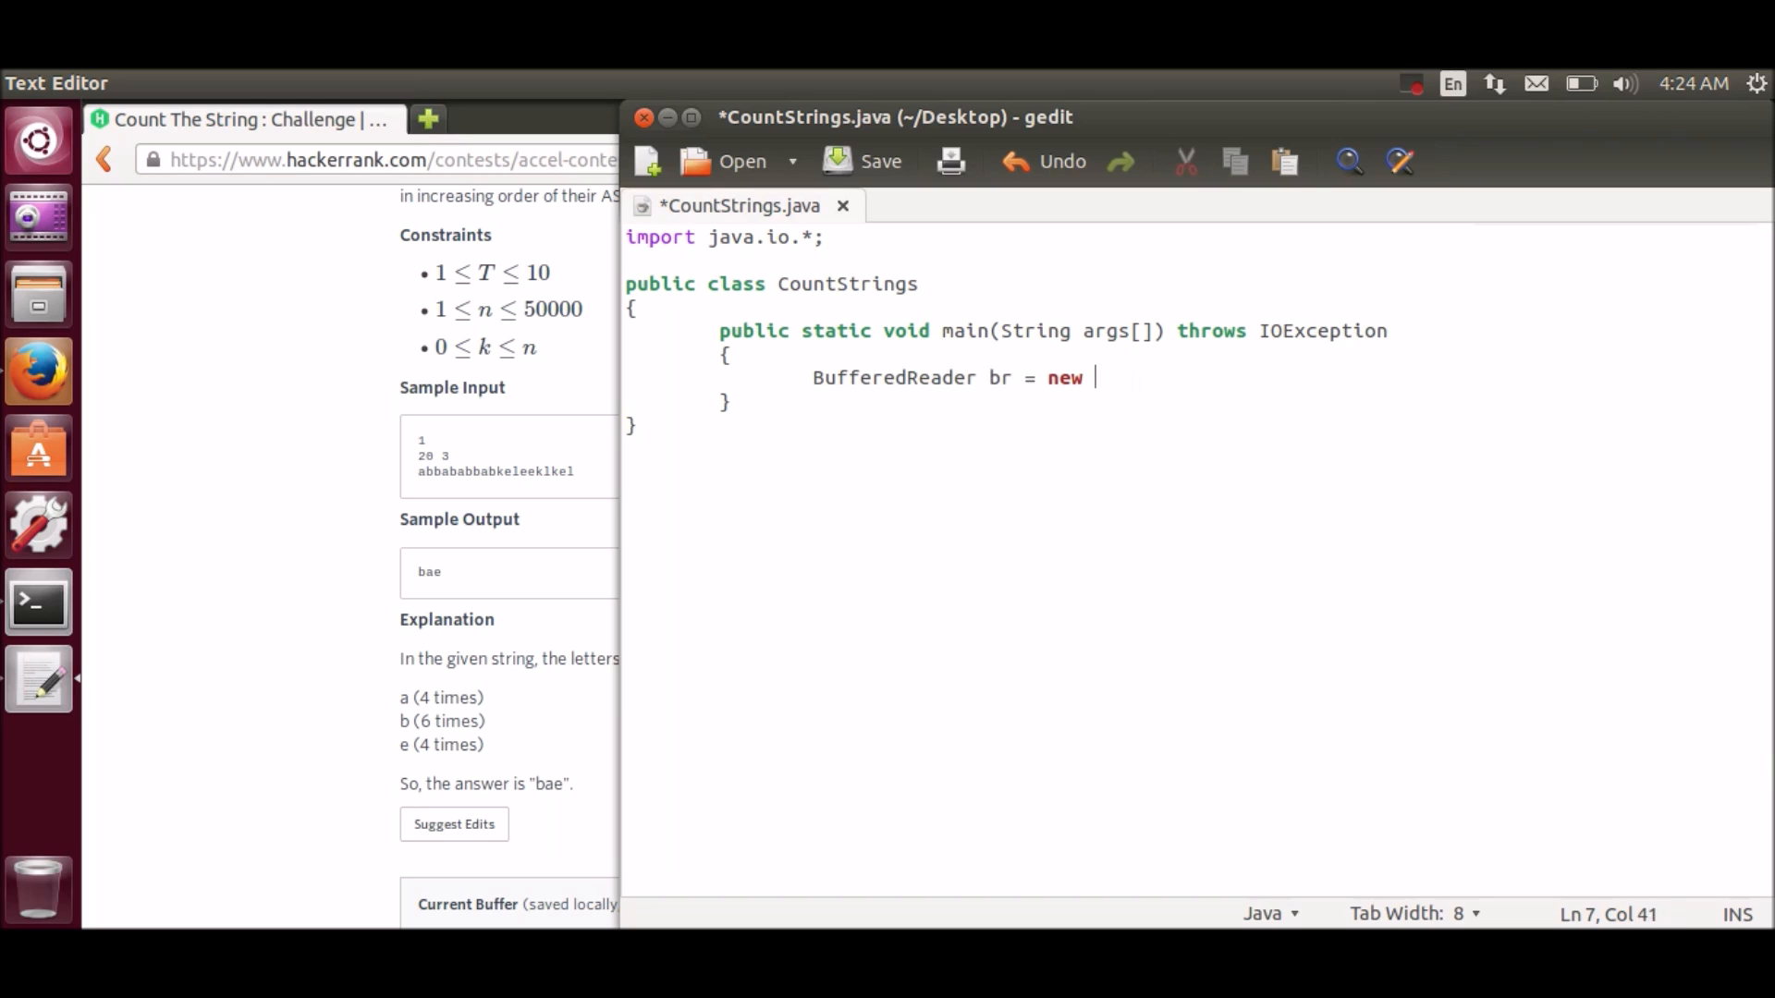
text(BufferedRa)
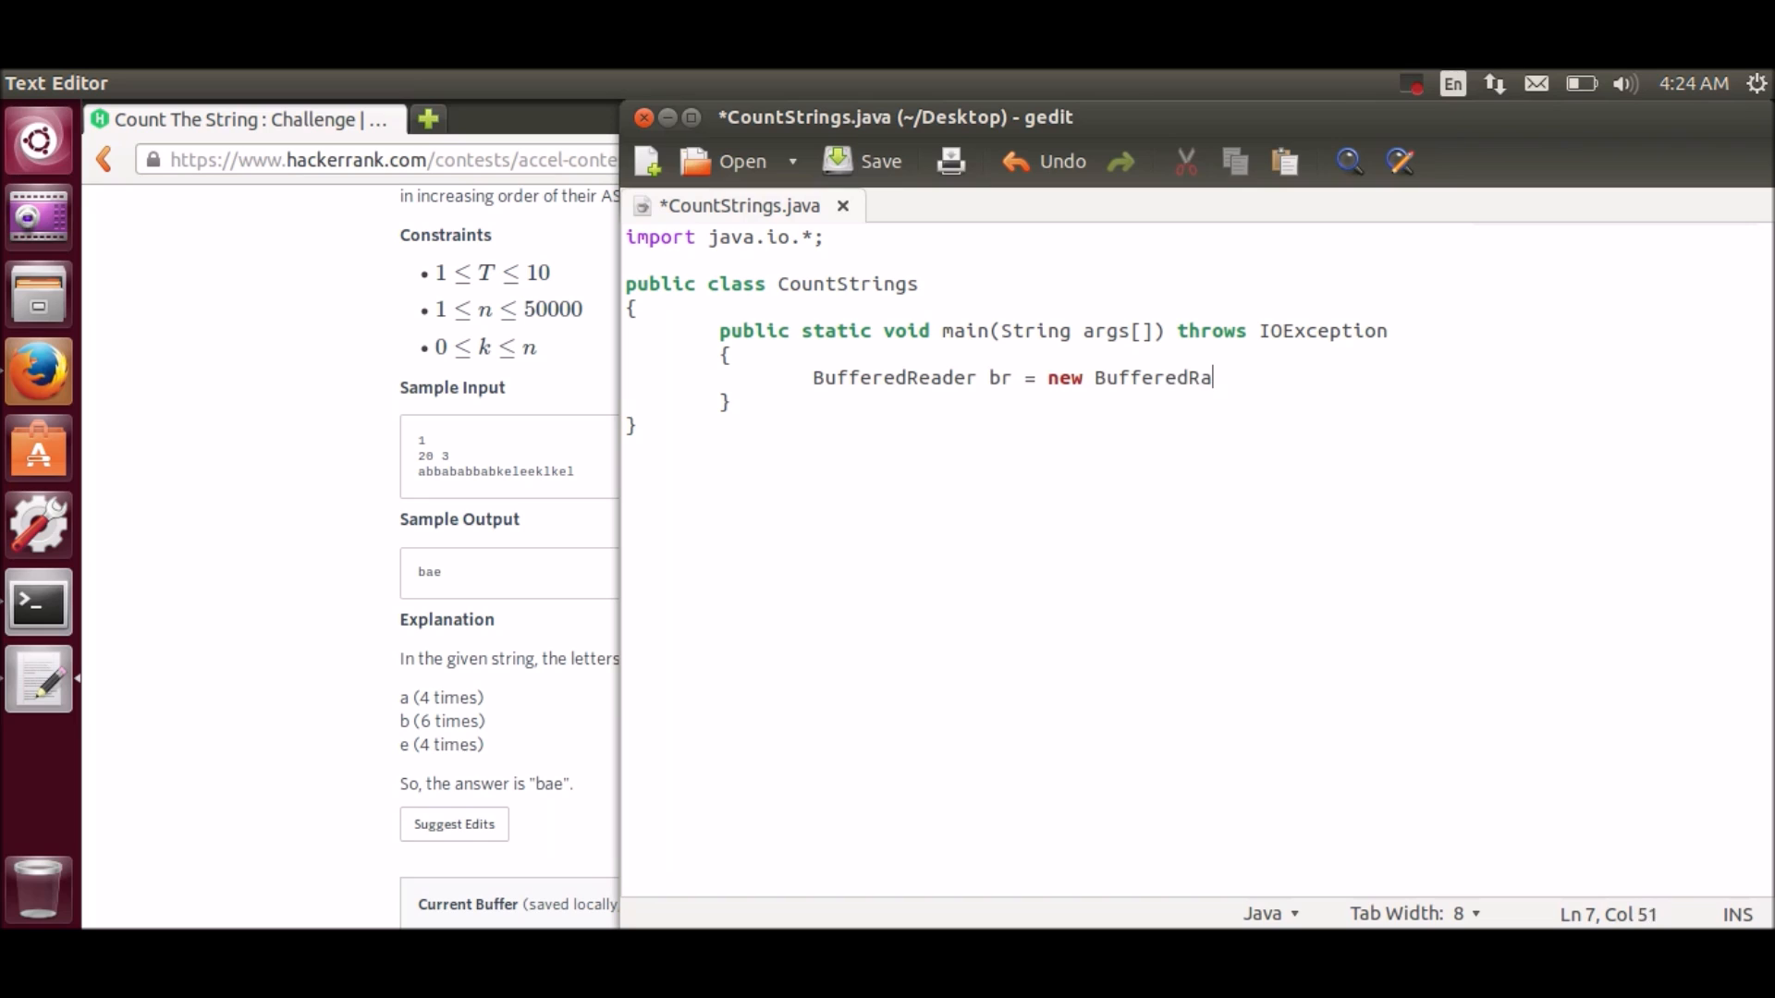
text(eader())
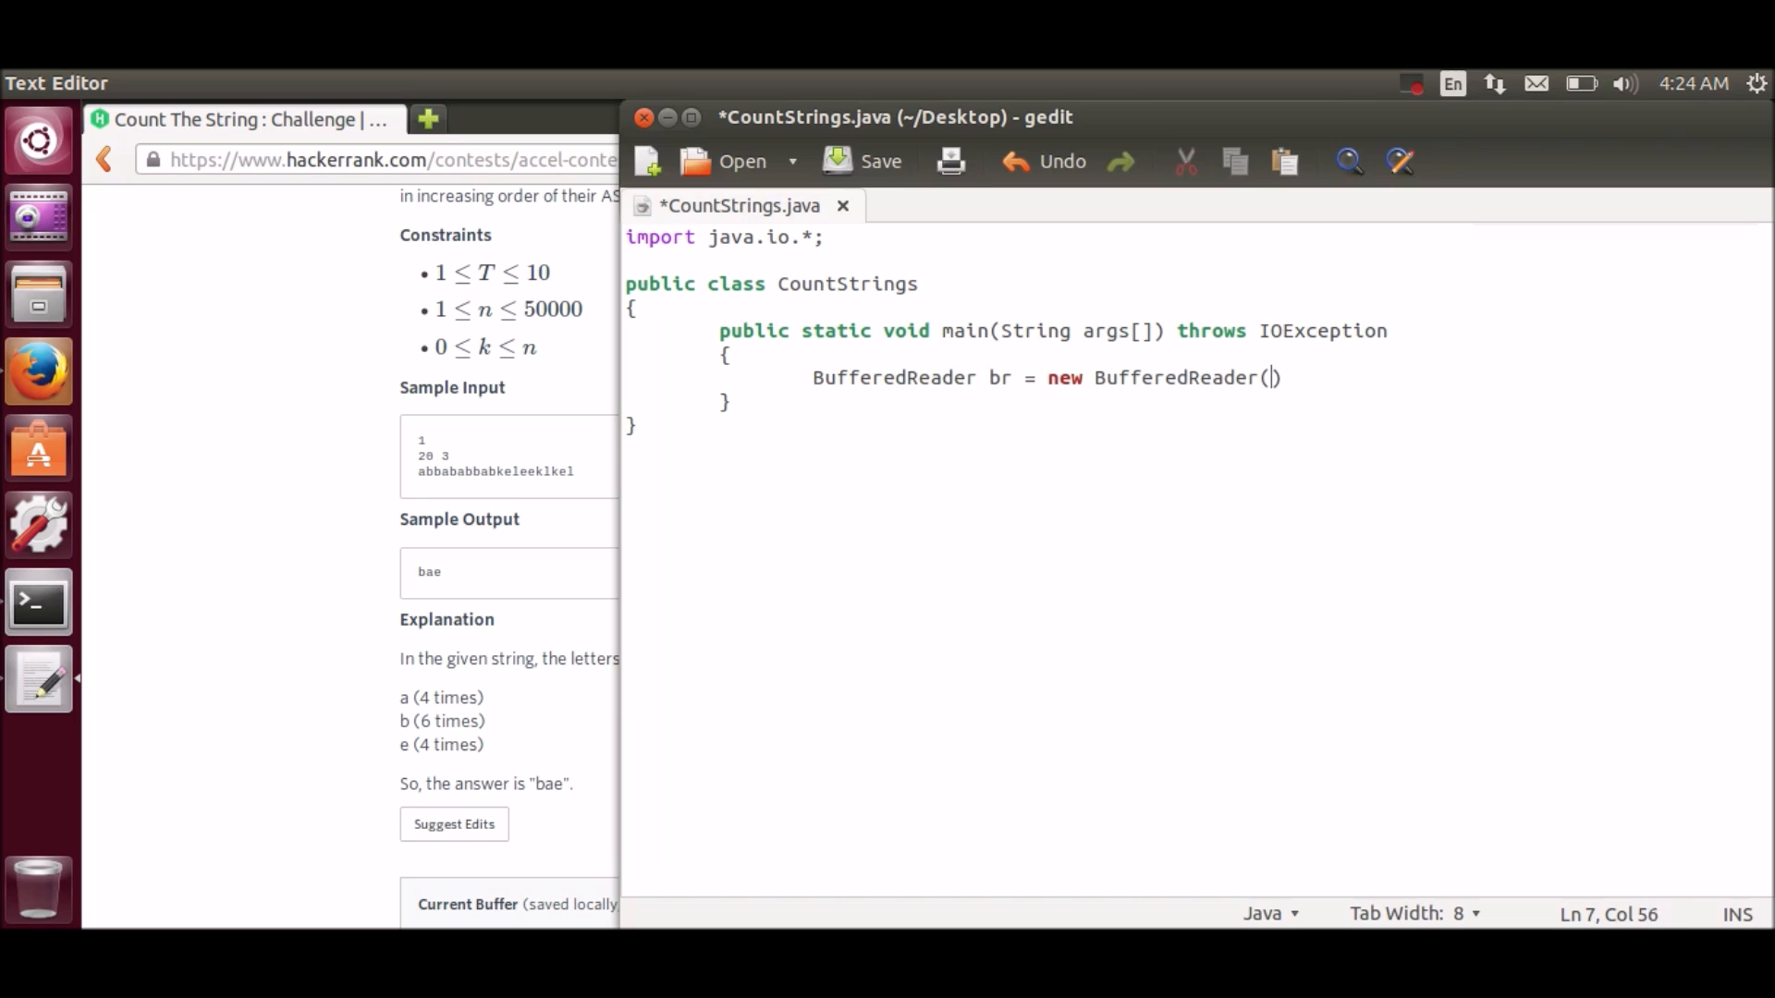
text(new Input)
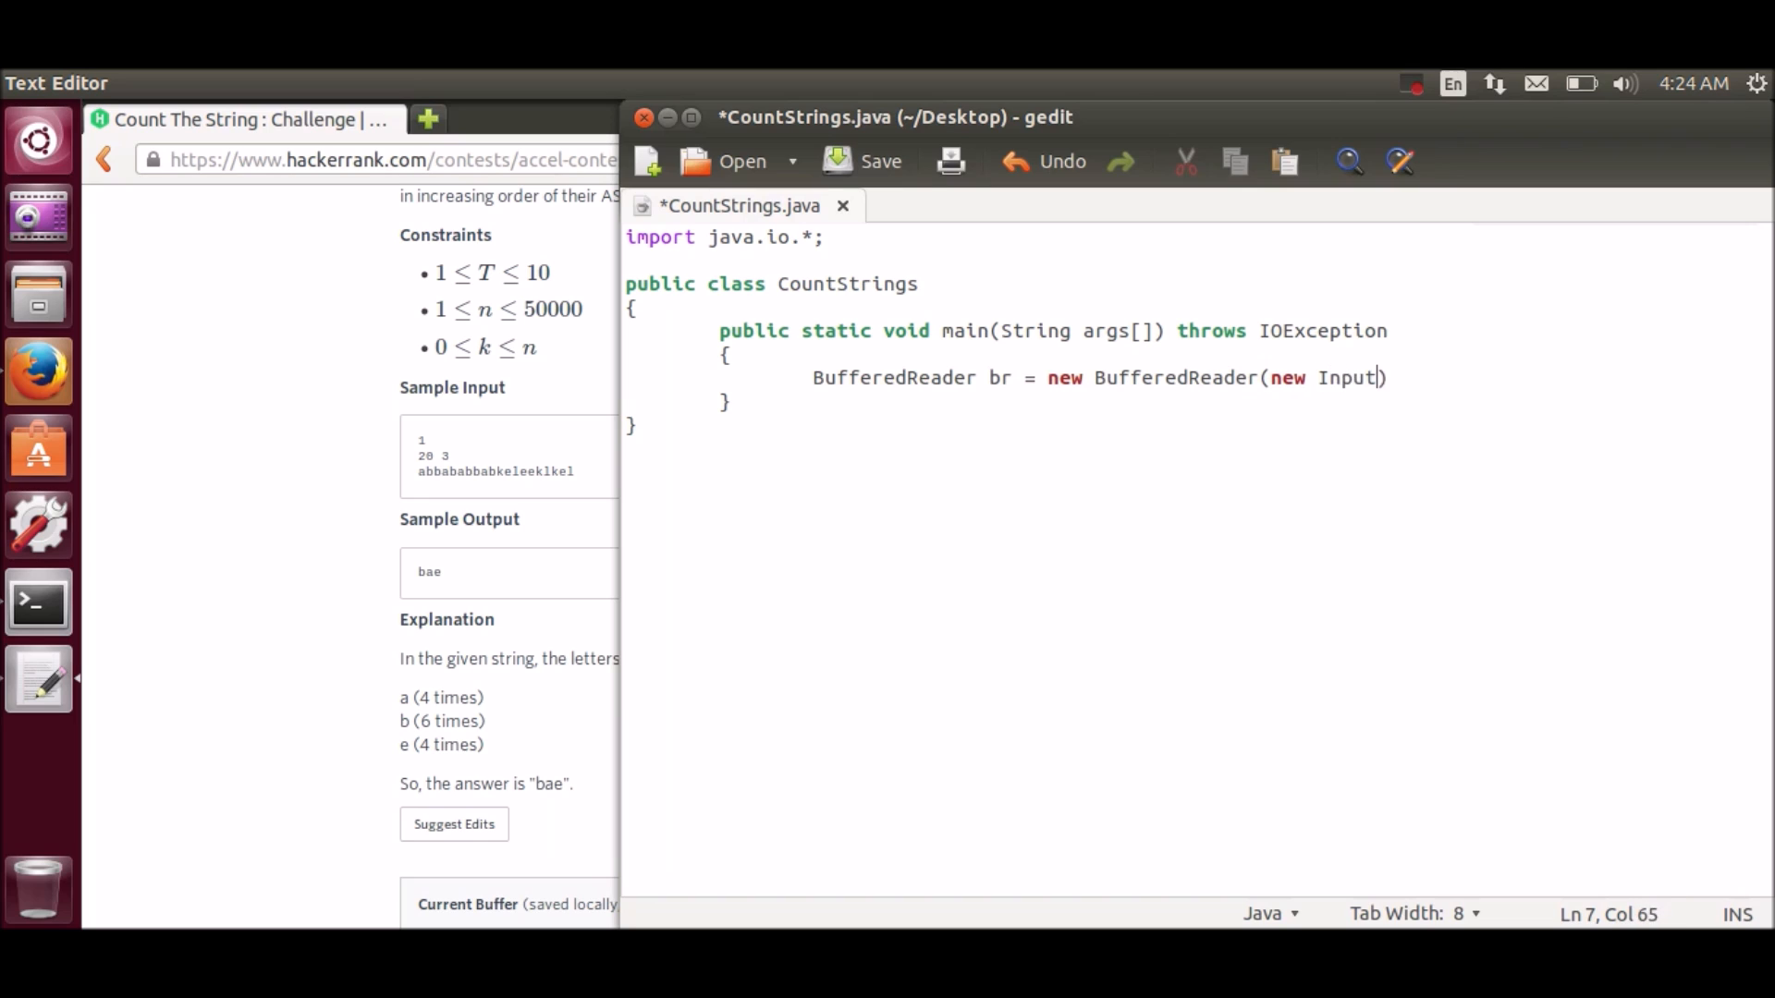
text(StreamReader(System)
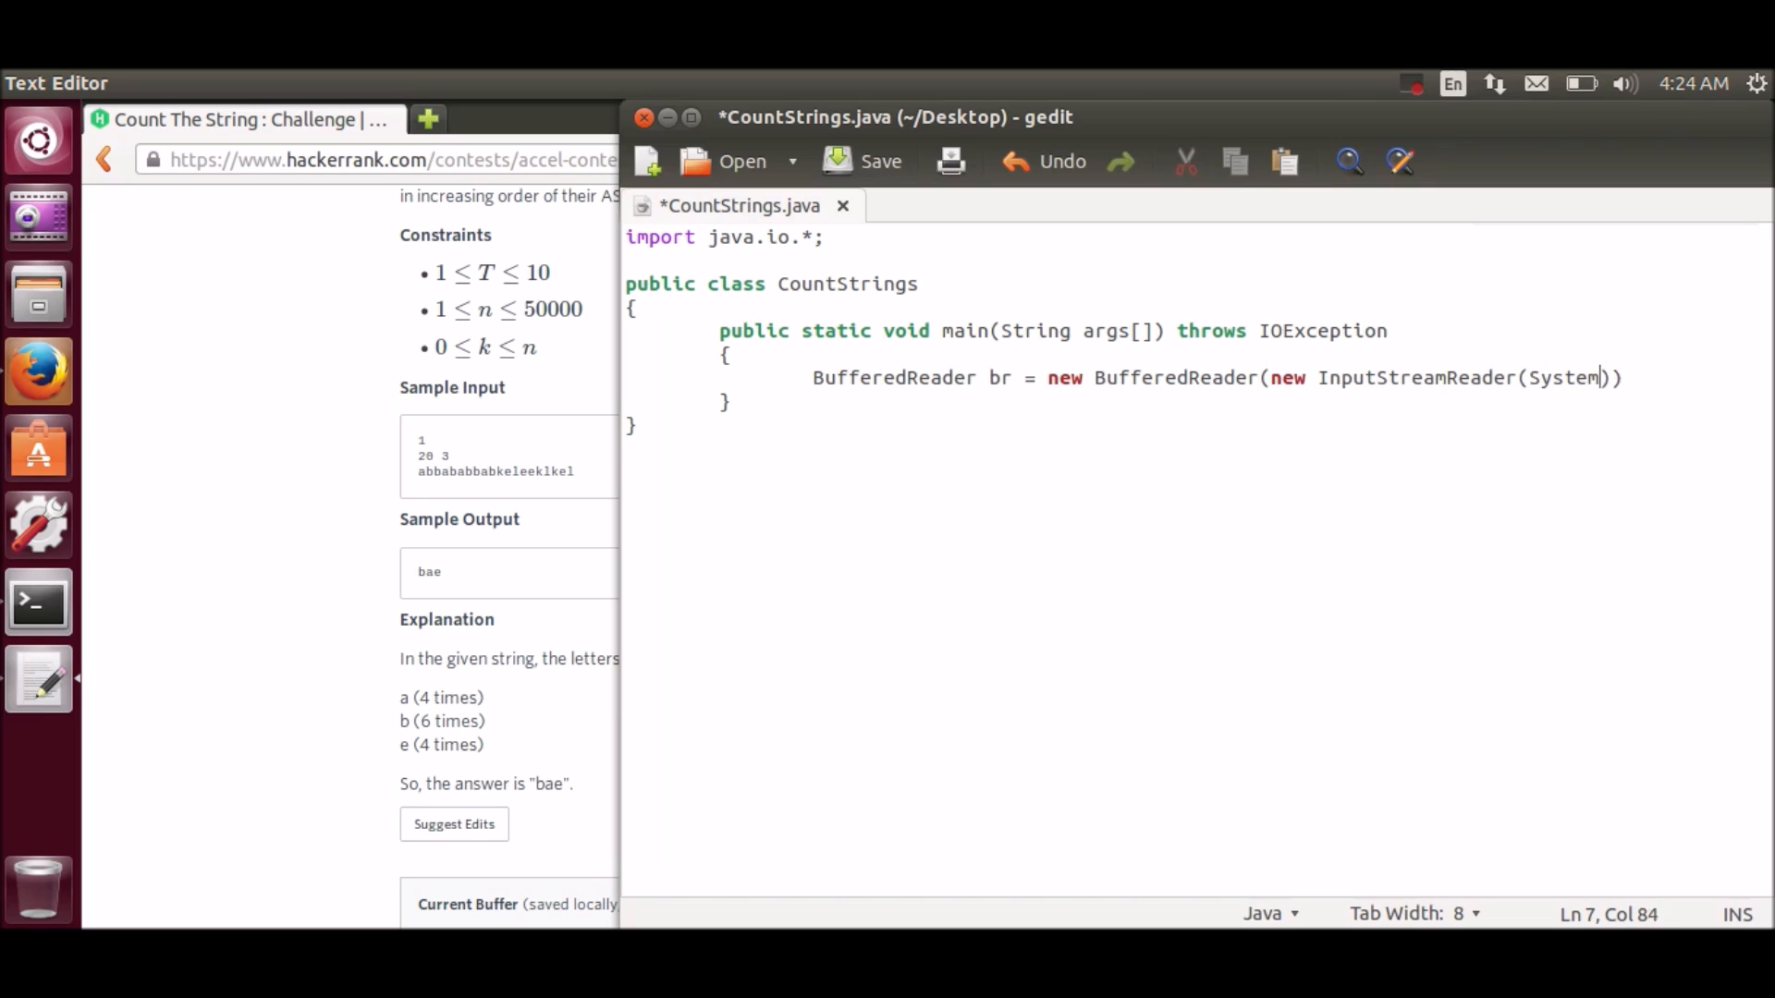
text(.in));)
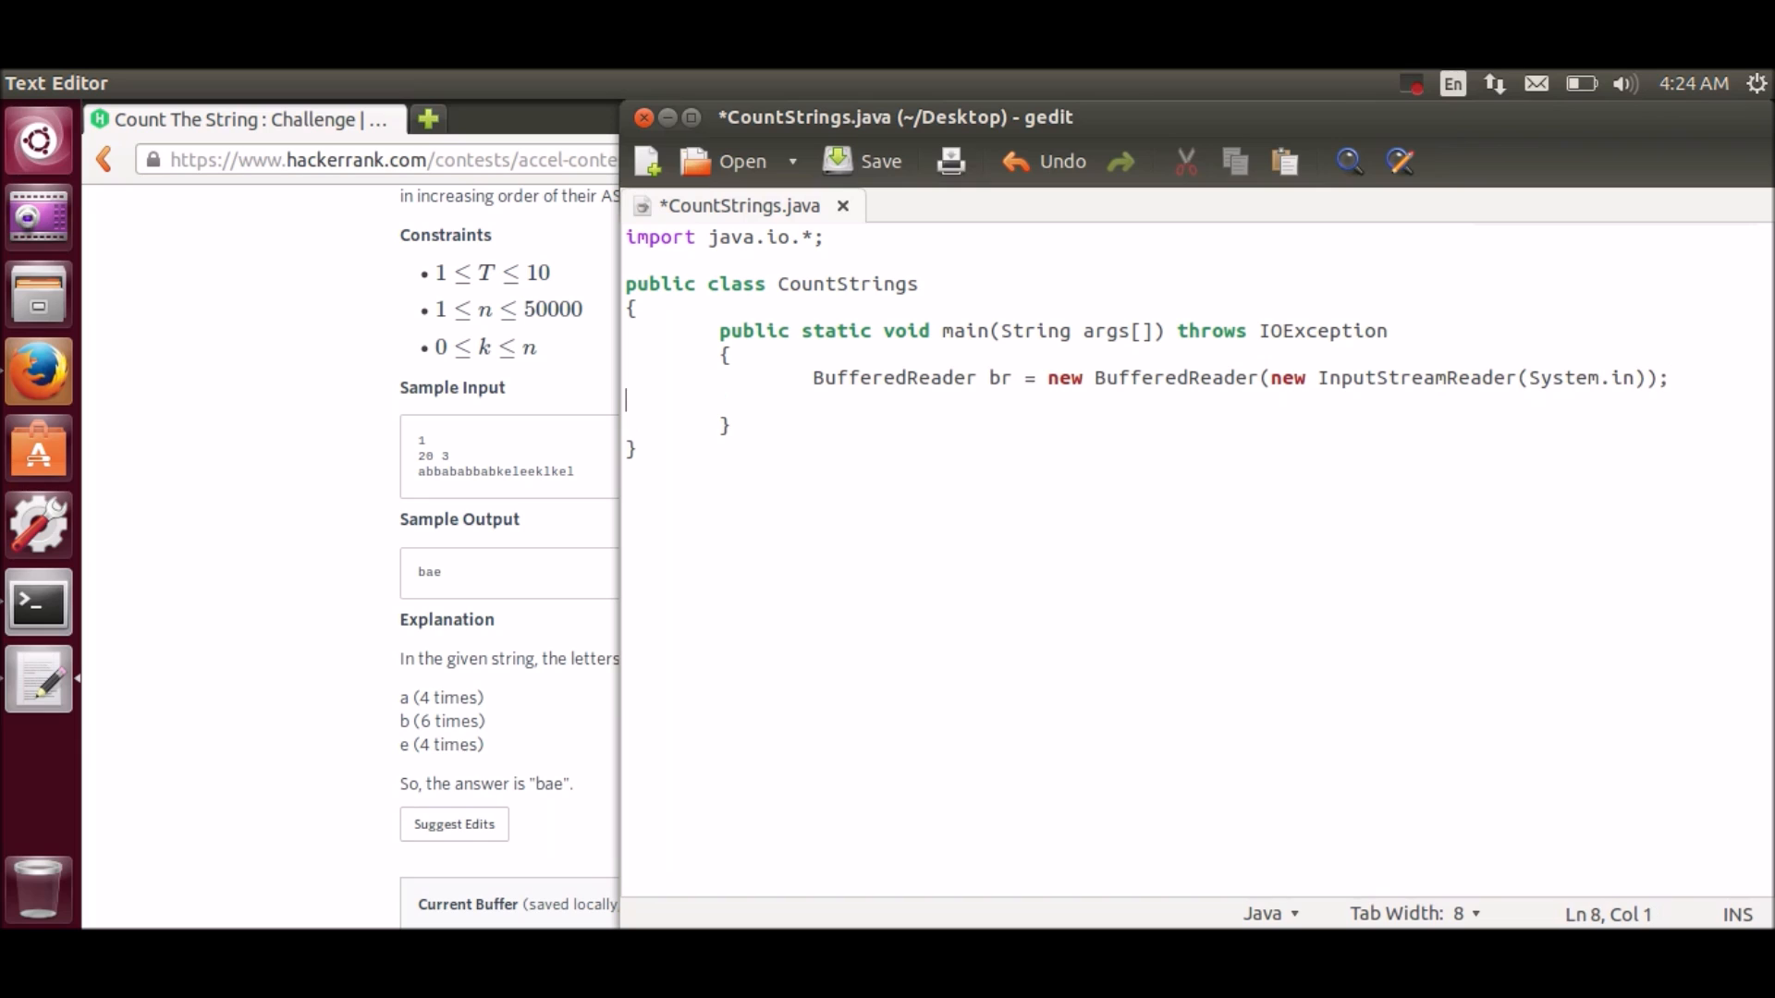
Step: Add 'int tc = Integer.parseInt(br.readLine());' to read the test-case count
text(i)
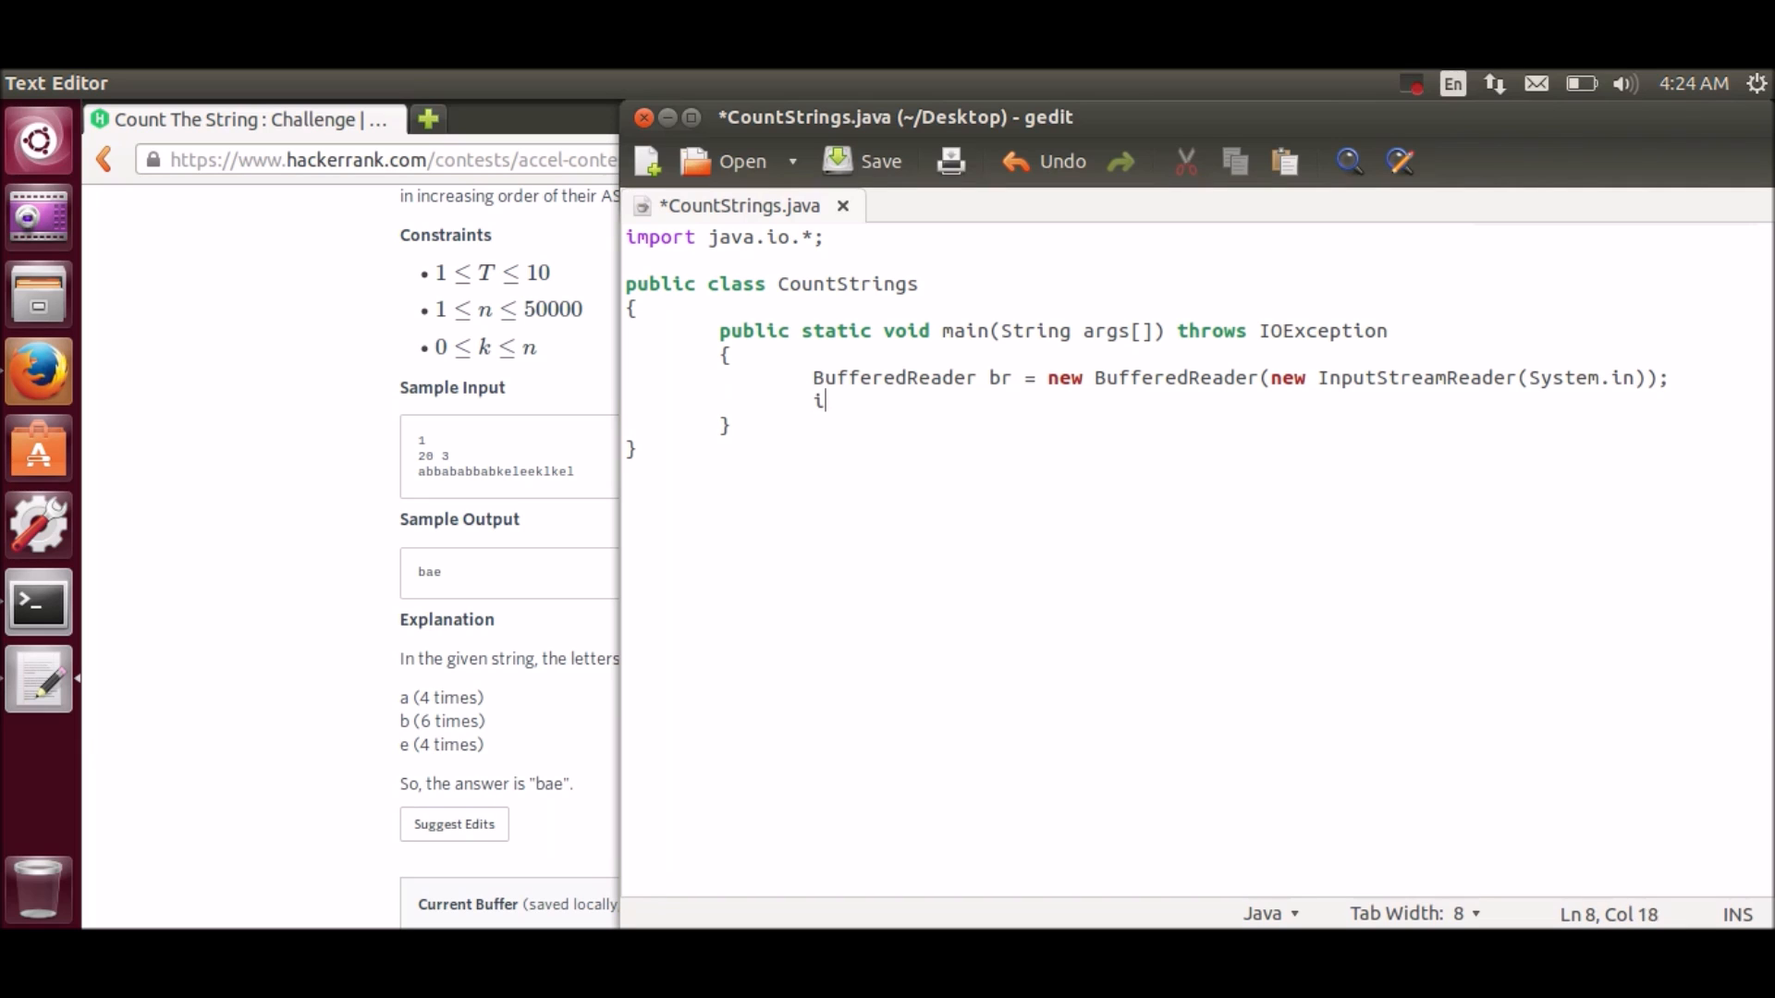
text(nt tc = I)
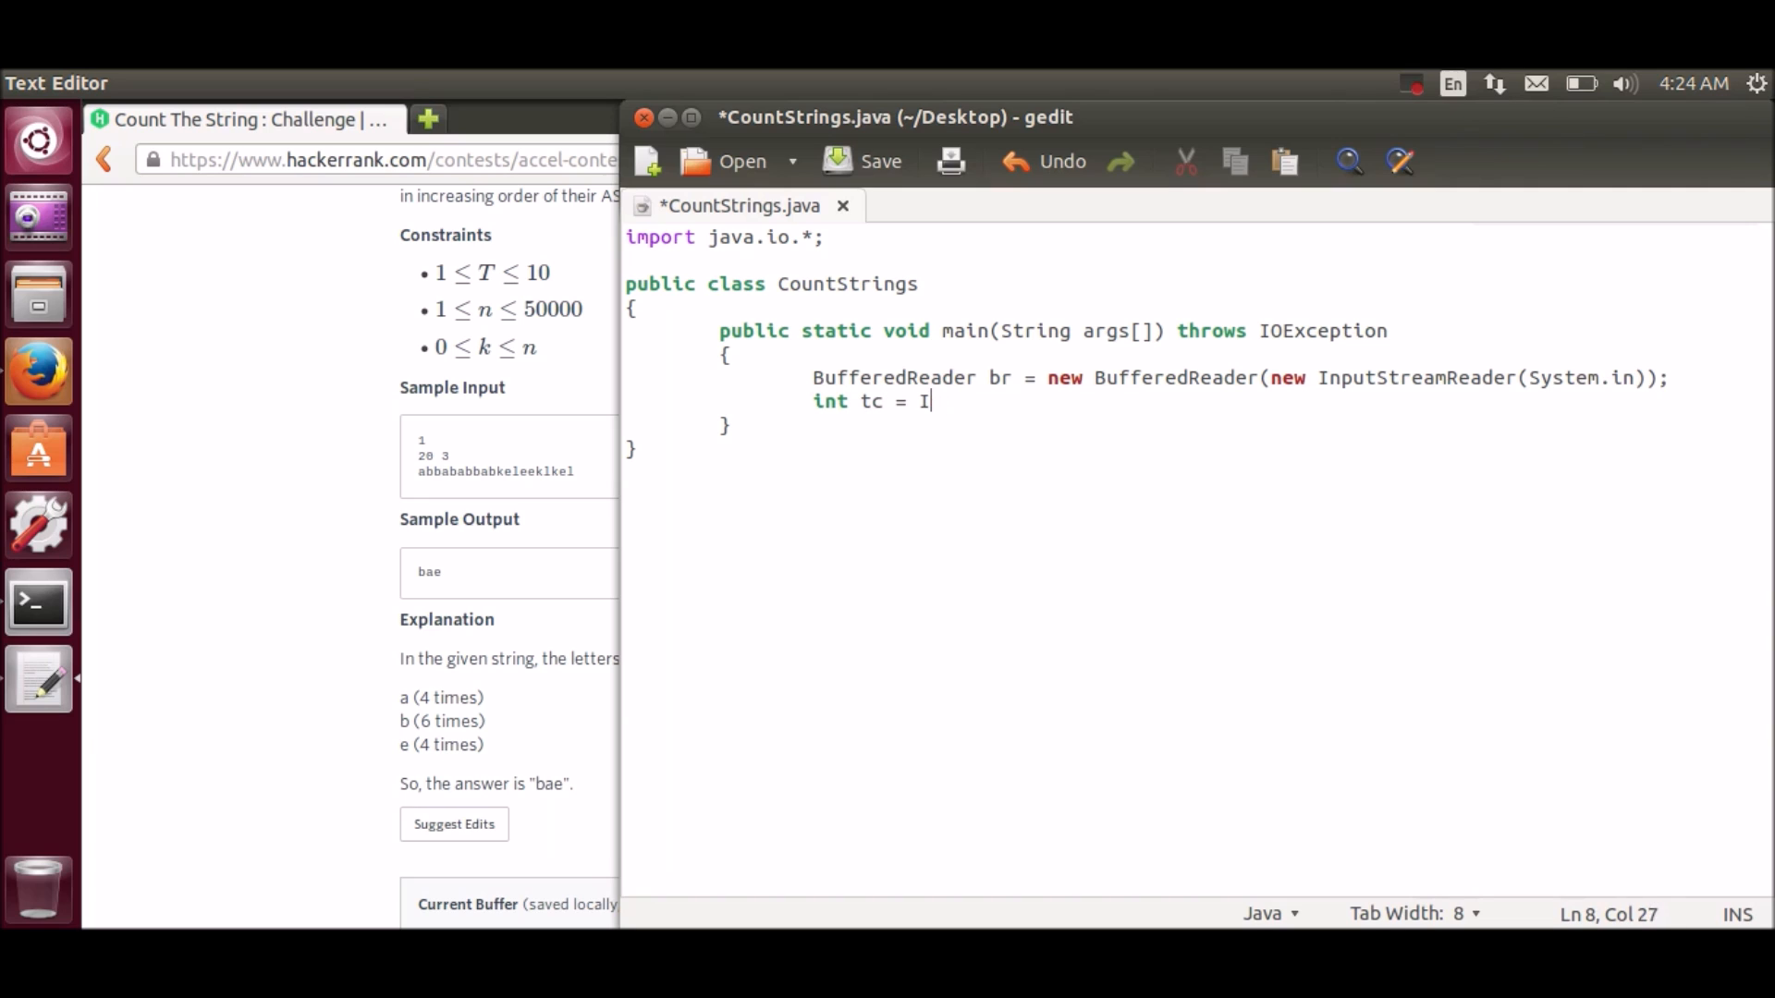
text(nteger.parse)
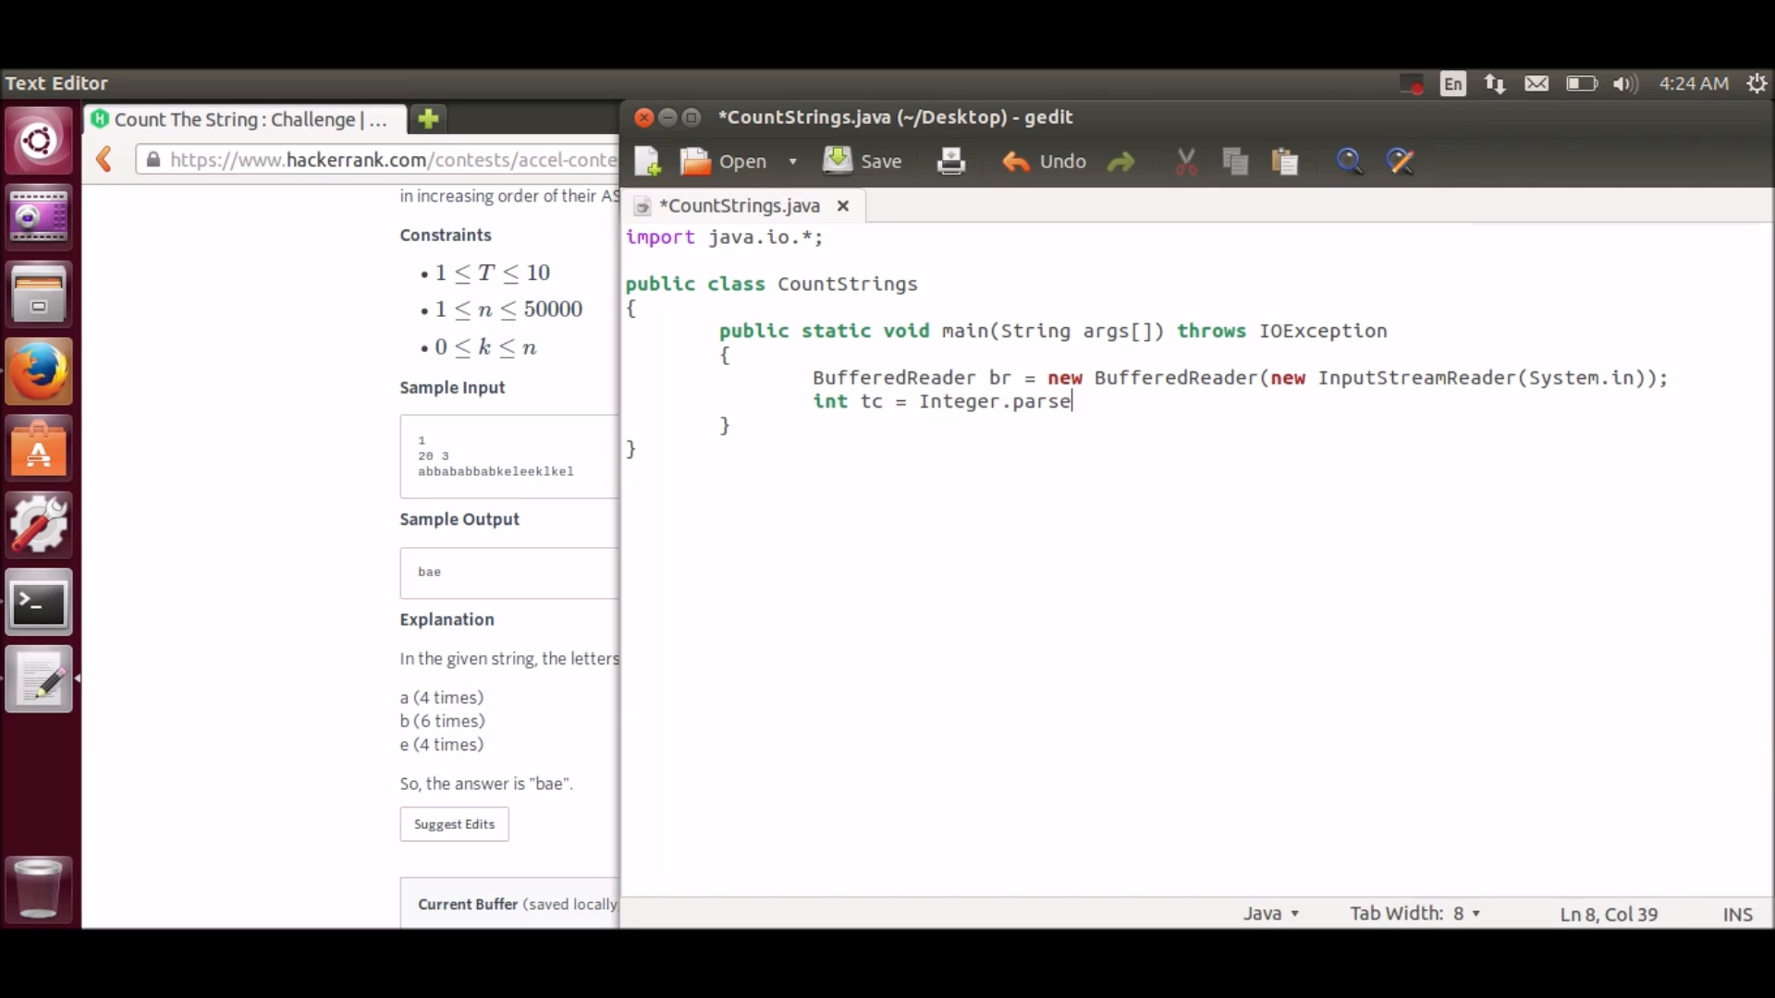
text(Int(br))
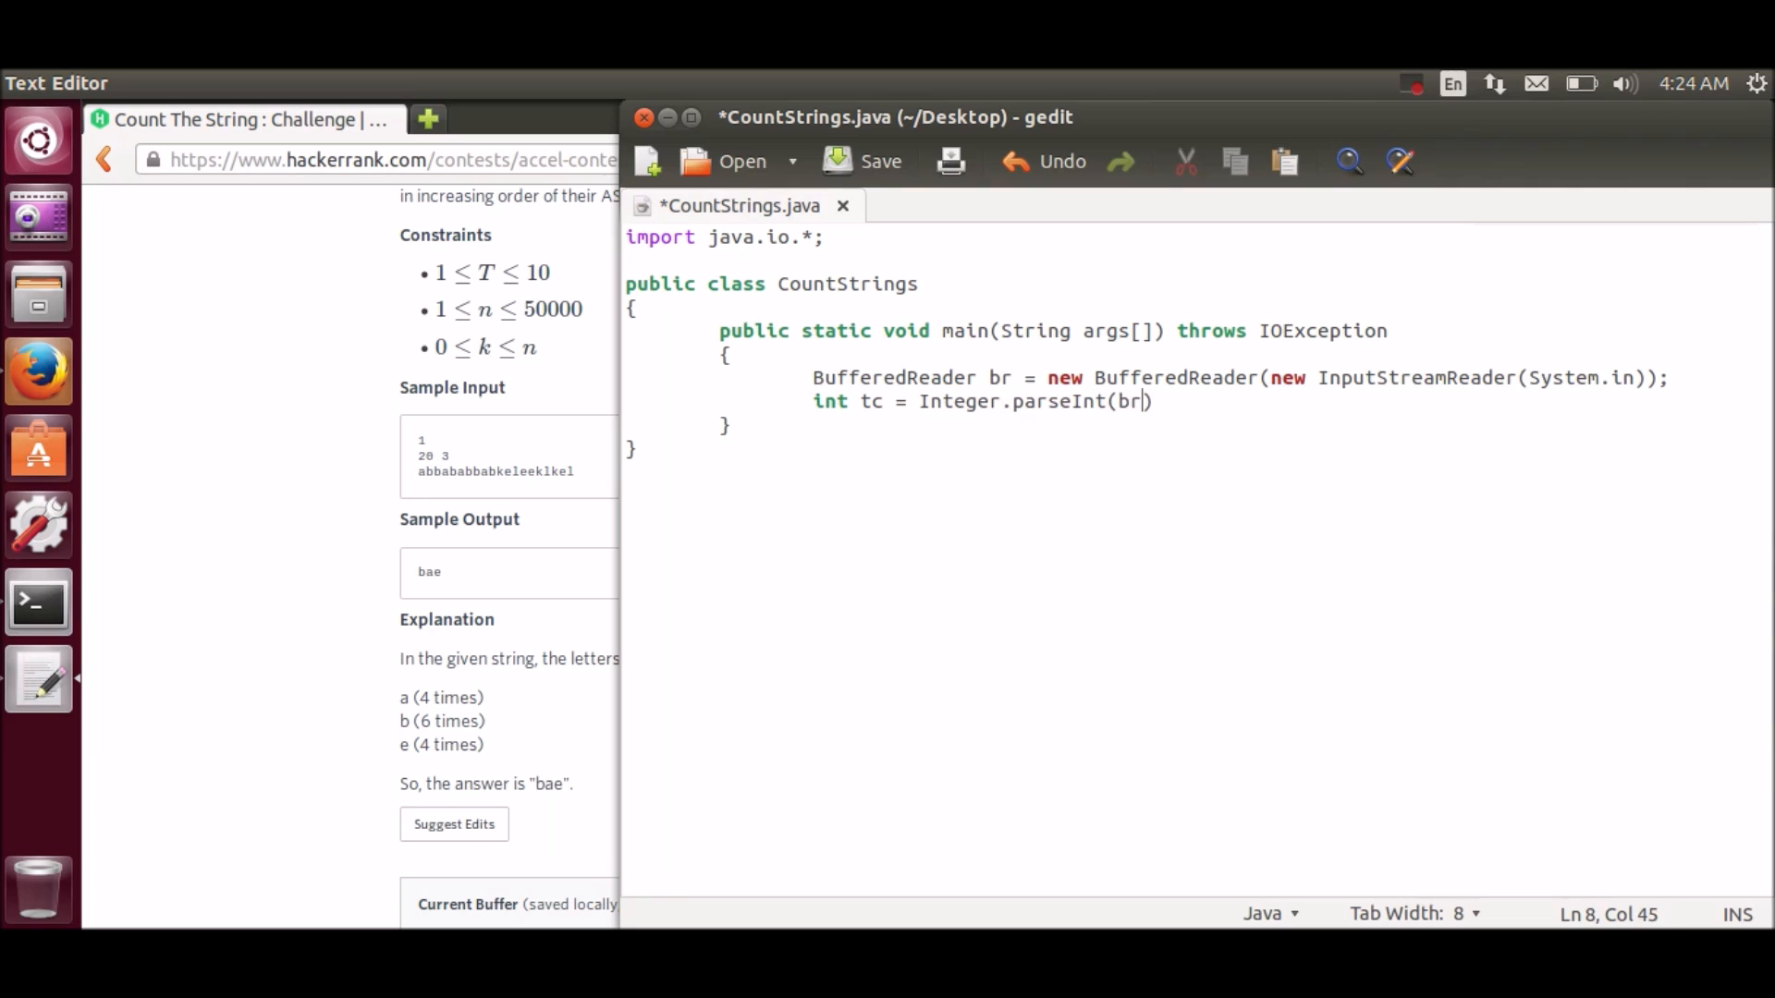
text(.readL)
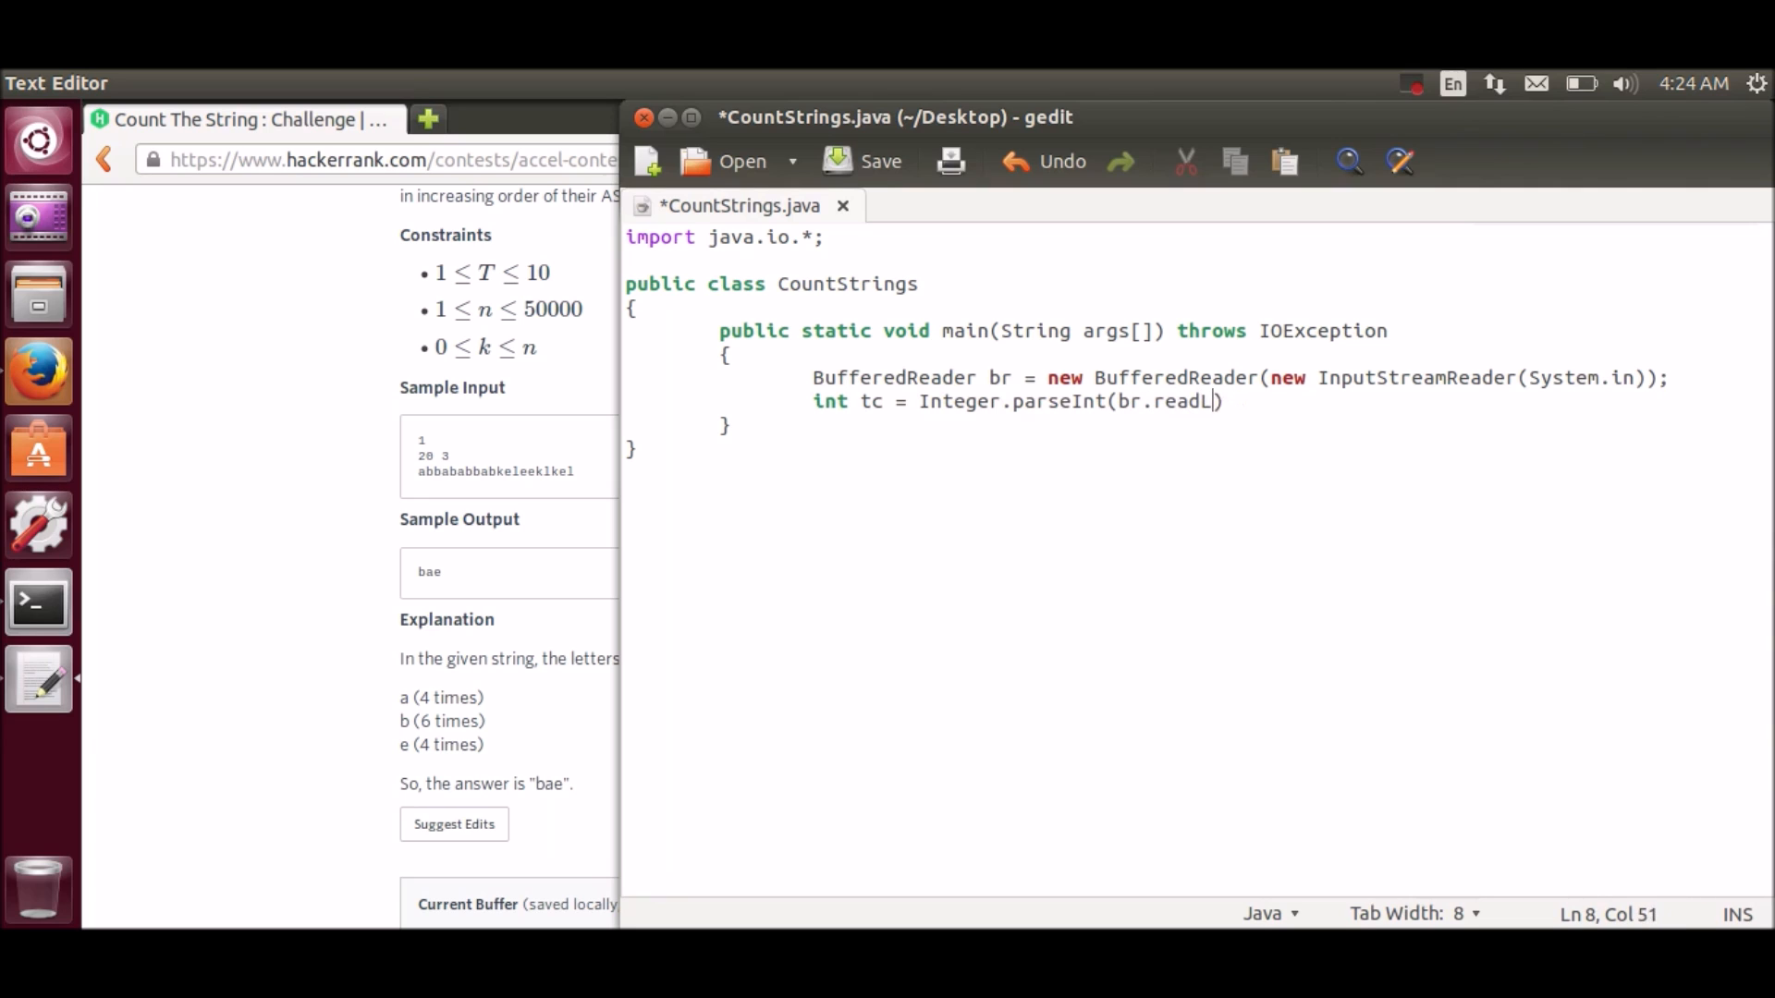
text(ine());)
text(whi)
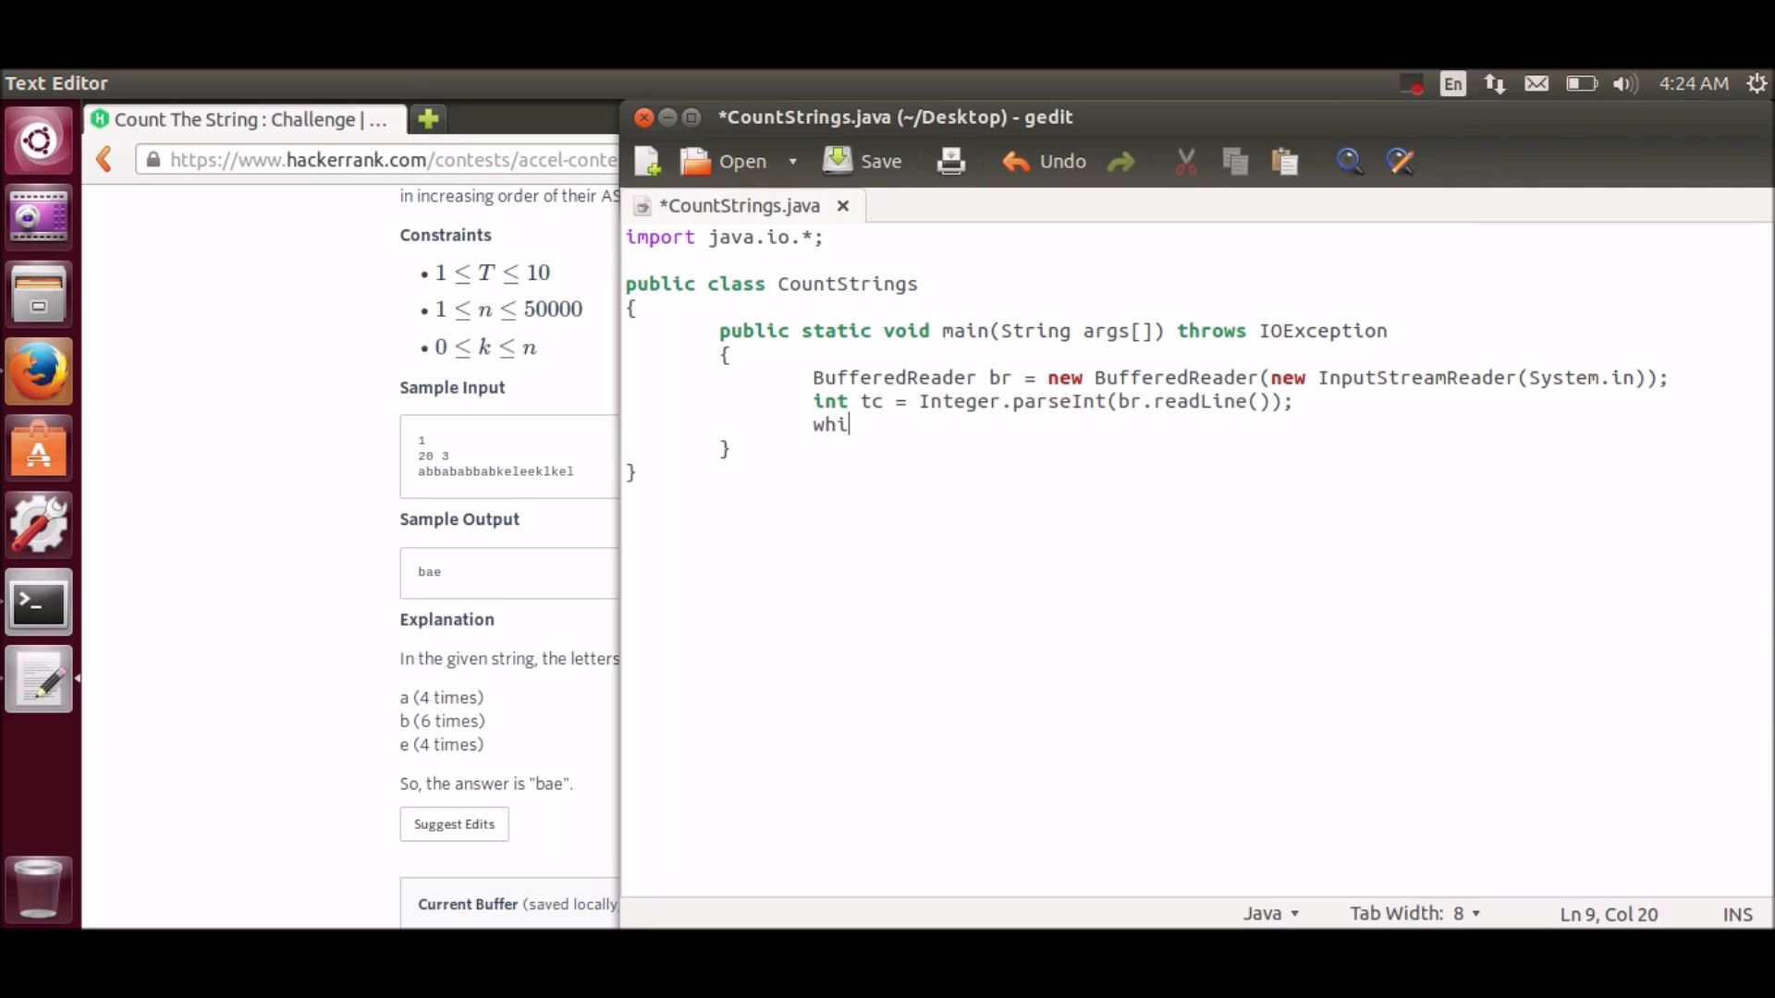
Step: Start a 'while(tc--)' loop, save, and split the read line into 'String inp[]' on spaces
text(le(tc--))
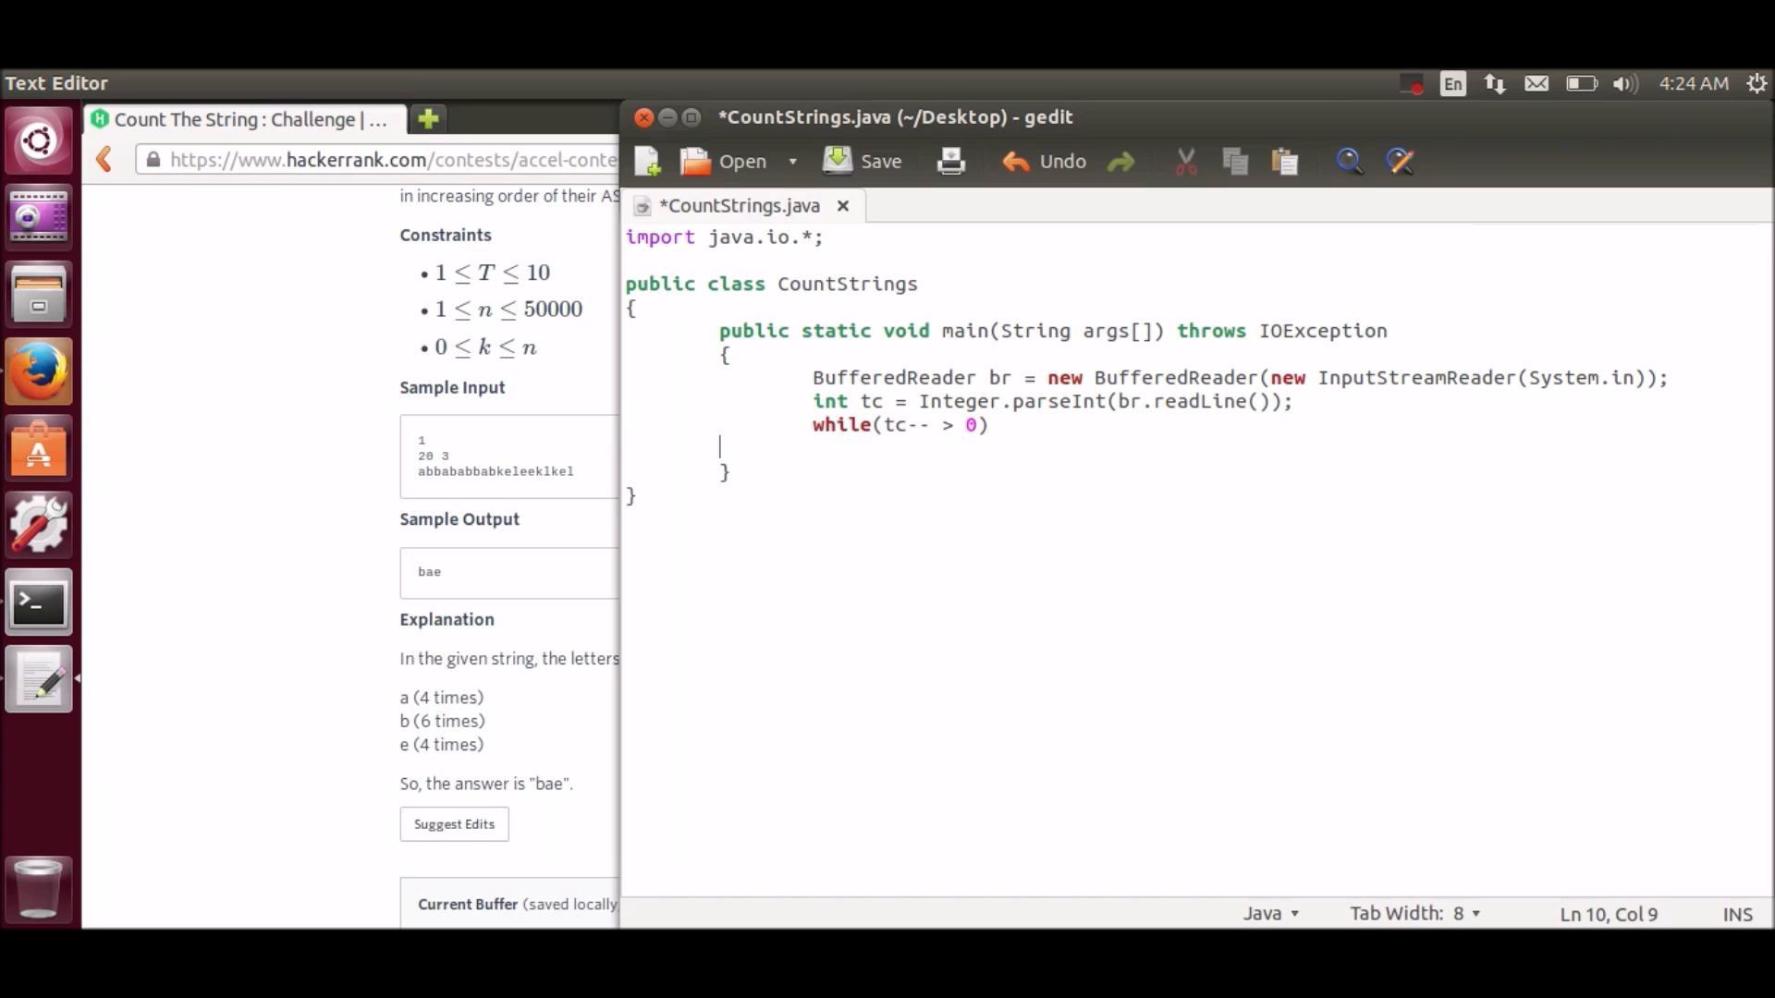
text({)
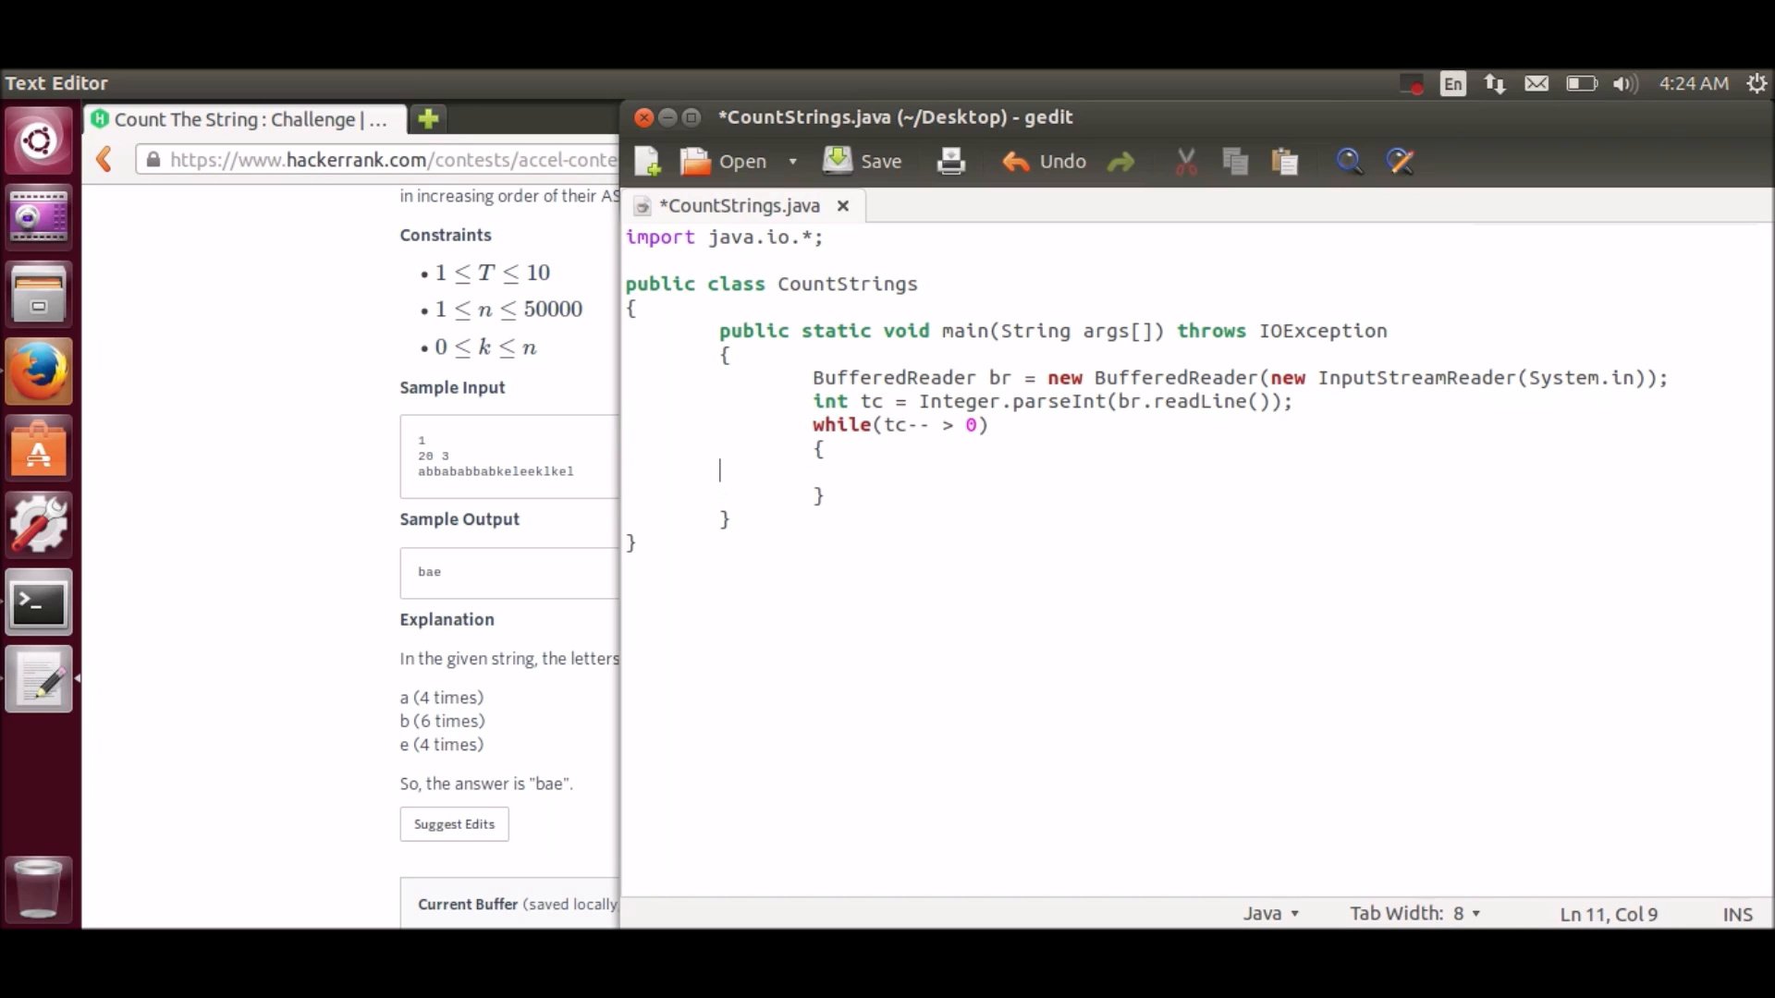
click(862, 160)
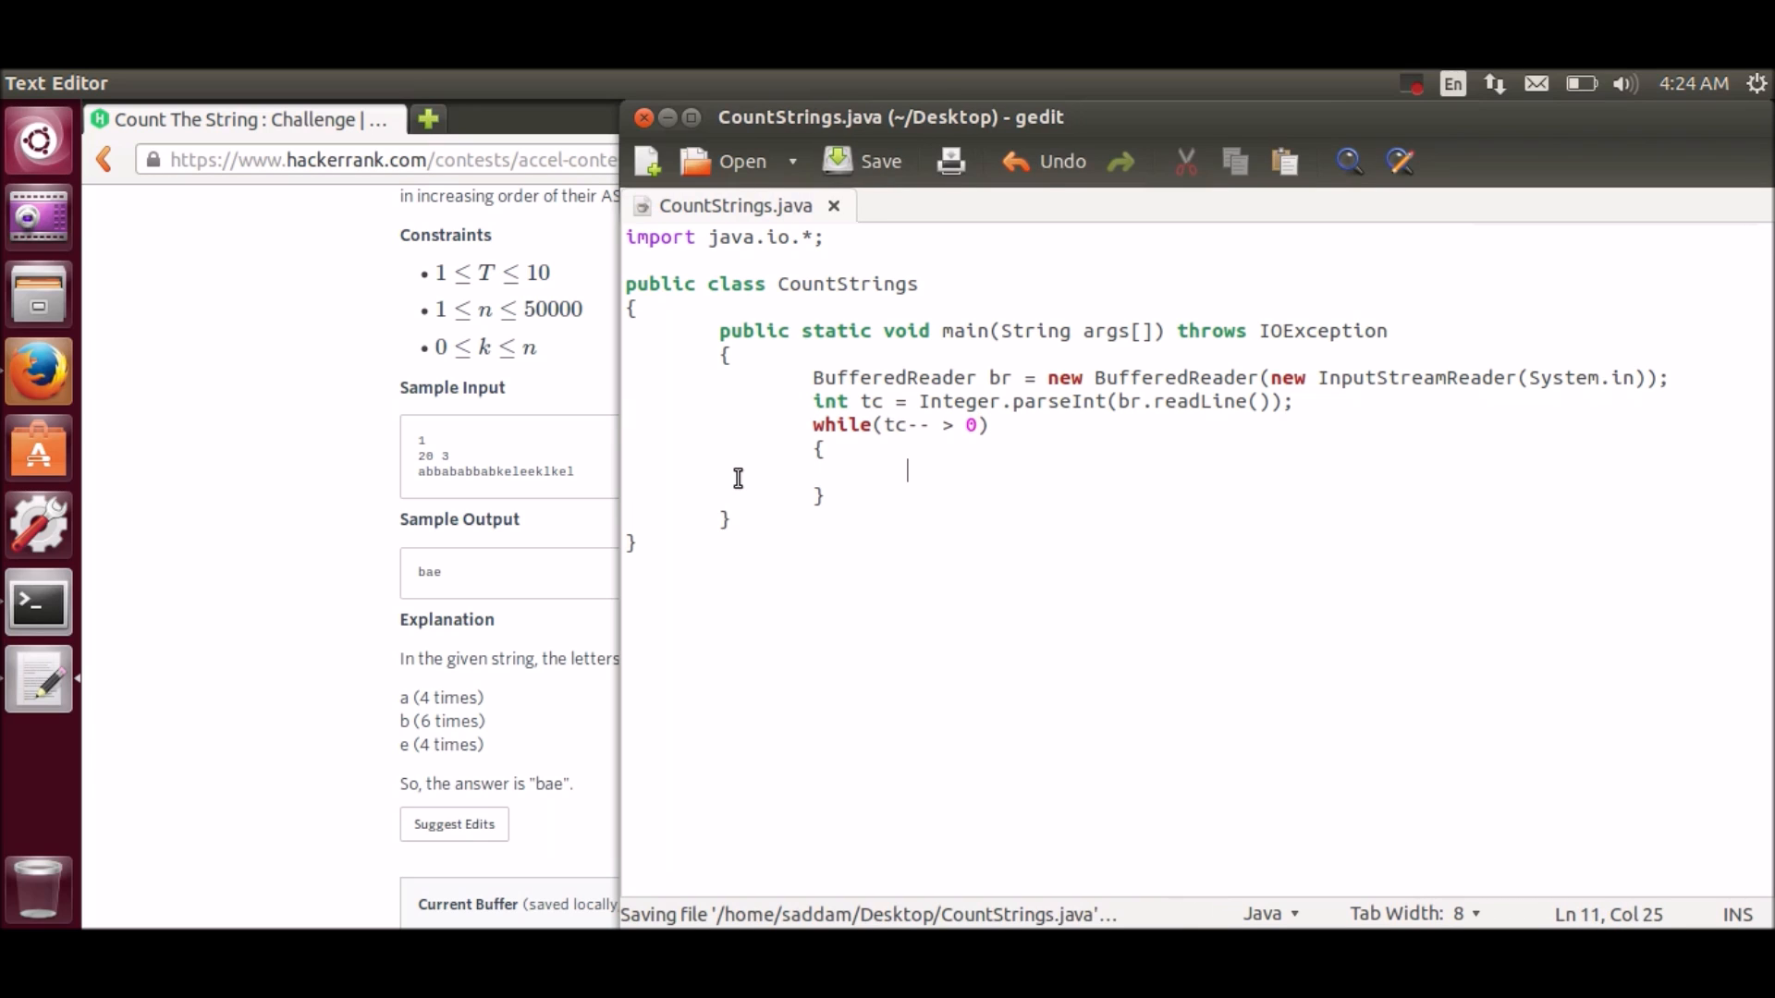
text(String in)
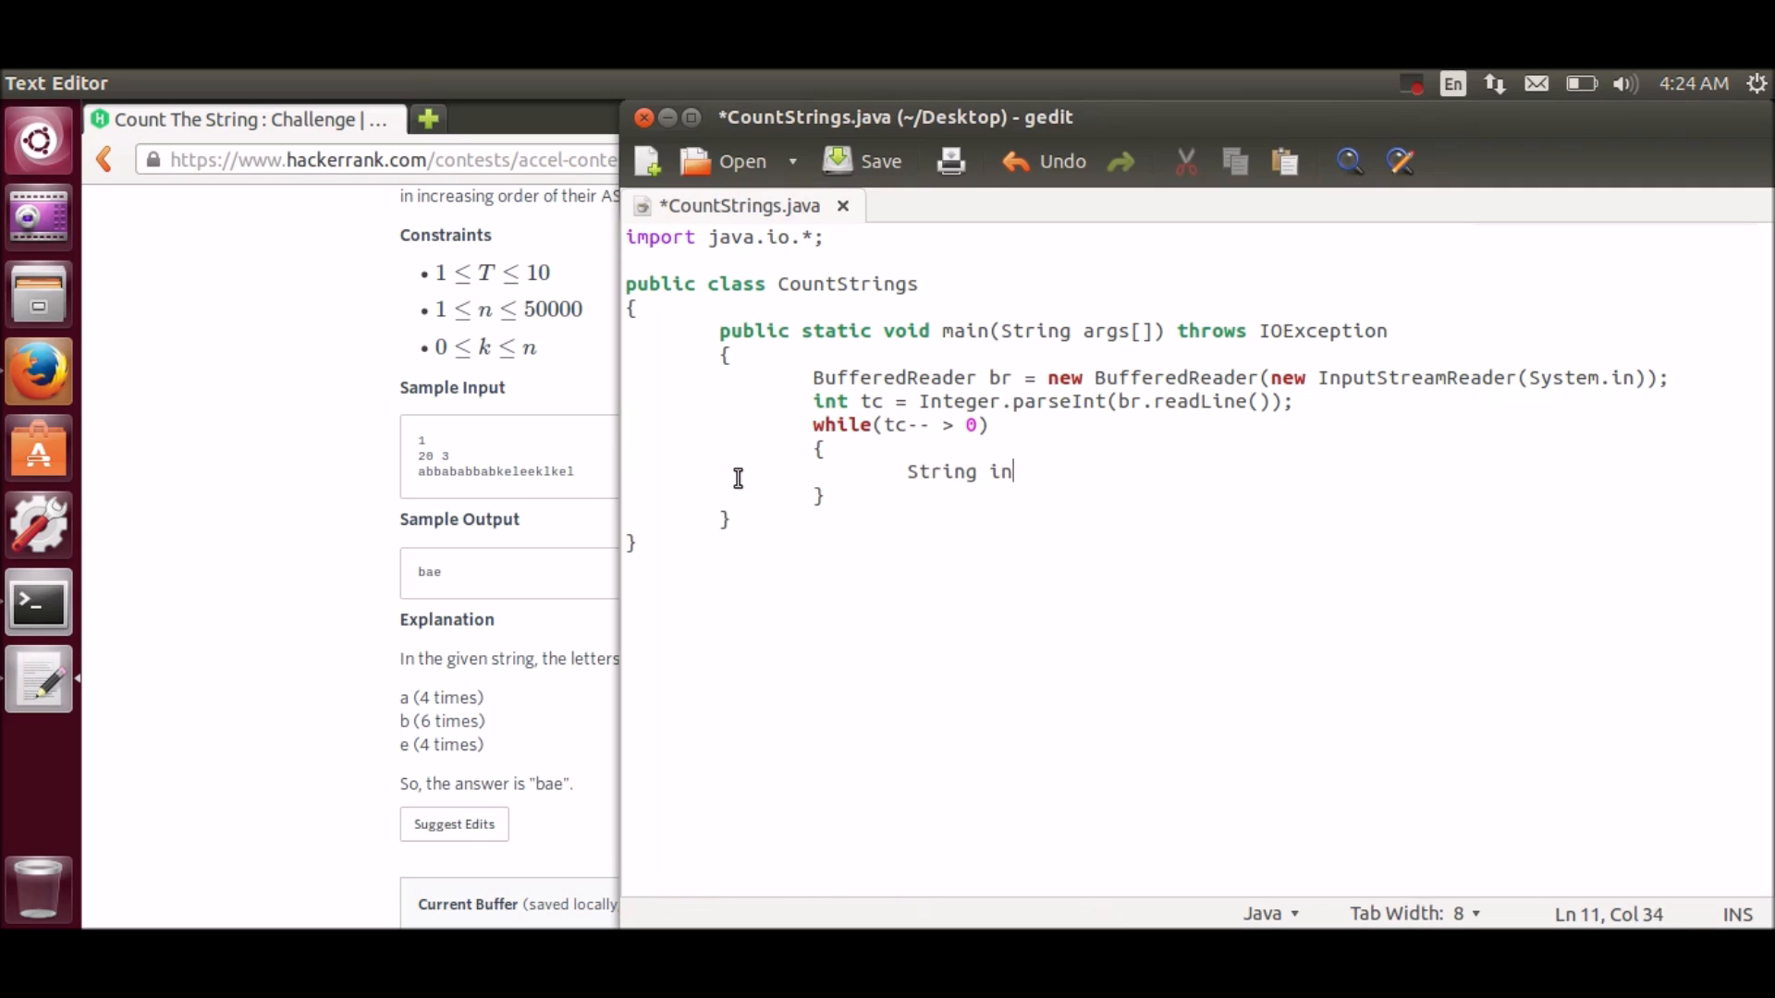
text(p[])
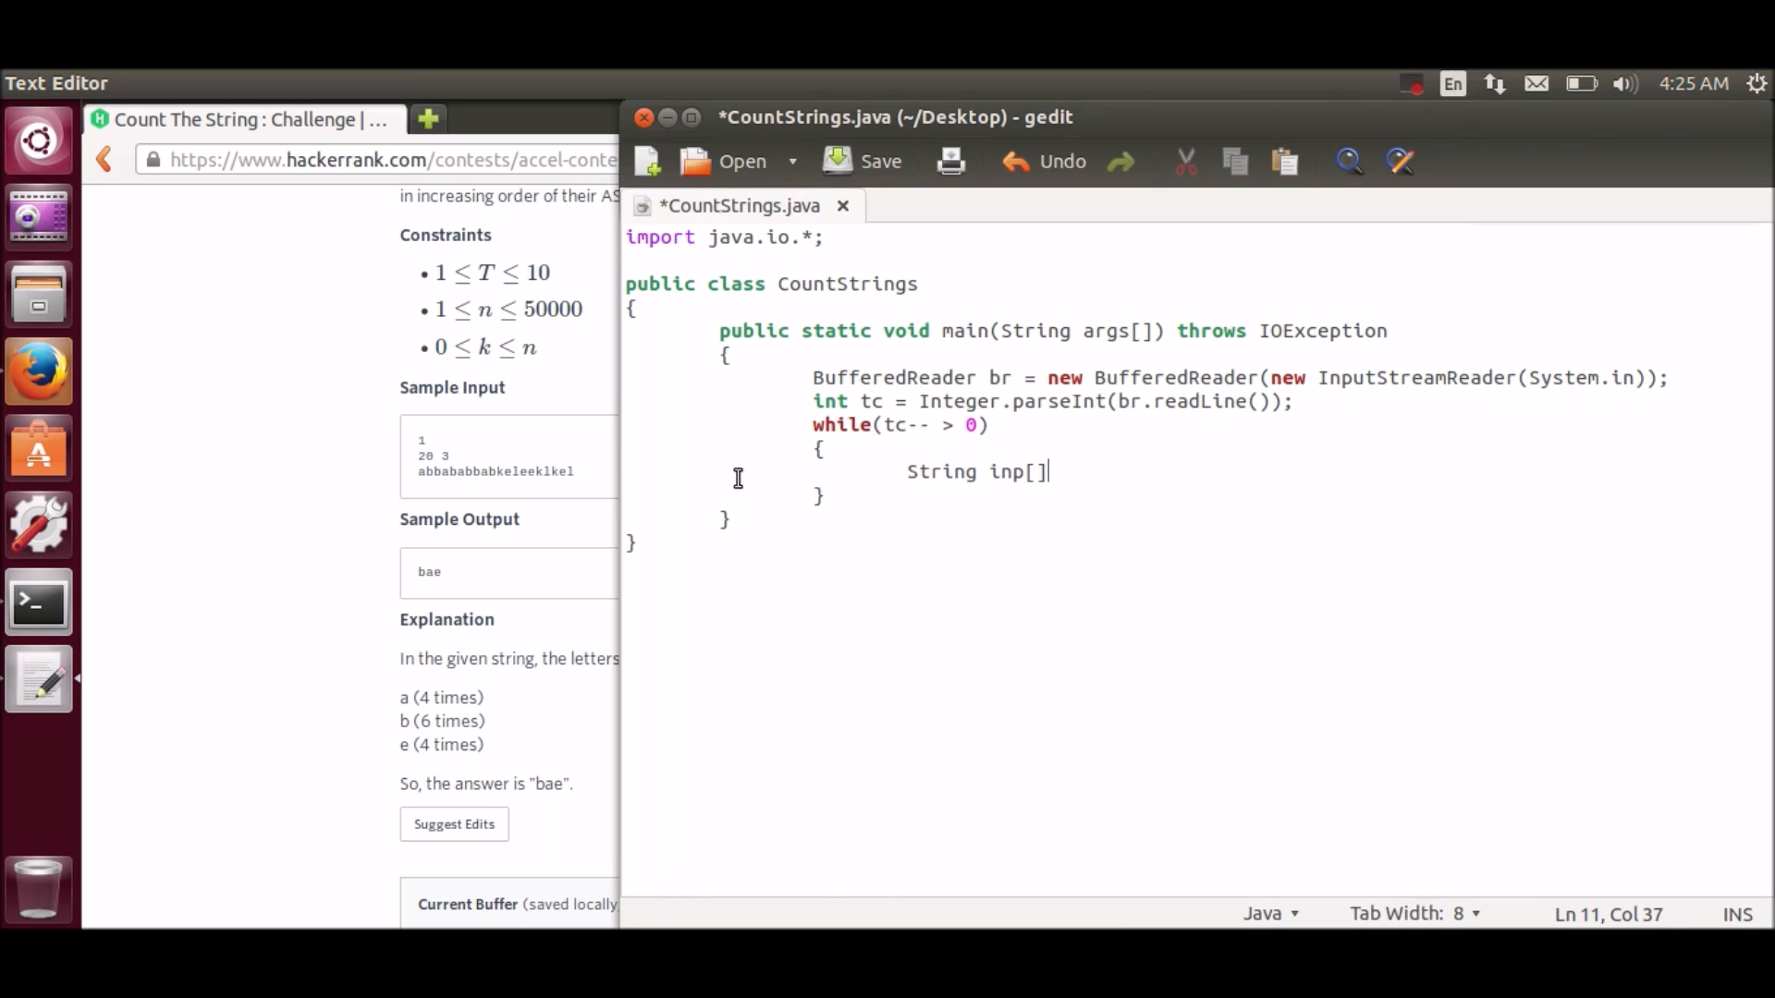
text(= br.readLine().split)
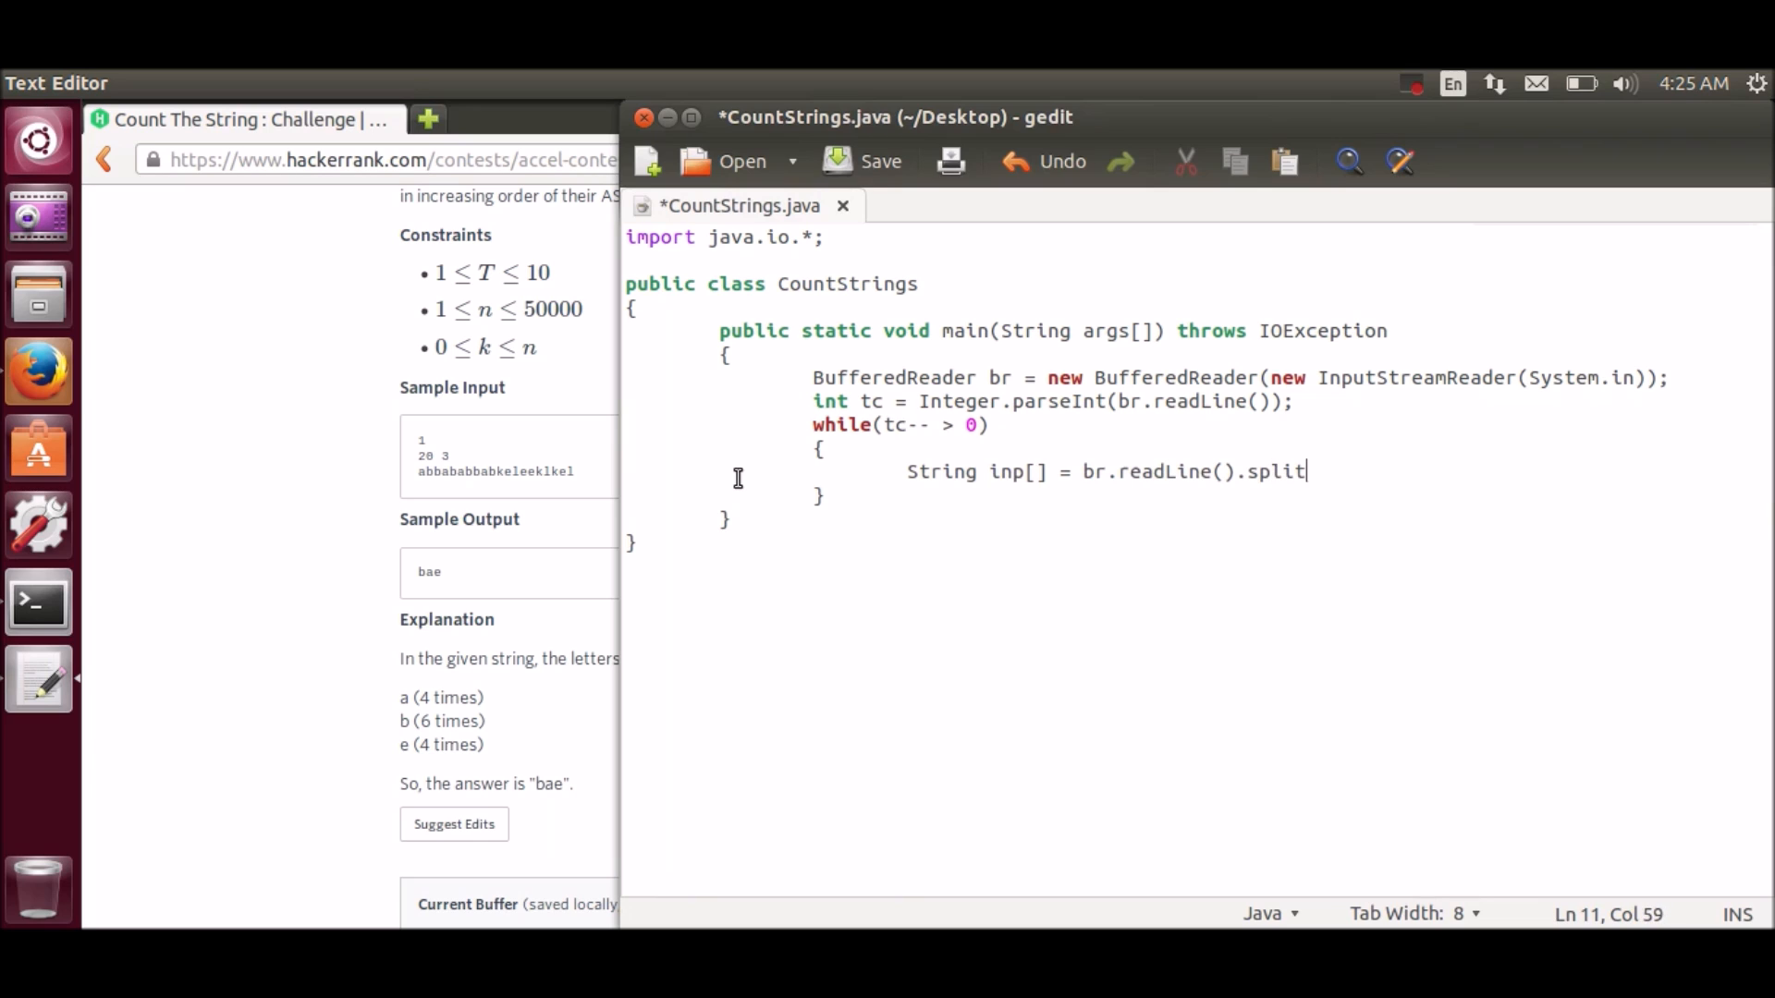
text((" ");)
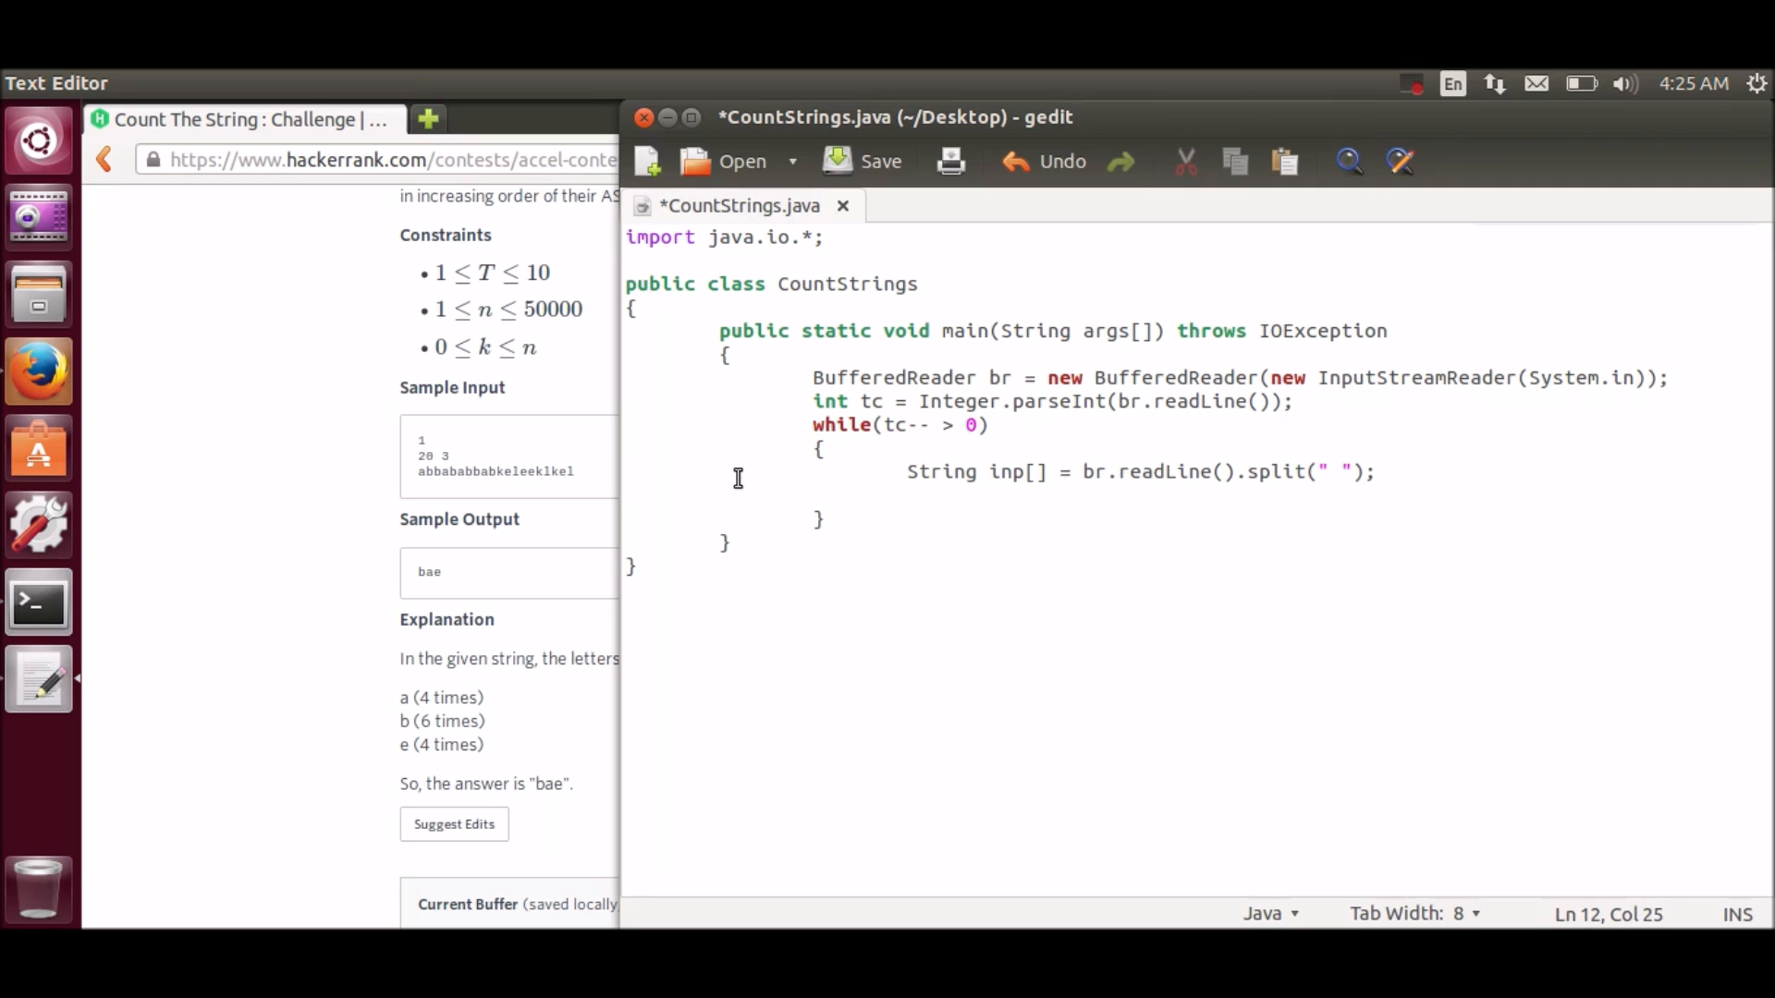
Step: Parse inp[0] and inp[1] with Integer.parseInt into int variables
text(int len = I)
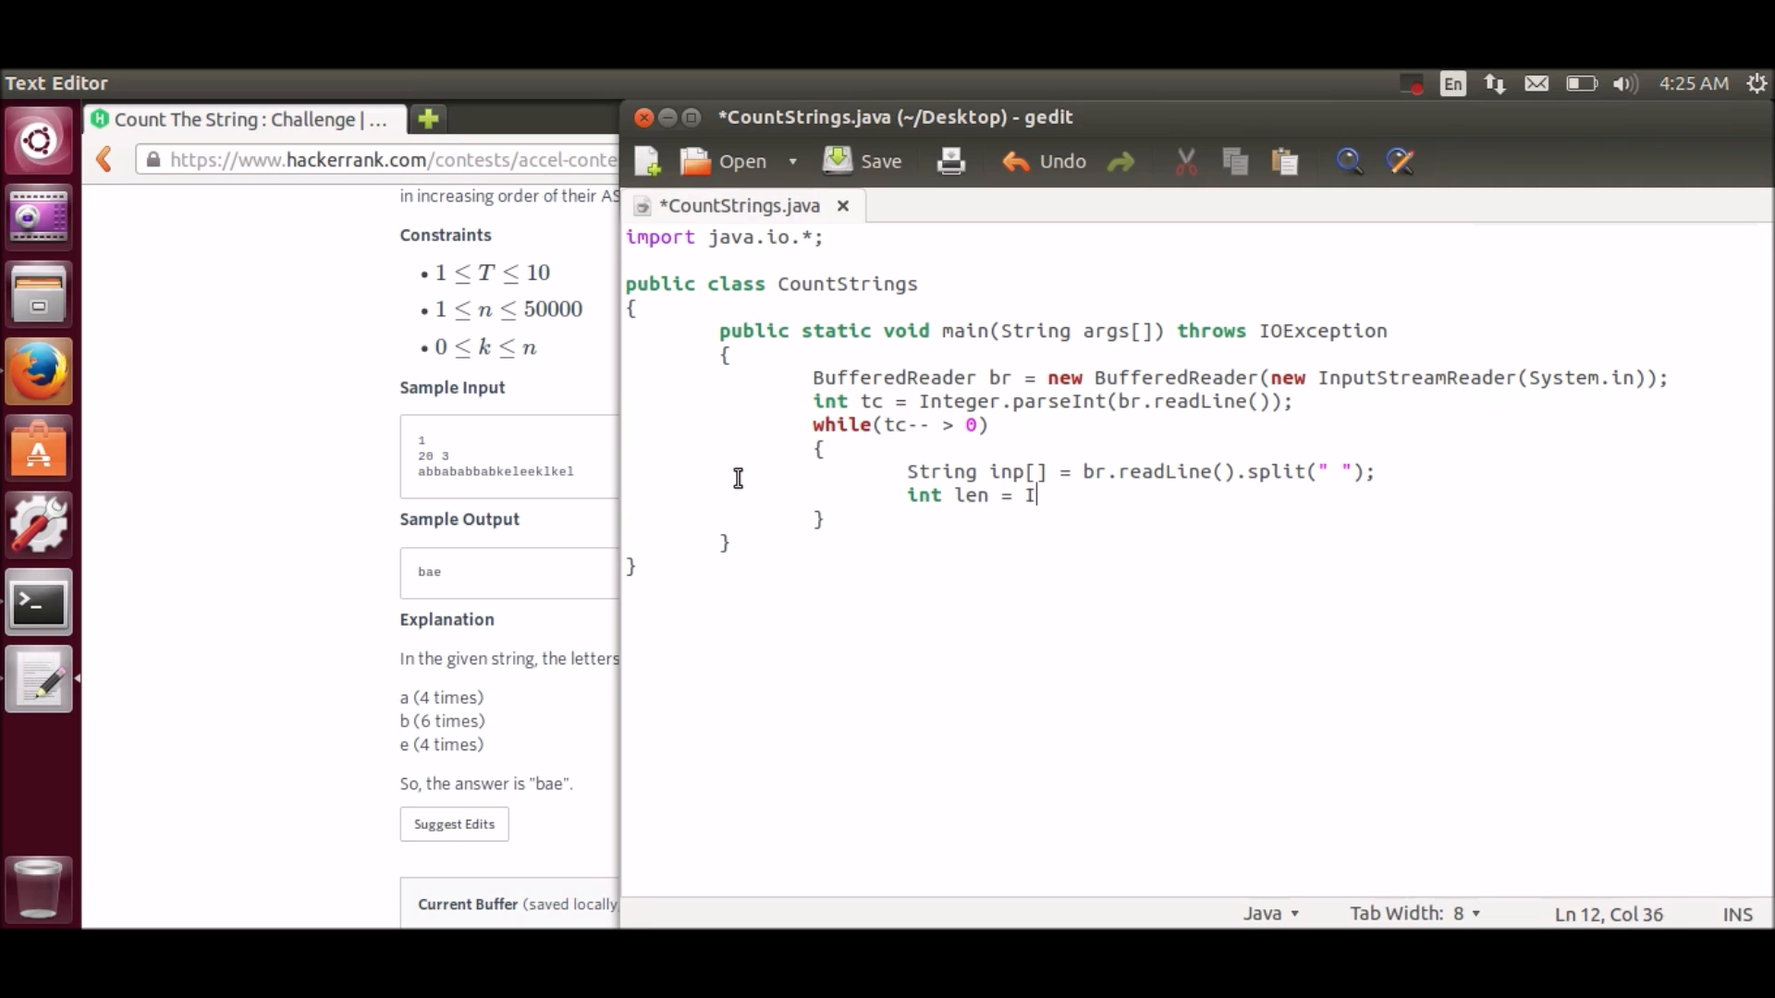
text(nteger.parse)
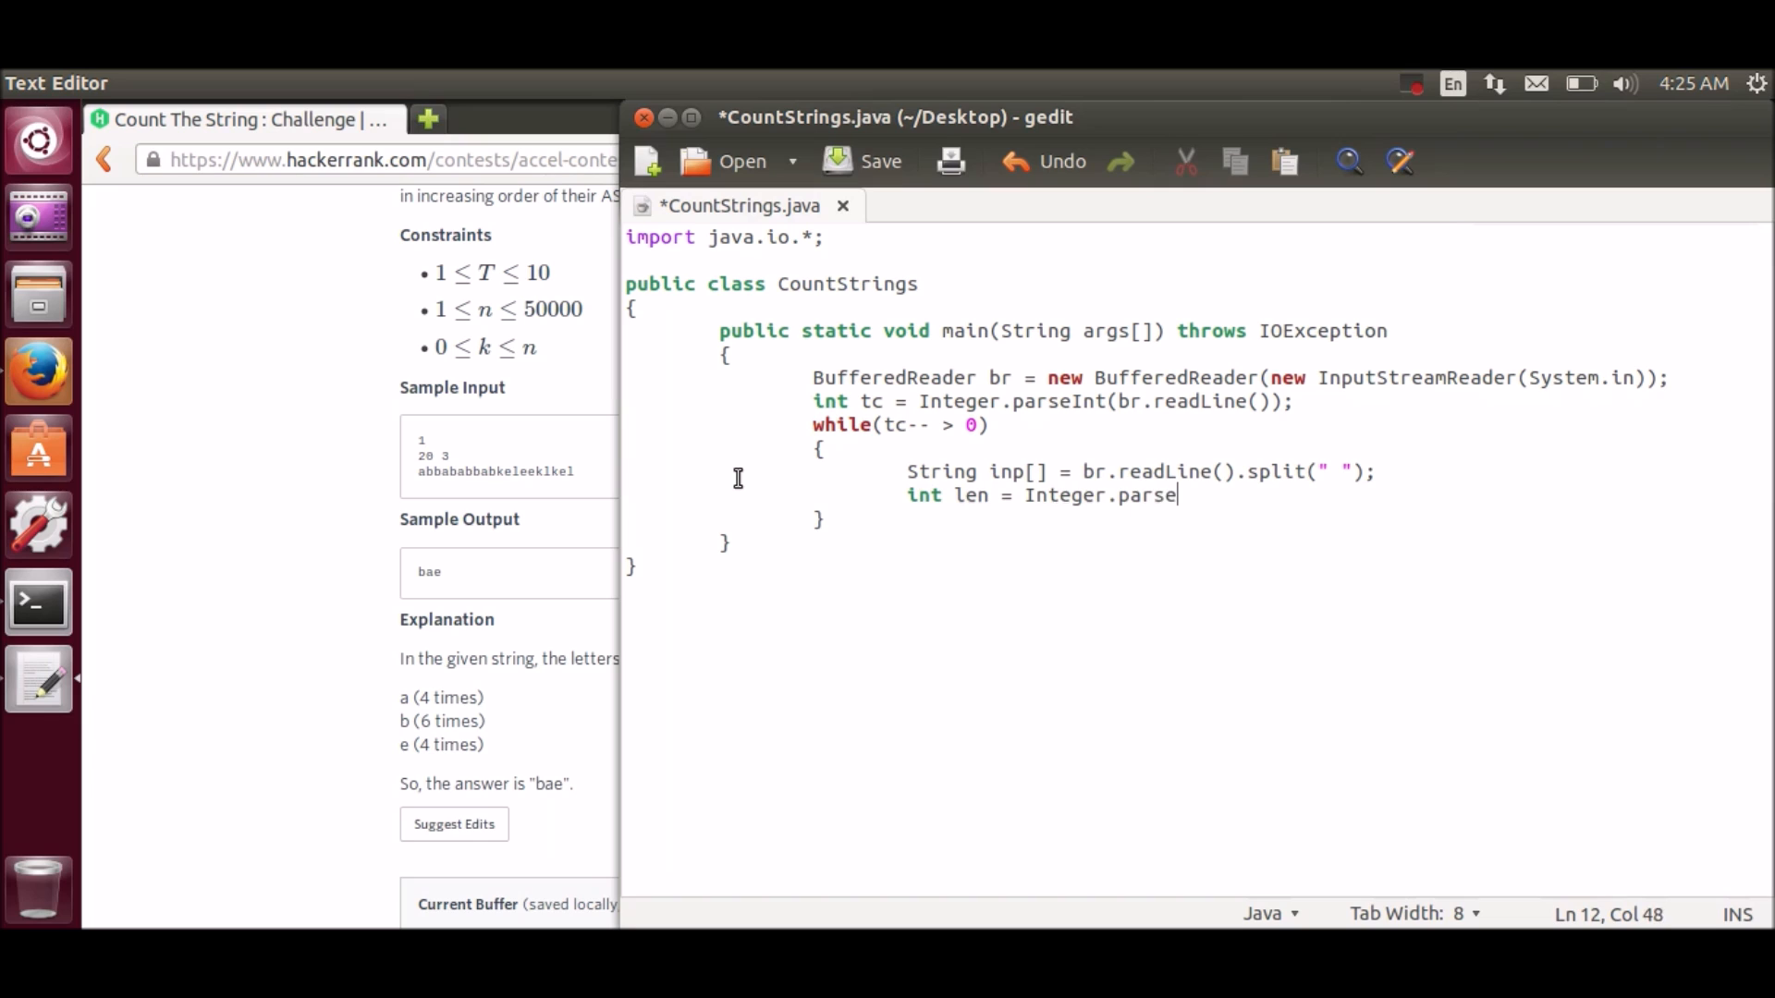
text(Int())
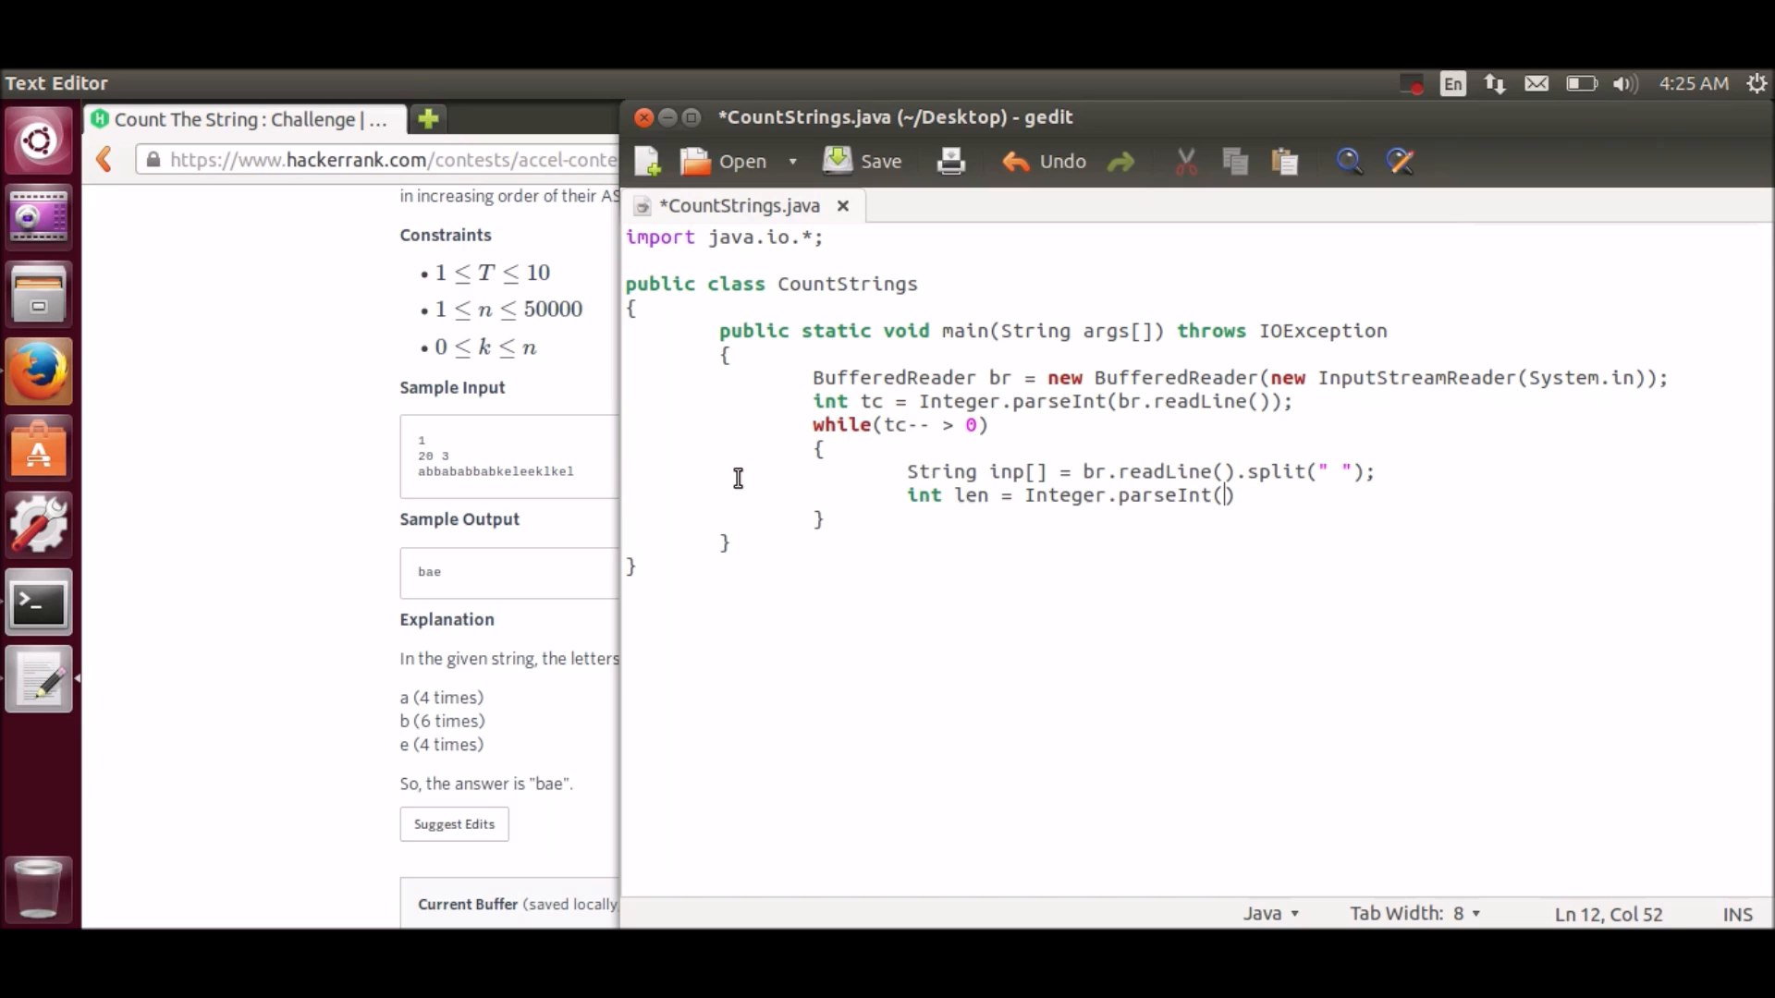
text(inp[0]))
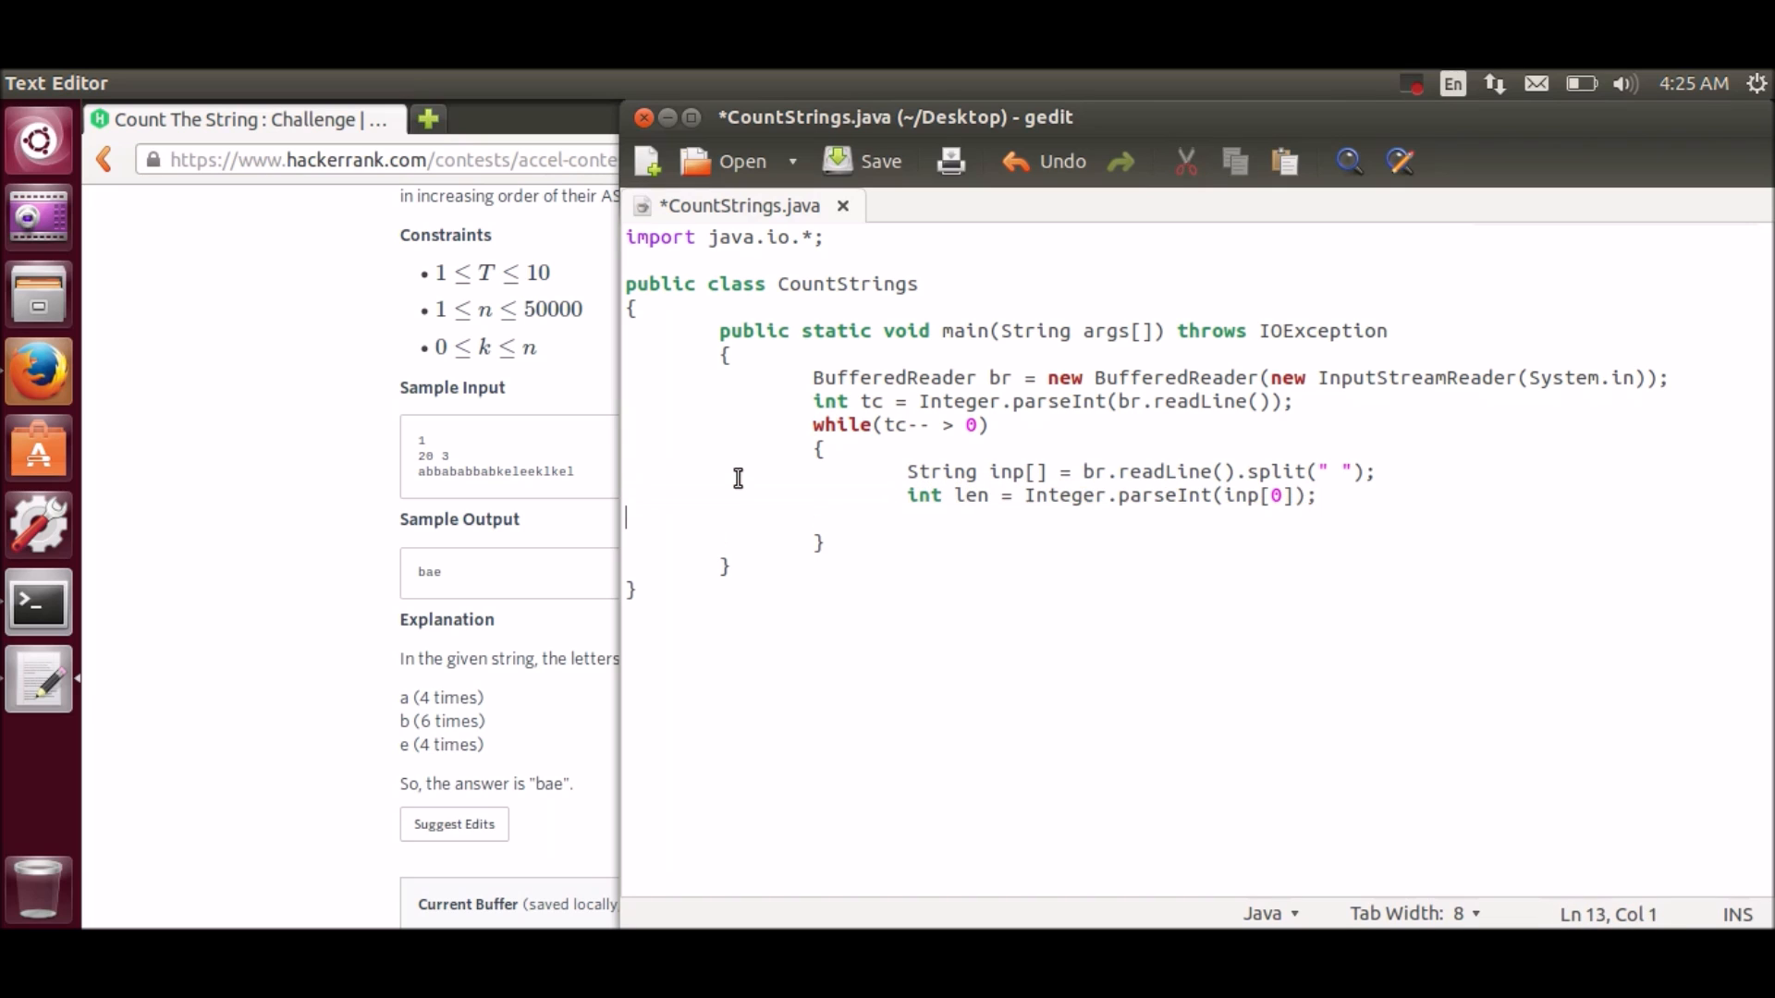
text(int len = Integer.parseInt(inp[1]);)
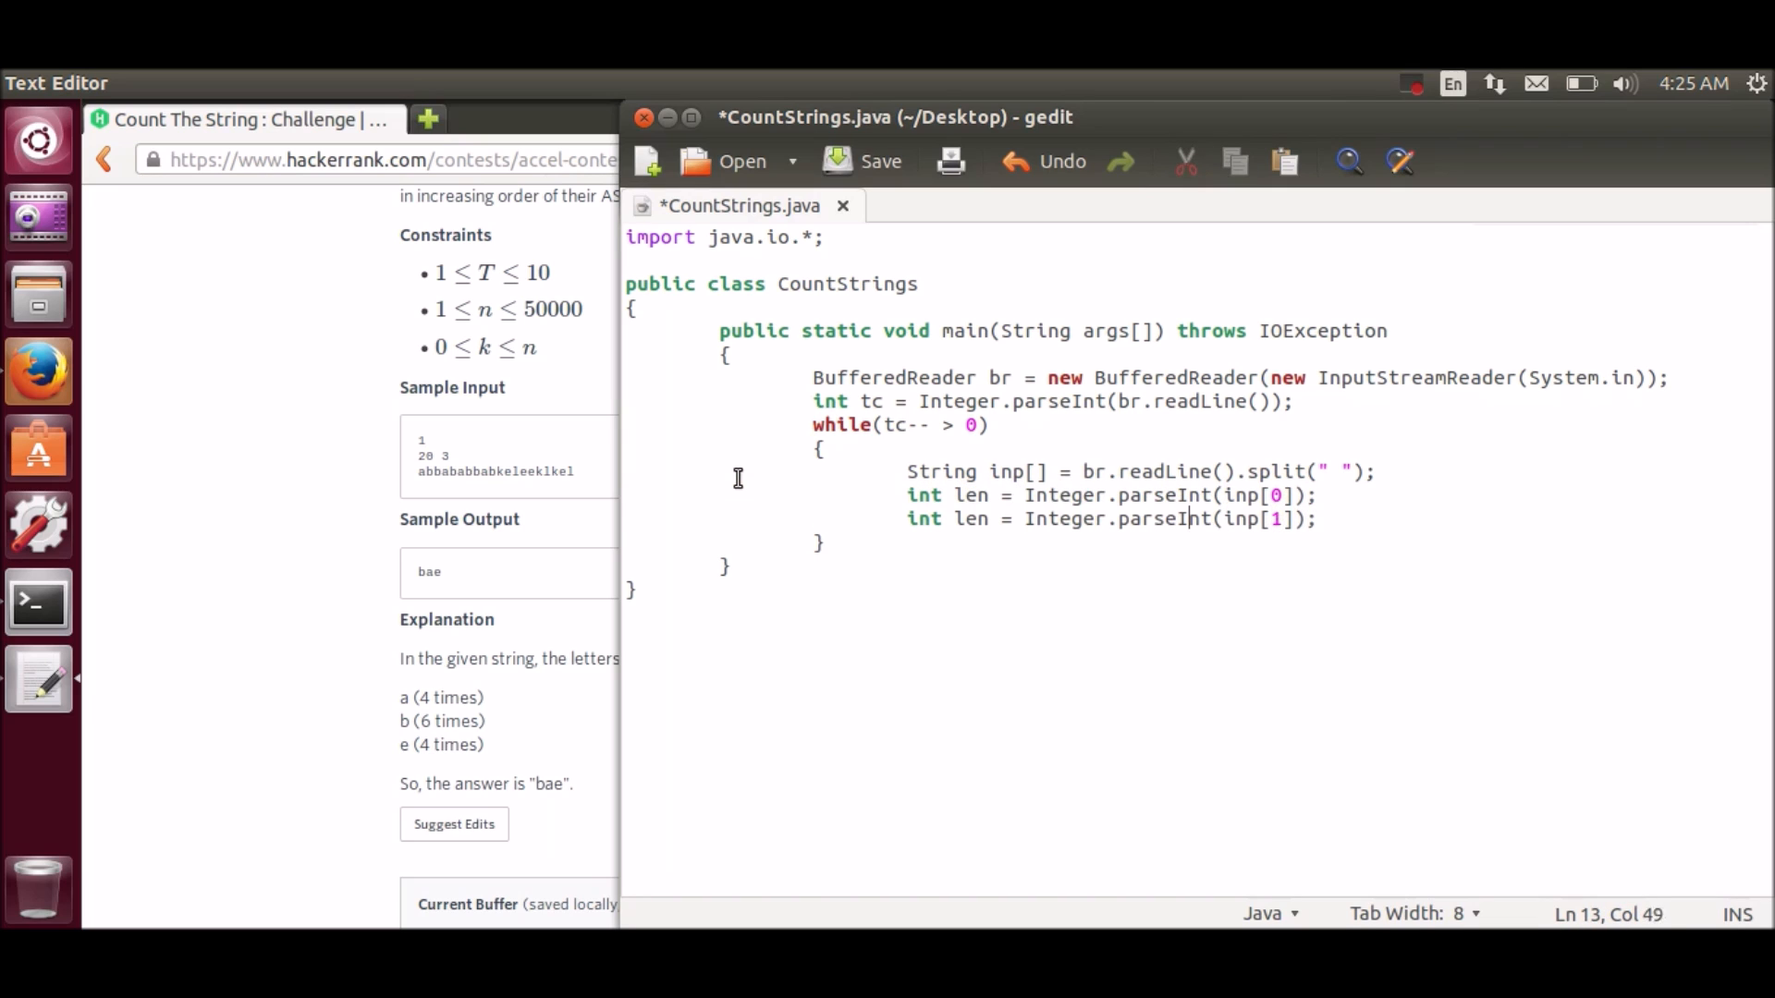
key(BackSpace)
text(S)
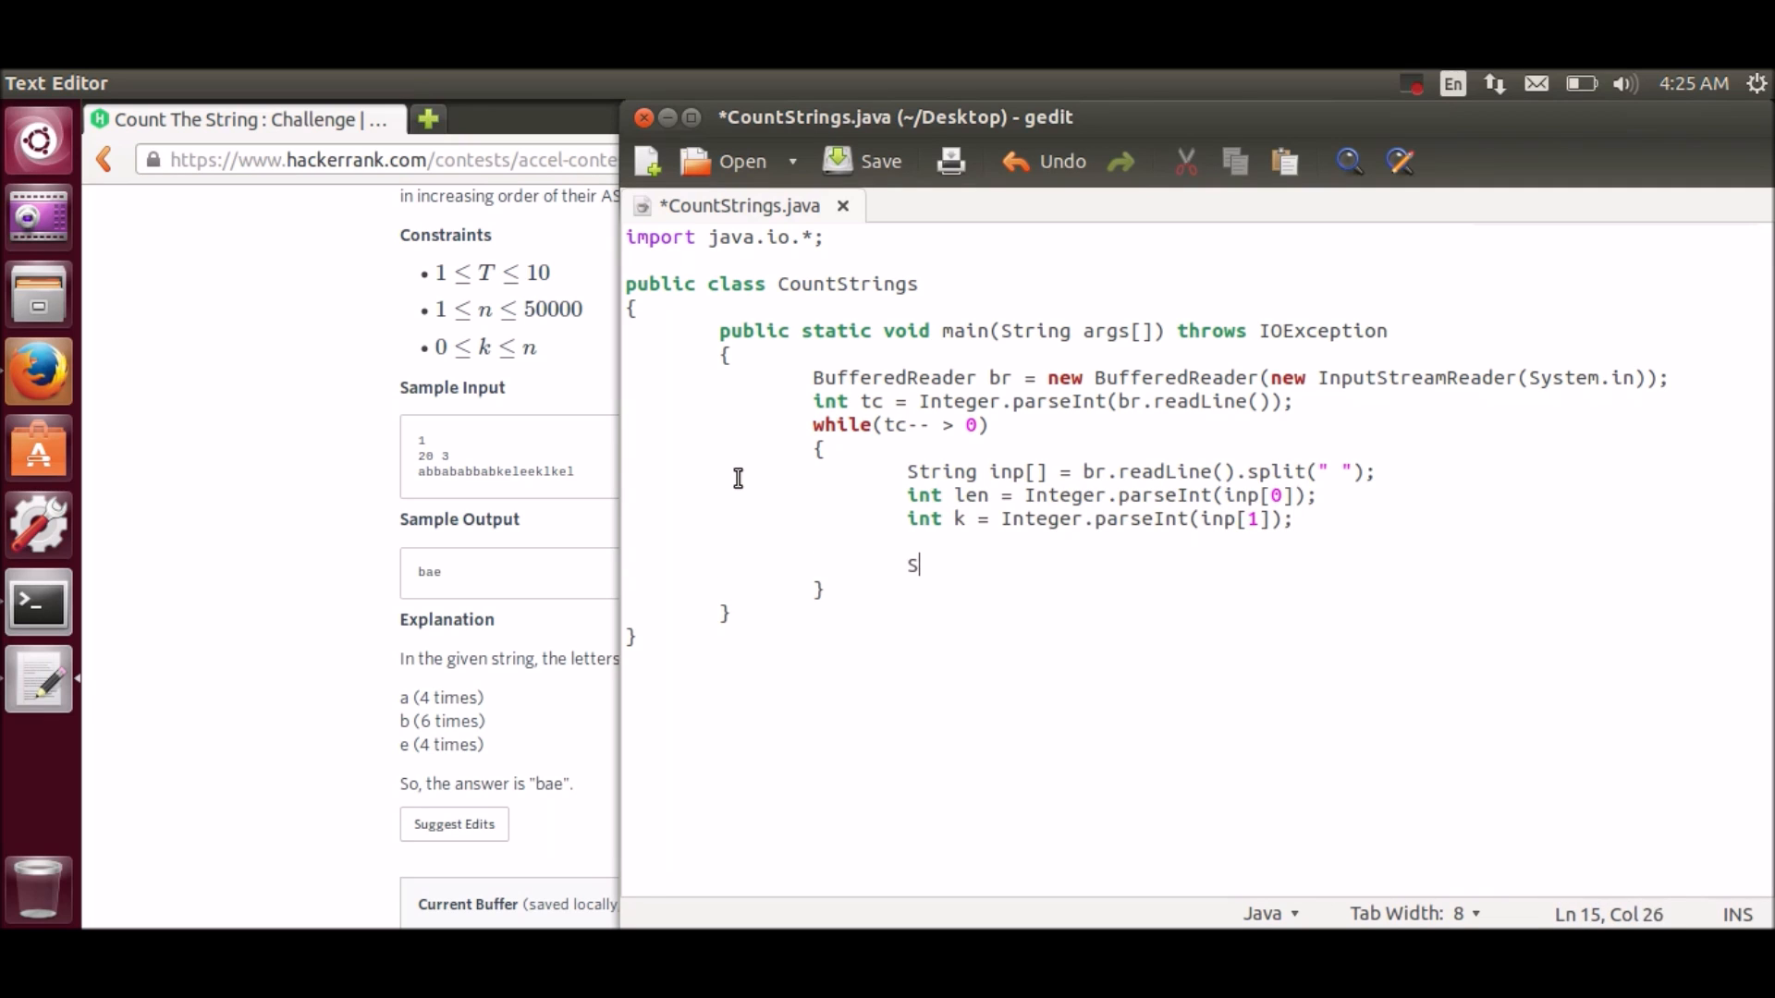
Step: Read the string line with 'String input = br.readLine();'
text(tring in)
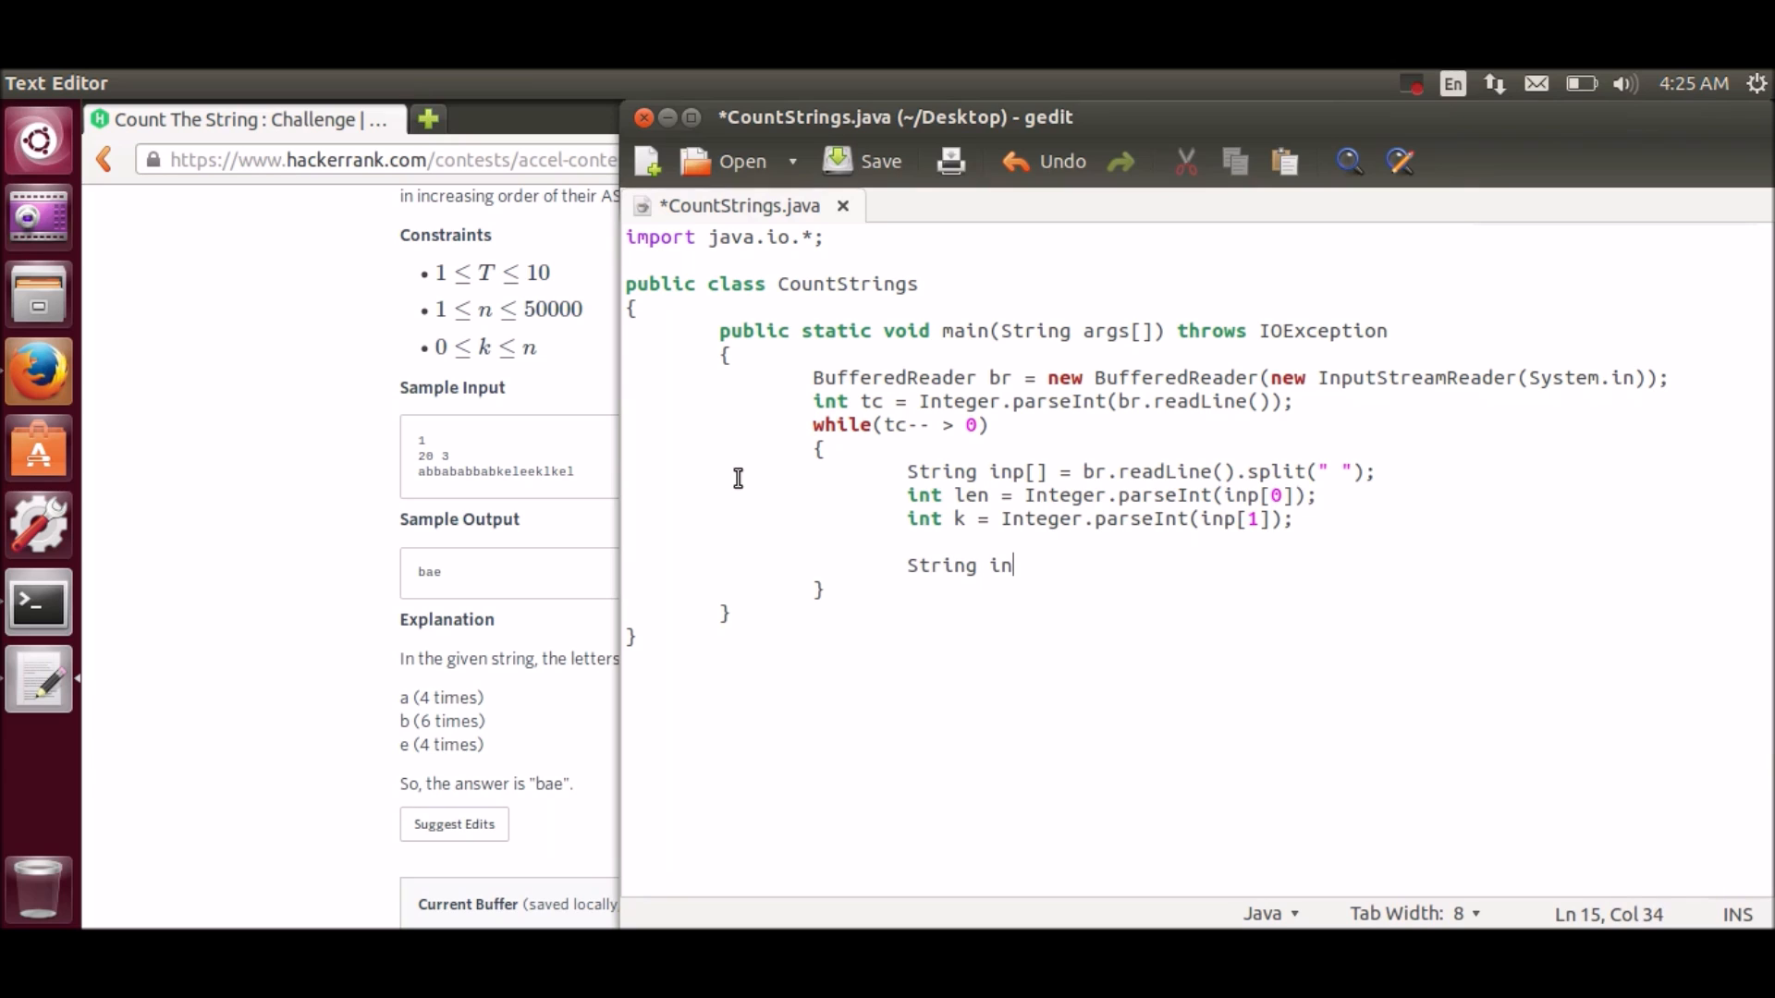
text(put)
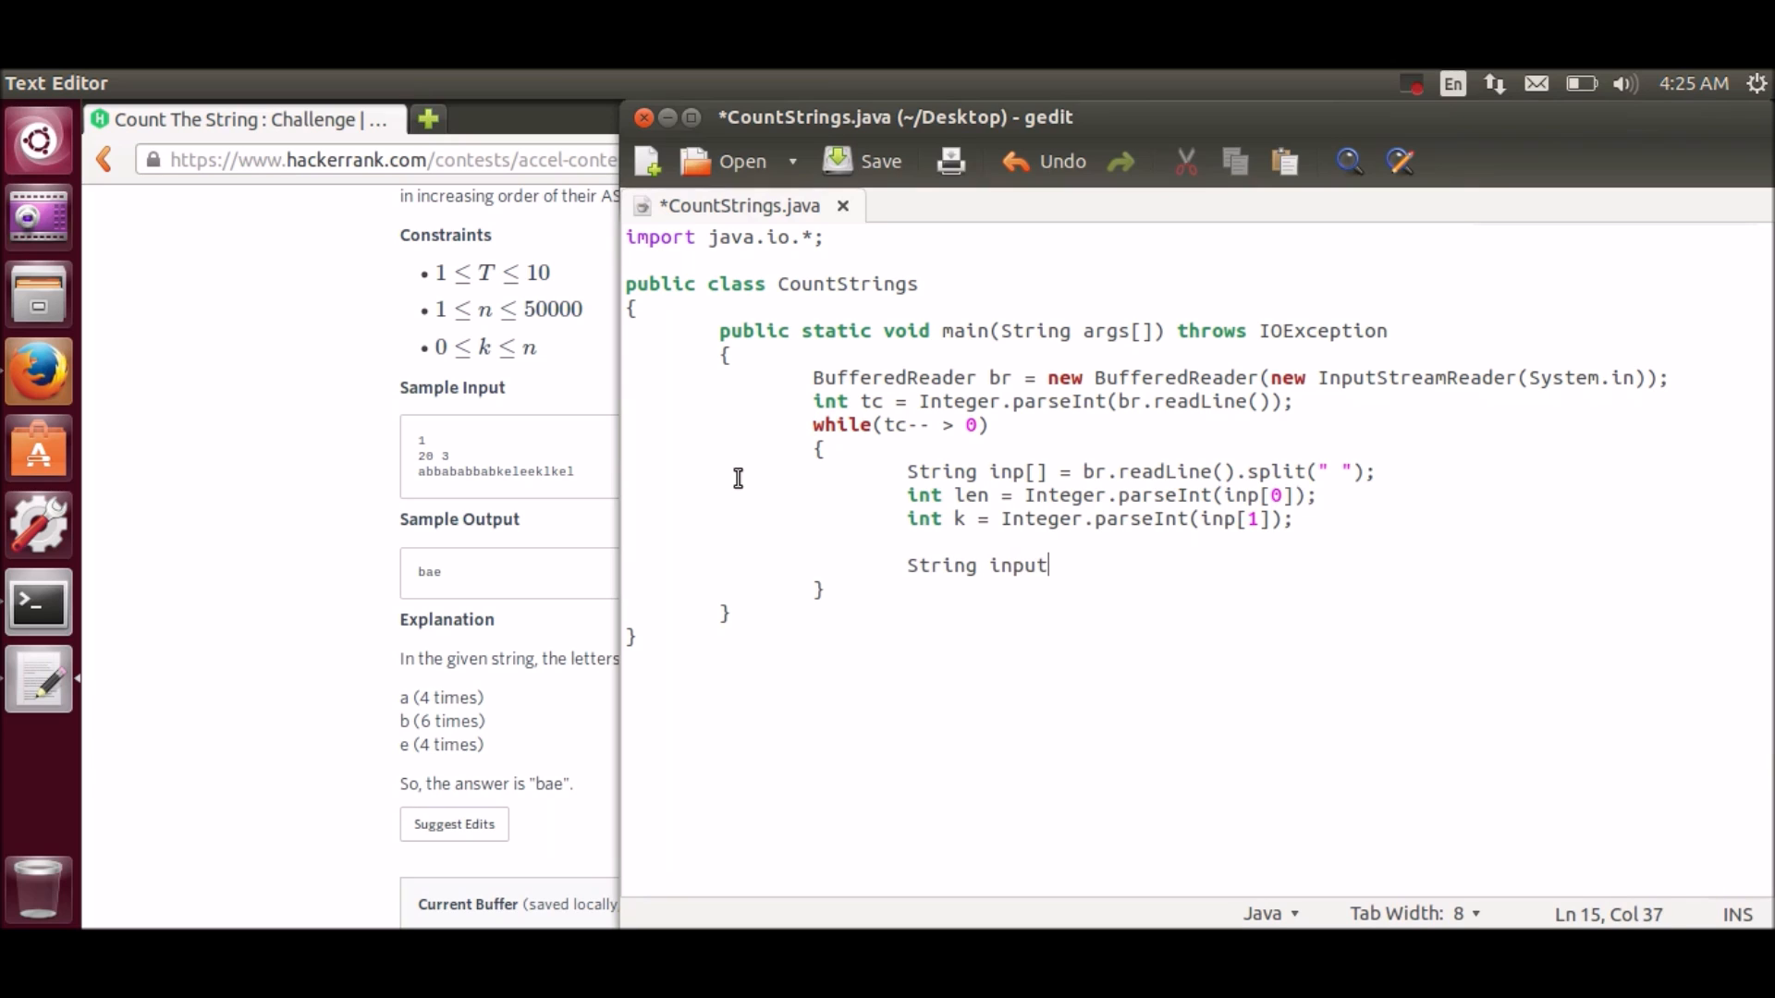
text(= br.rea)
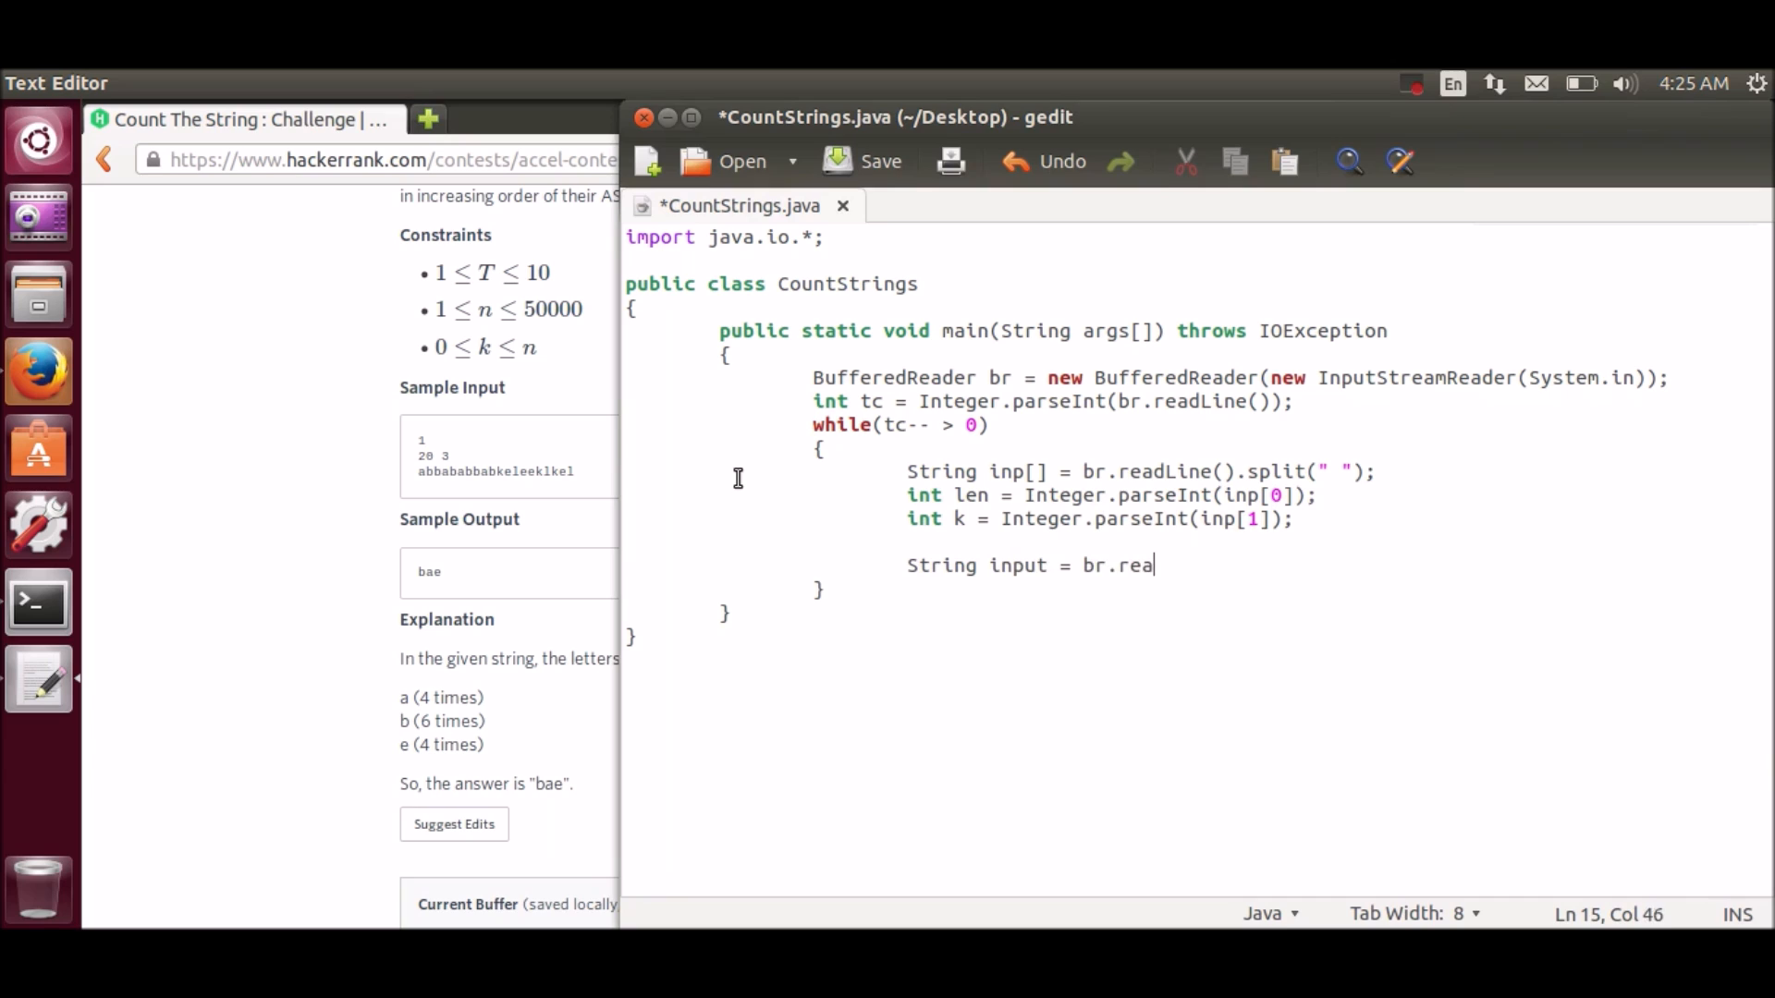
text(dLine(0.)
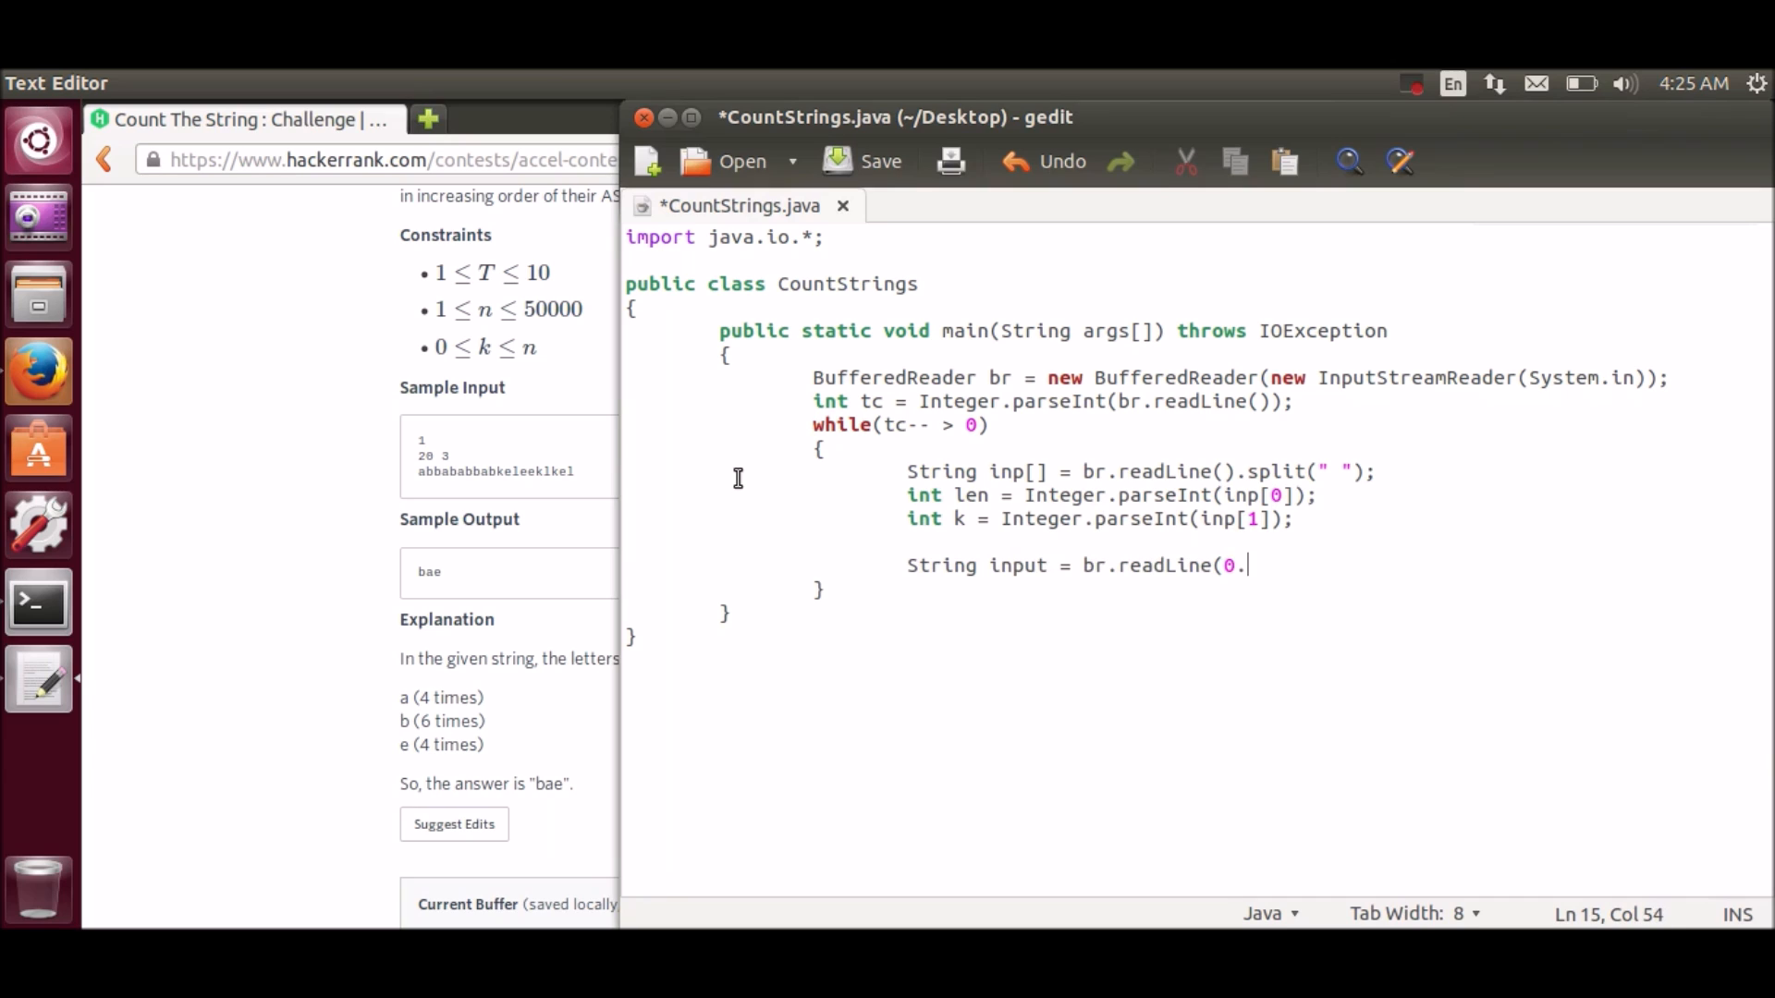
text();)
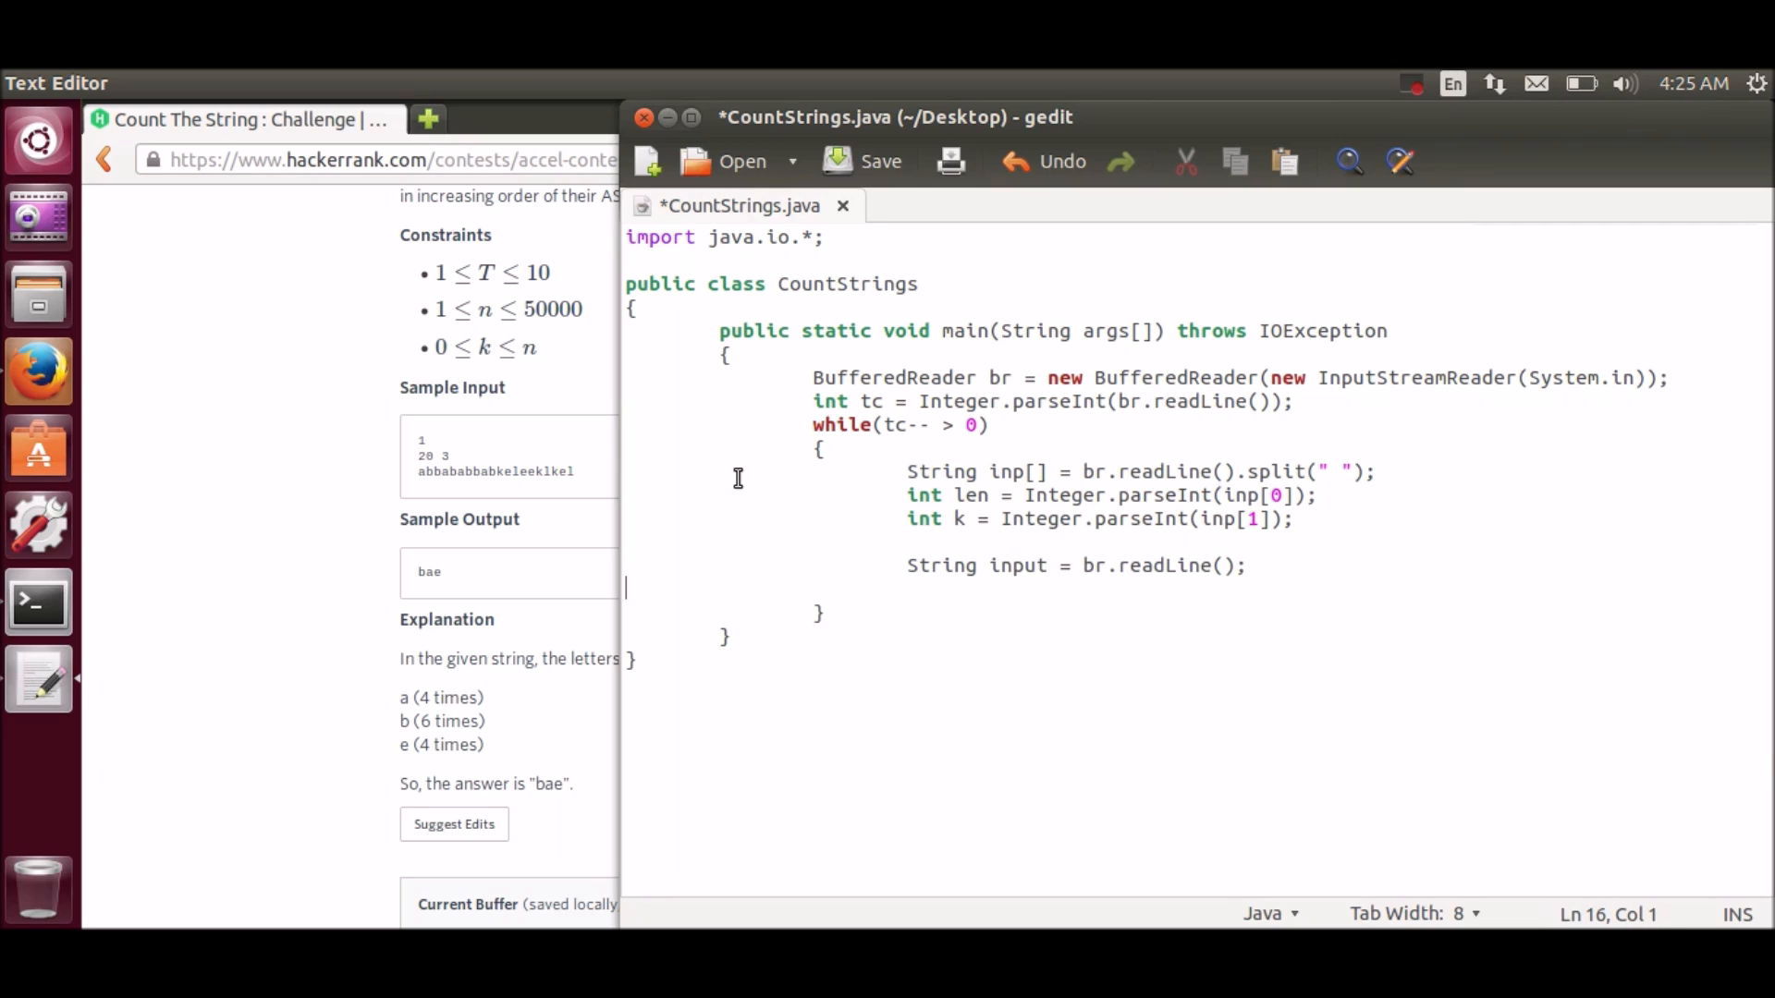
Step: Declare 'Alphabet obj[] = new Alphabet[26];' and place the cursor below the class
text(Alpha)
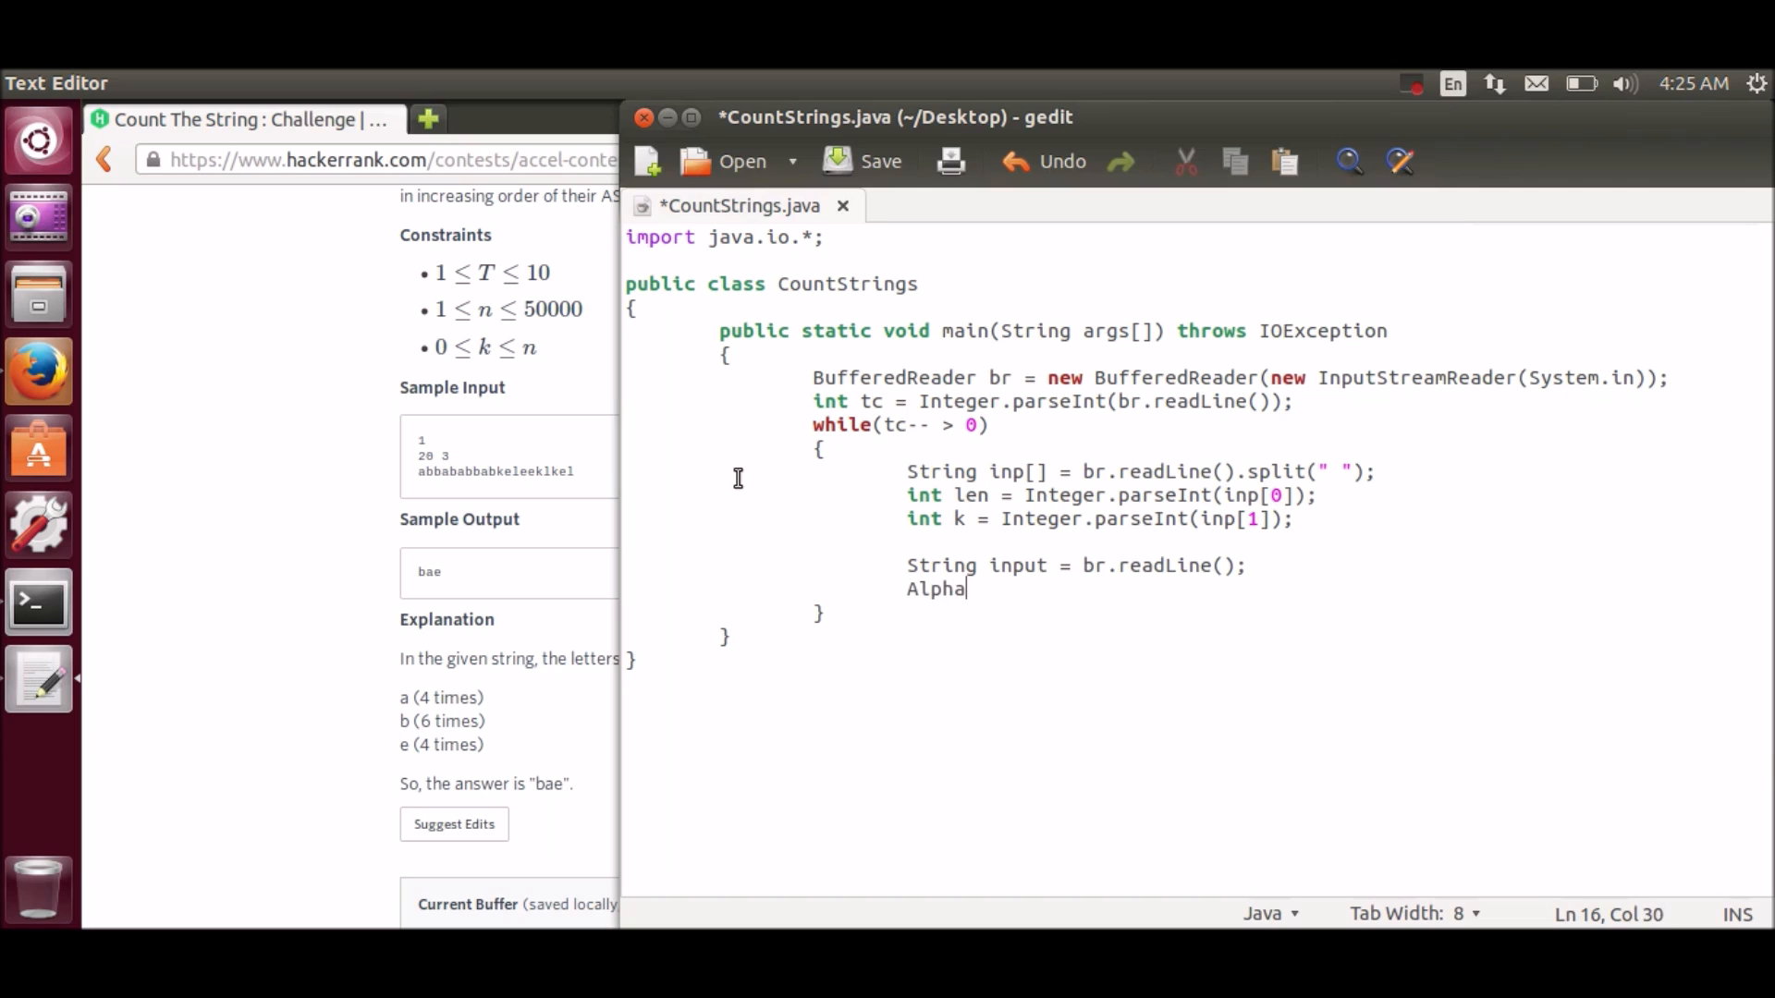
text(bet)
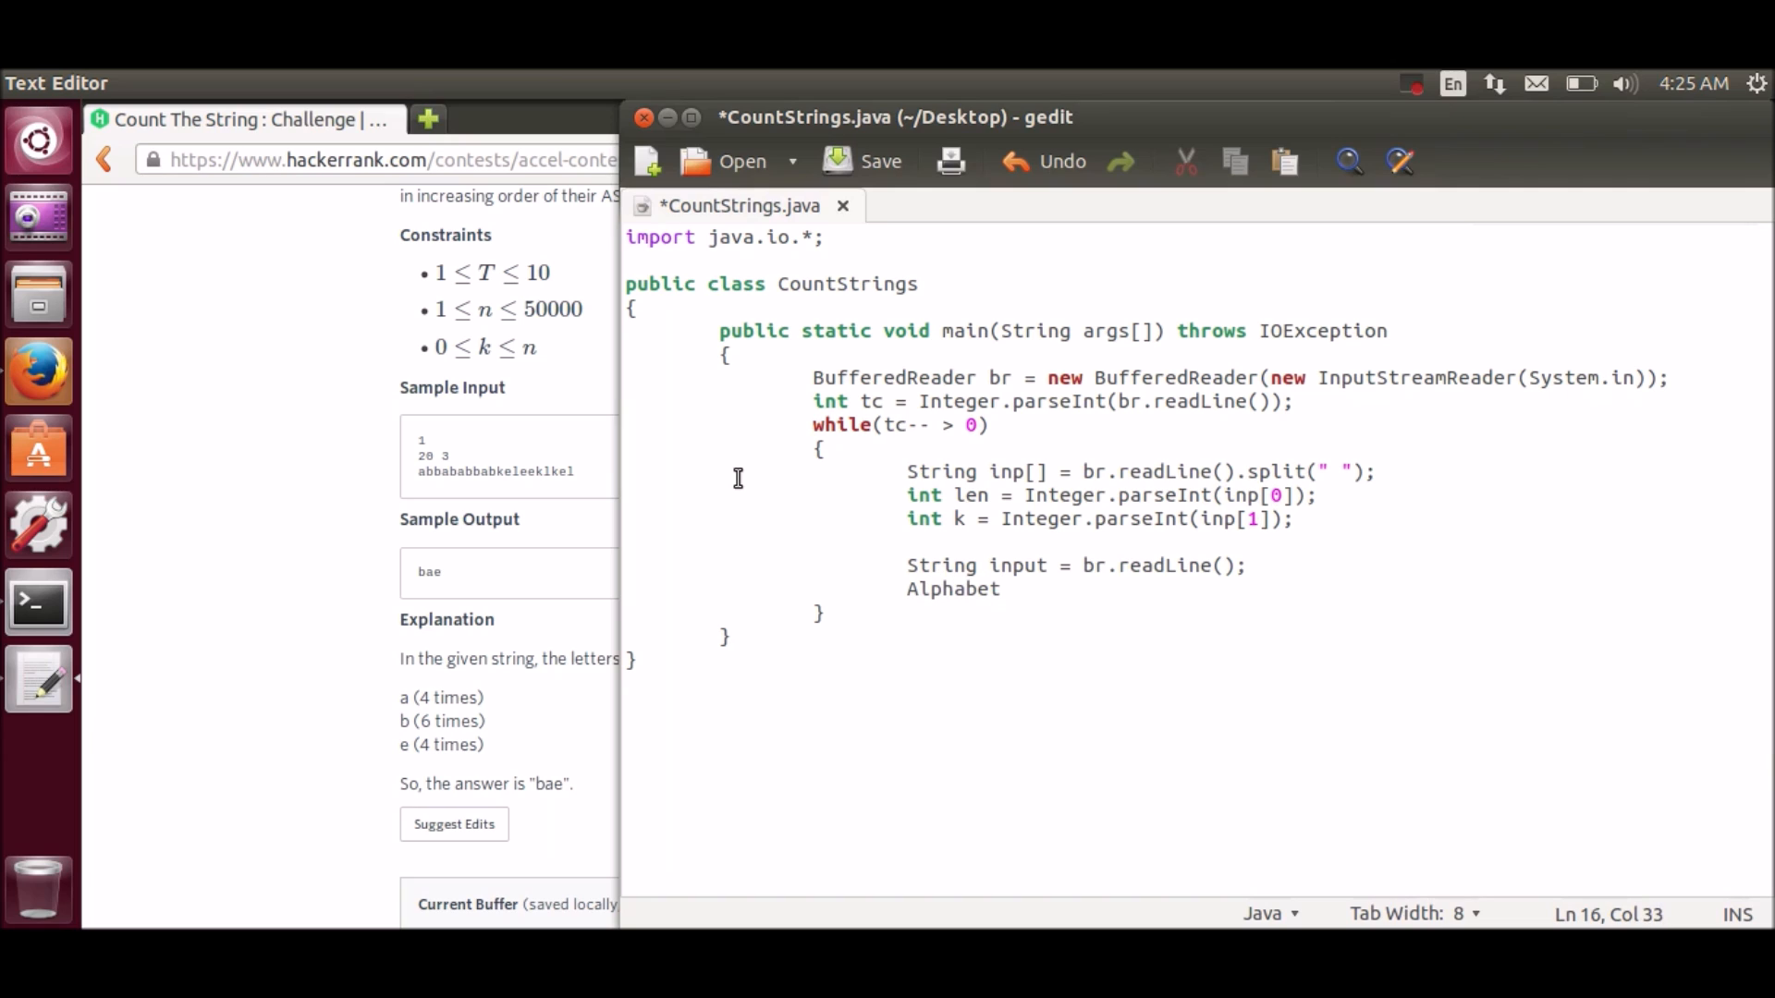
text(obj[])
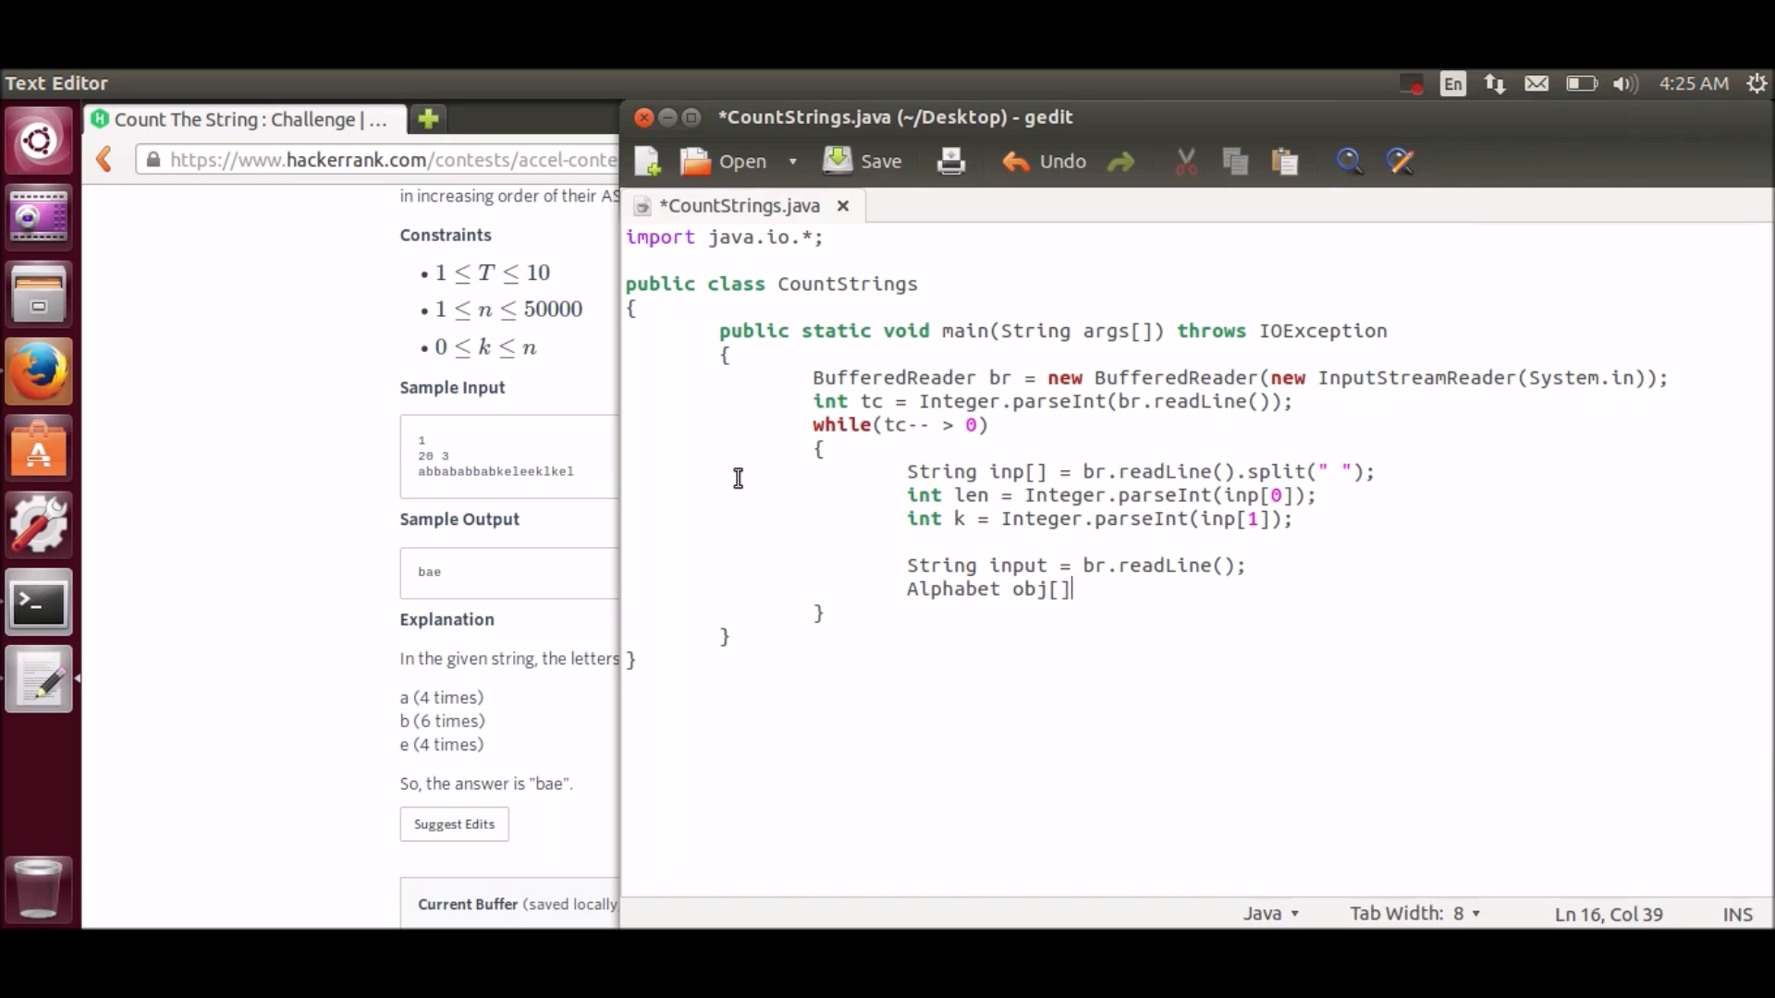
text(= new Alphab)
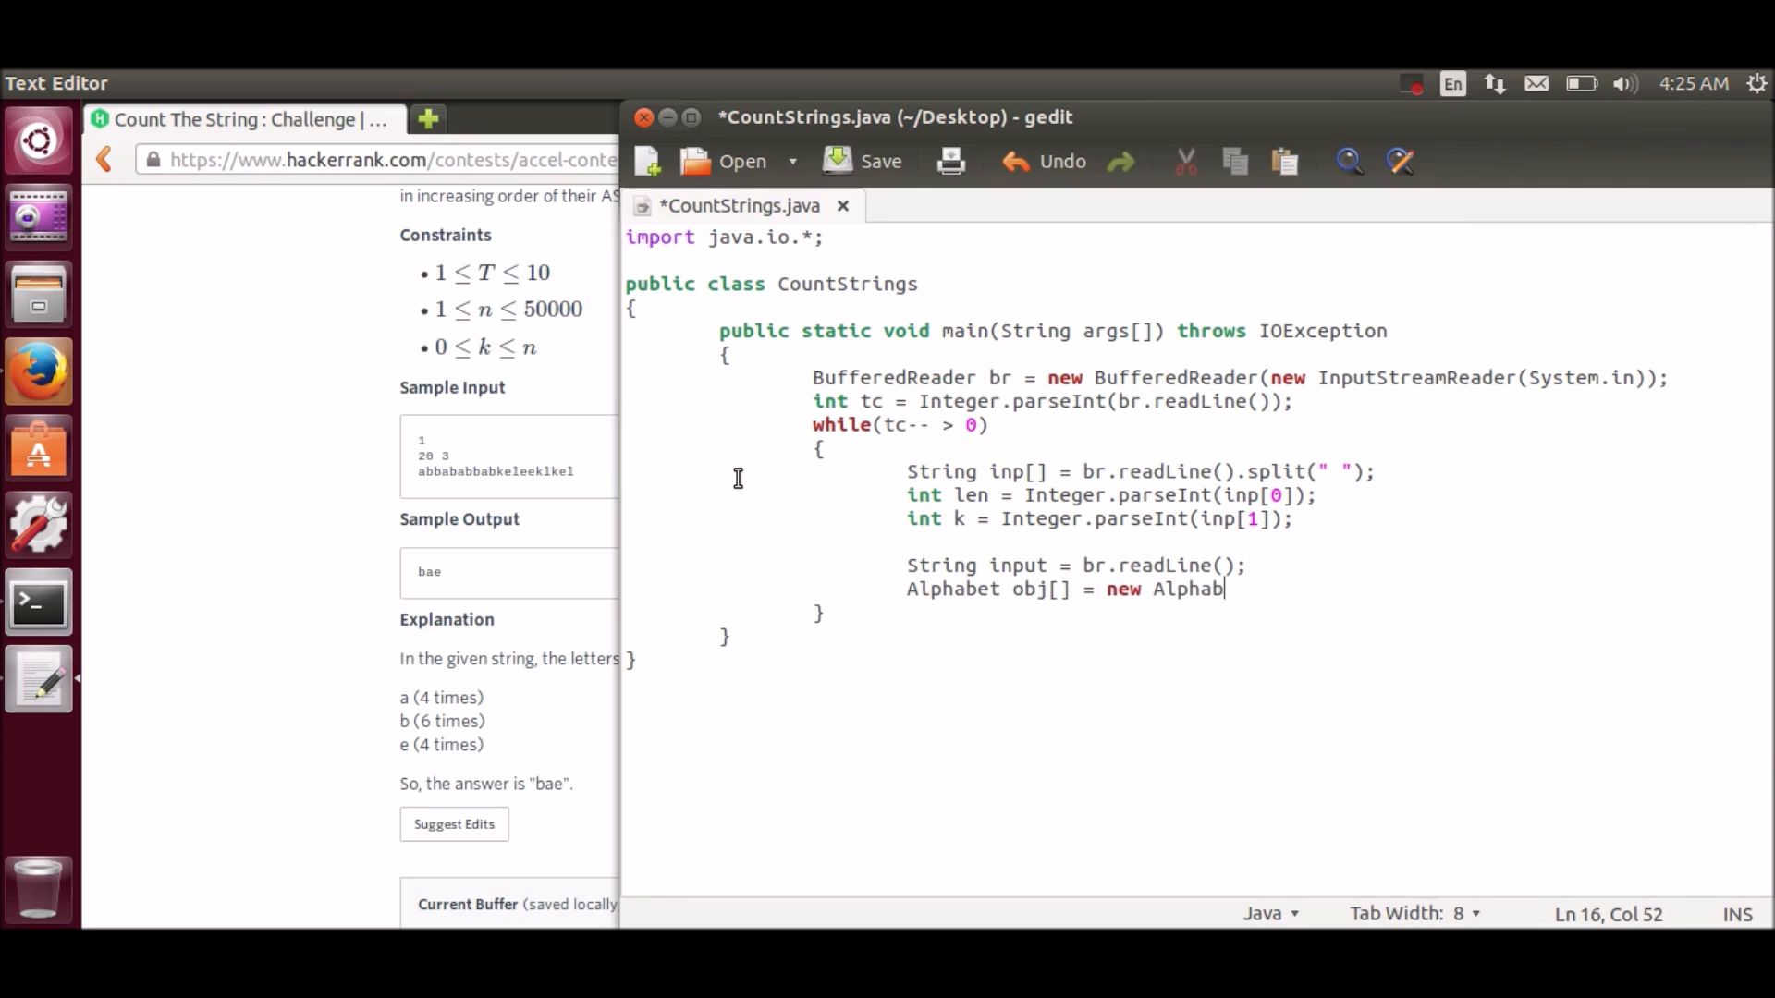
text(et[])
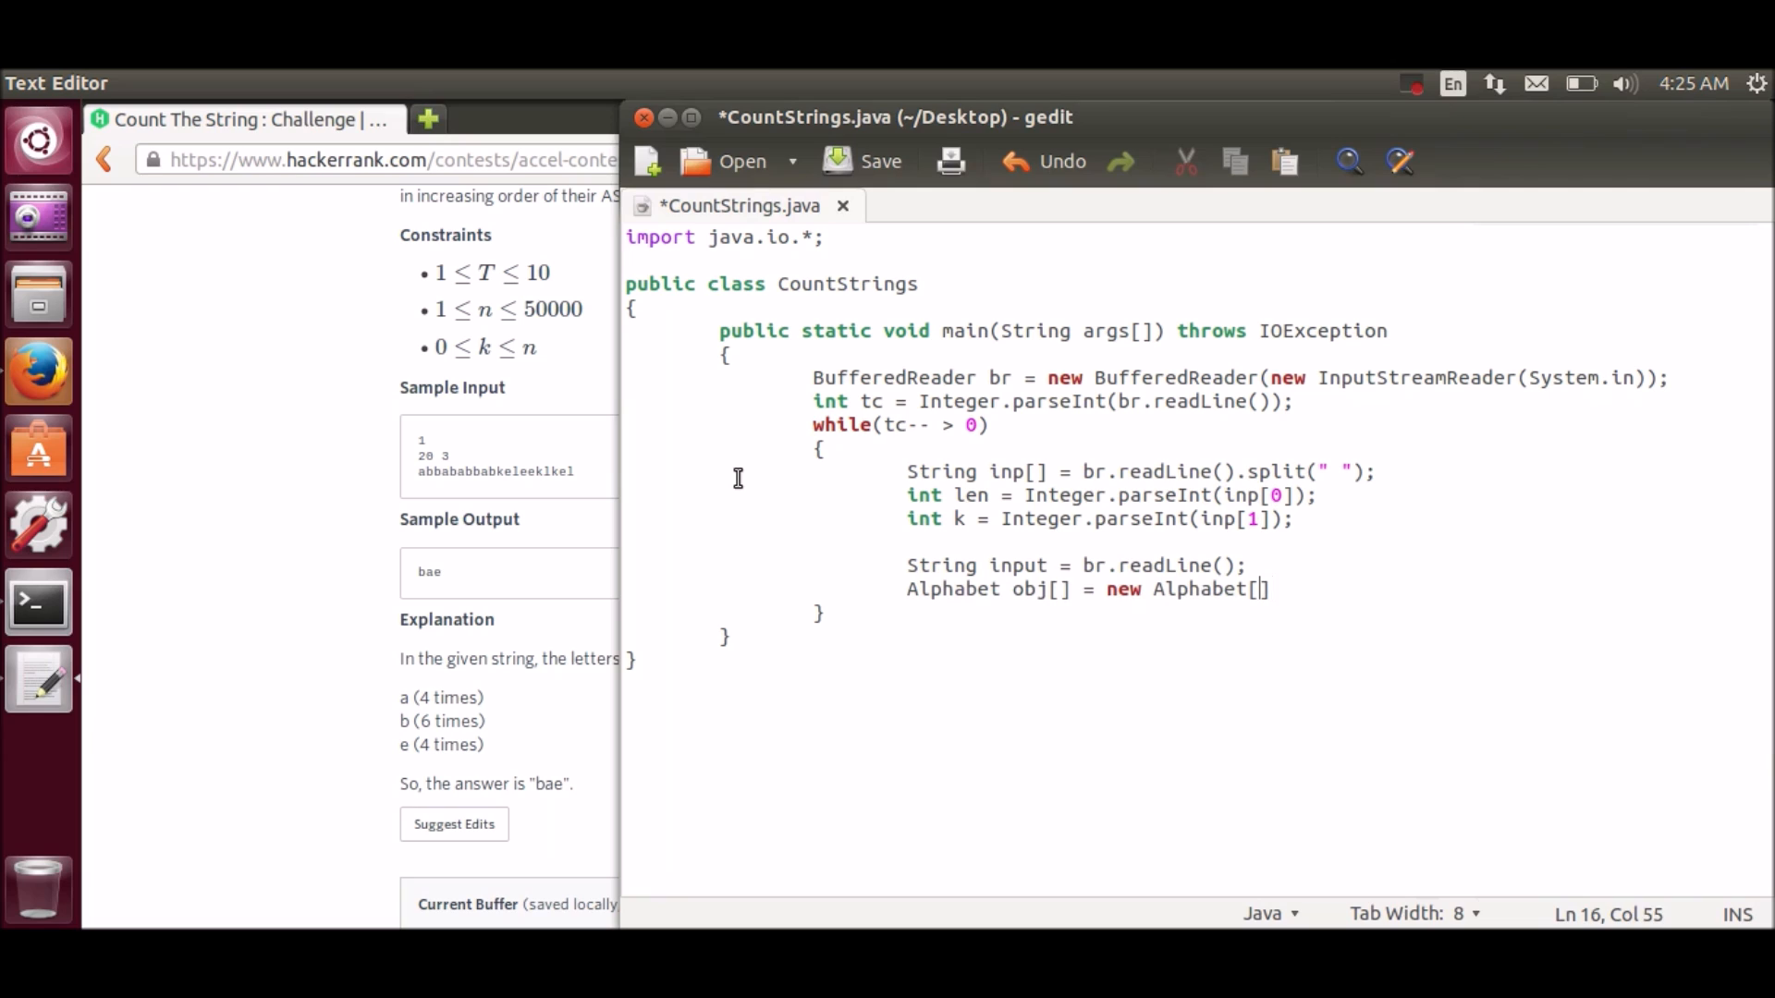
text(26];)
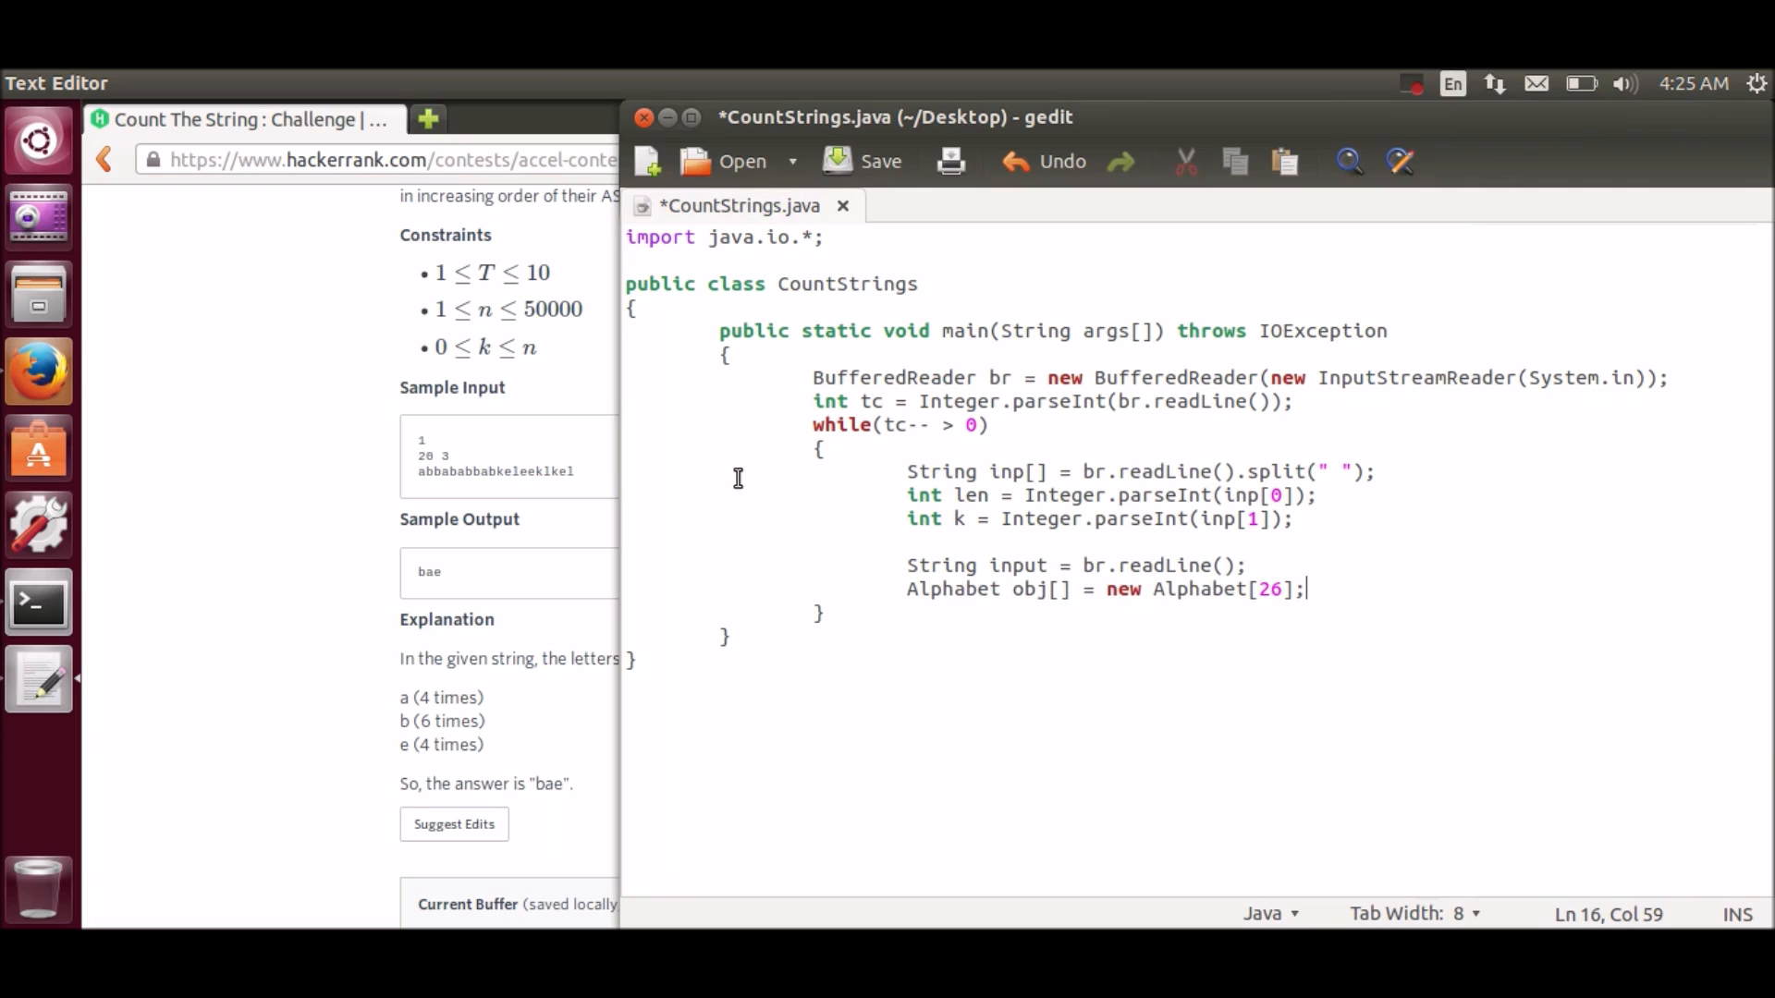
mouse_move(724, 601)
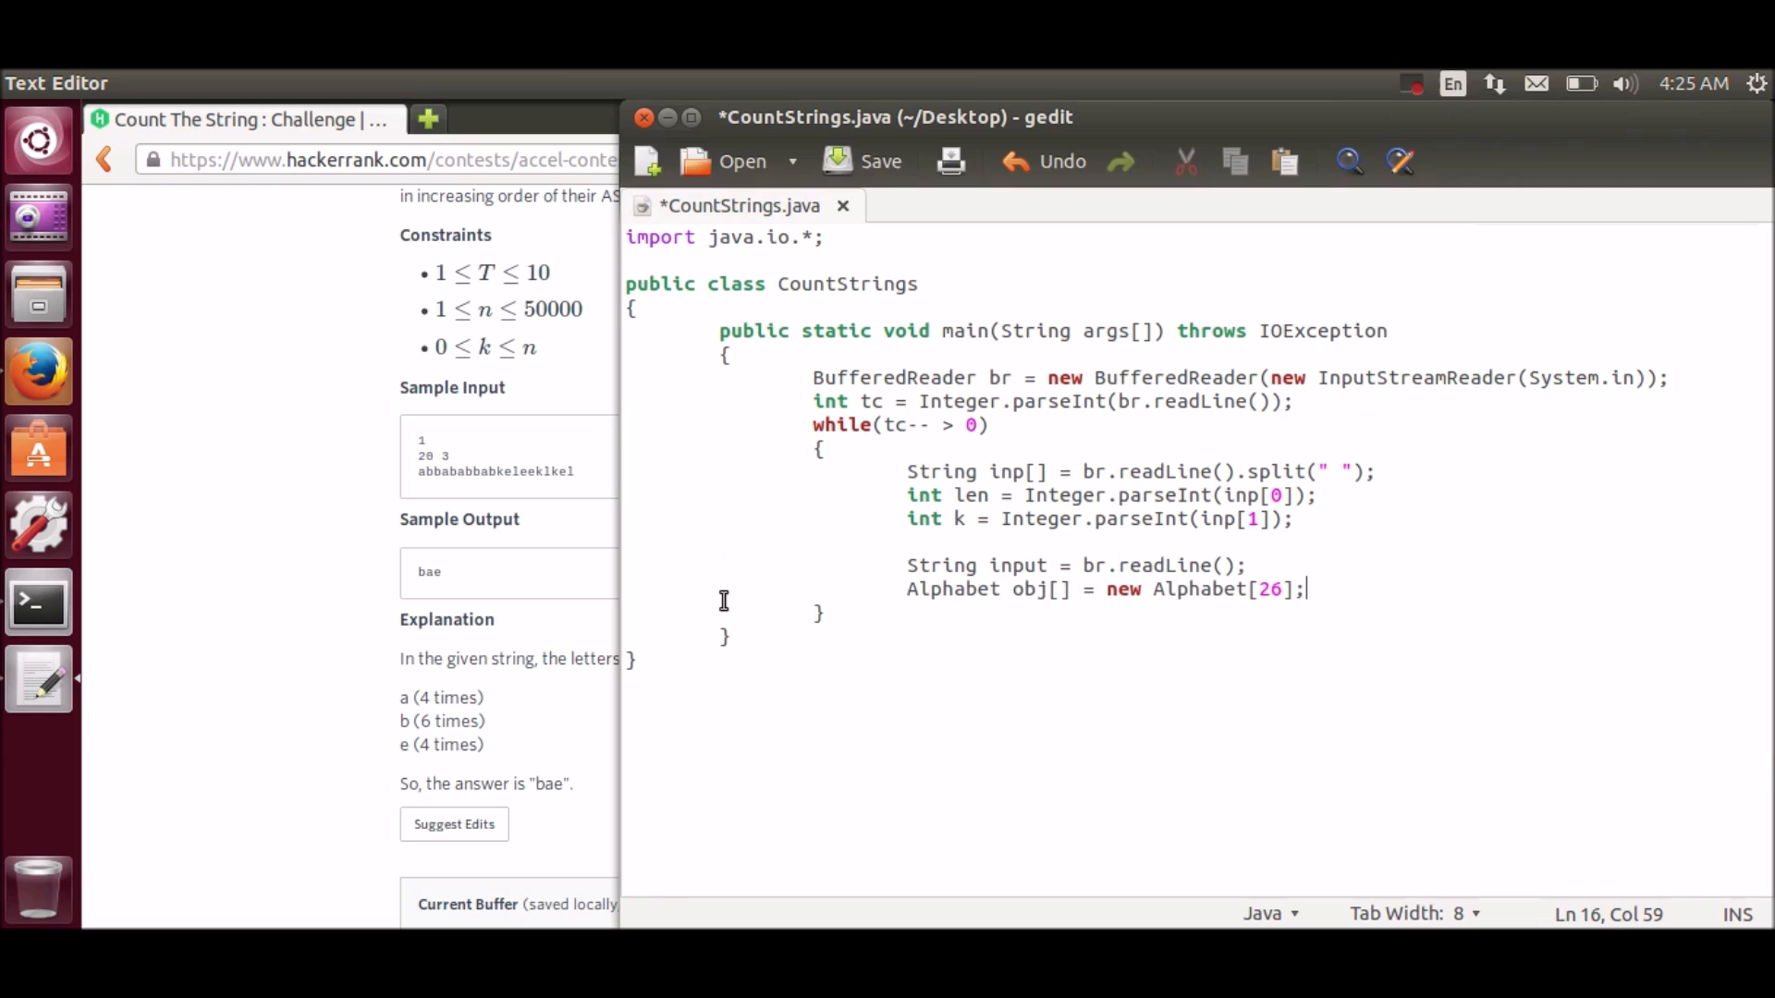
click(829, 718)
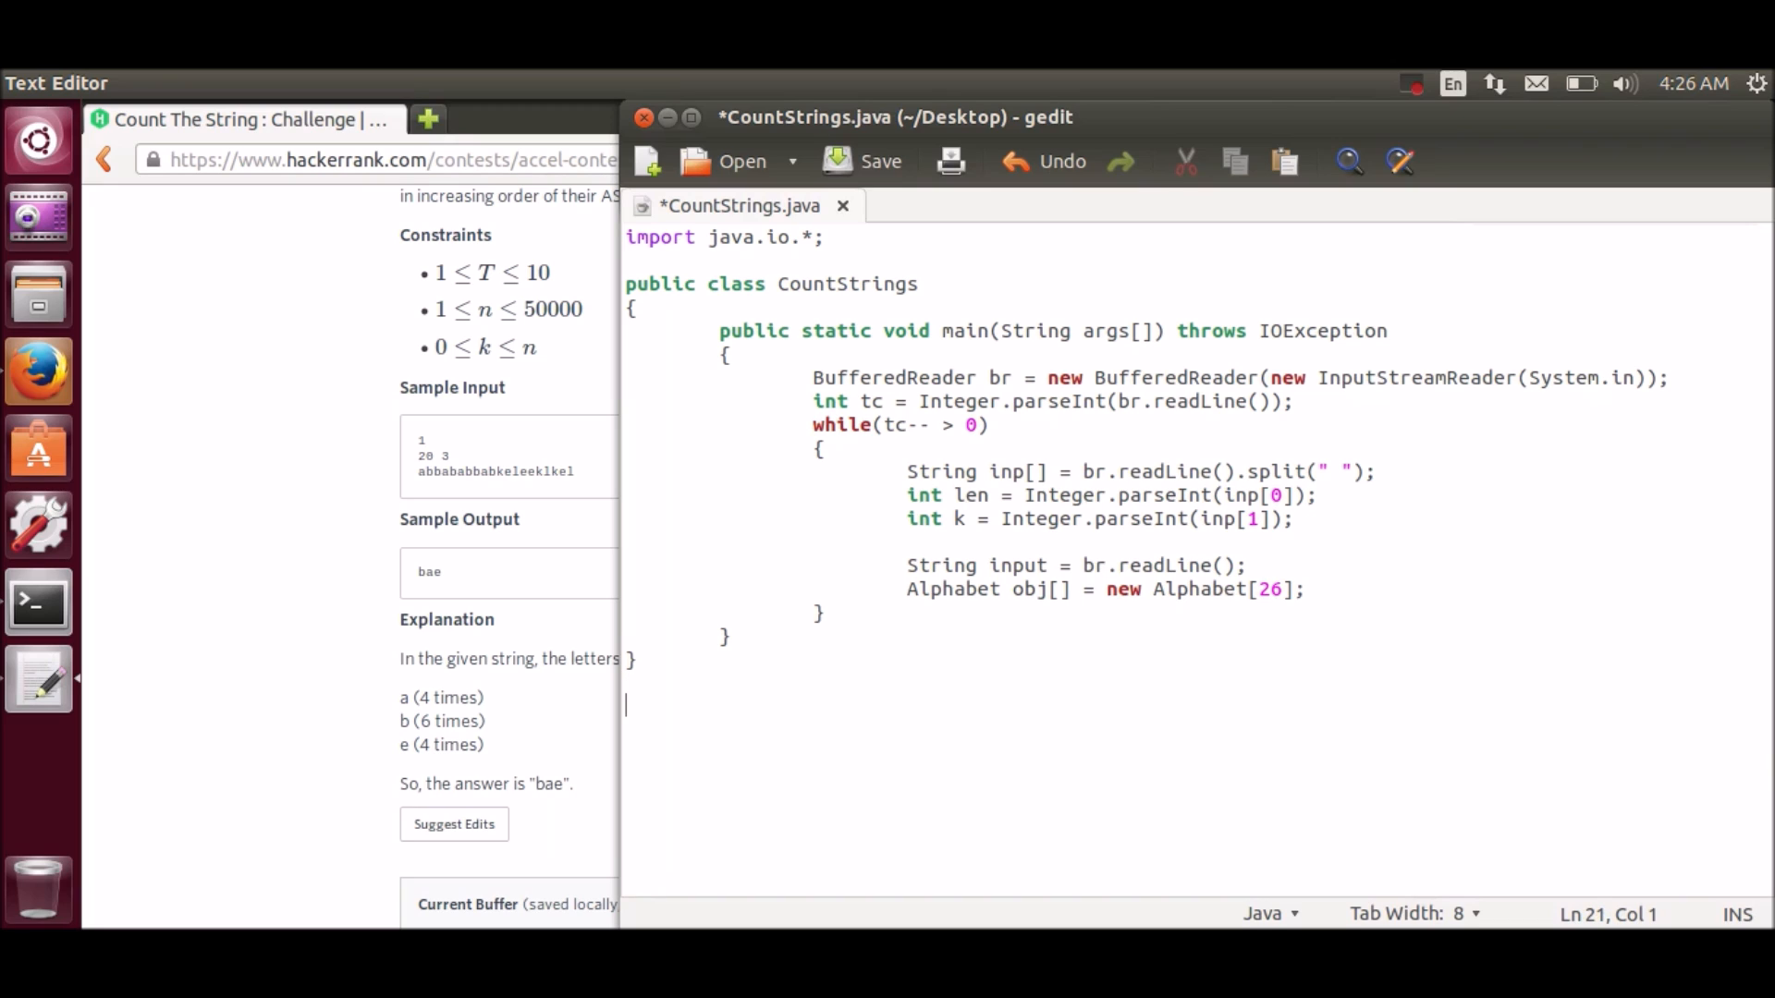
Step: Start the Alphabet class declaration after CountStrings
text(class Alphabet)
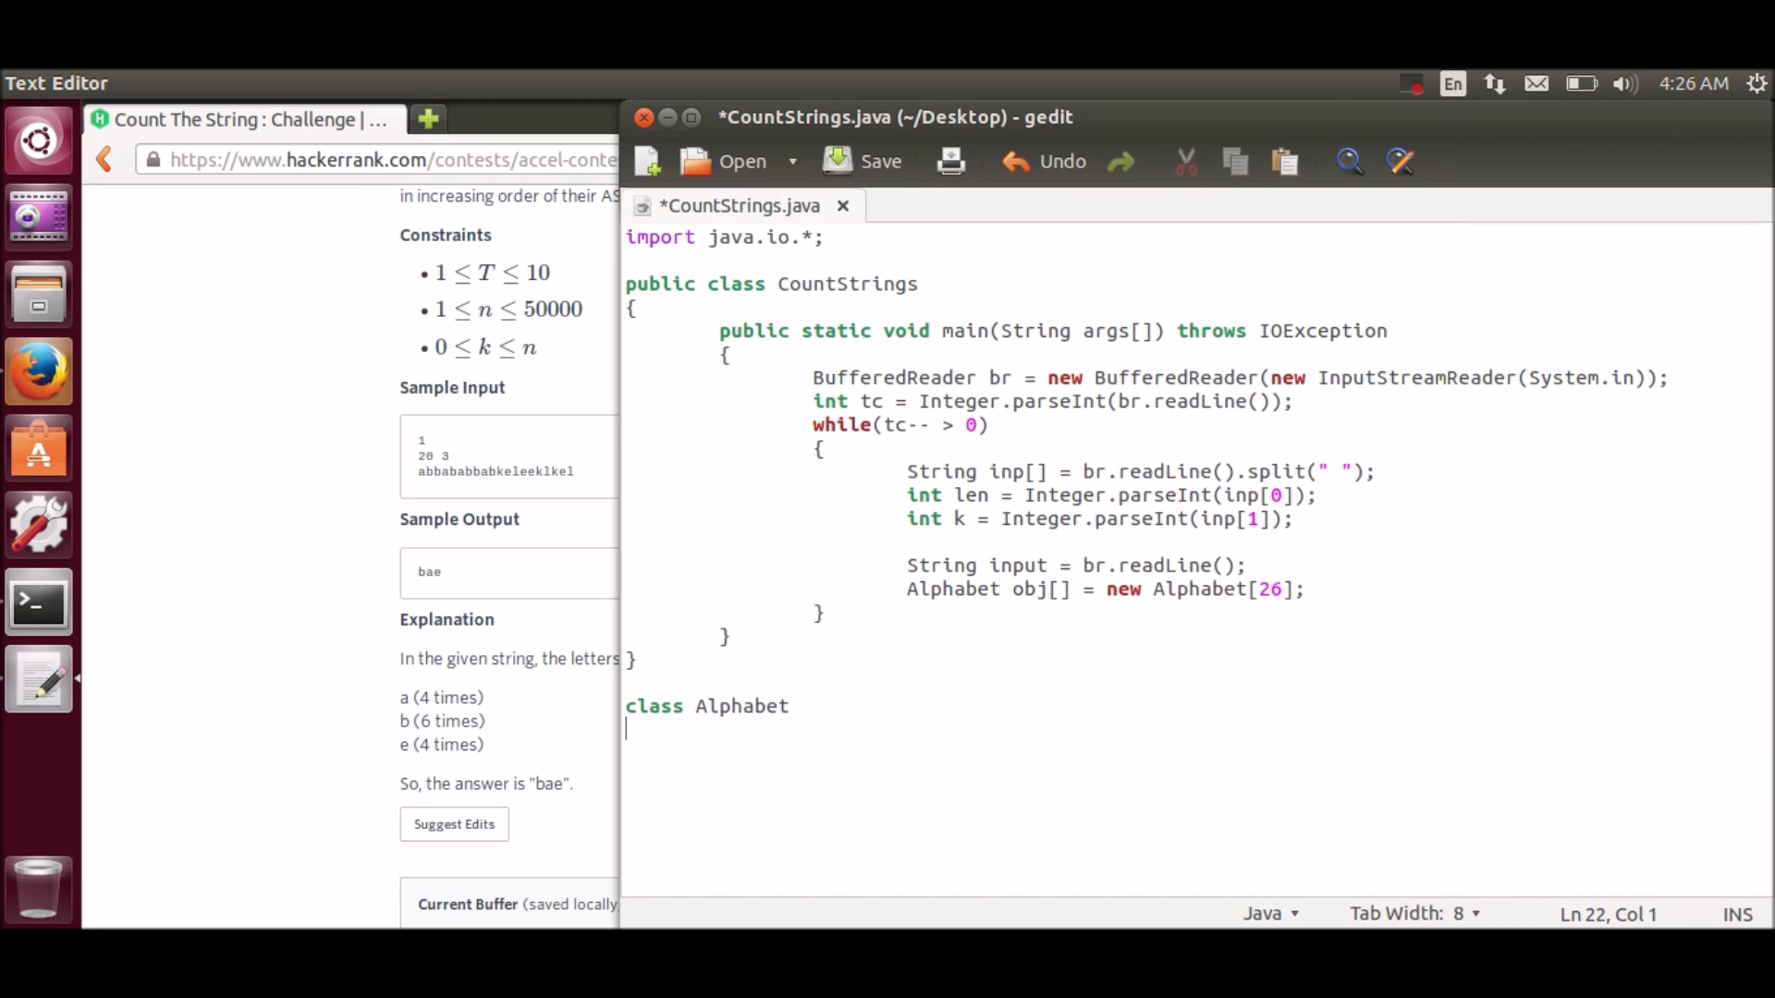
Step: Give Alphabet the fields 'private char alpha;' and 'private int count;'
text({)
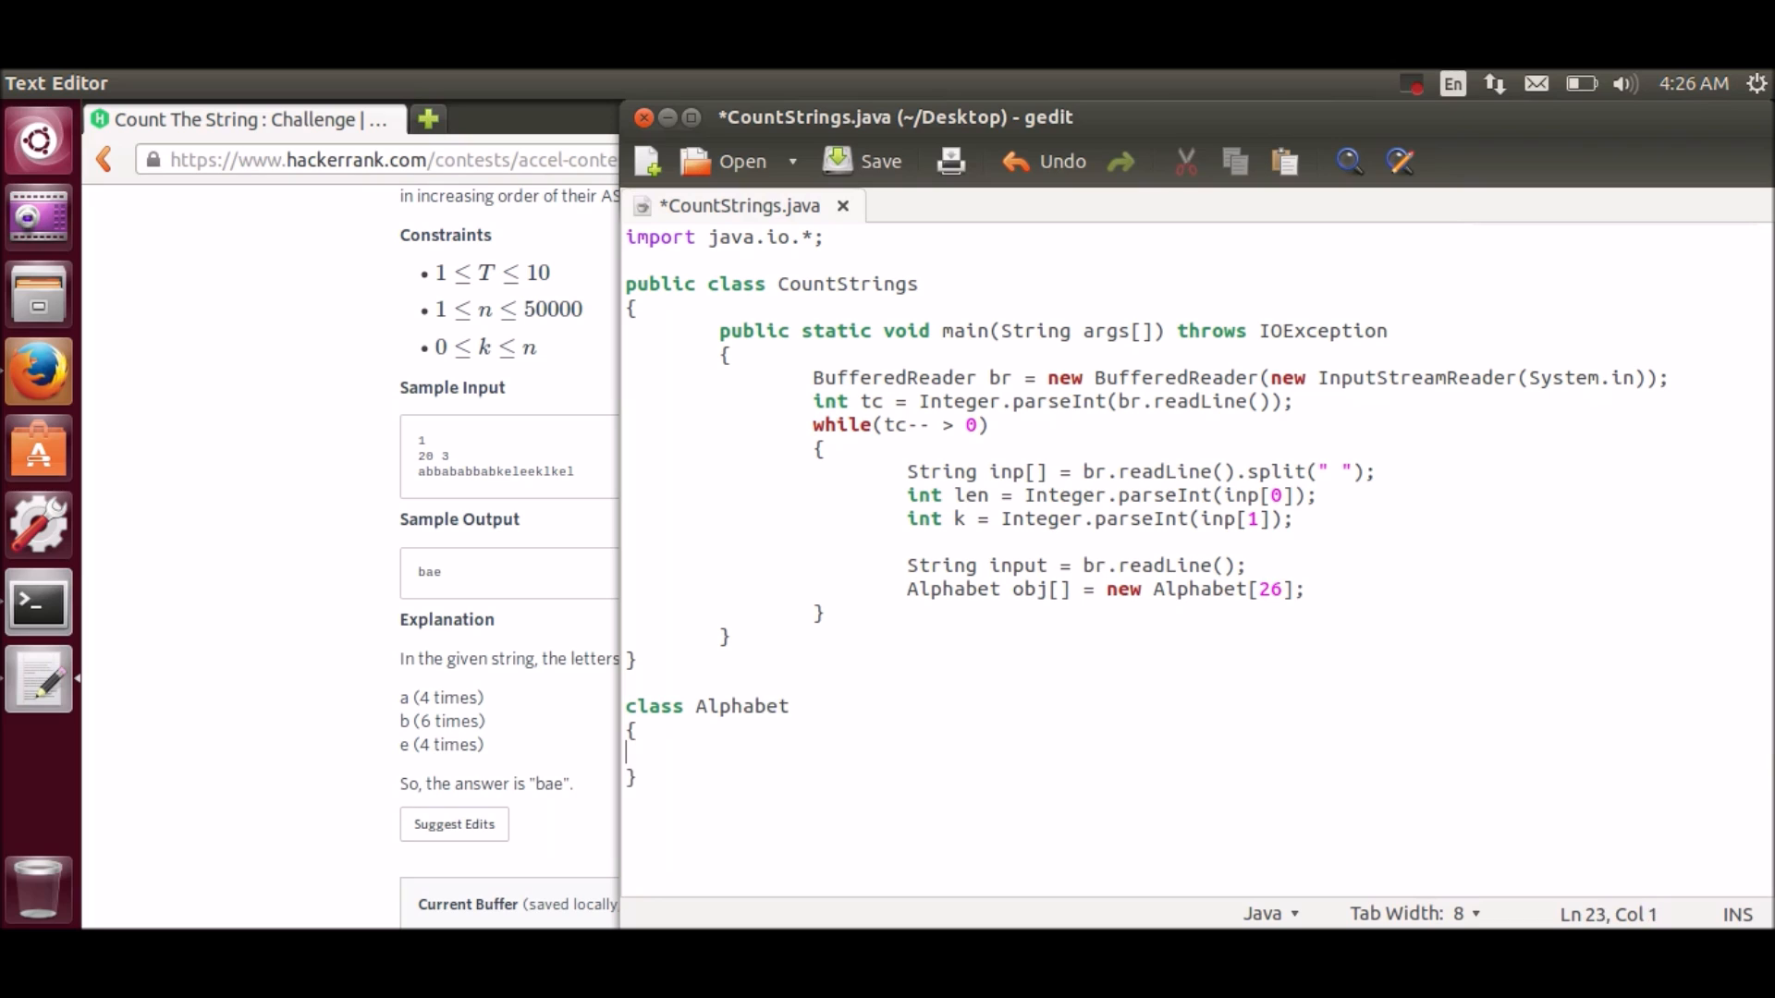
text(private)
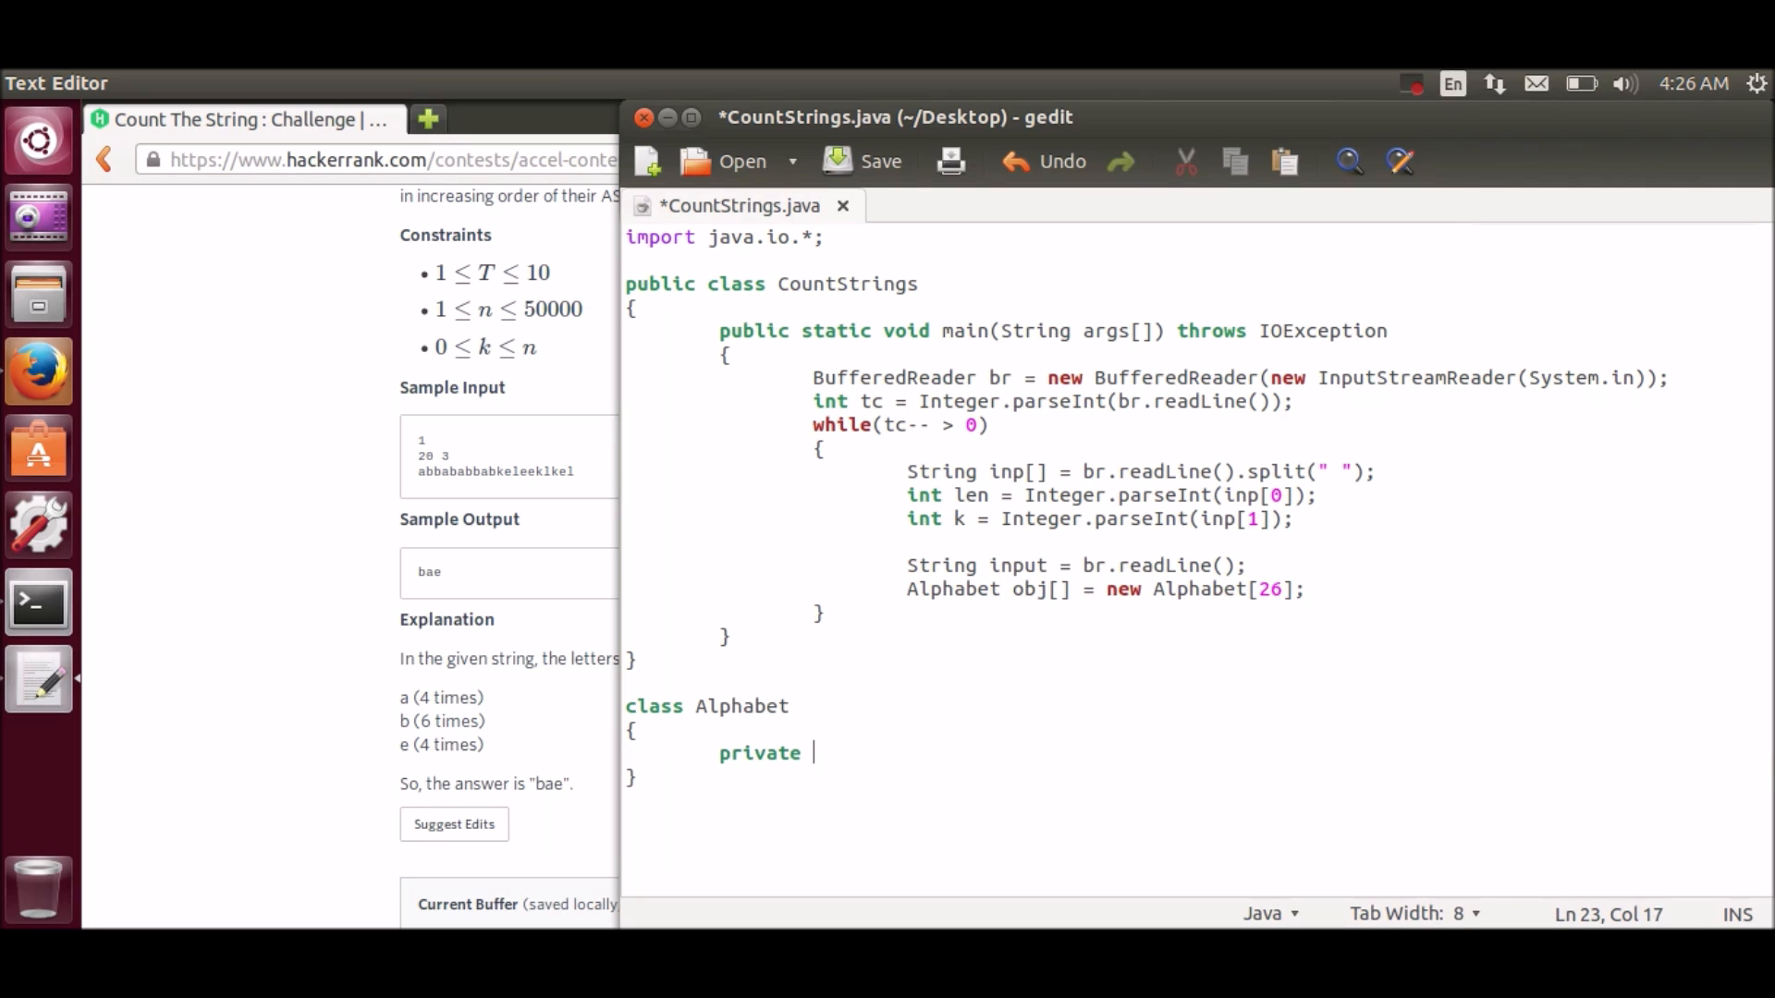
text(char a)
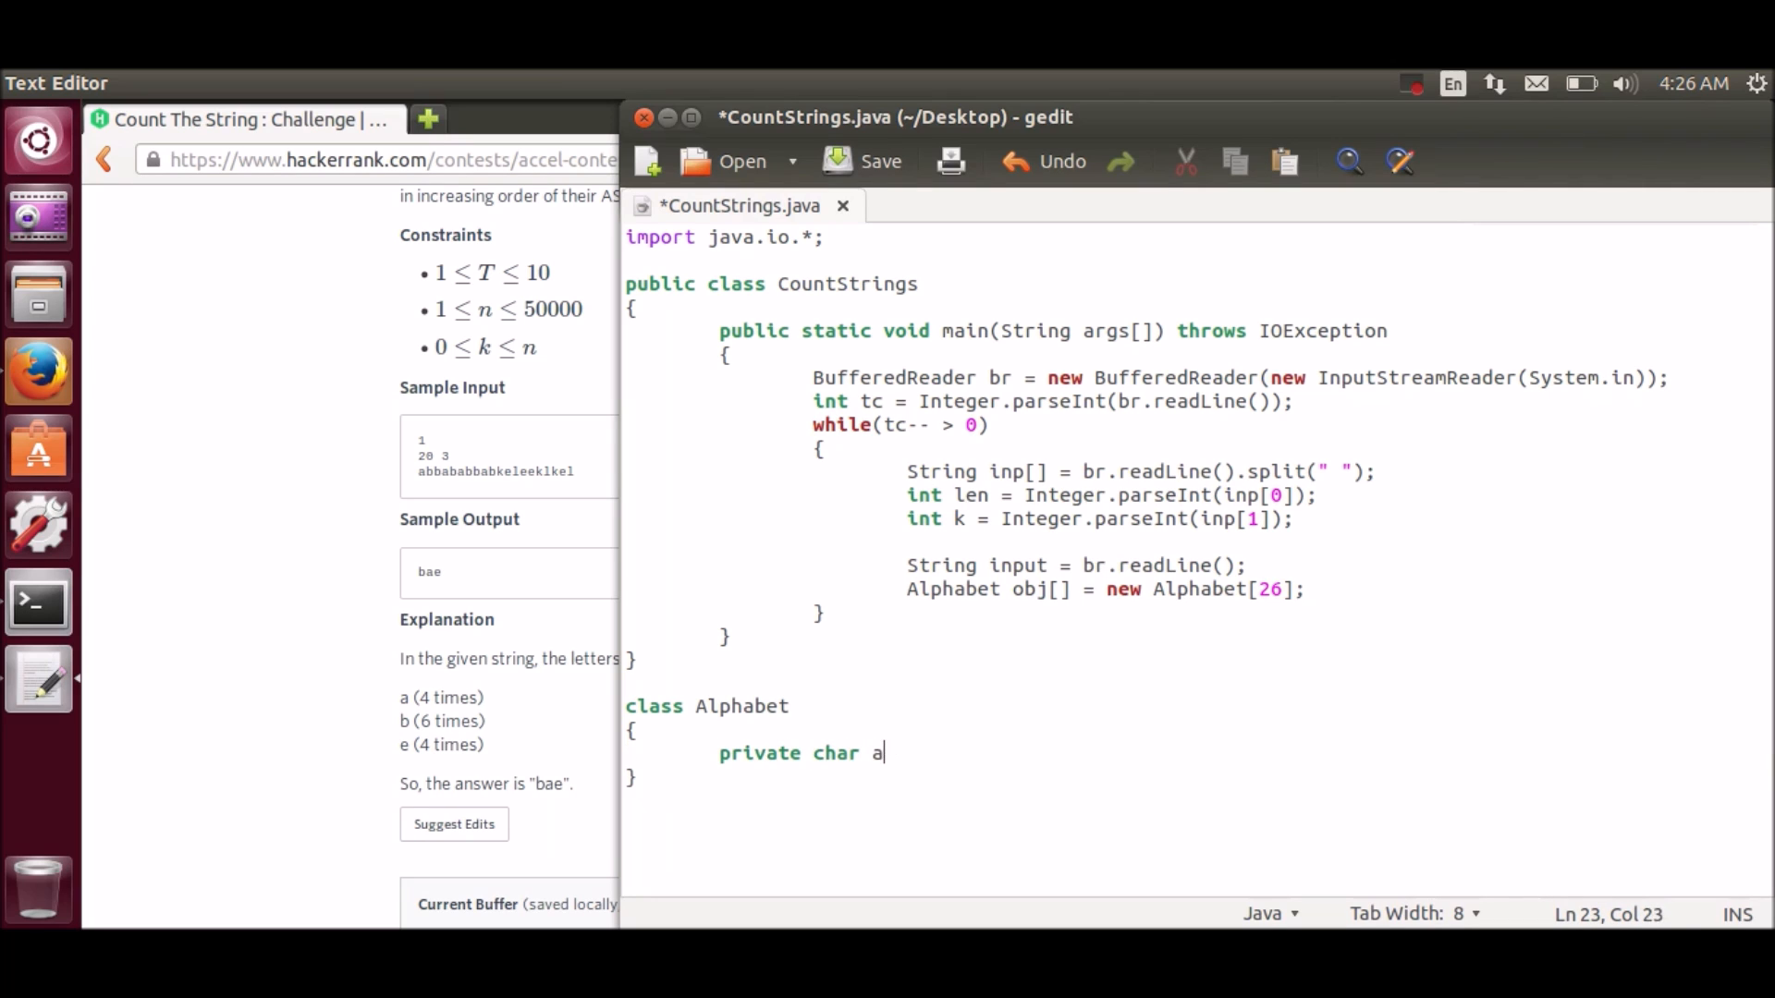
text(lpha;)
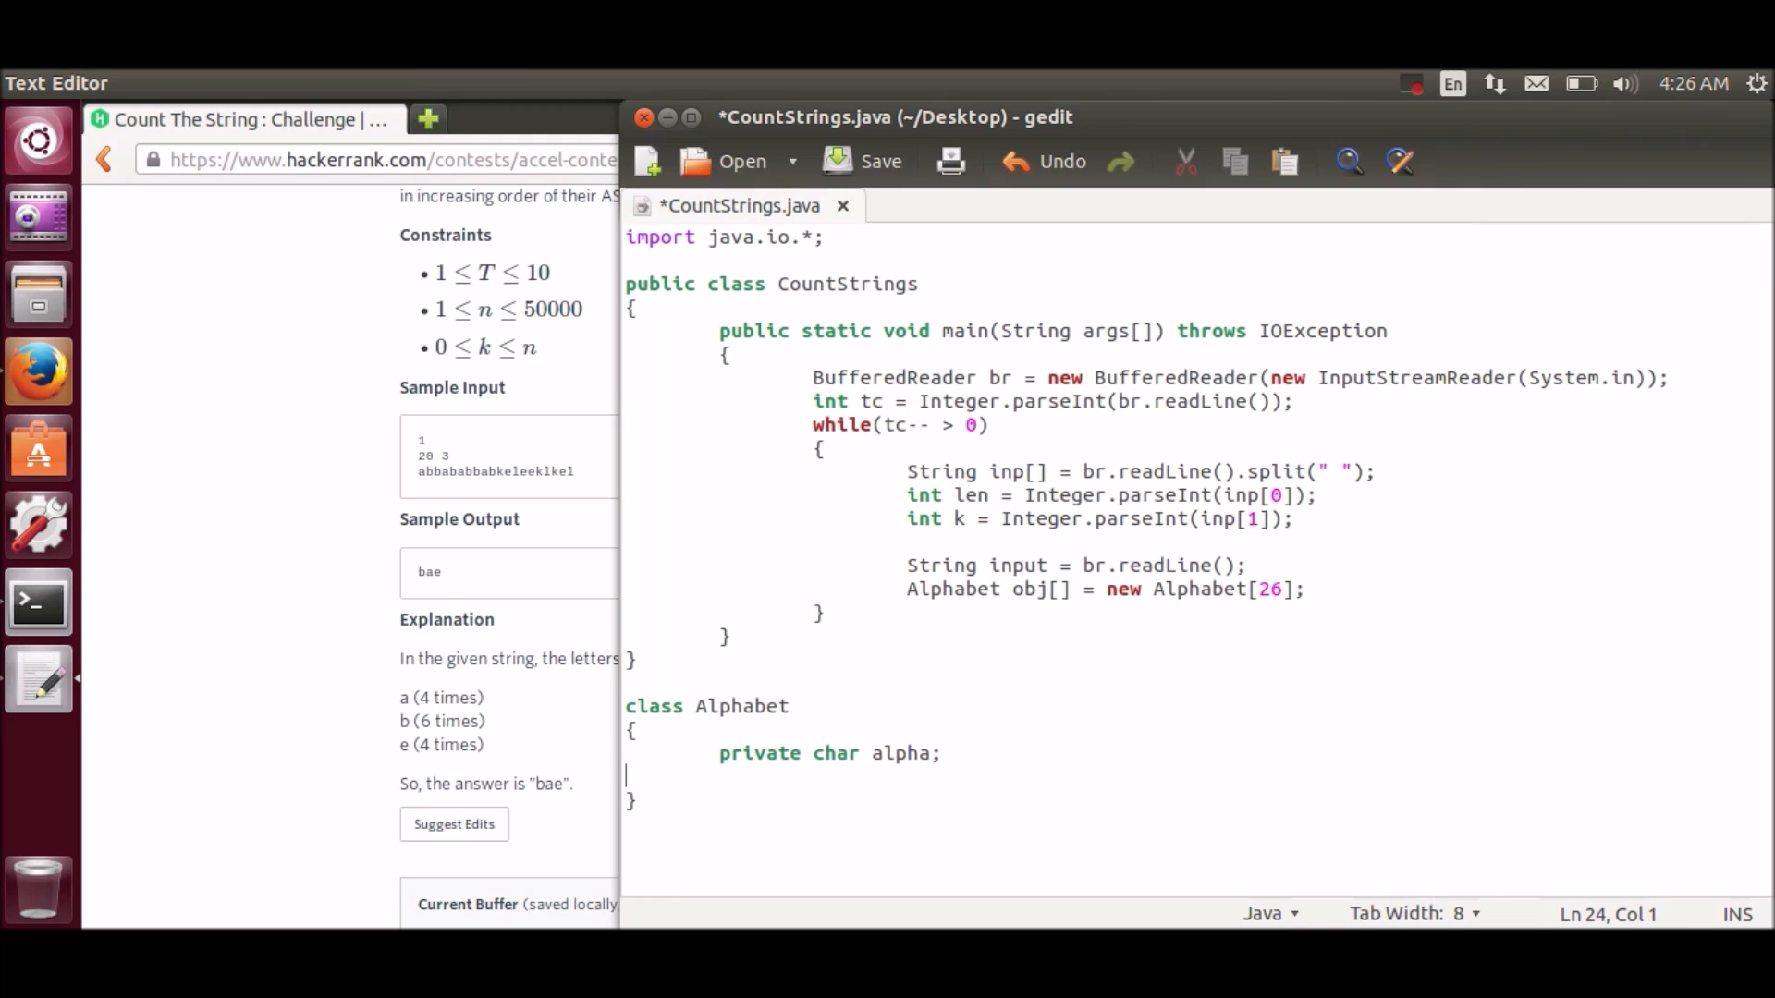
text(p)
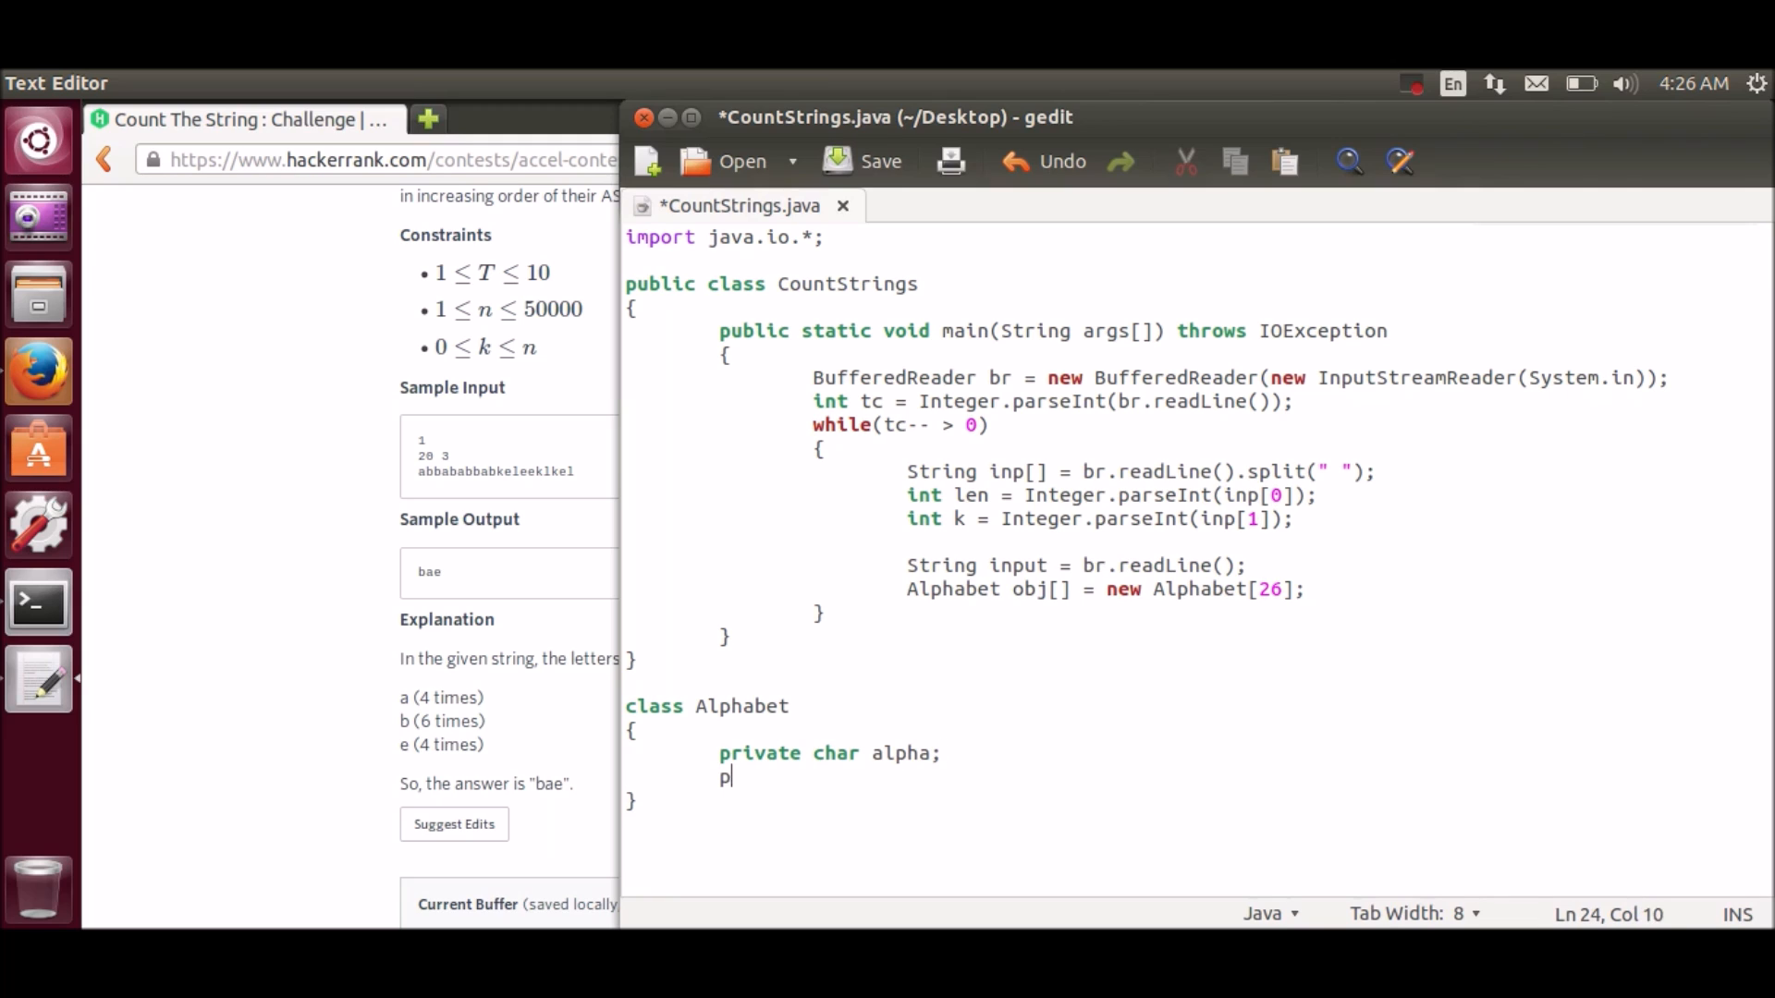
text(rivate int cou)
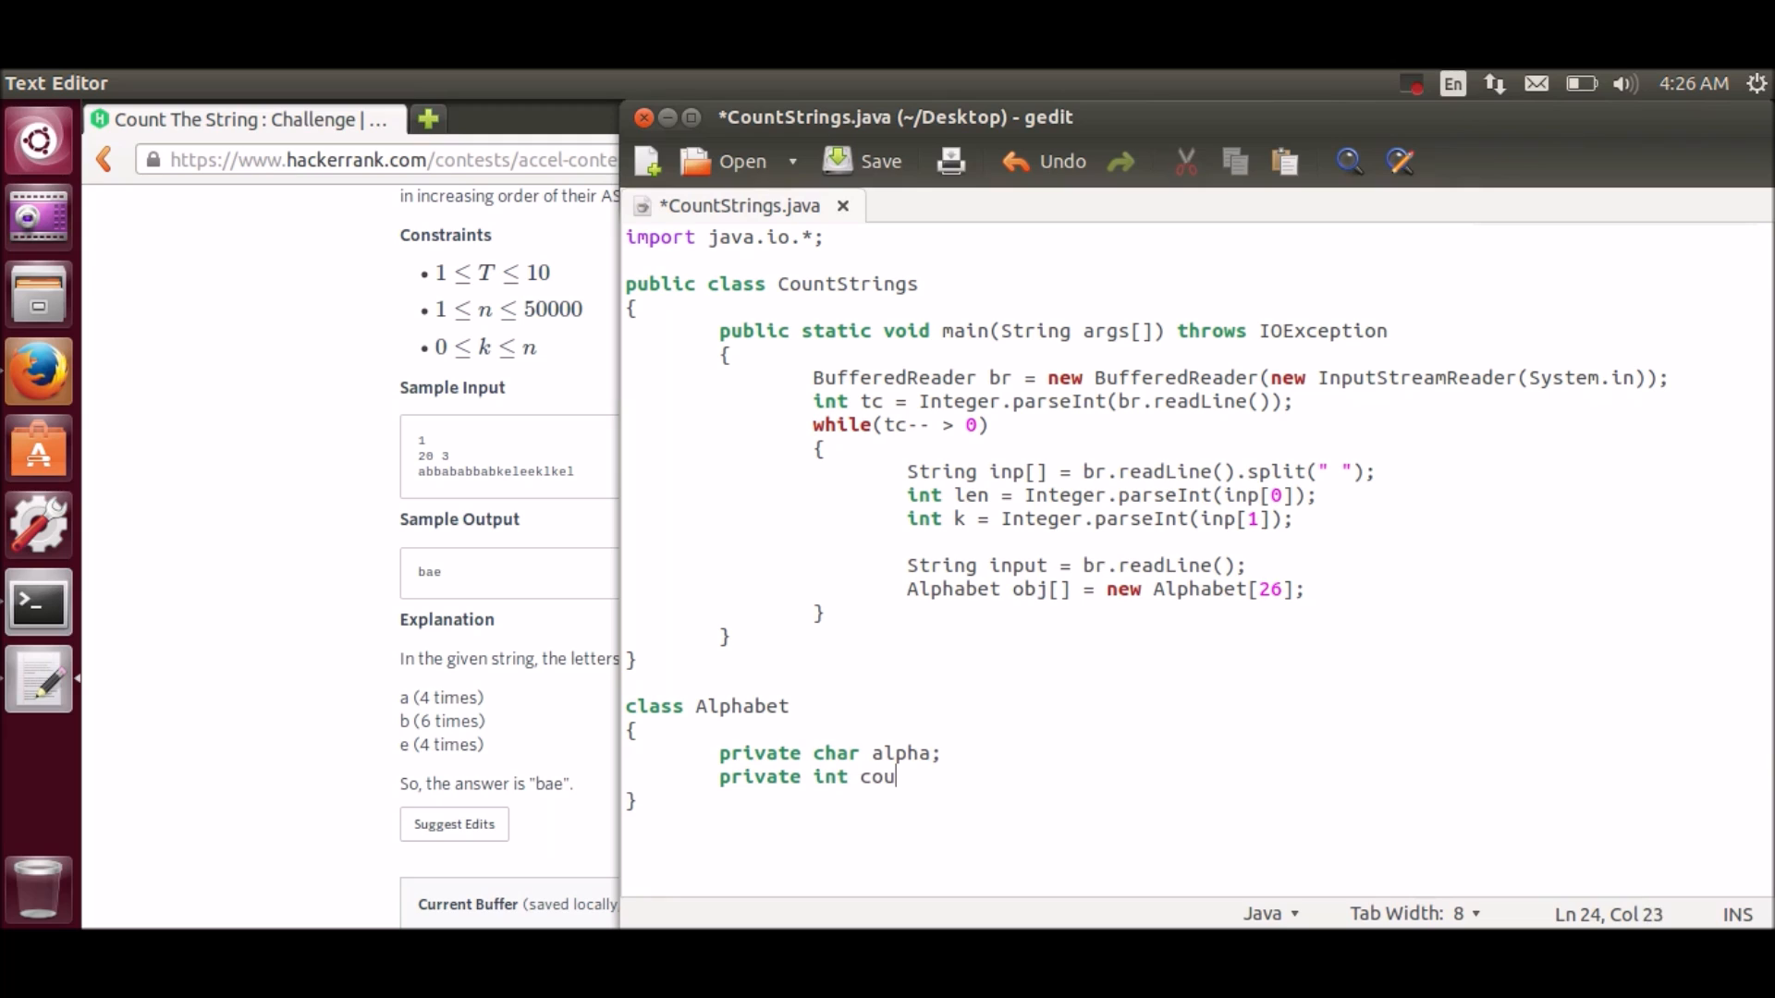
text(nt;)
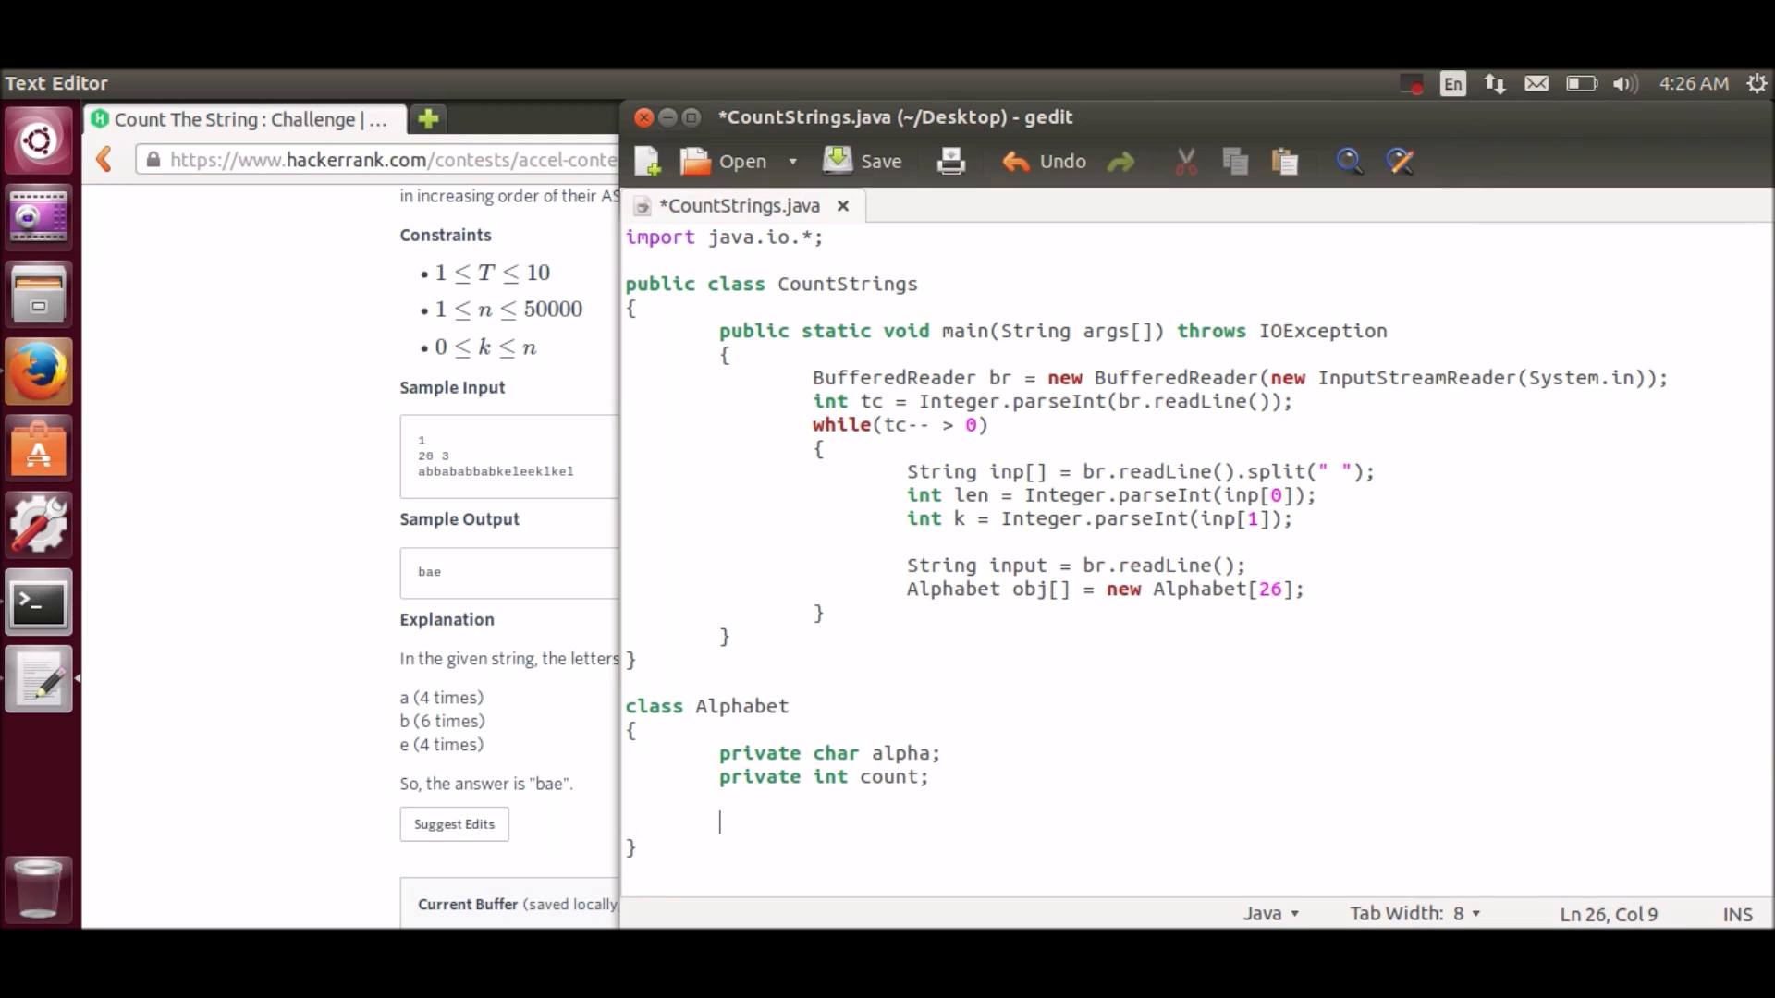
Step: Add 'public void setAlpha(char a)' assigning 'this.alpha = a;'
text(public)
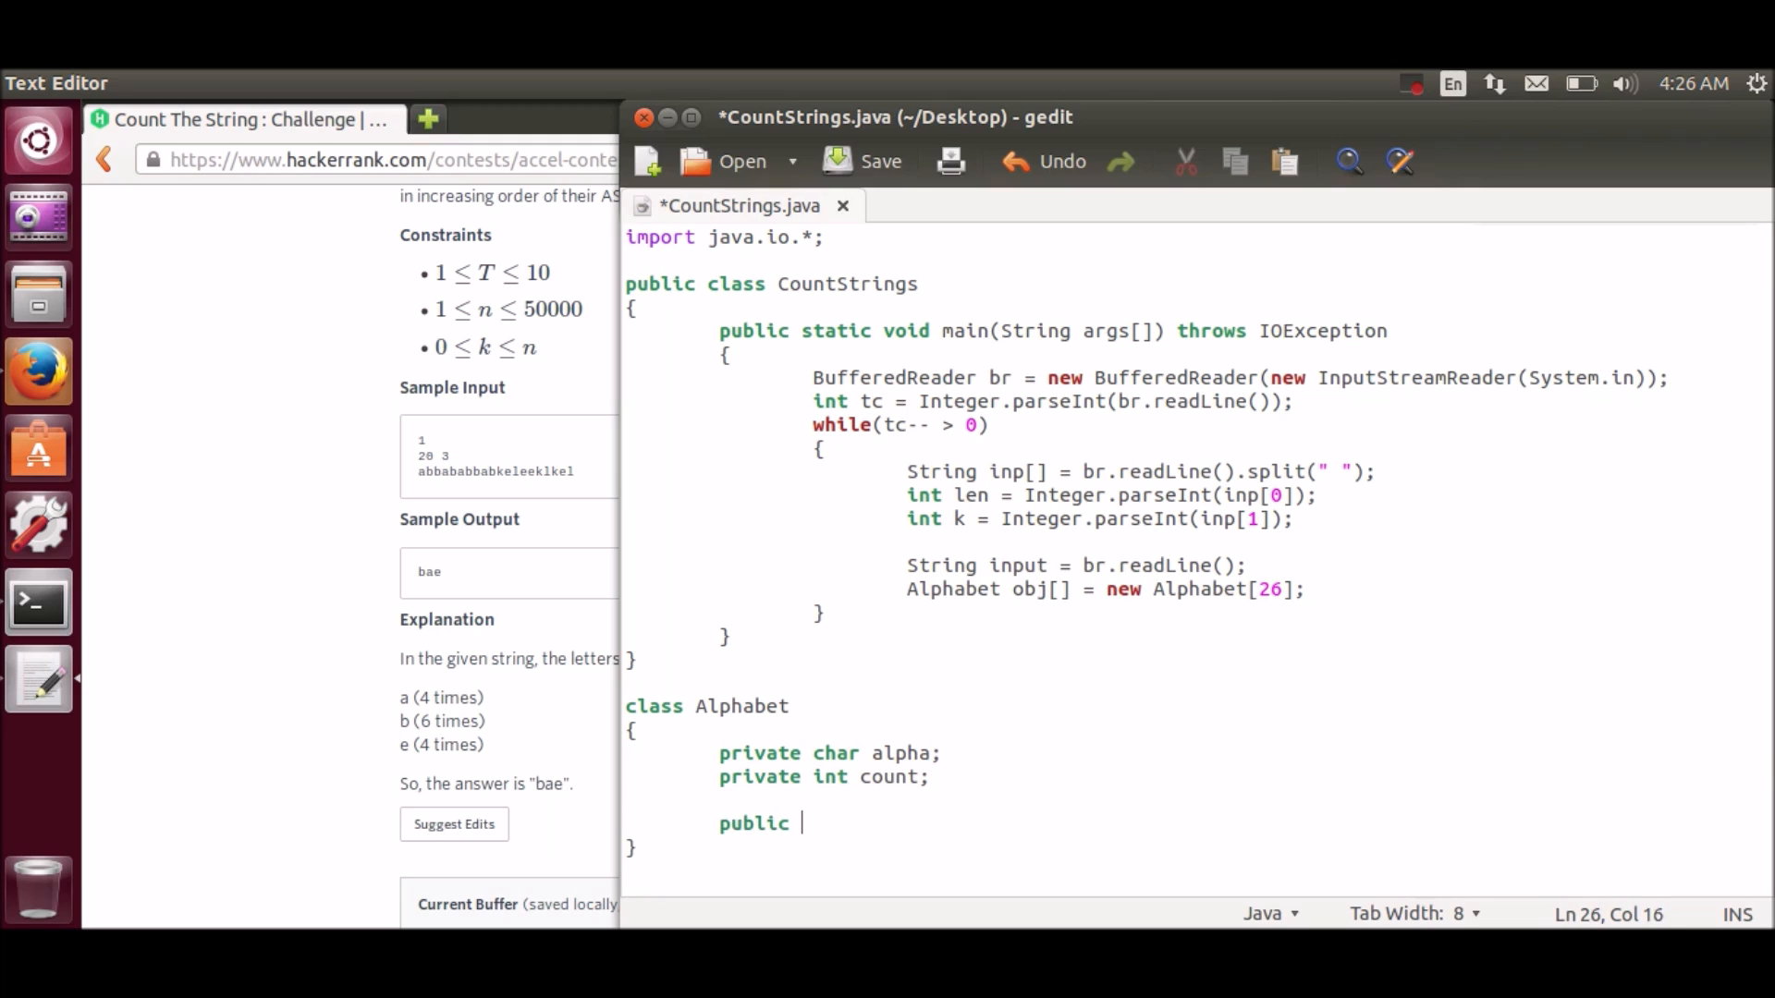
text(void setAlp)
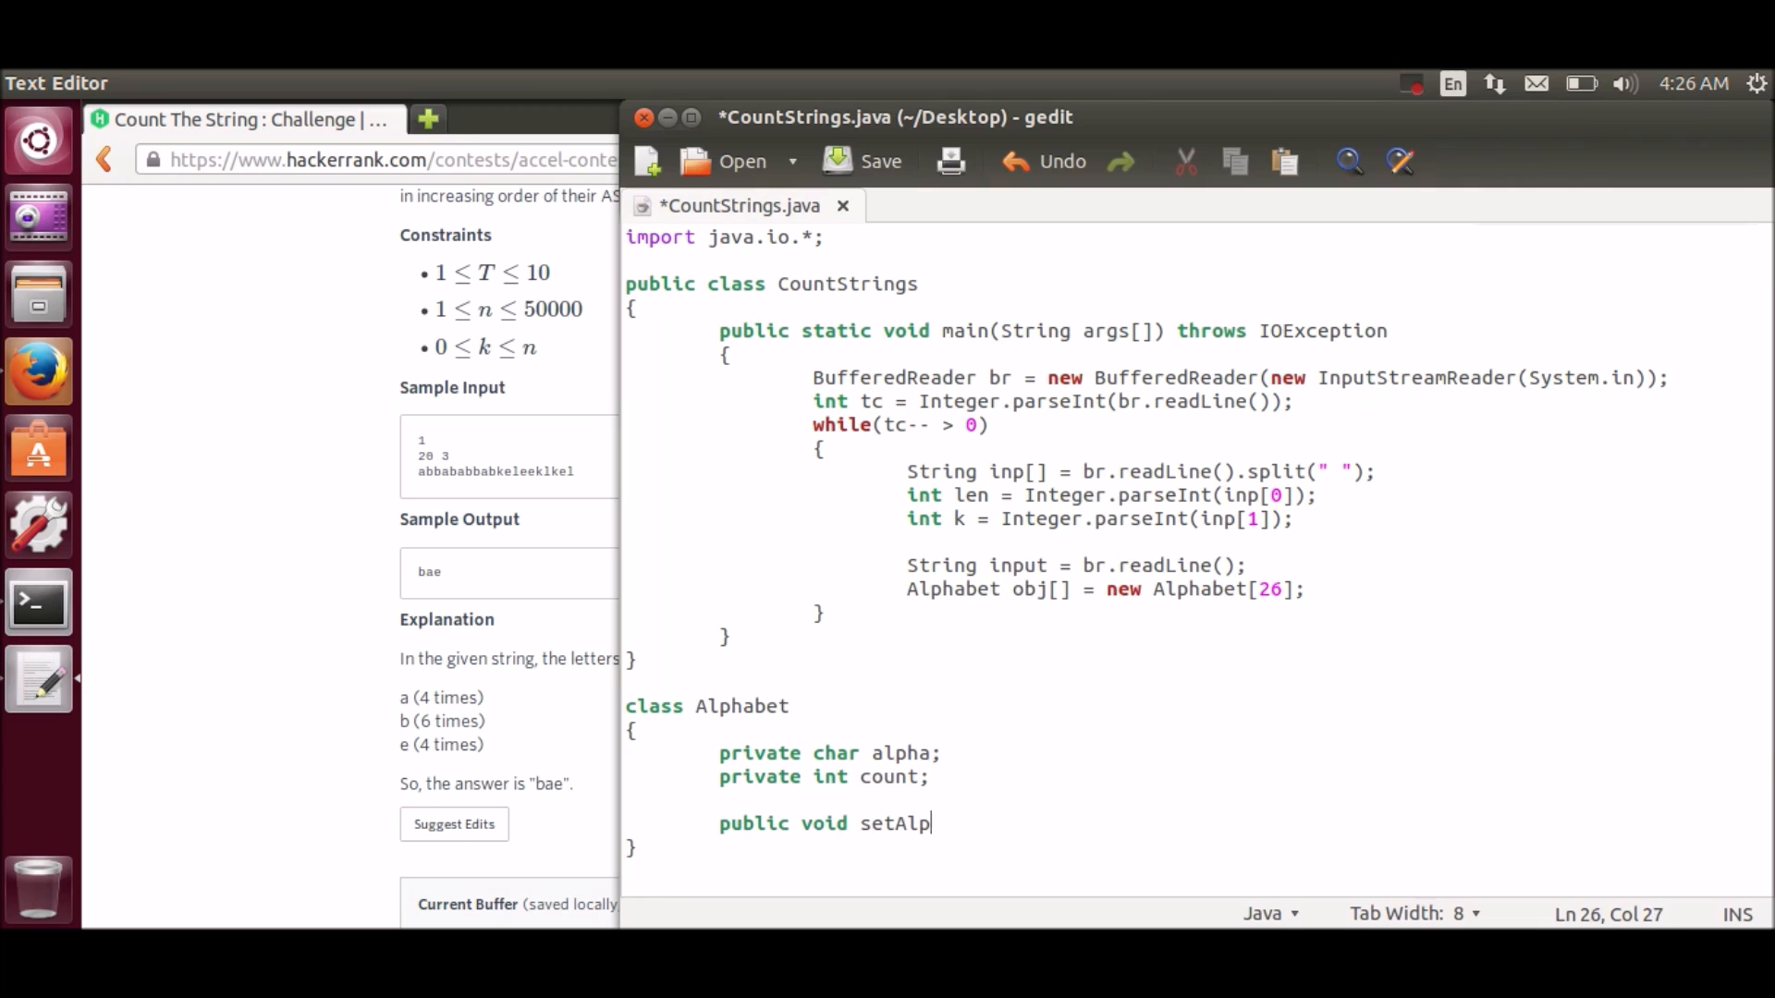
text(ha())
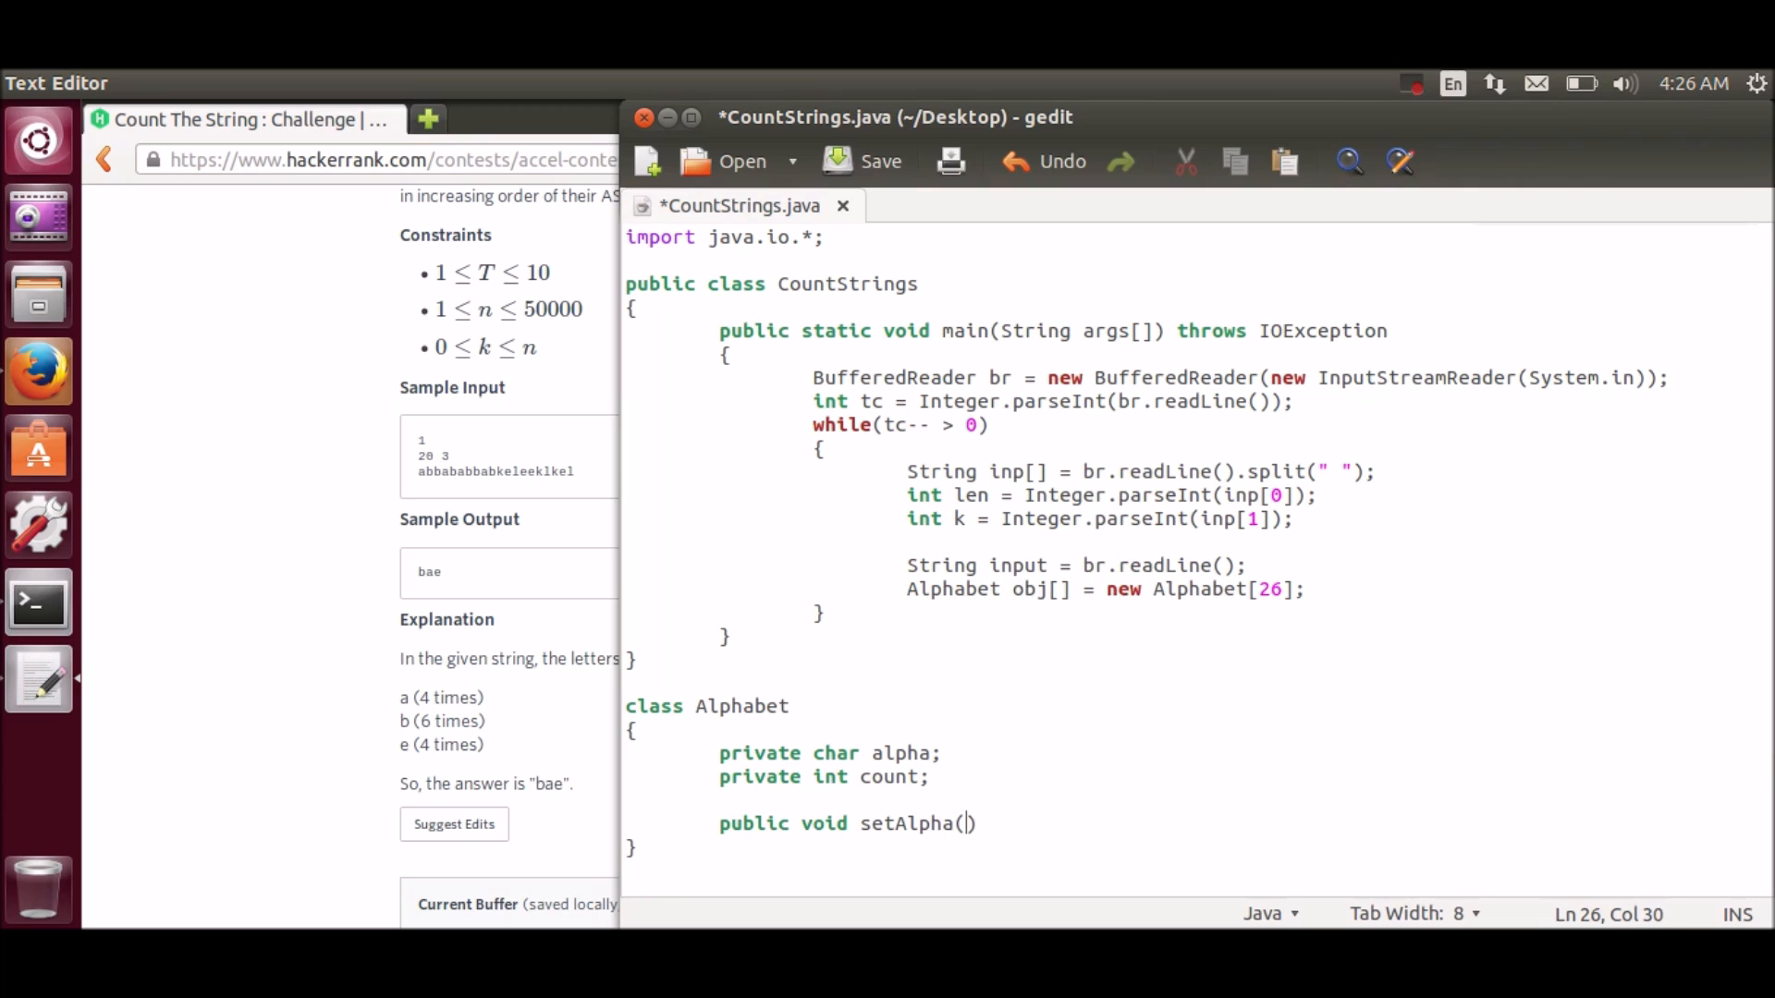
text(char)a)
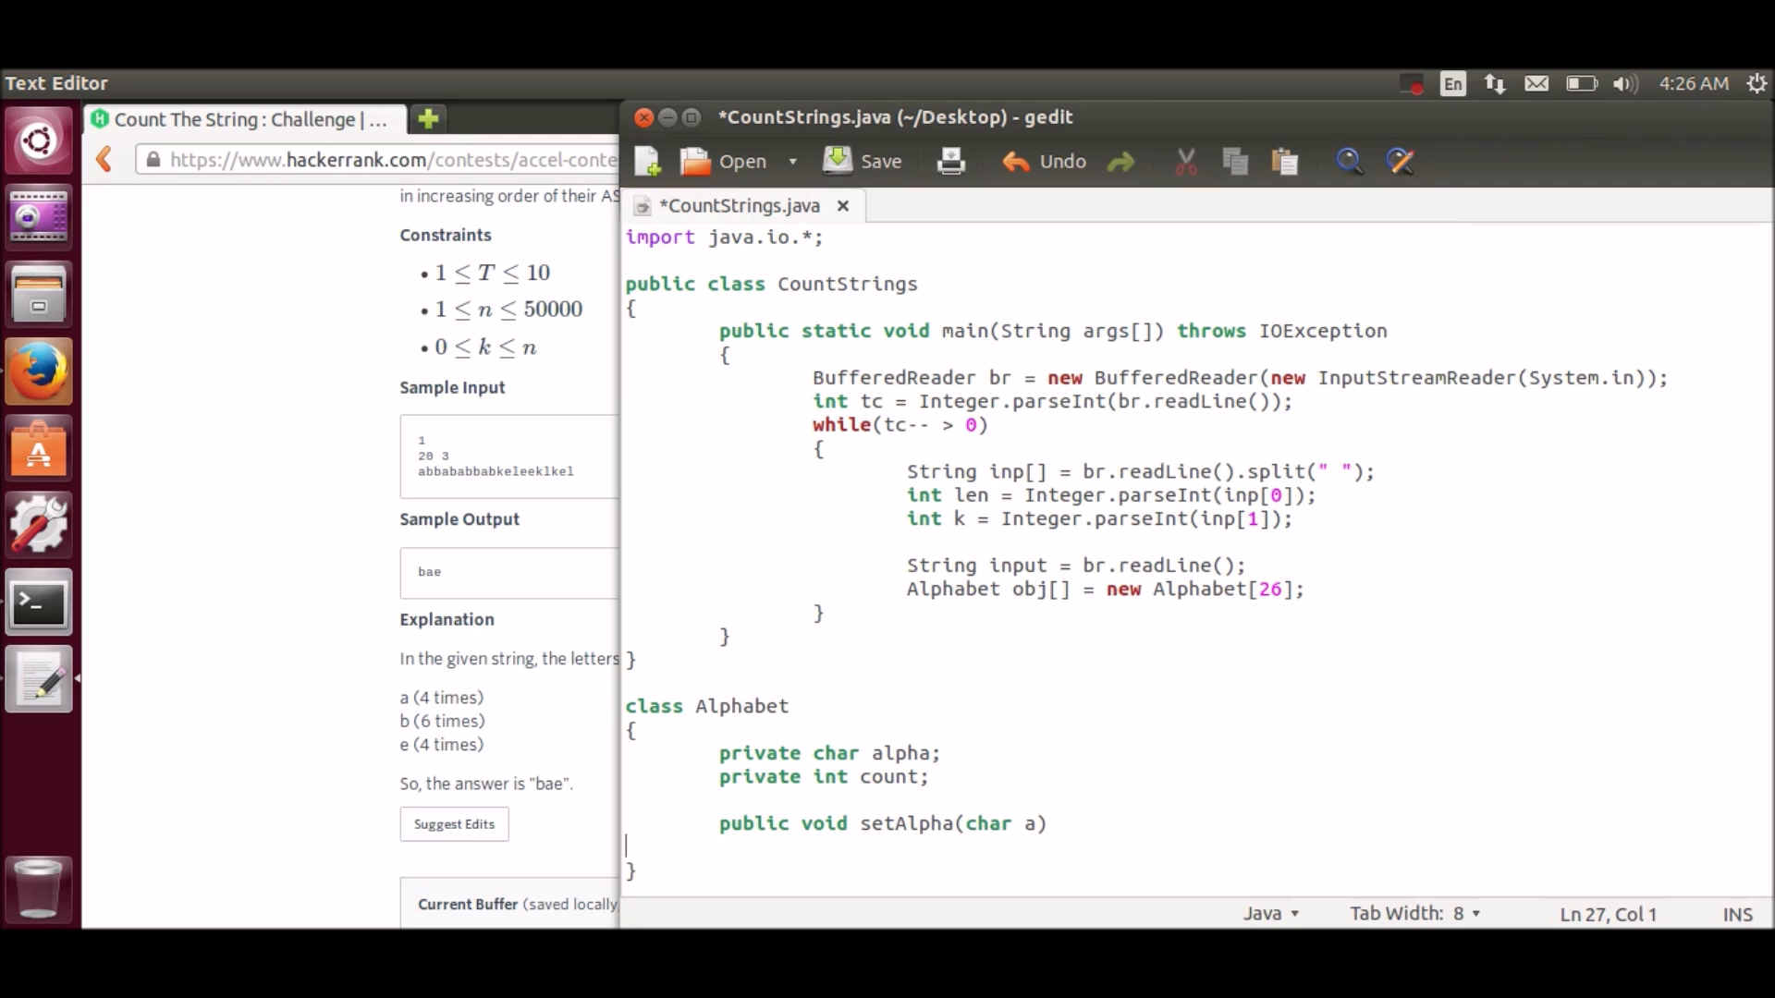
text({)
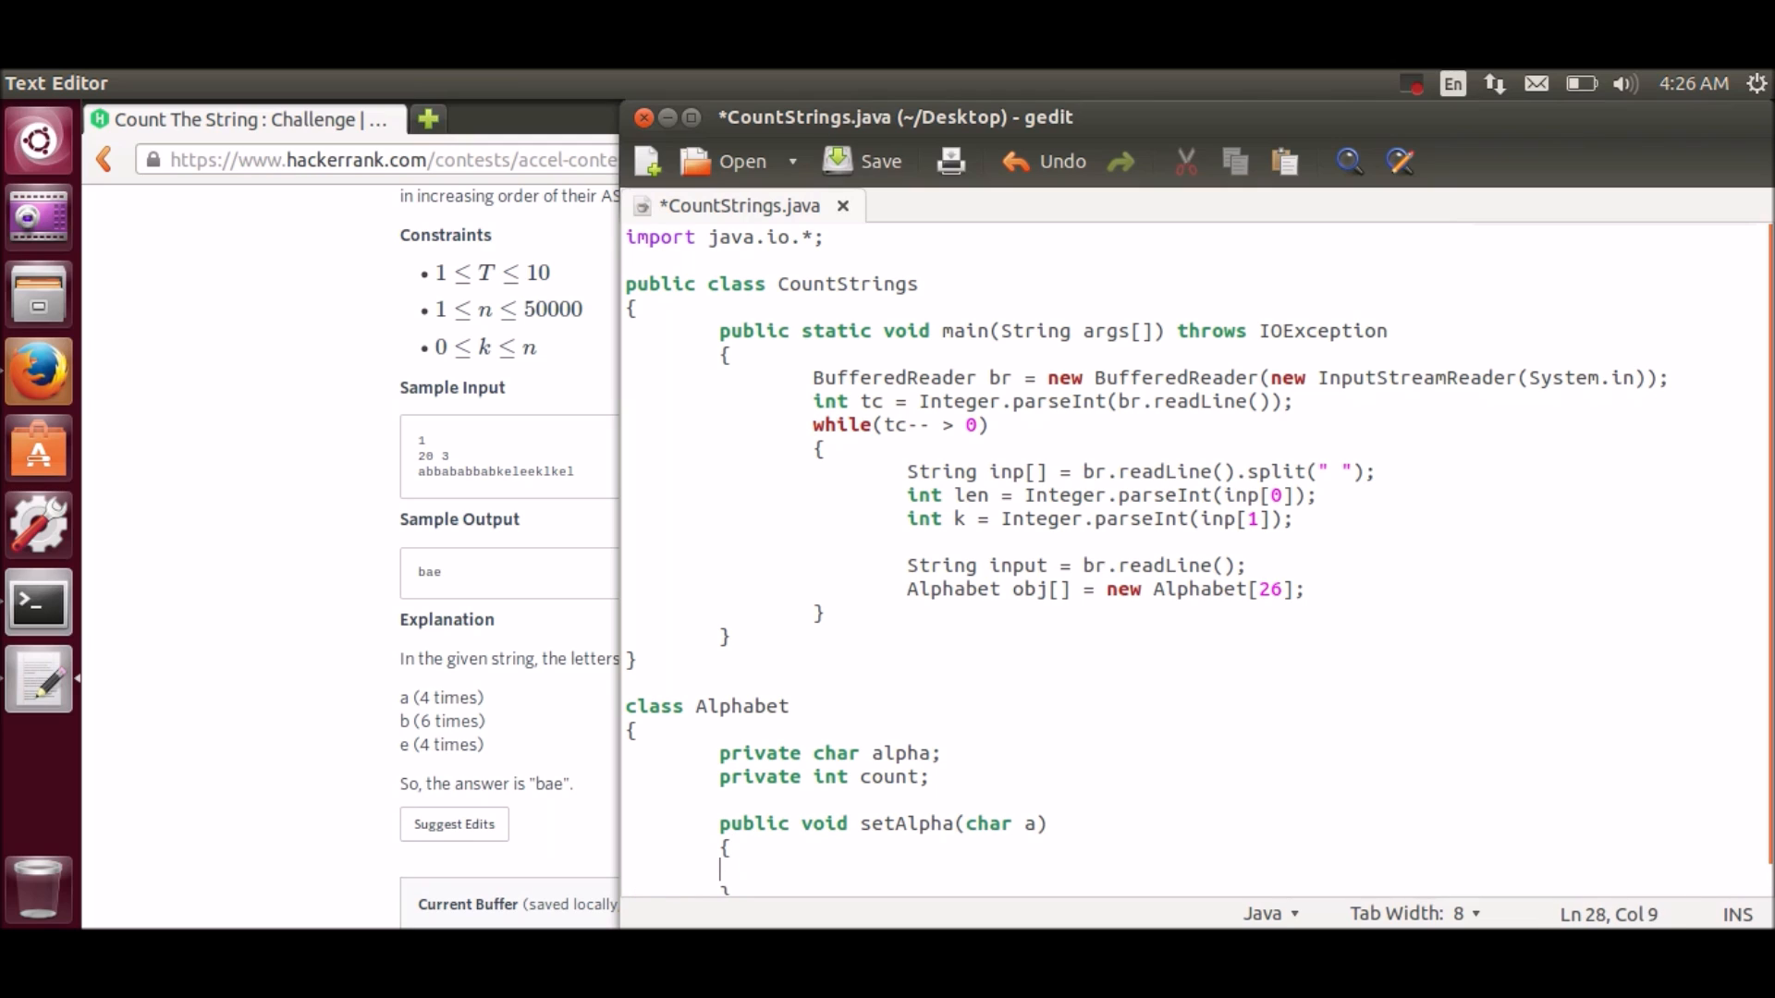
text(this.a)
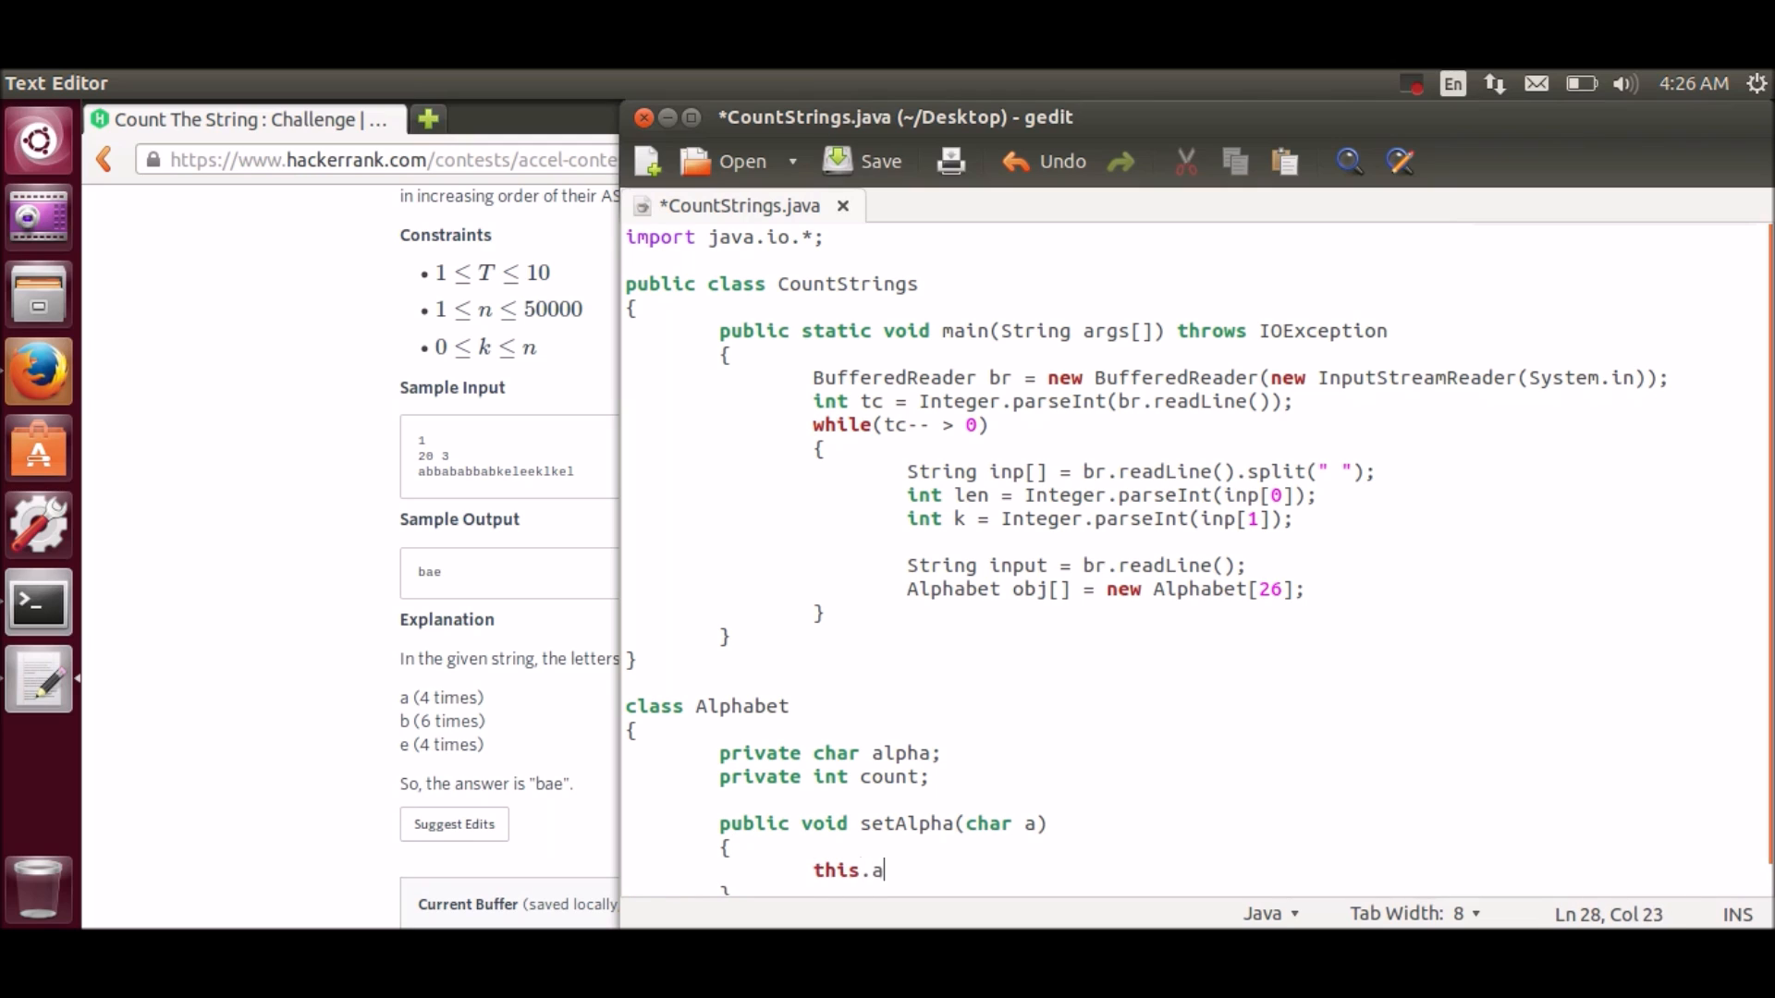
text(lpha)
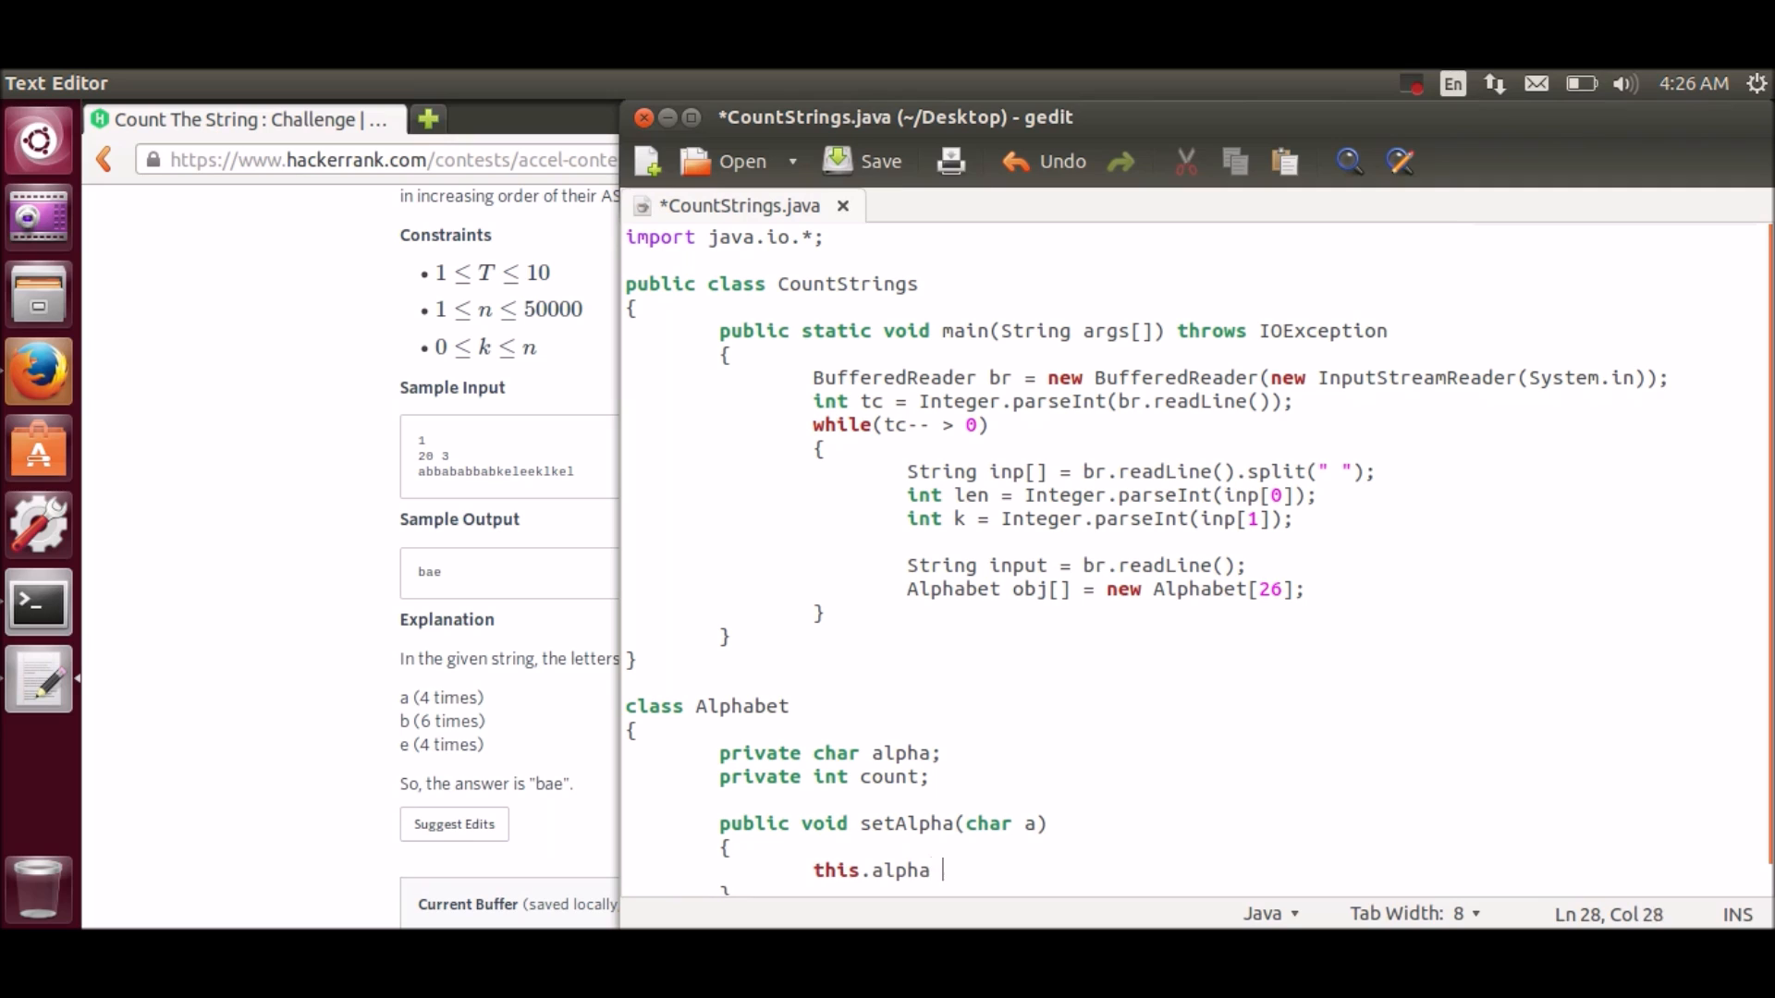
text(= a;)
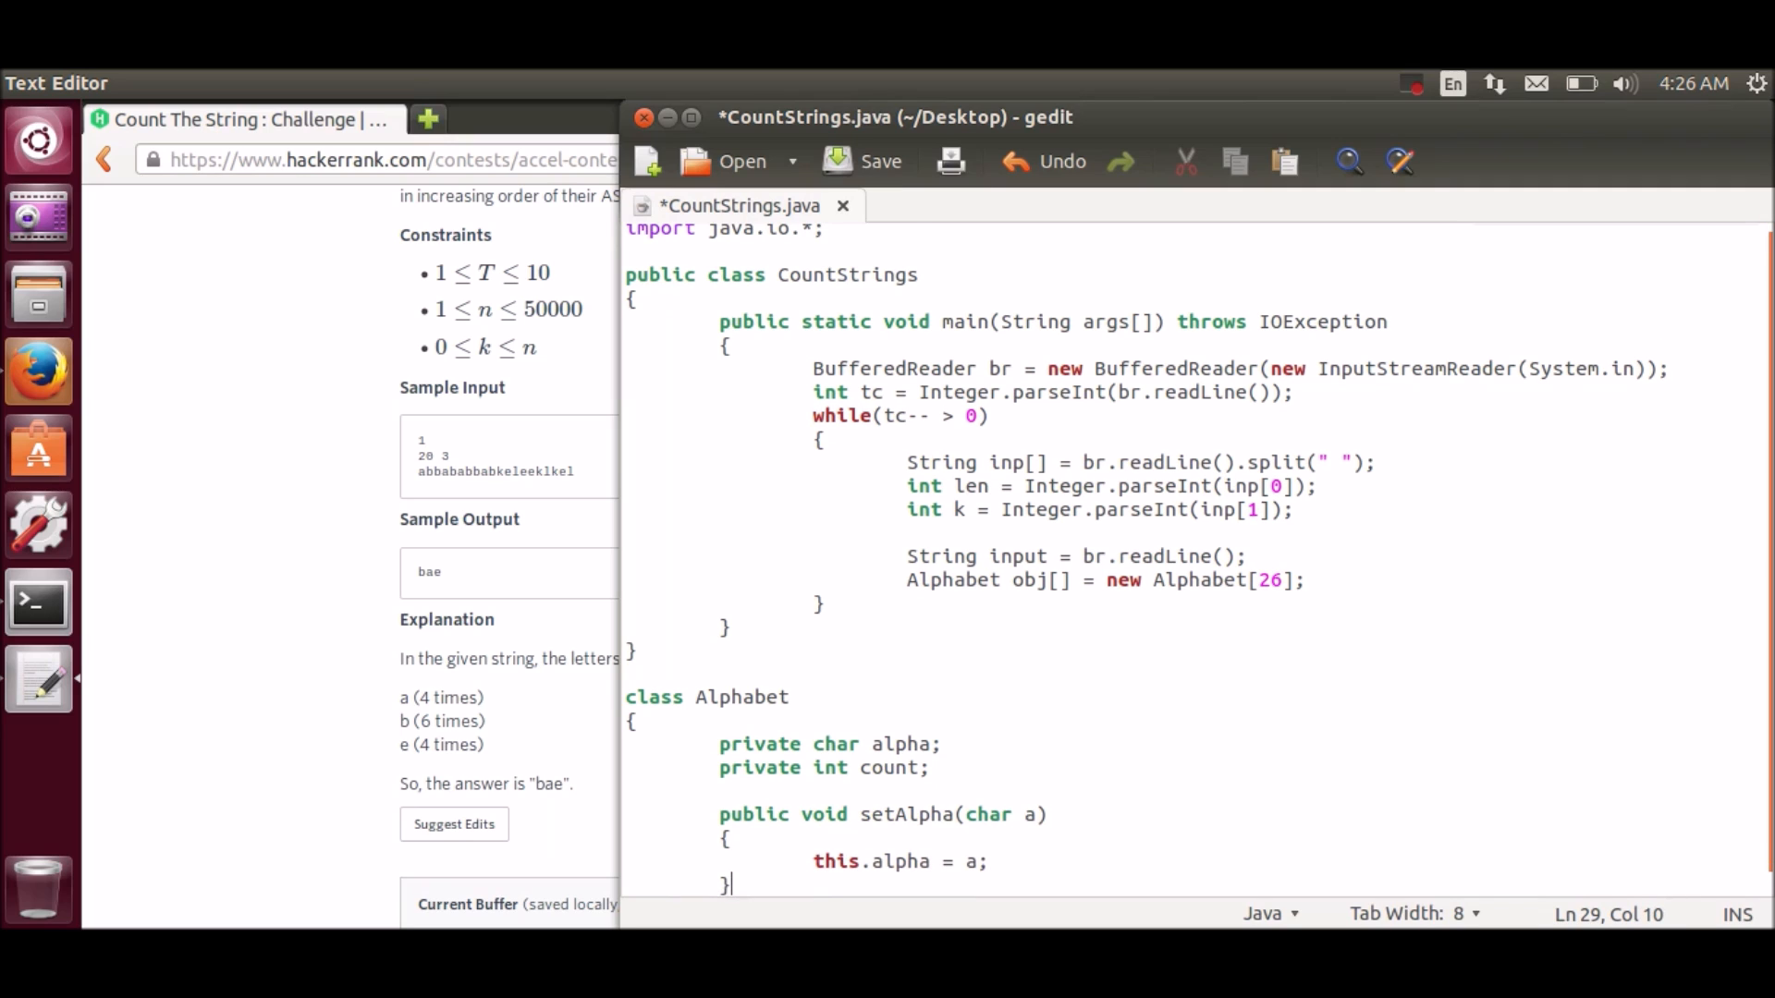
Step: Add a getAlpha method that returns alpha
text(publ)
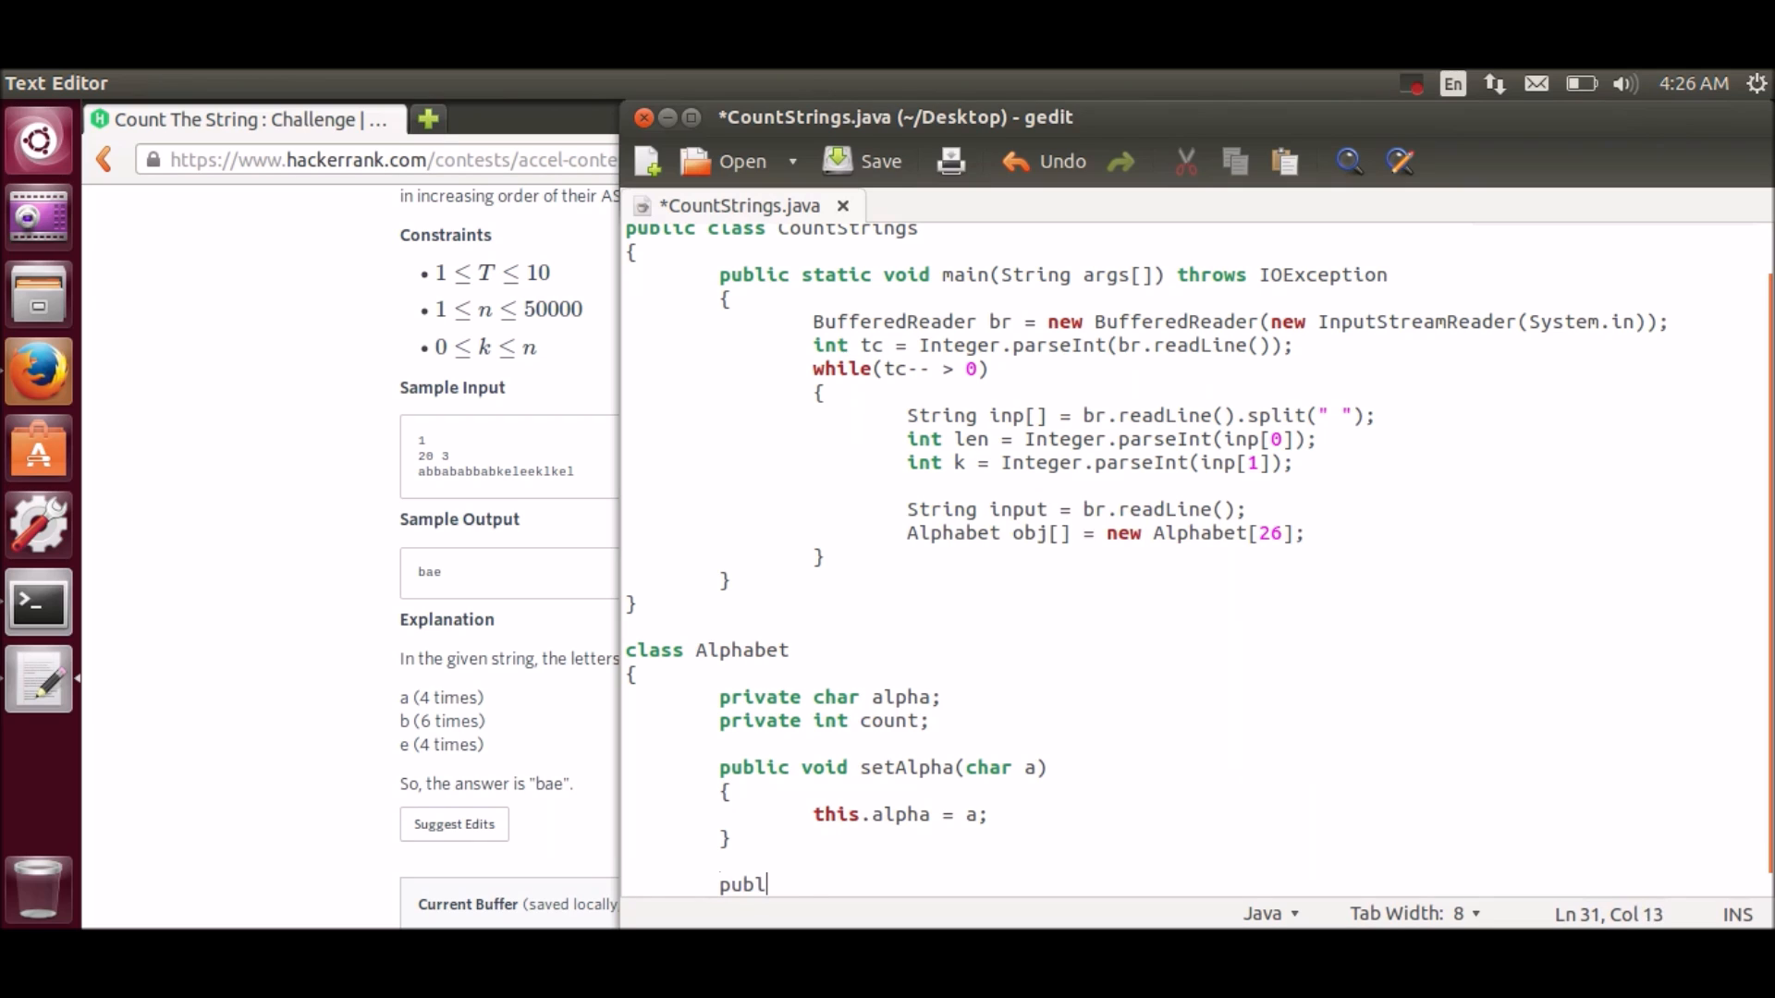
text(ic void)
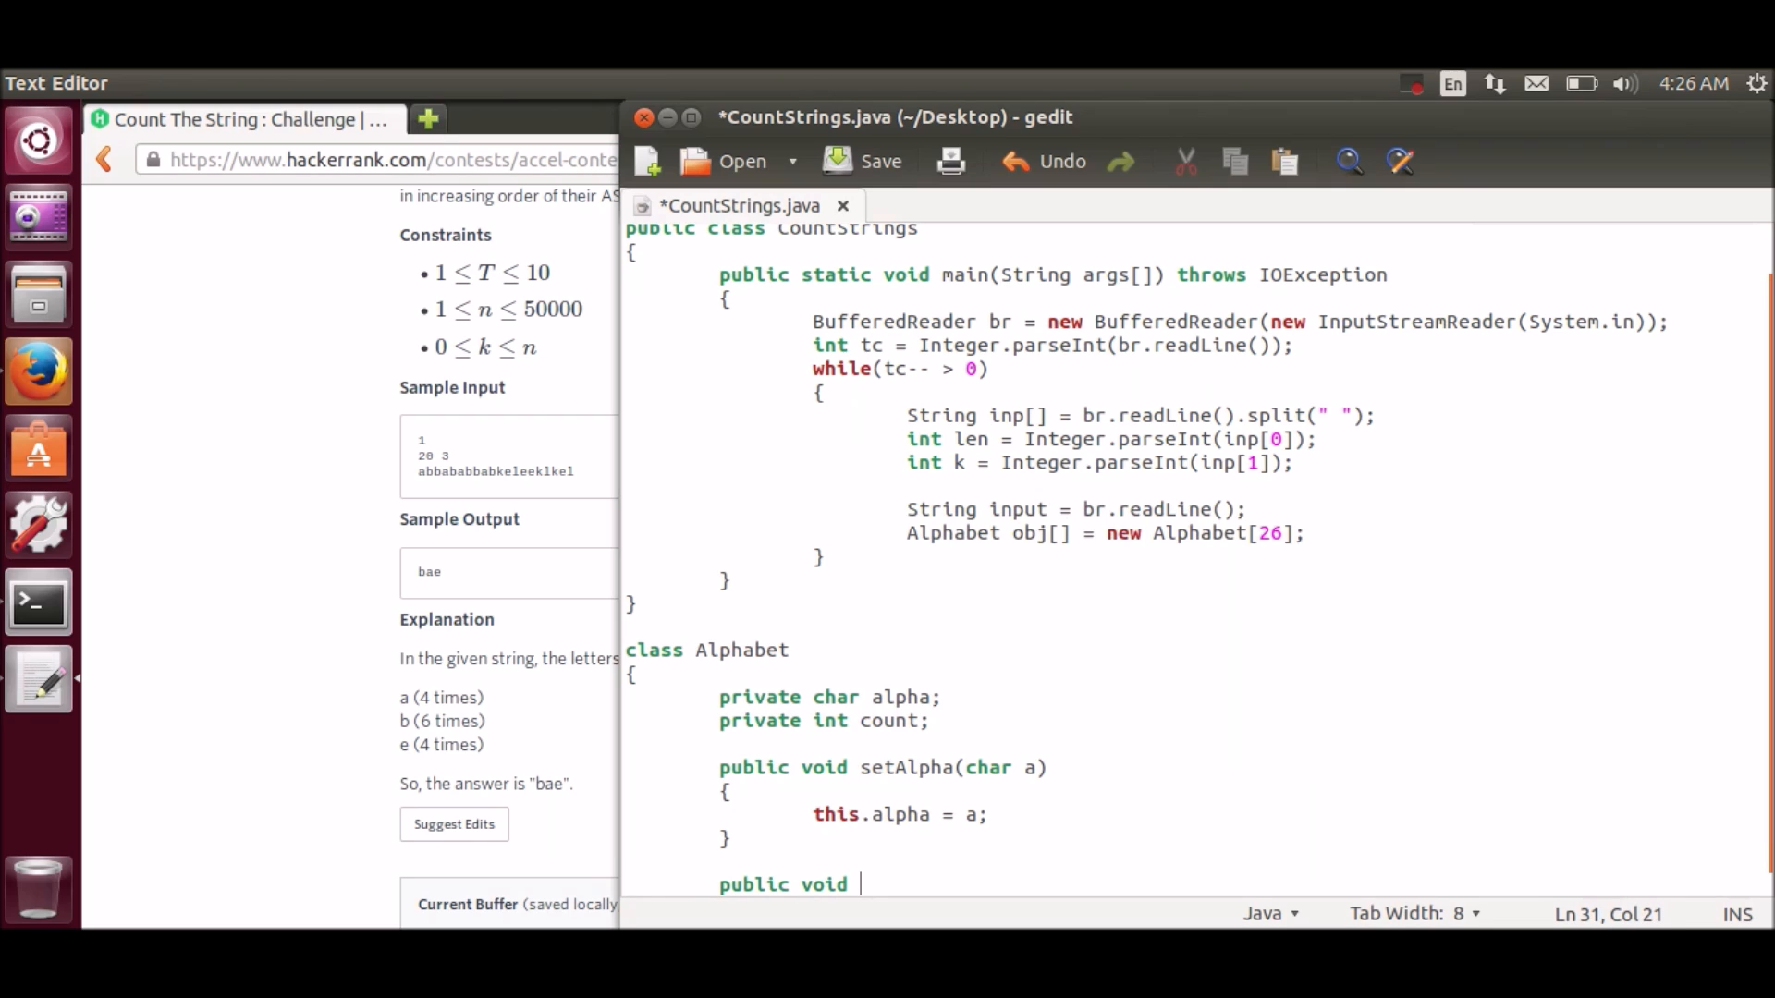
text(get)
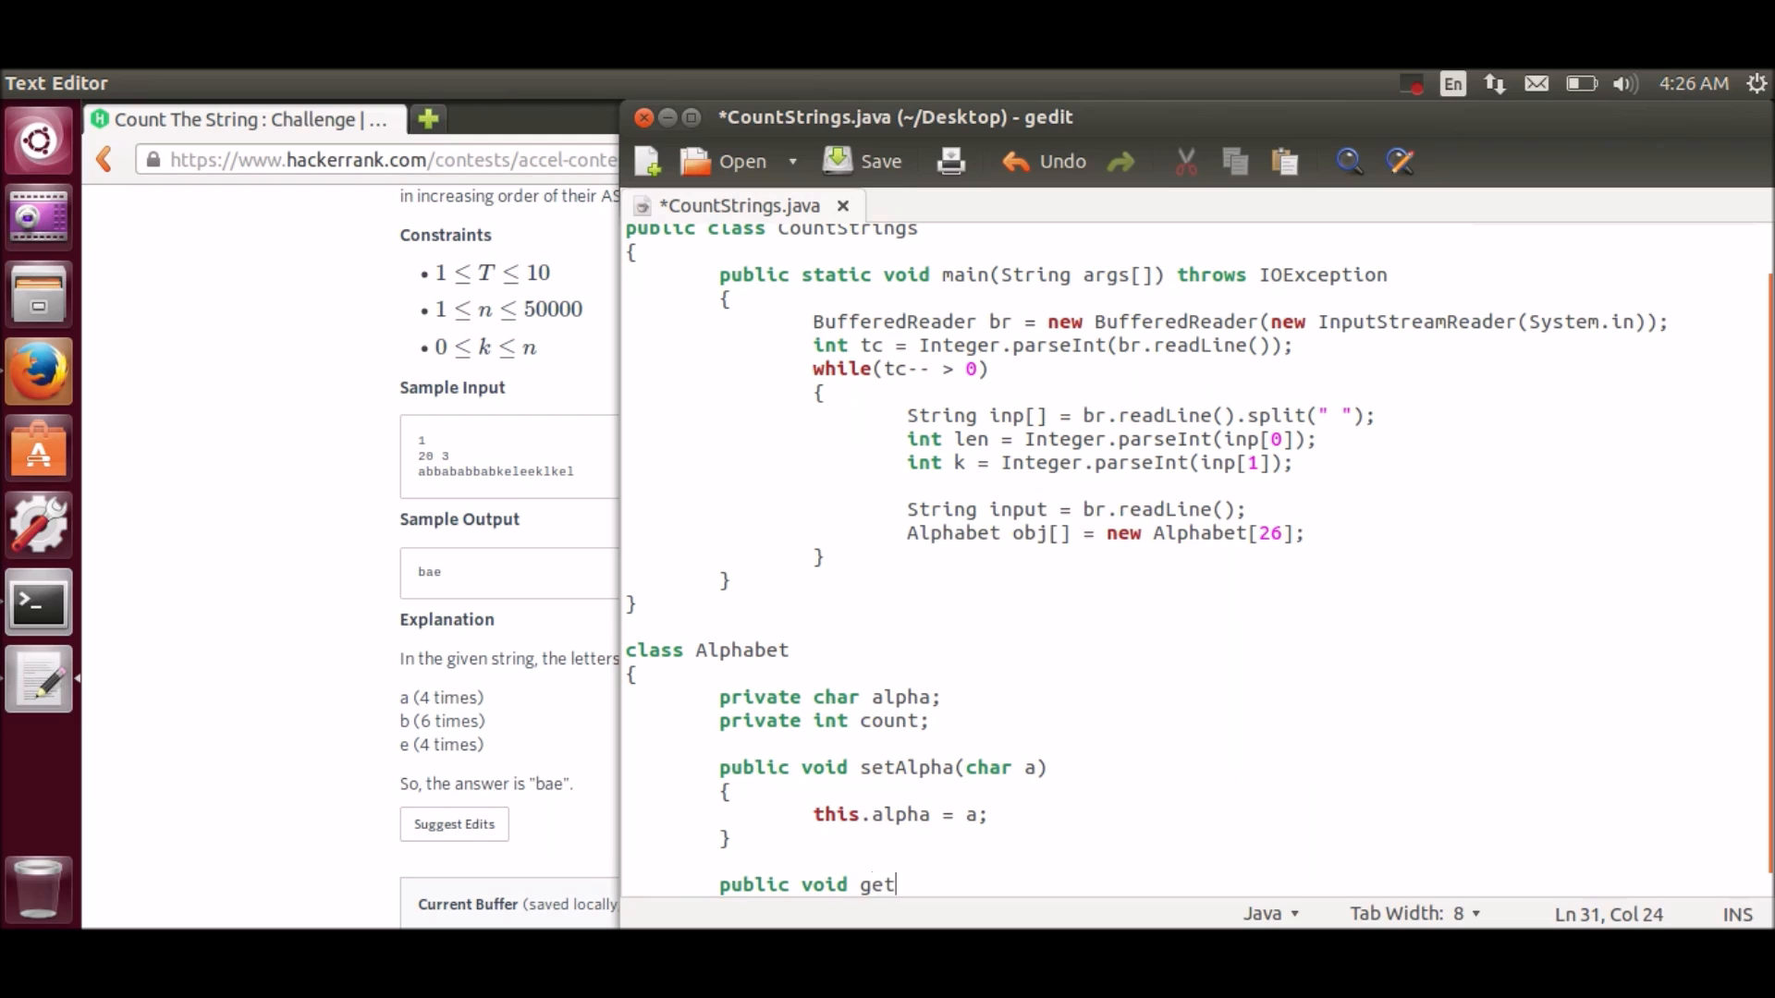
text(Char)
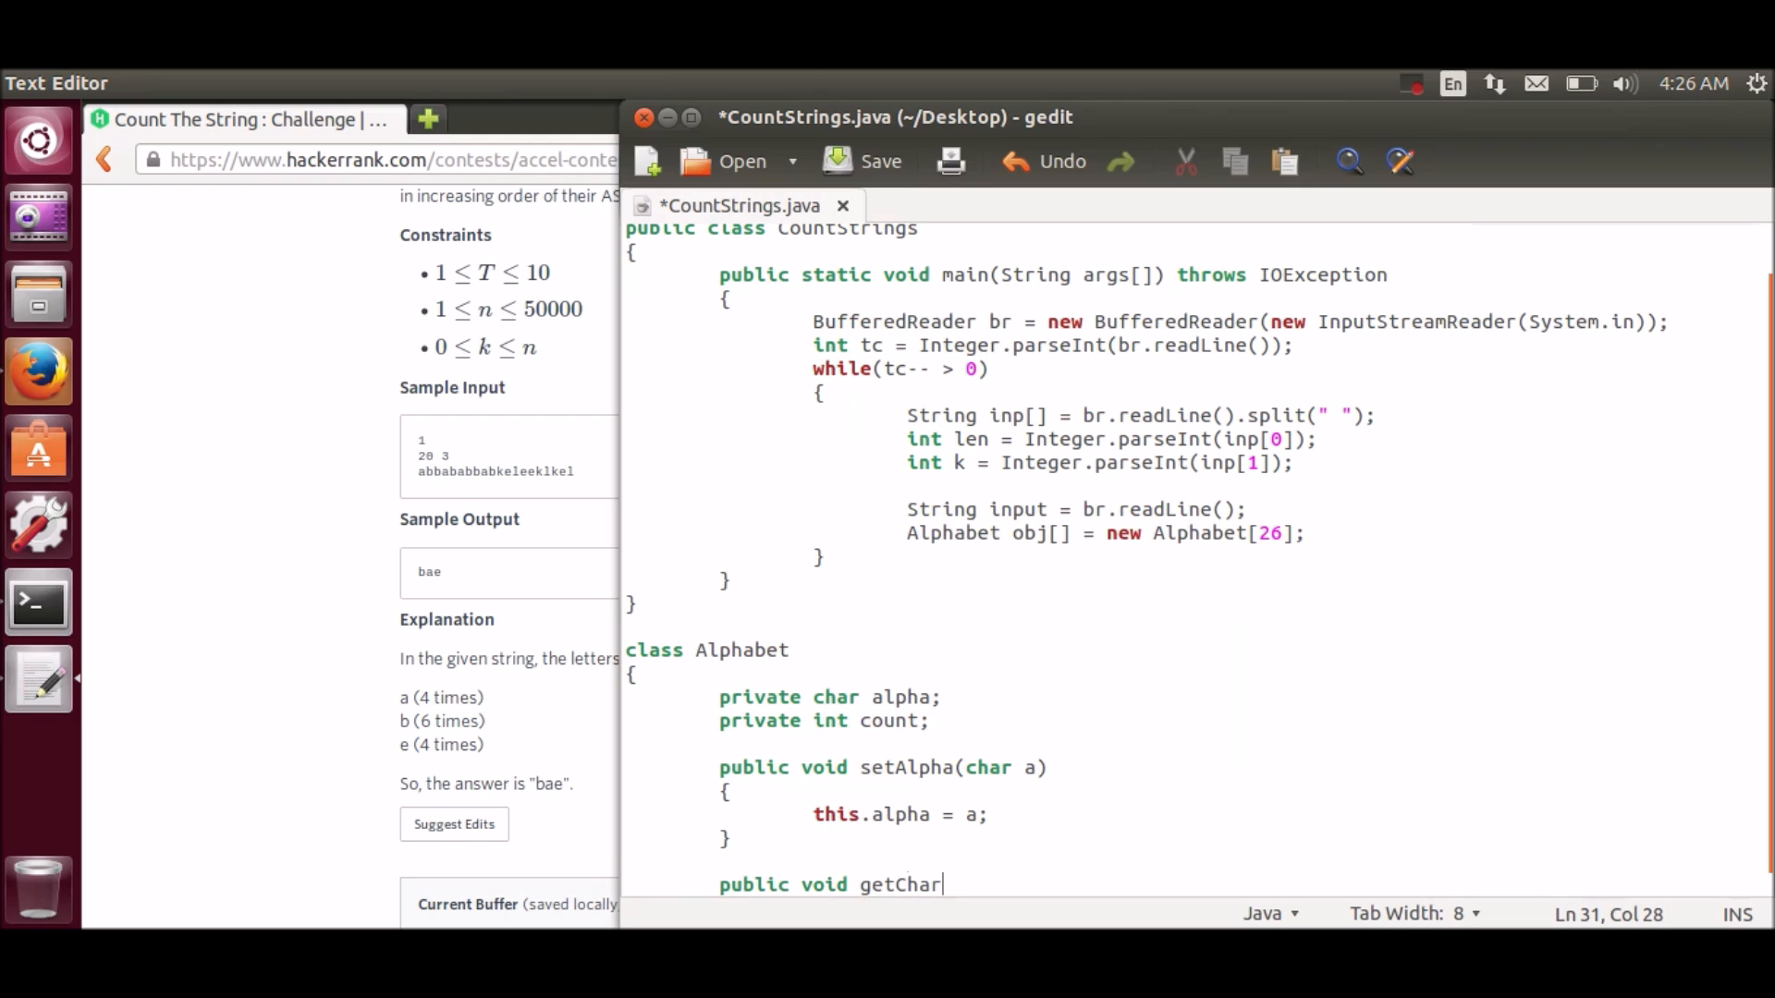
key(BackSpace)
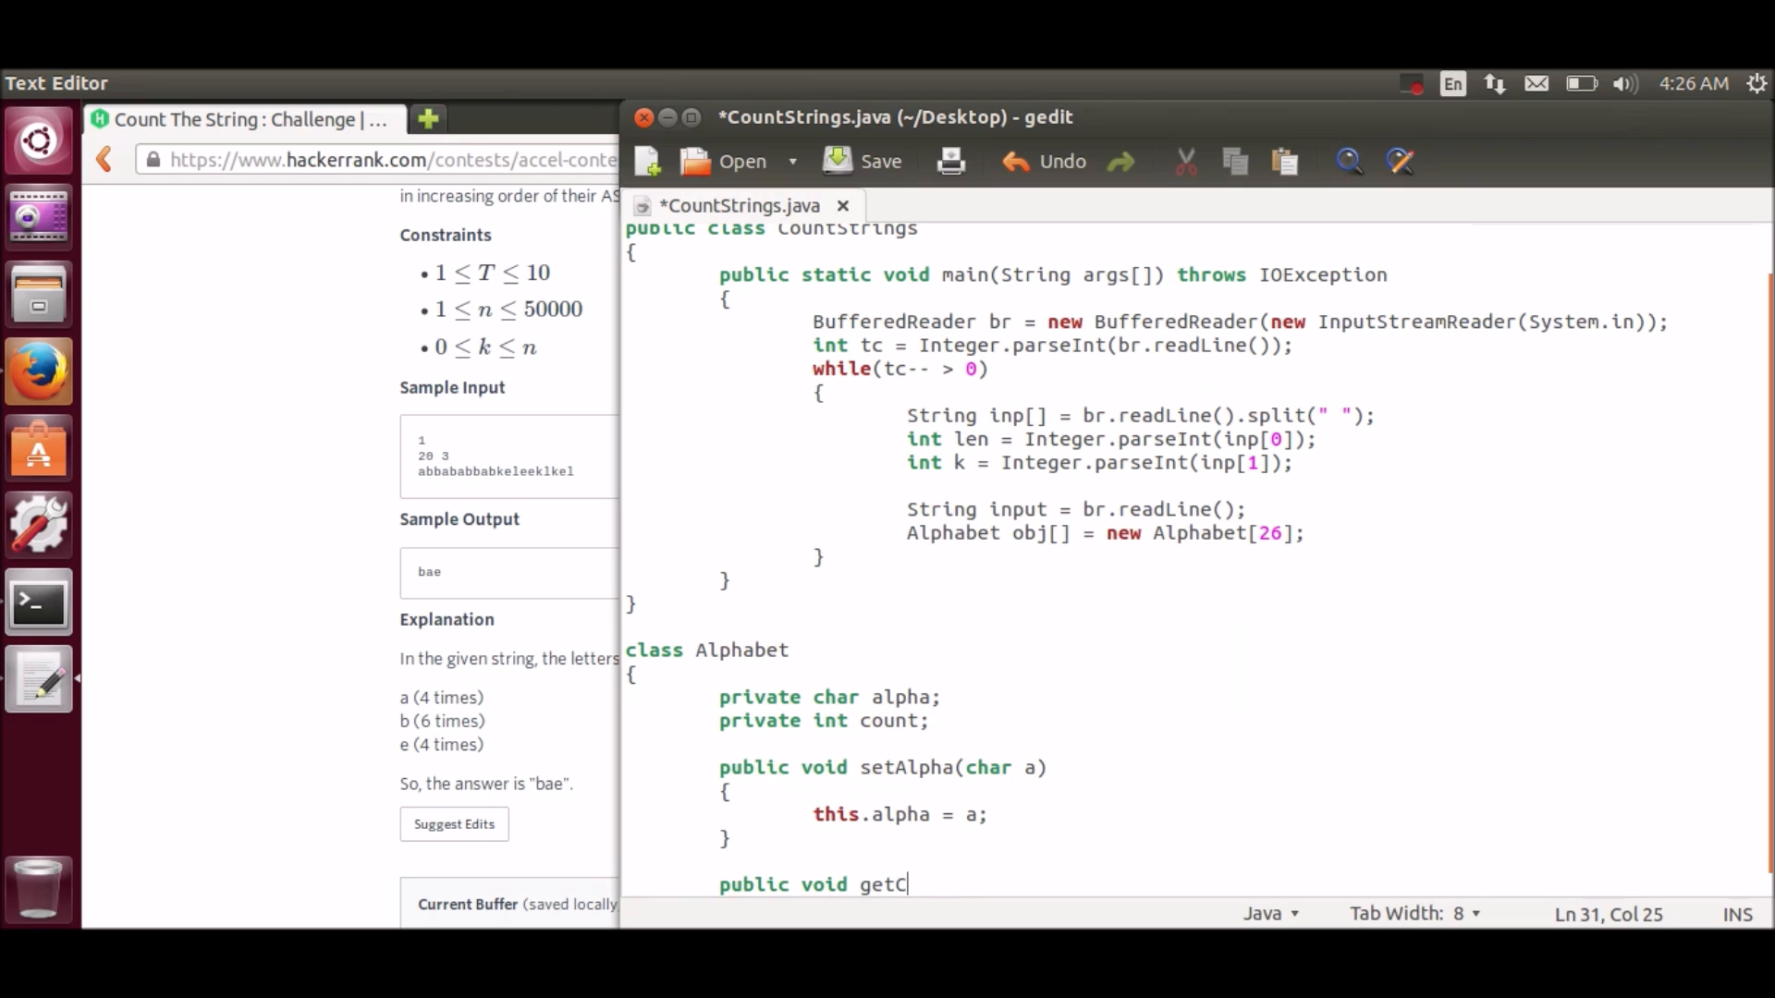
text(har)
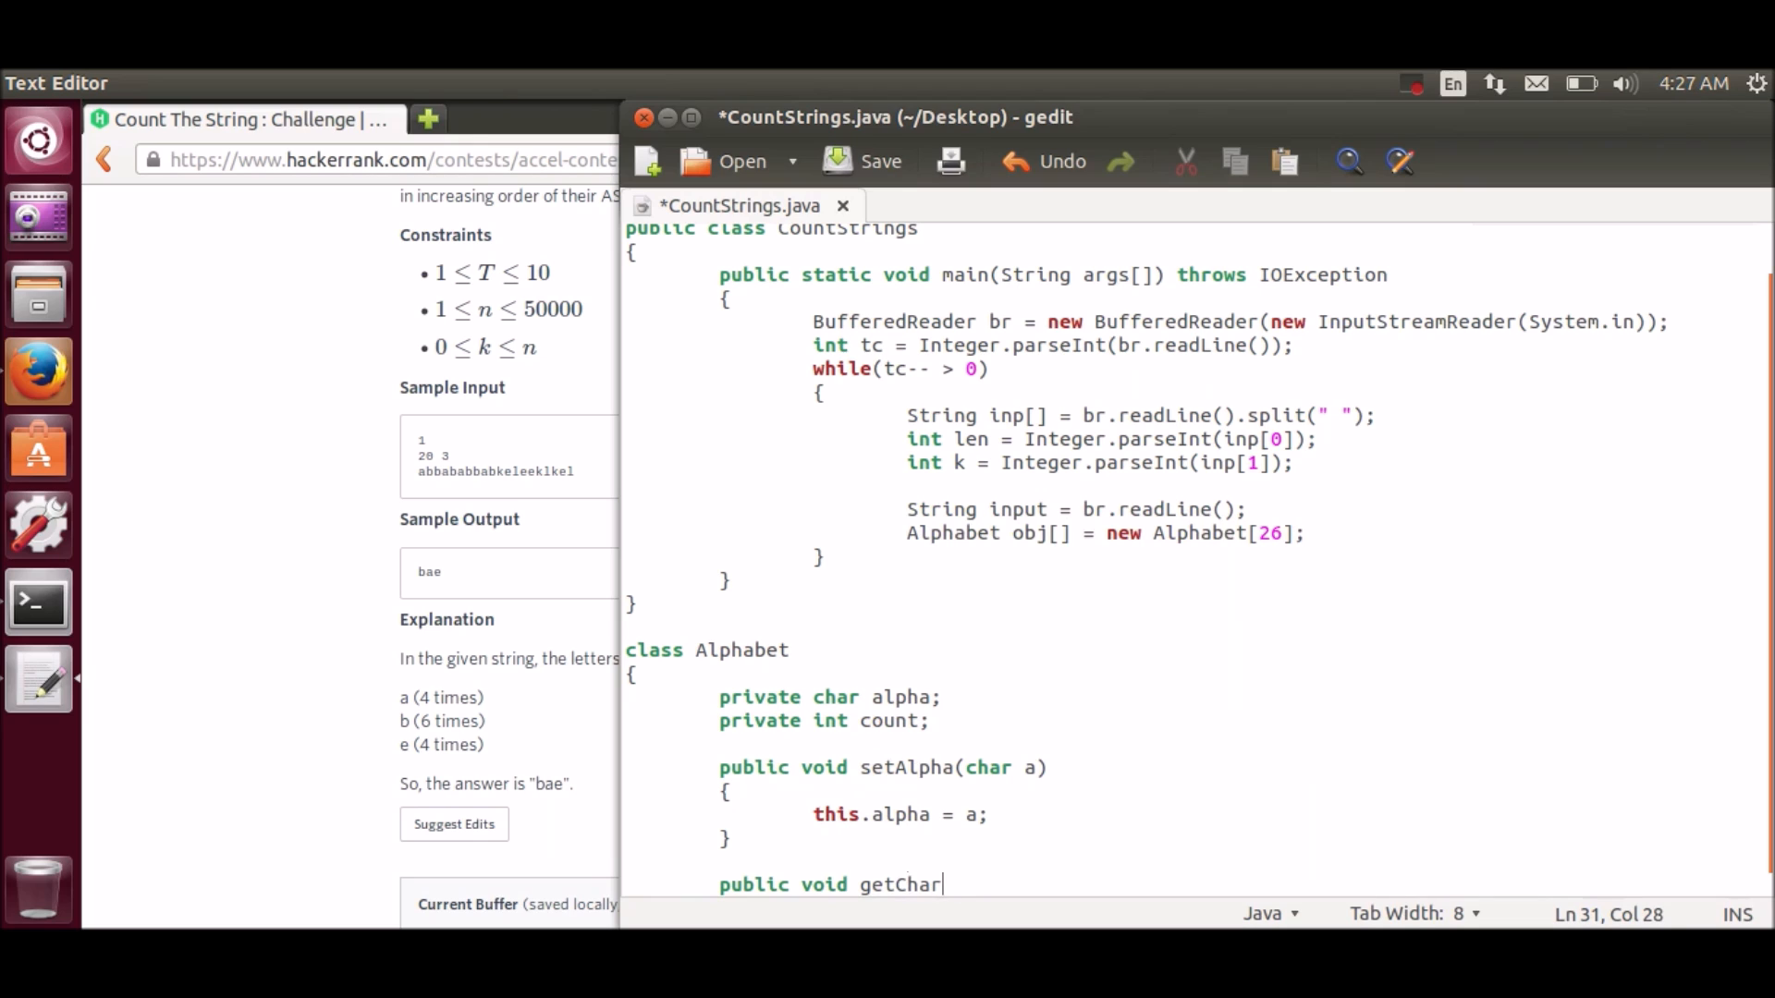
text(())
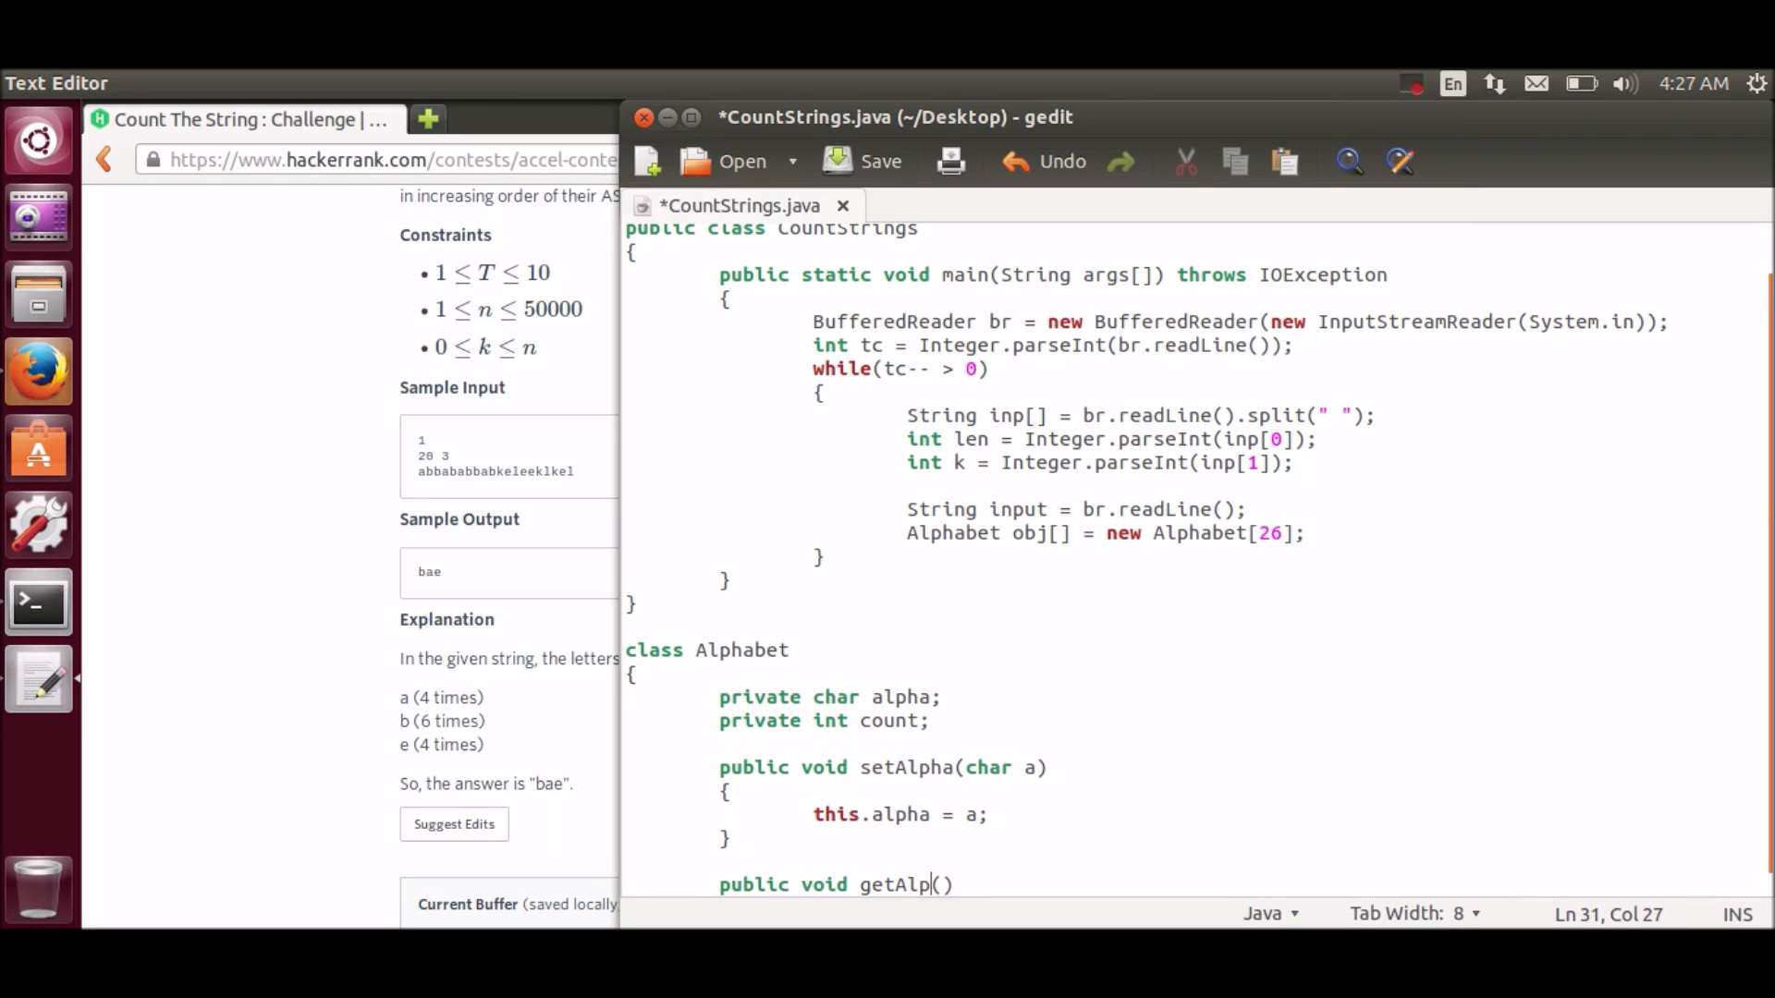
text(ha)
text({)
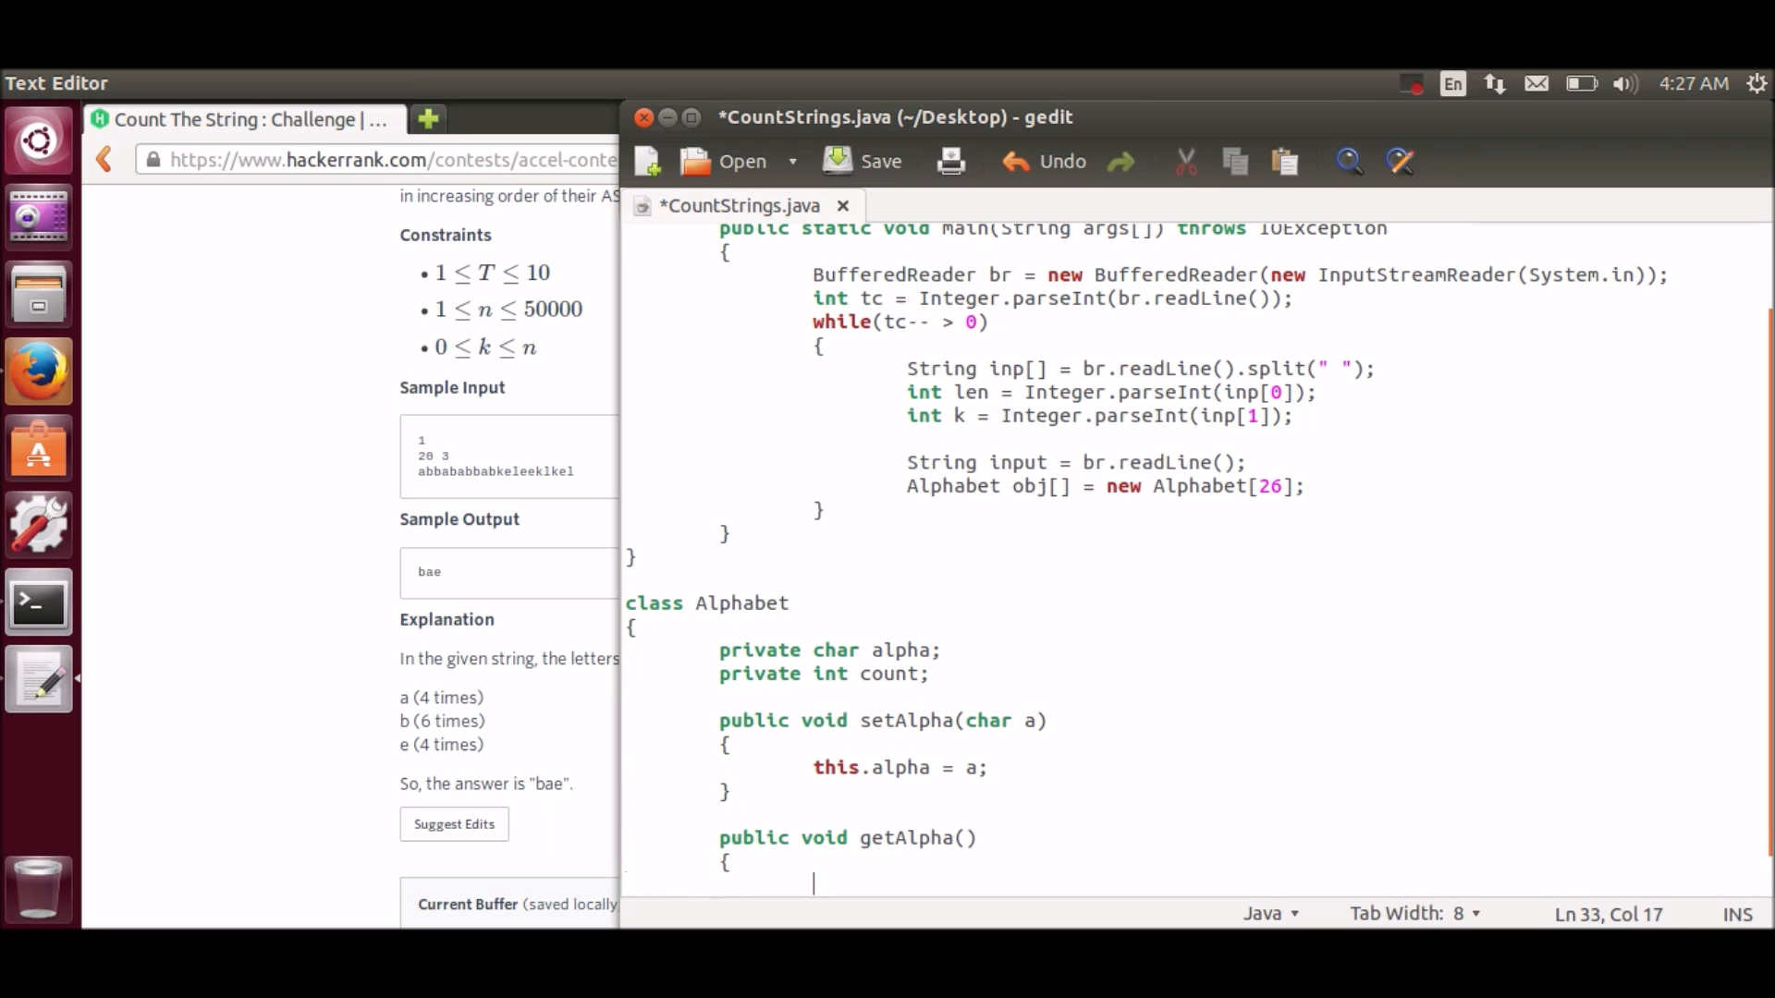
text(return a)
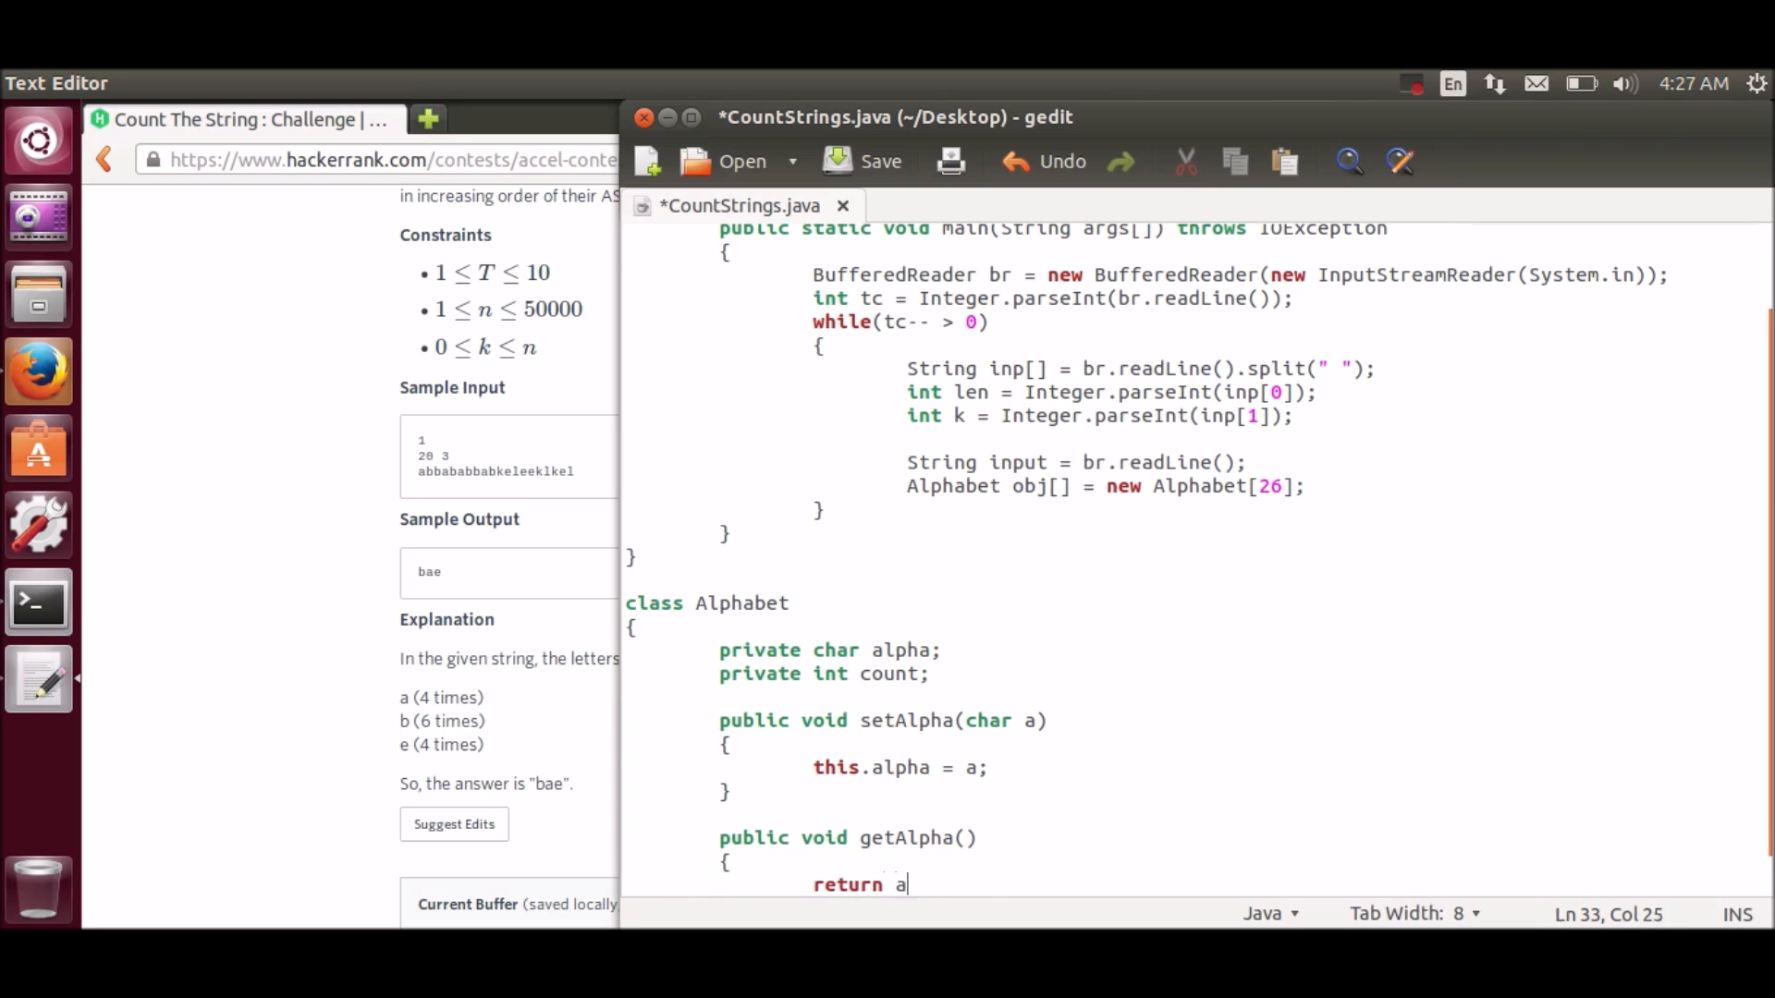
text(lpha;)
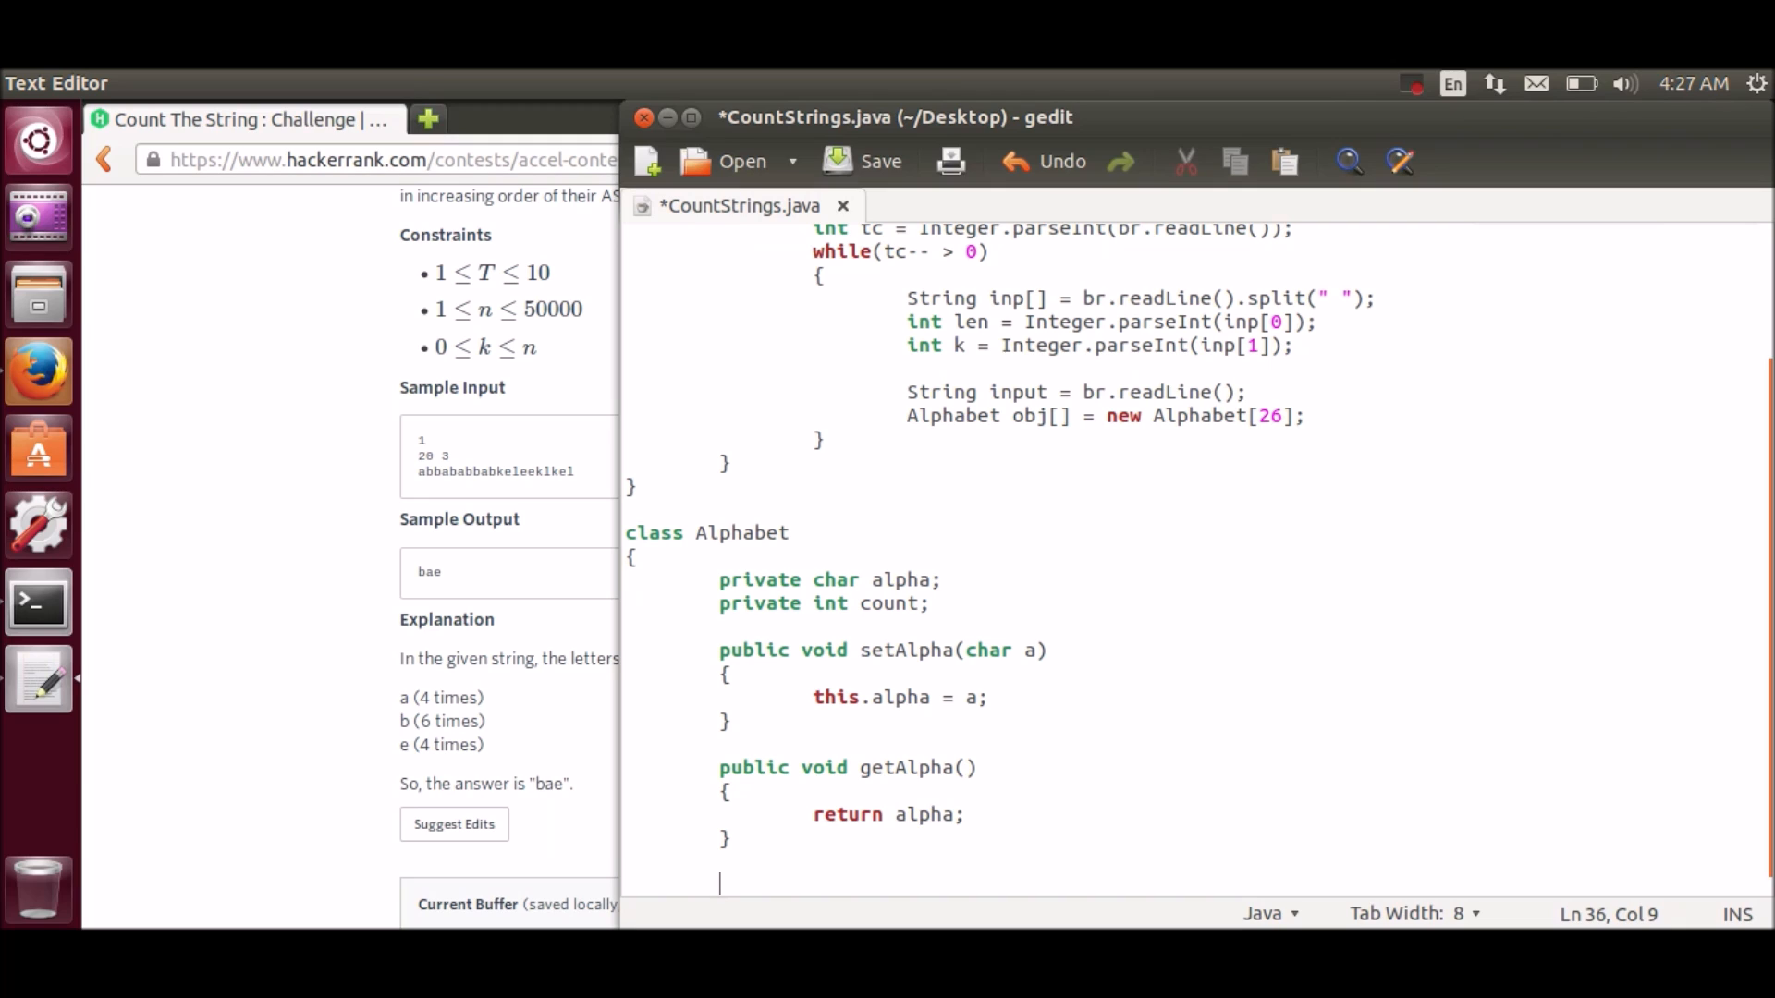
Step: Add 'public int getCount()' returning count
text(public)
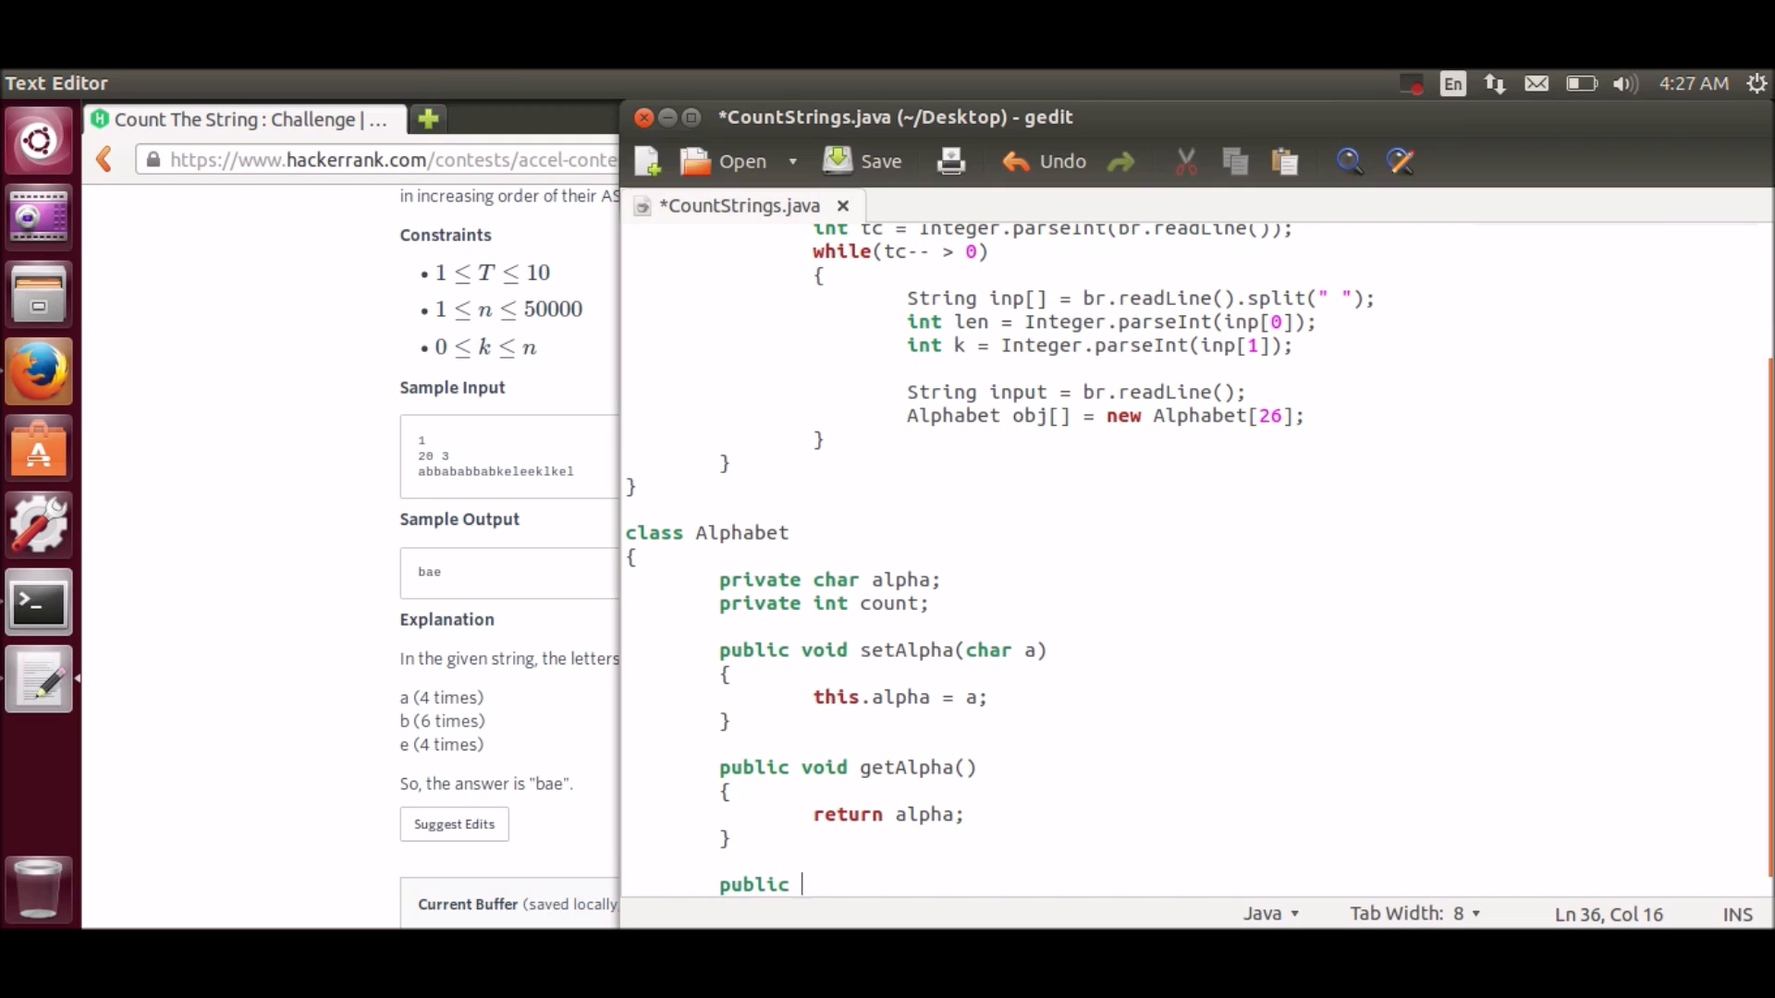
text(int)
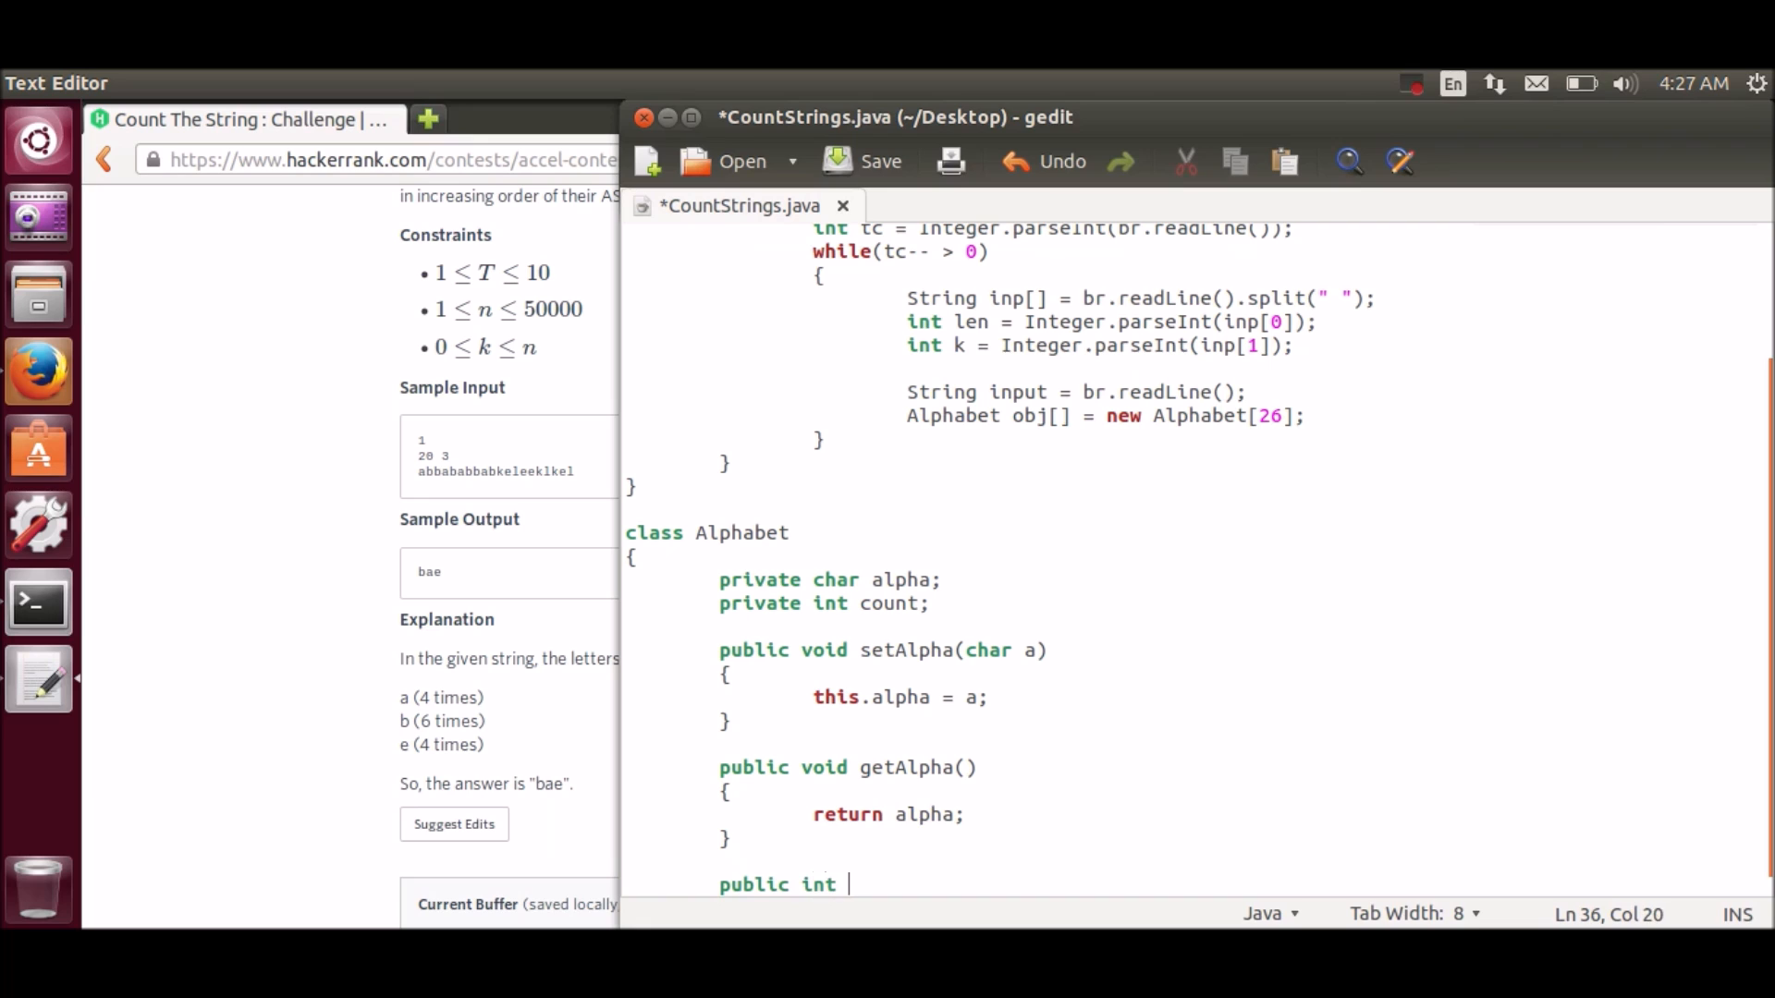
text(getCount()
text(return c)
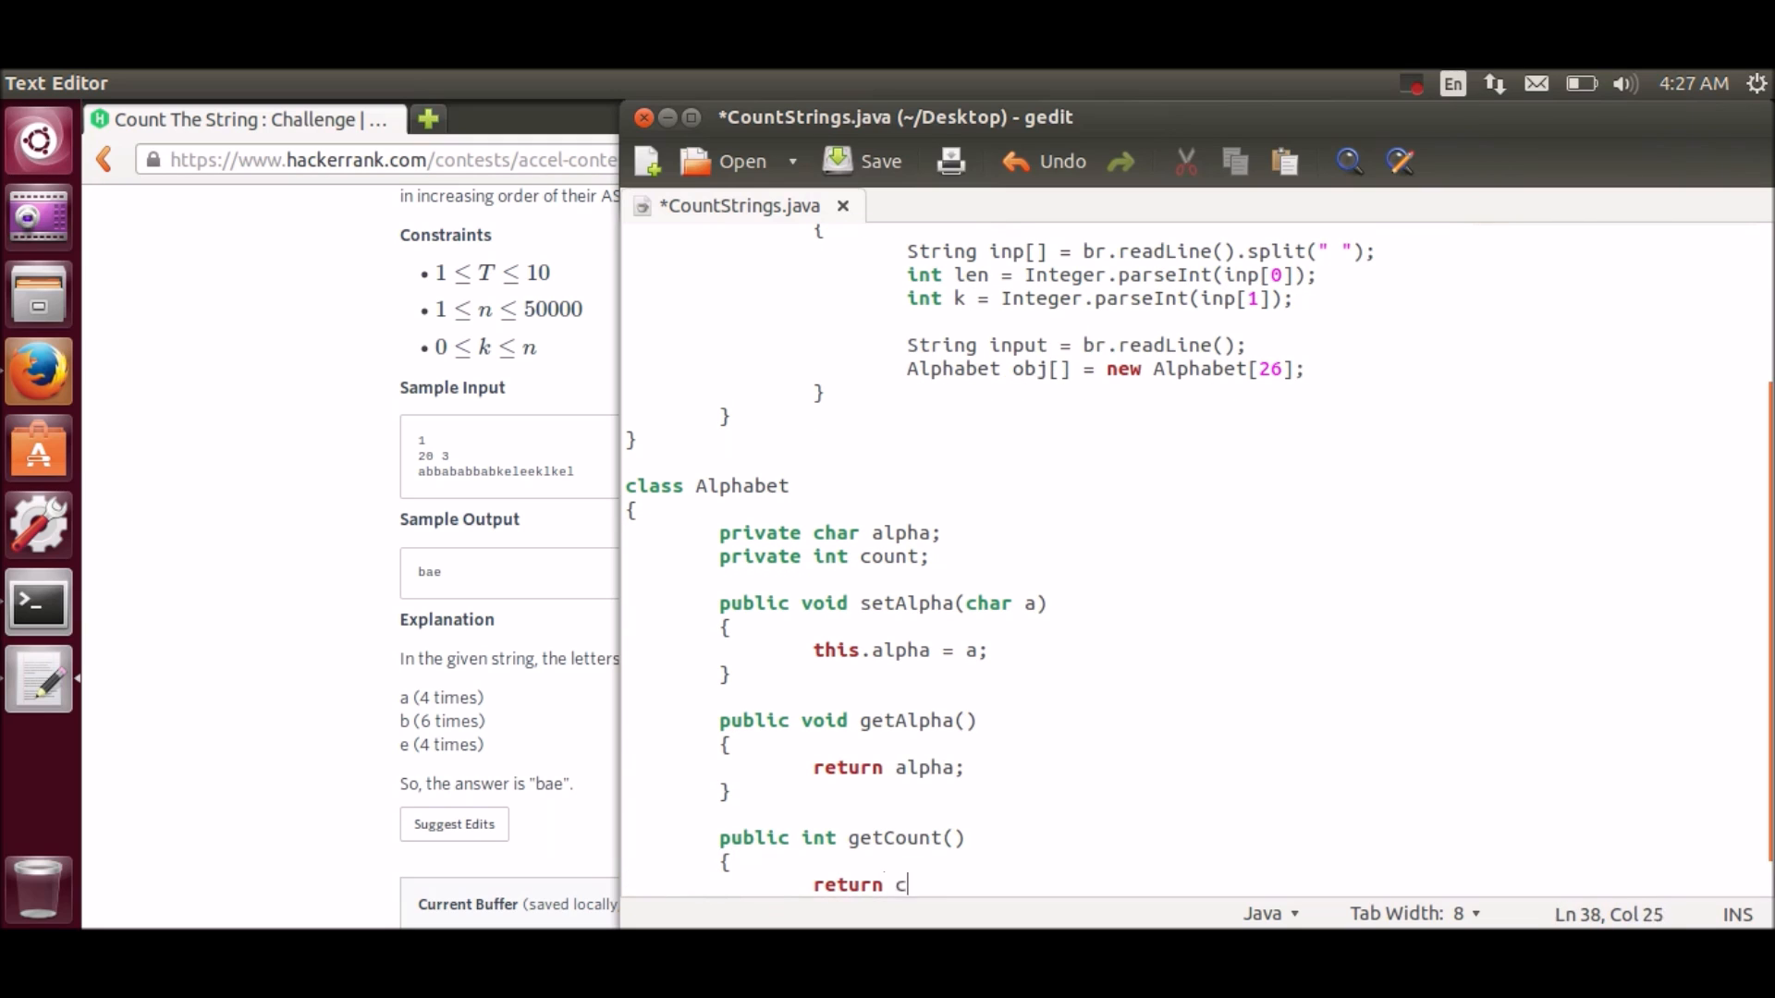
text(ount;)
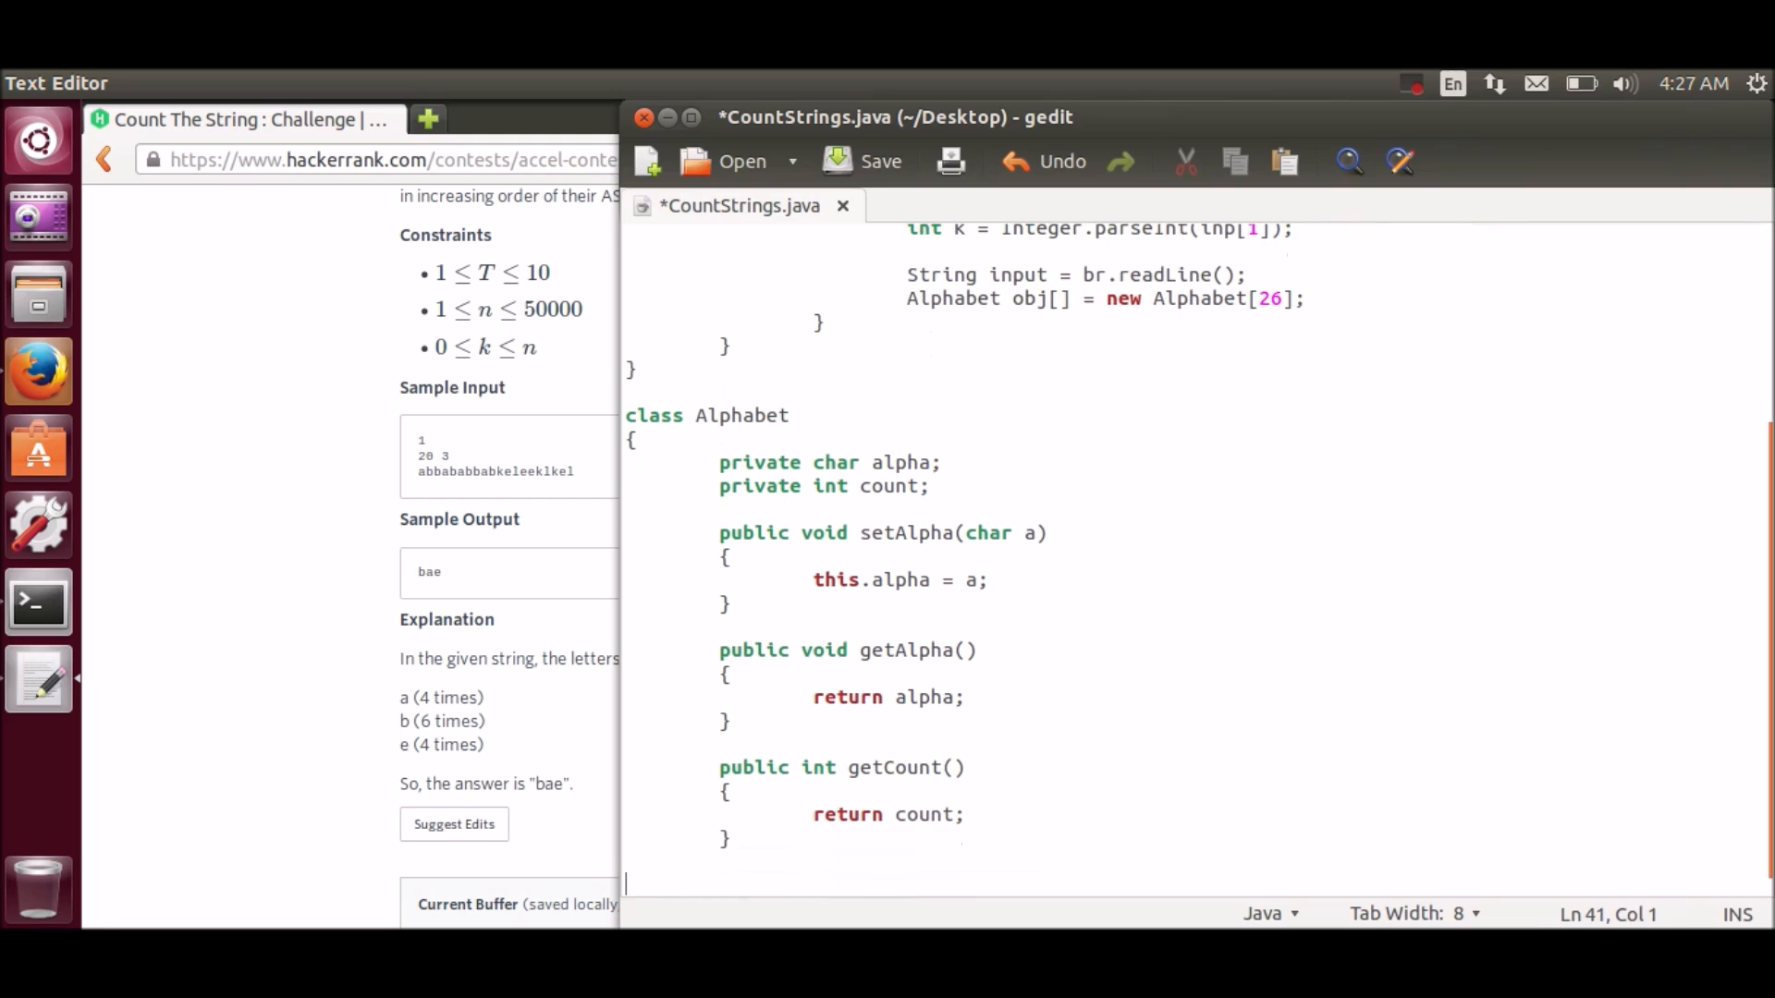
Step: Add 'public void inCount()' doing 'this.count += 1;' and save the file
text(public)
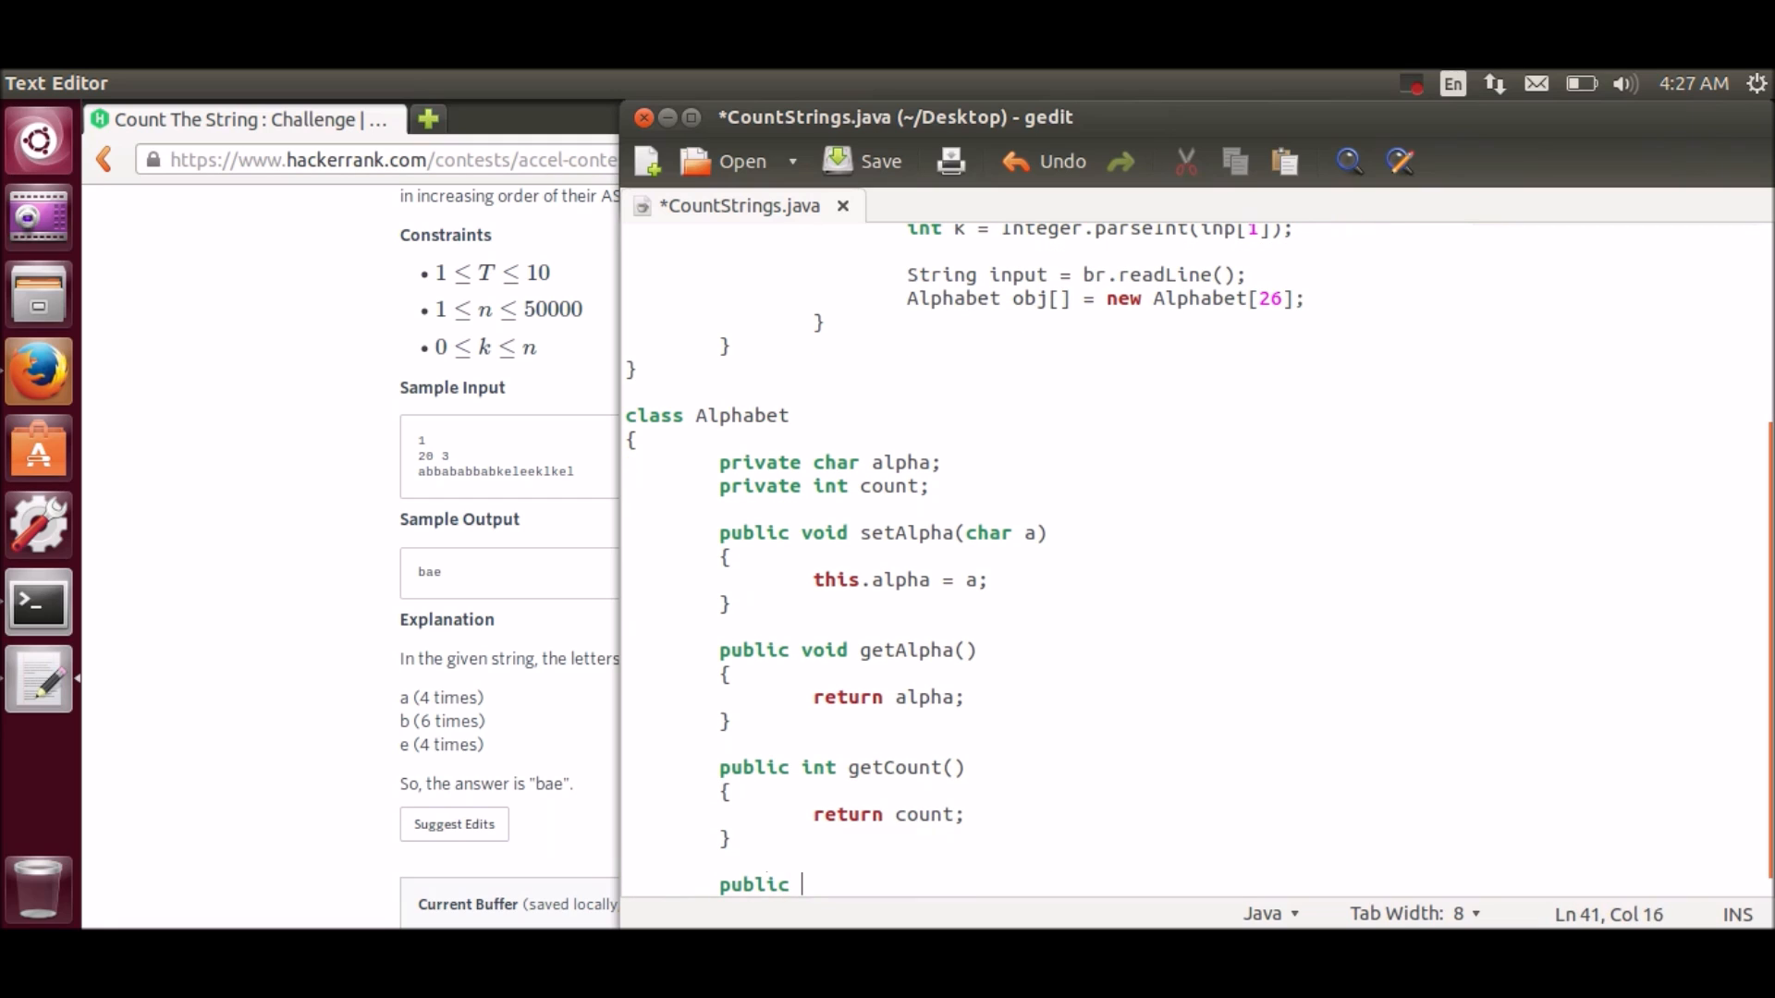
text(void in)
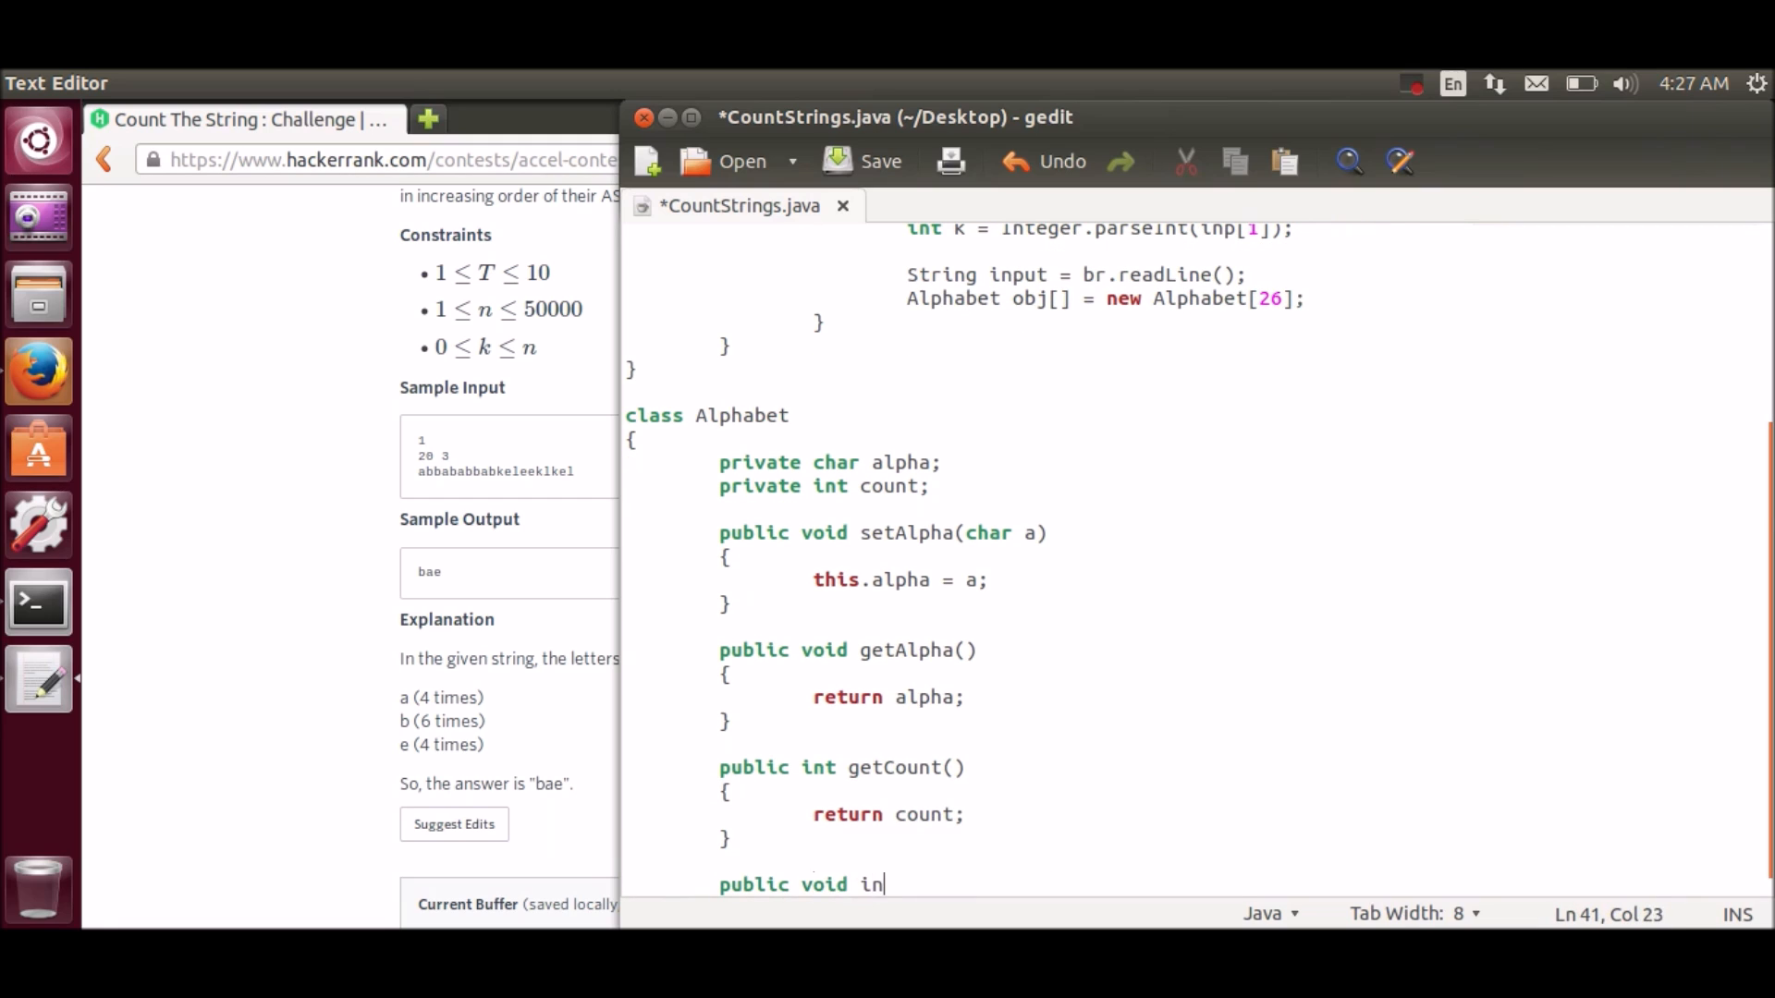
text(Count())
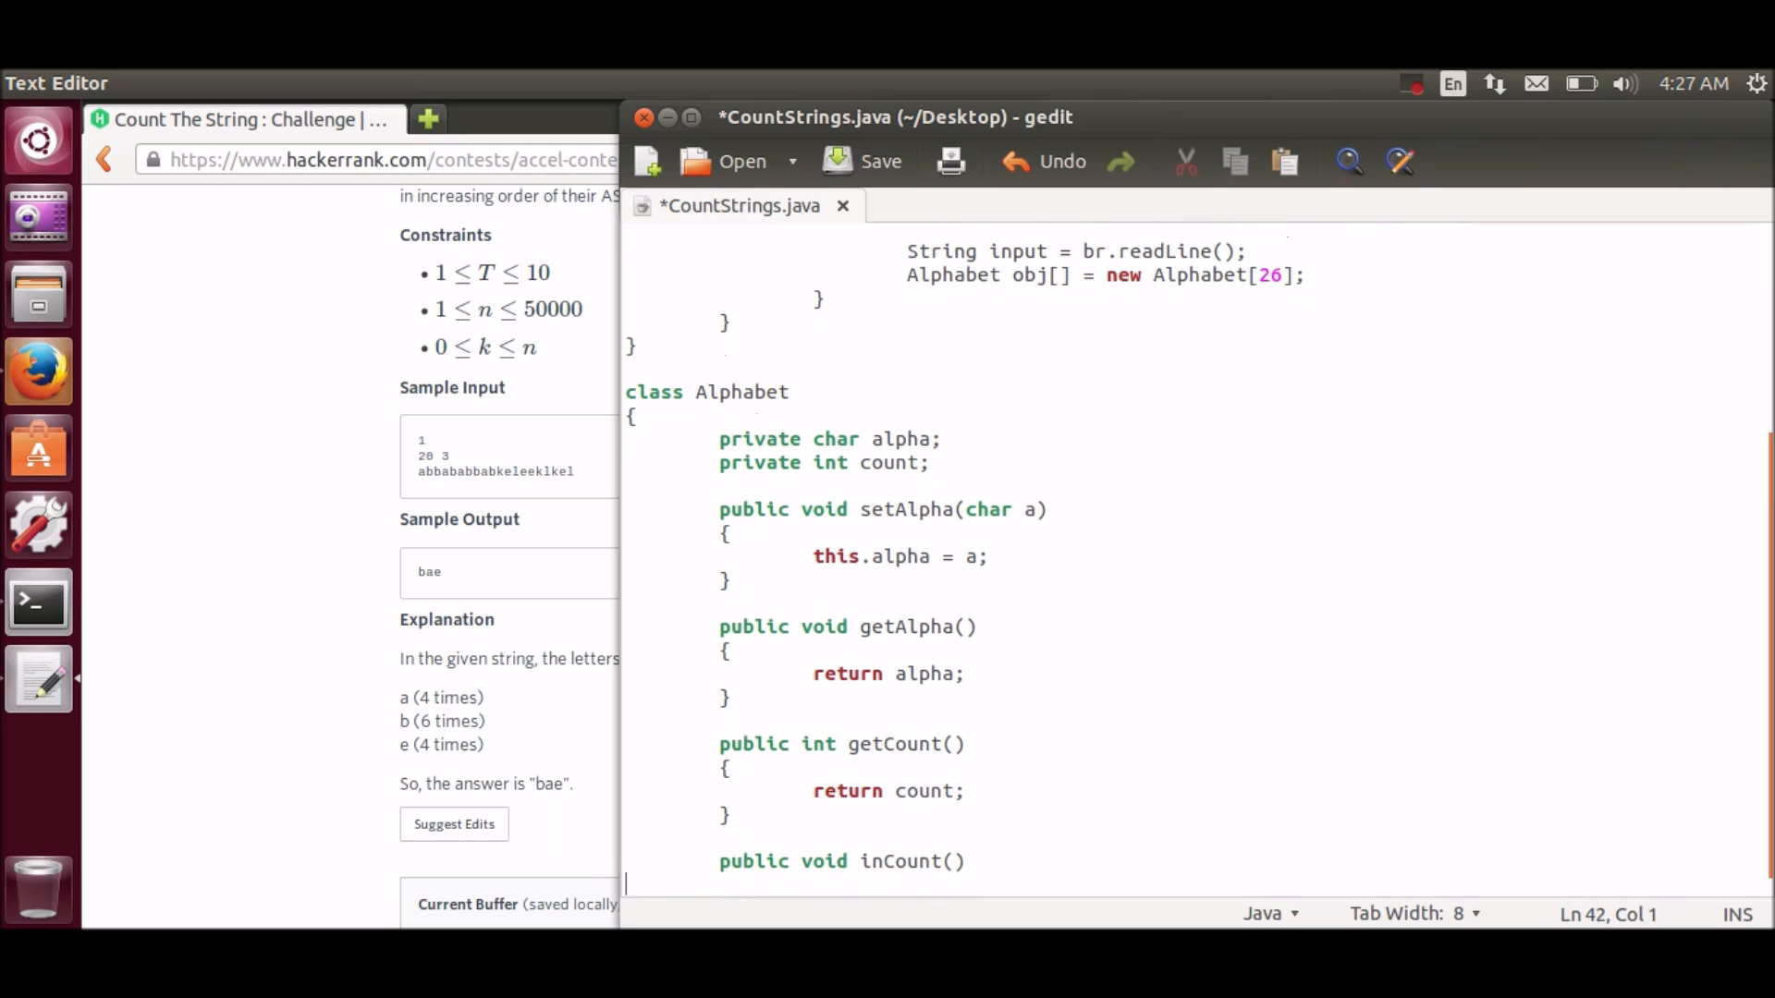
scroll(down, 3)
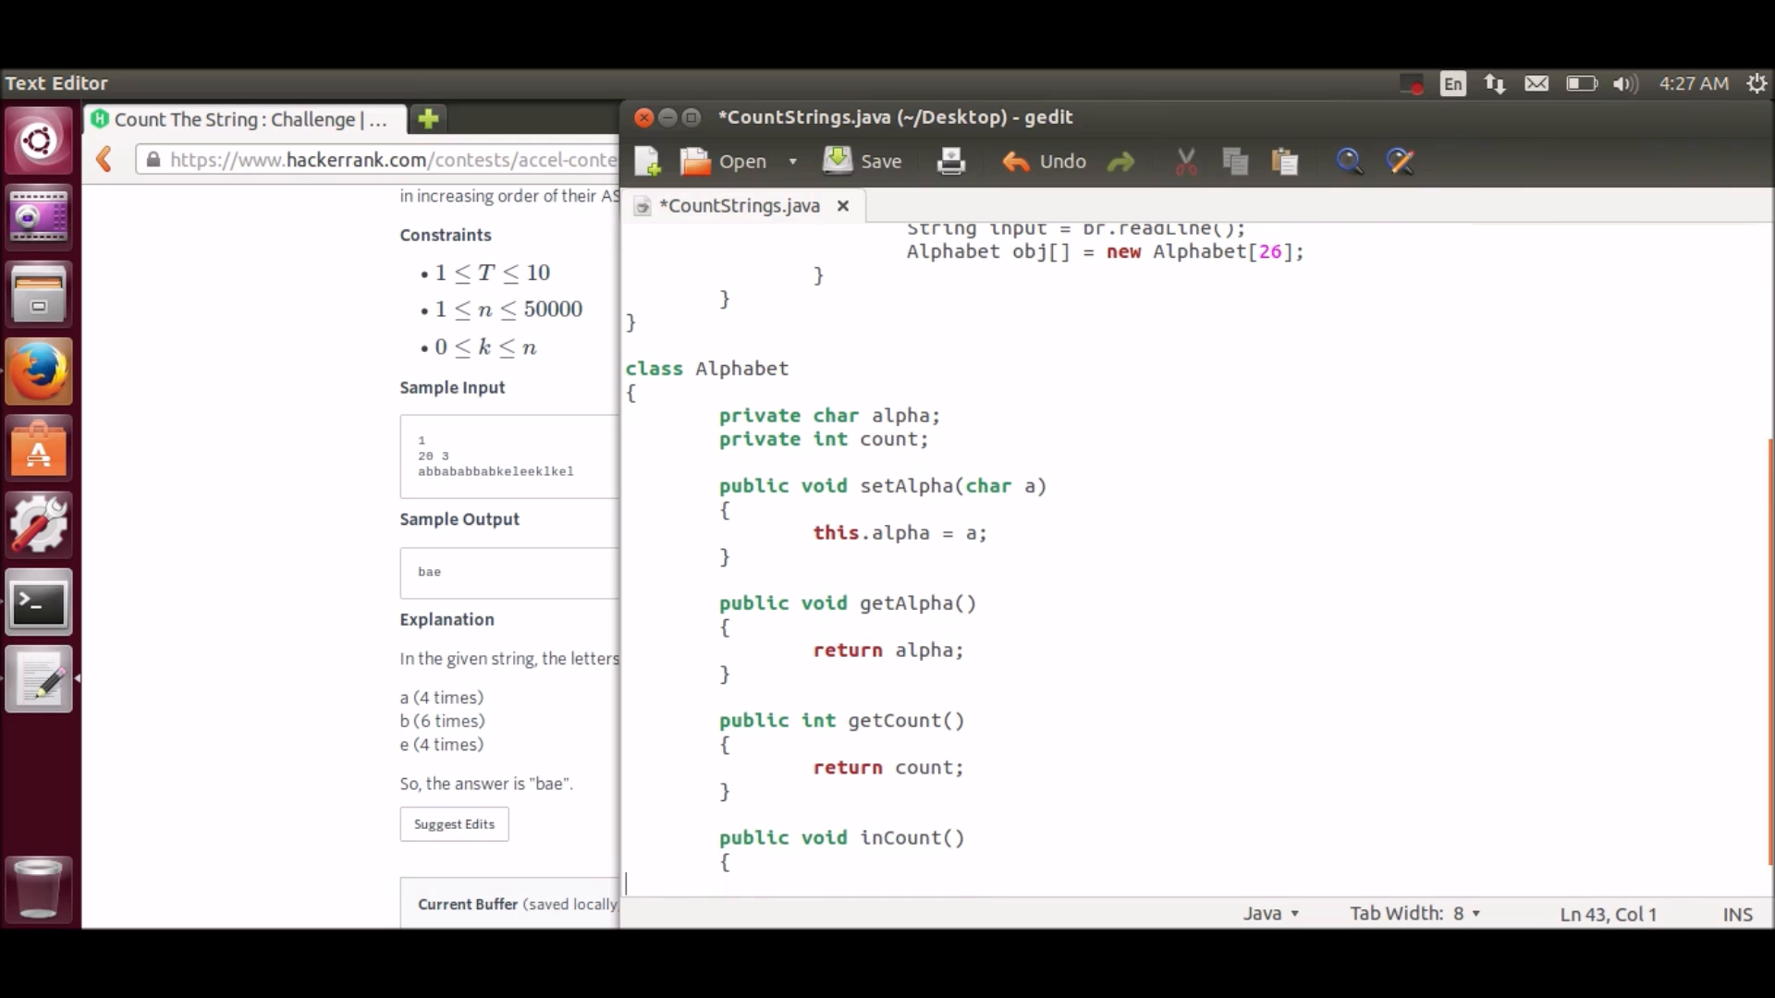
text(this.count)
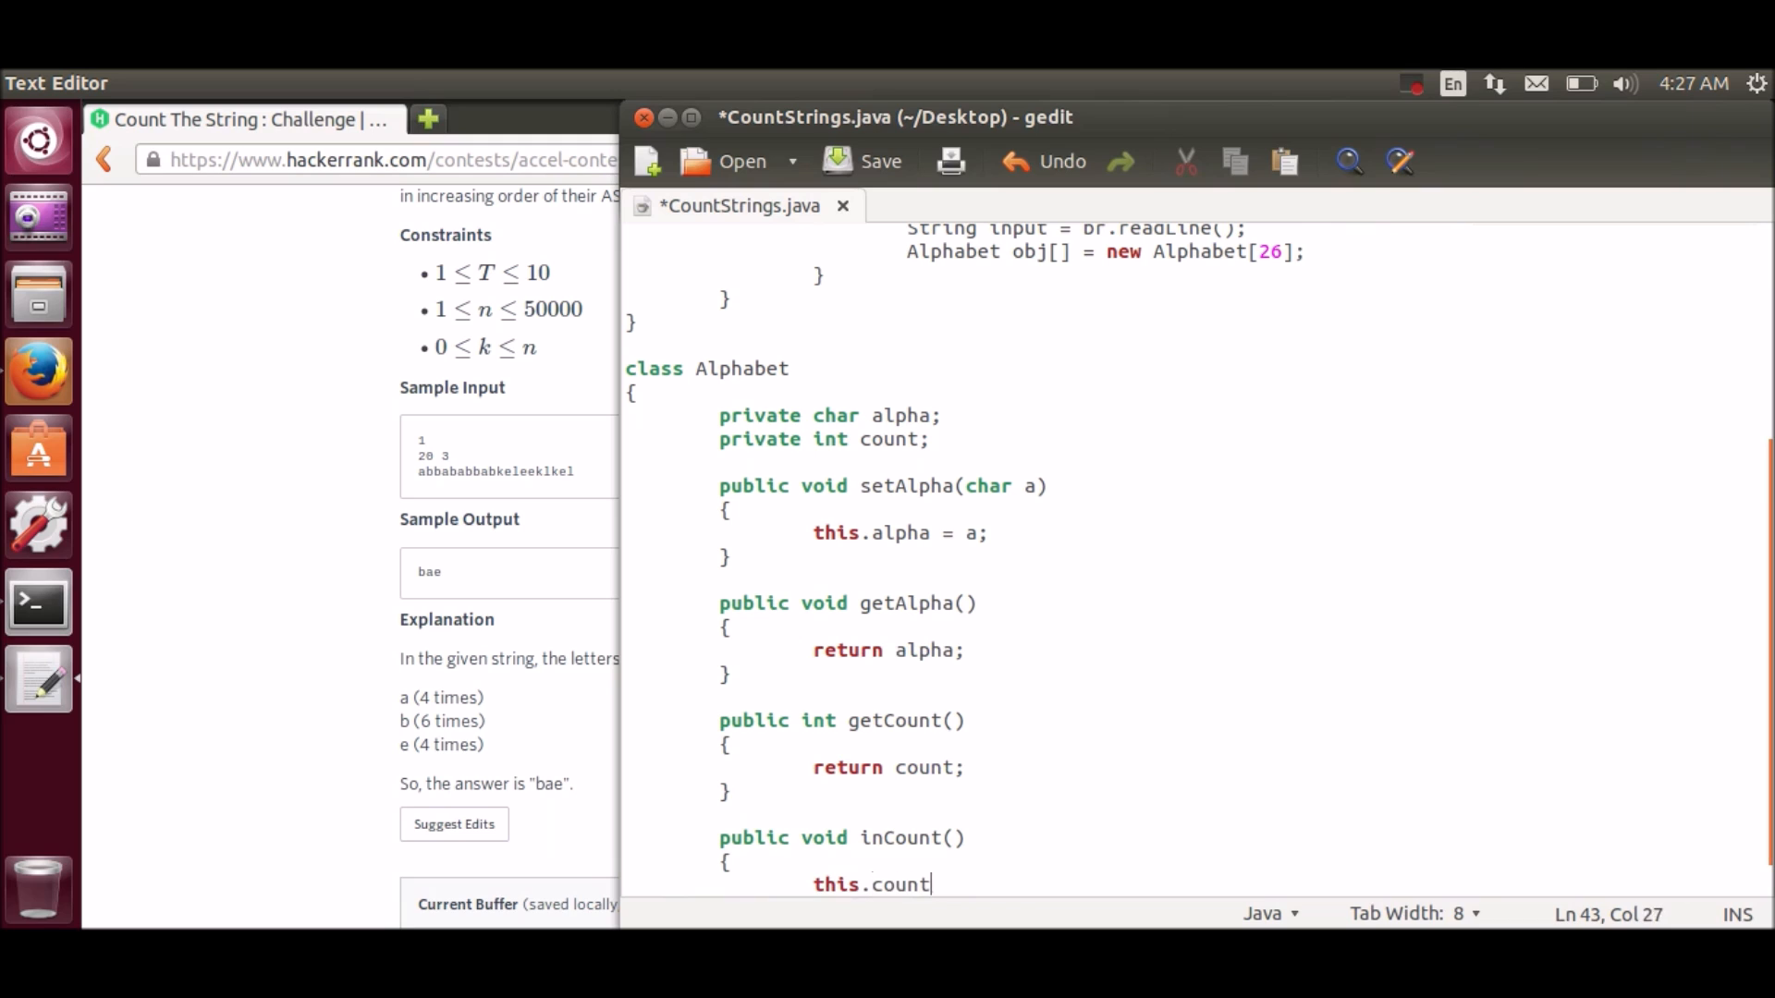
text(+=1;)
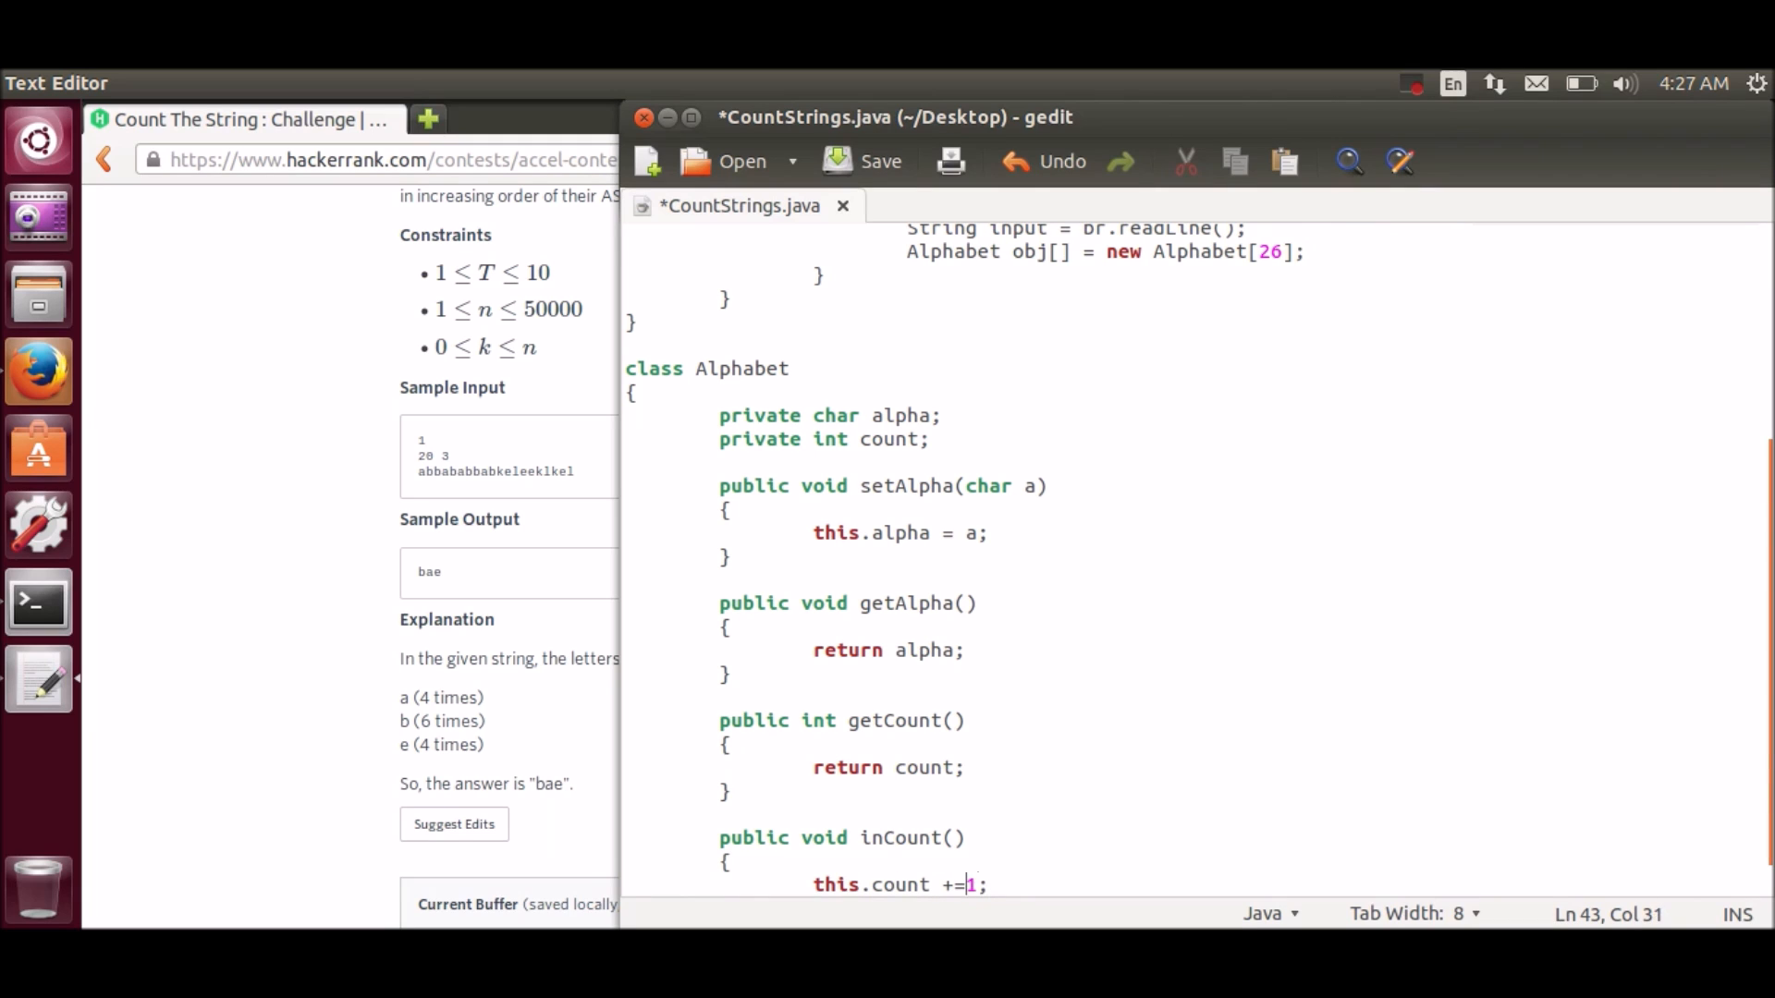
click(863, 160)
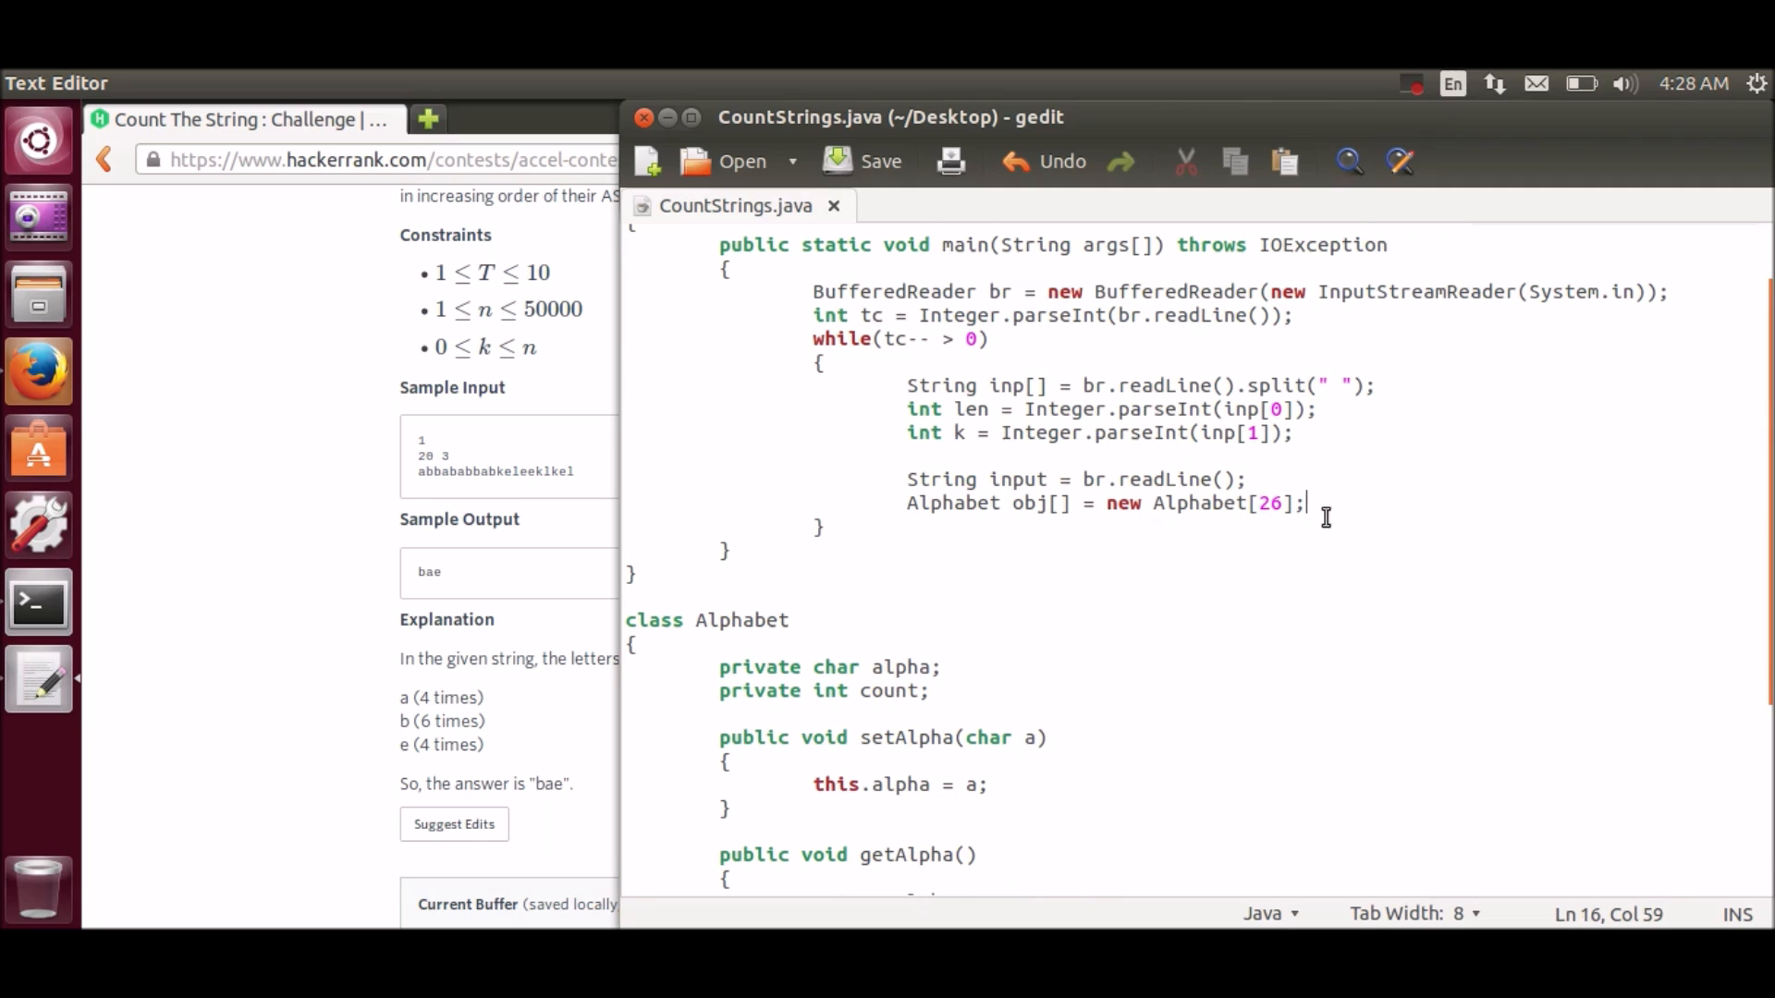
Step: Save and start a 'for(int i=0;i<26;i++)' loop creating new Alphabet objects
key(Enter)
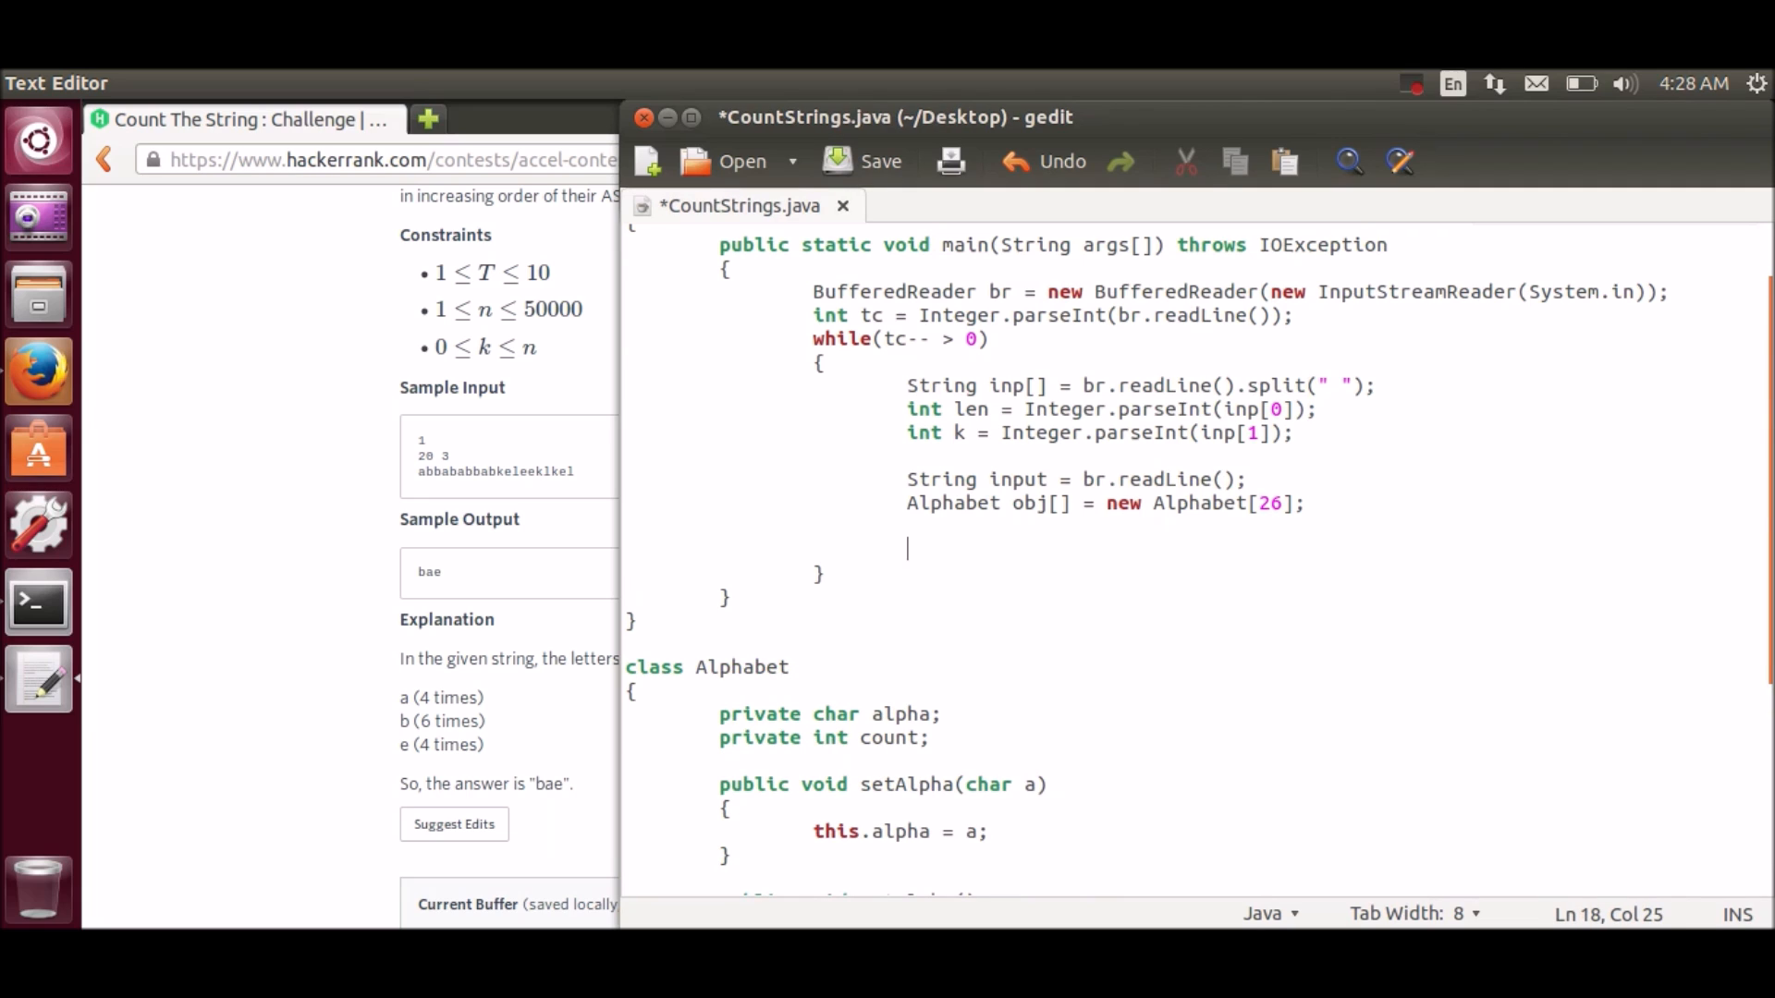
click(869, 160)
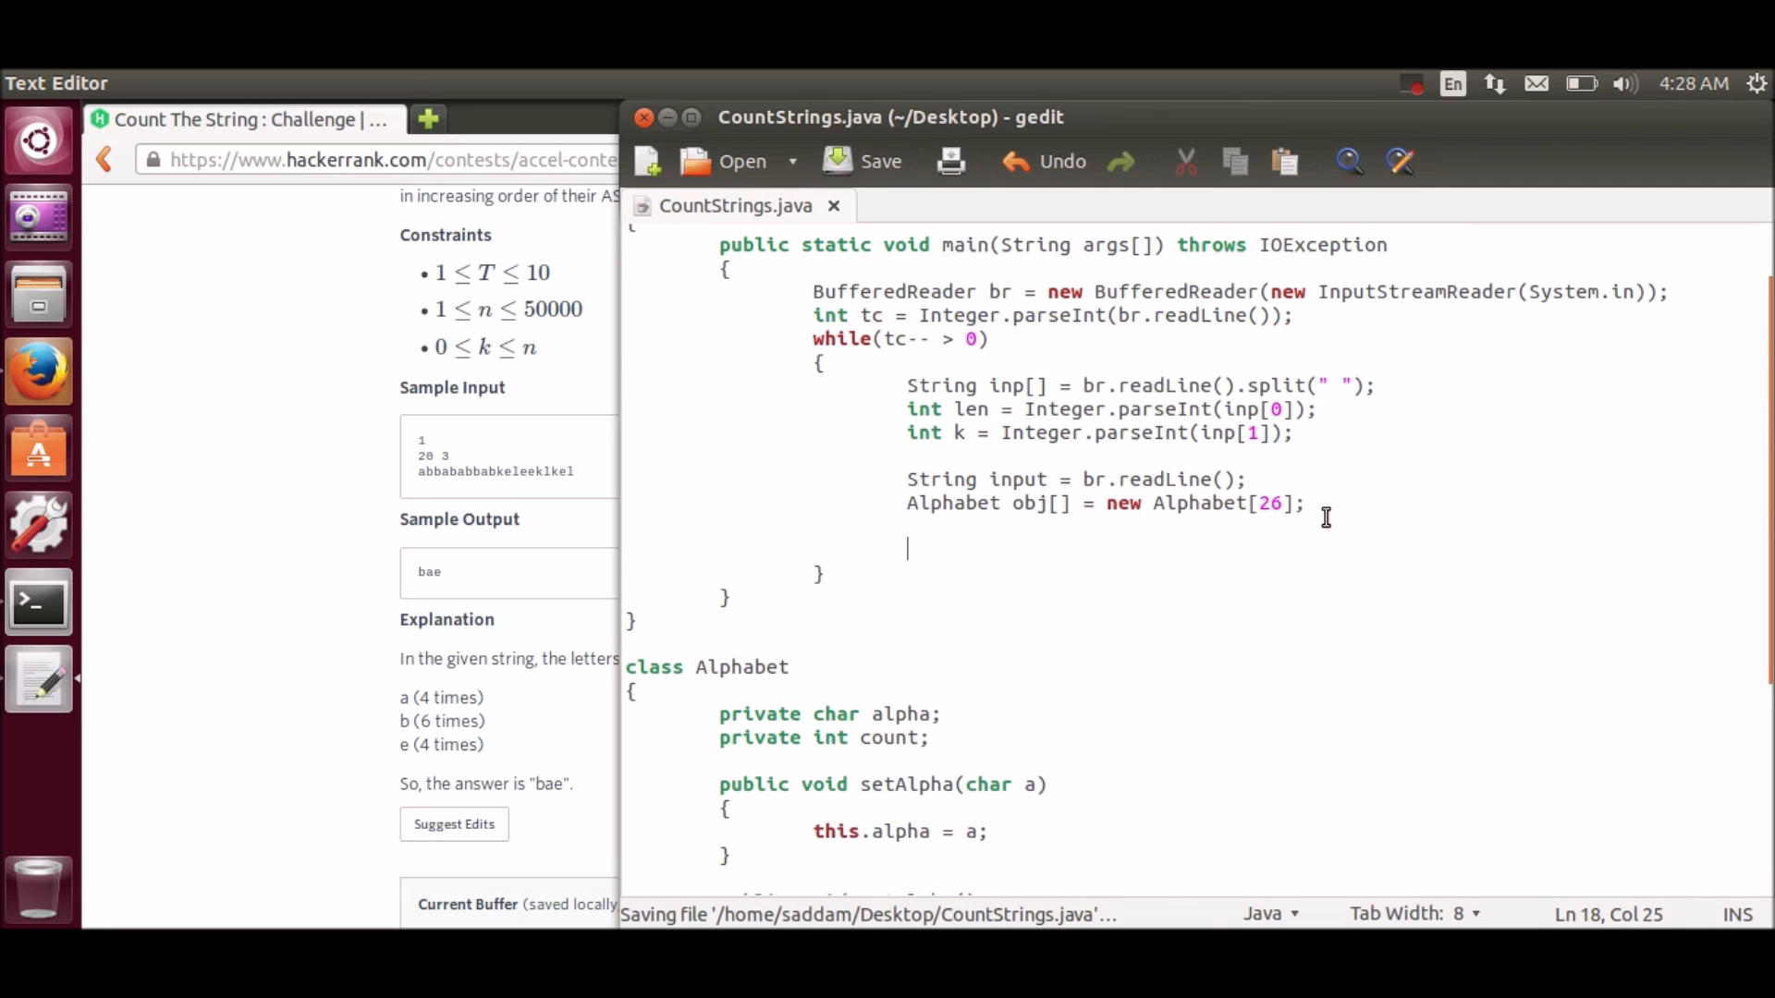
text(for)
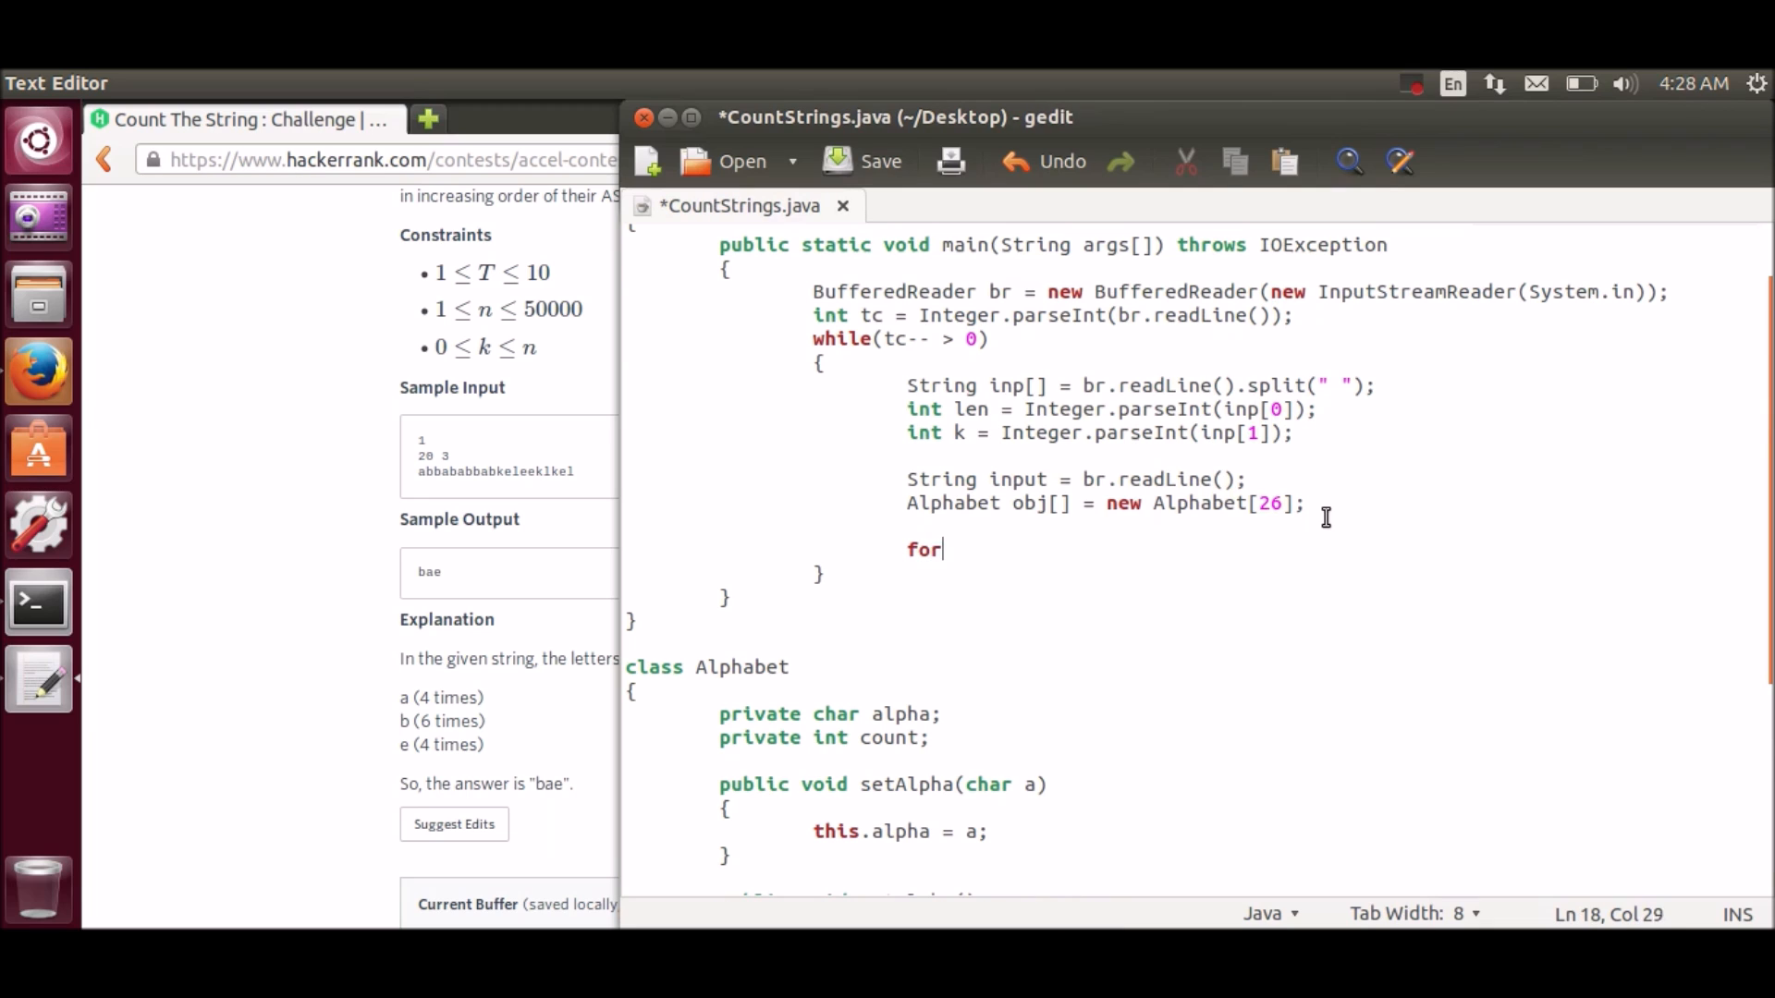
text((int i=)
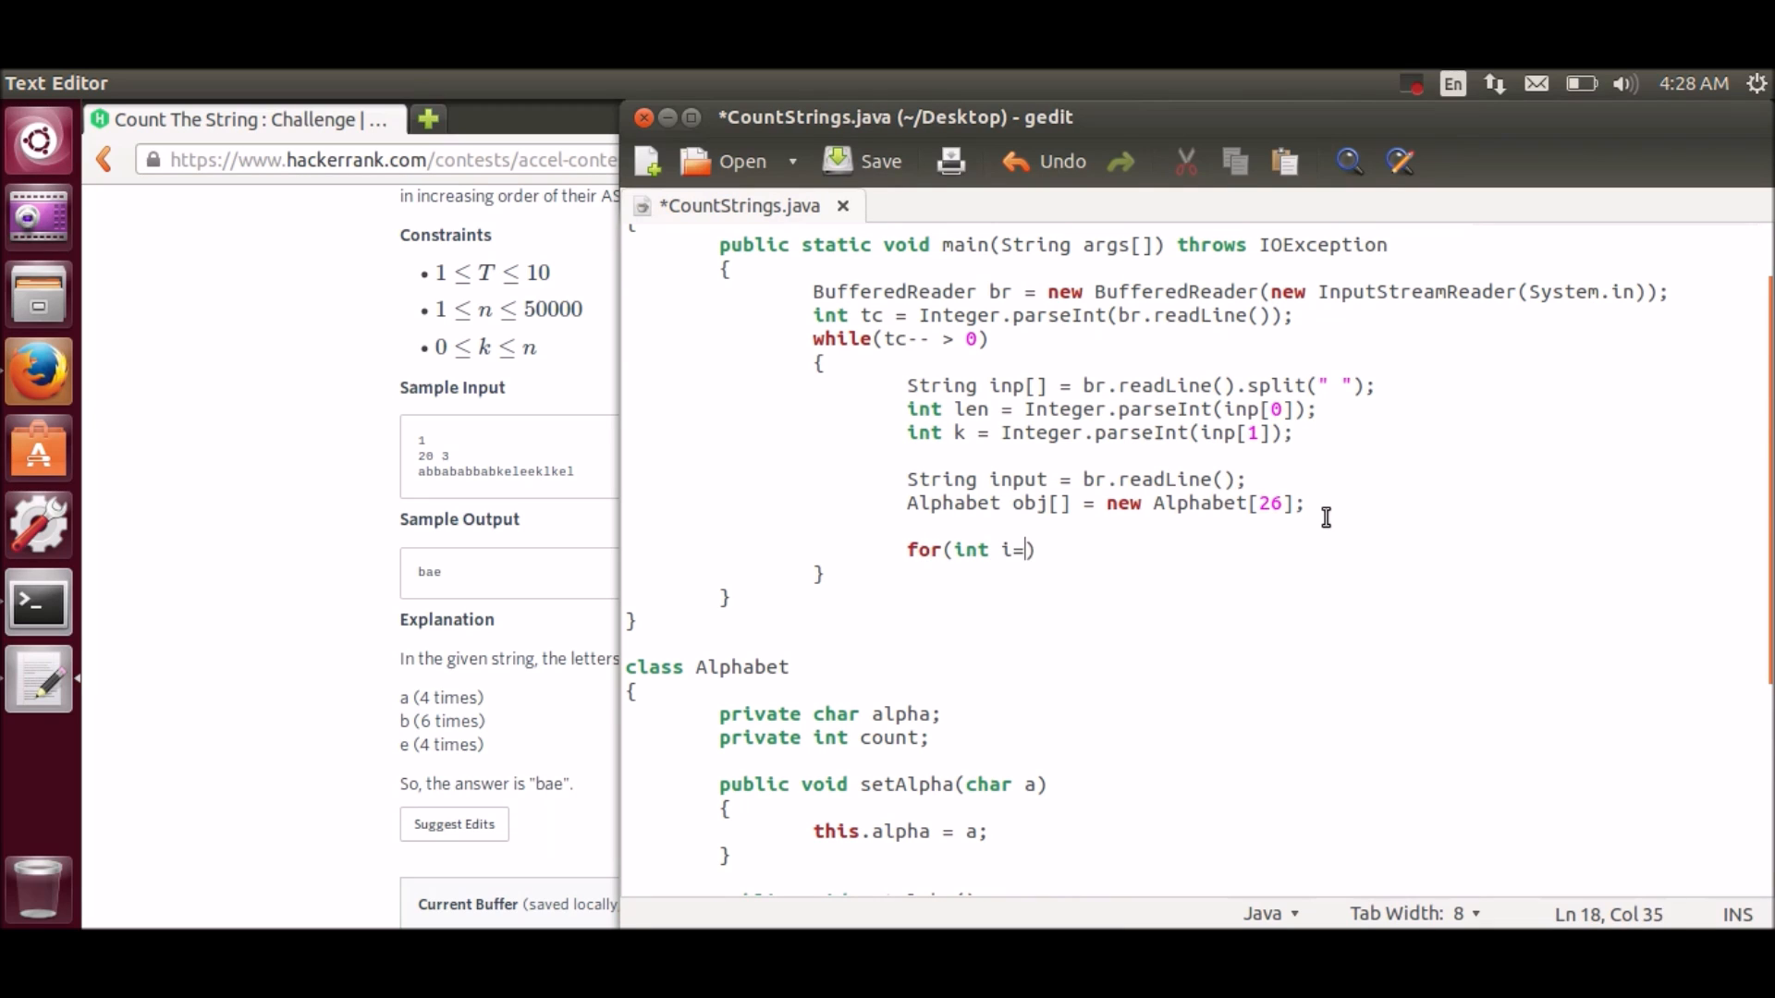
text(0;i<26;)
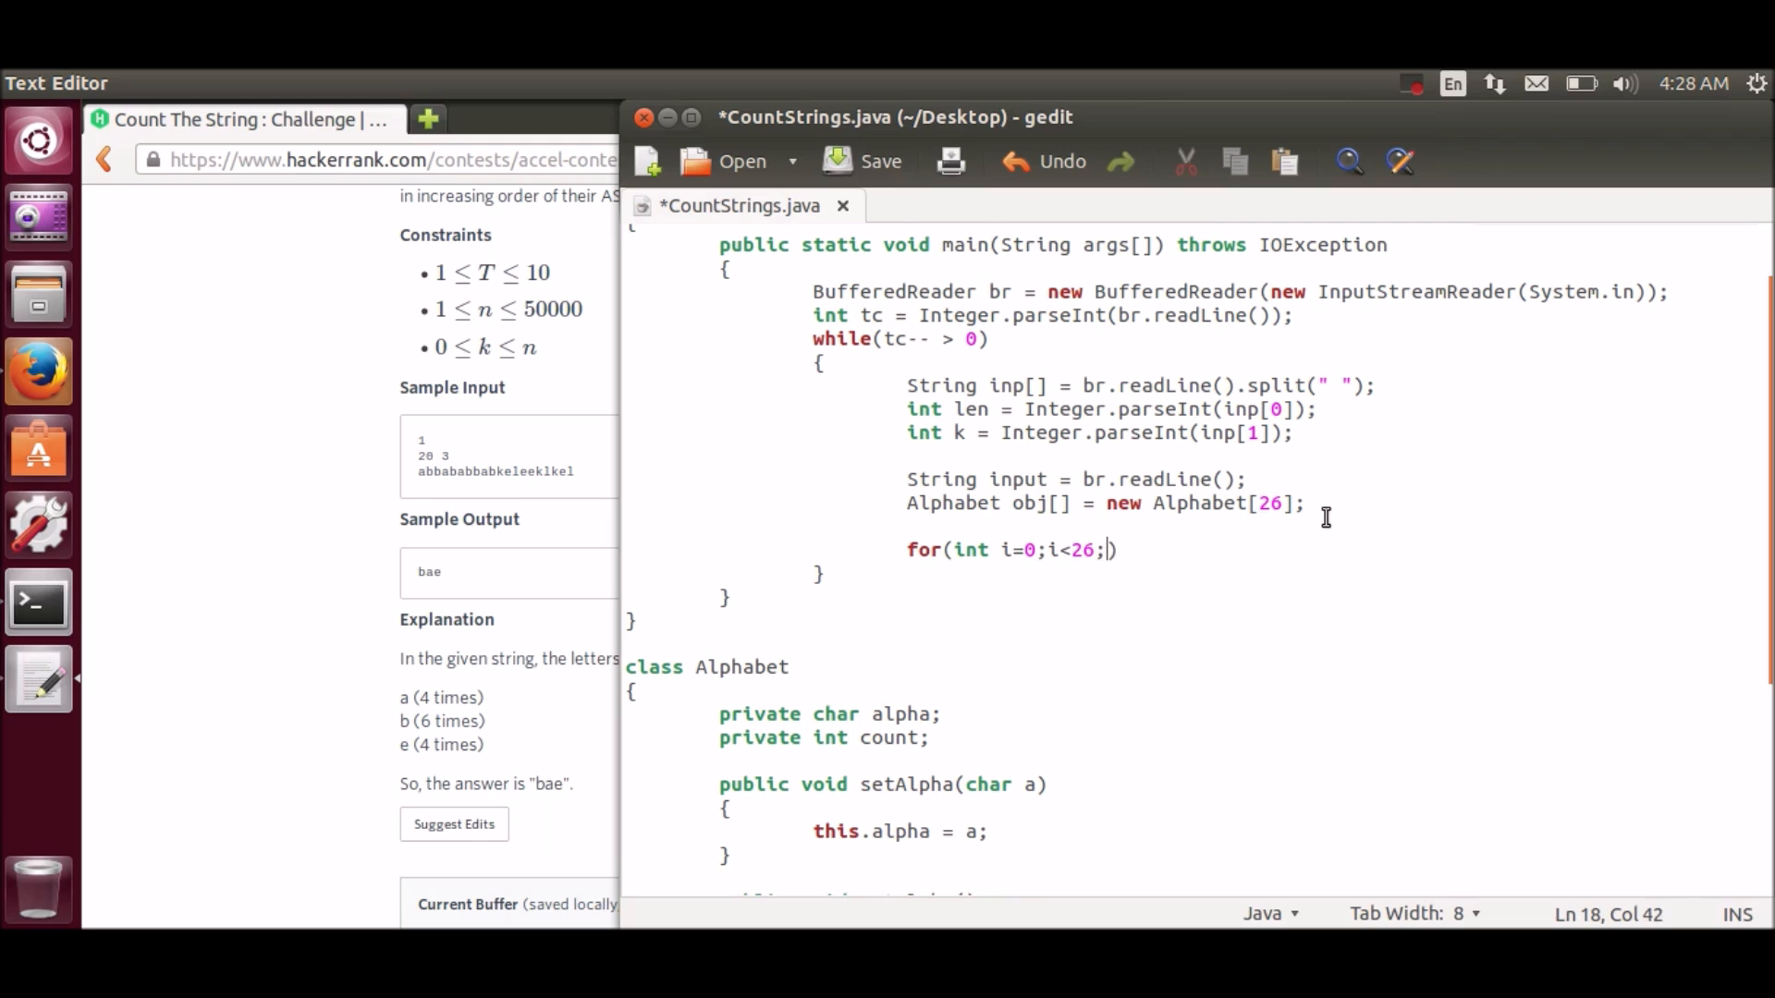
text(i++)
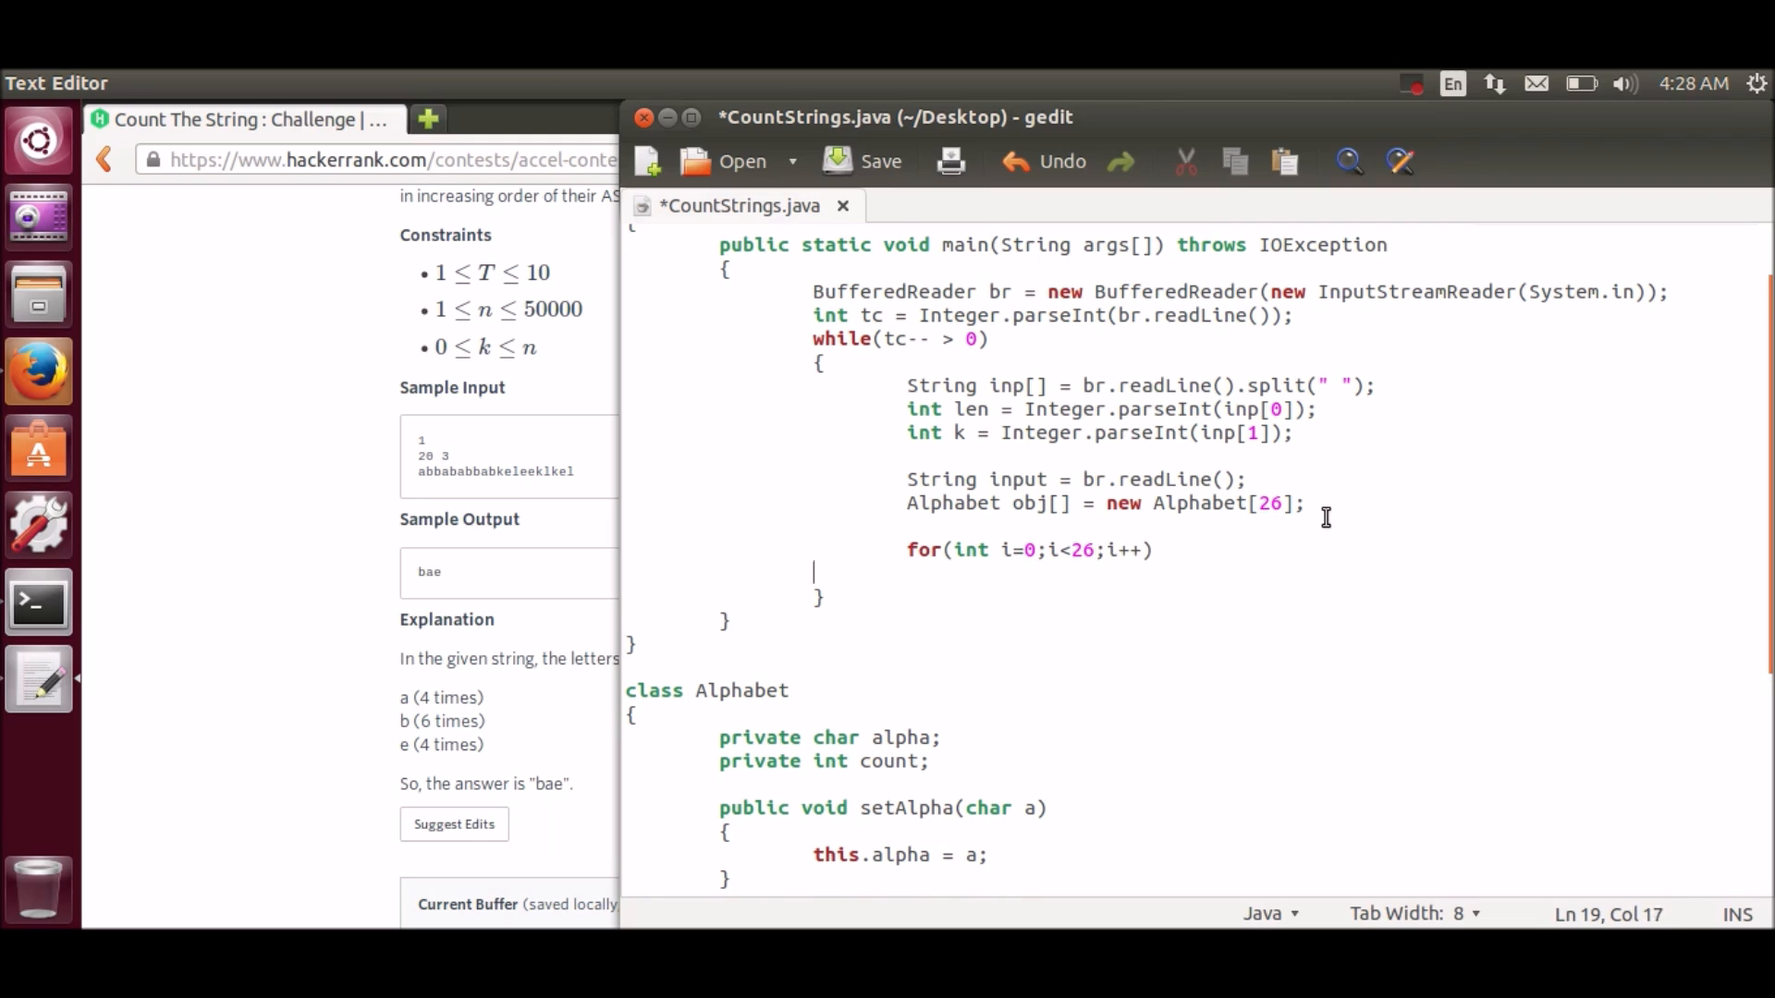
text({)
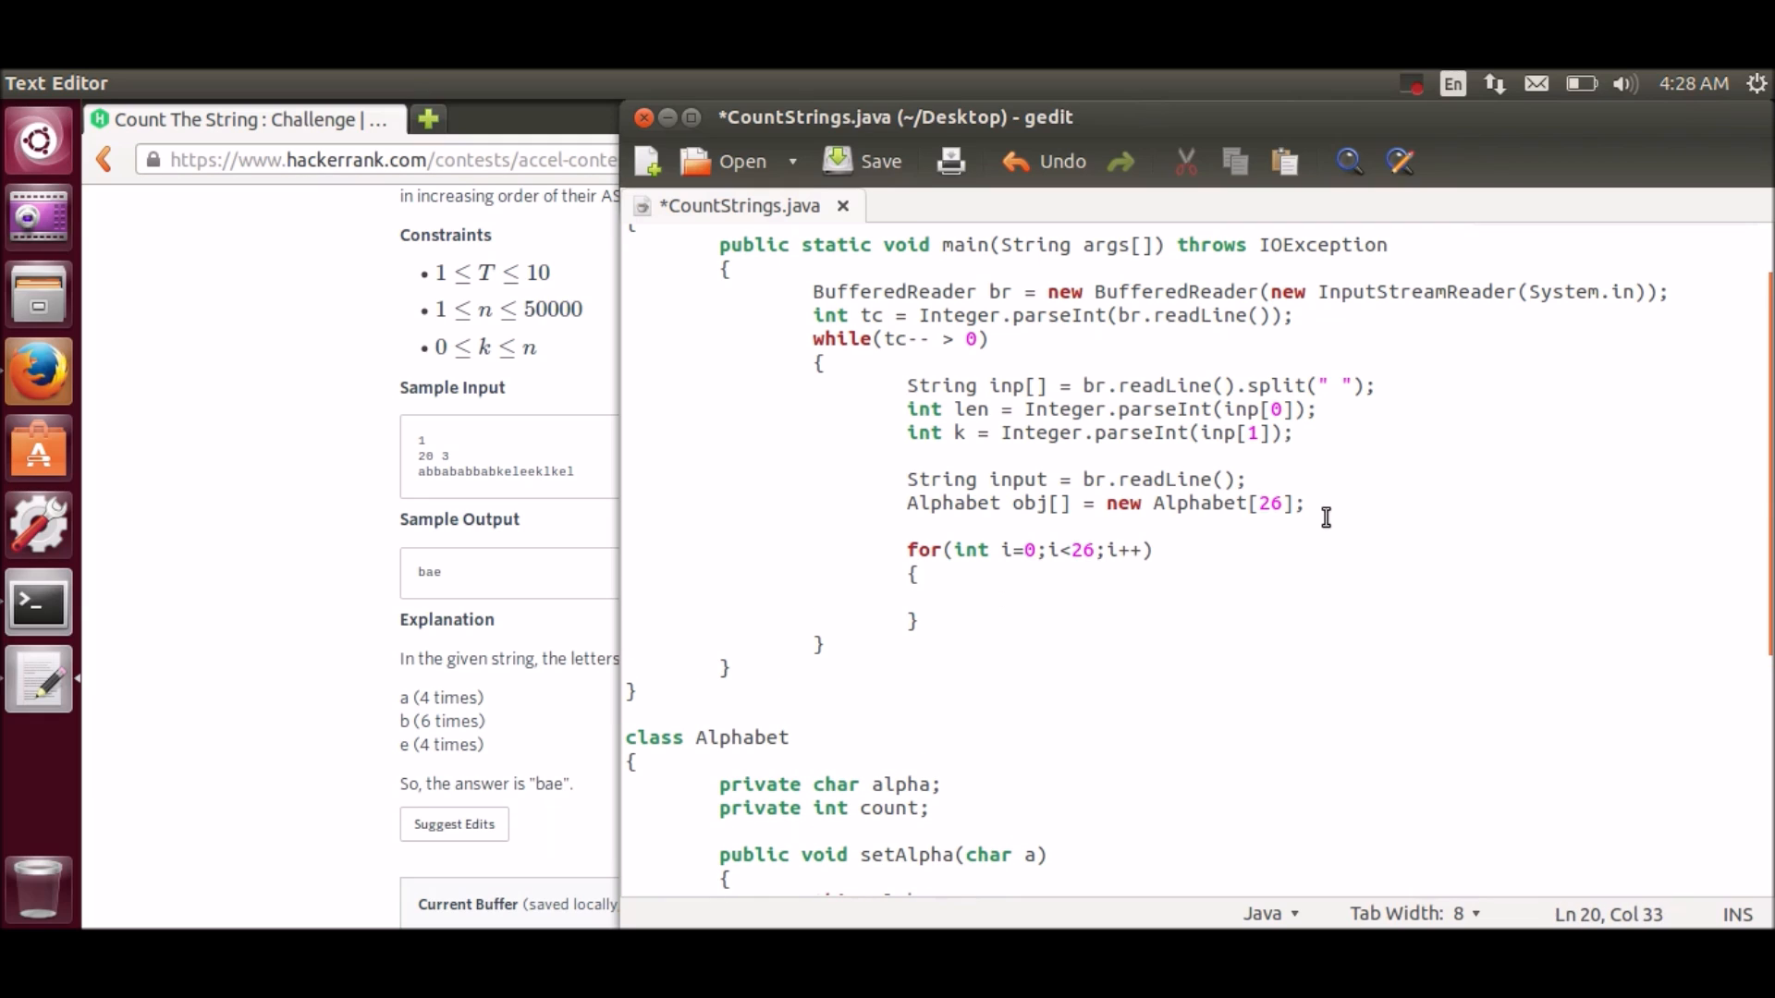
text(obj[])
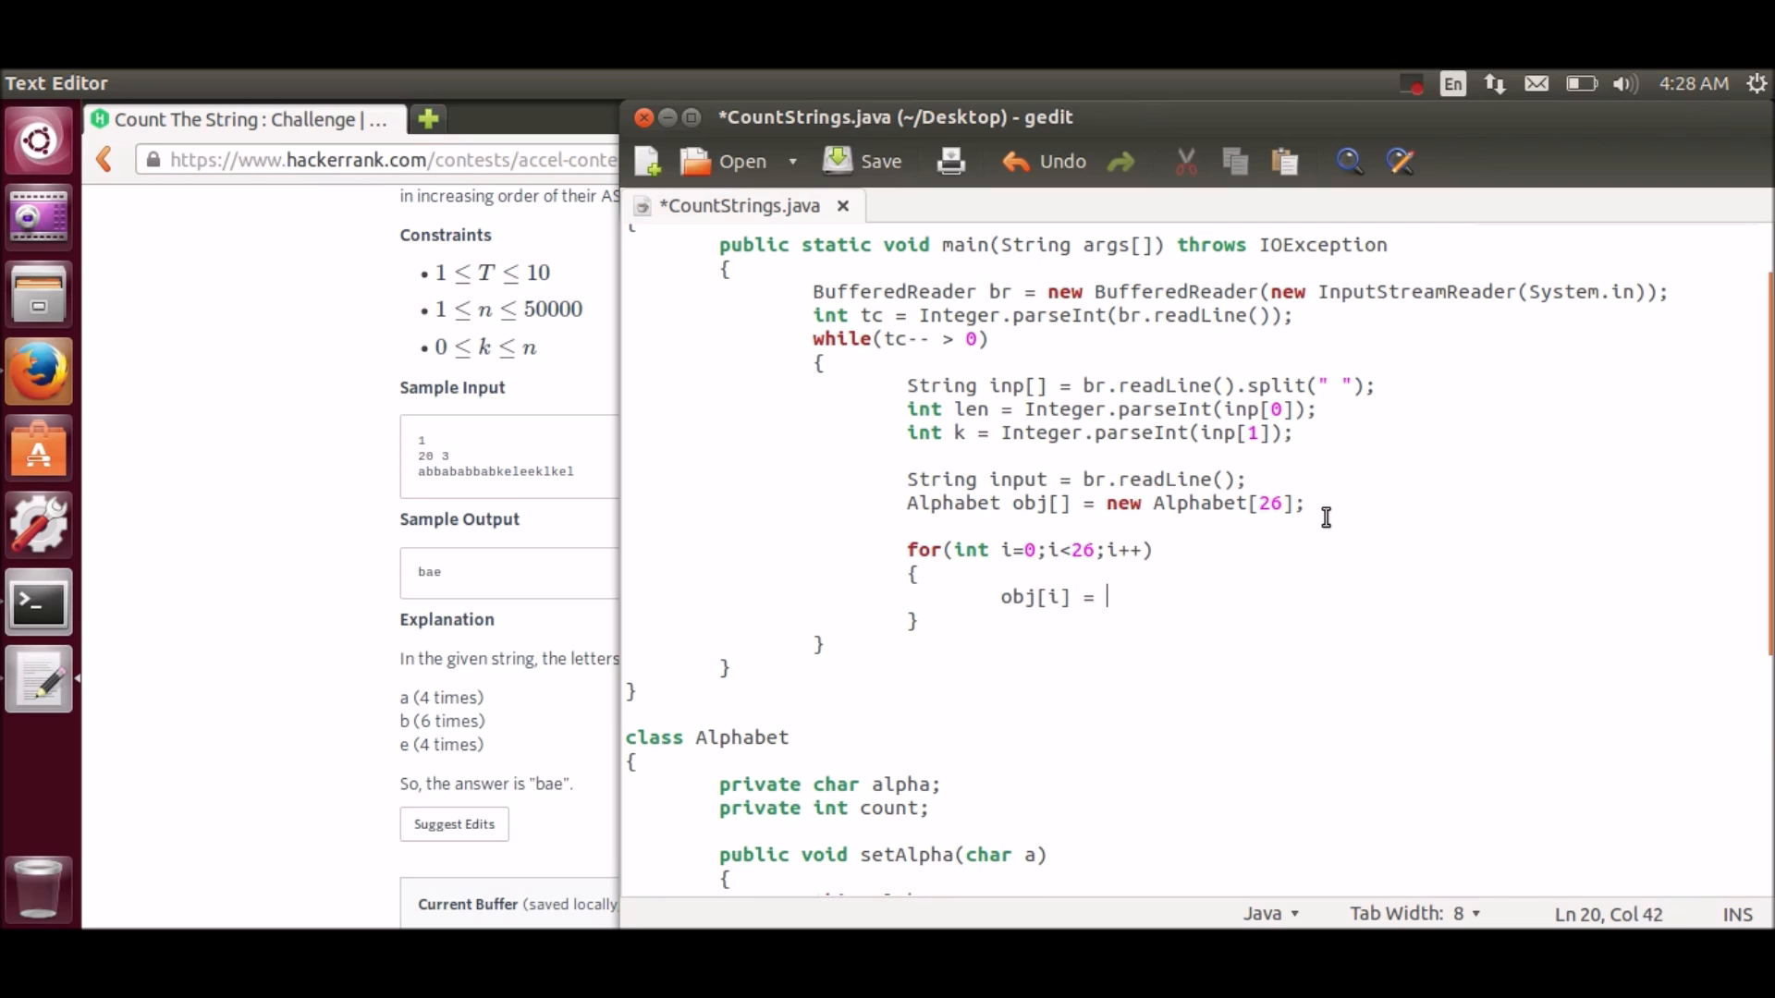
text(new Alphabet();)
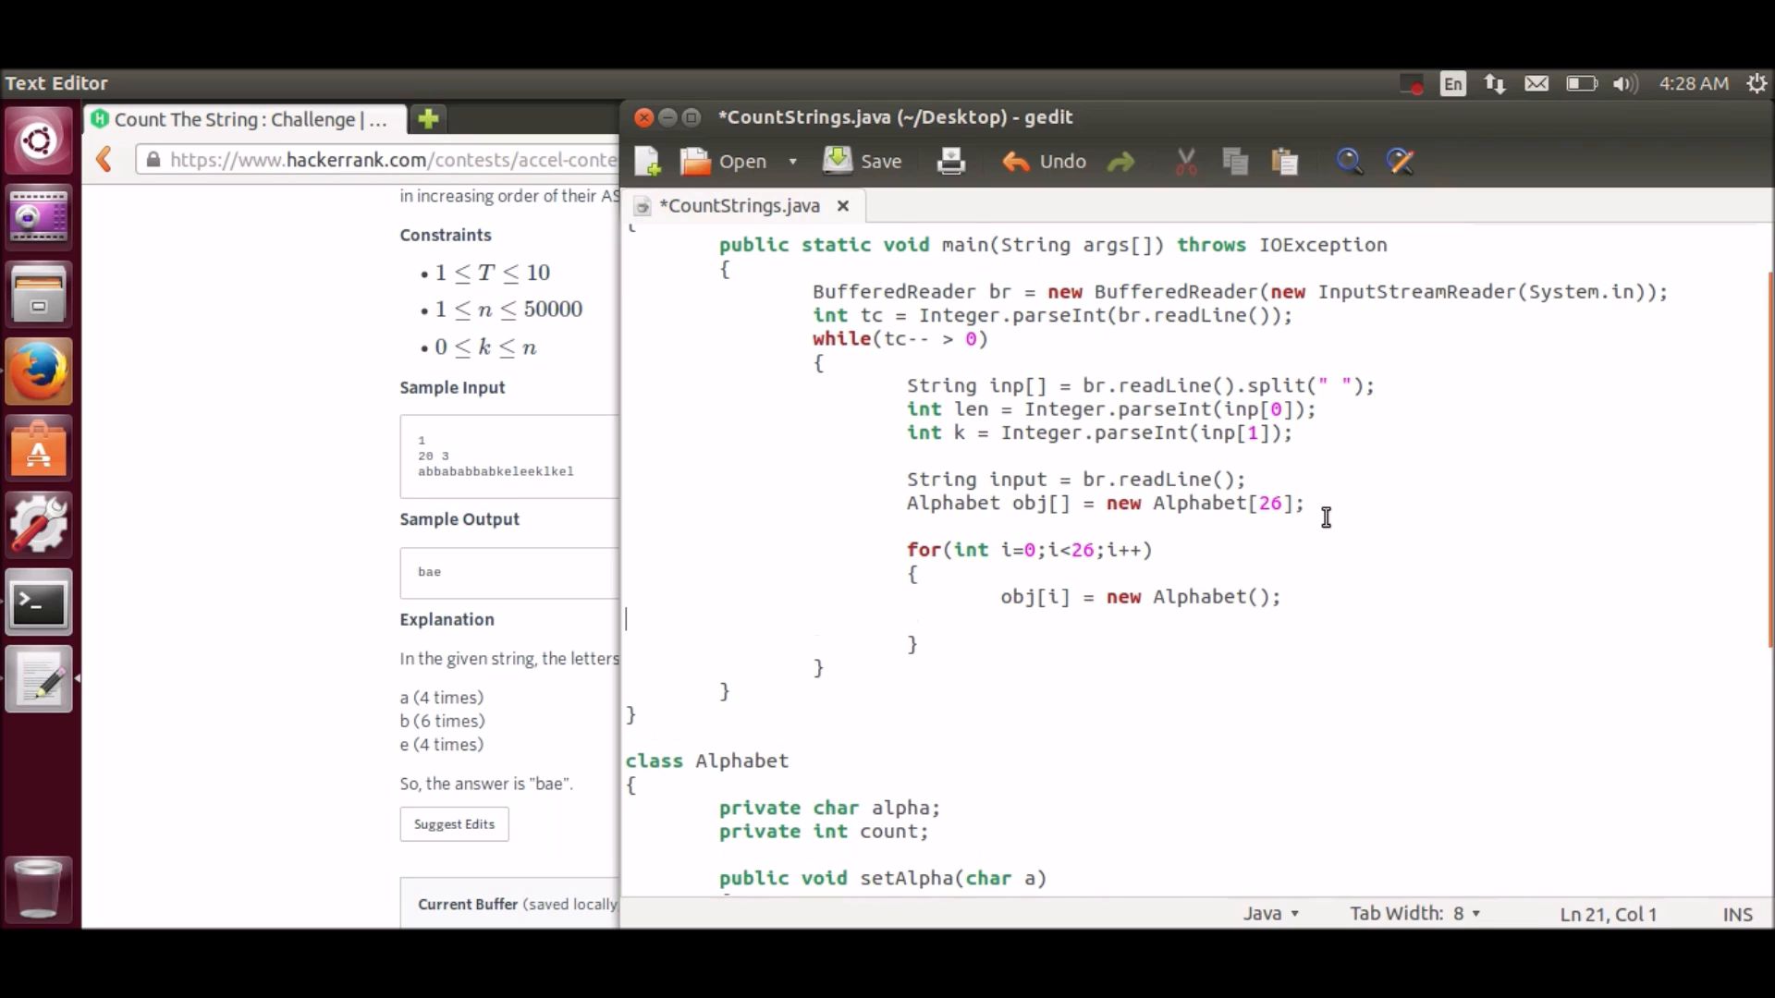
Step: Compute 'char temp = (char)(i+97);' with a lowercase-alphabets comment
text(char te)
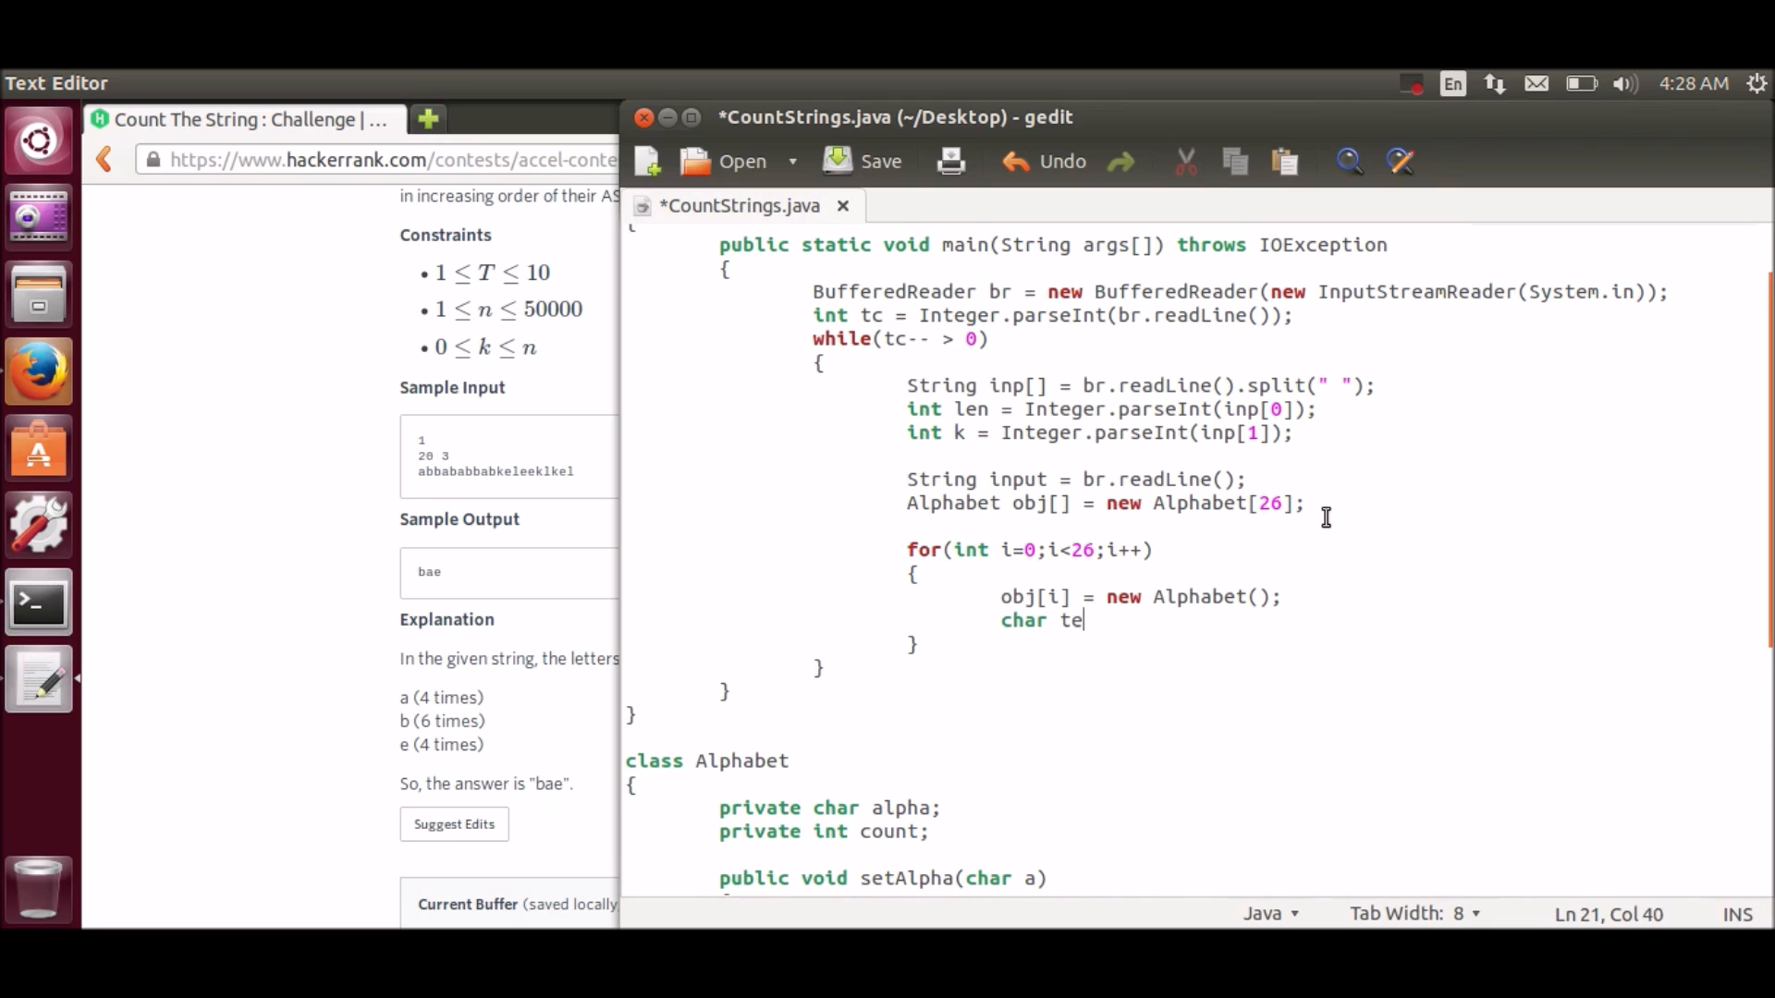
text(mp =)
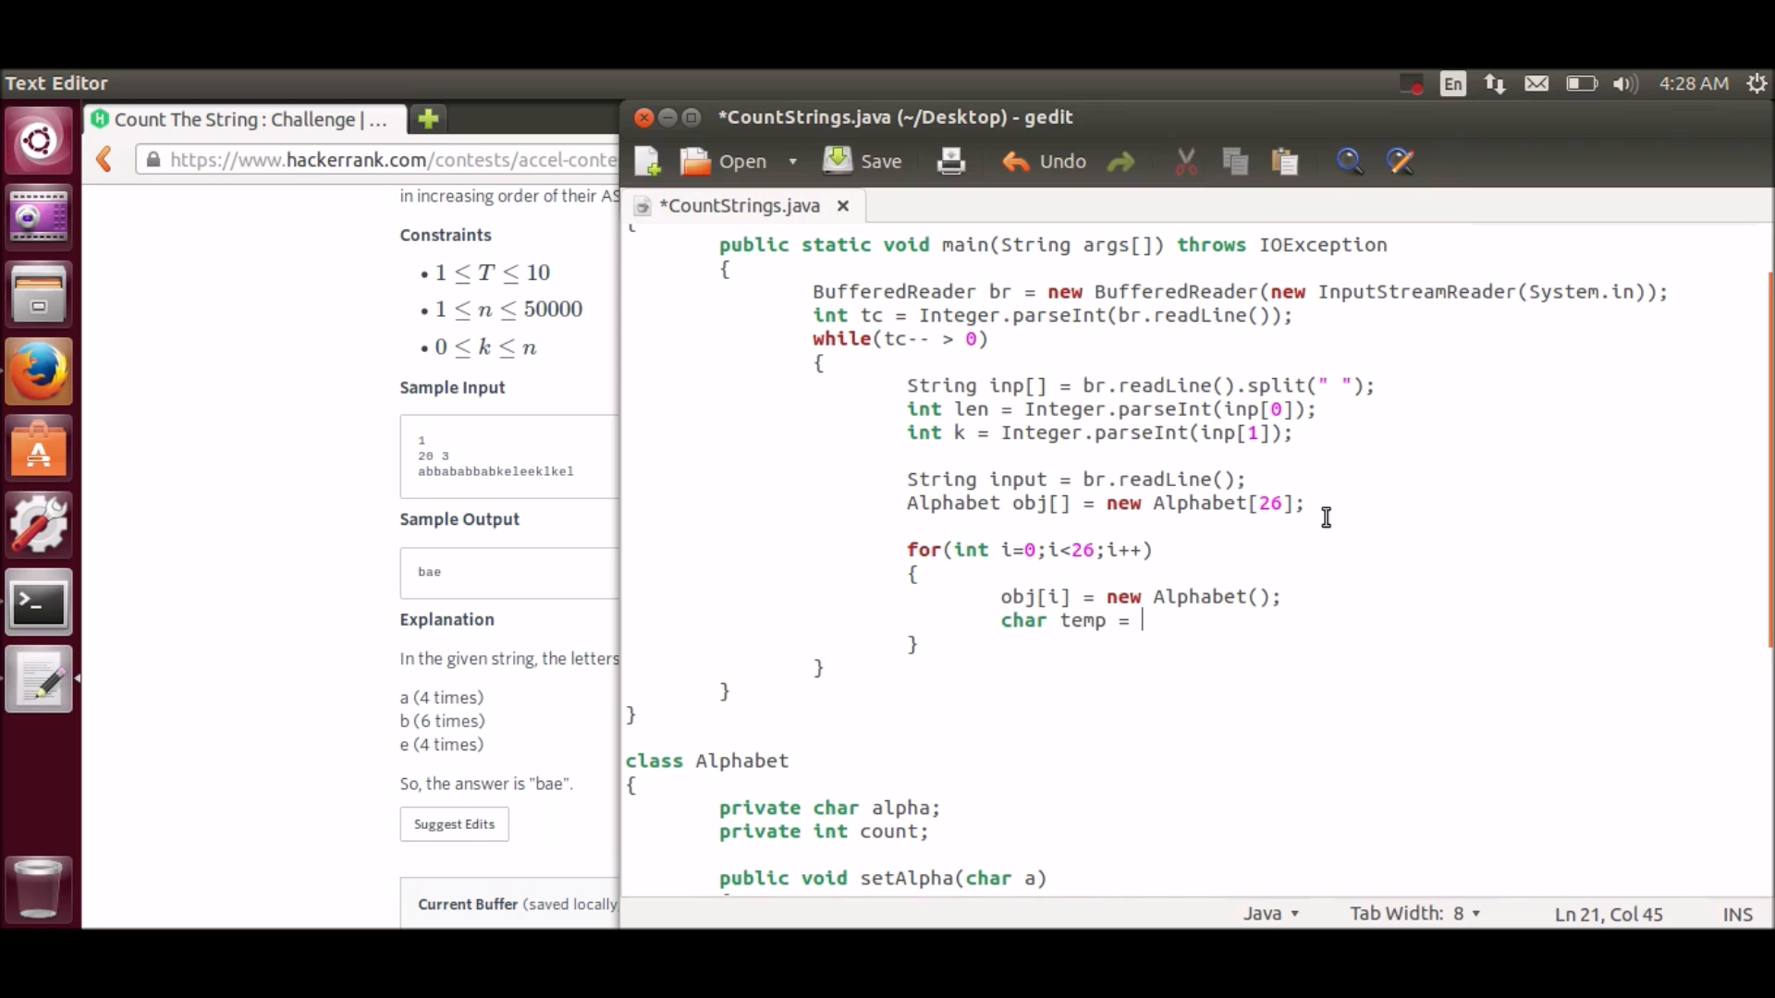
text((char)
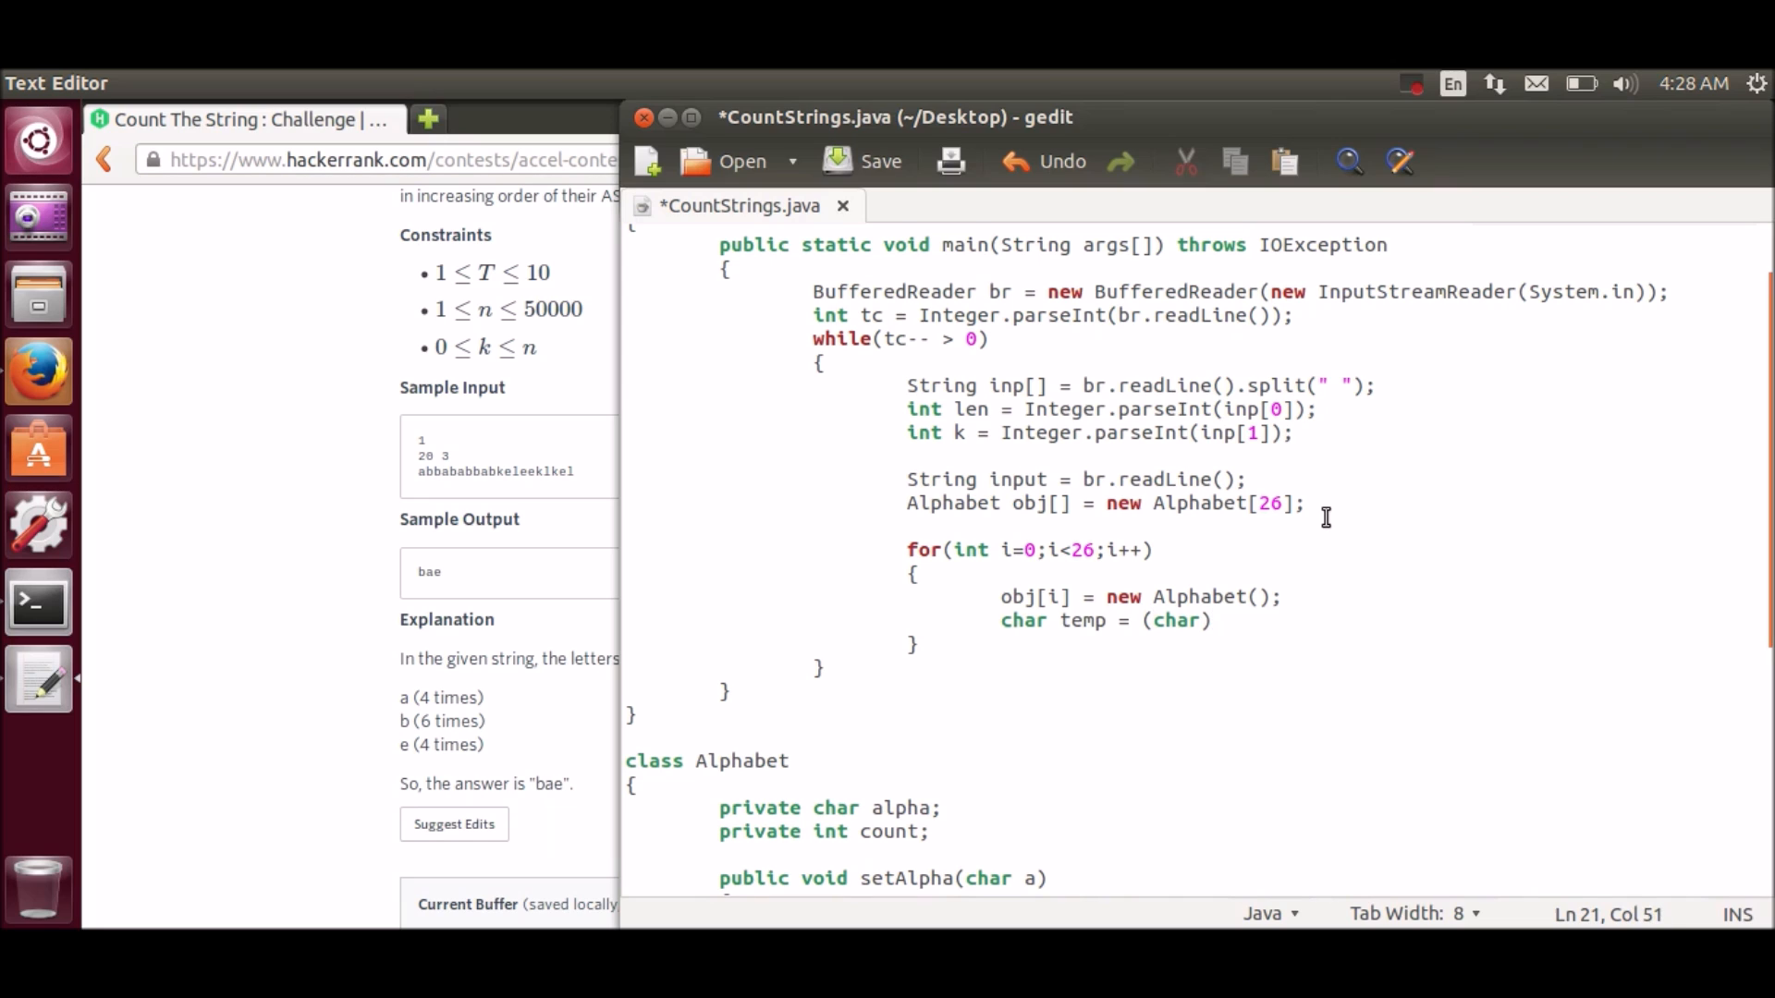
text(())
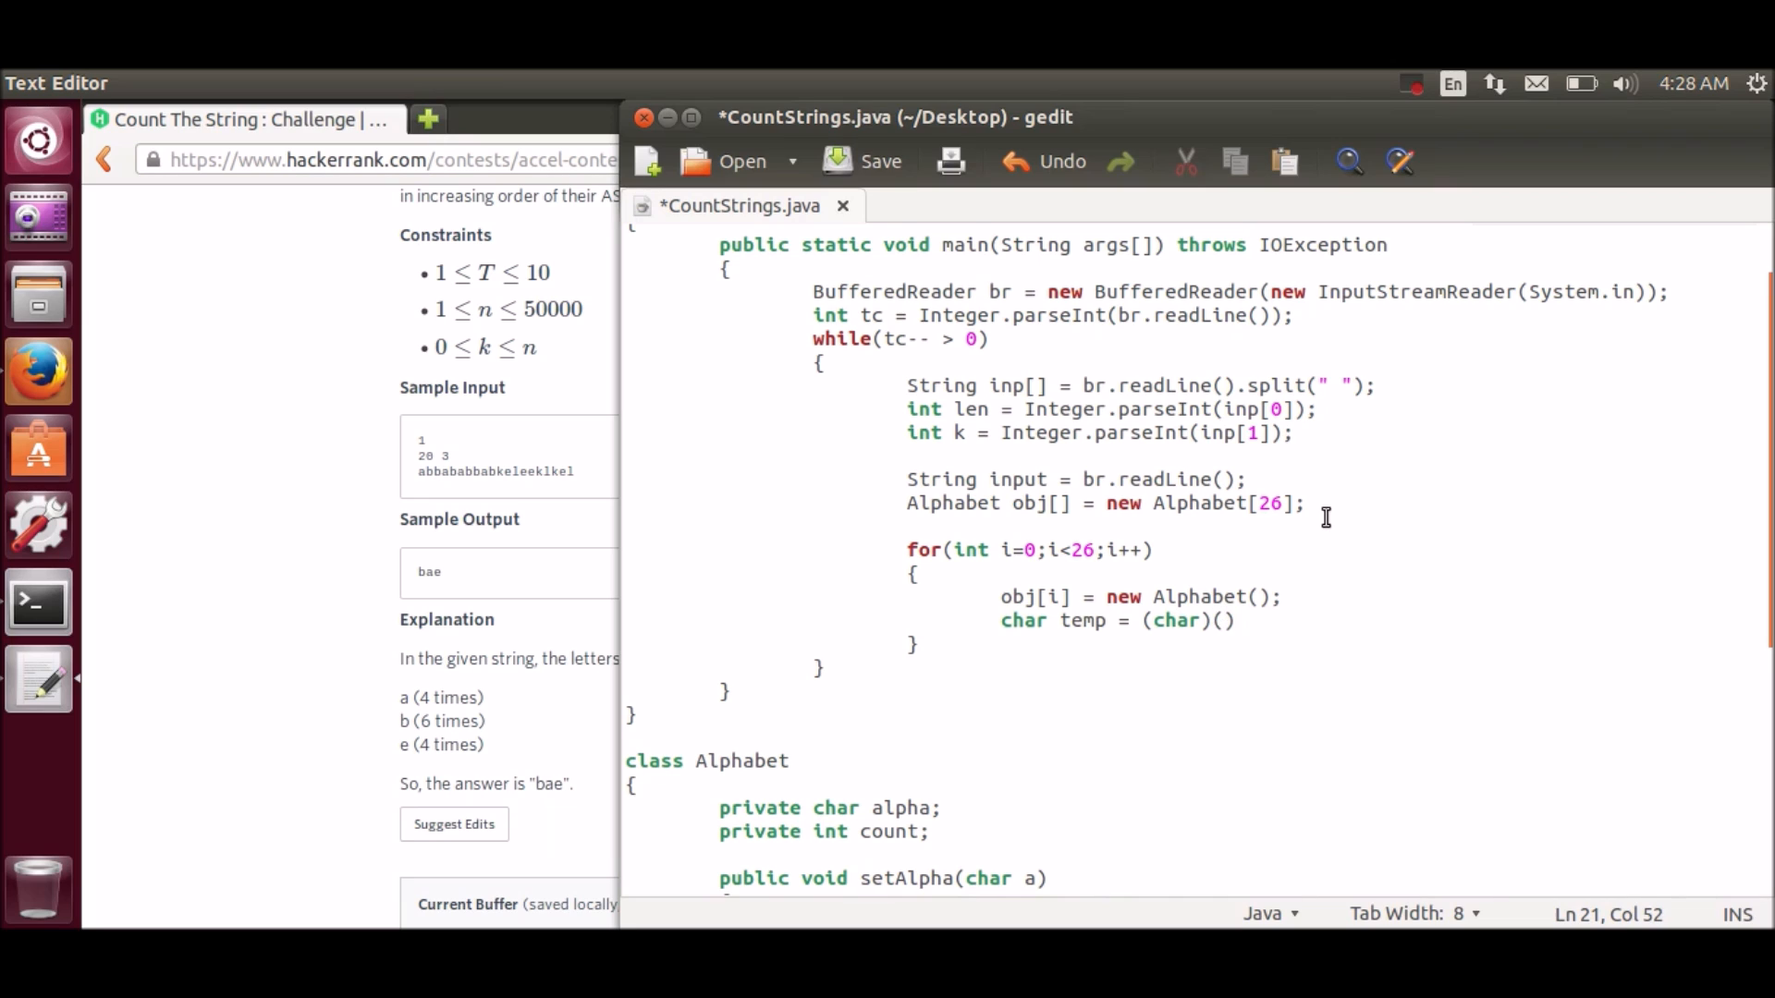
text(i+)
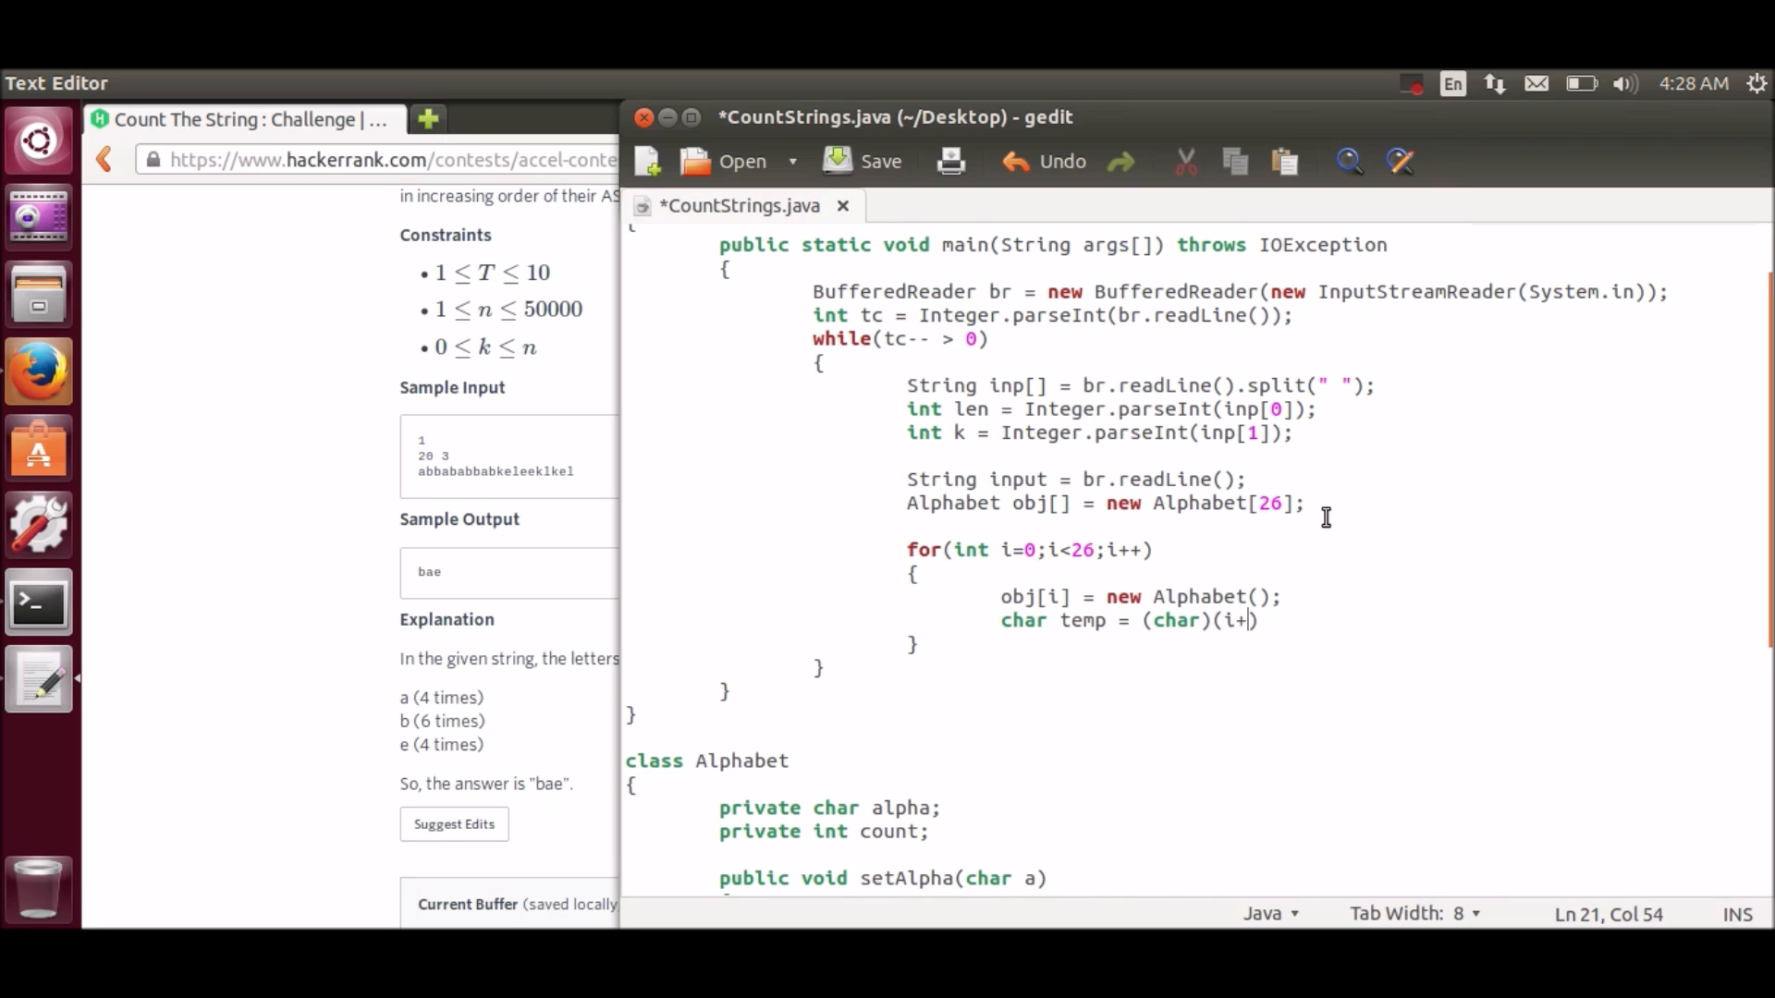
text(97))
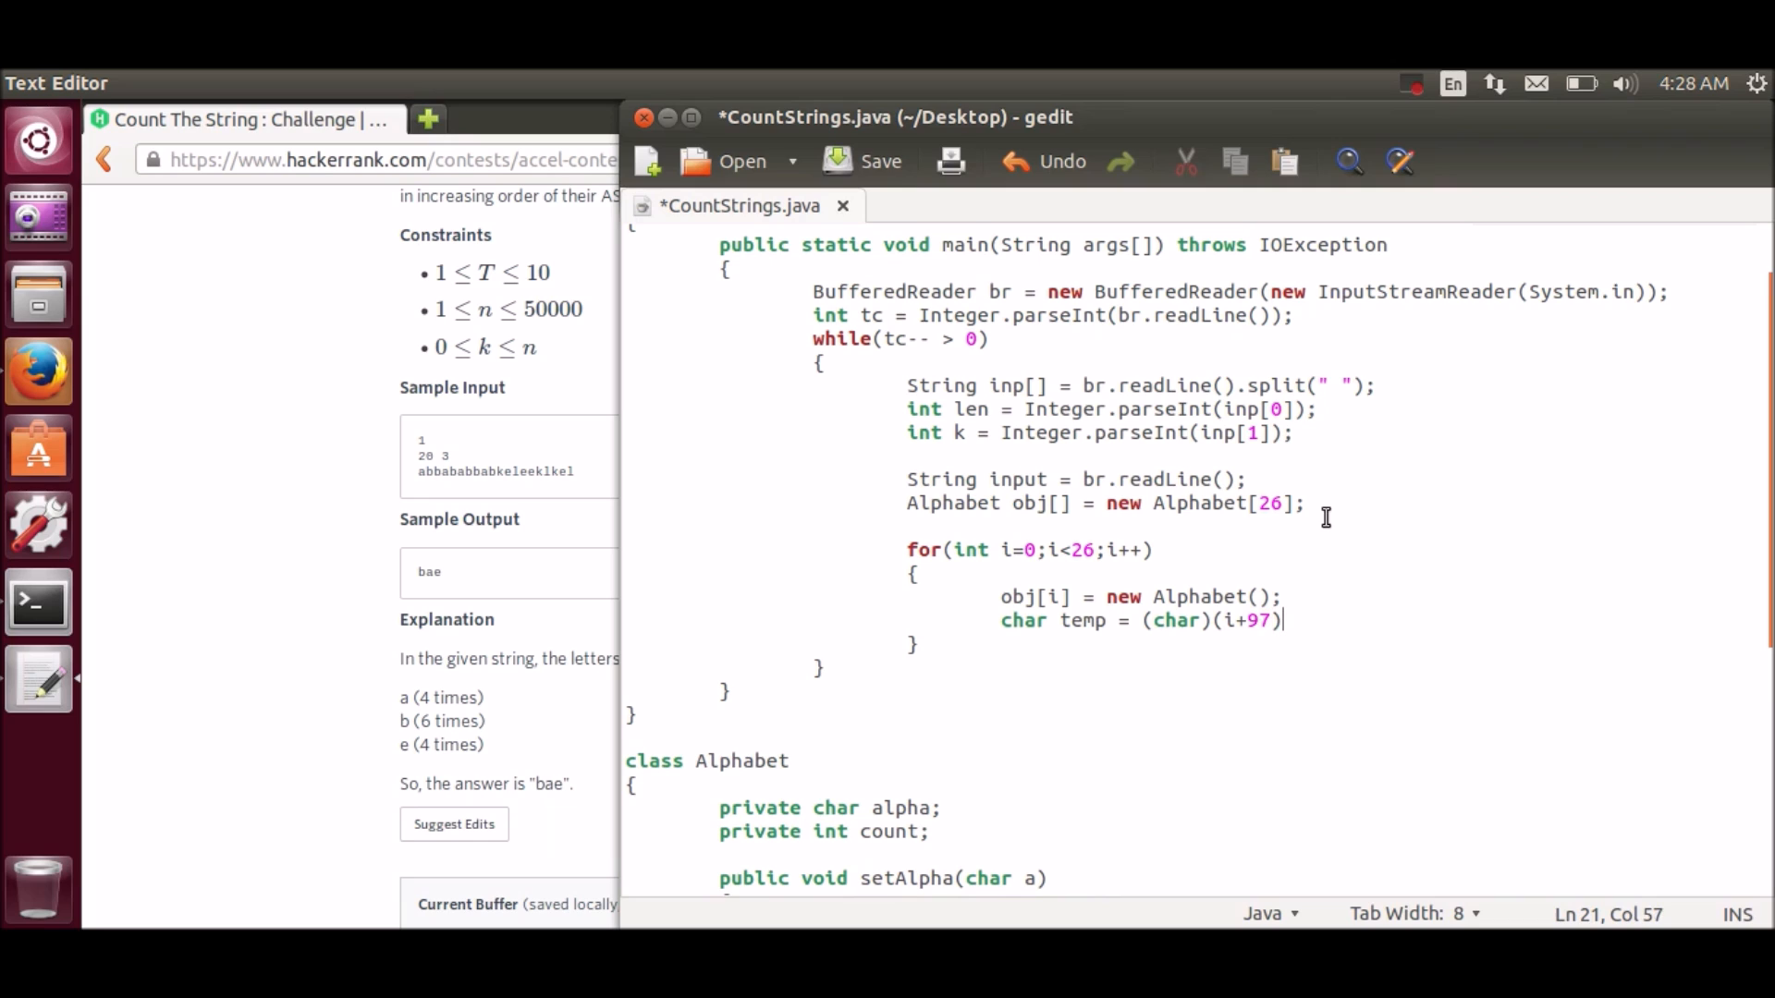
text(;)
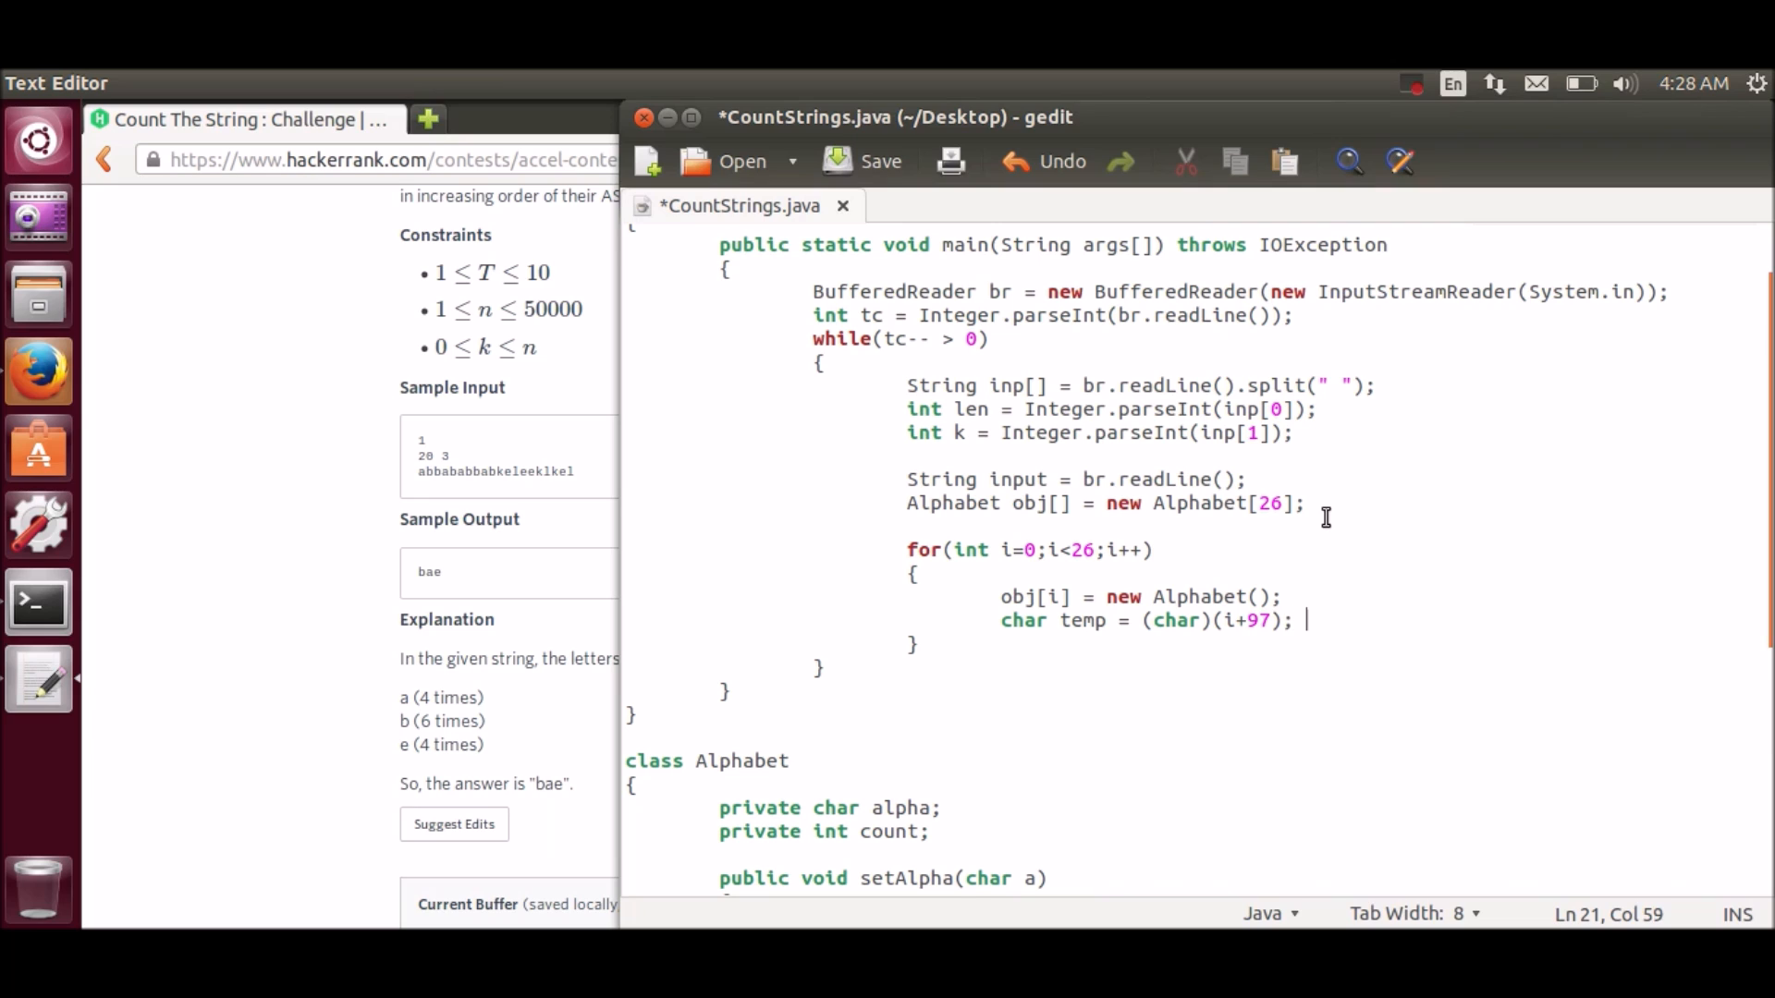
text(//Lowercase A)
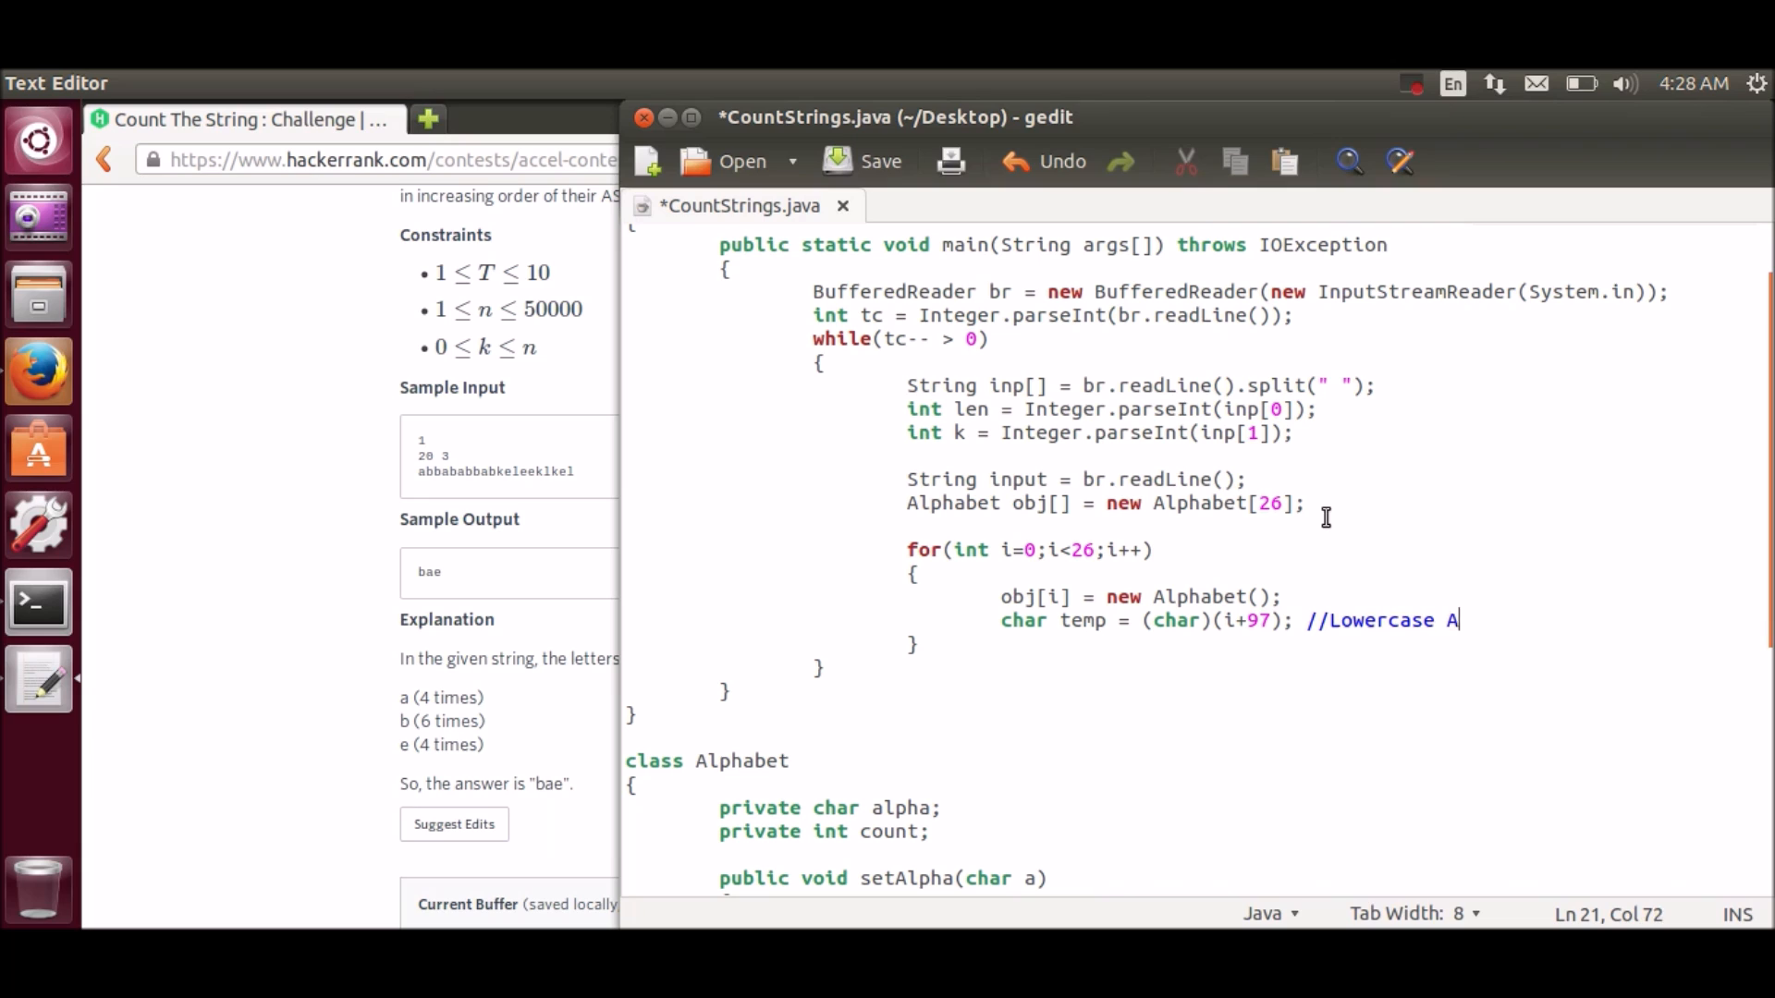
text(lphabets)
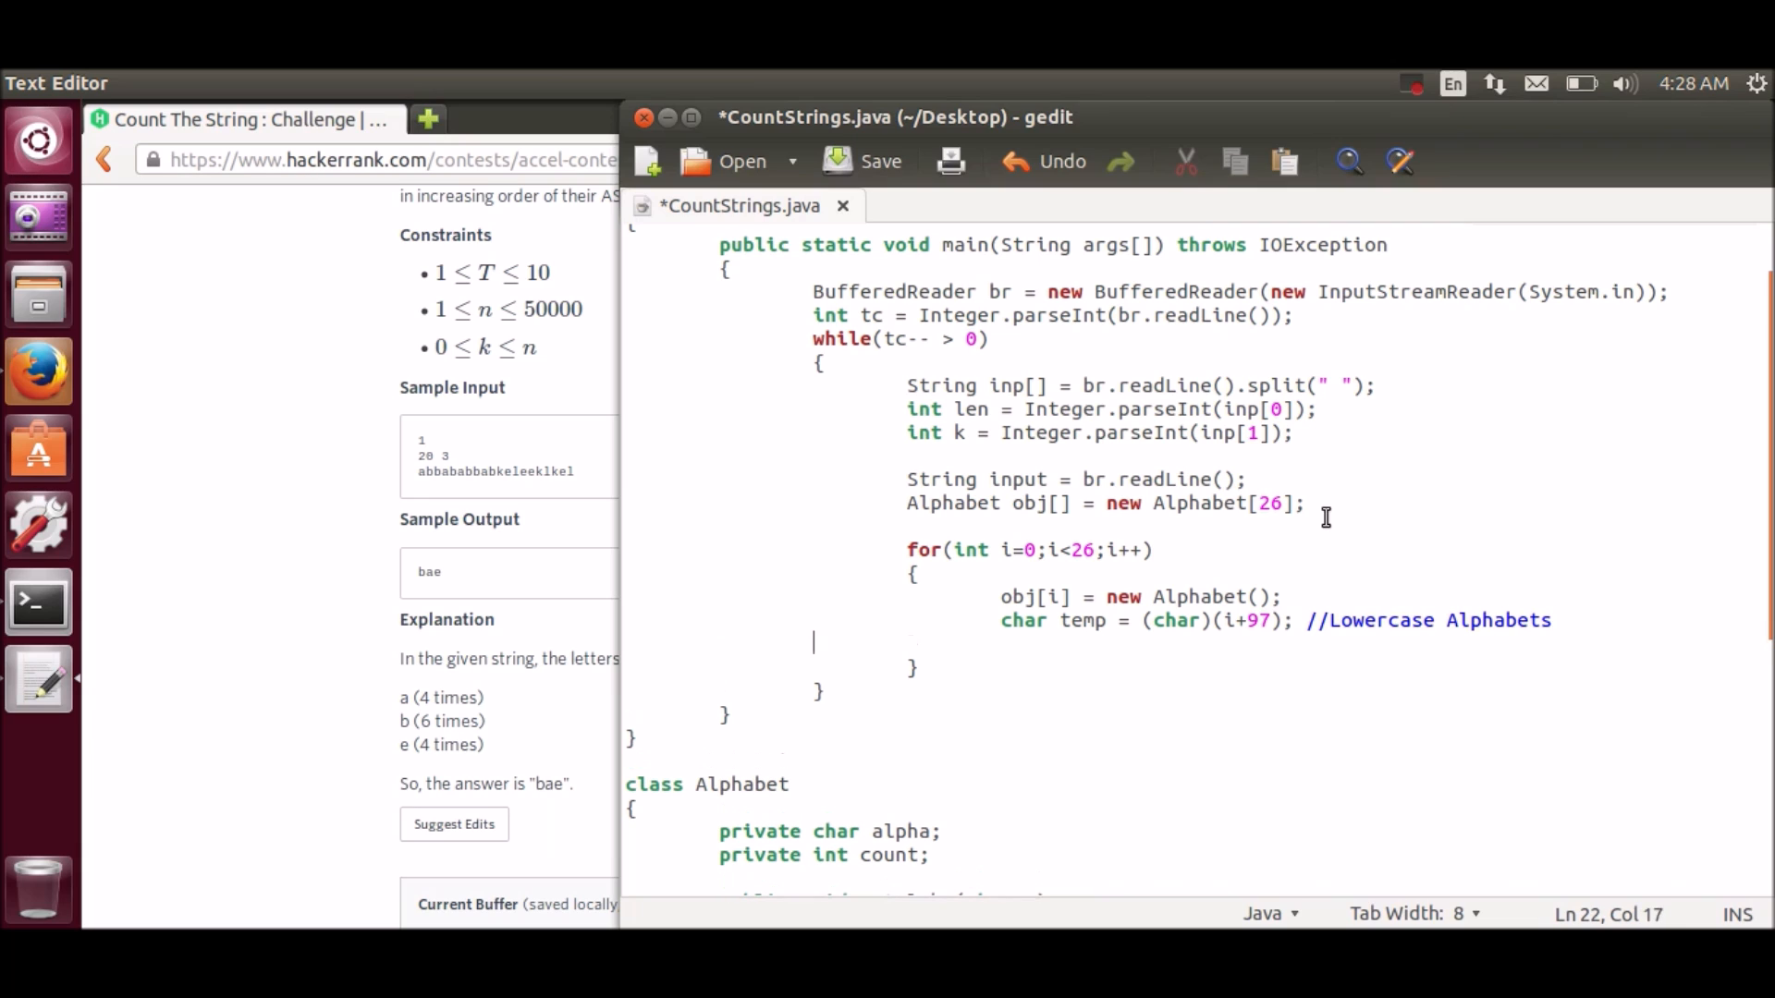
Step: Call 'obj[i].setAlpha(temp);' and move below the setup loop
text(obj[])
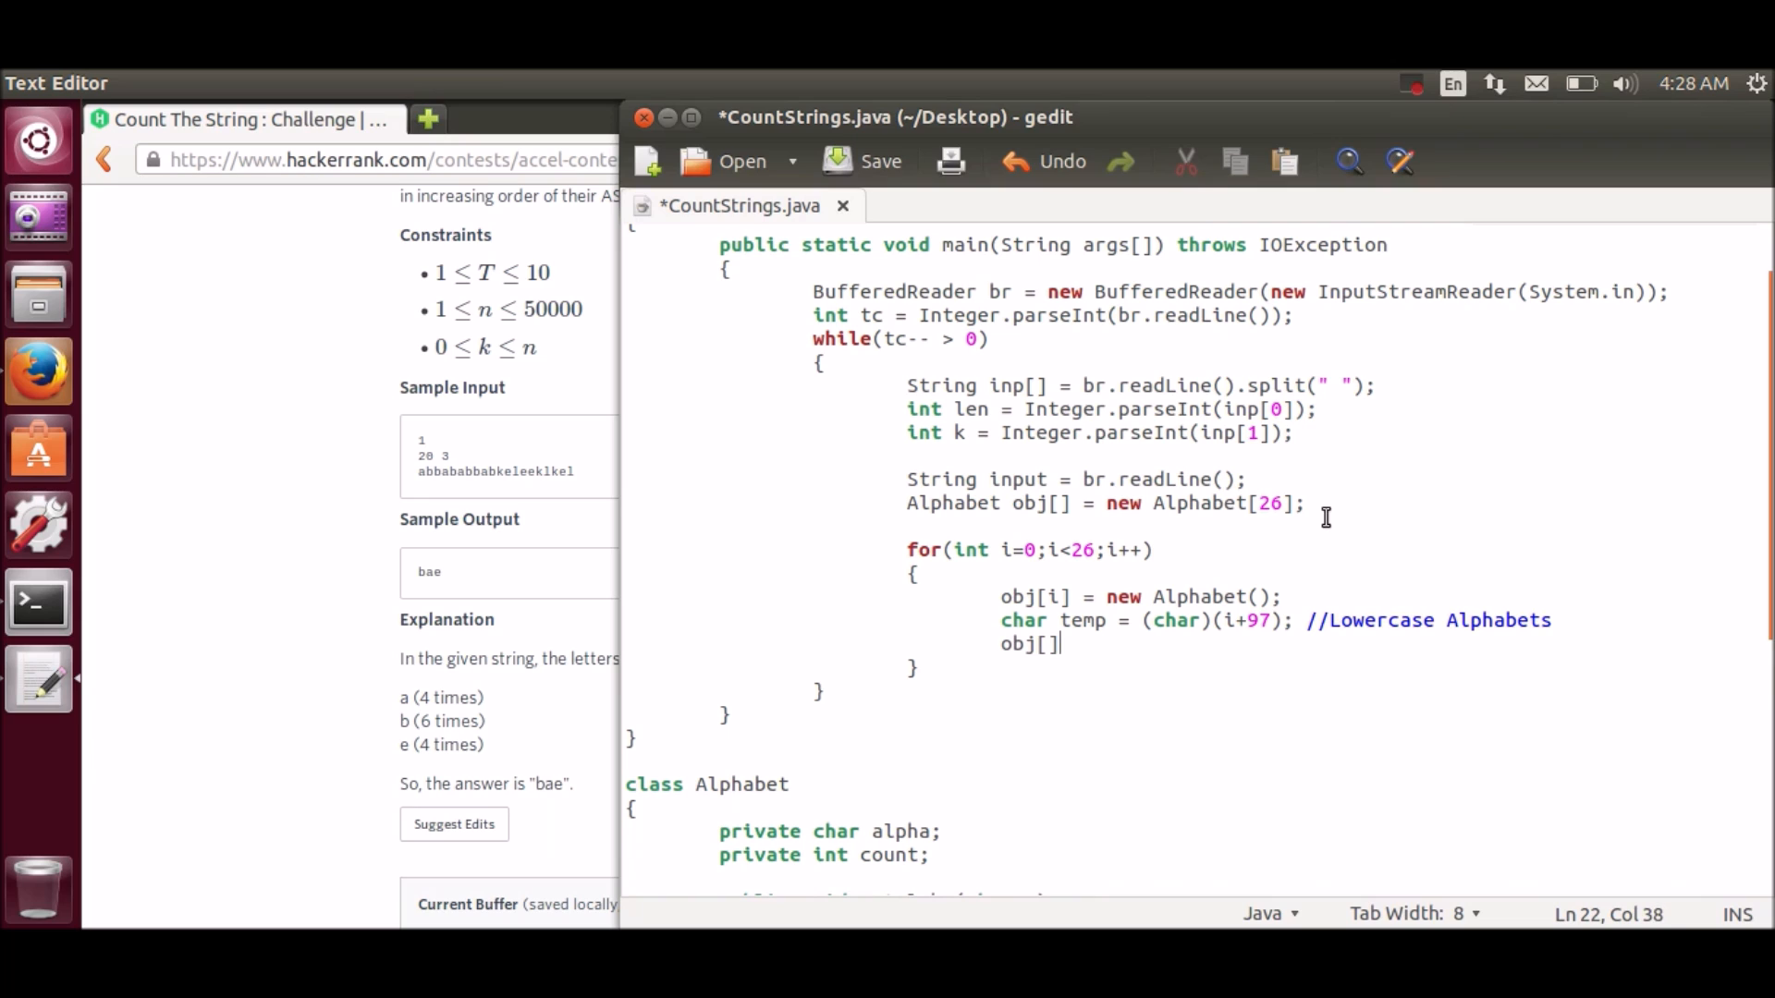
text(i)
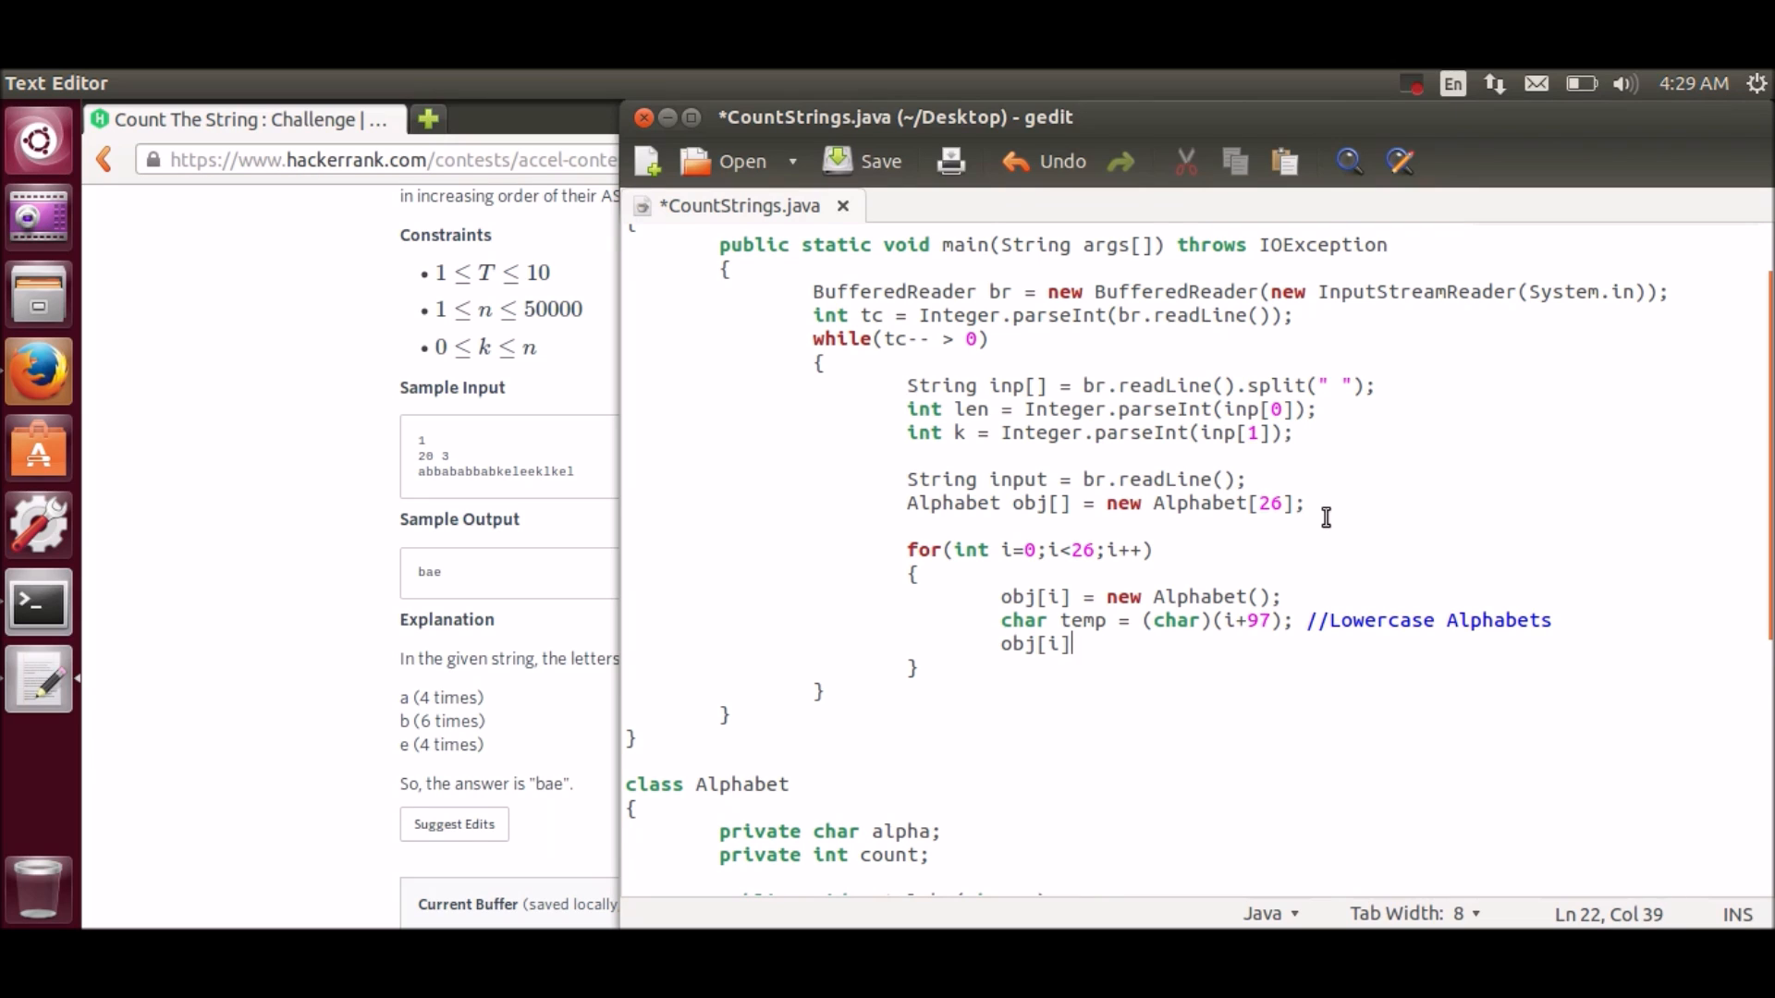
text(.setAlp)
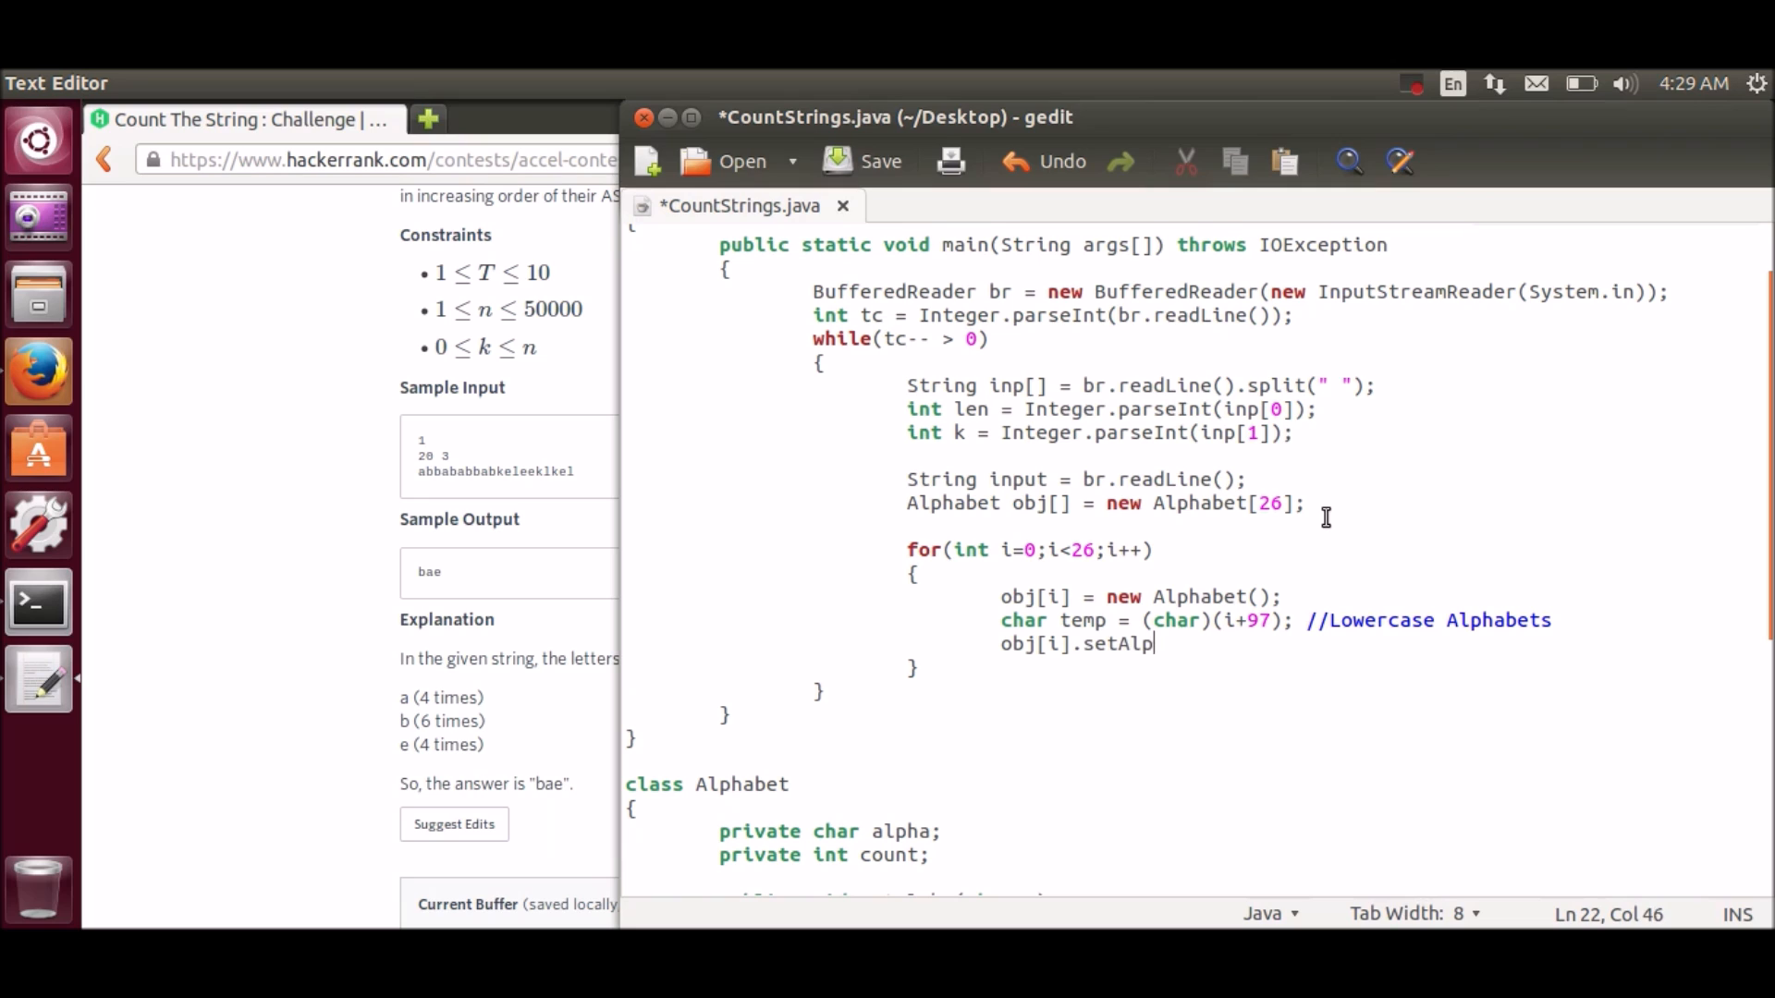
text(ha)
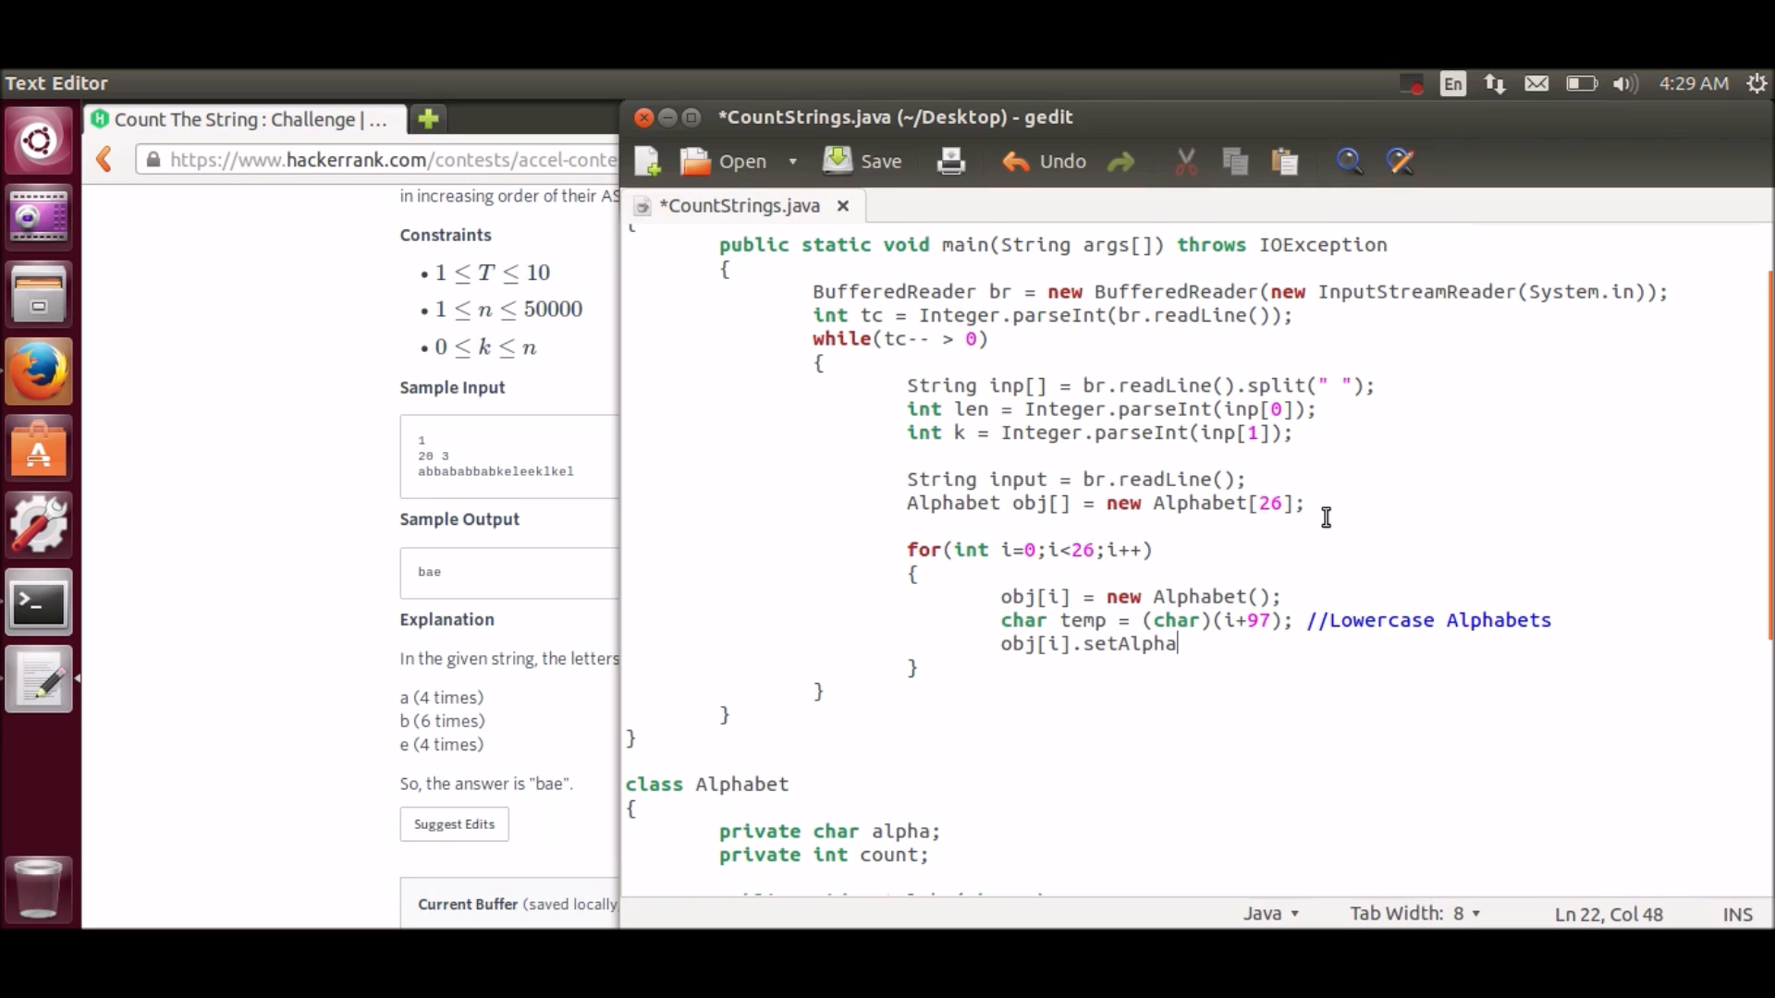
text(())
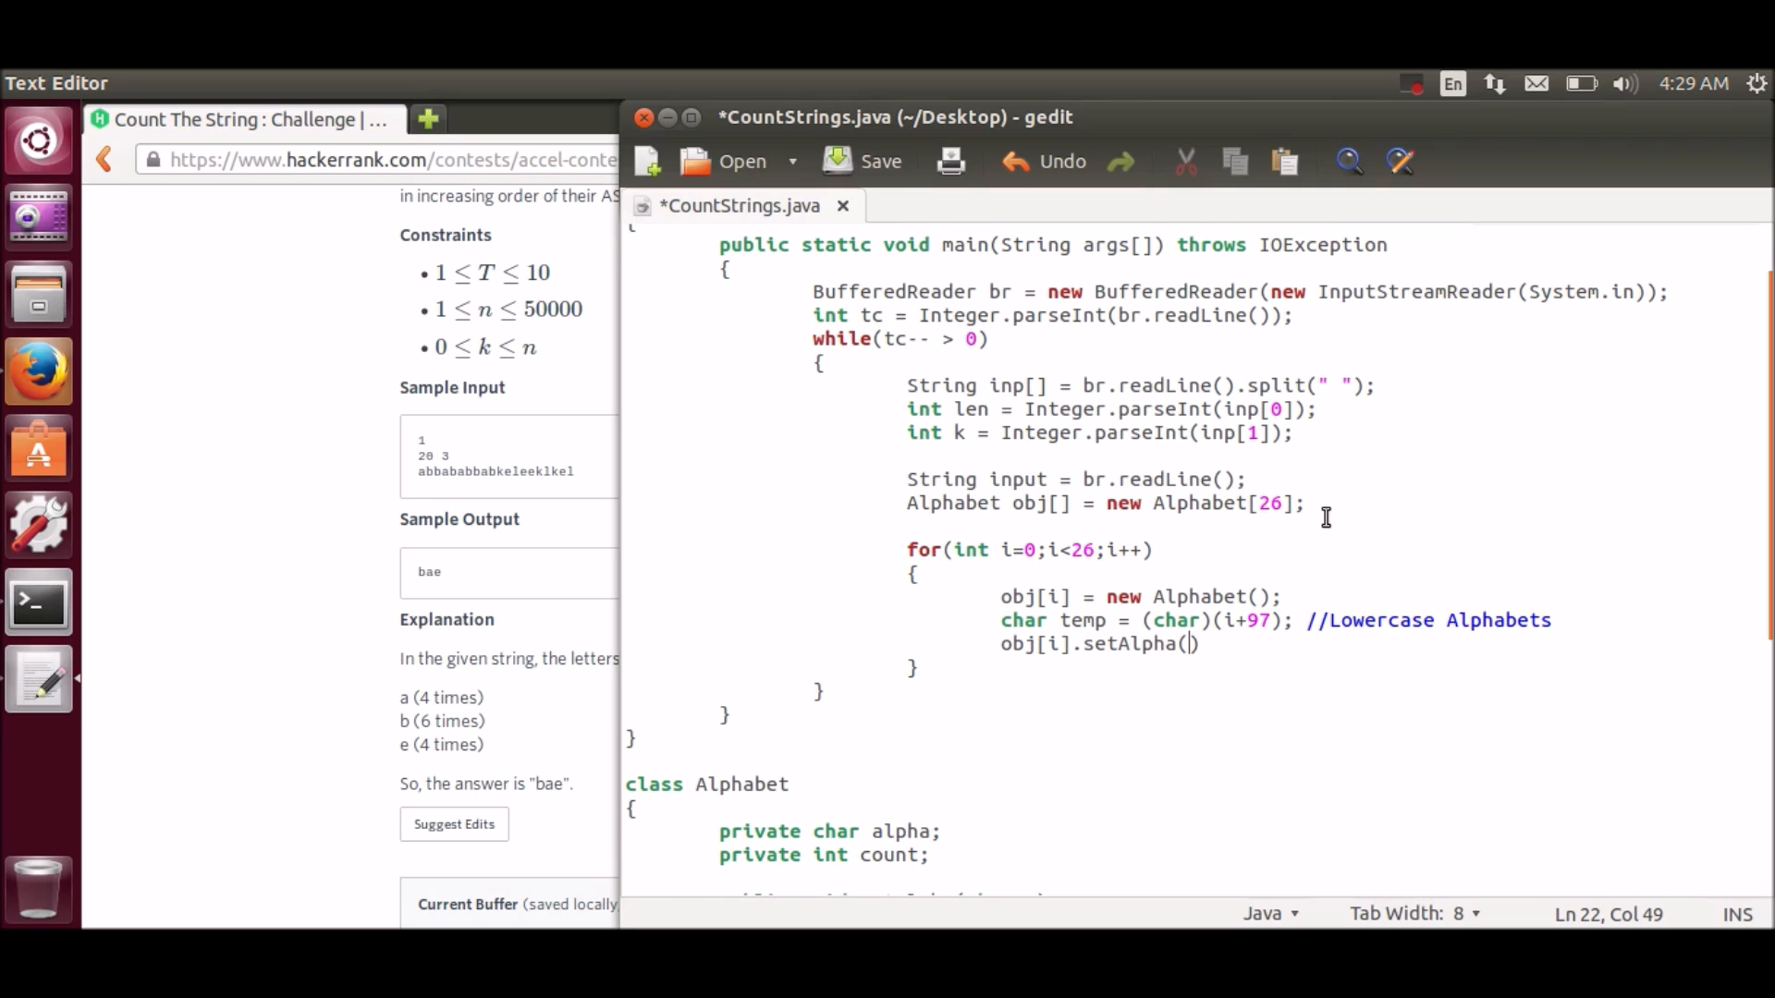
text(temp);)
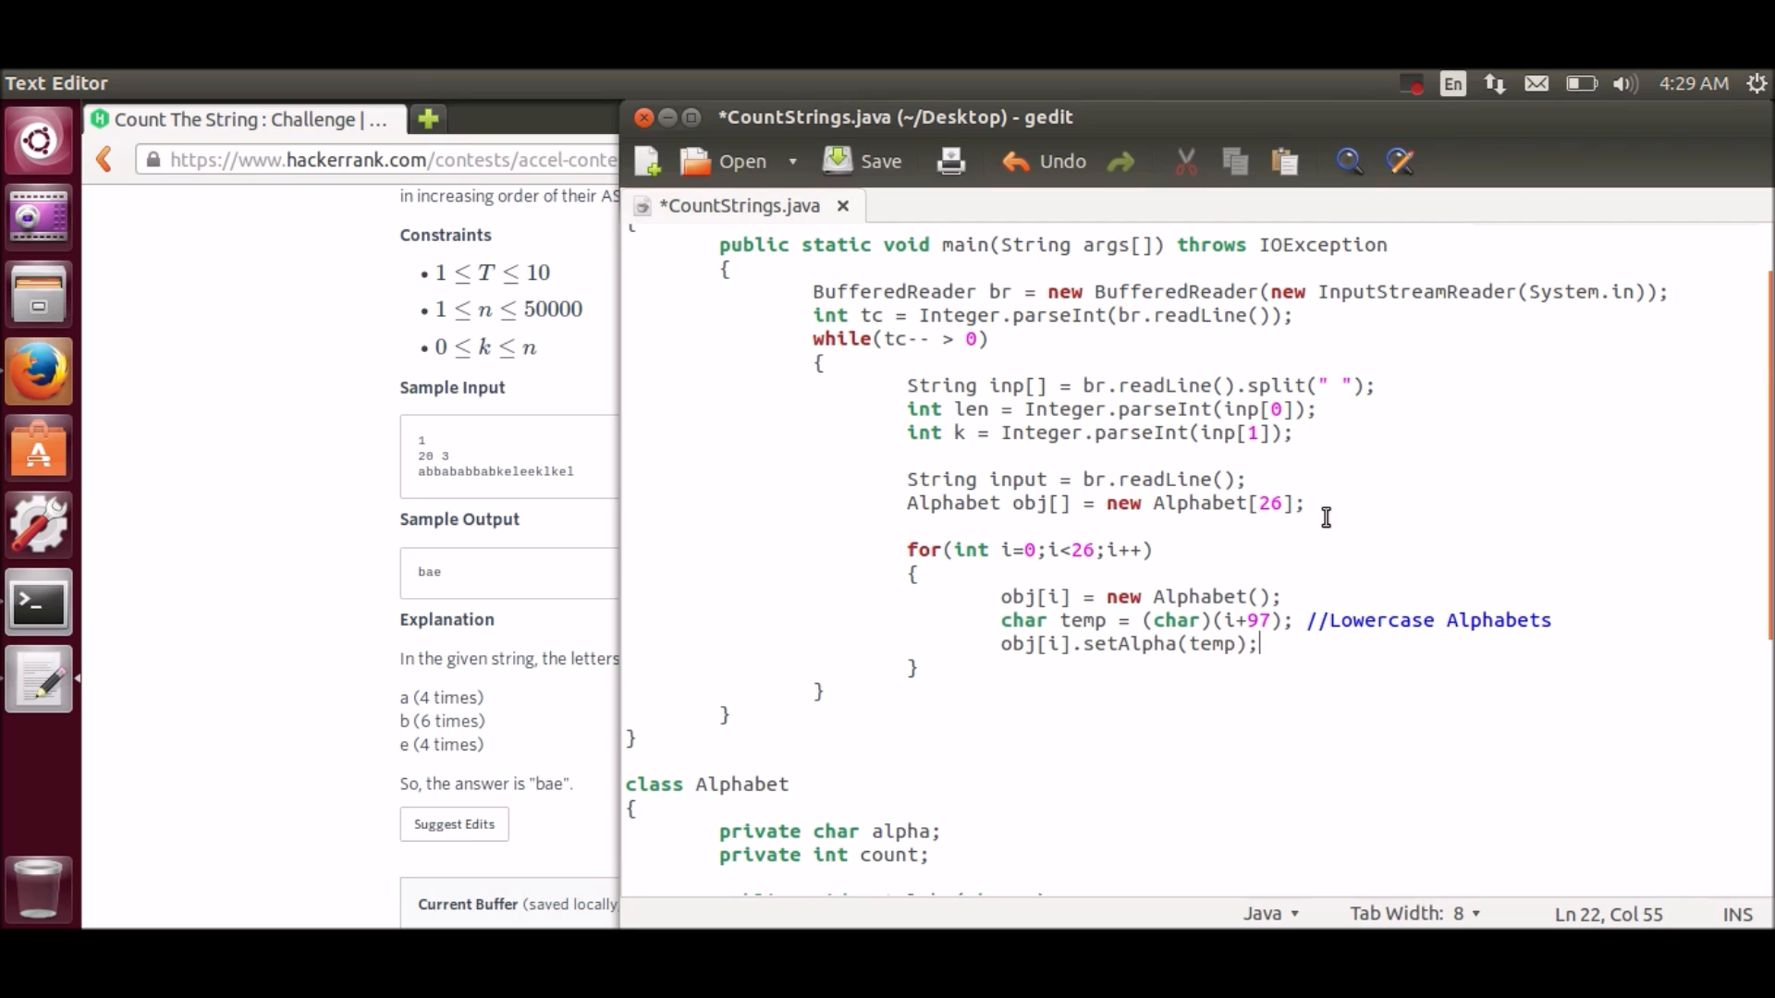
mouse_move(1314, 532)
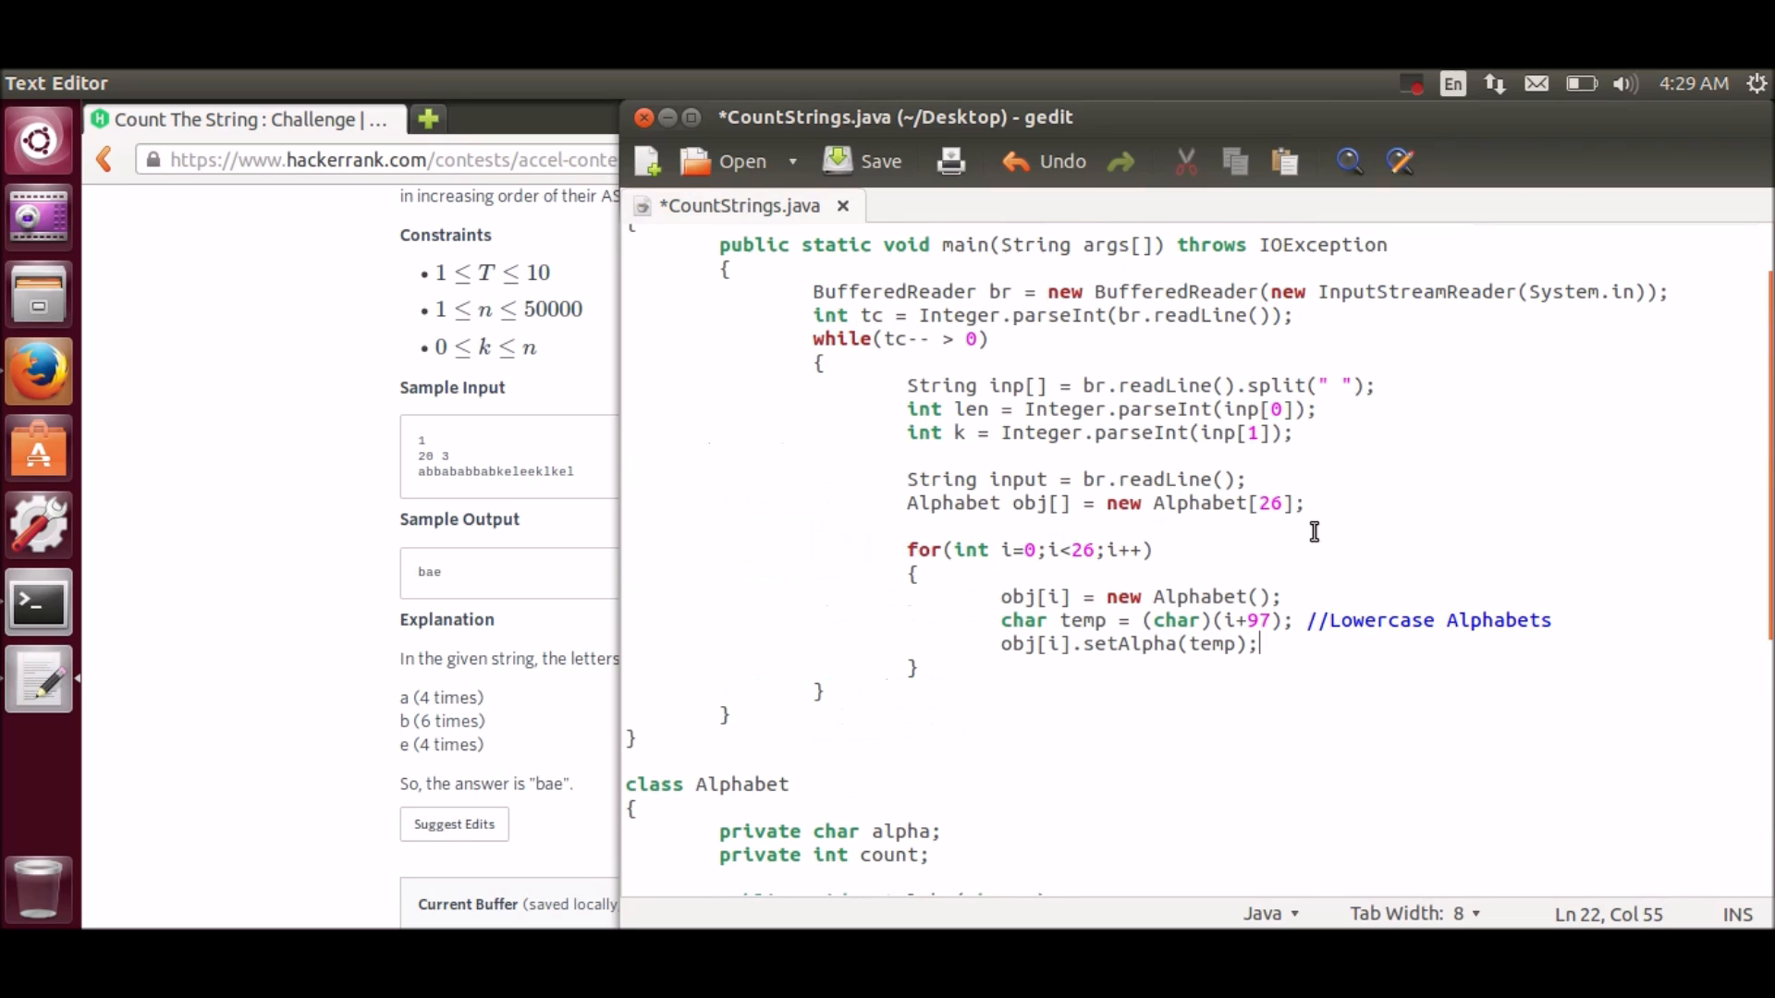
click(914, 667)
text(for(int )
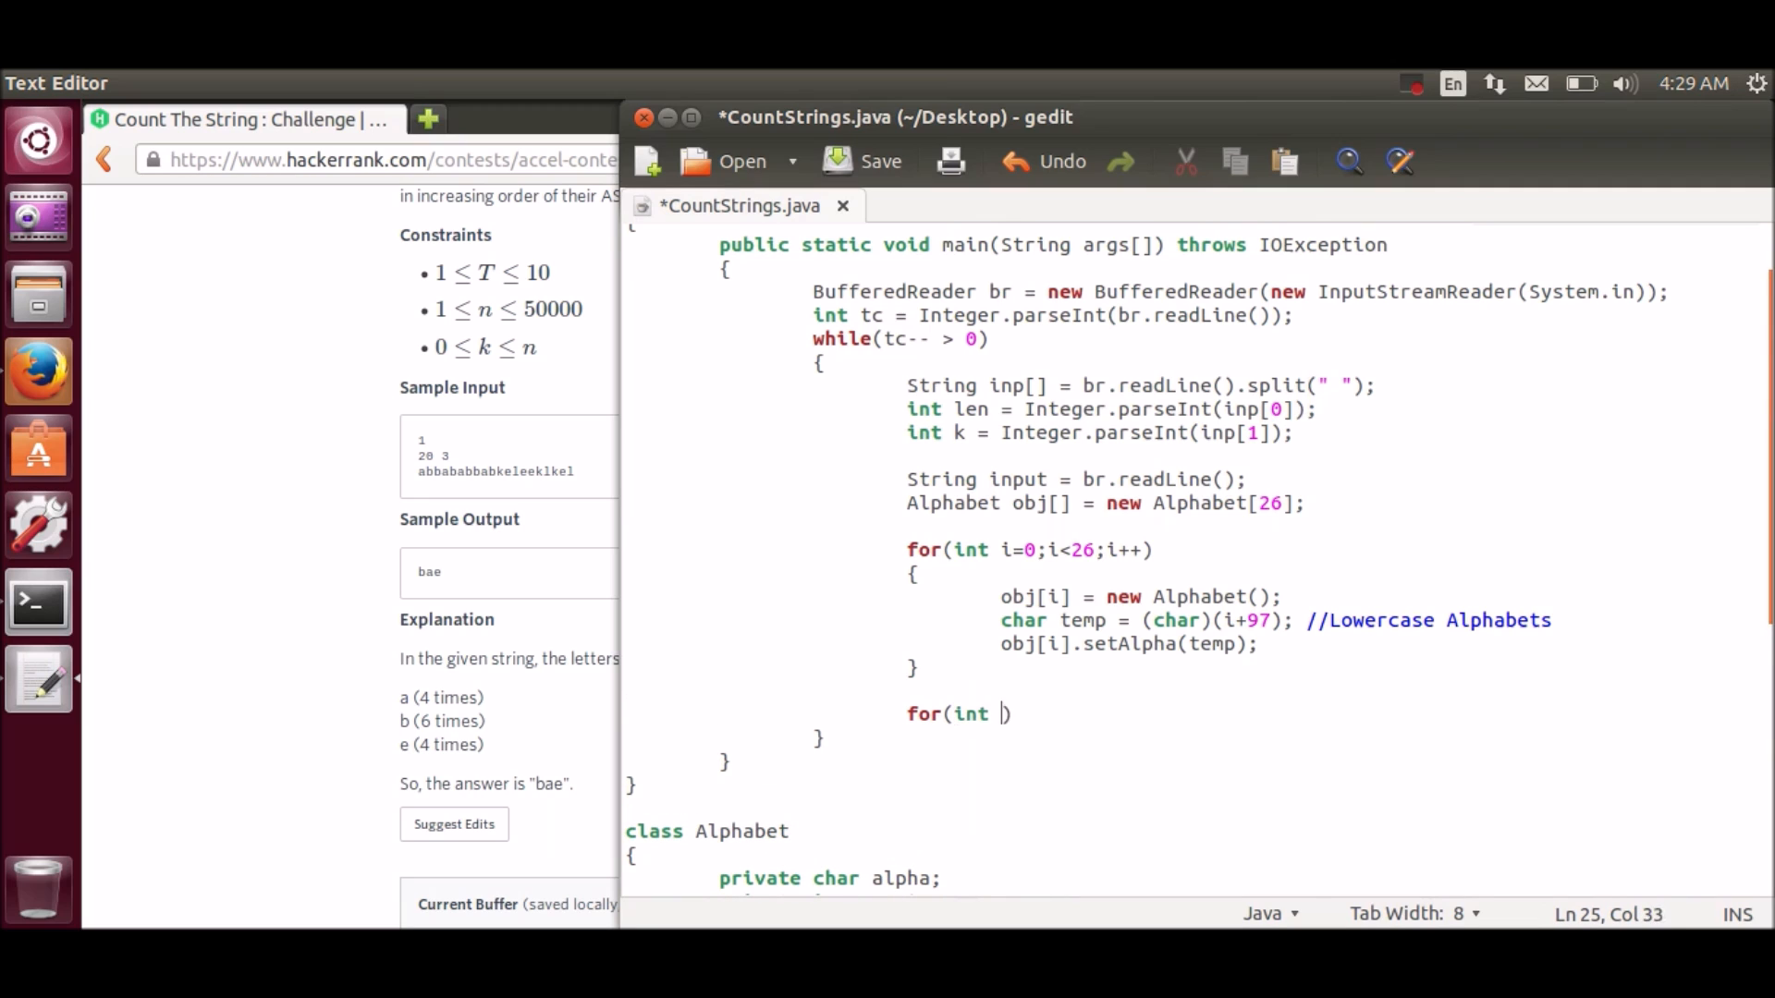
Step: Loop i from 0 to len, storing 'input.charAt(i)' in int ch
text(i=0;i<l)
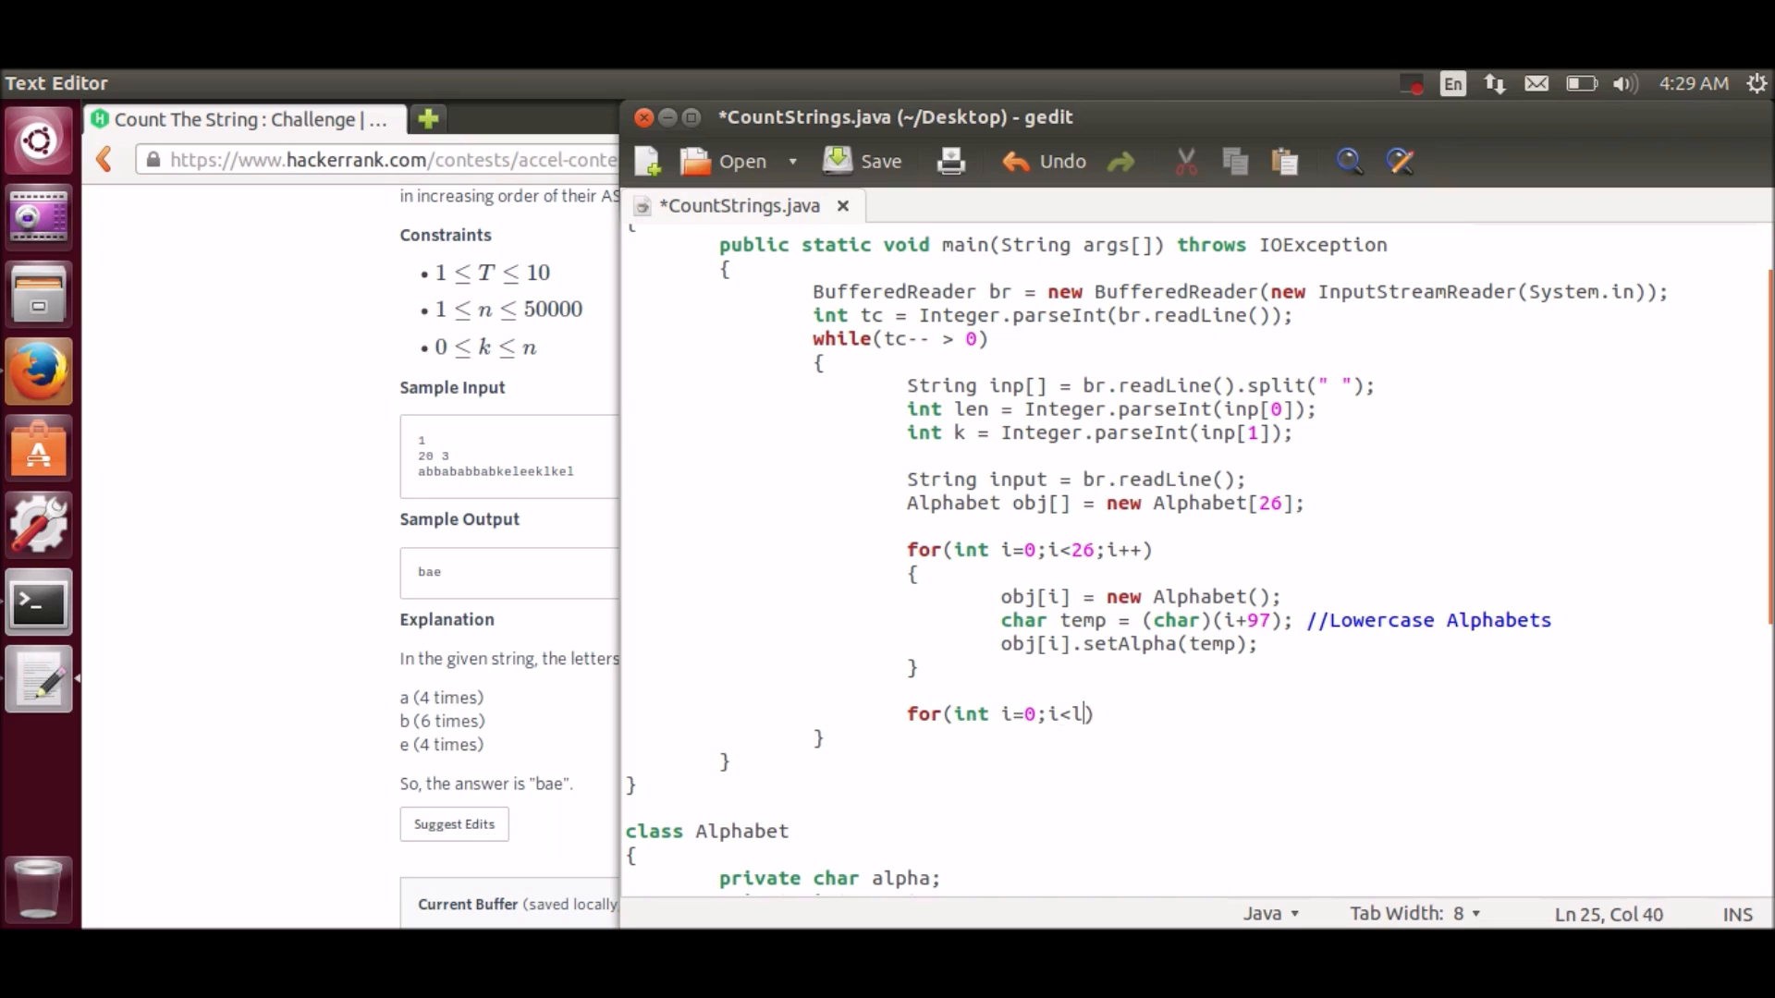
text(en;i++)
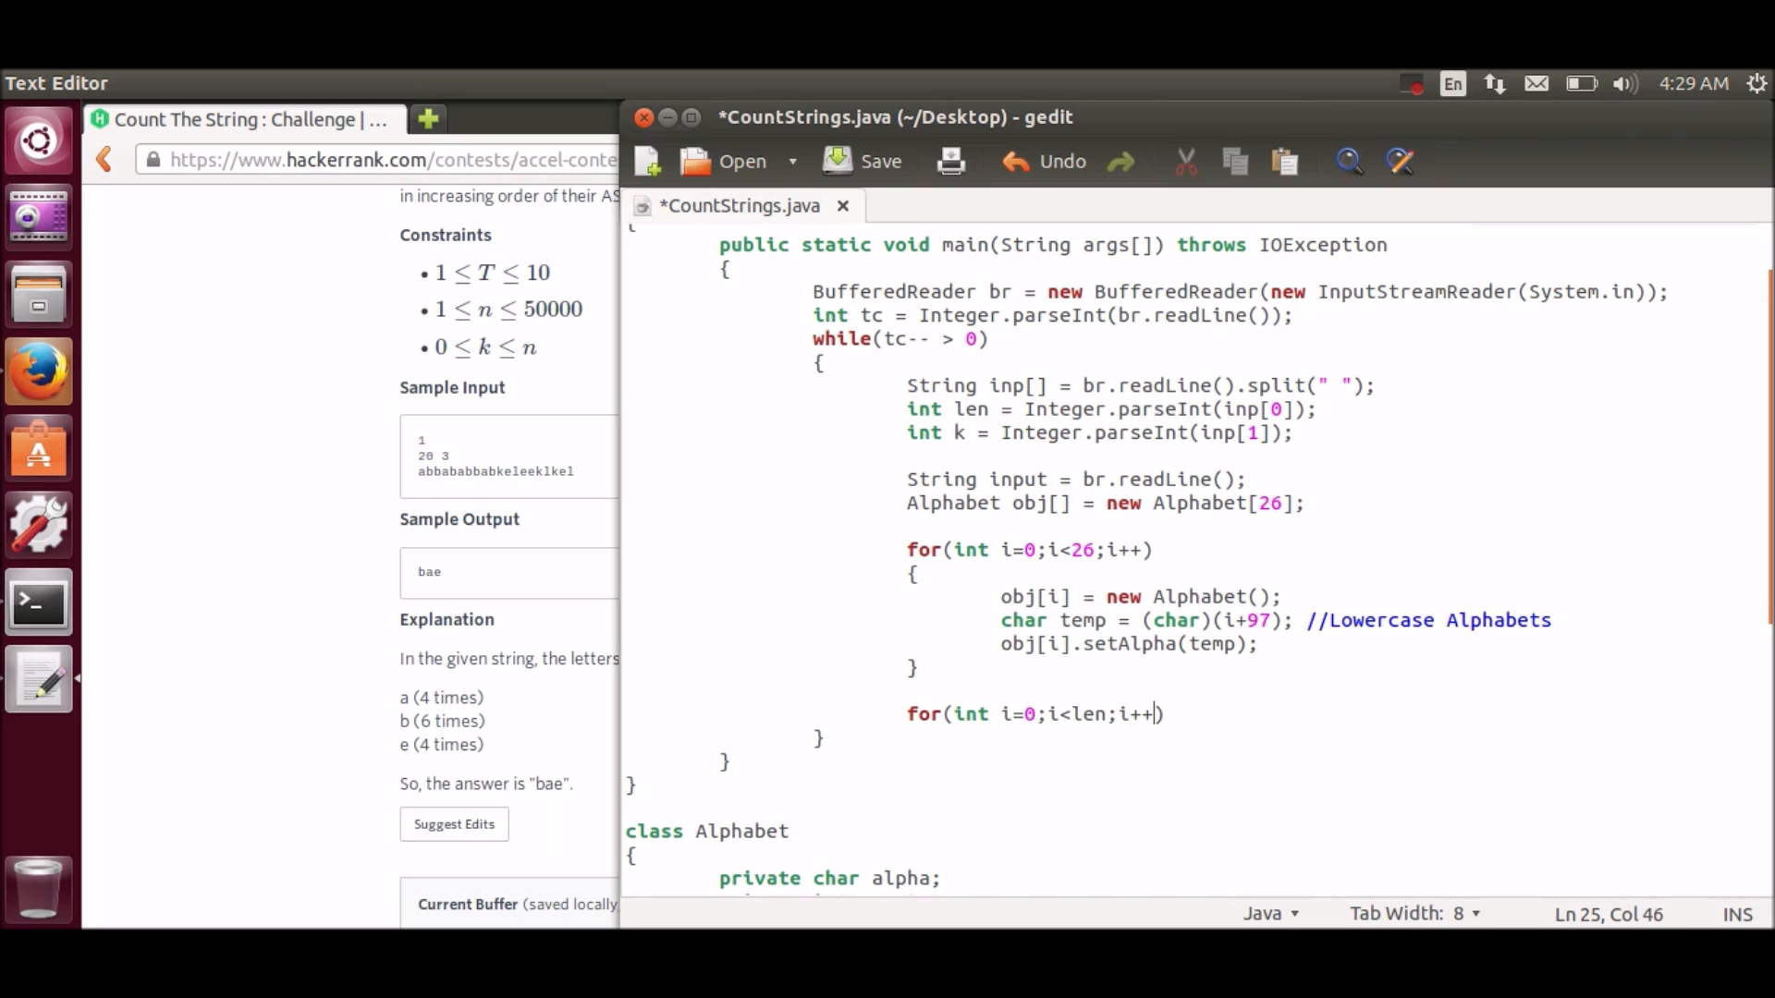
text())
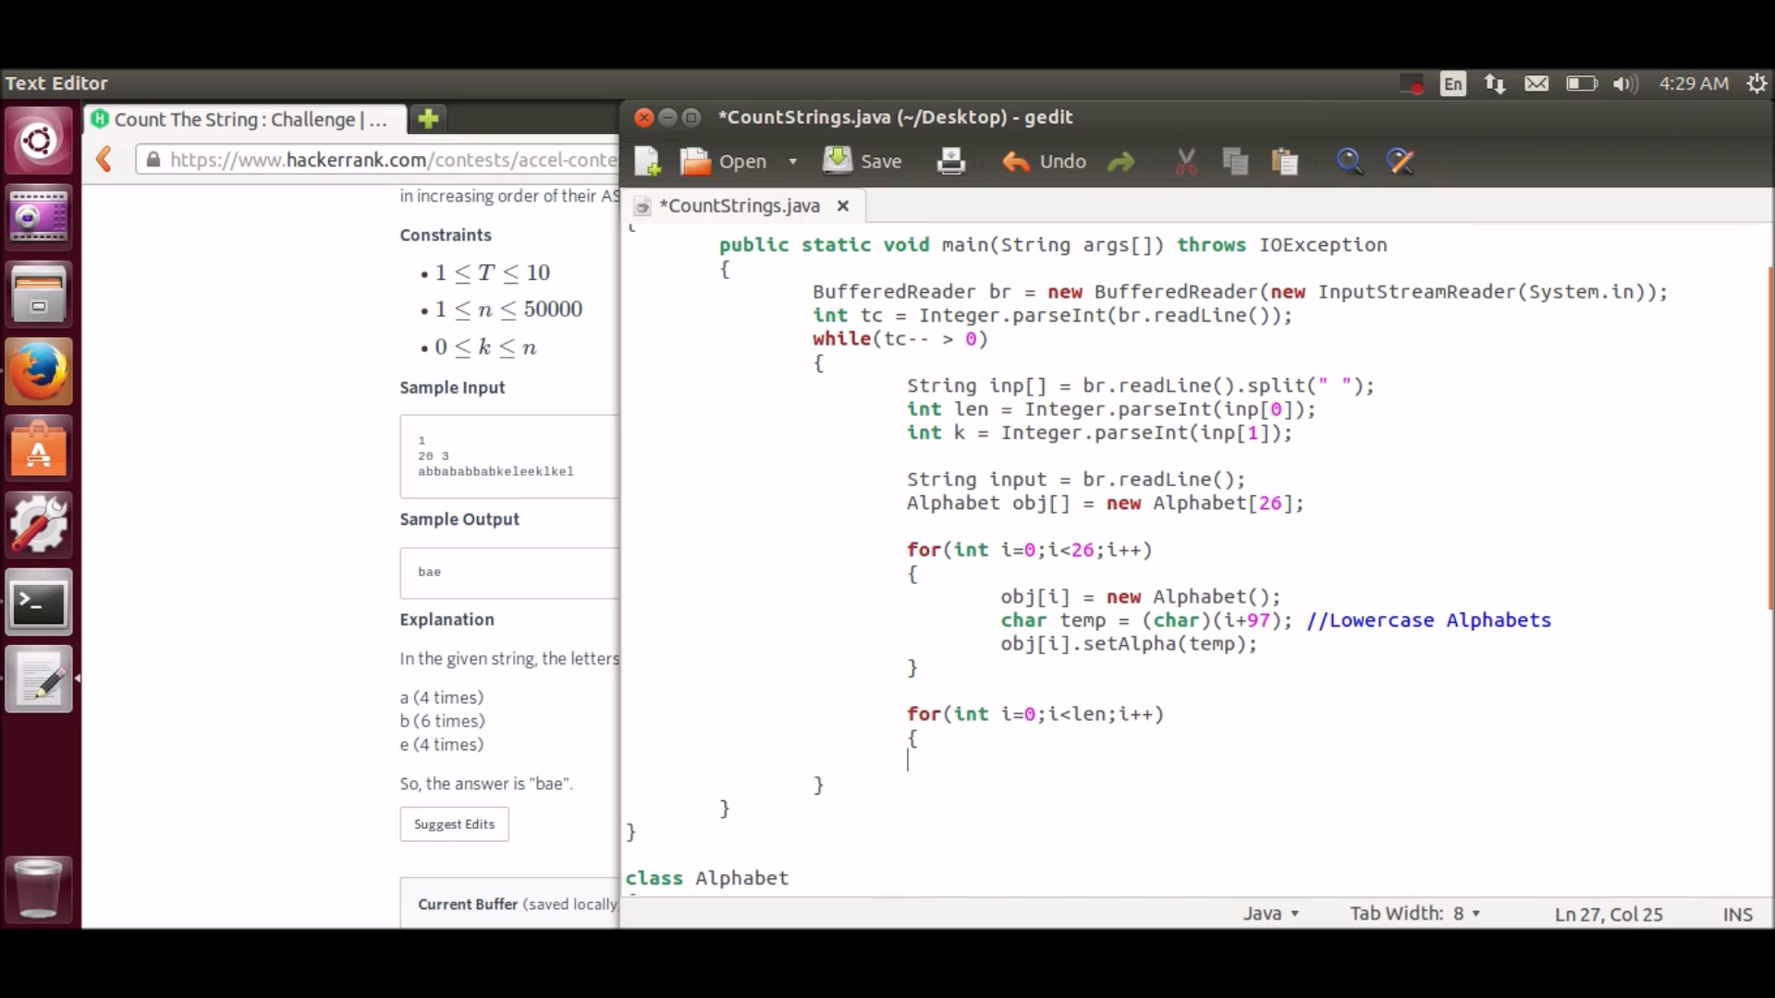
text(i)
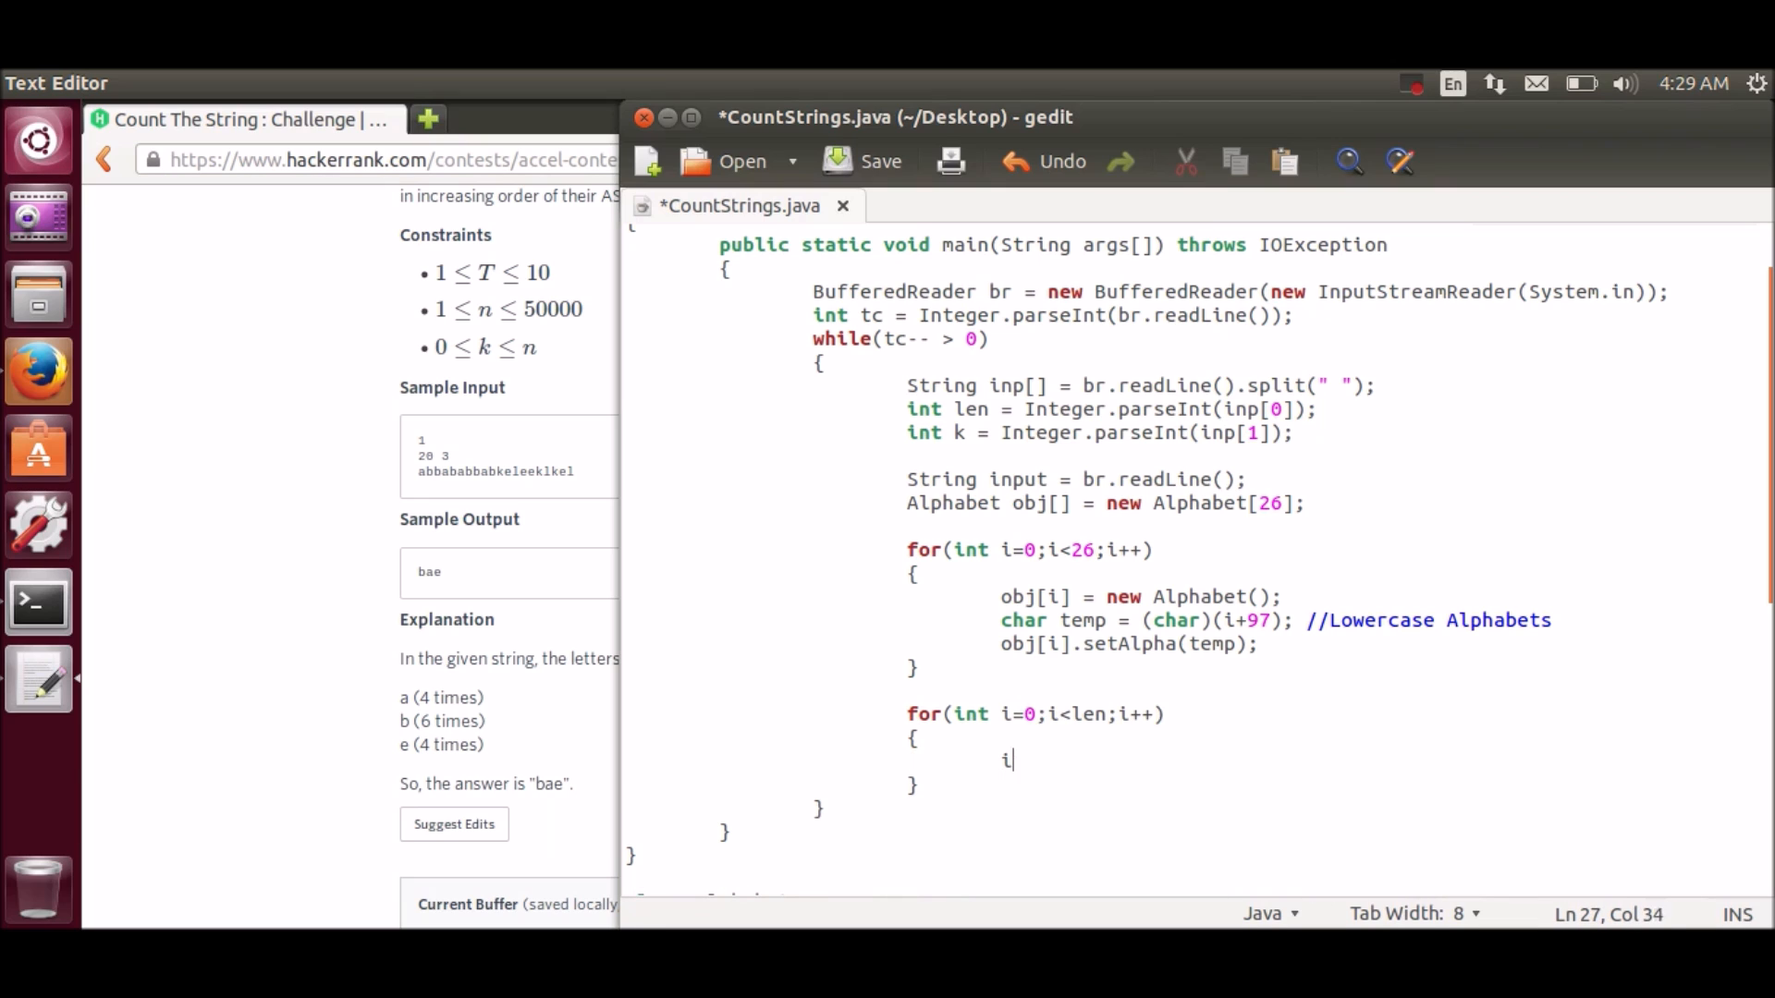
text(nt ch =)
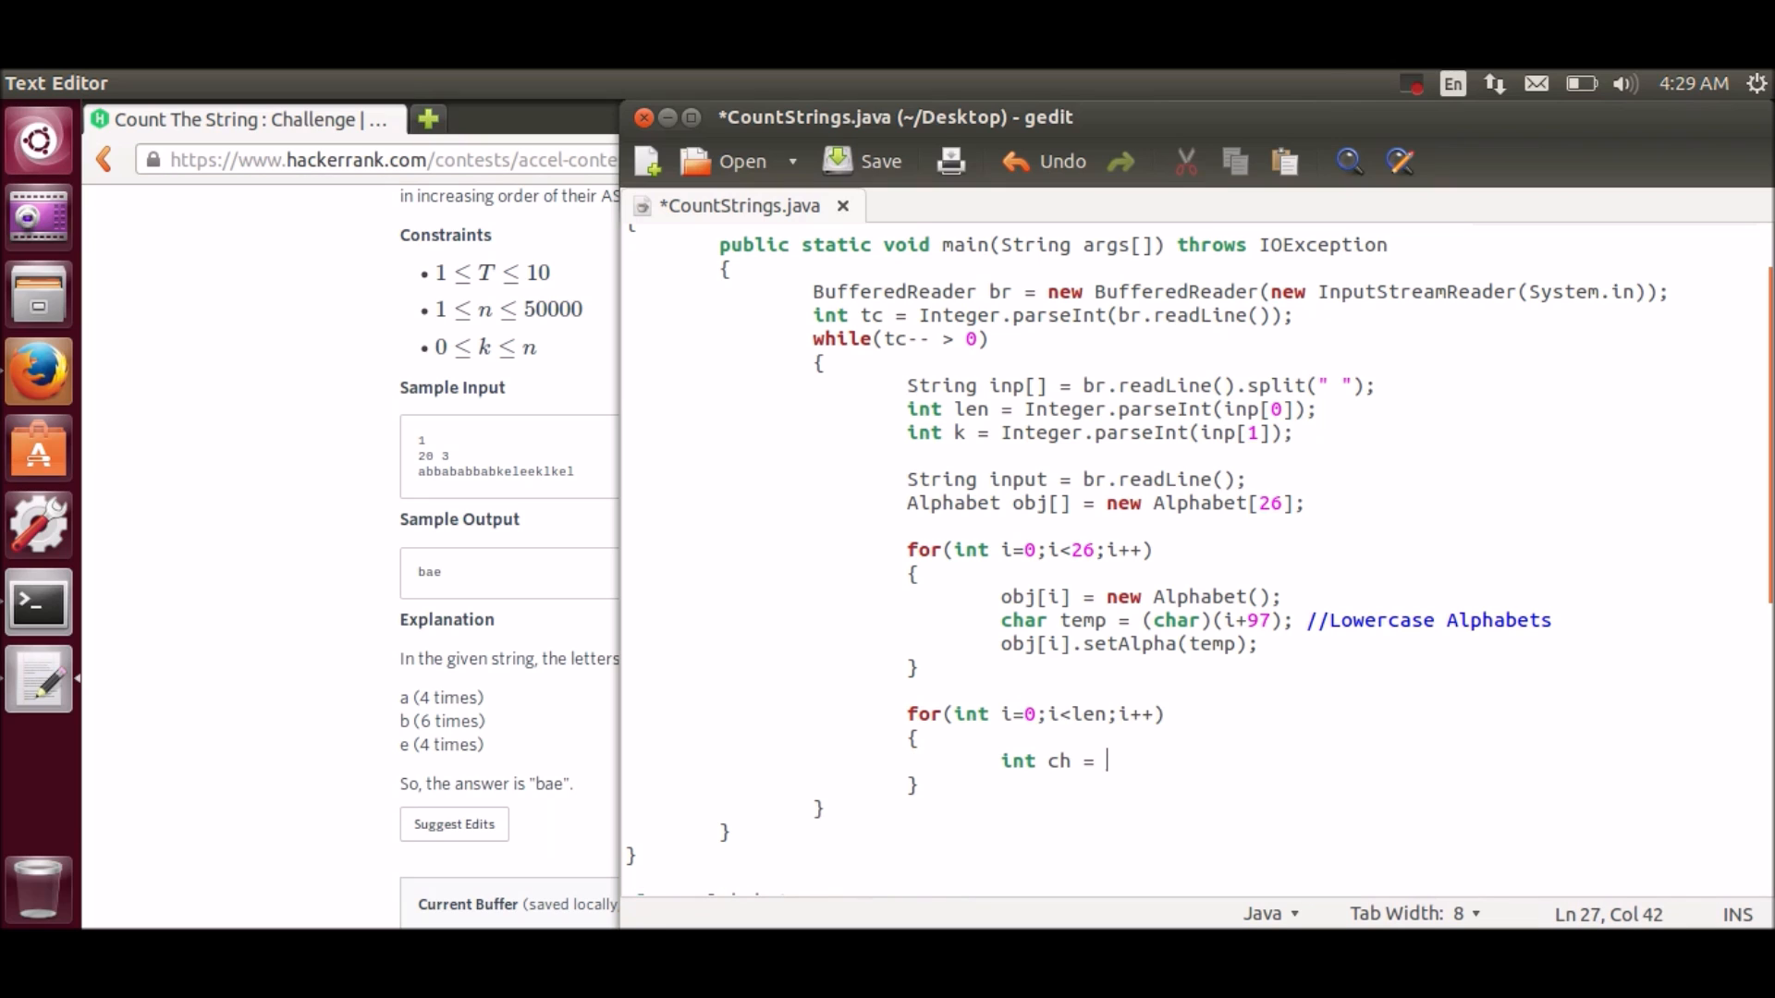
text(inpu)
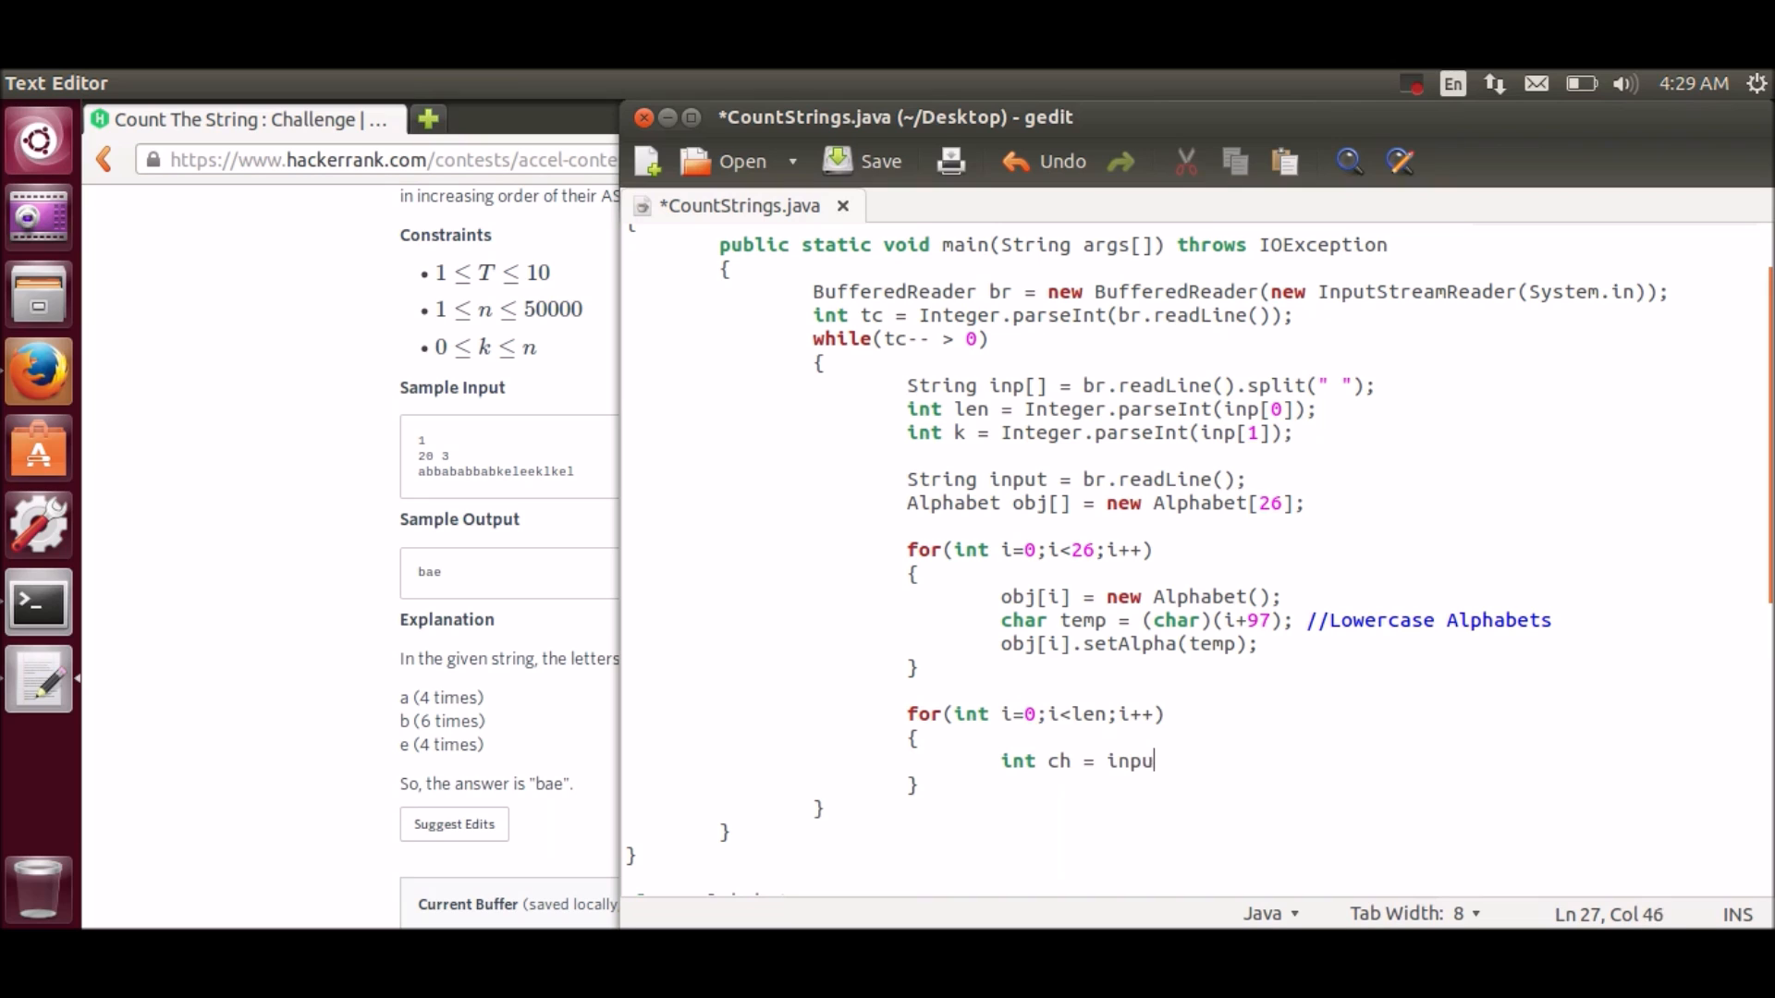
text(t.charAt)
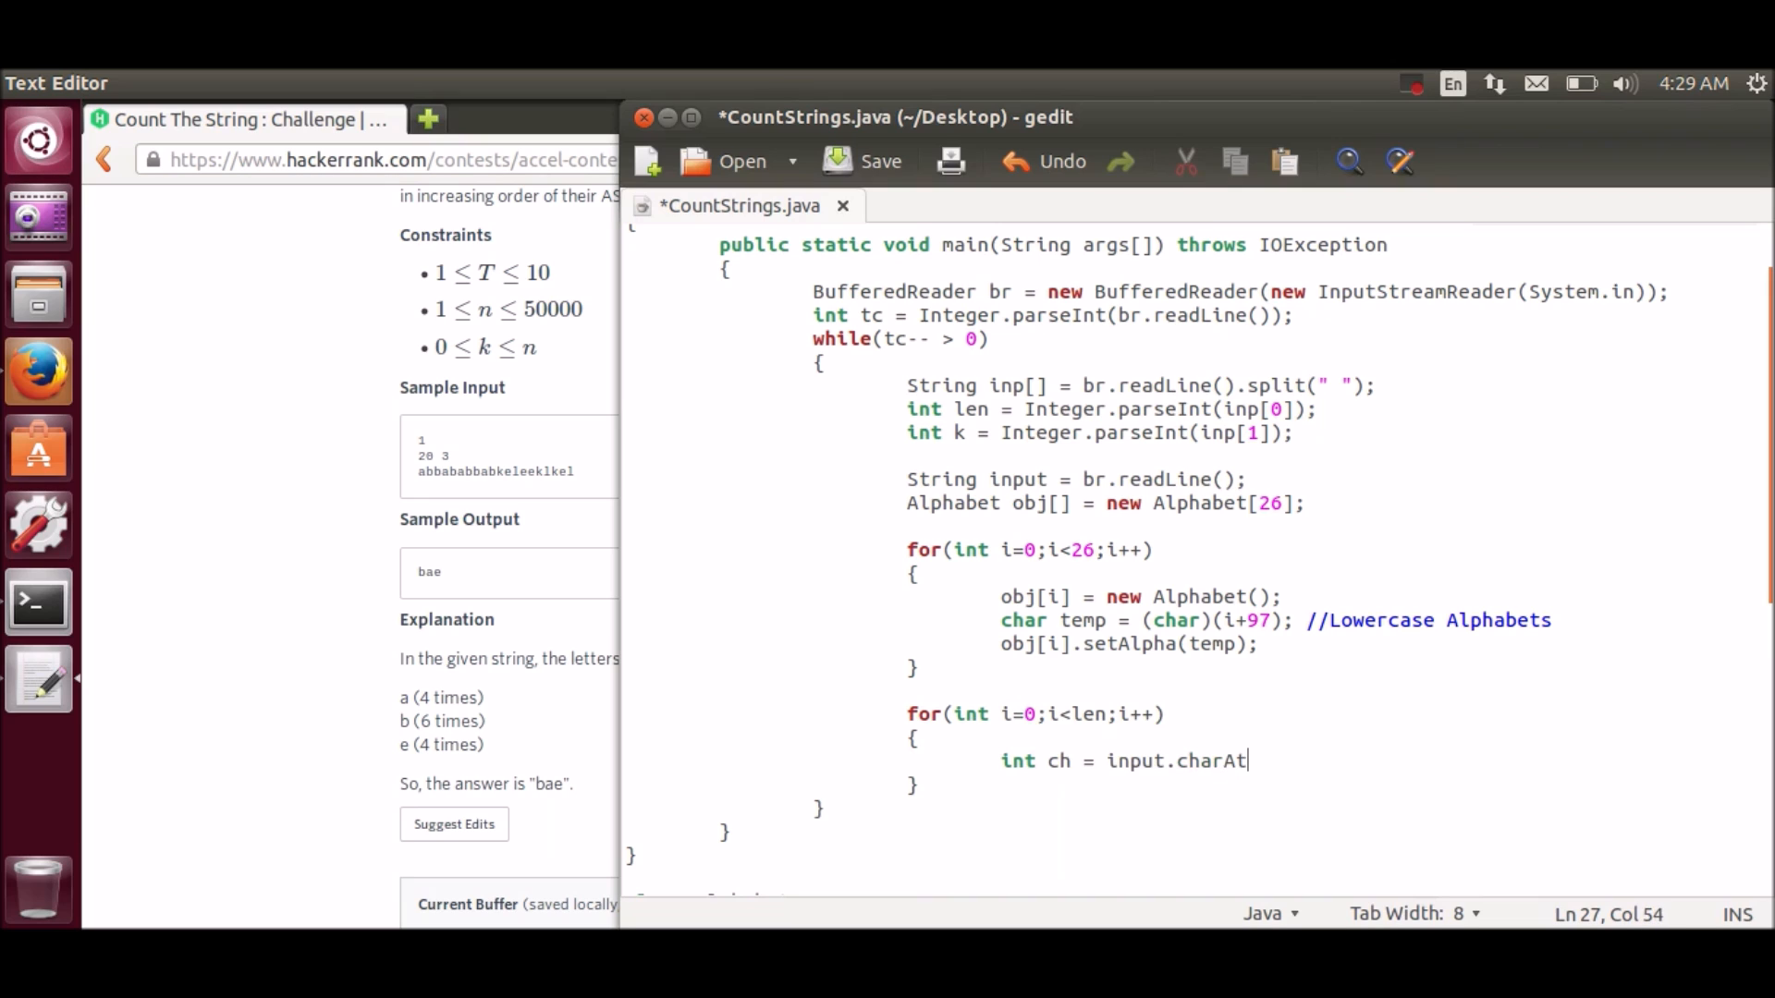
text((i);)
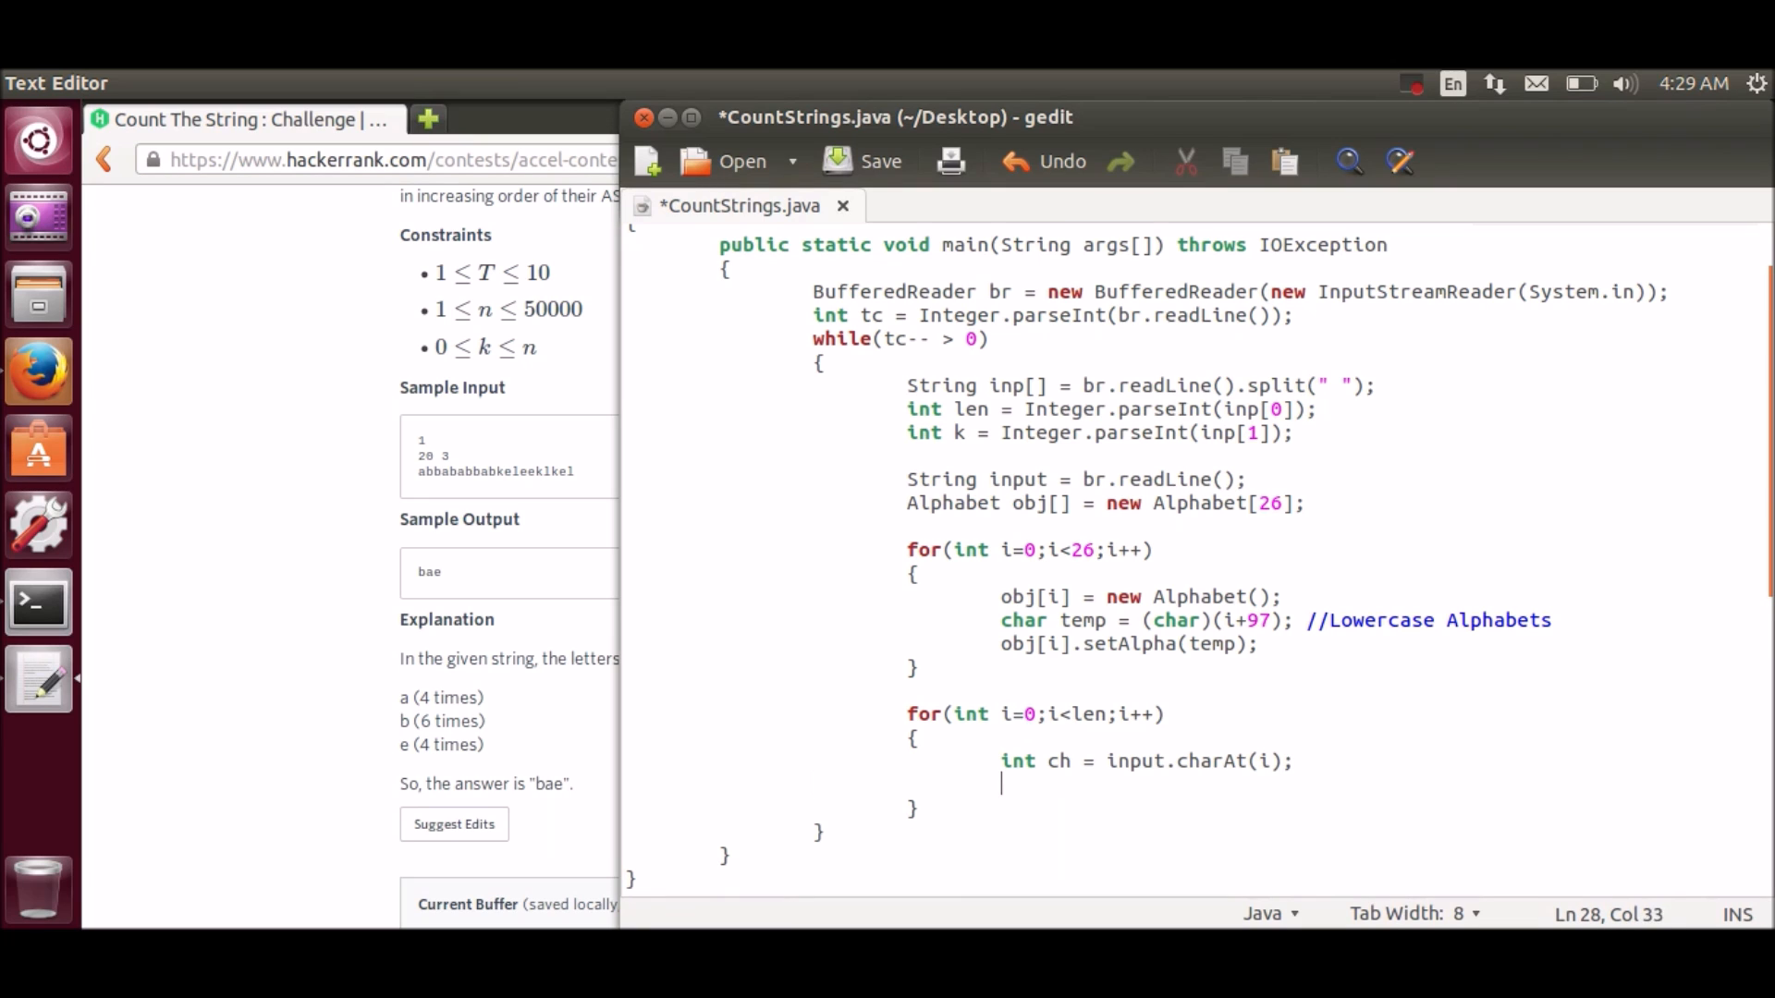
Step: Call 'obj[ch-97].inCount();' for each character
text(obj[c])
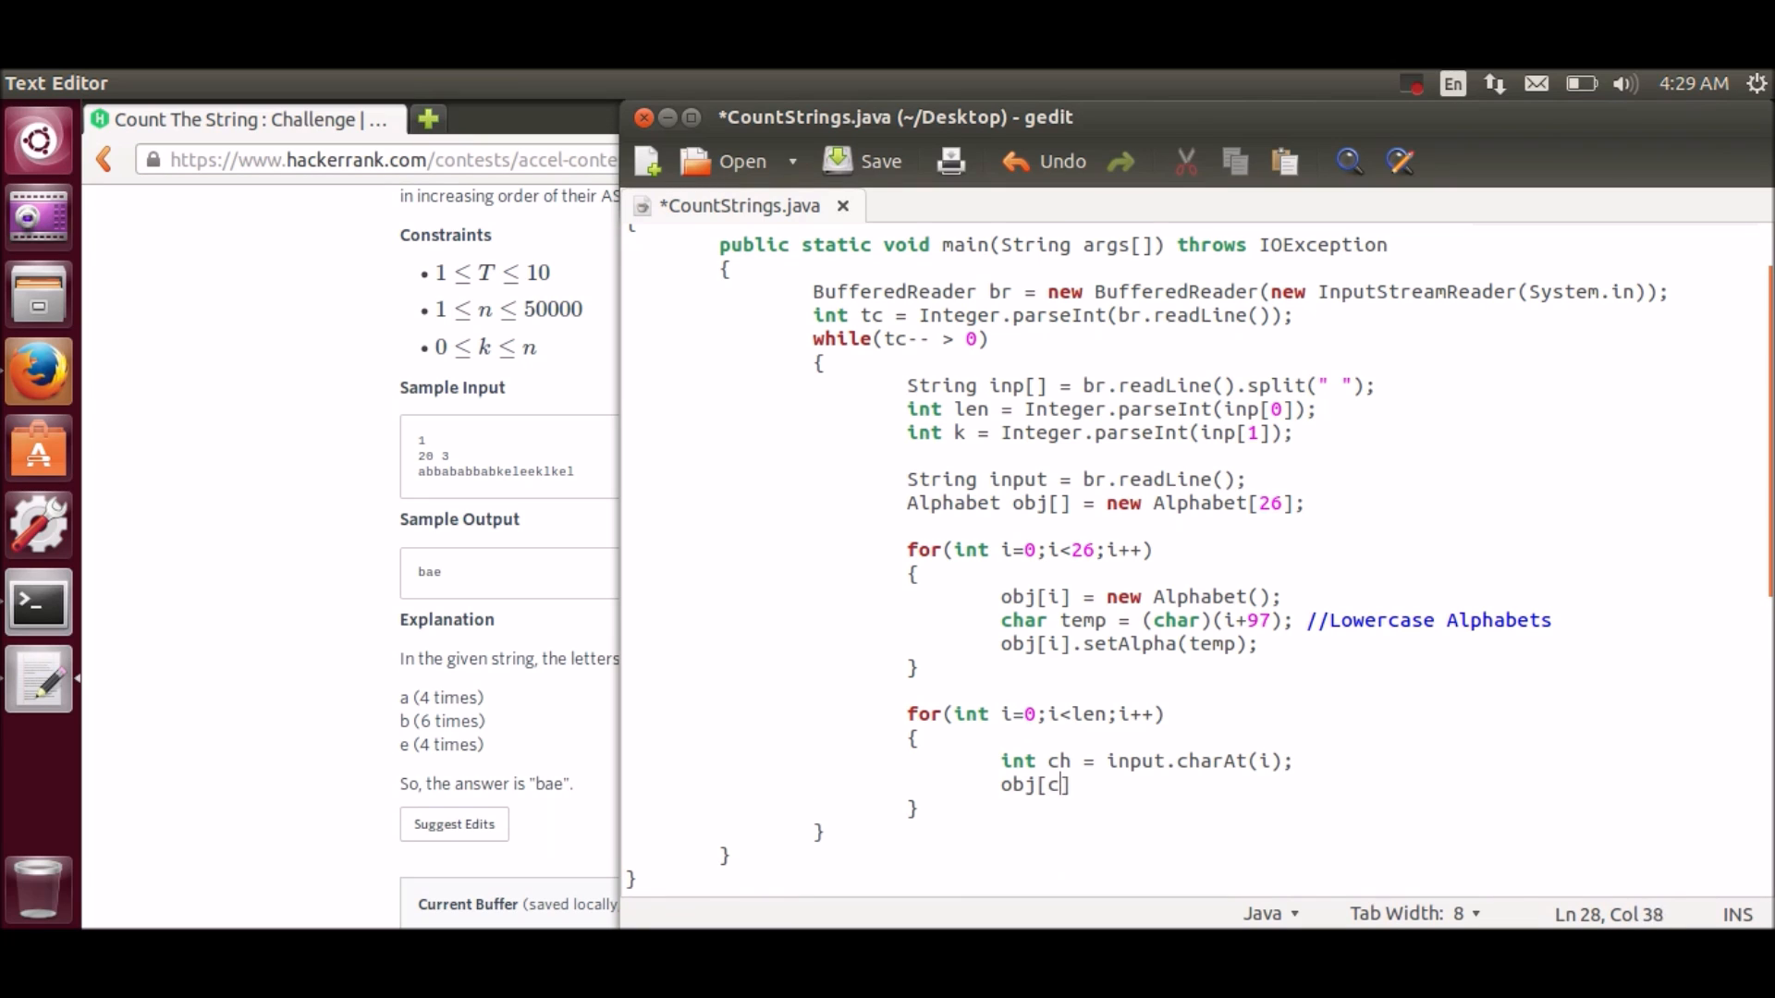
text(h-97)
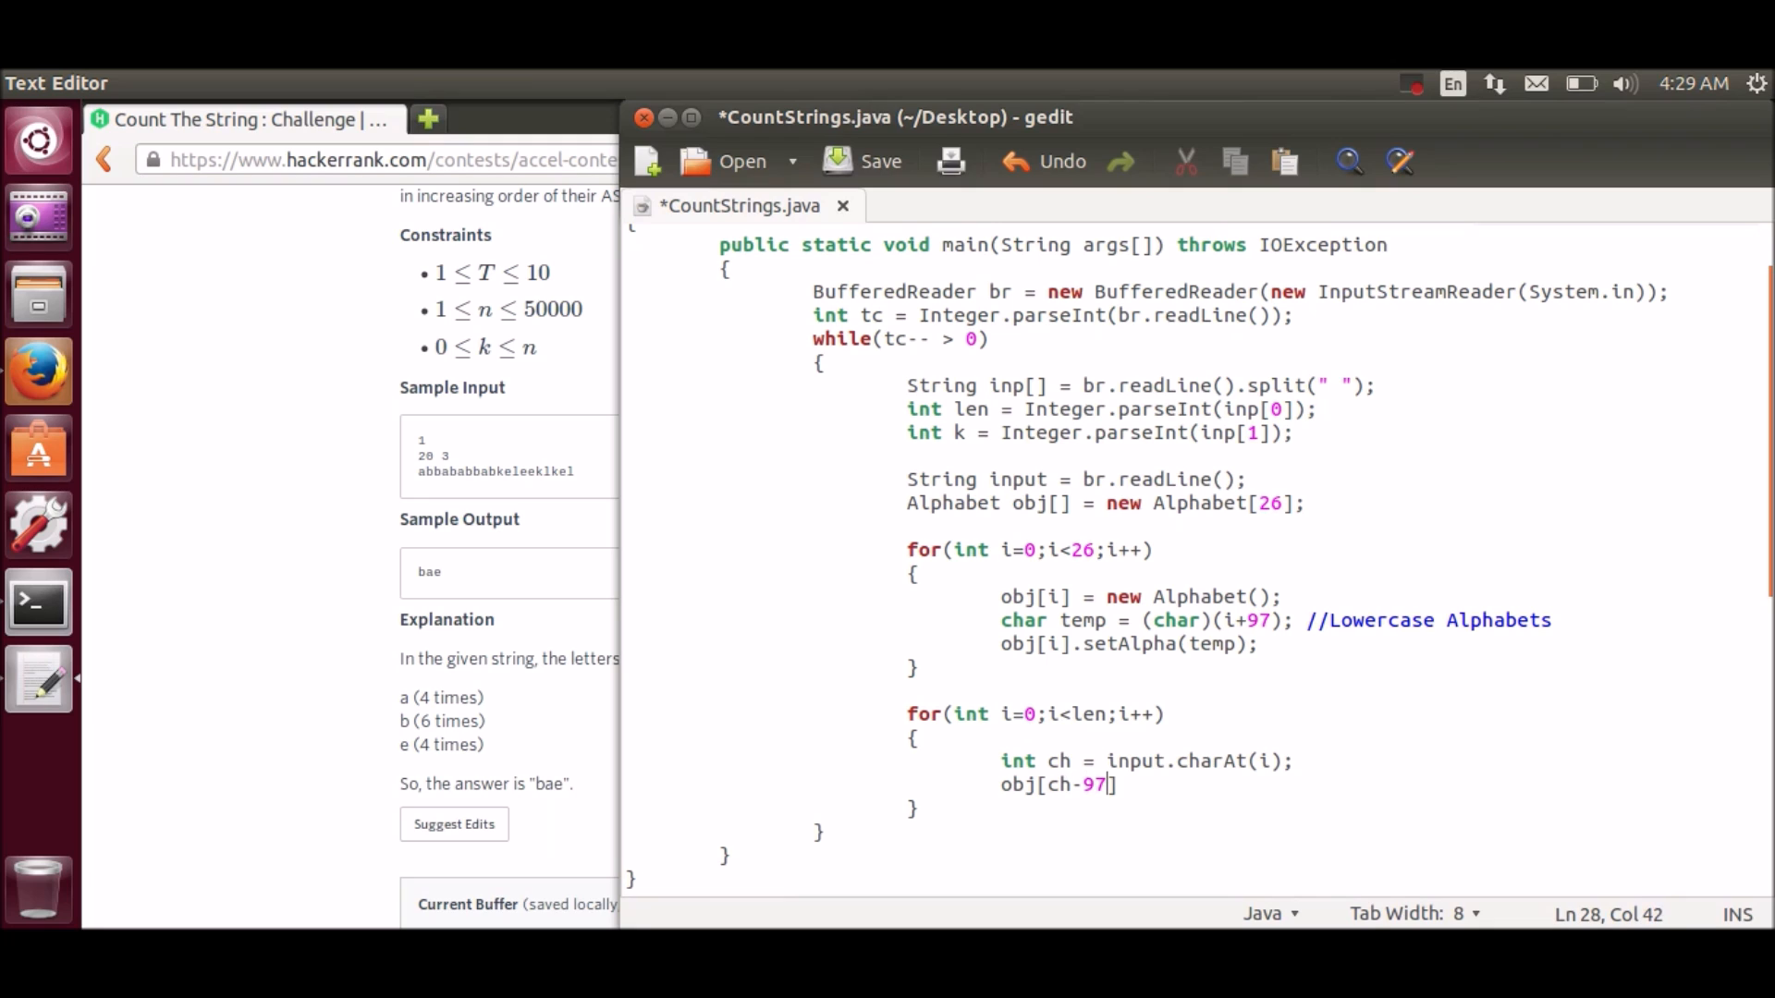
text(].in)
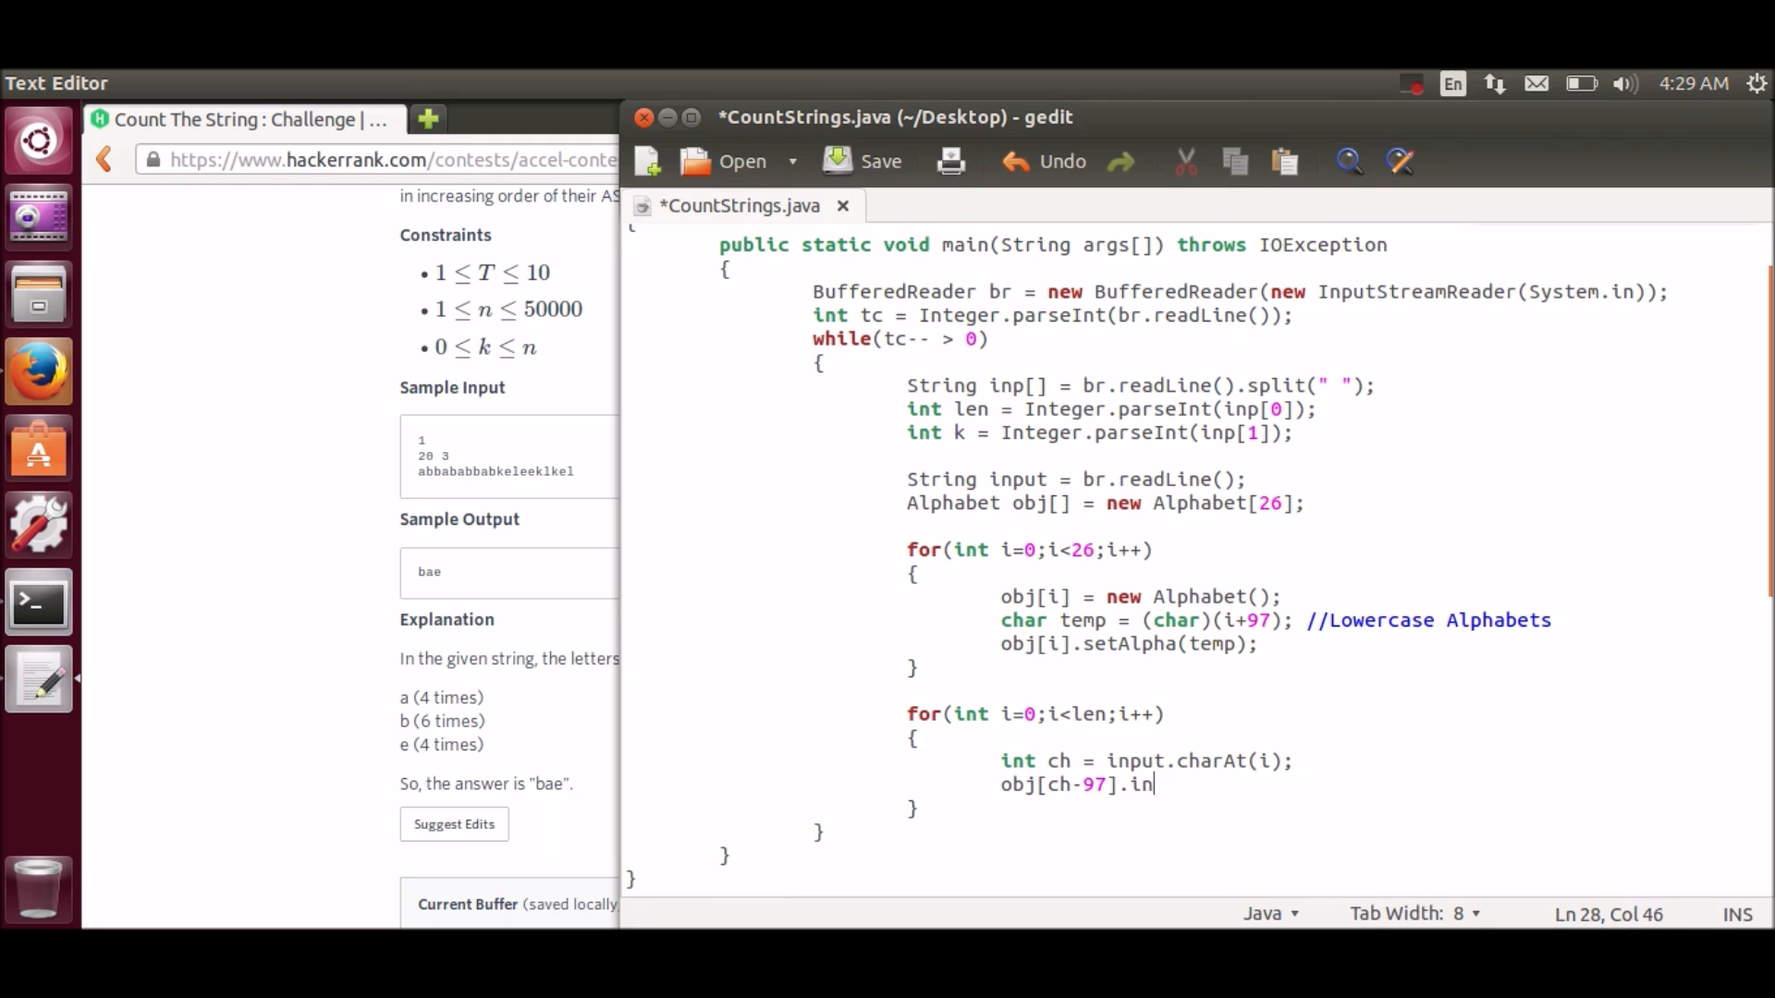
text(Count();)
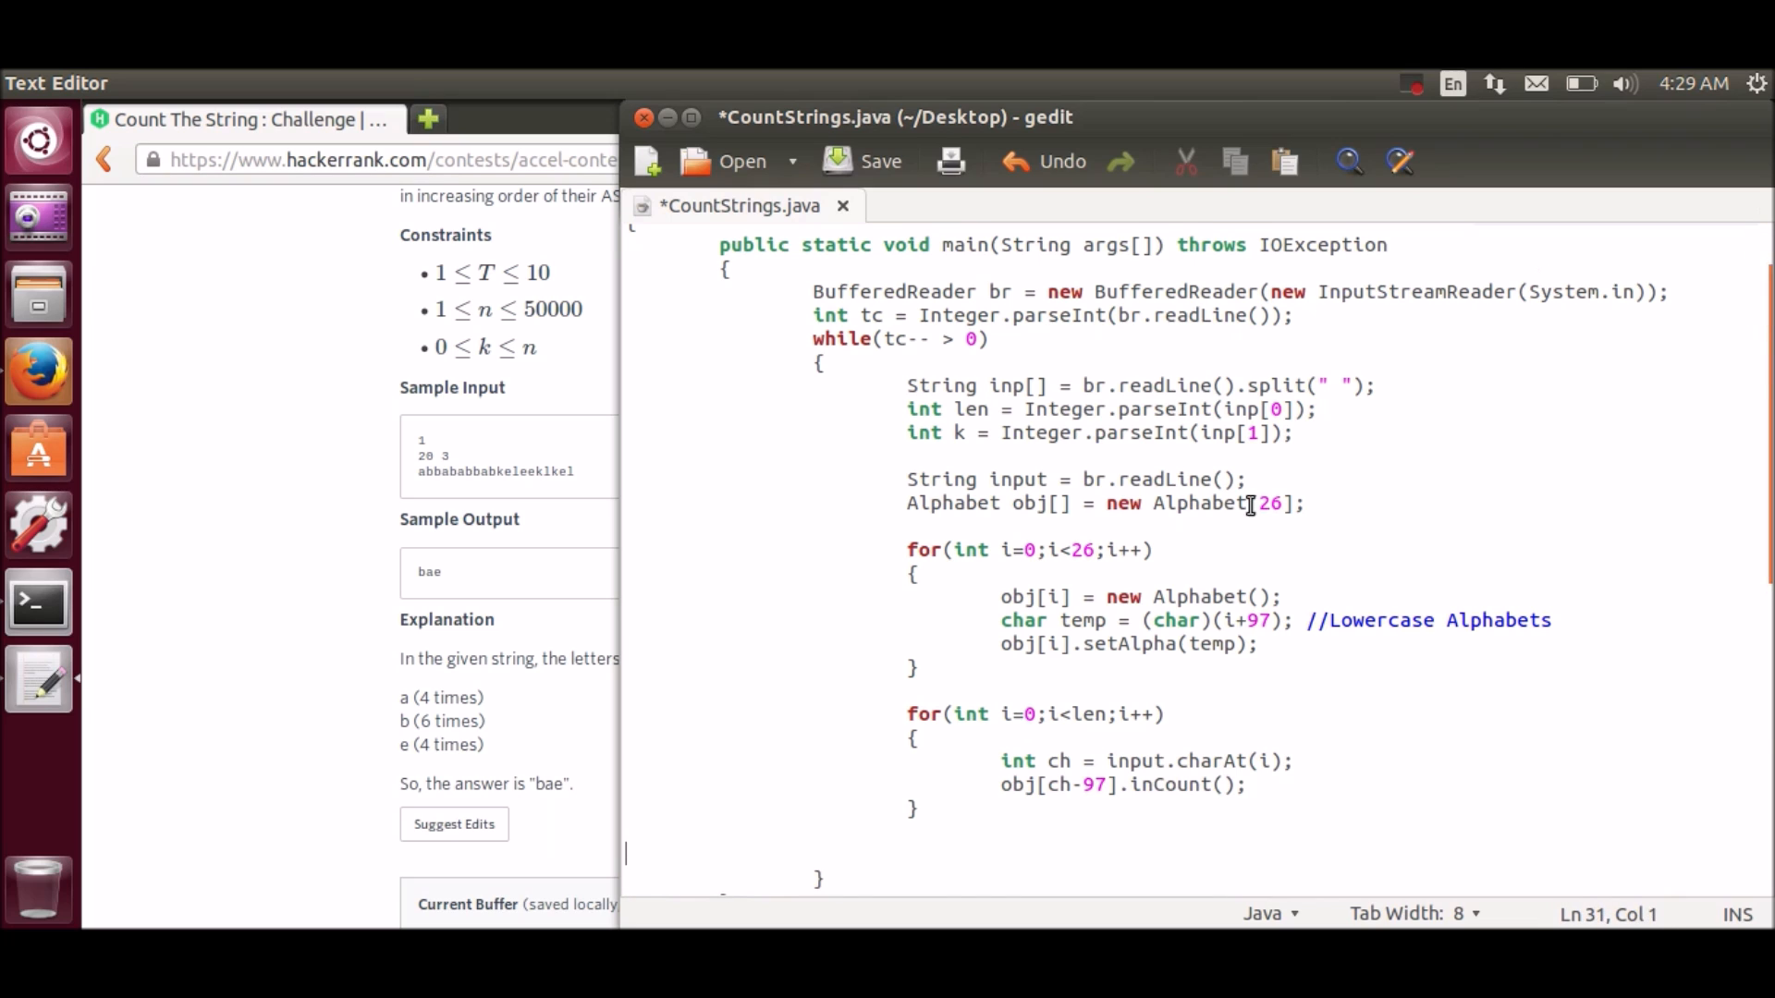
Step: Add nested loops: for i from 0 to 26 and an inner for j from i+1 to 26
scroll(down, 3)
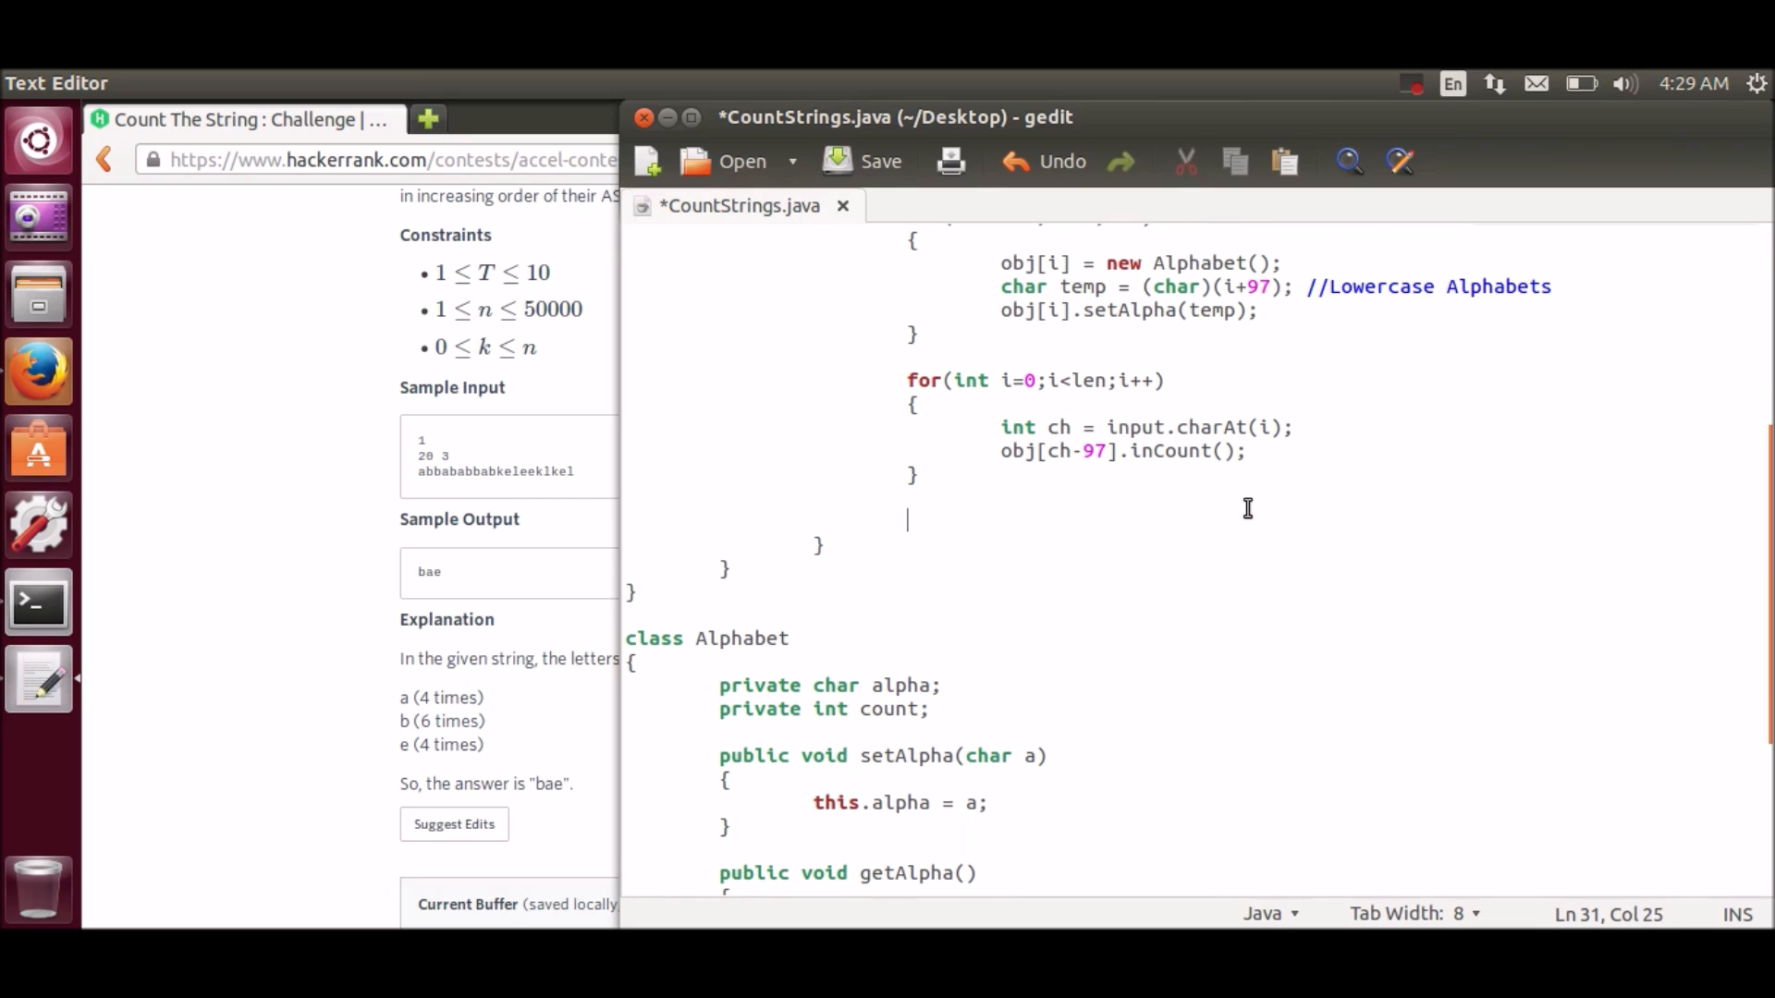
text(for()
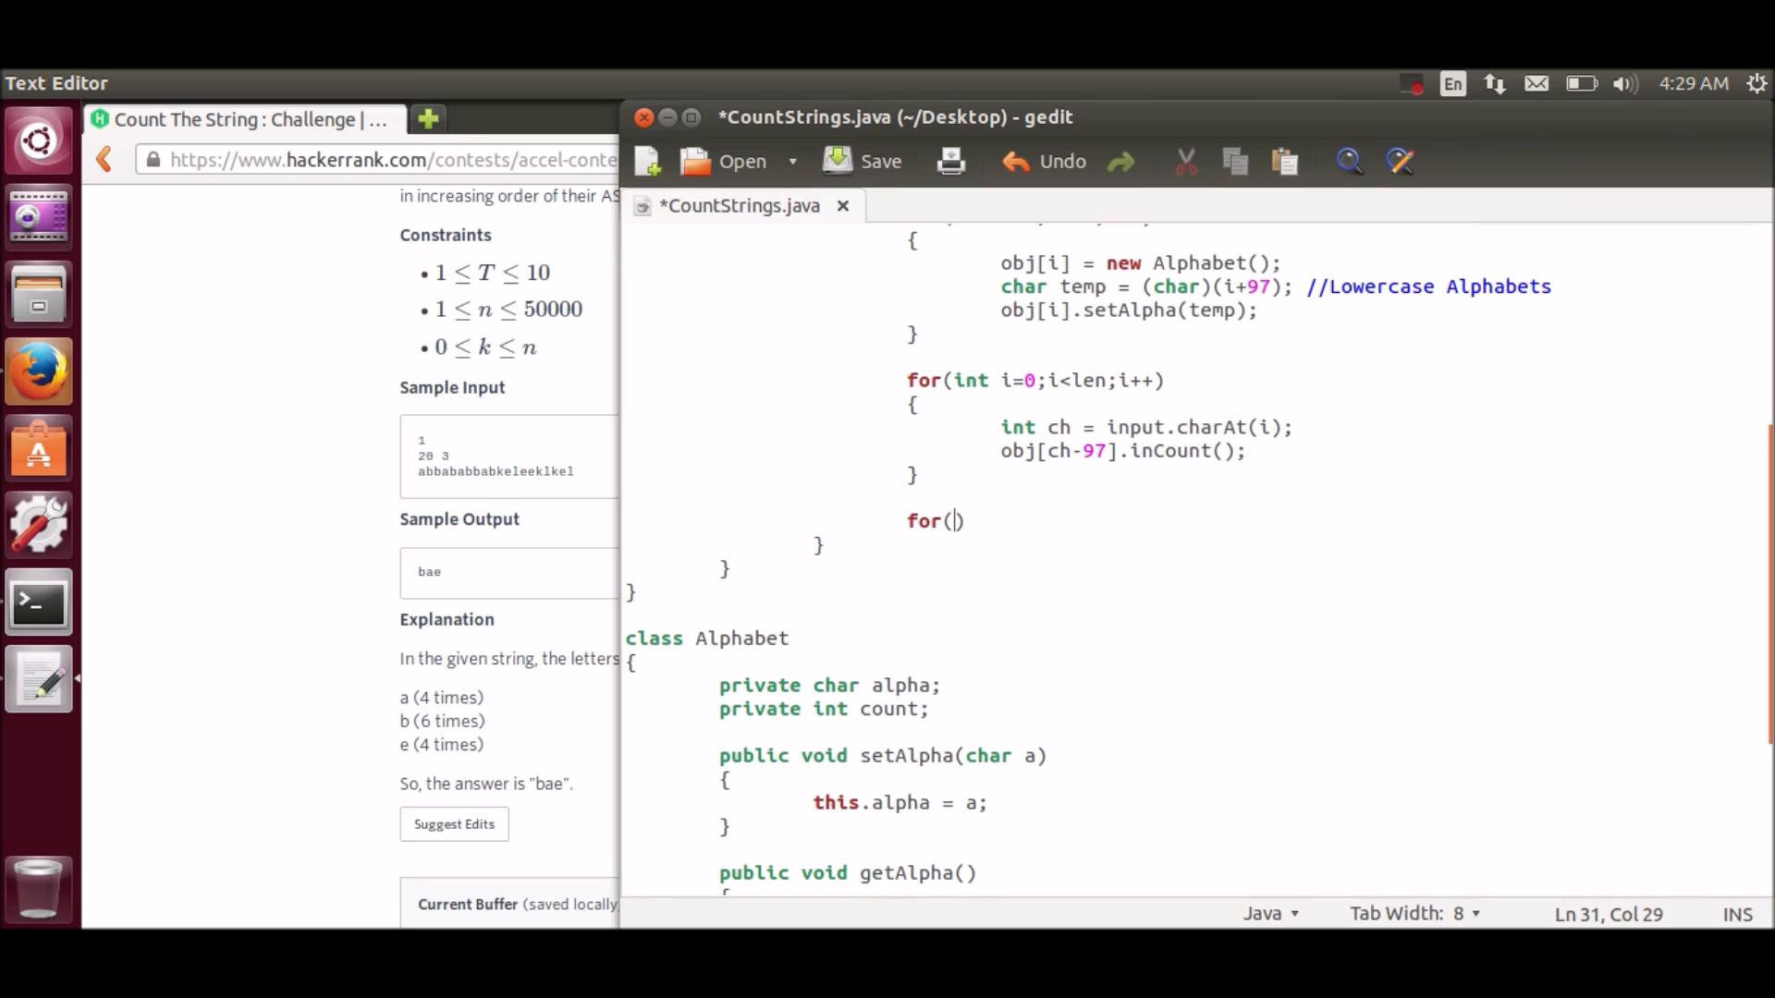
text(int i=0;)
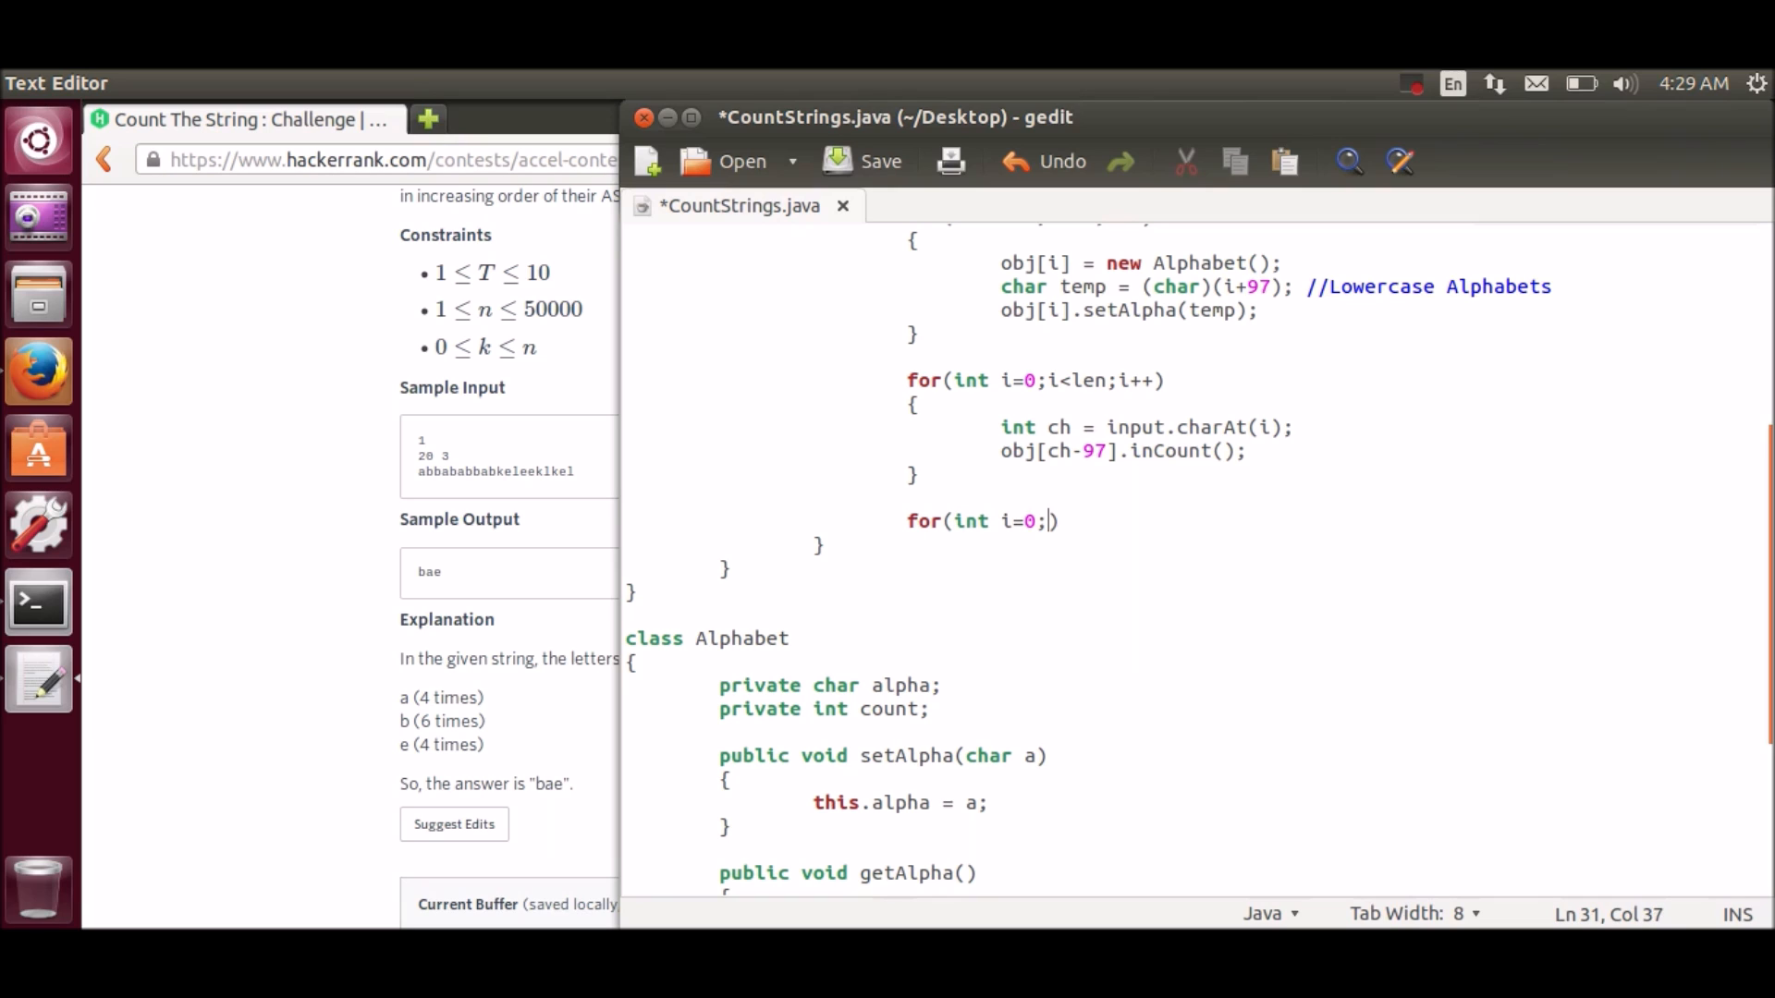
text(i<26)
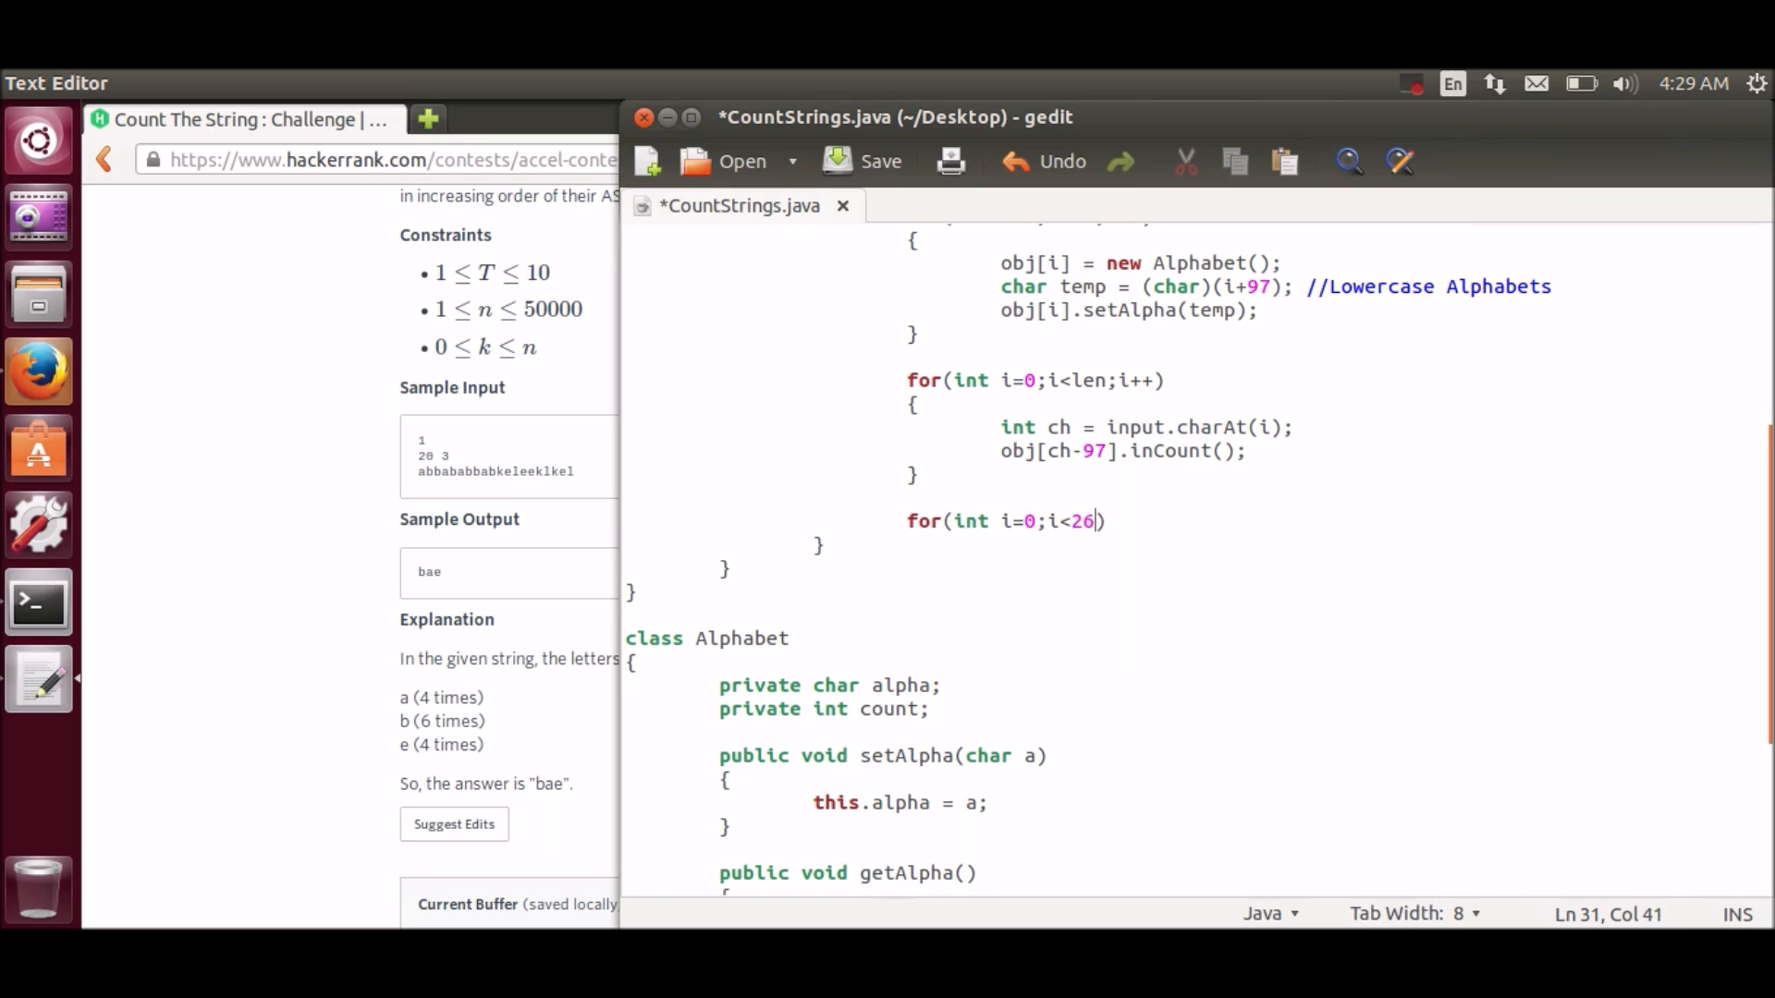
text(;i++)
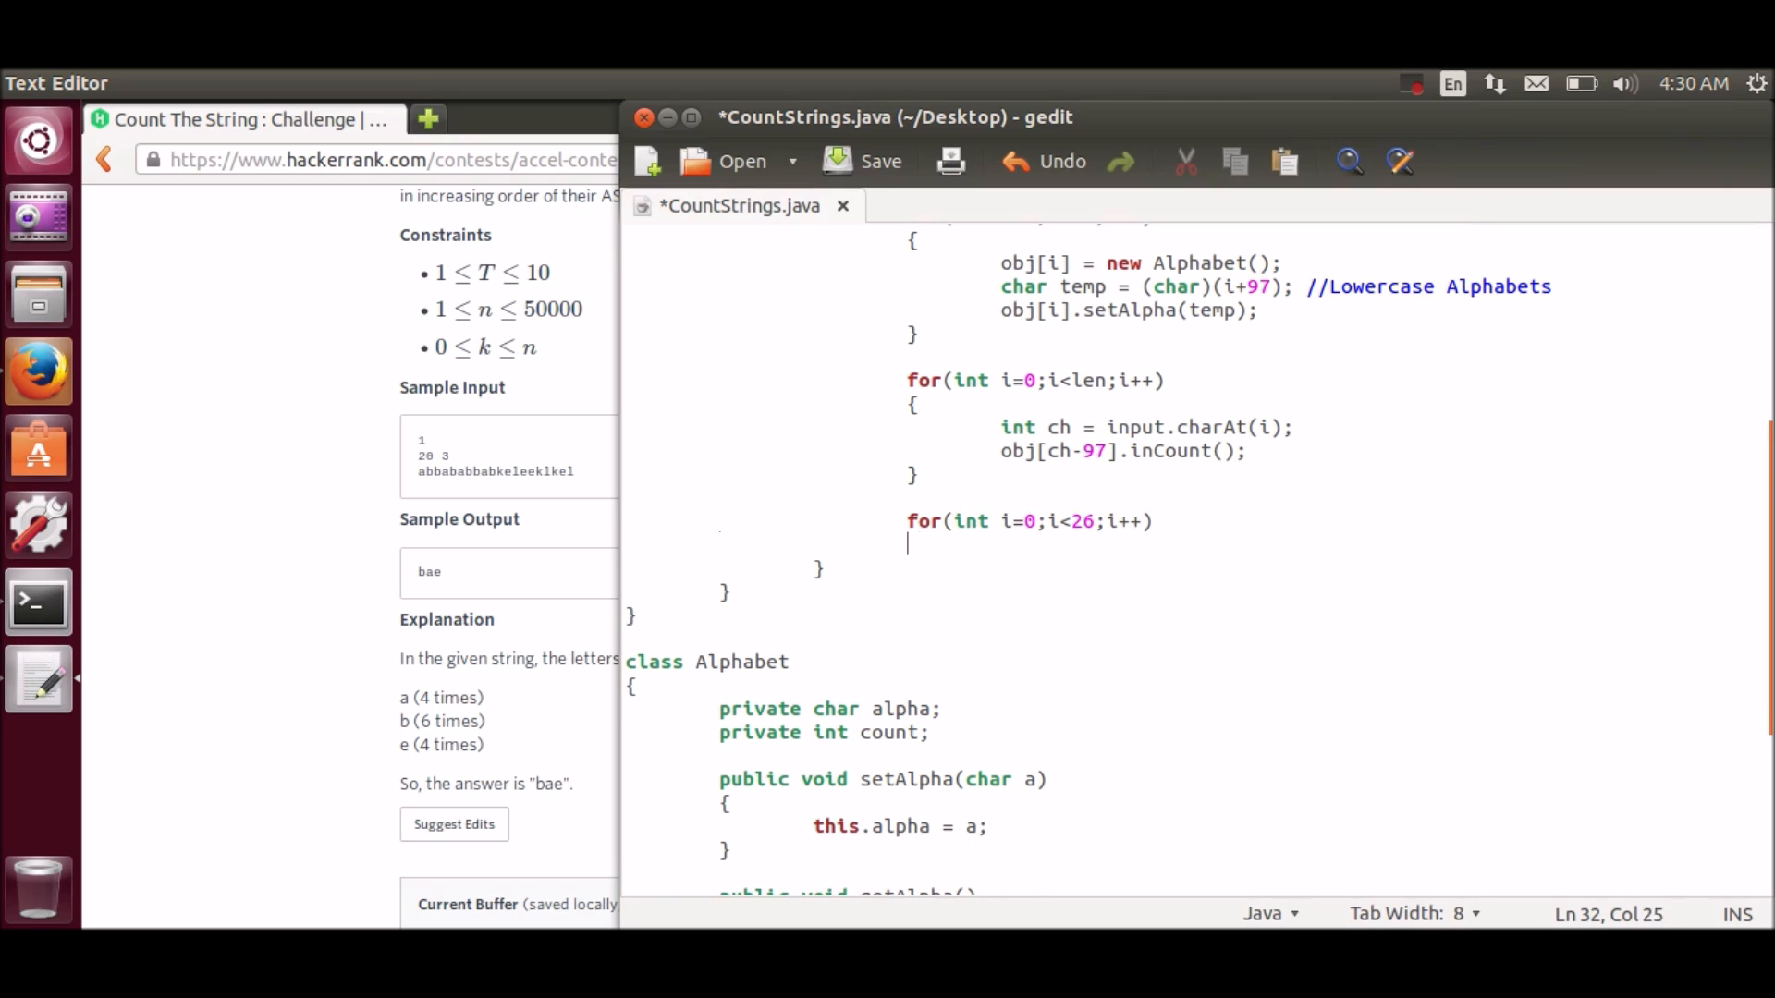
text({)
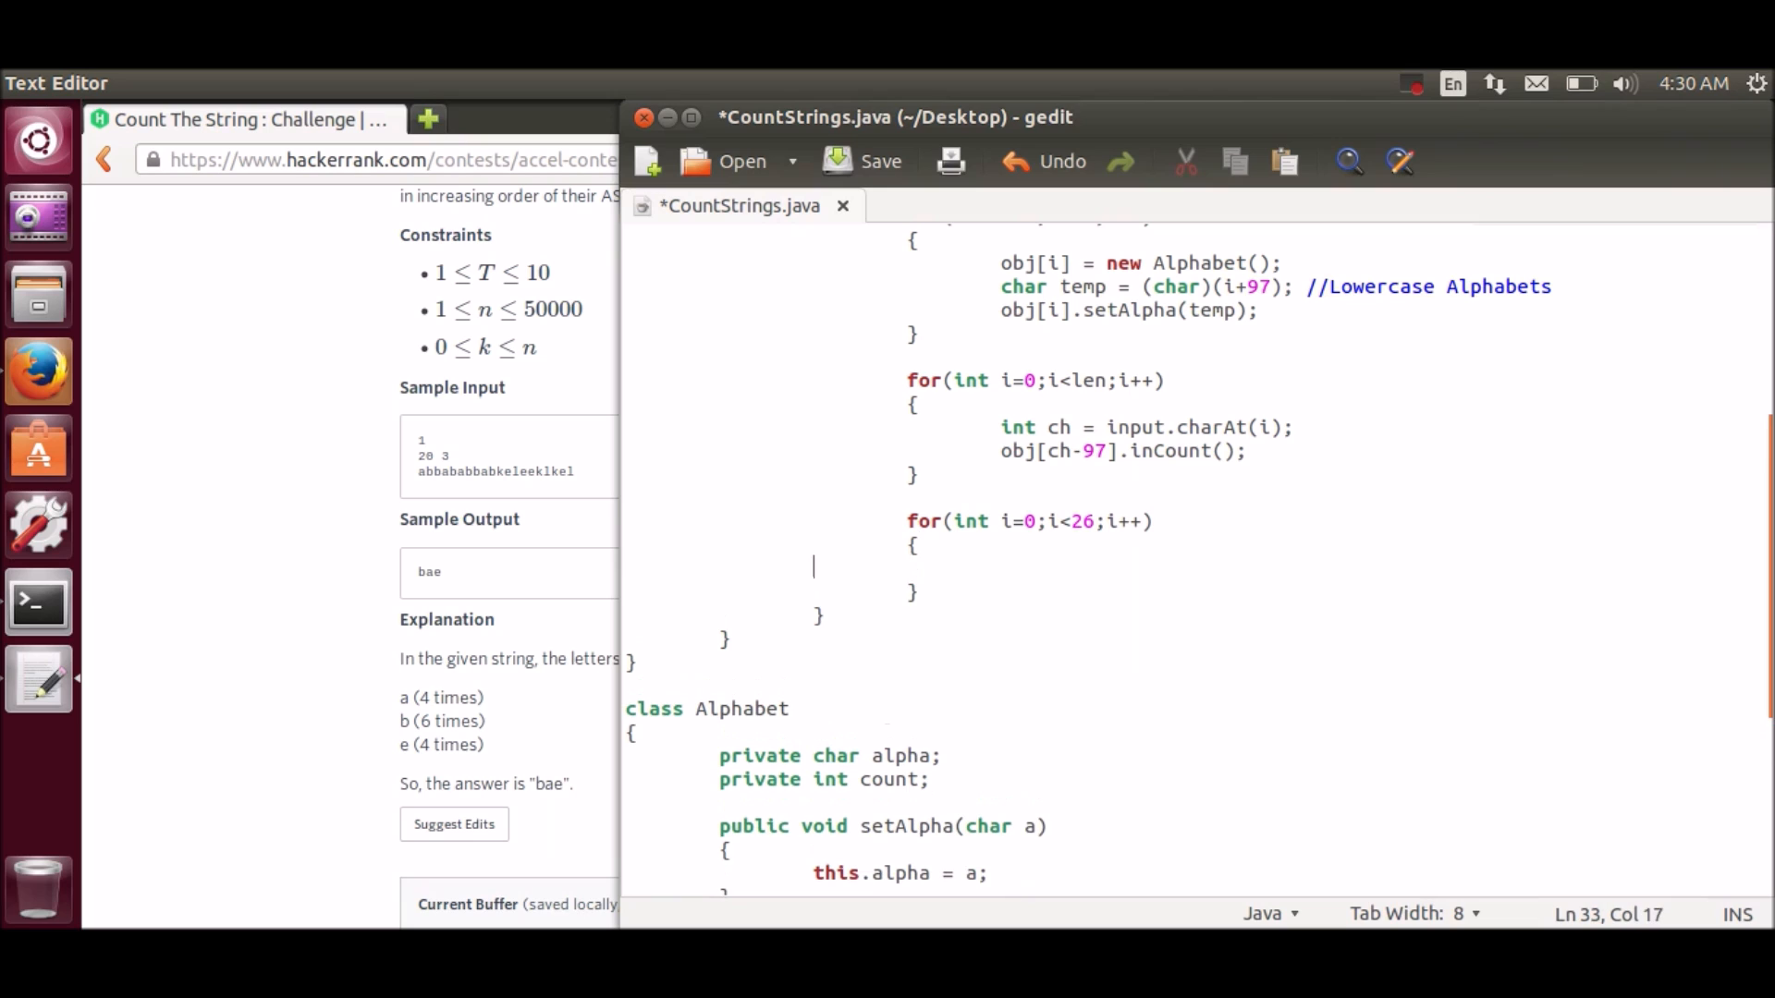
text(for()
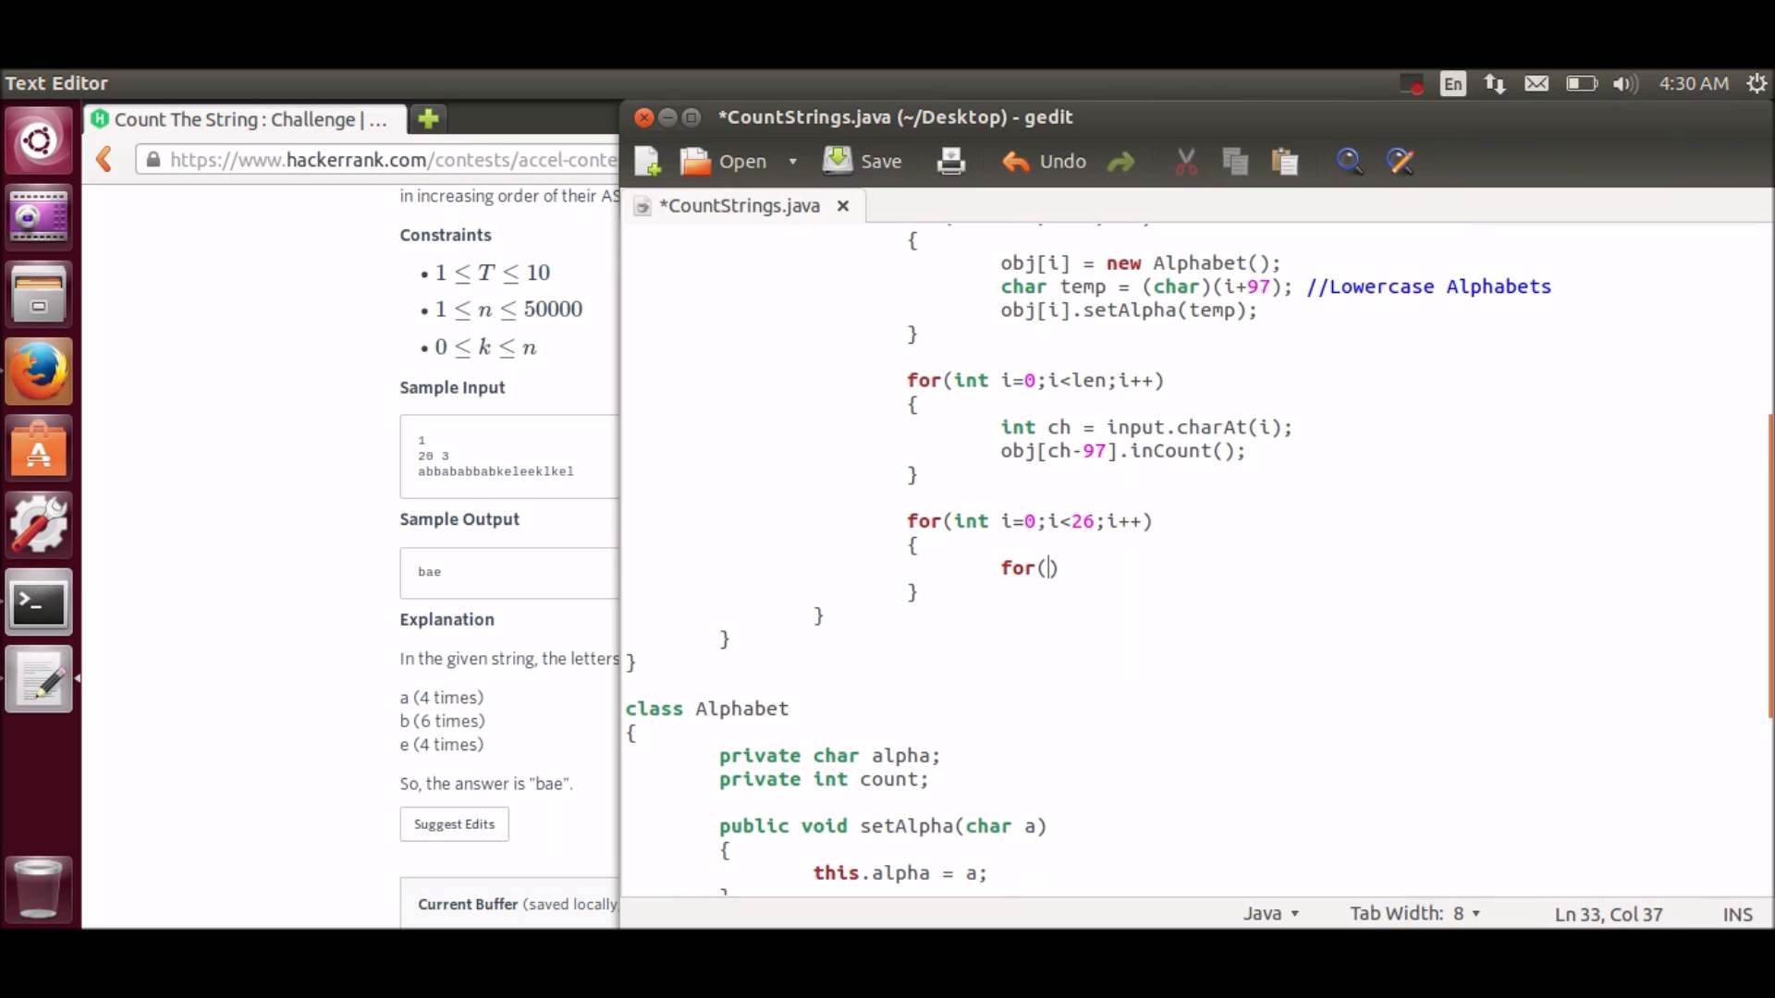
text(int)
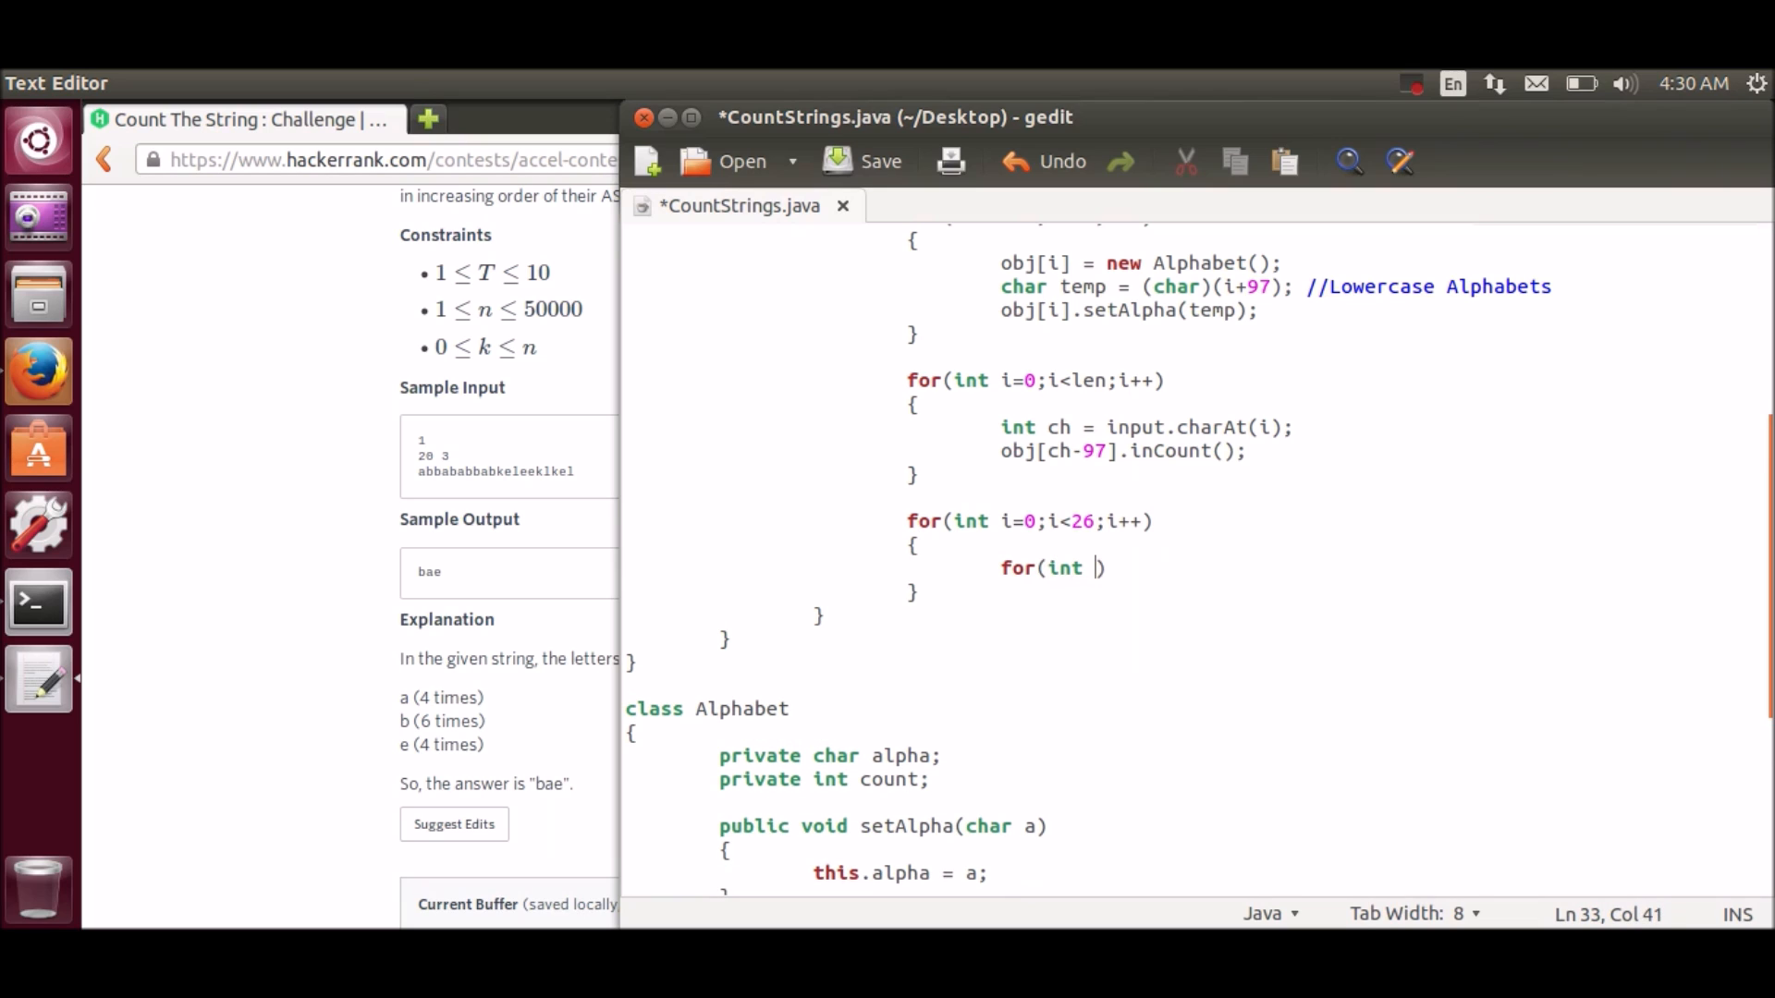
text(j=i+1)
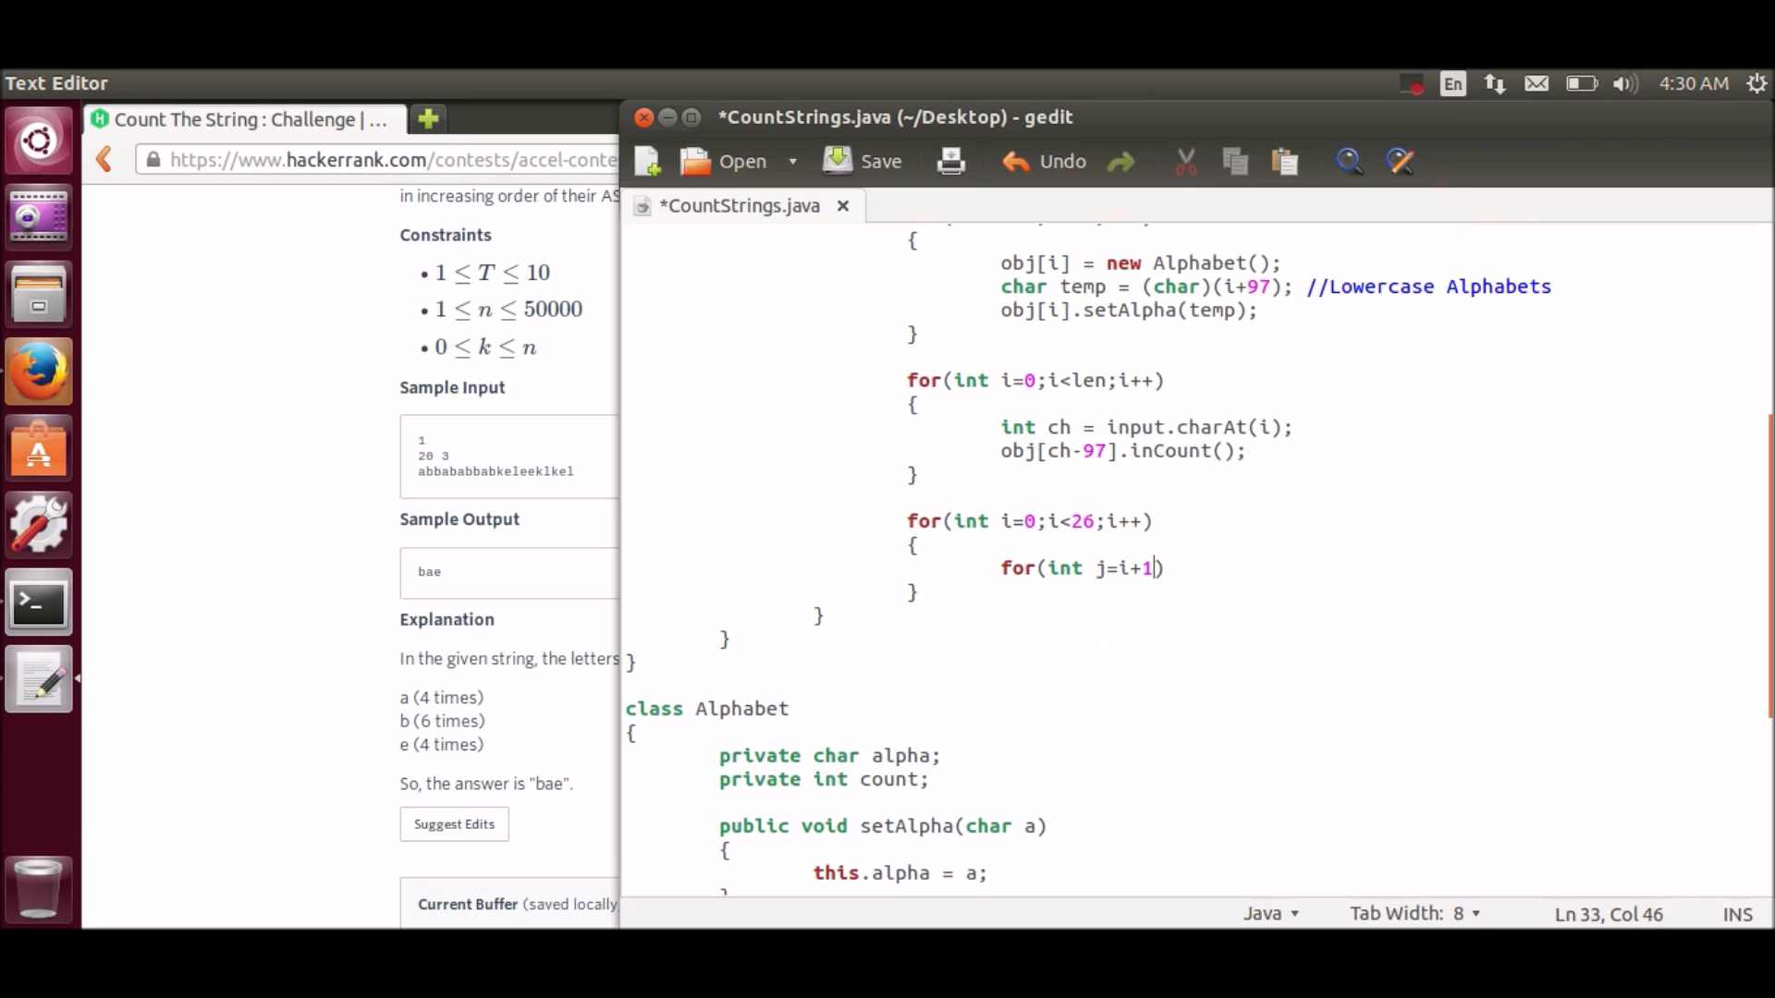
text(;j<)
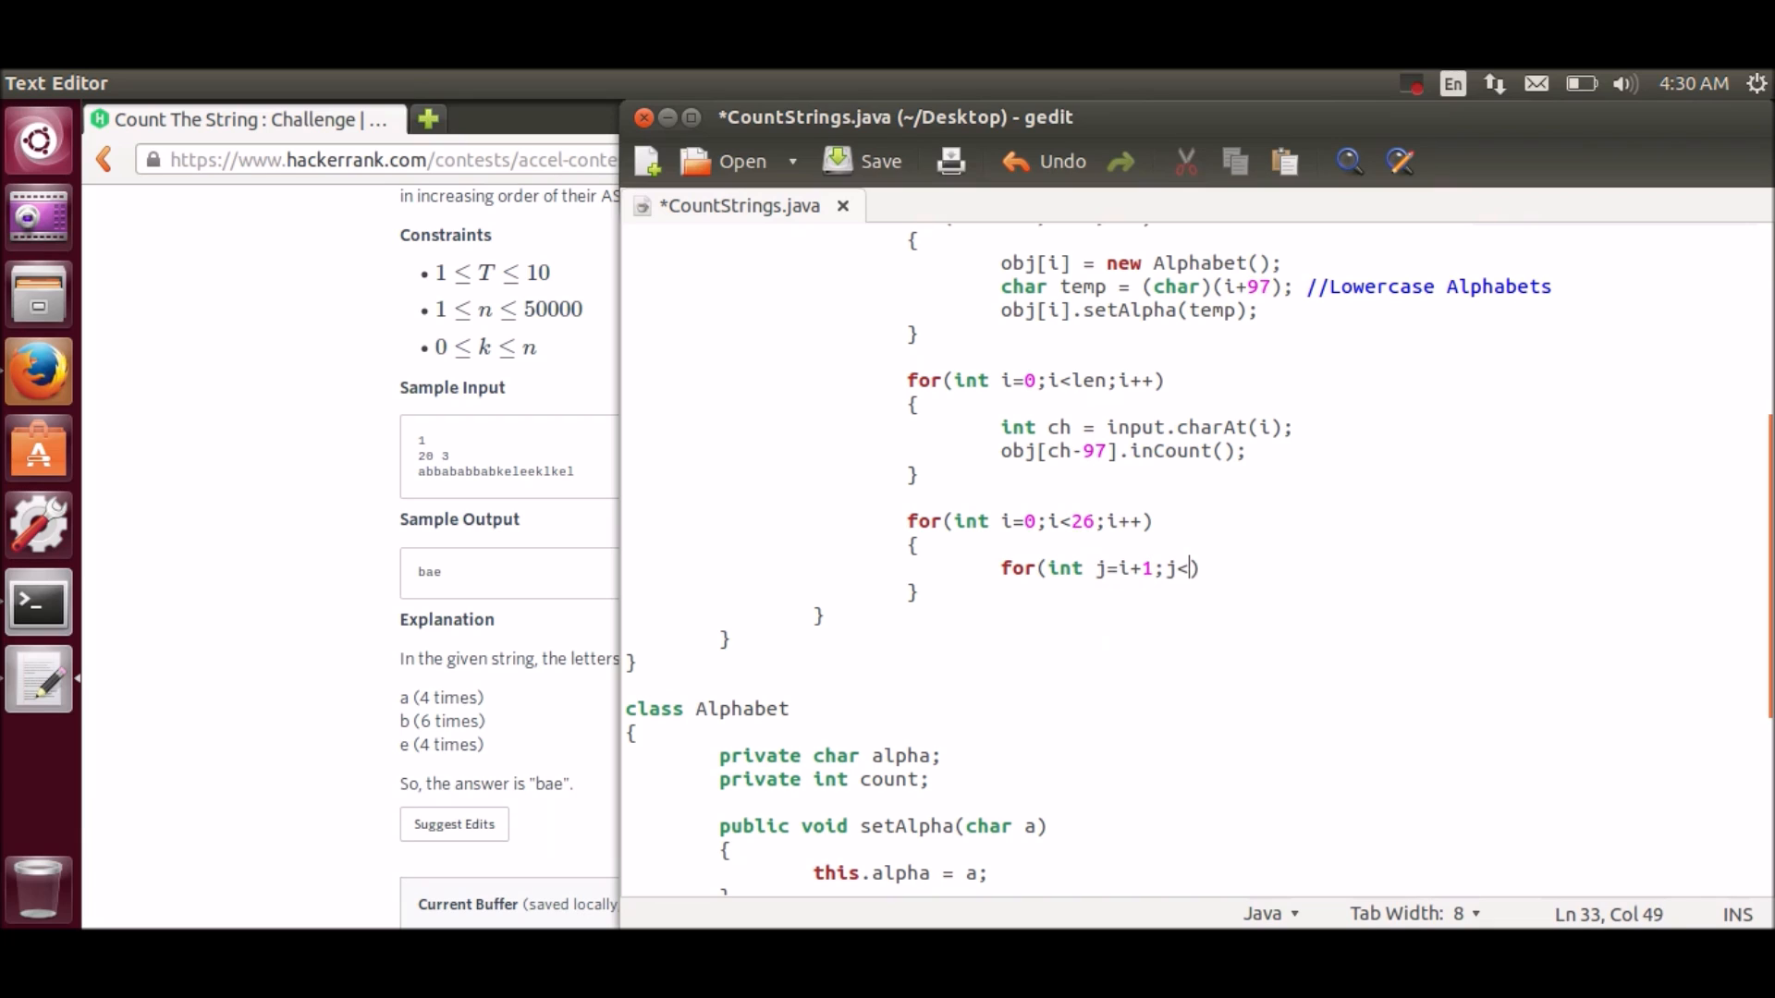
text(26;)
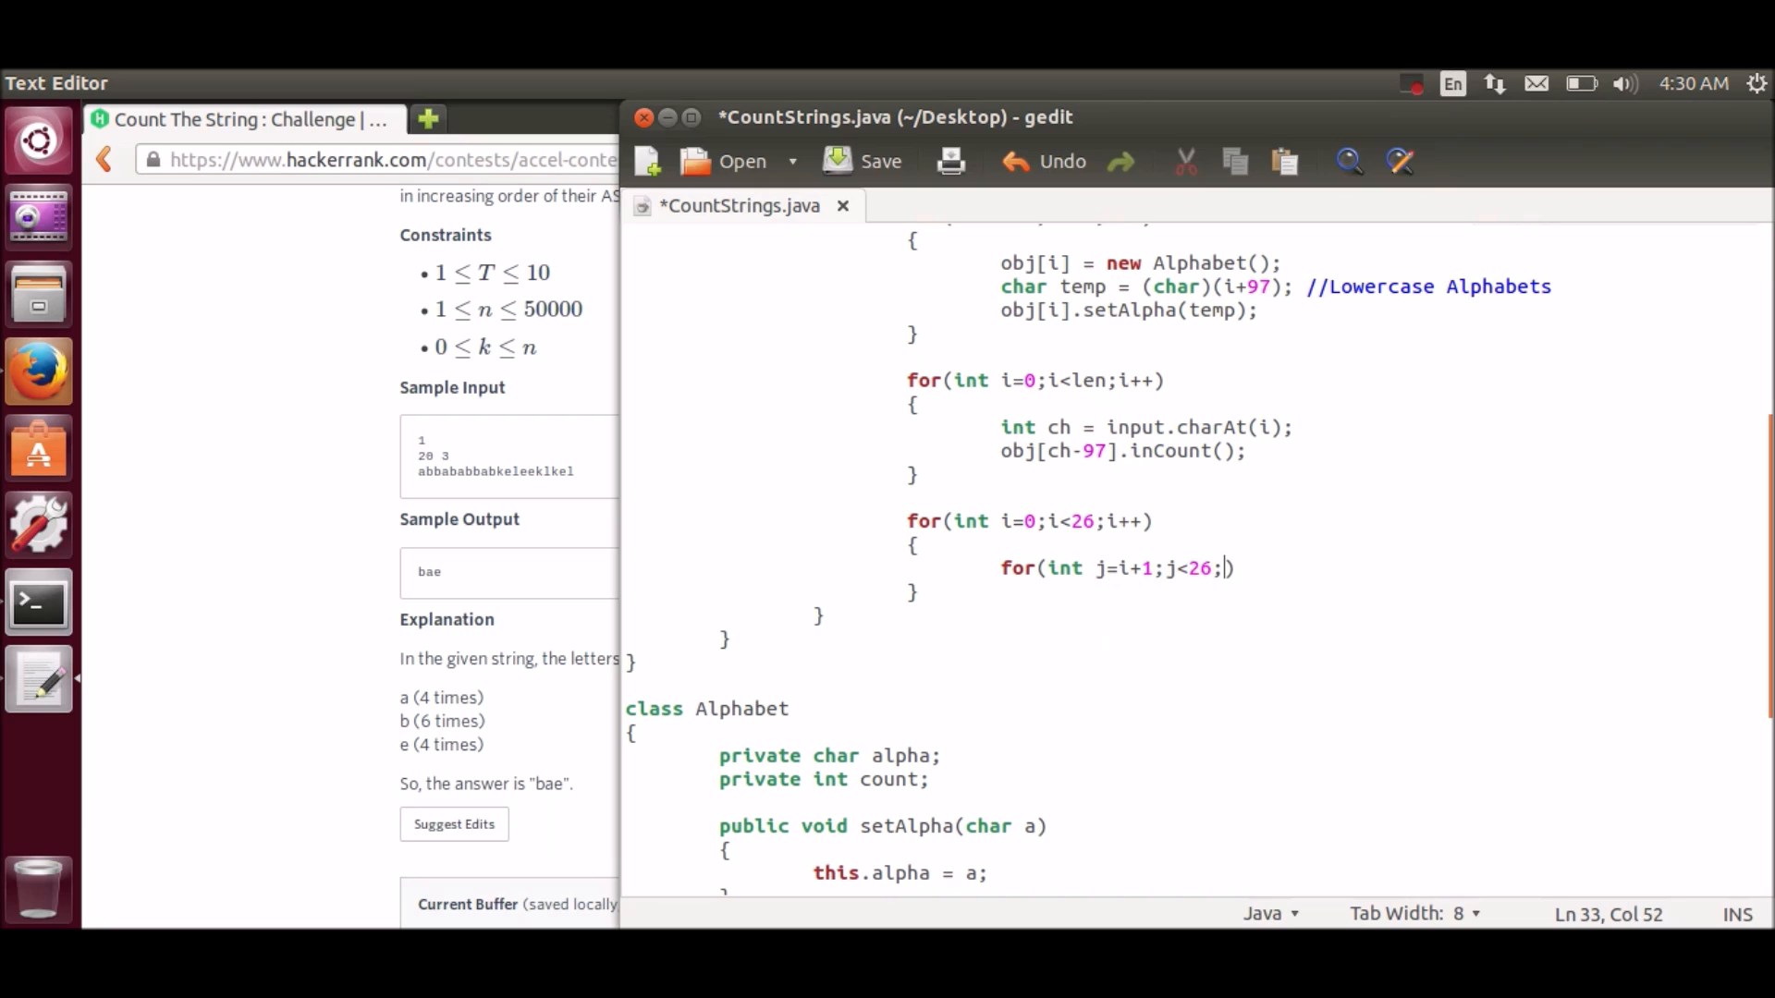
text(j++)
text({)
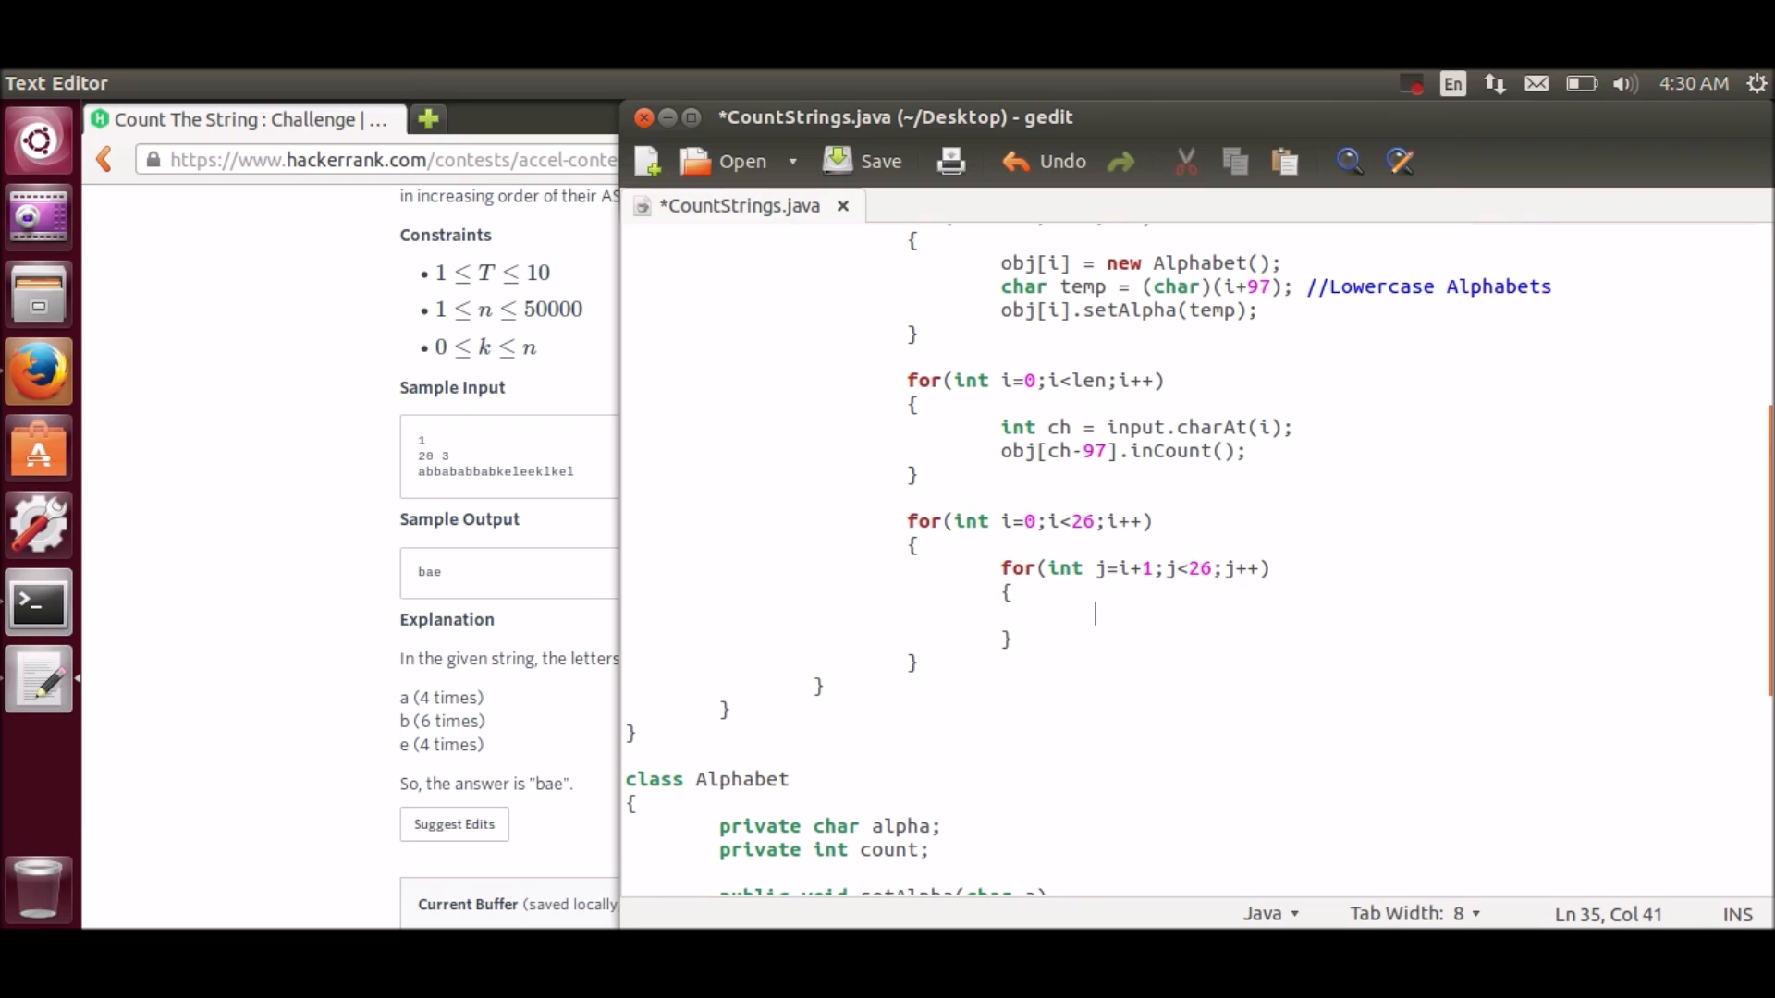
Step: Add if(obj[j].getCount() > obj[i].getCount()) inside the inner loop
text(if())
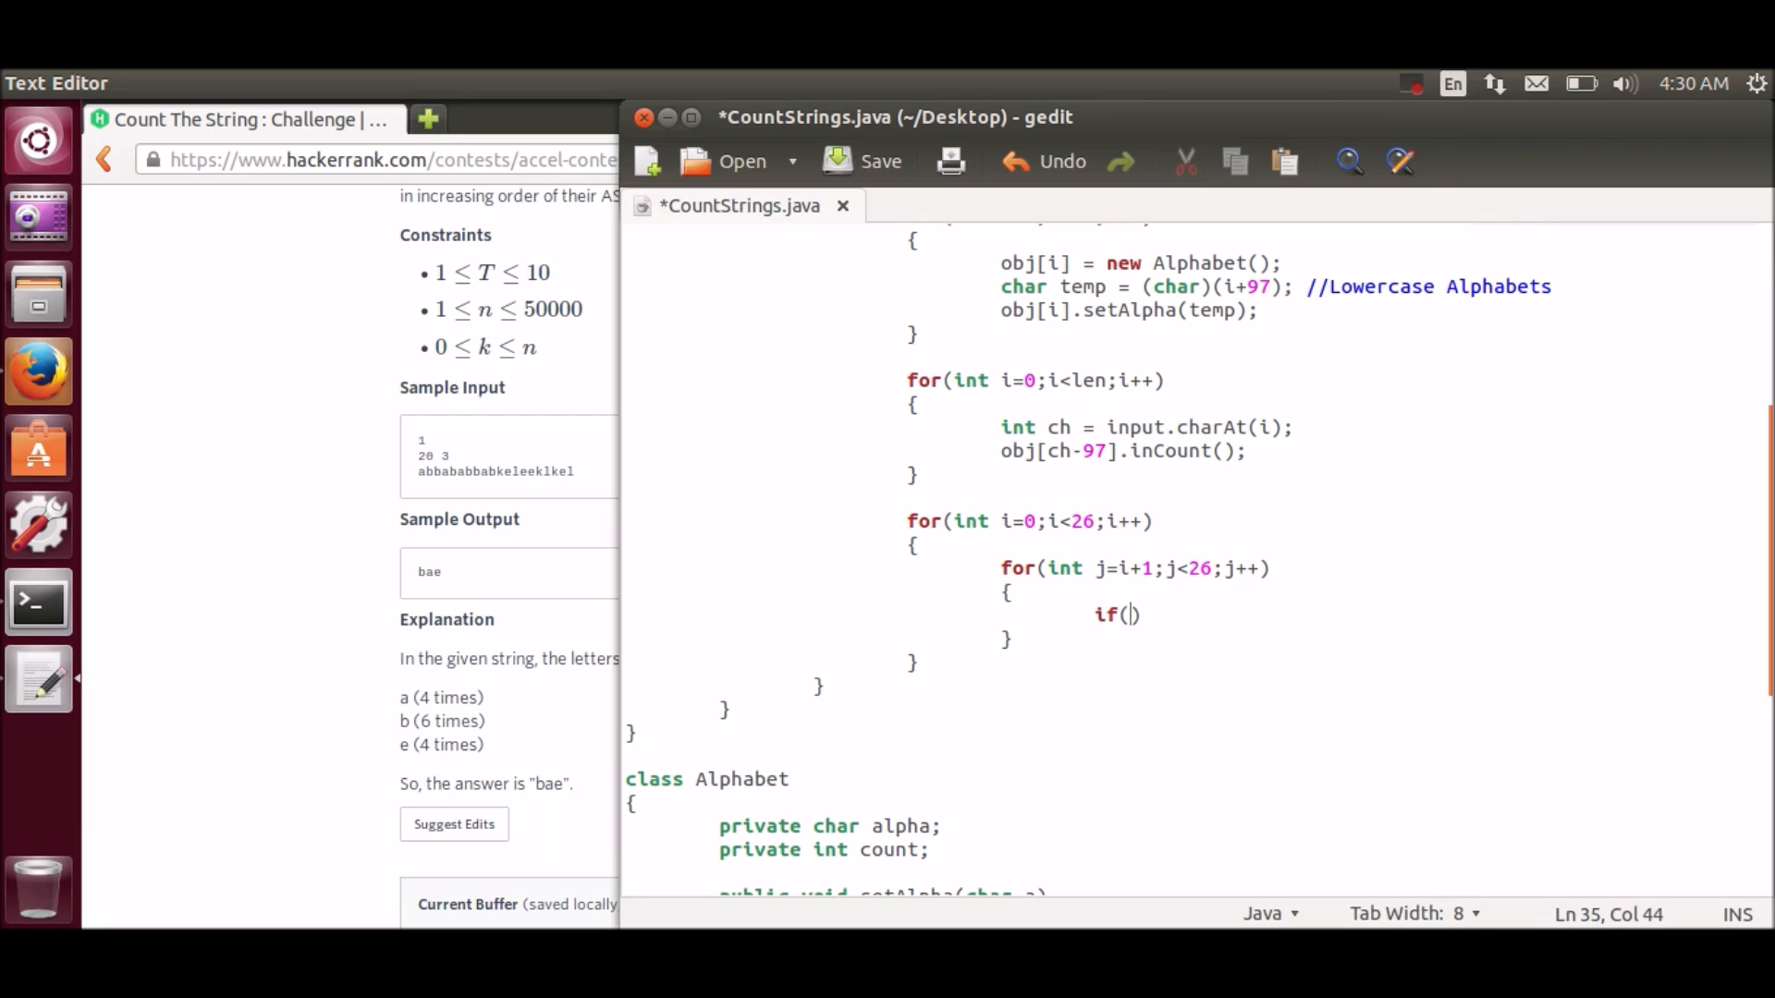
text(obj)
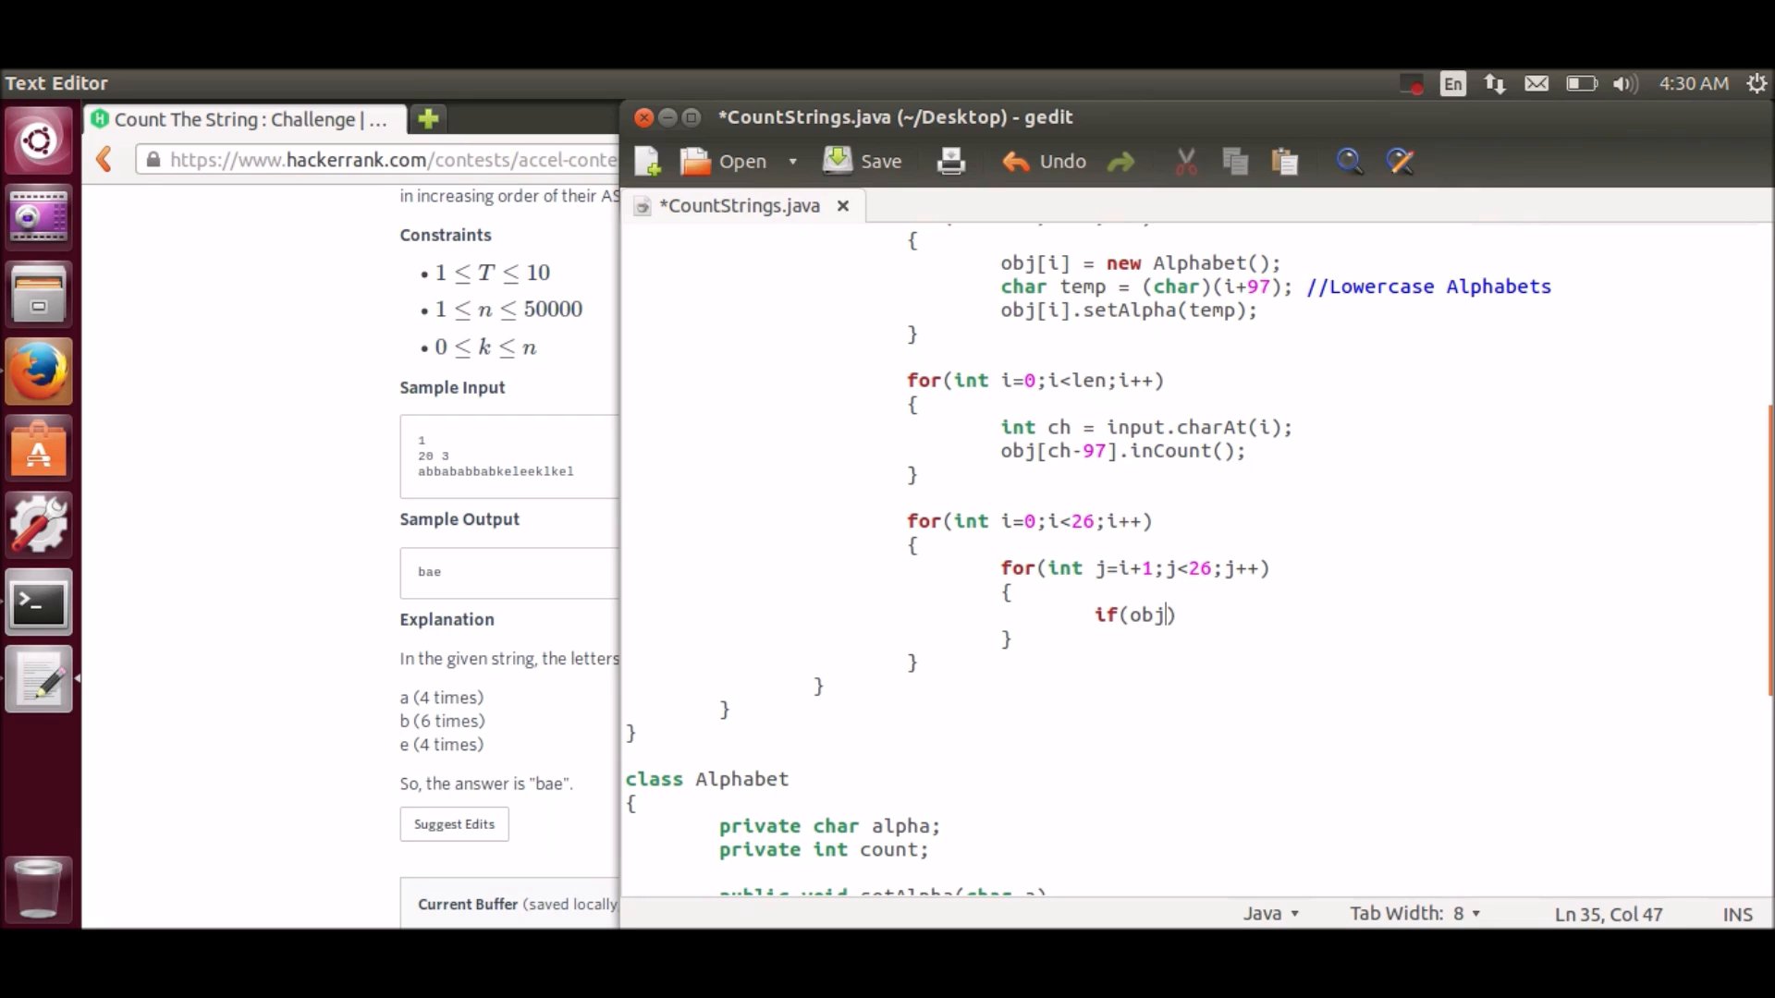
text([j].)
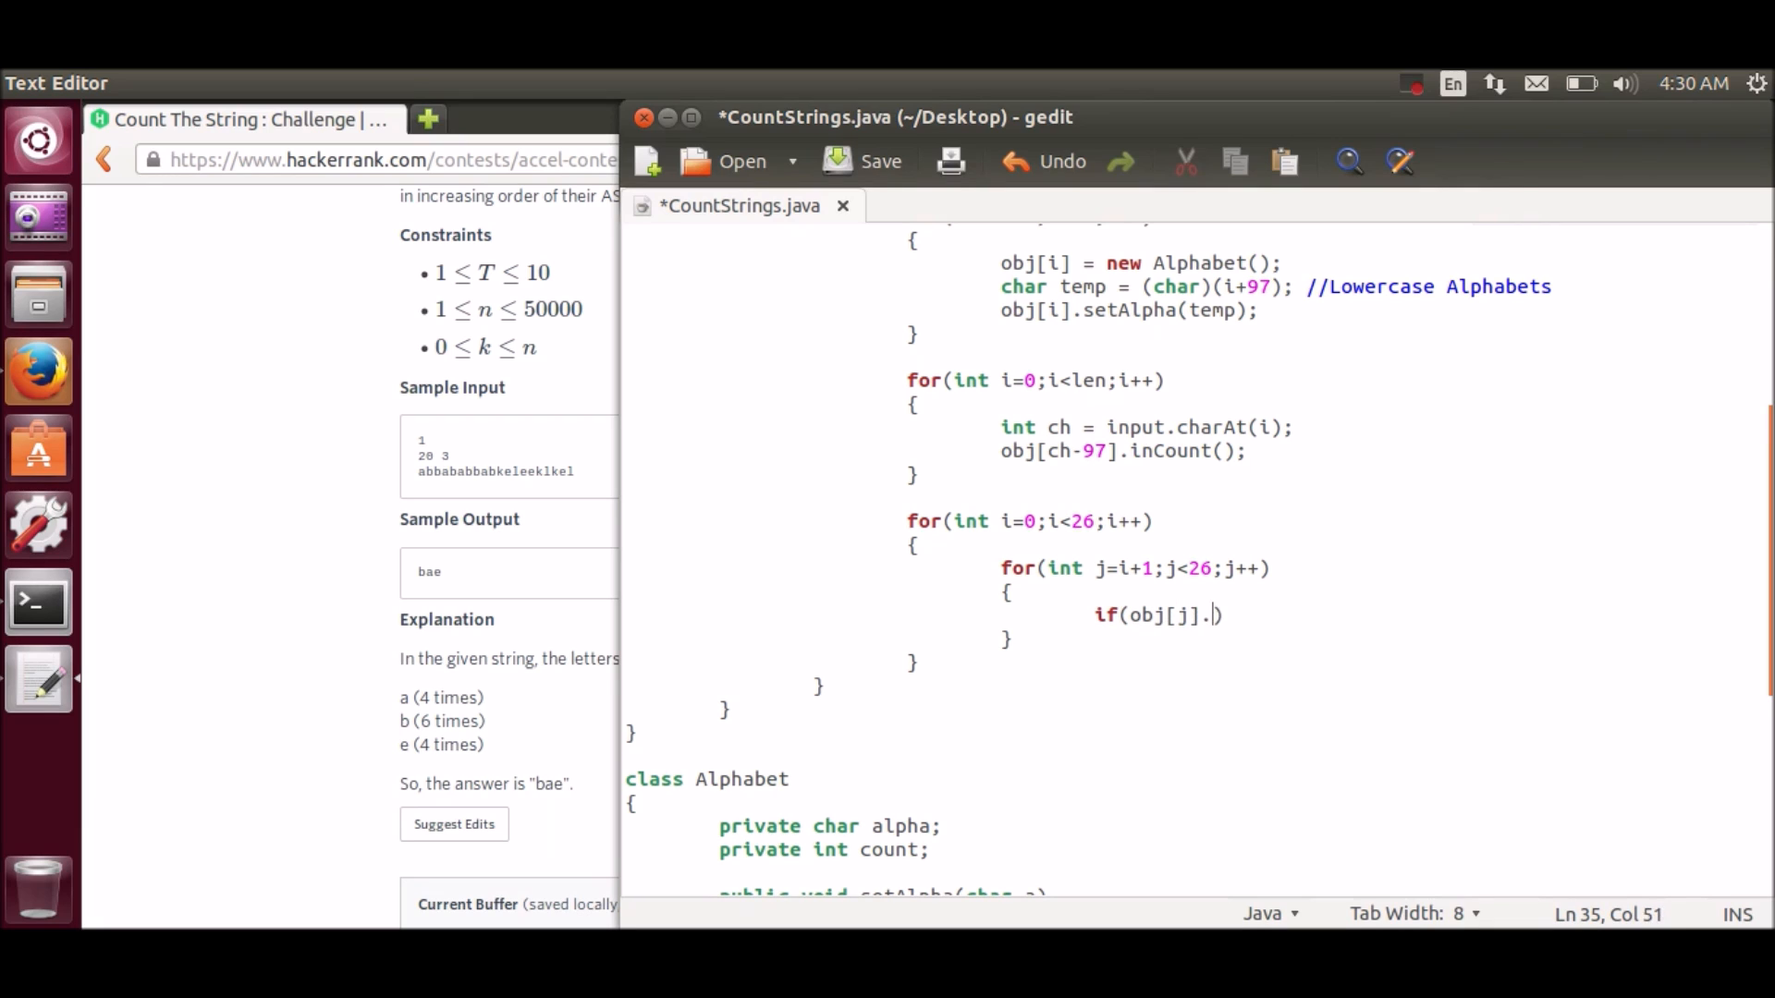
text(getCou)
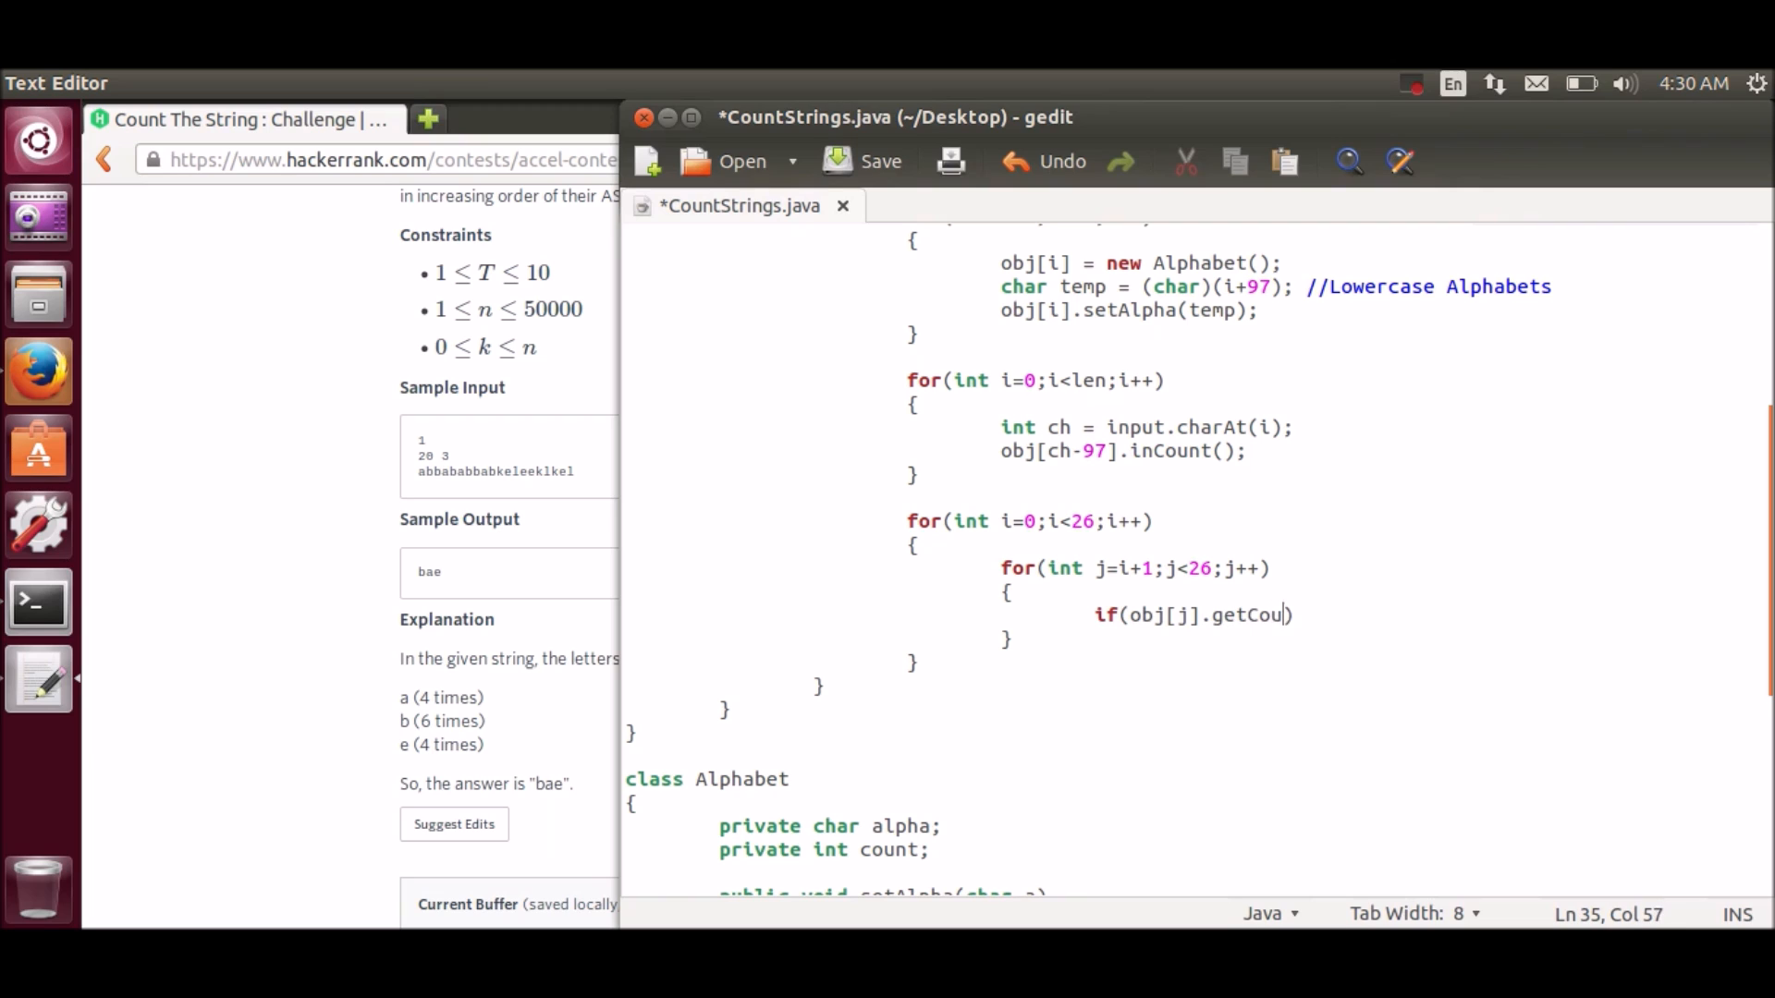
text(nt >)
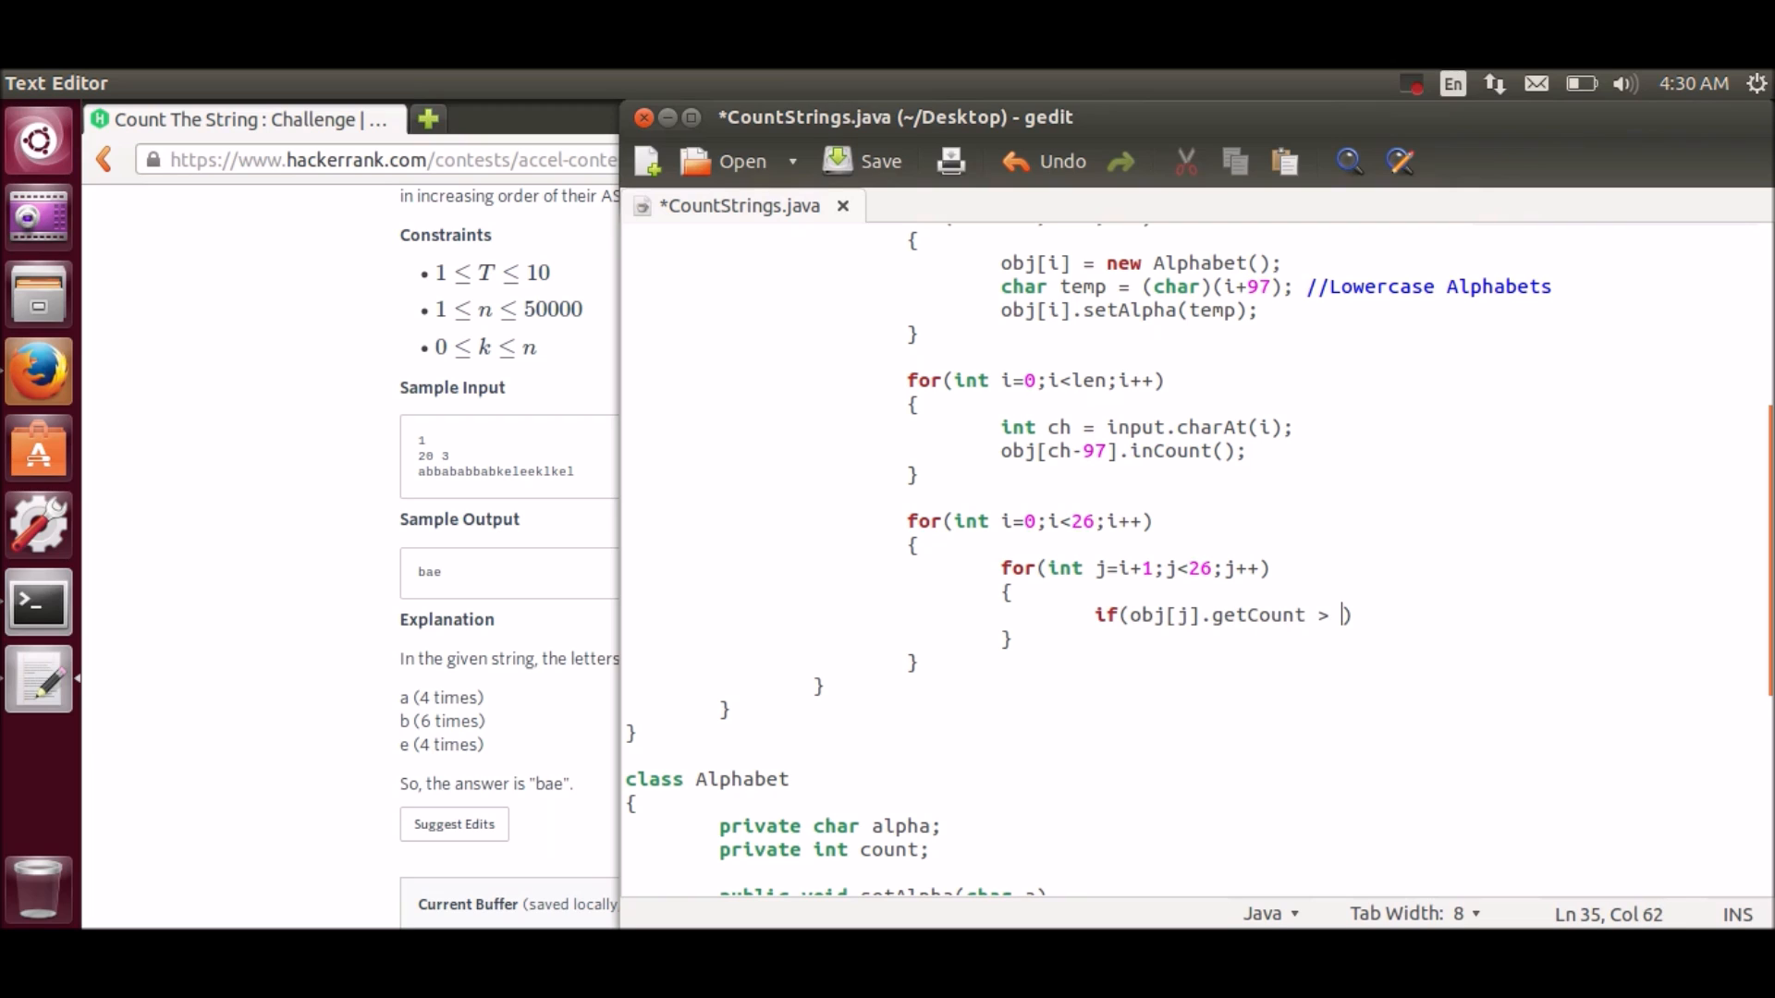
text(obj[])
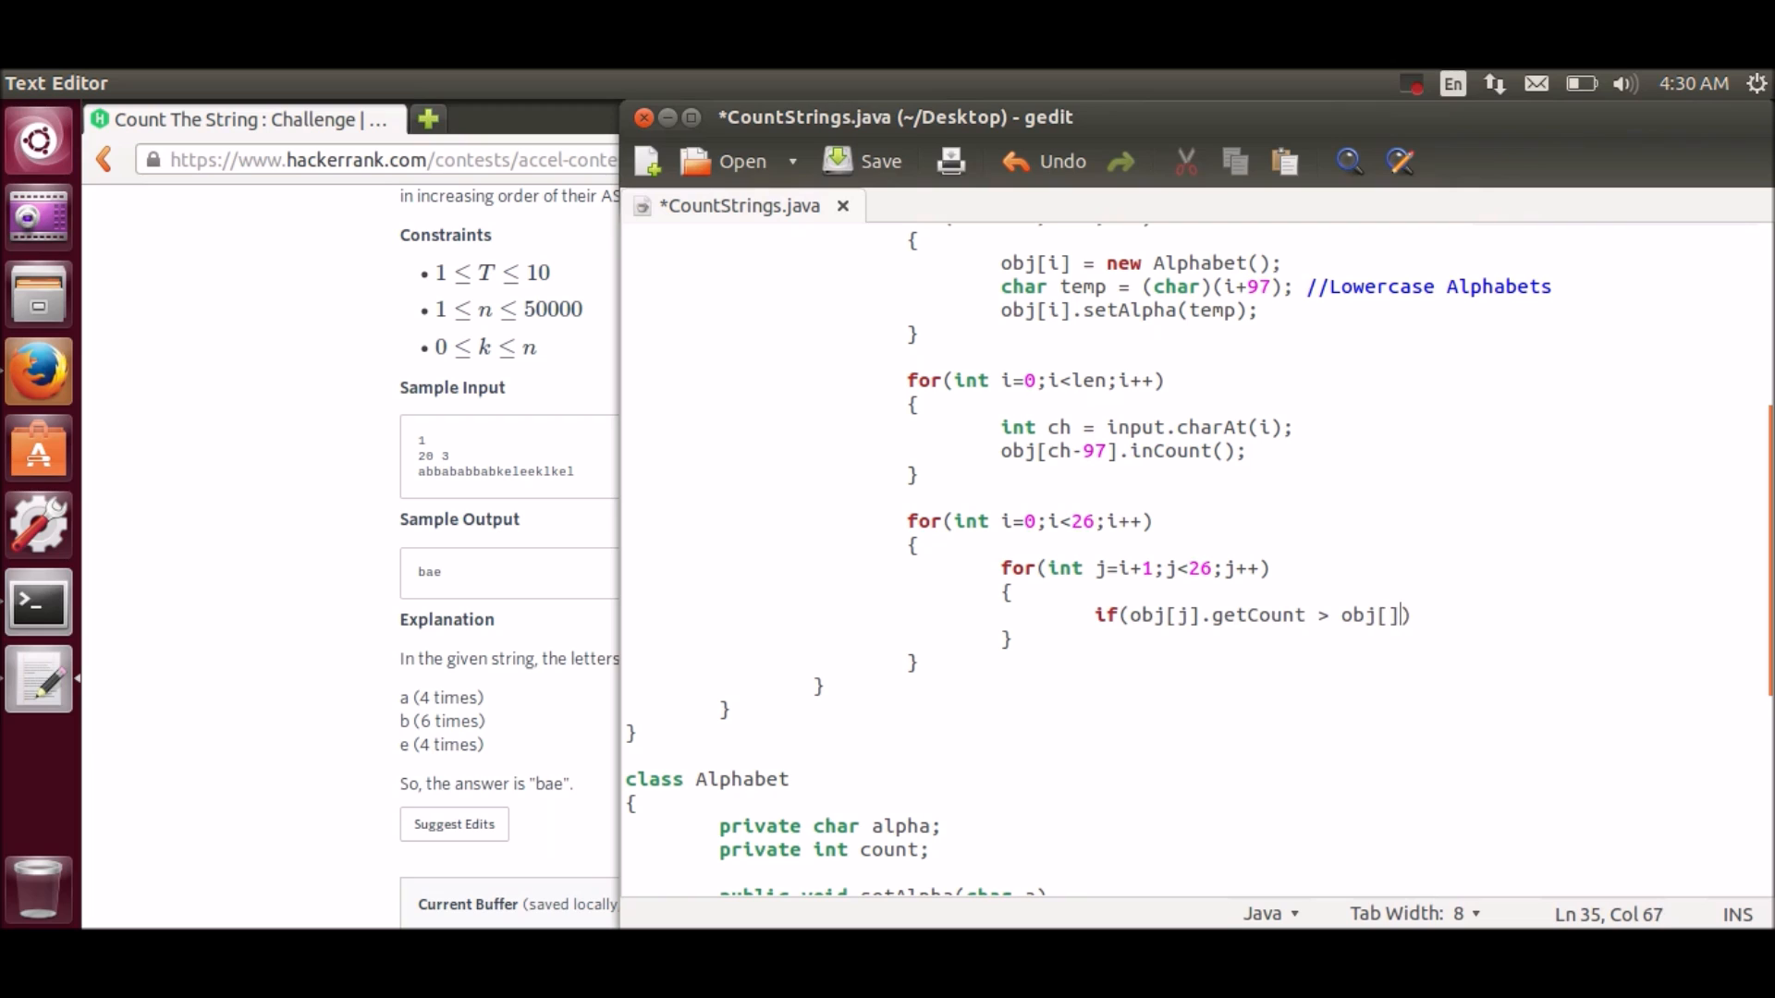
key(BackSpace)
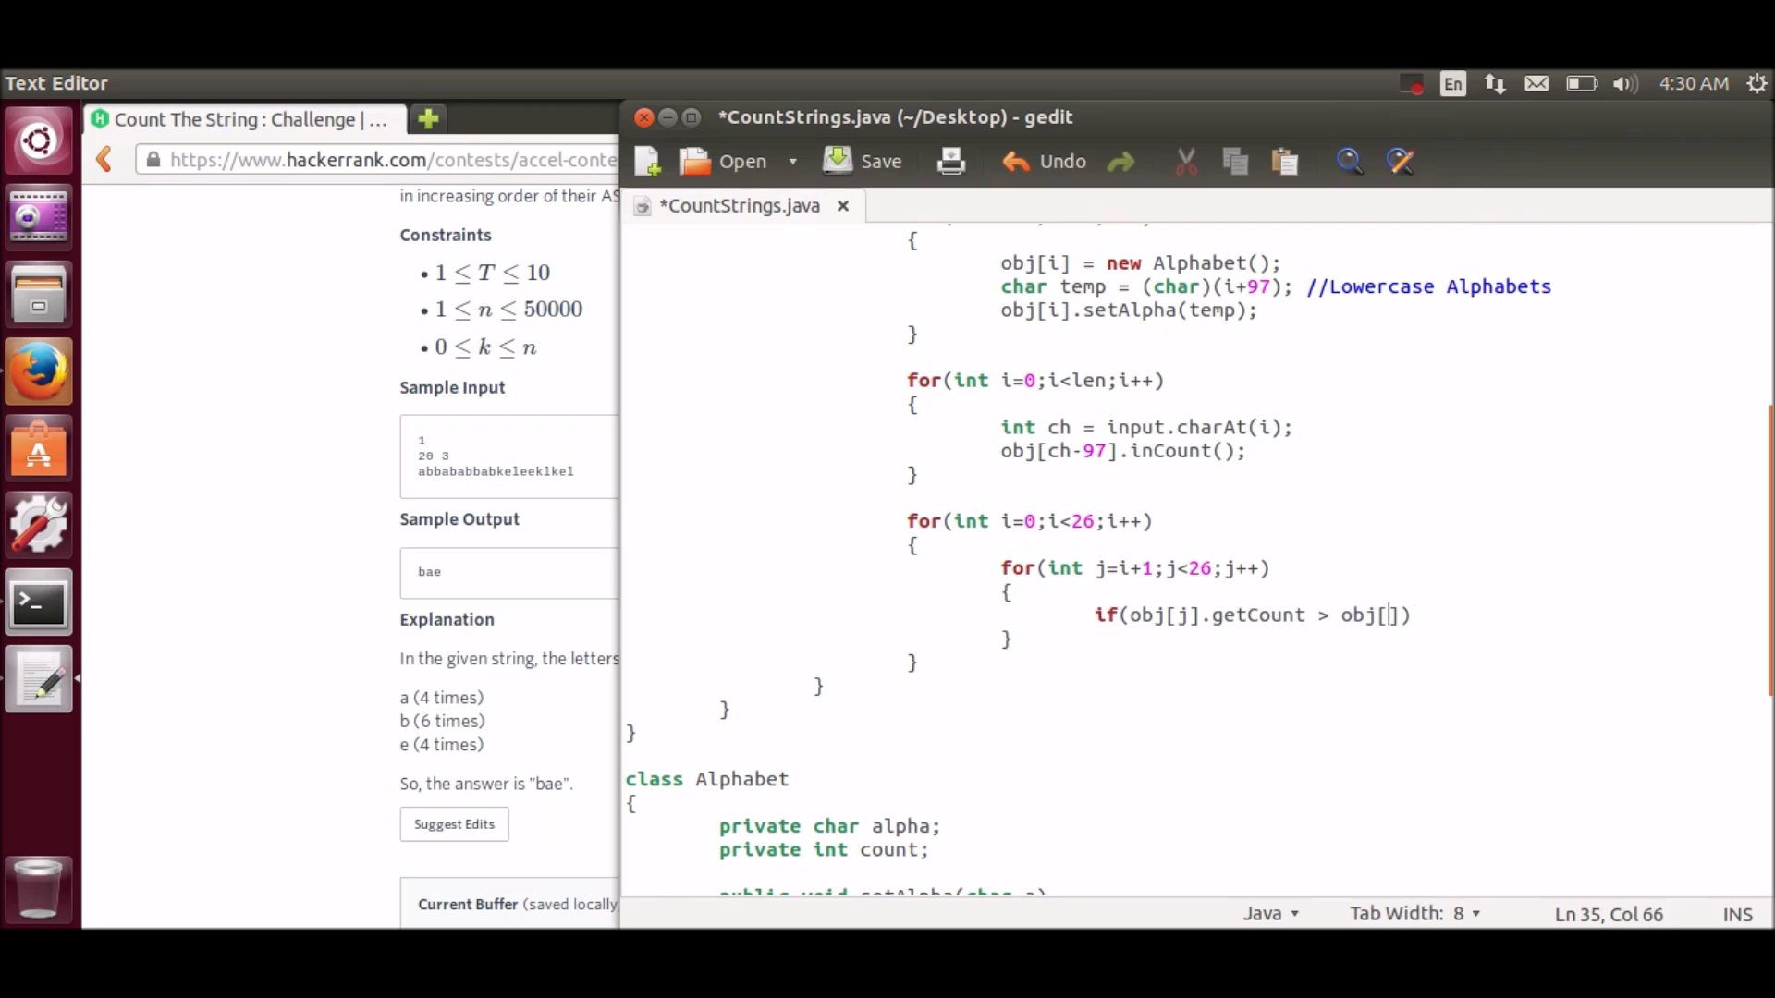
text(i].getC)
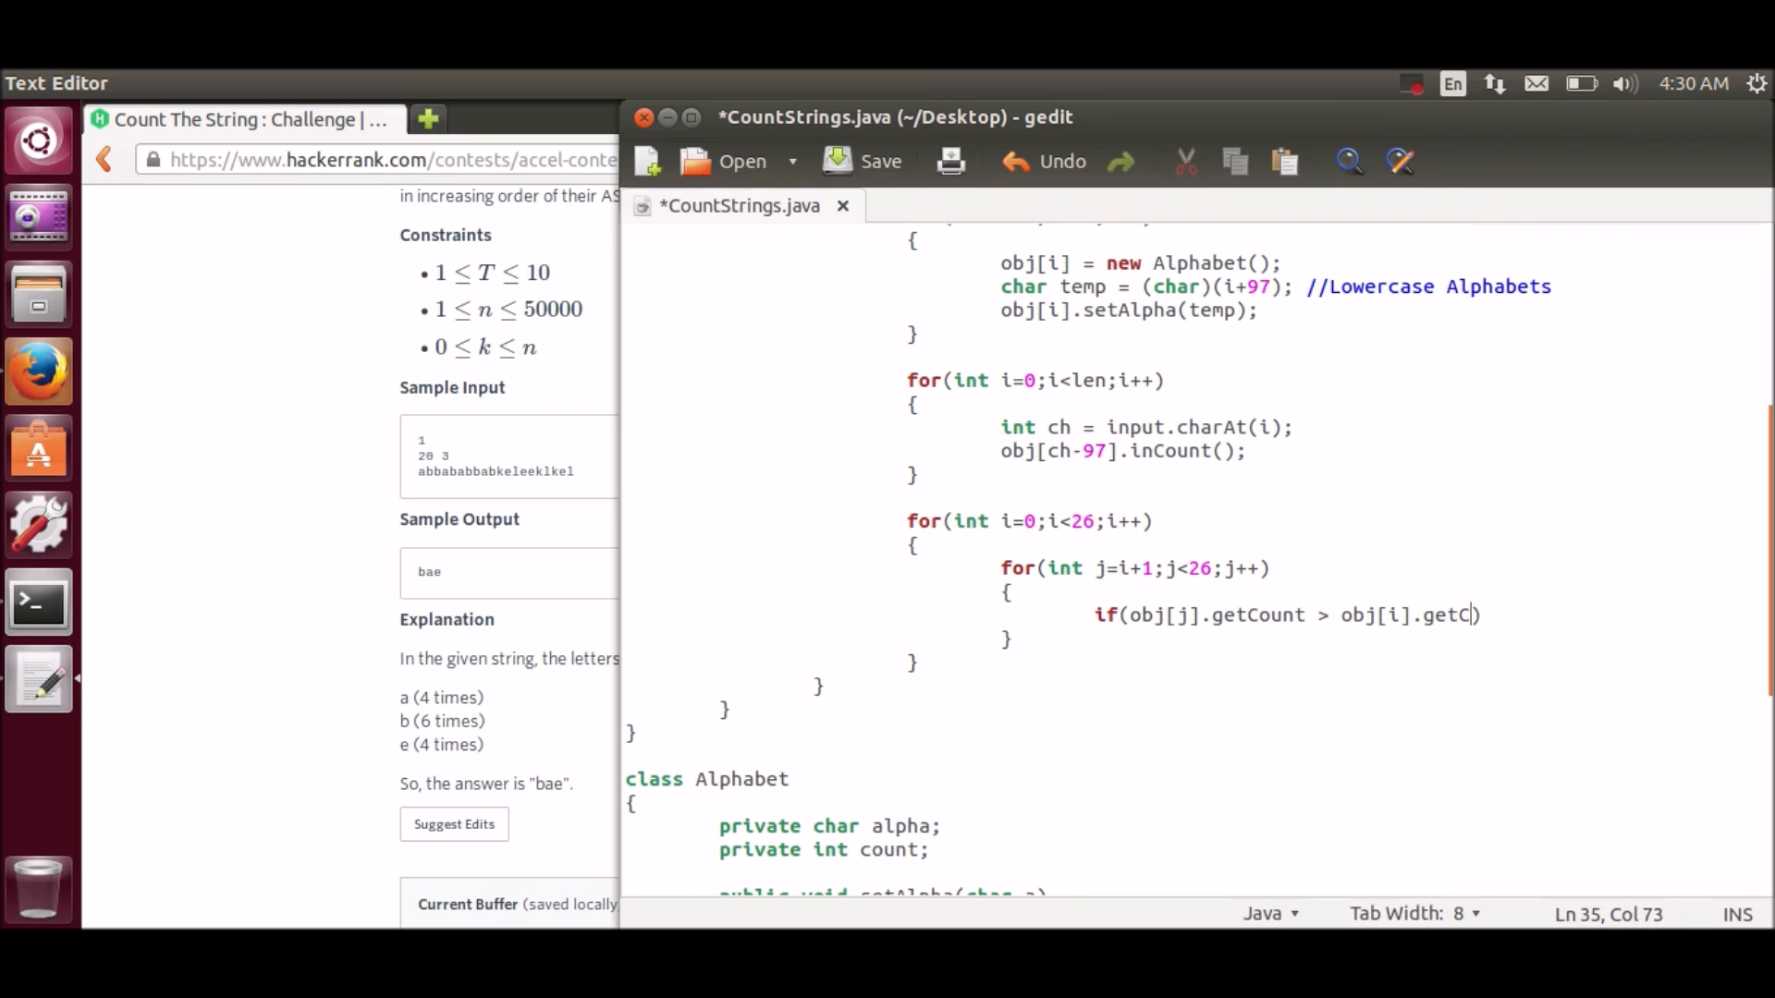
text(ount))
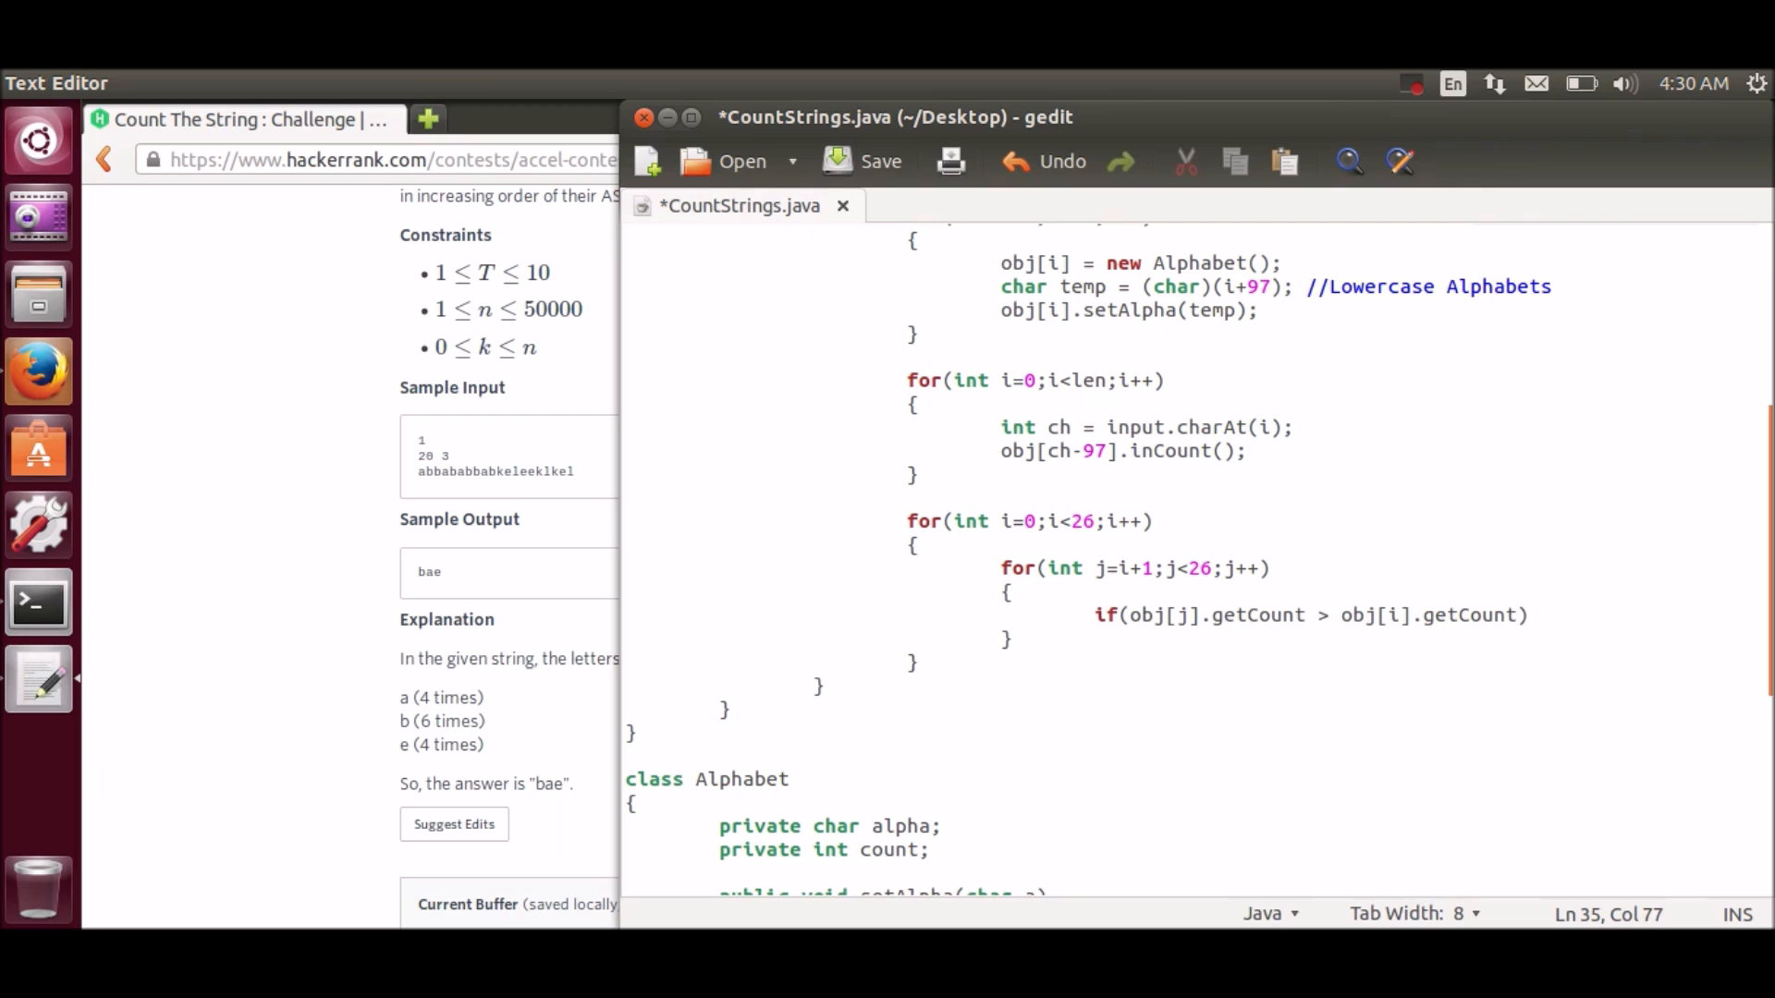
text(())
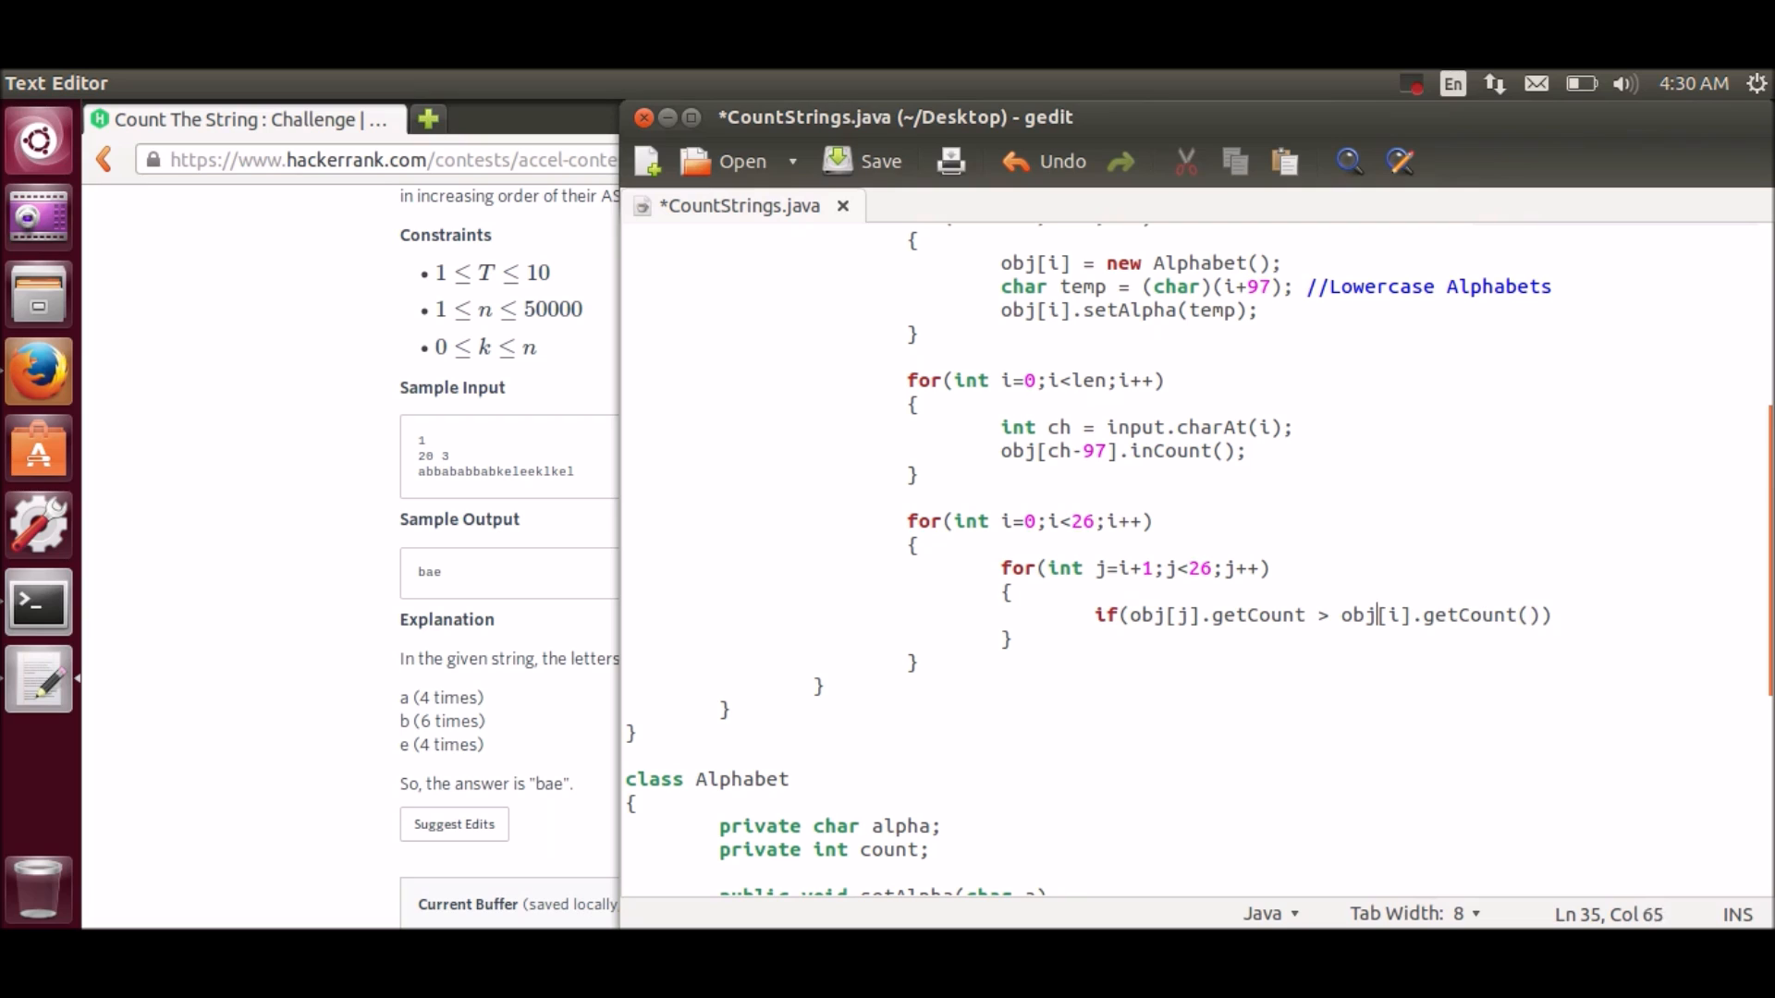
text(())
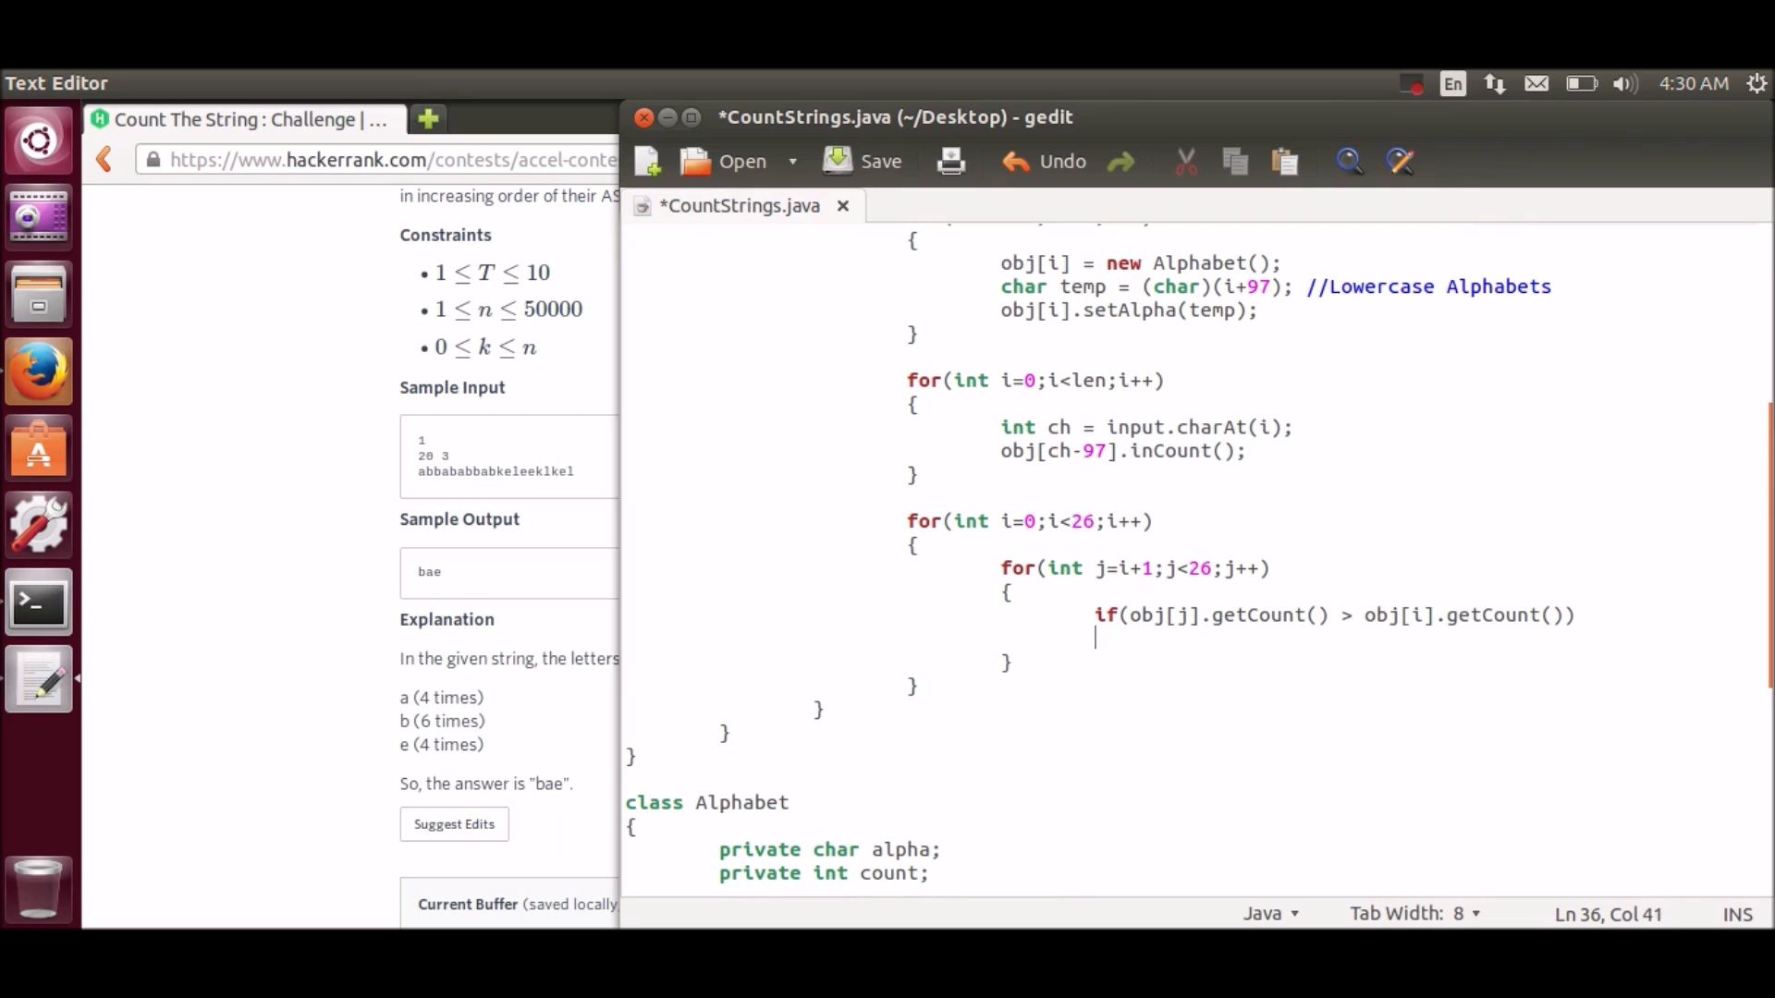
Step: Add braces to the if and declare Alphabet tempobj = new Alphabet();
text({})
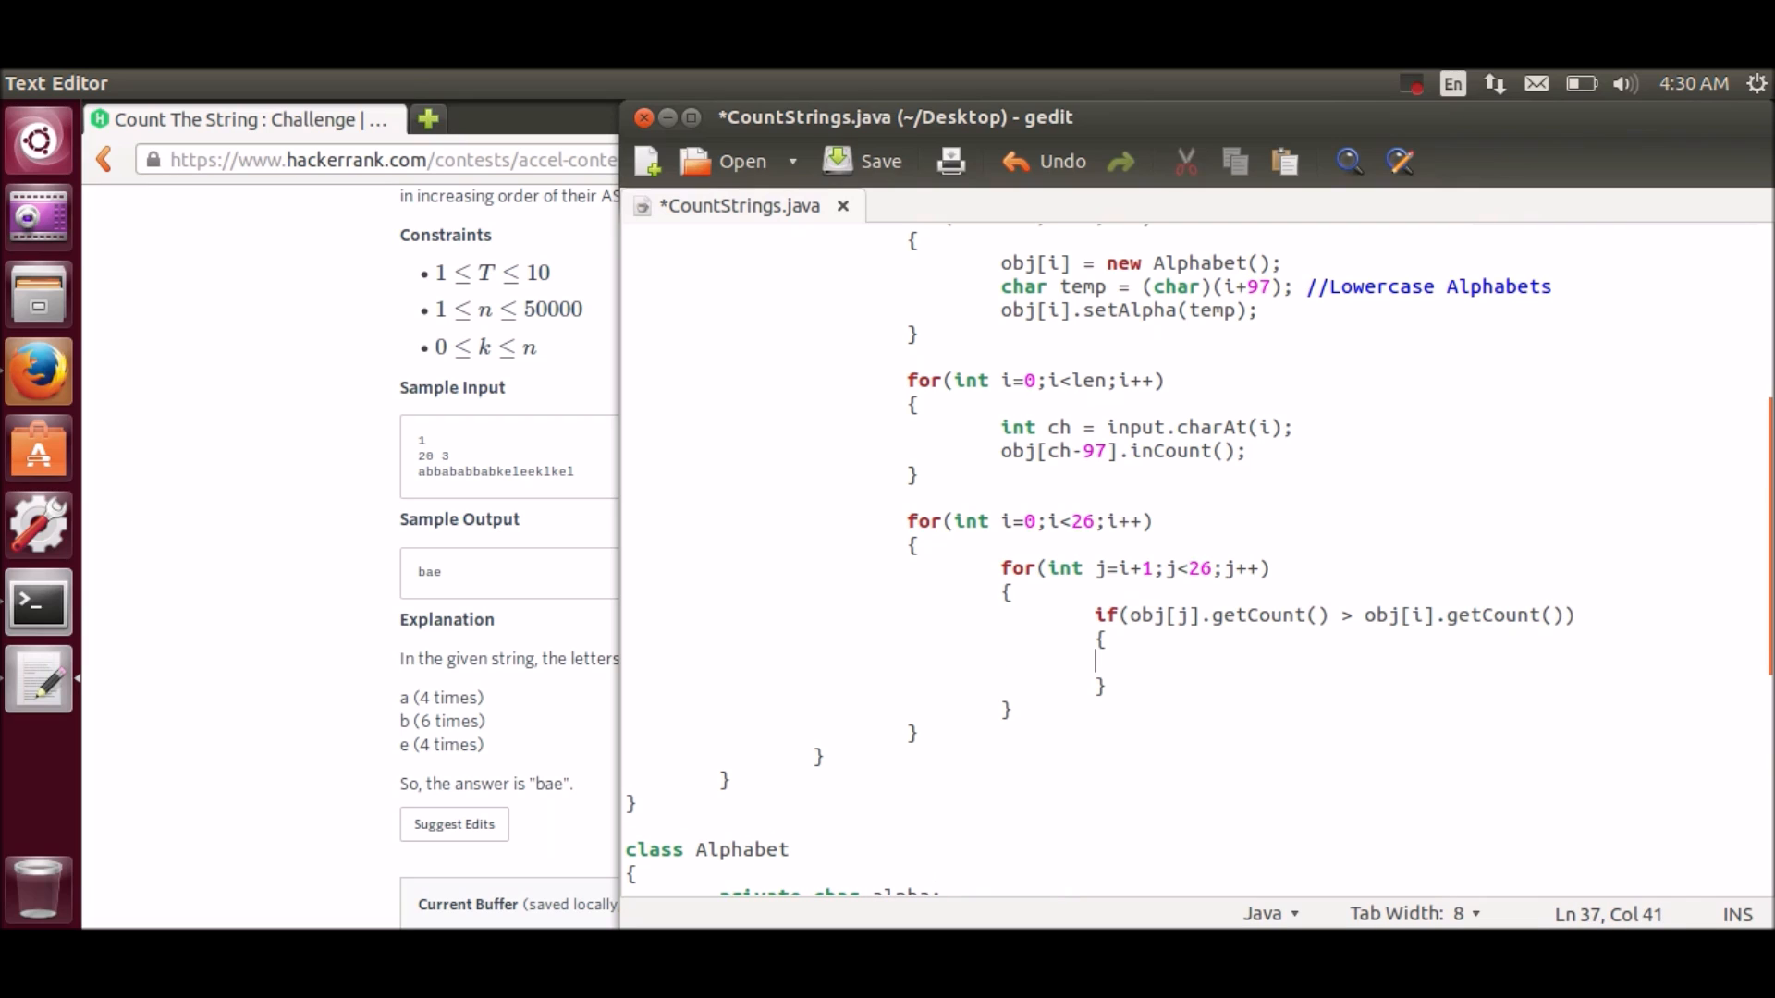
text(Alph)
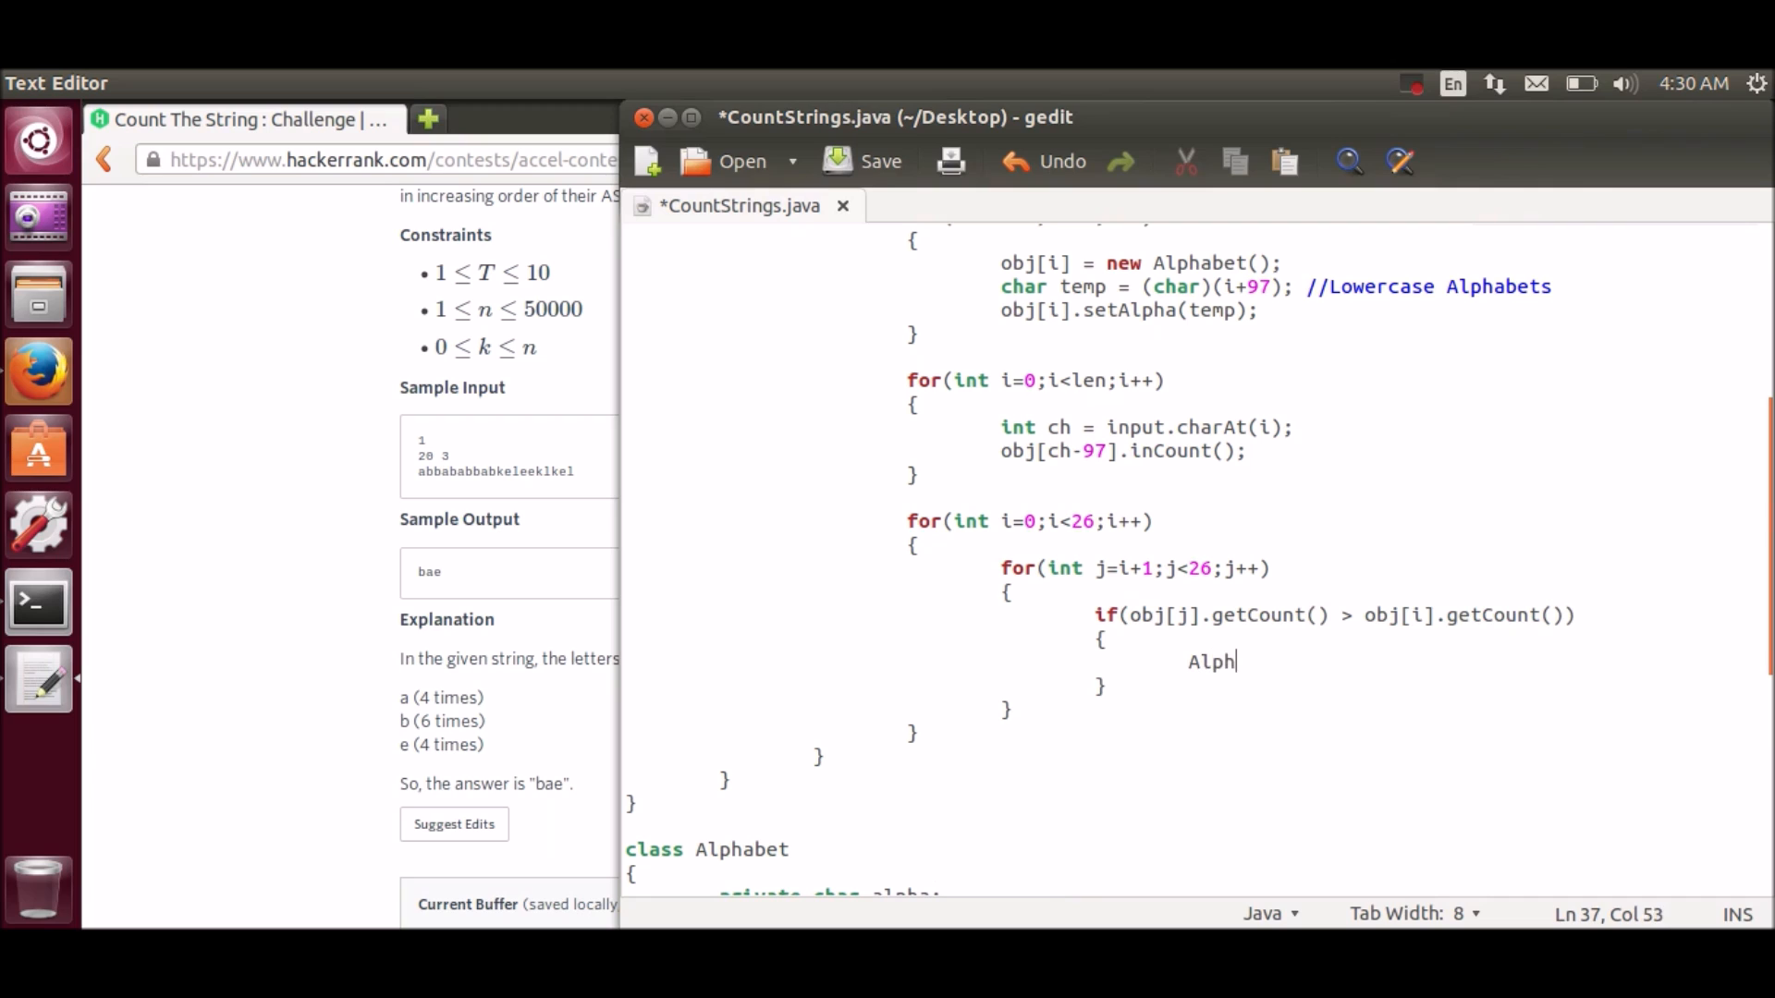
text(abet)
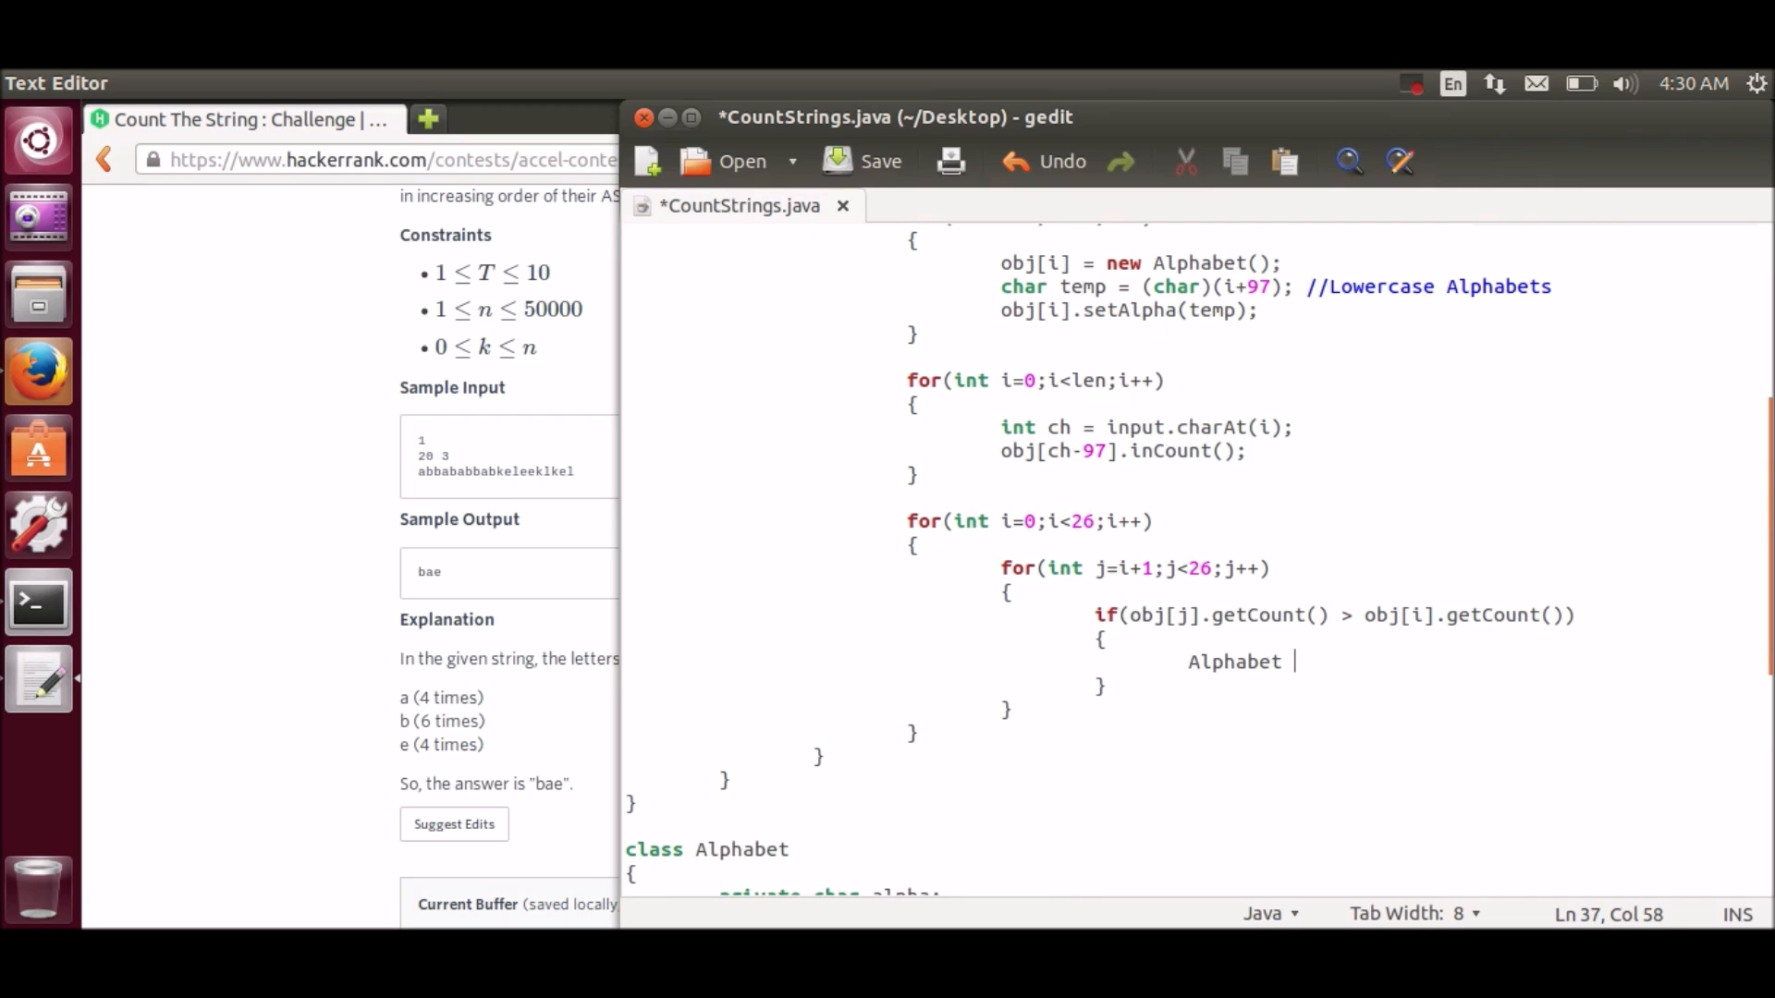
text(tempobj)
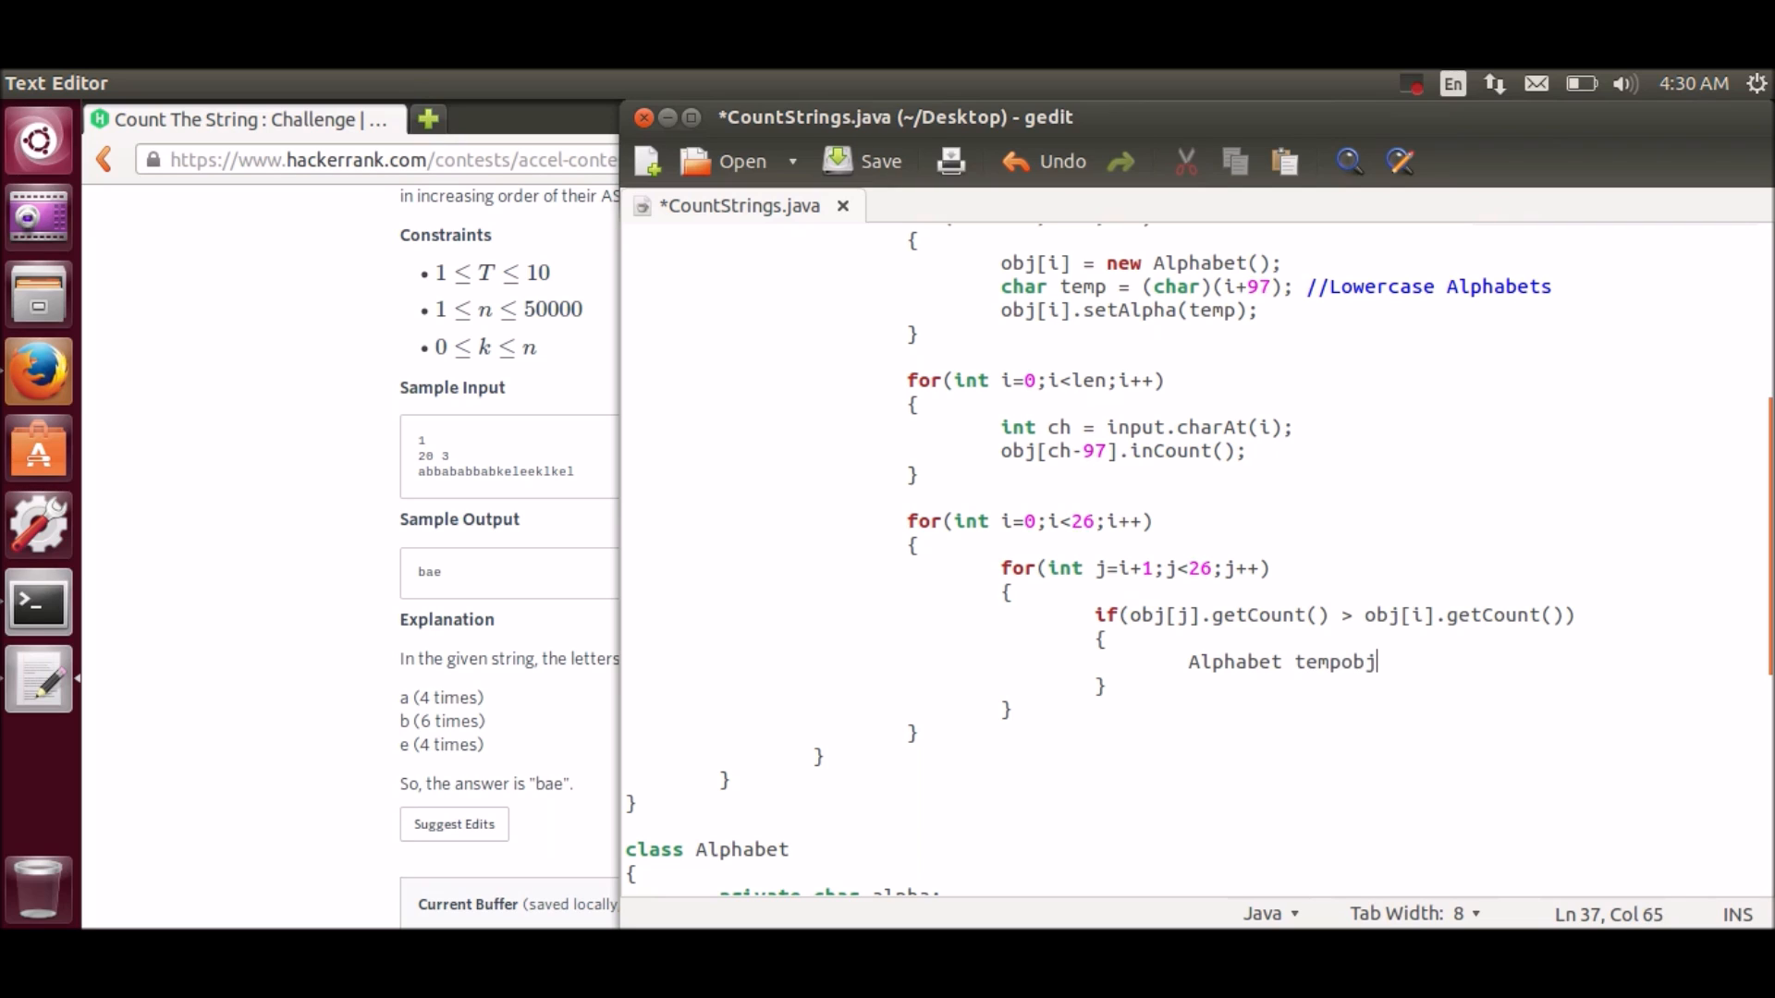
text(= new Alp)
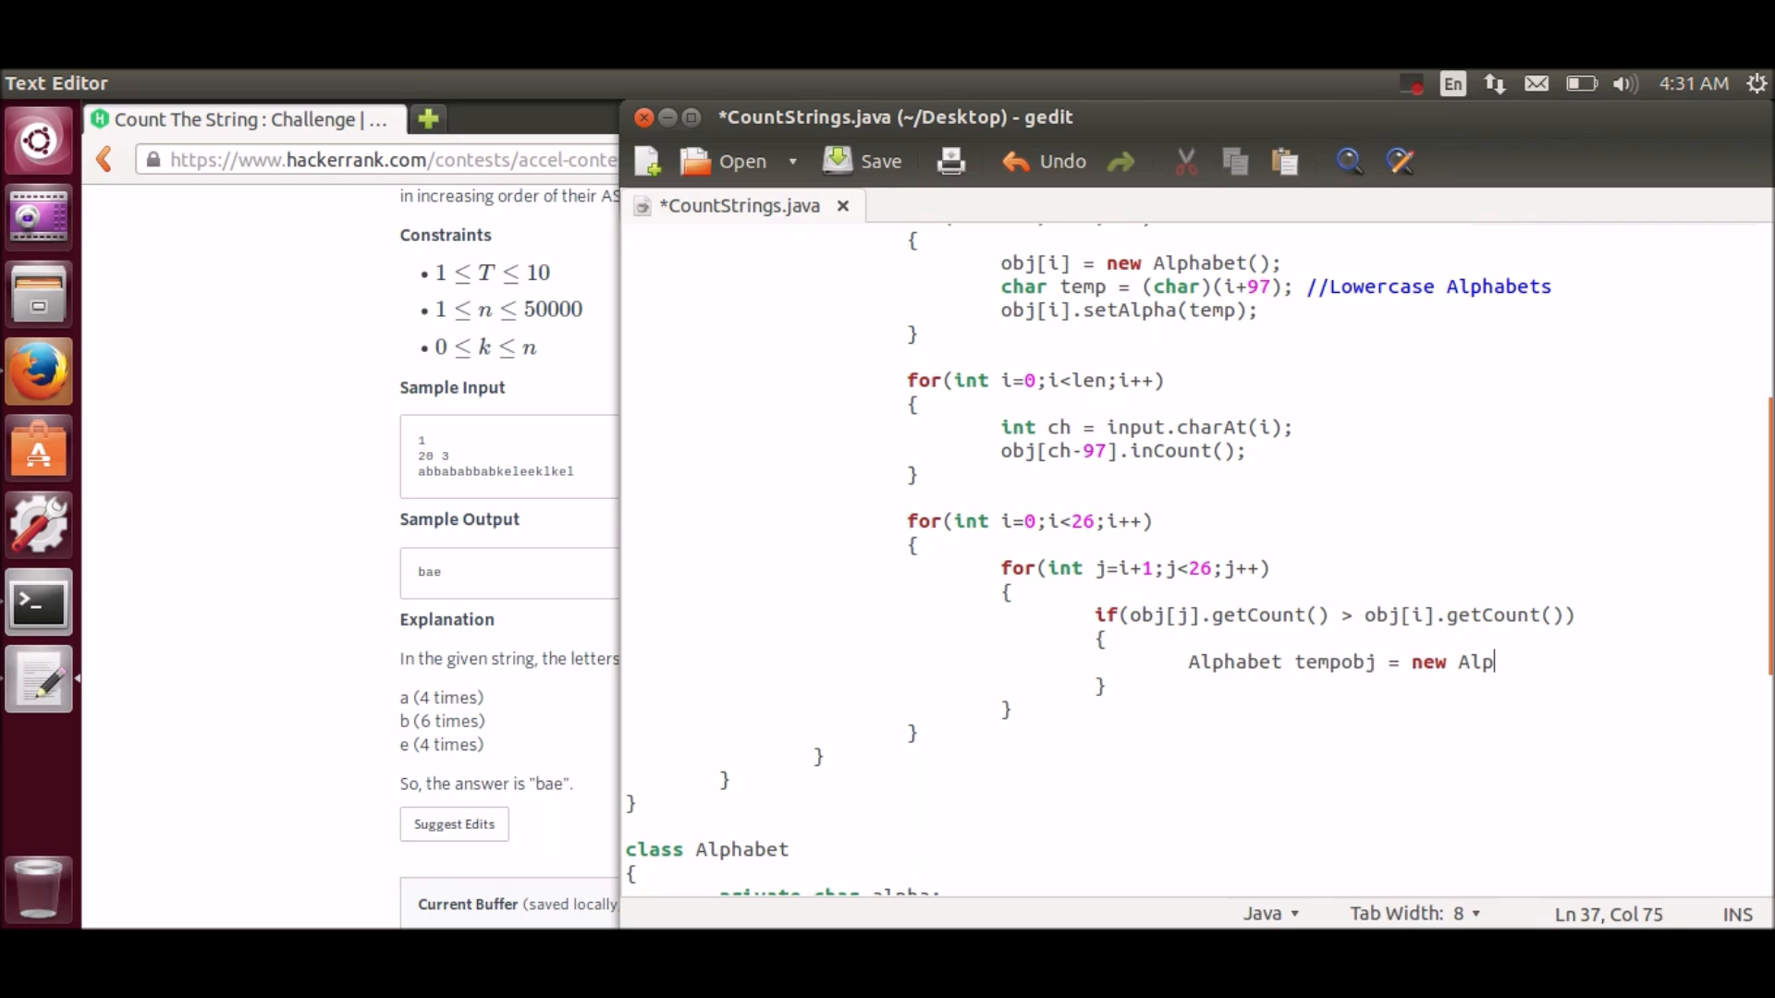
text(habet();)
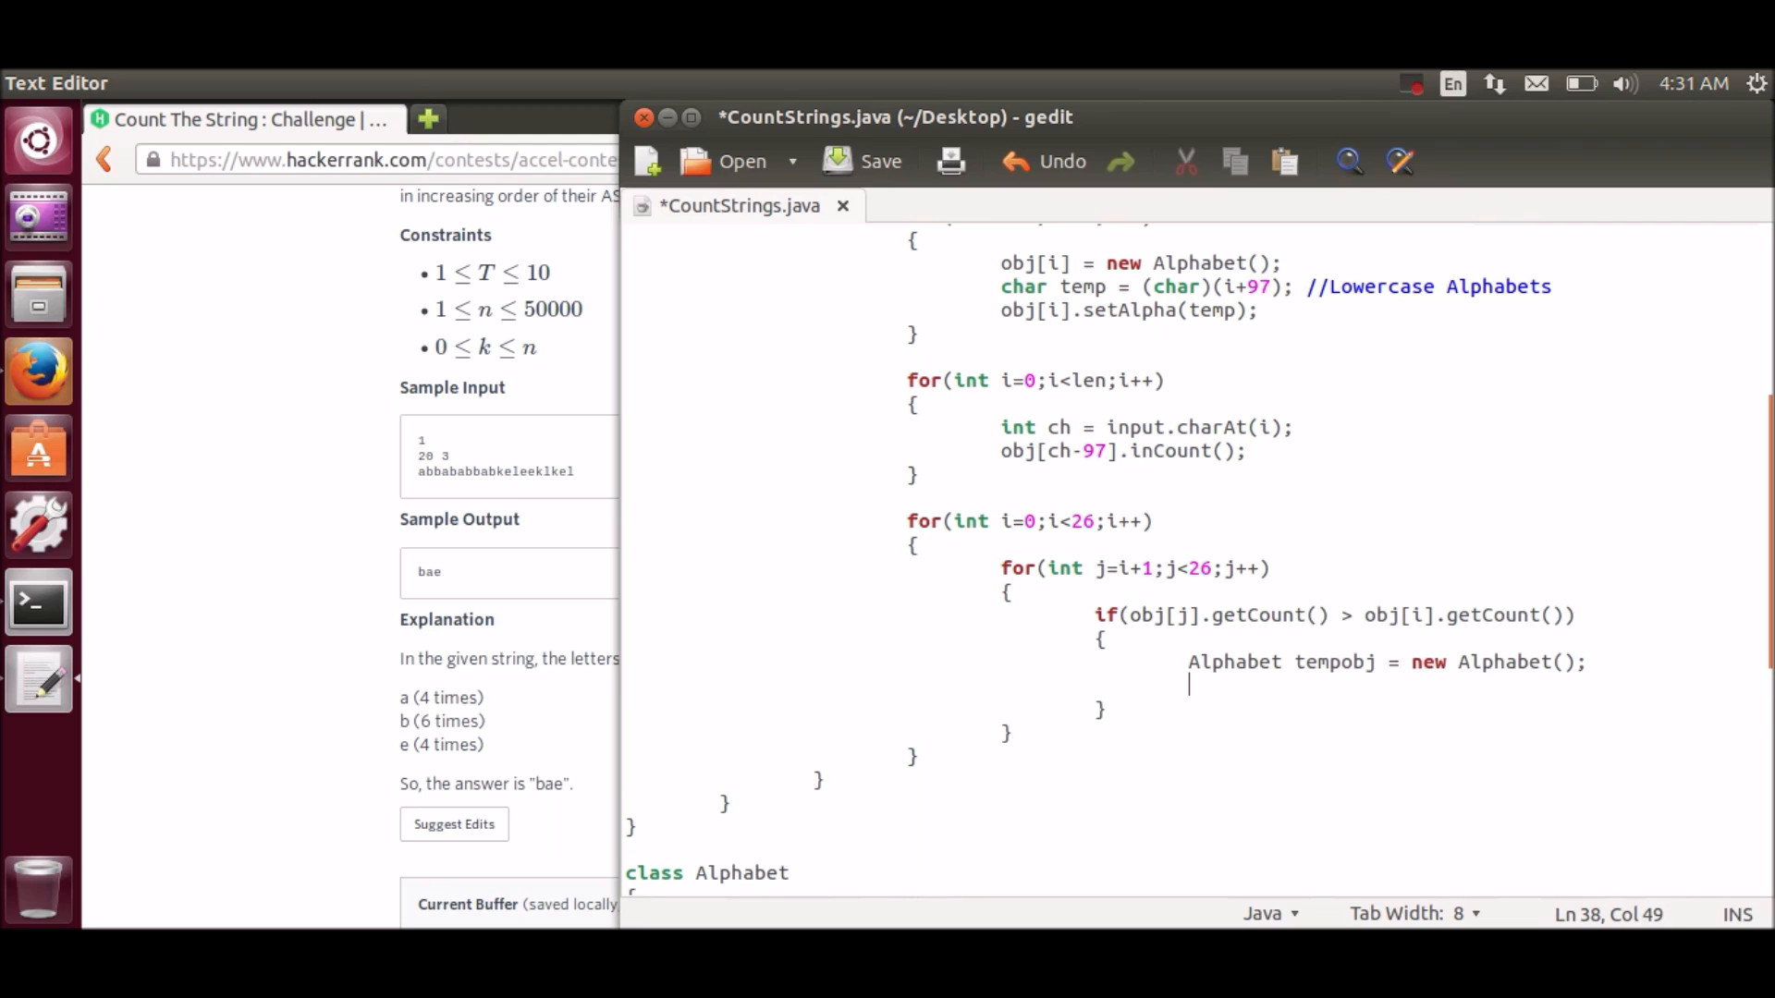
Step: Write the swap: tempobj = obj[i]; obj[i] = obj[j]; obj[j] = tempobj
text(tempobj)
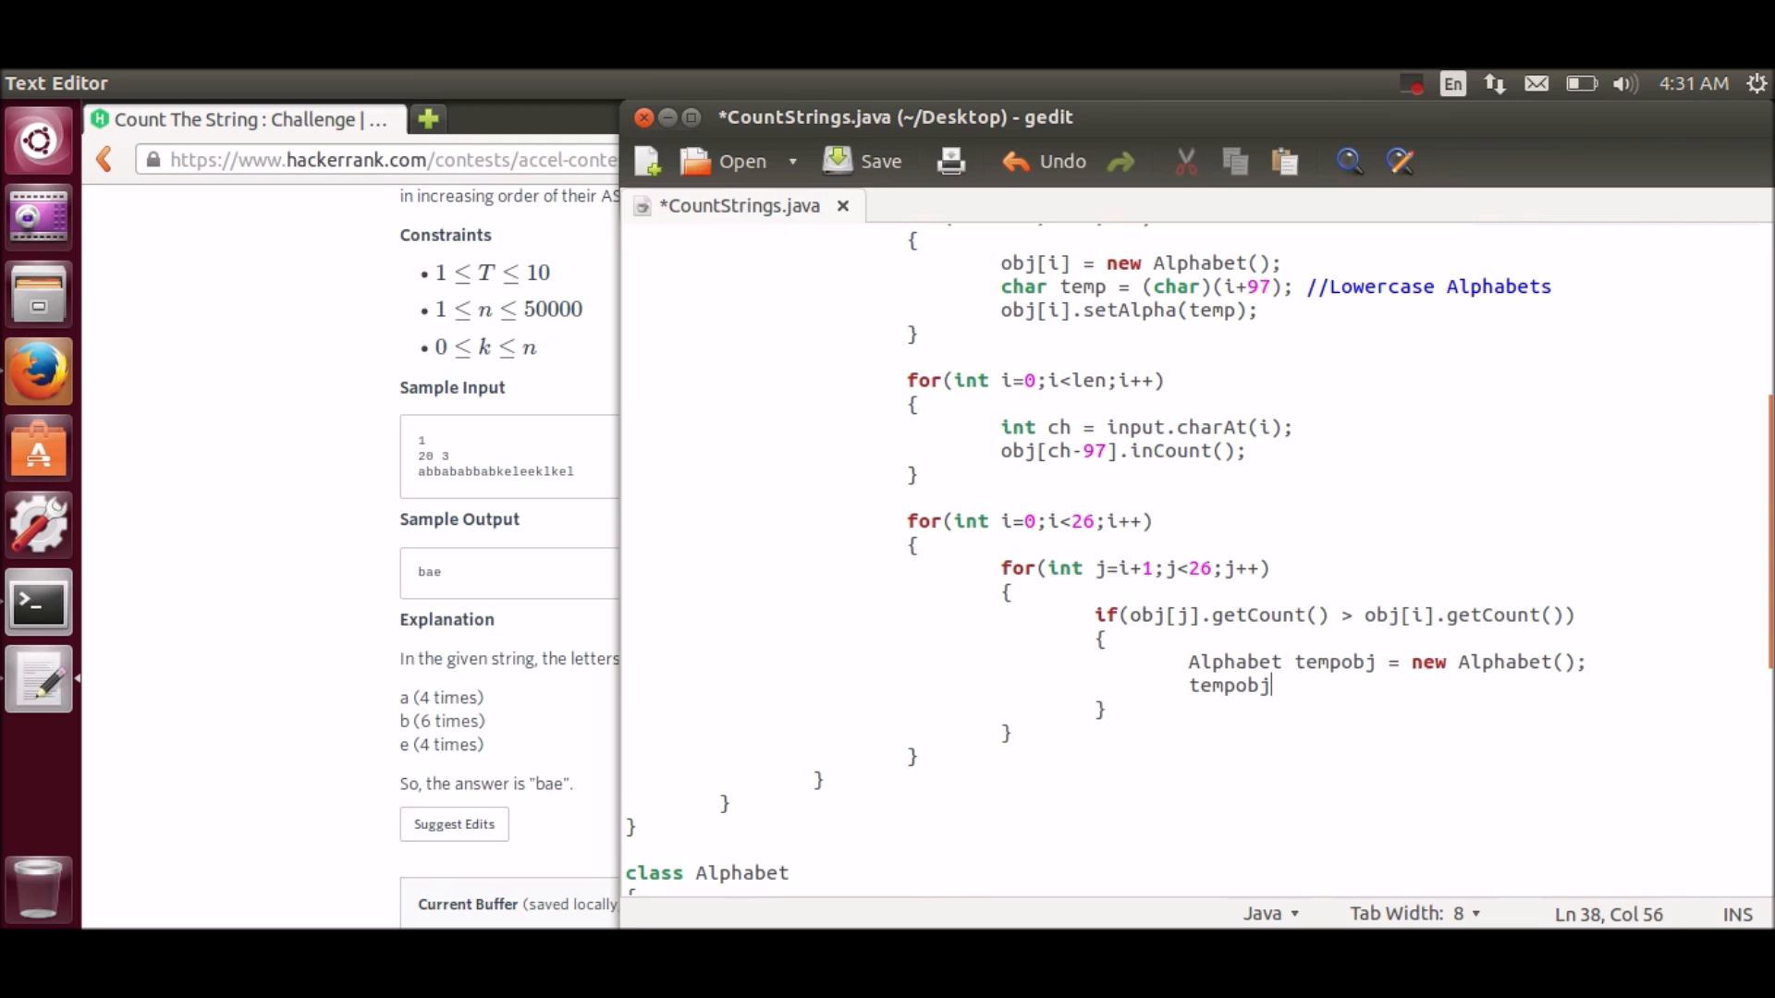
text(= obj[])
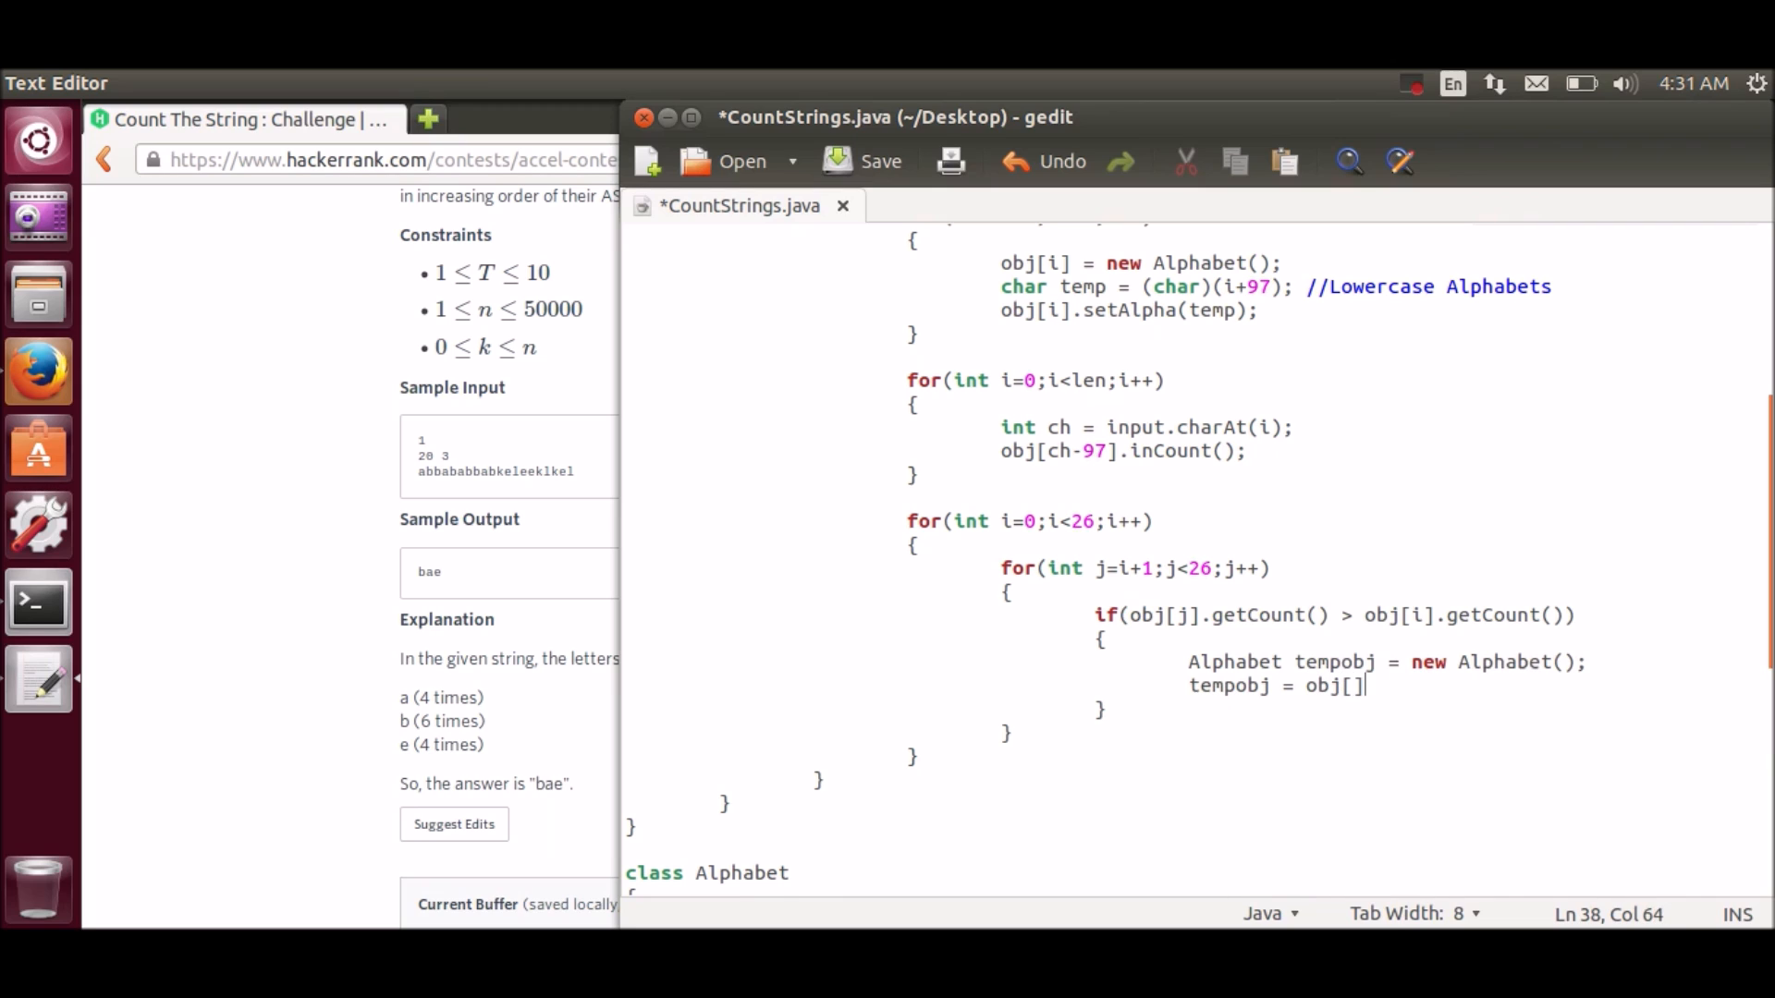
text(i)
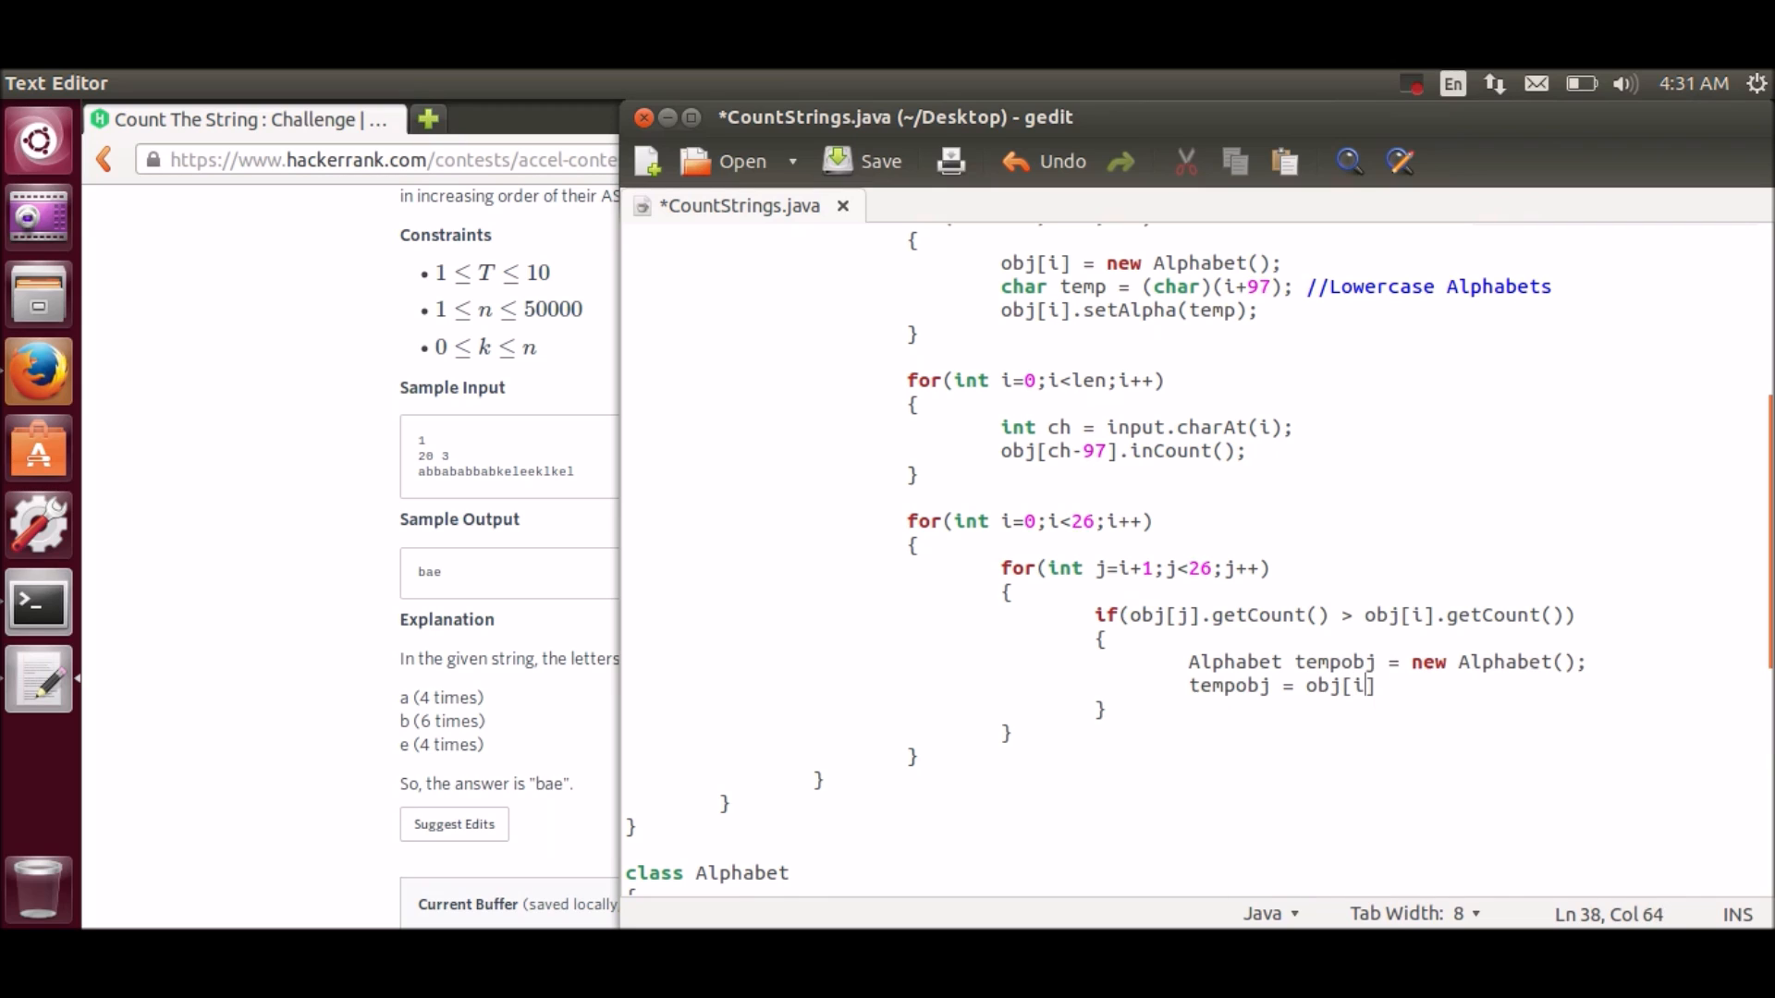
text(];)
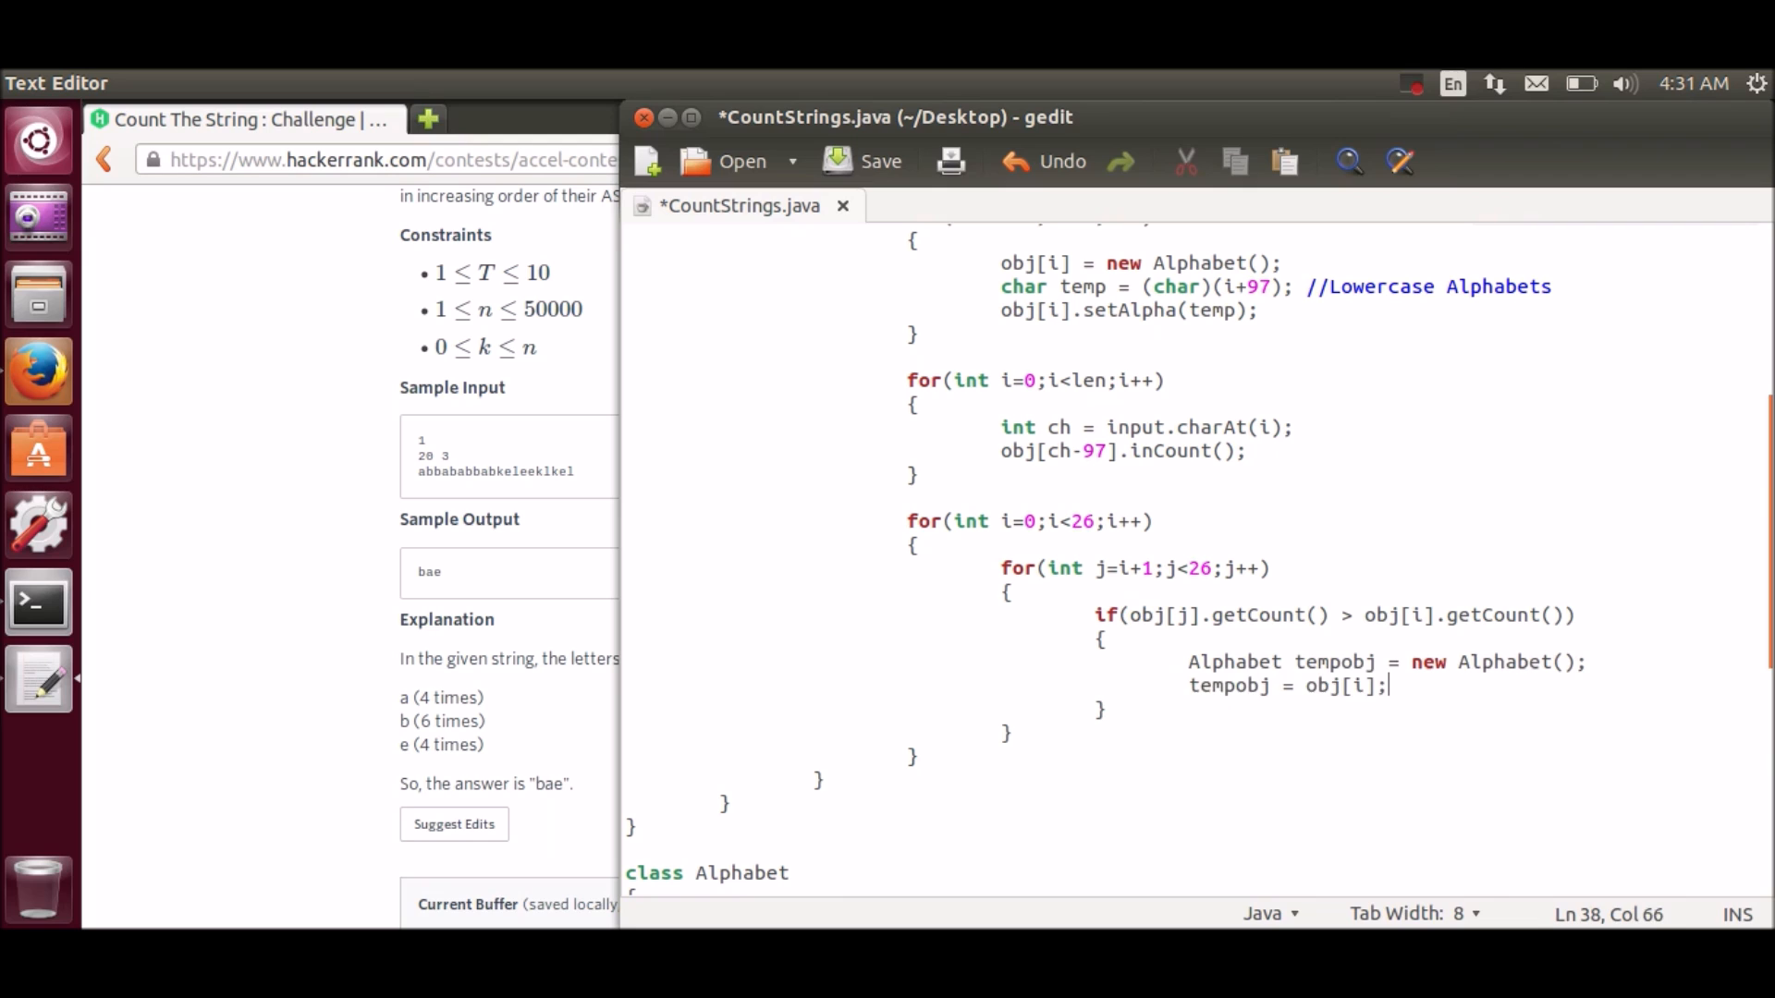
text(tempobj = obj[i];)
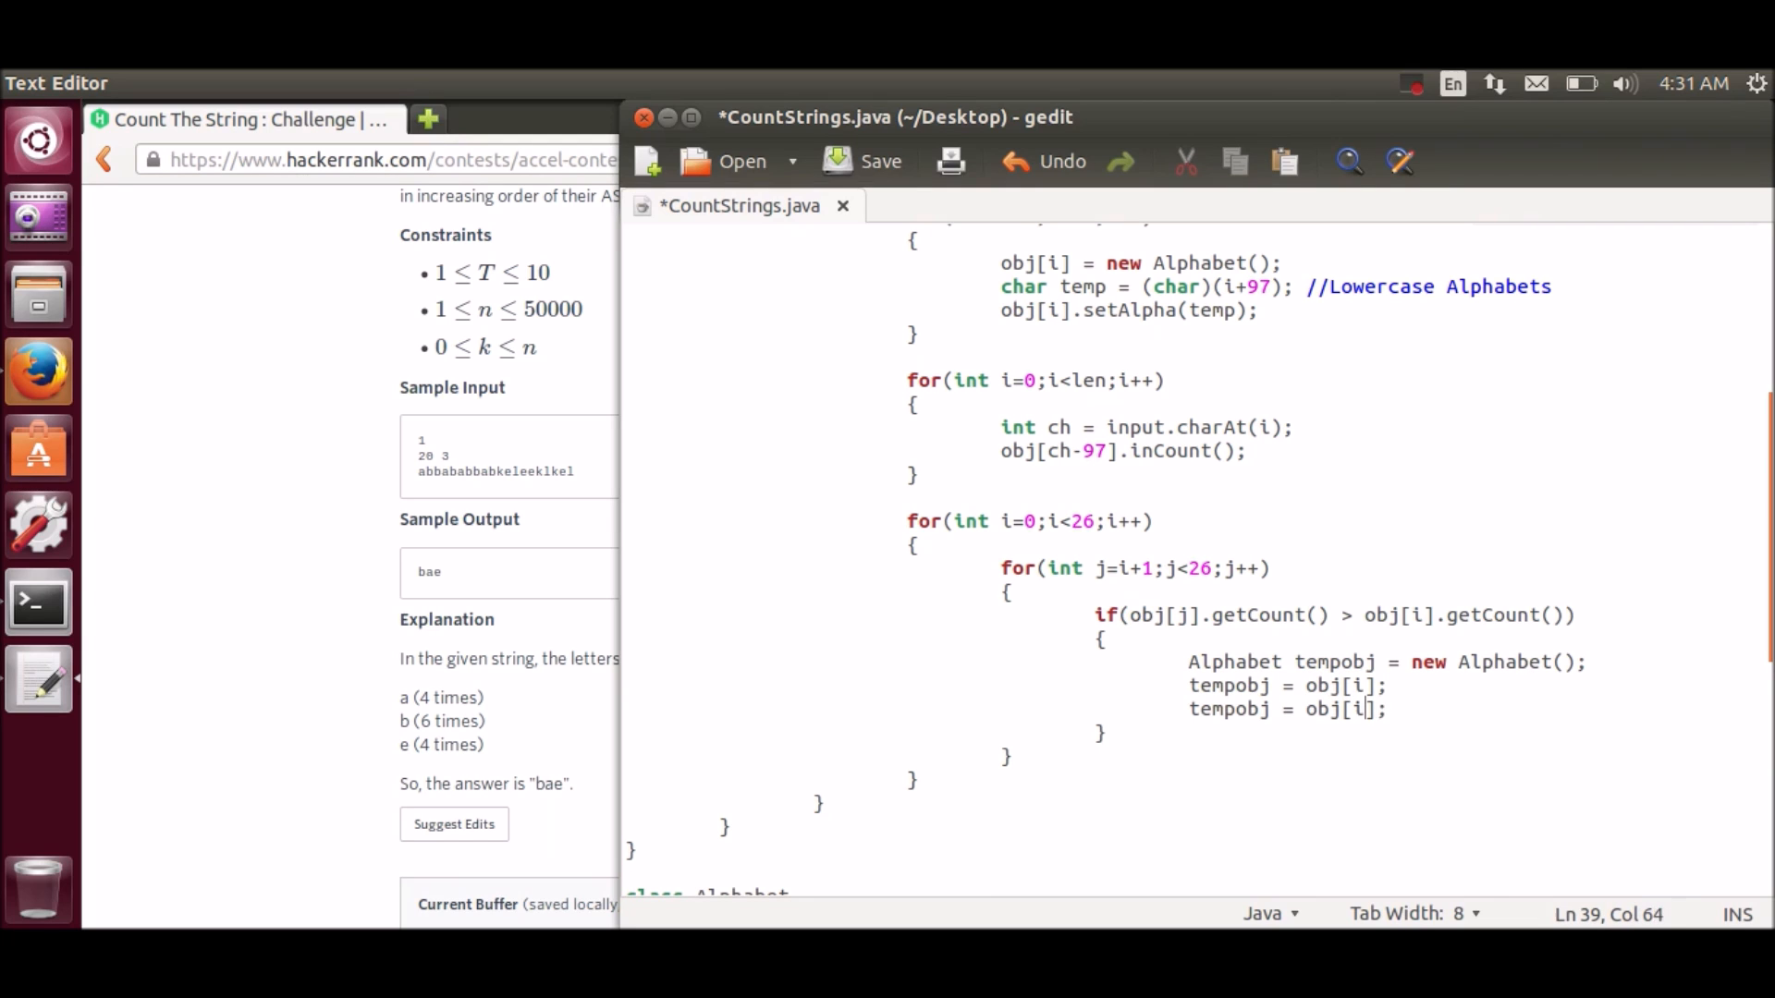
click(1364, 710)
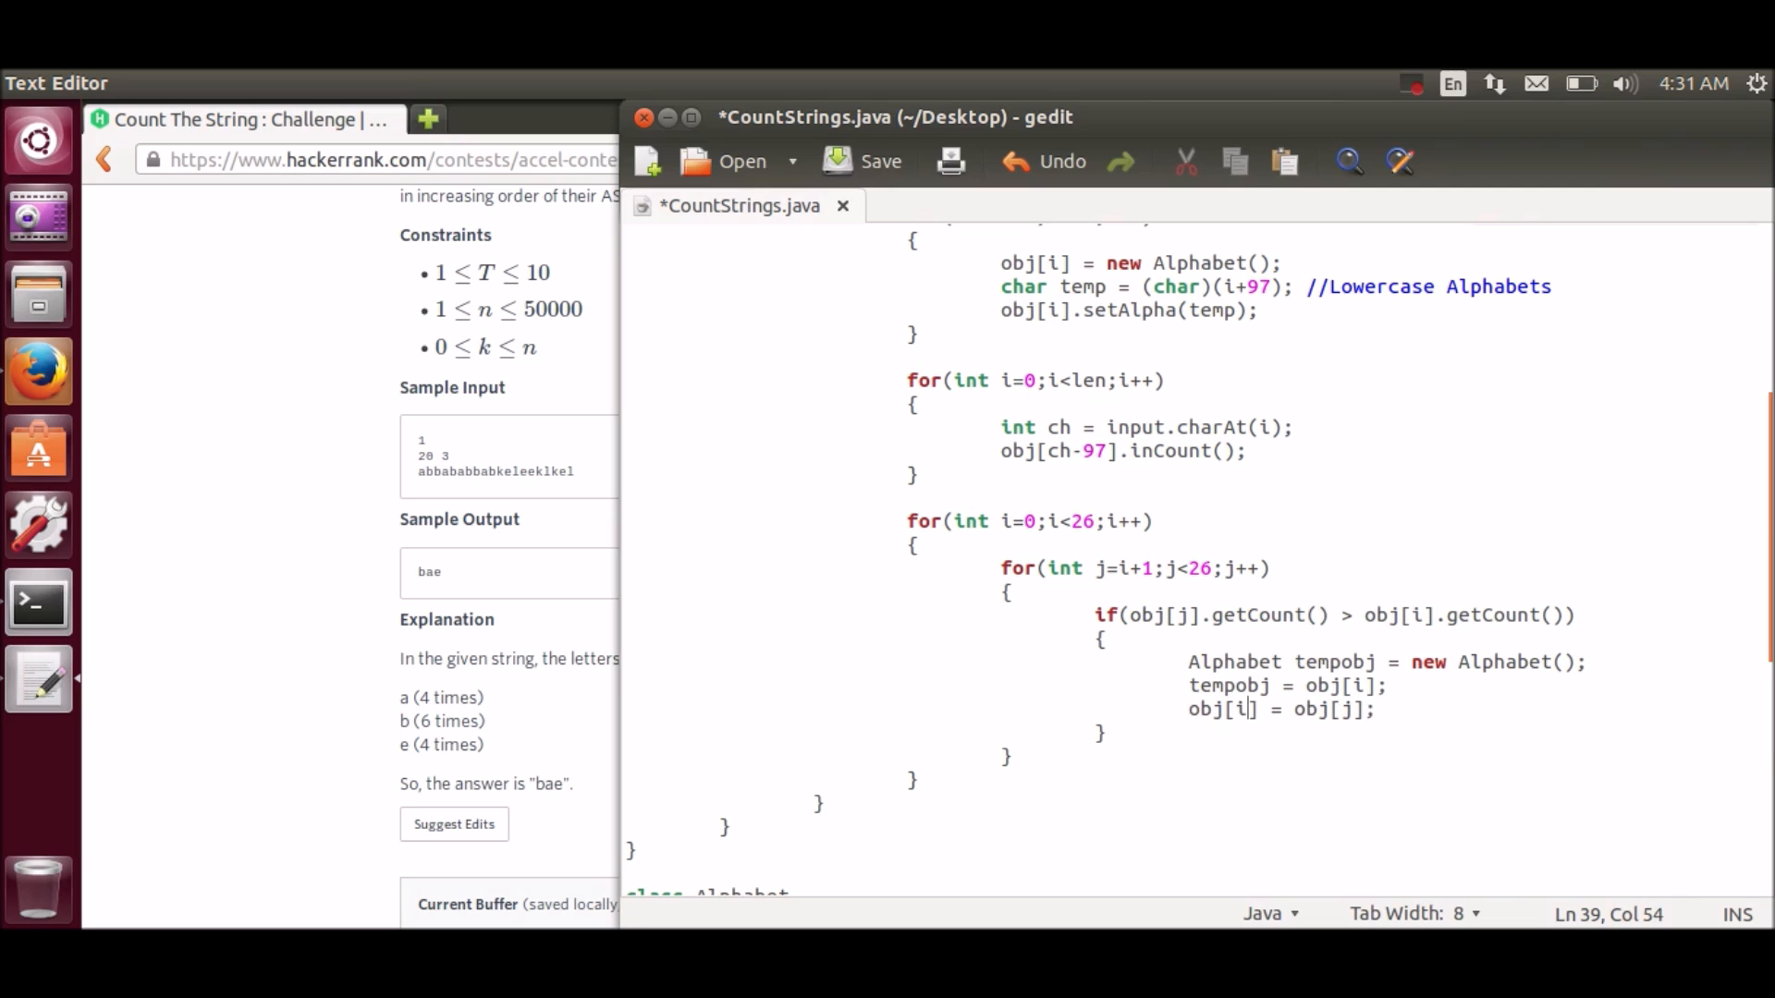
text(obj[i] = obj[j];)
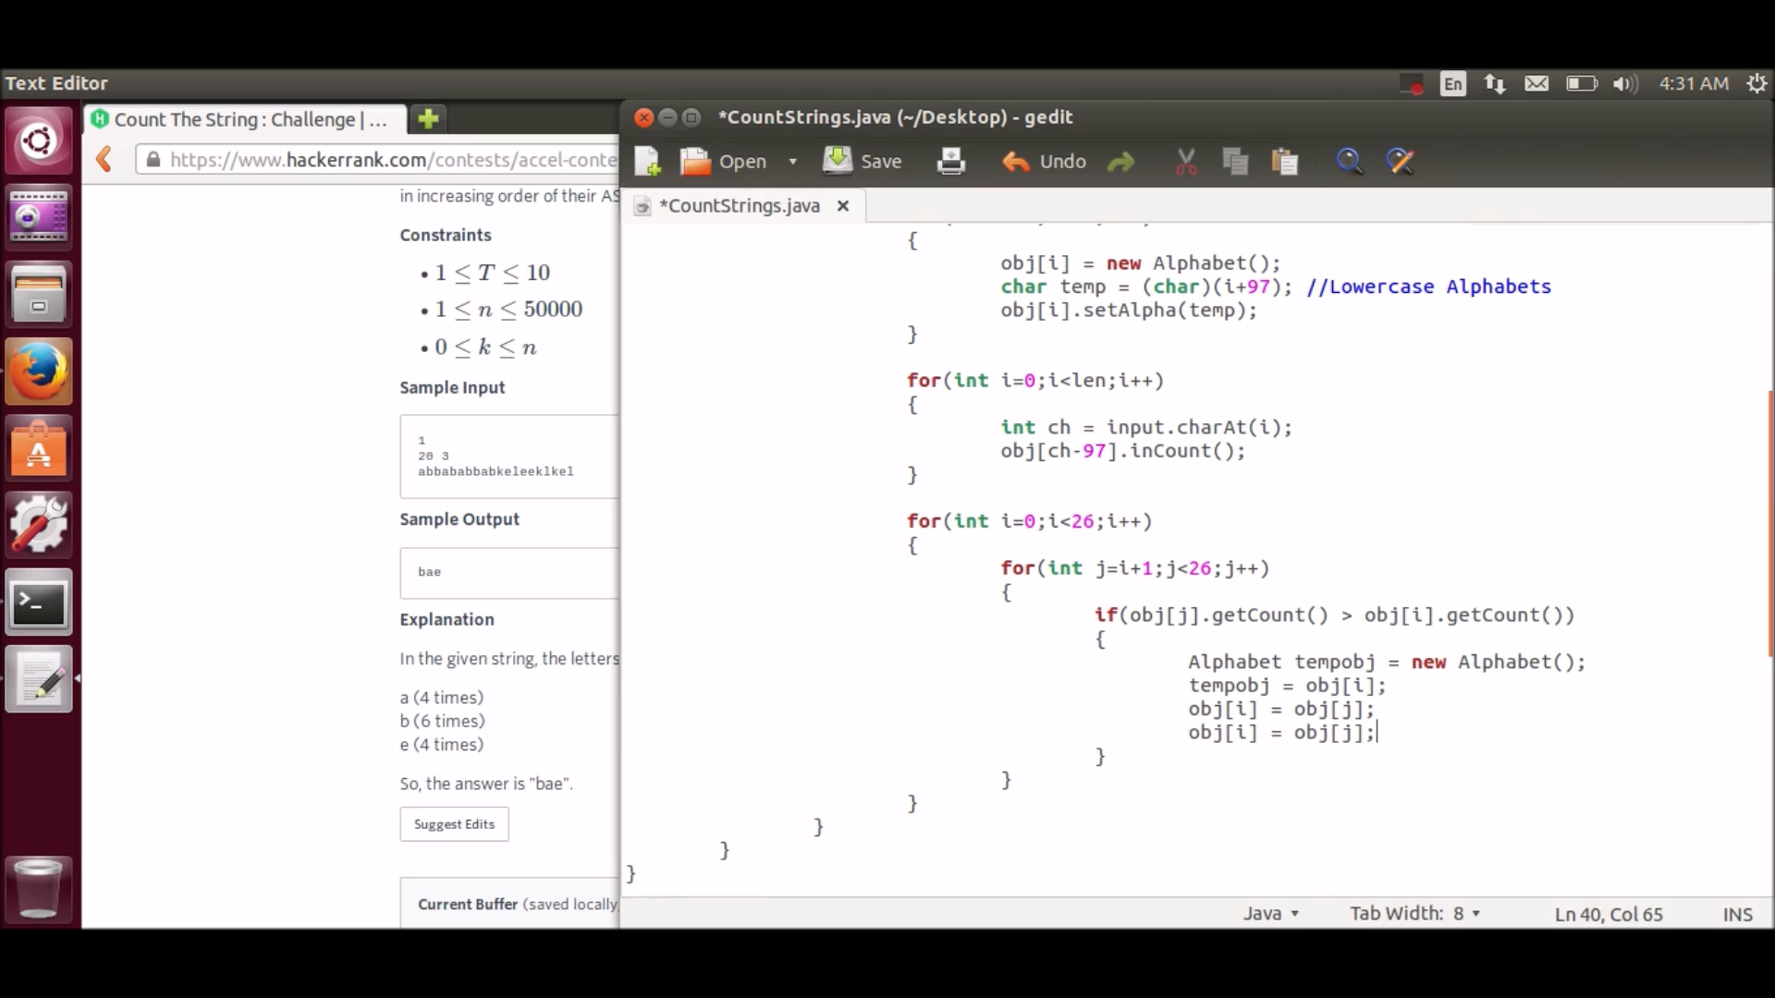
key(BackSpace)
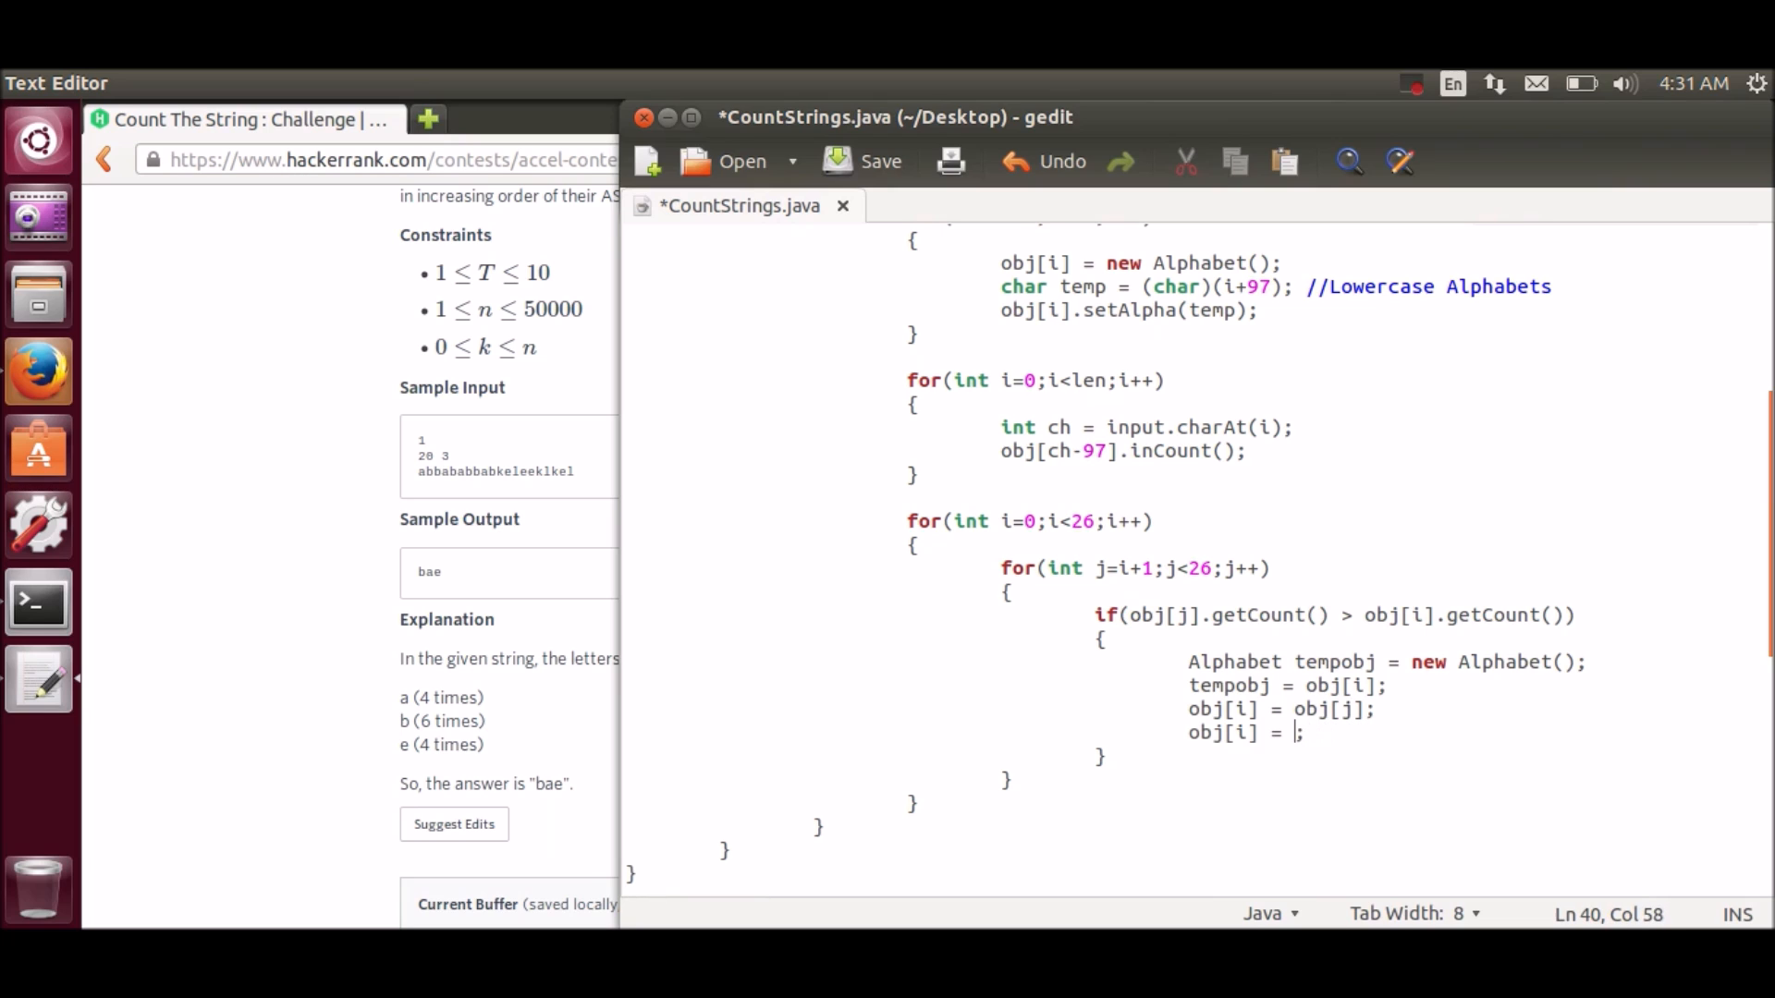
text(tempobj)
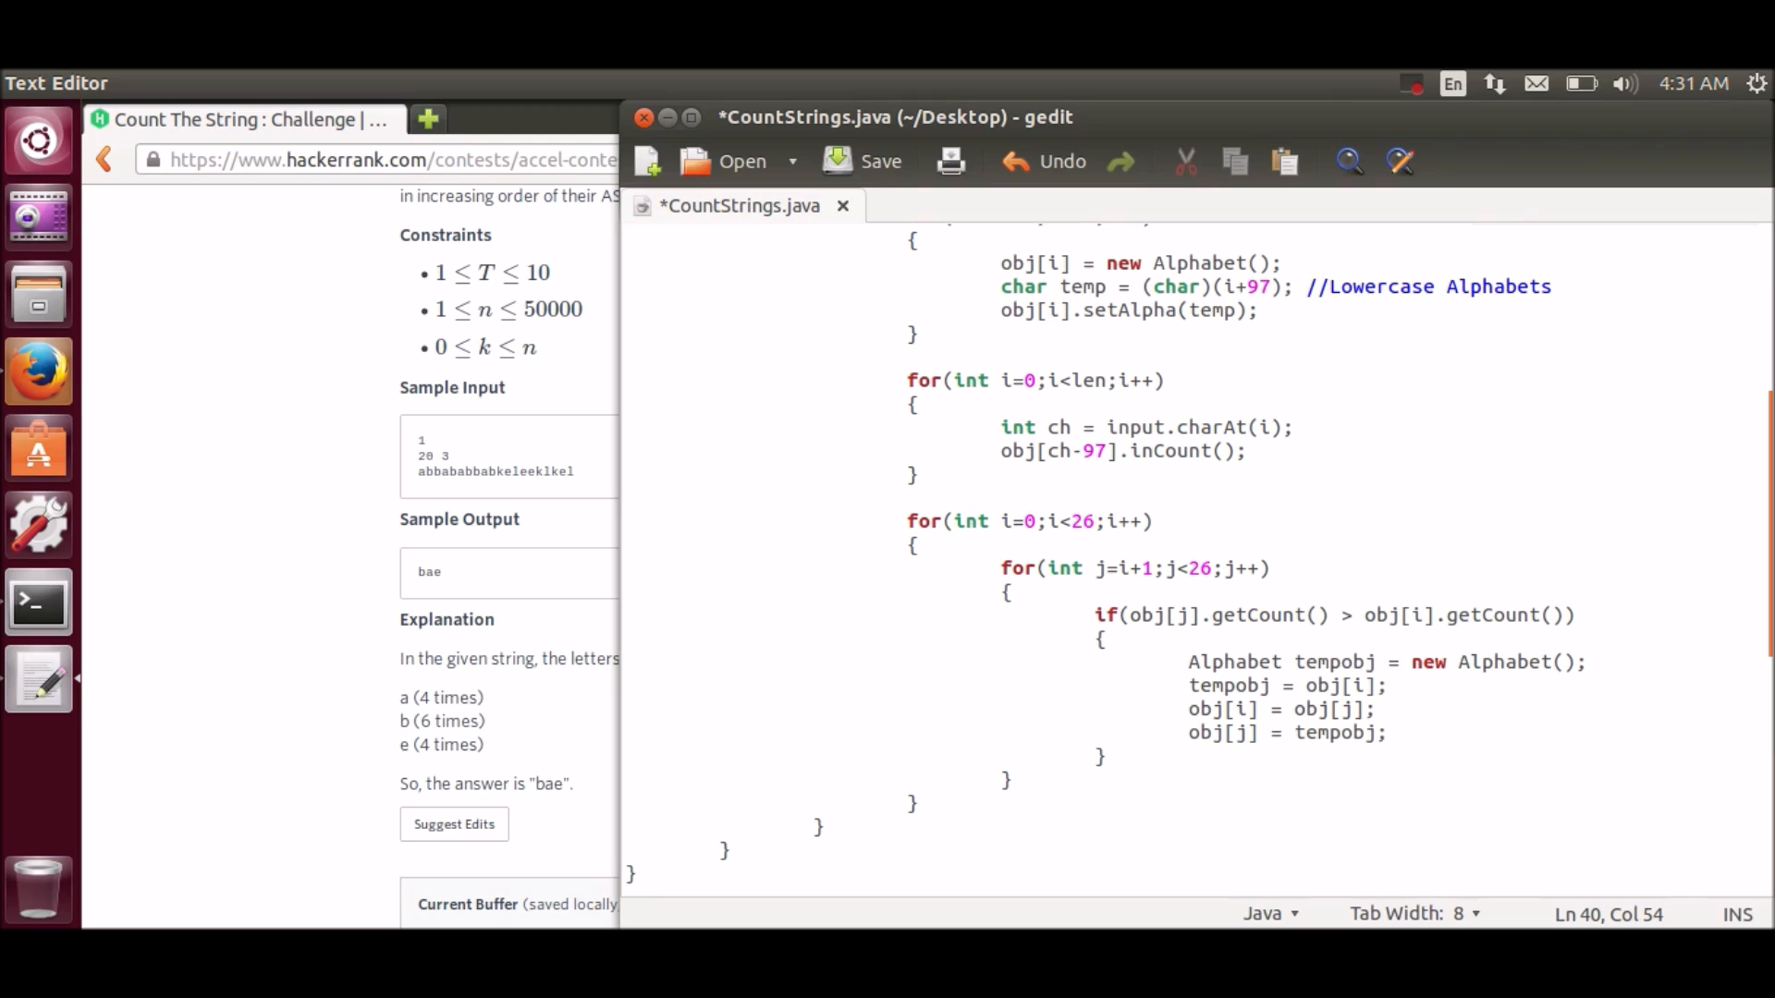
click(1101, 757)
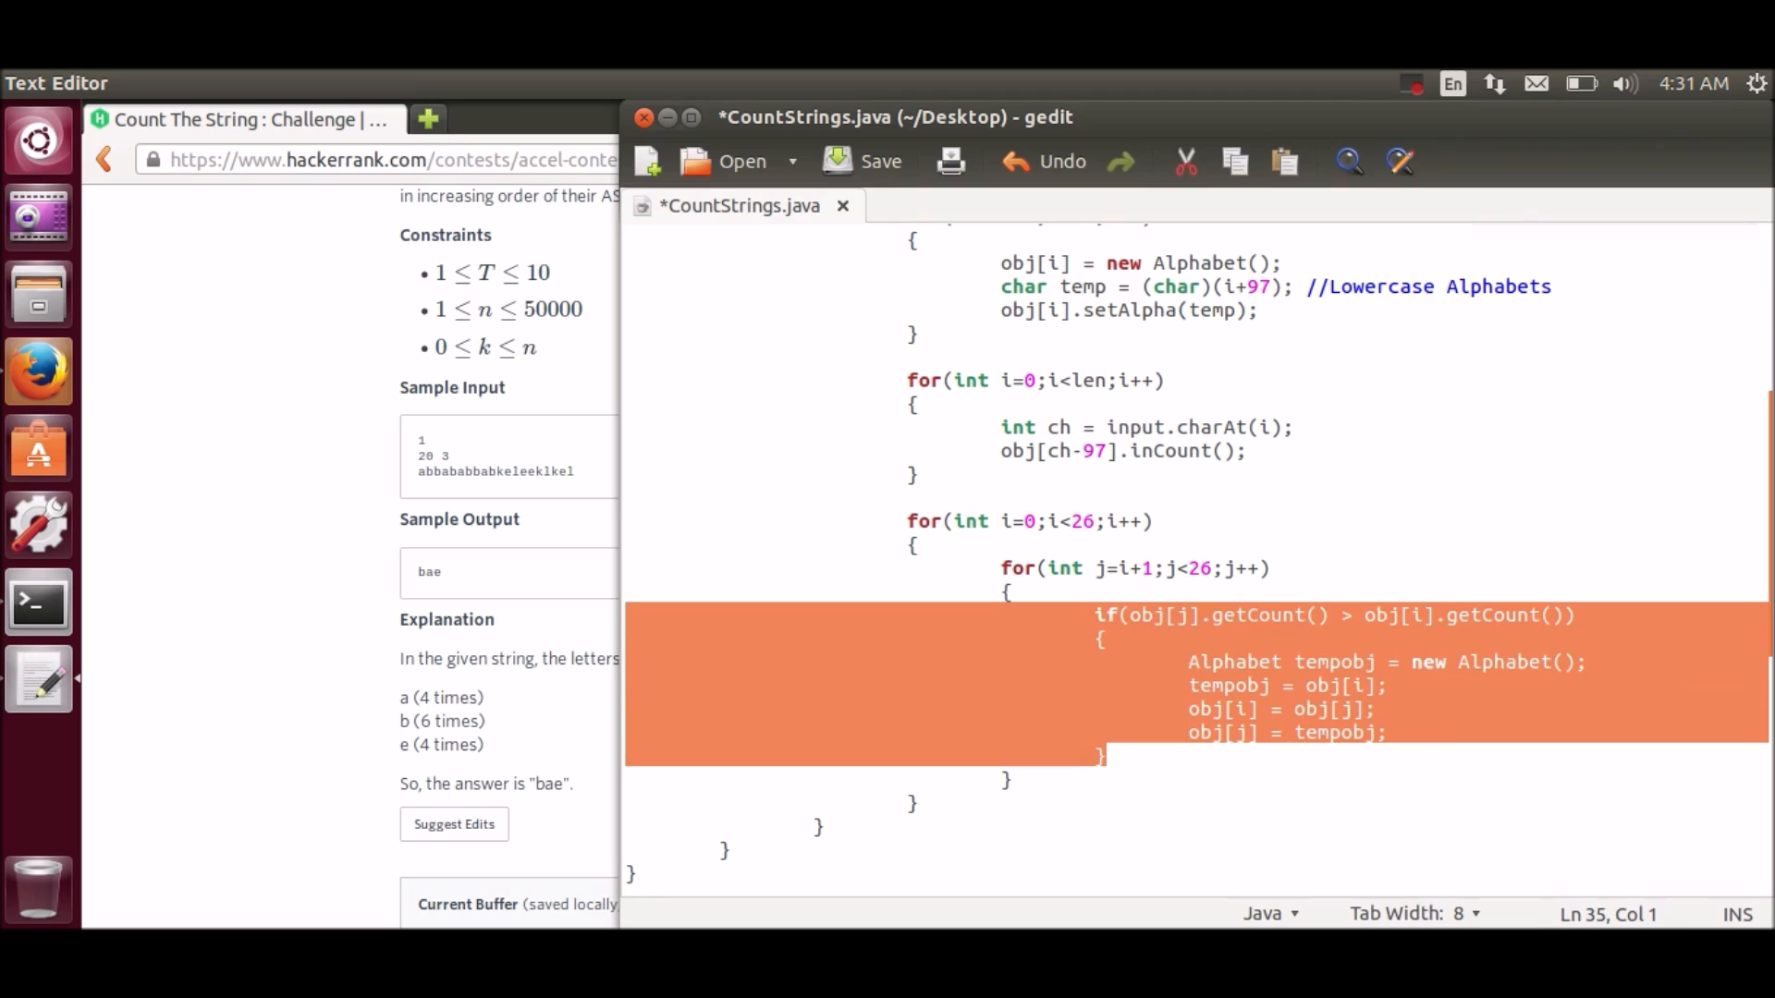
Step: Paste a copy of the if block and change its condition to compare counts with ==
click(1103, 755)
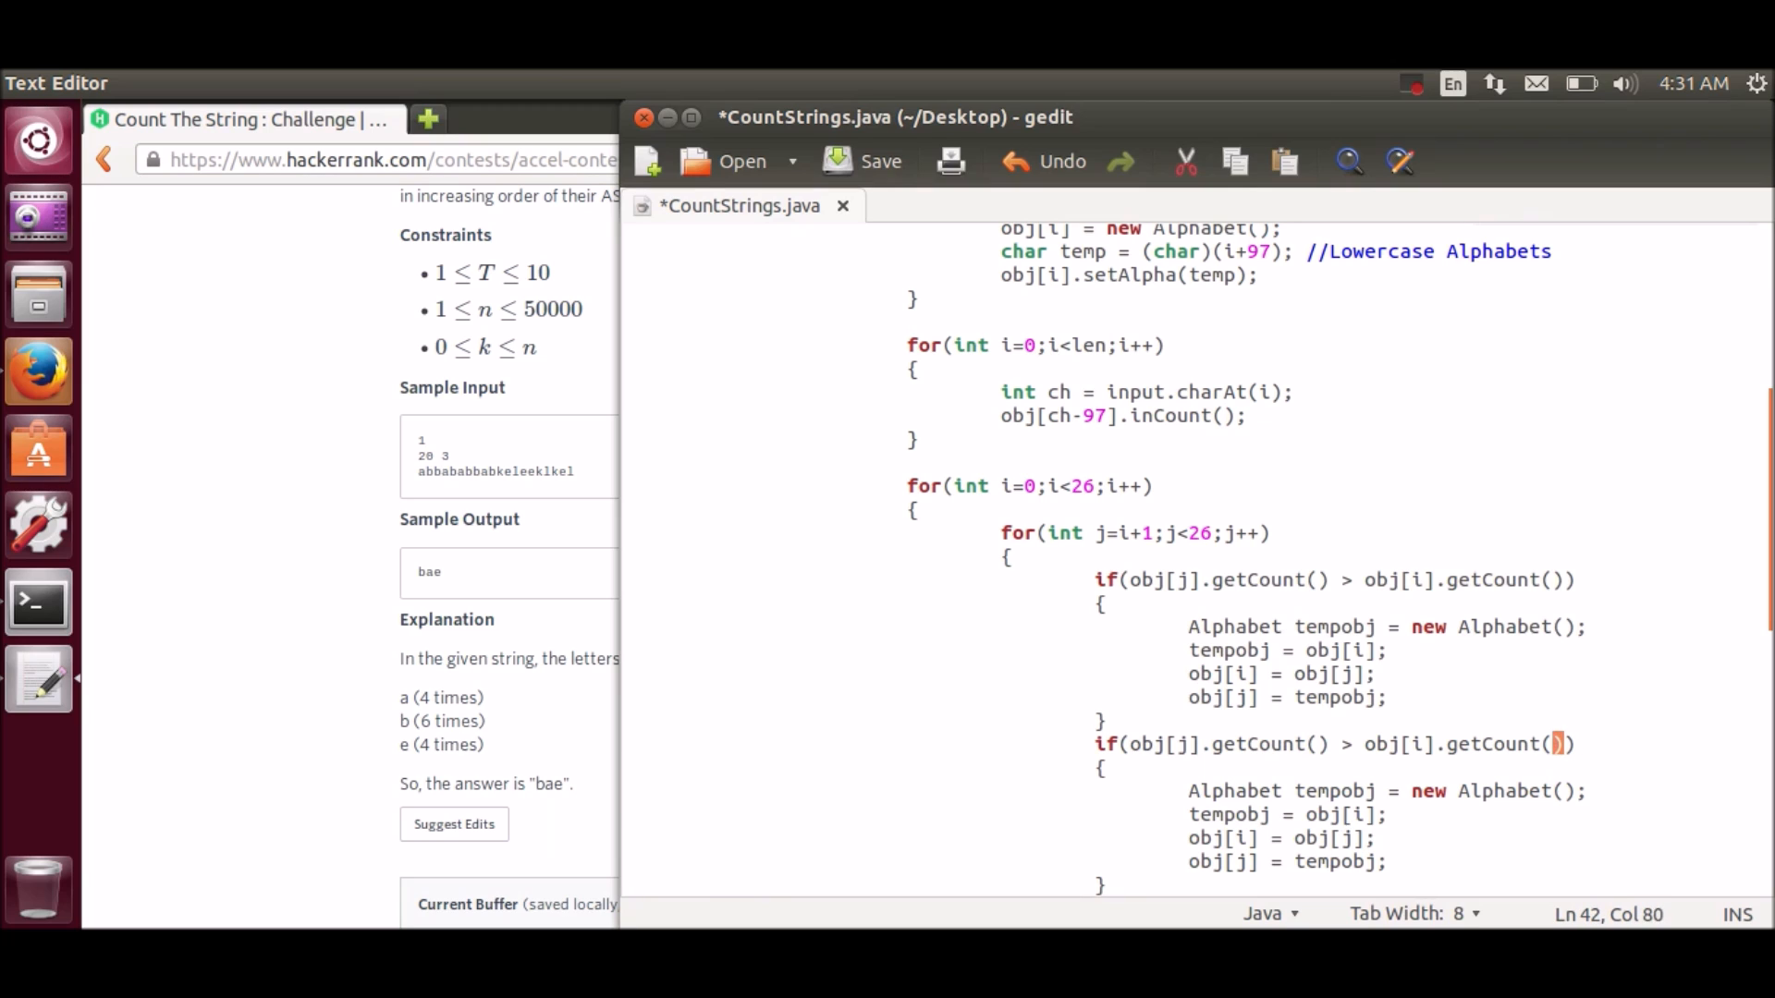
key(BackSpace)
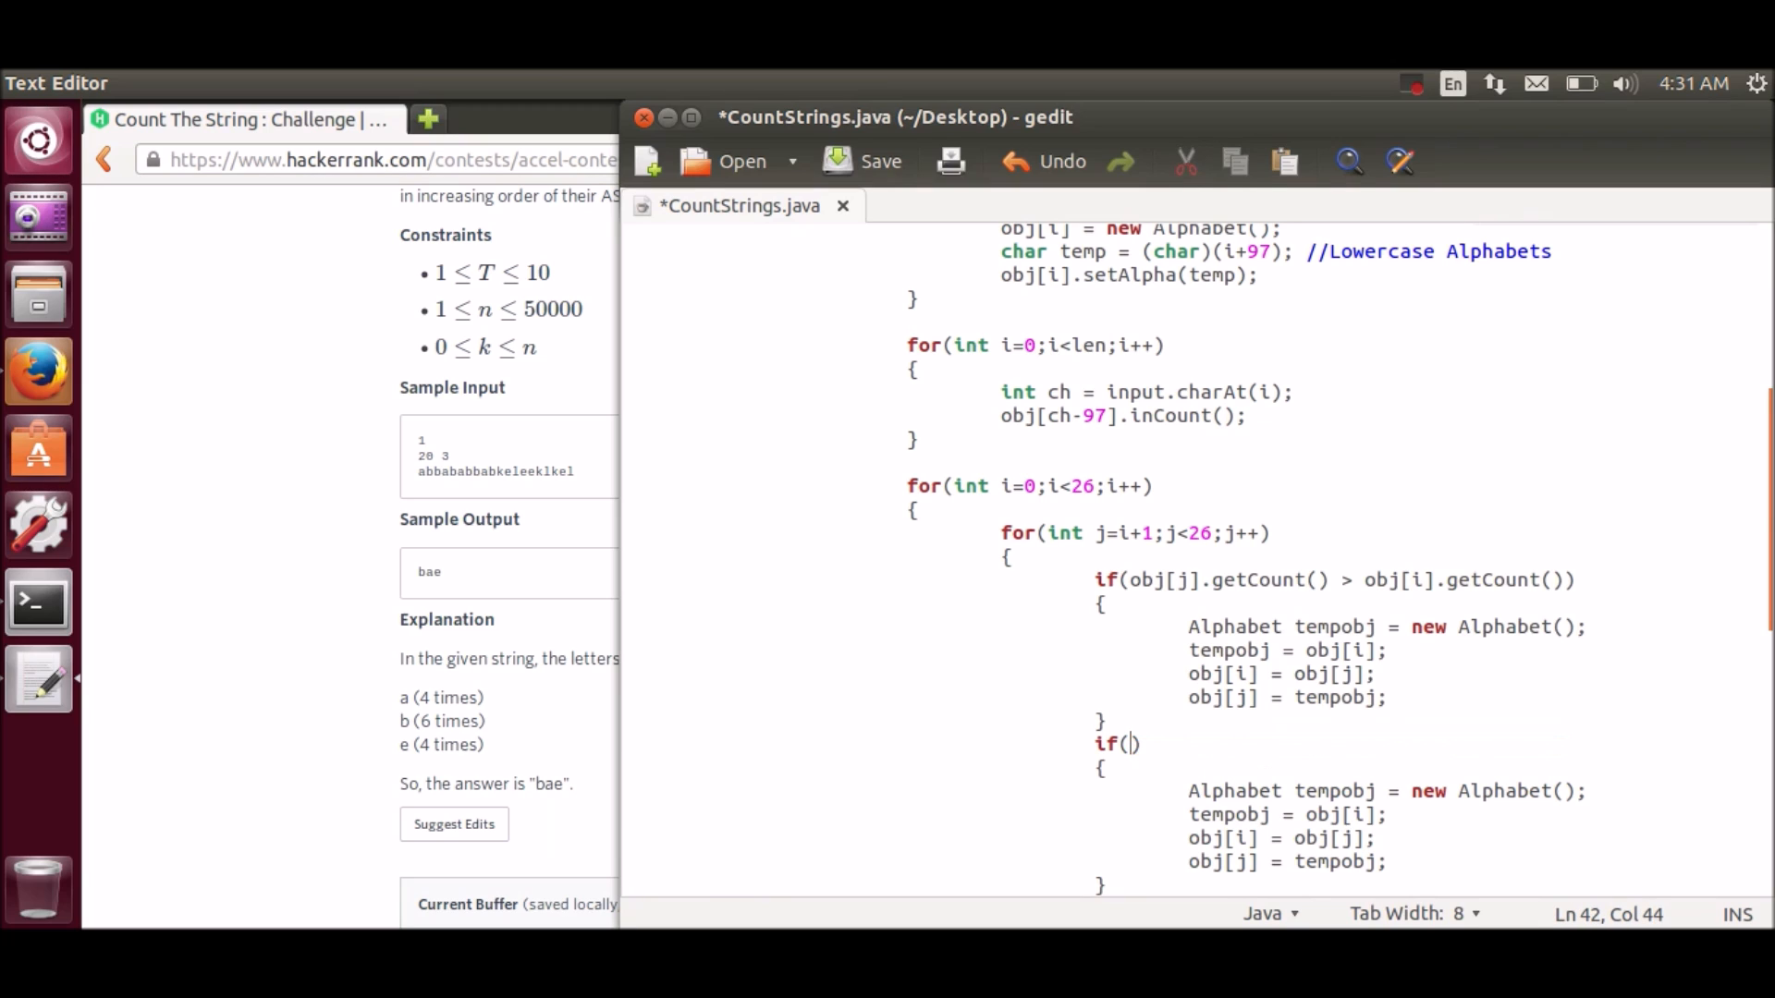
scroll(down, 3)
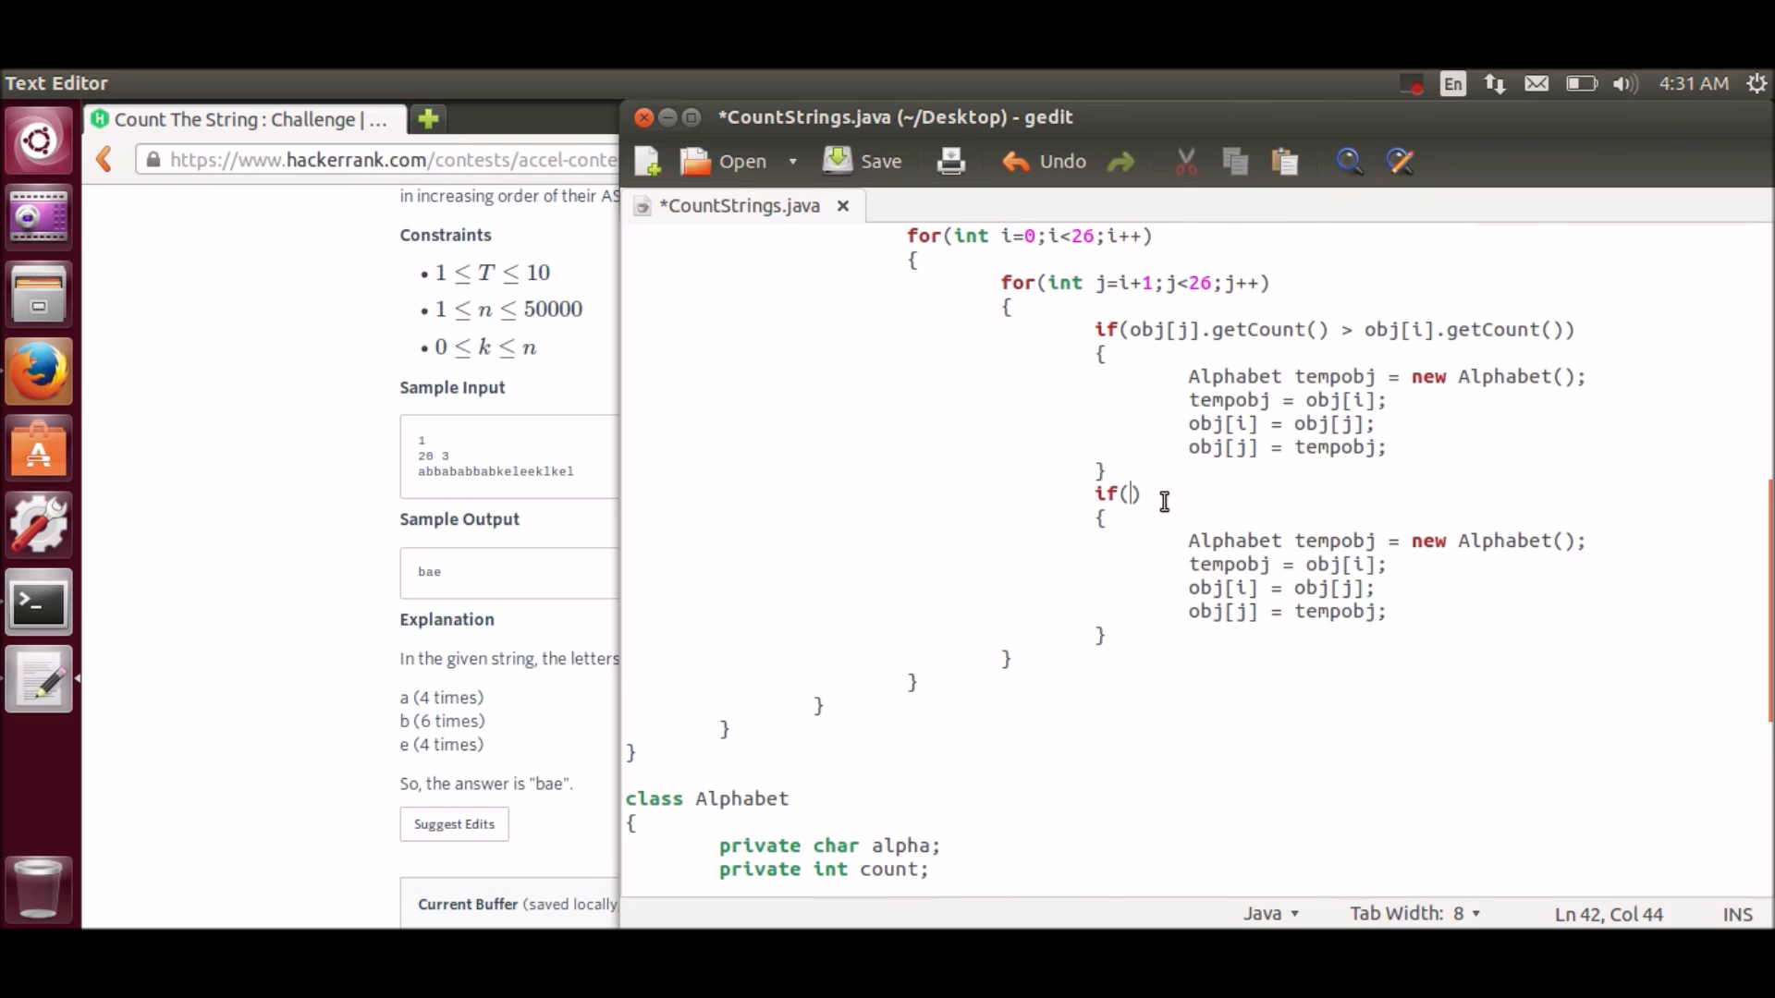
text(o)
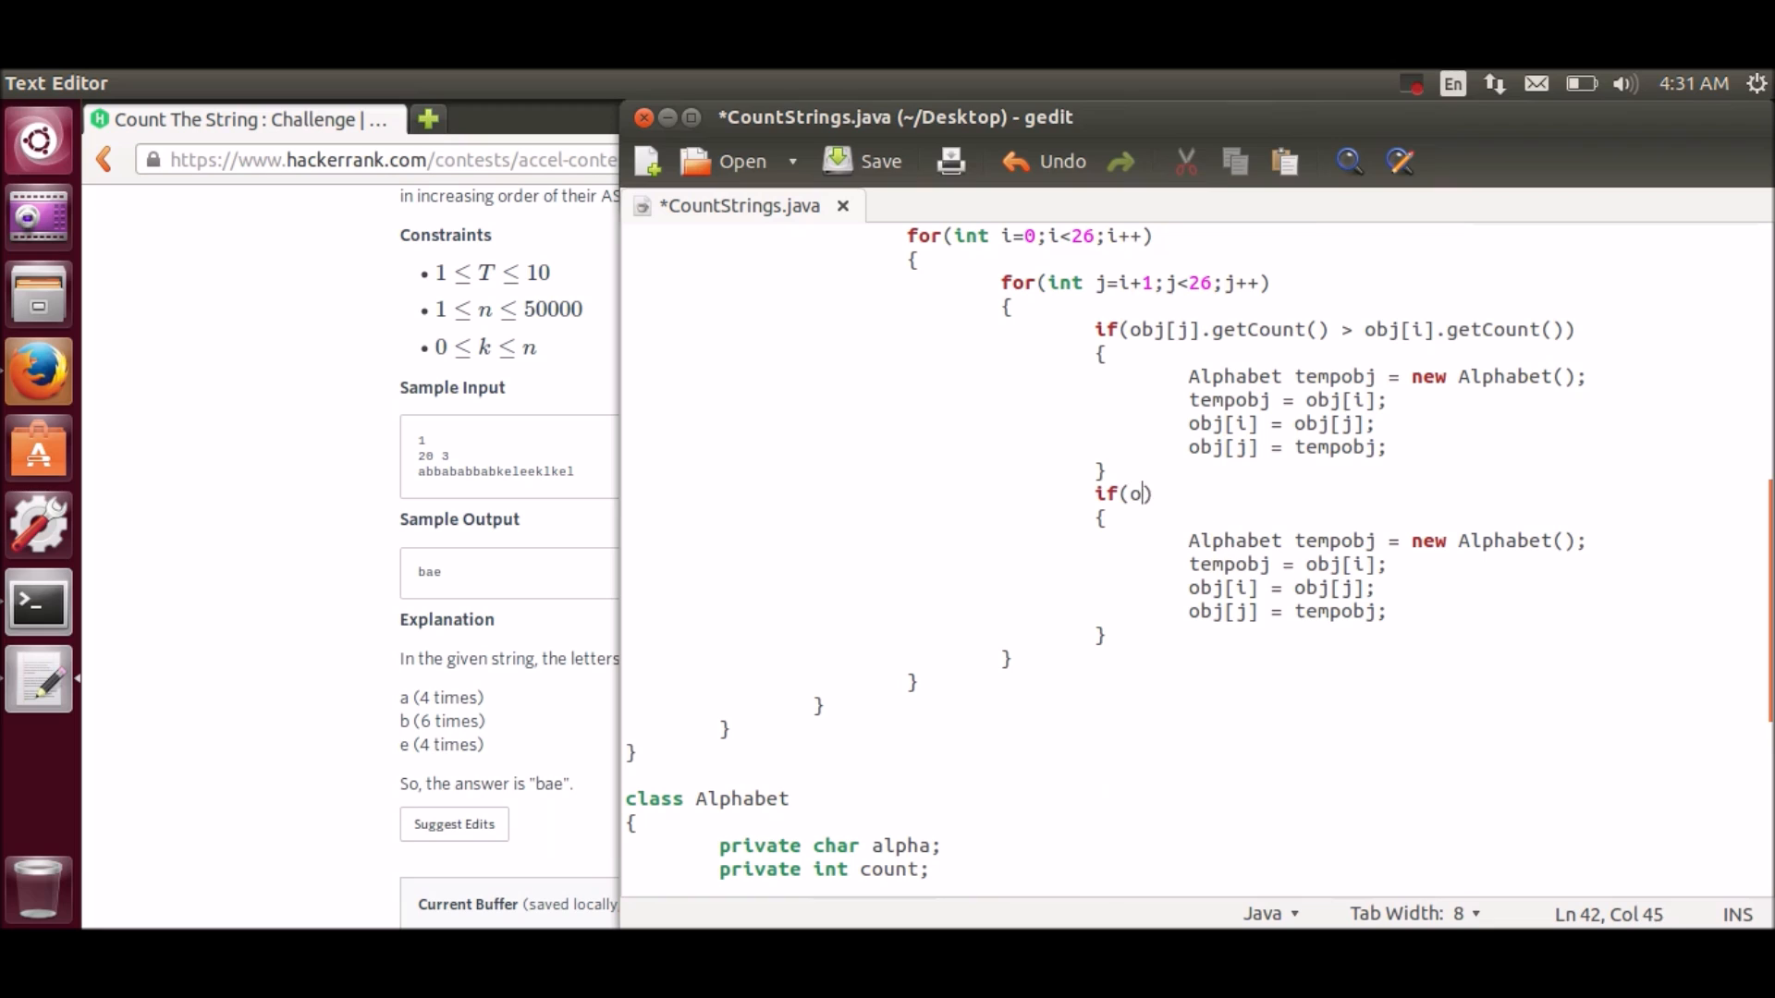
text(bj[])
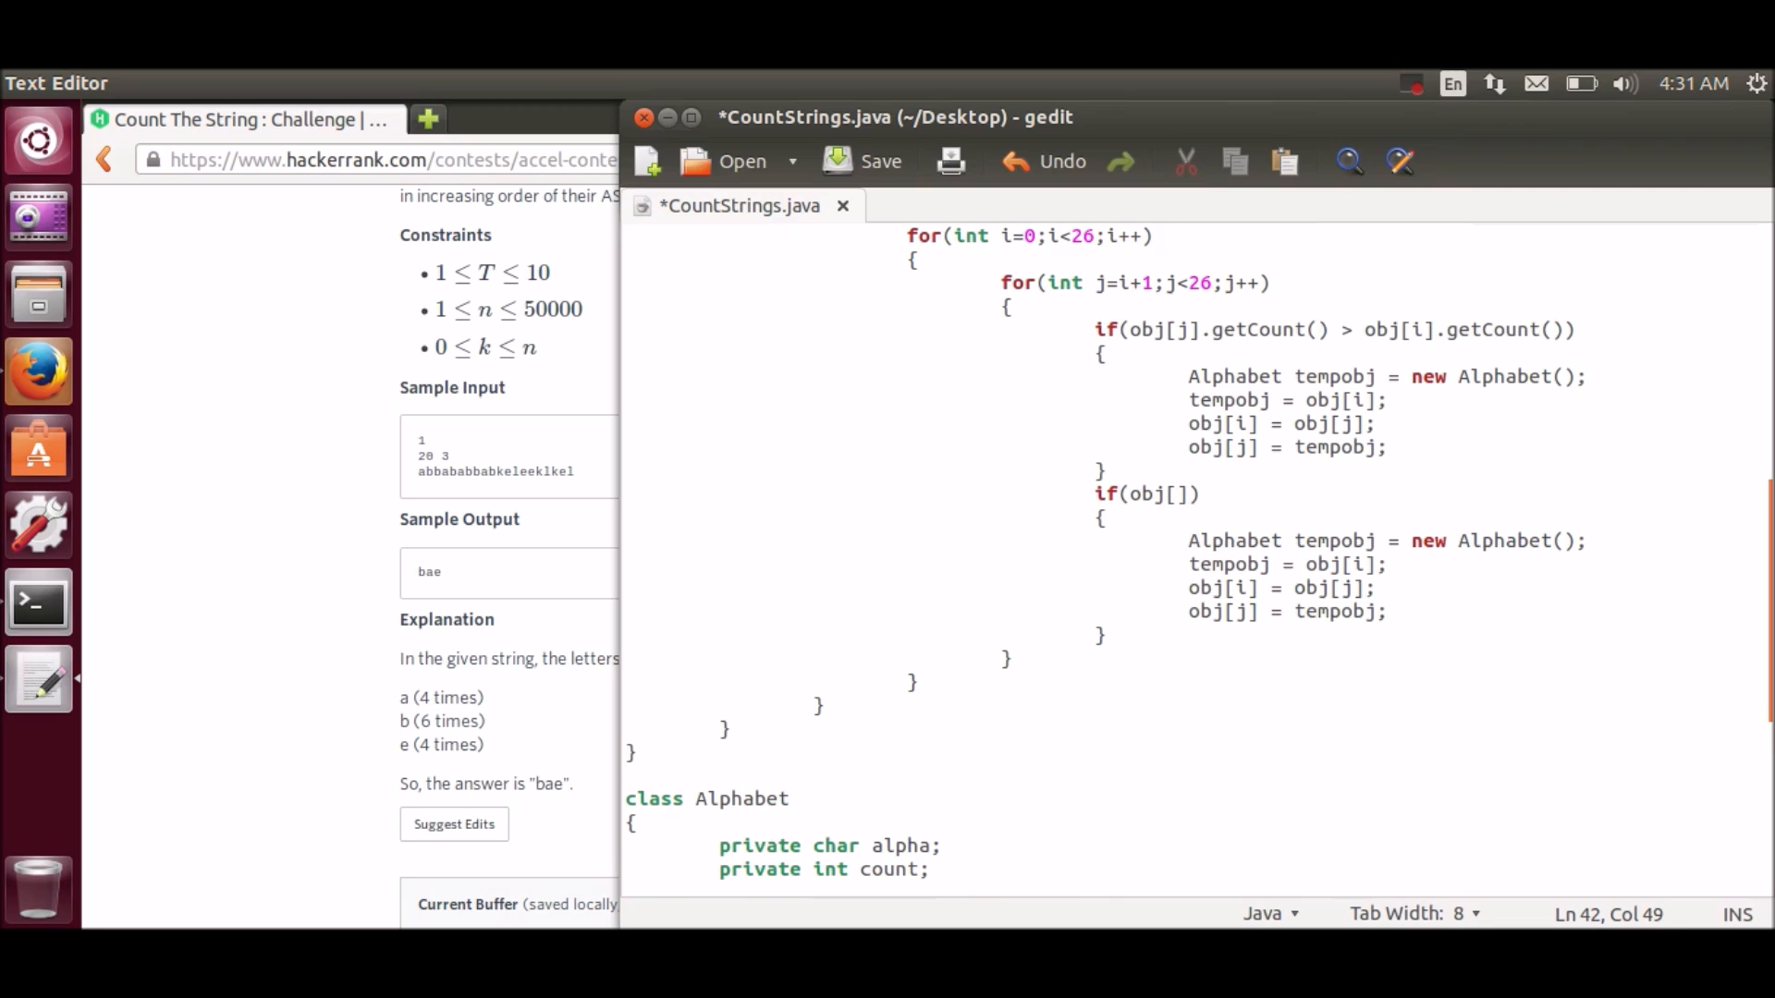
text(j.)
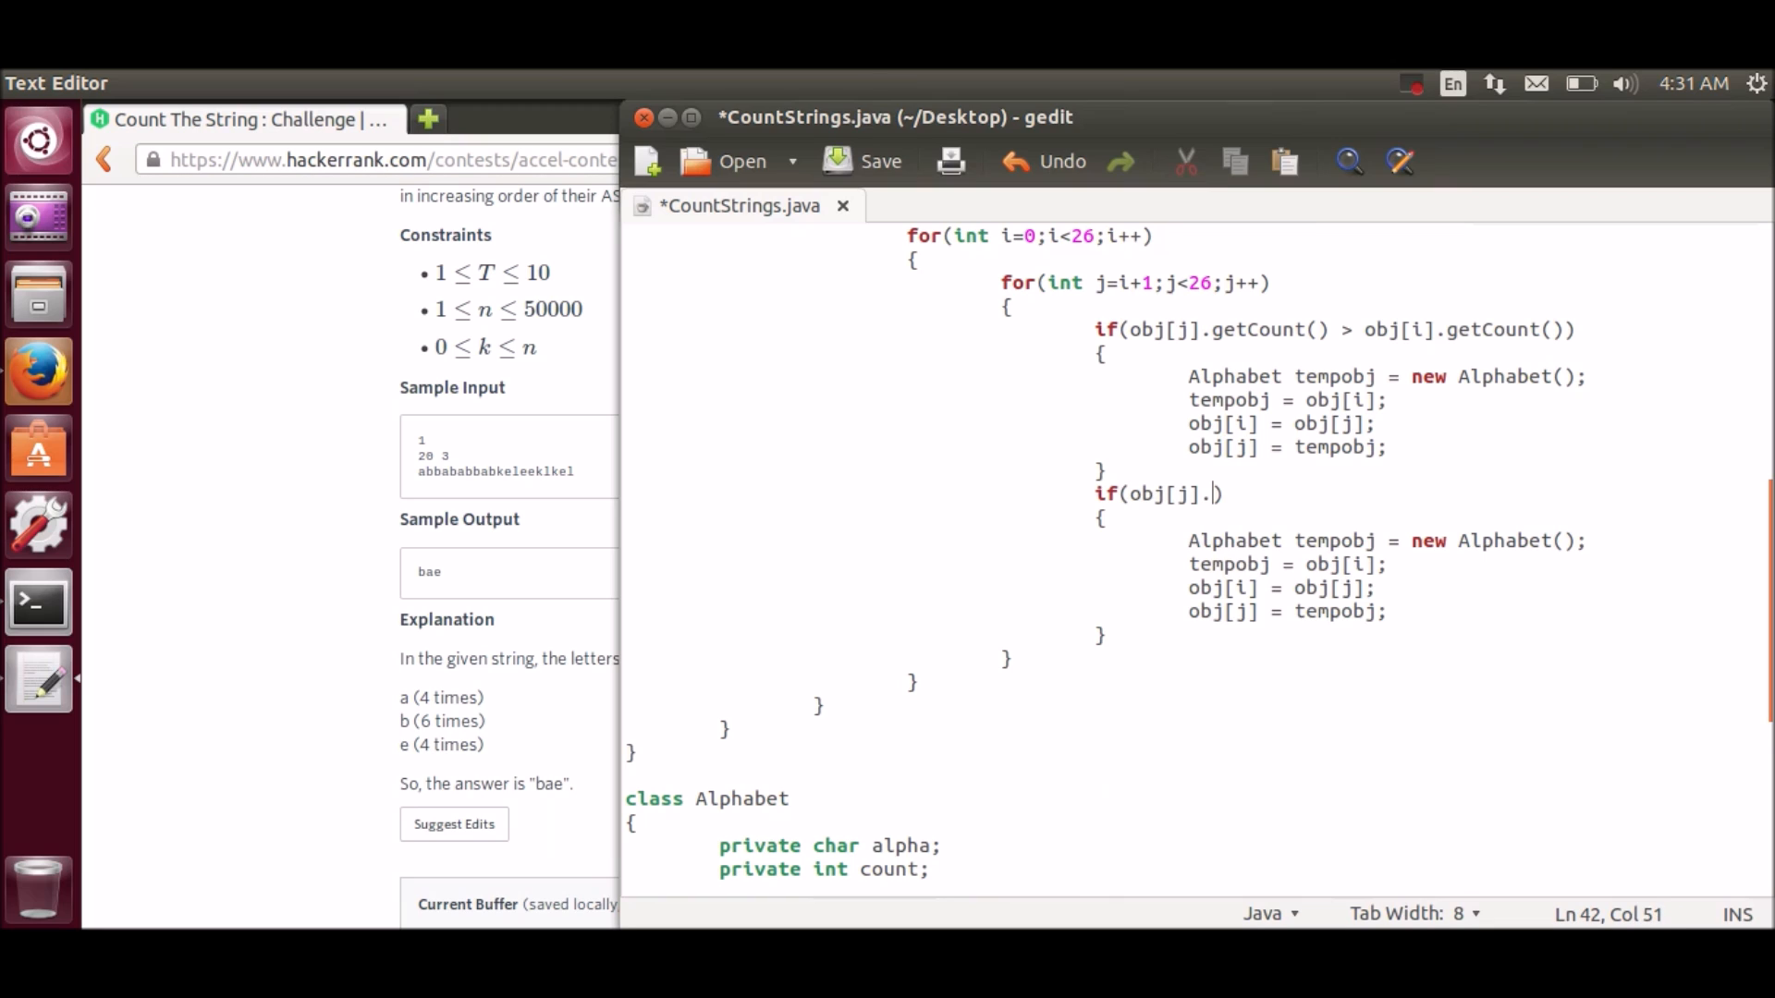
text())))
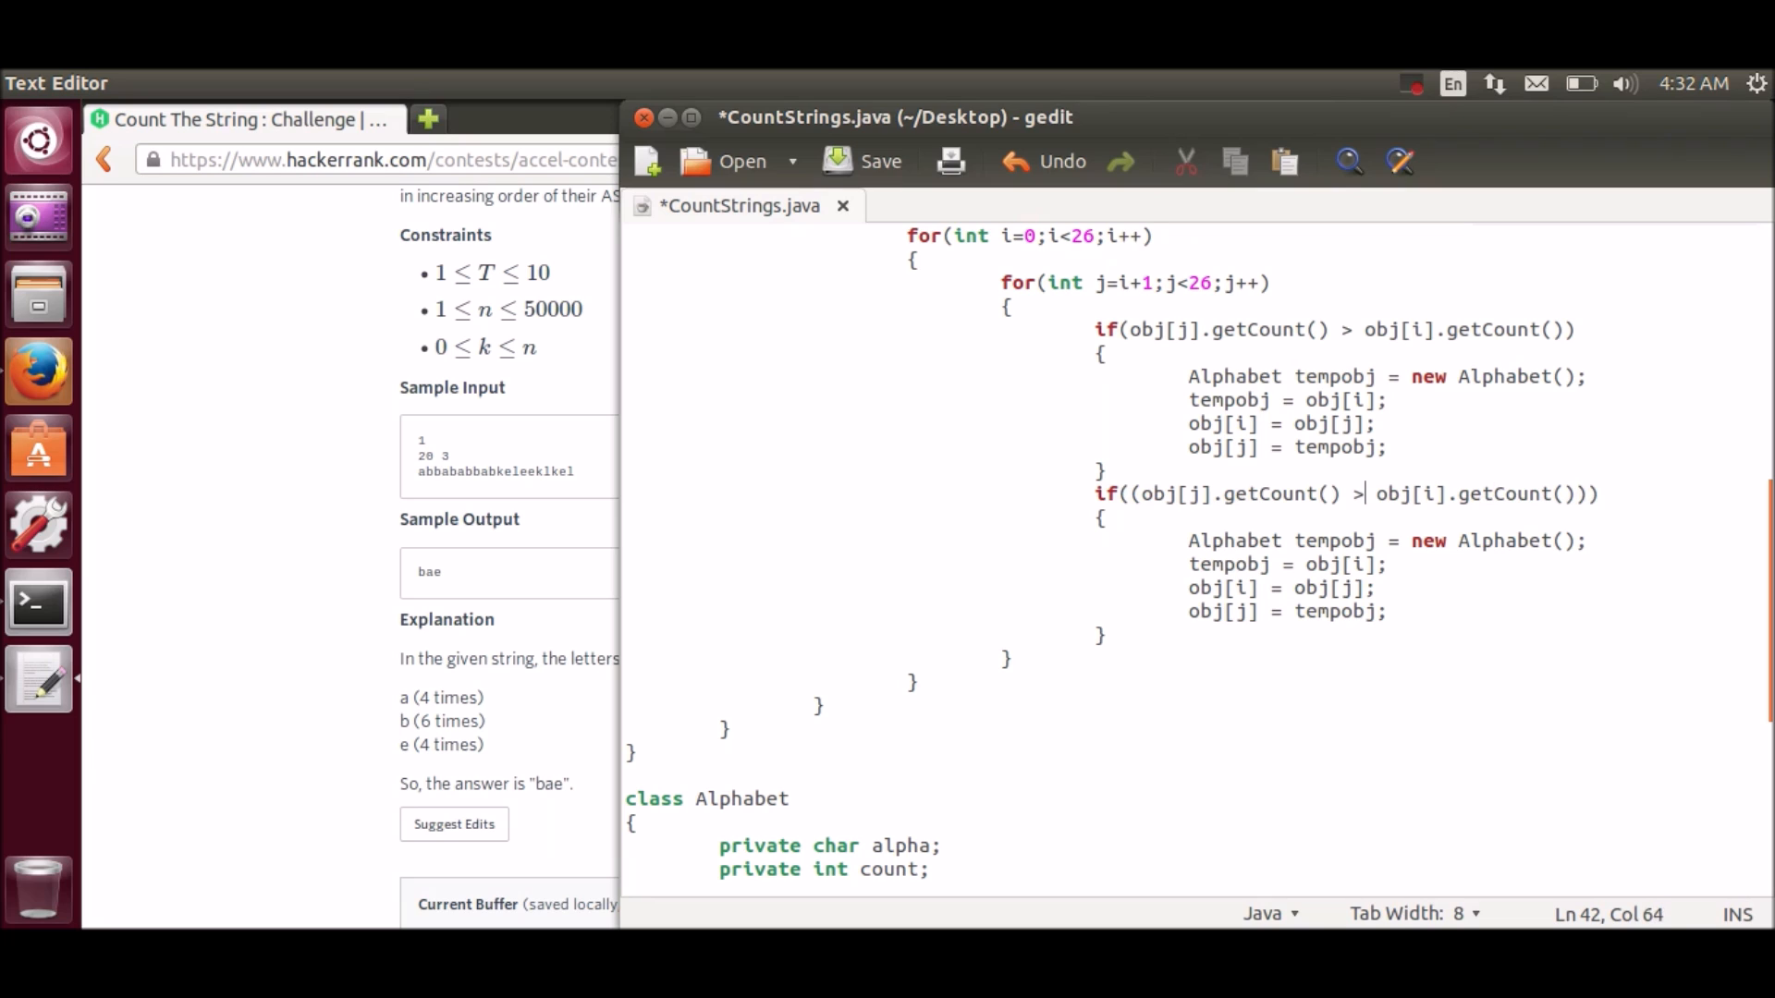
text(==)
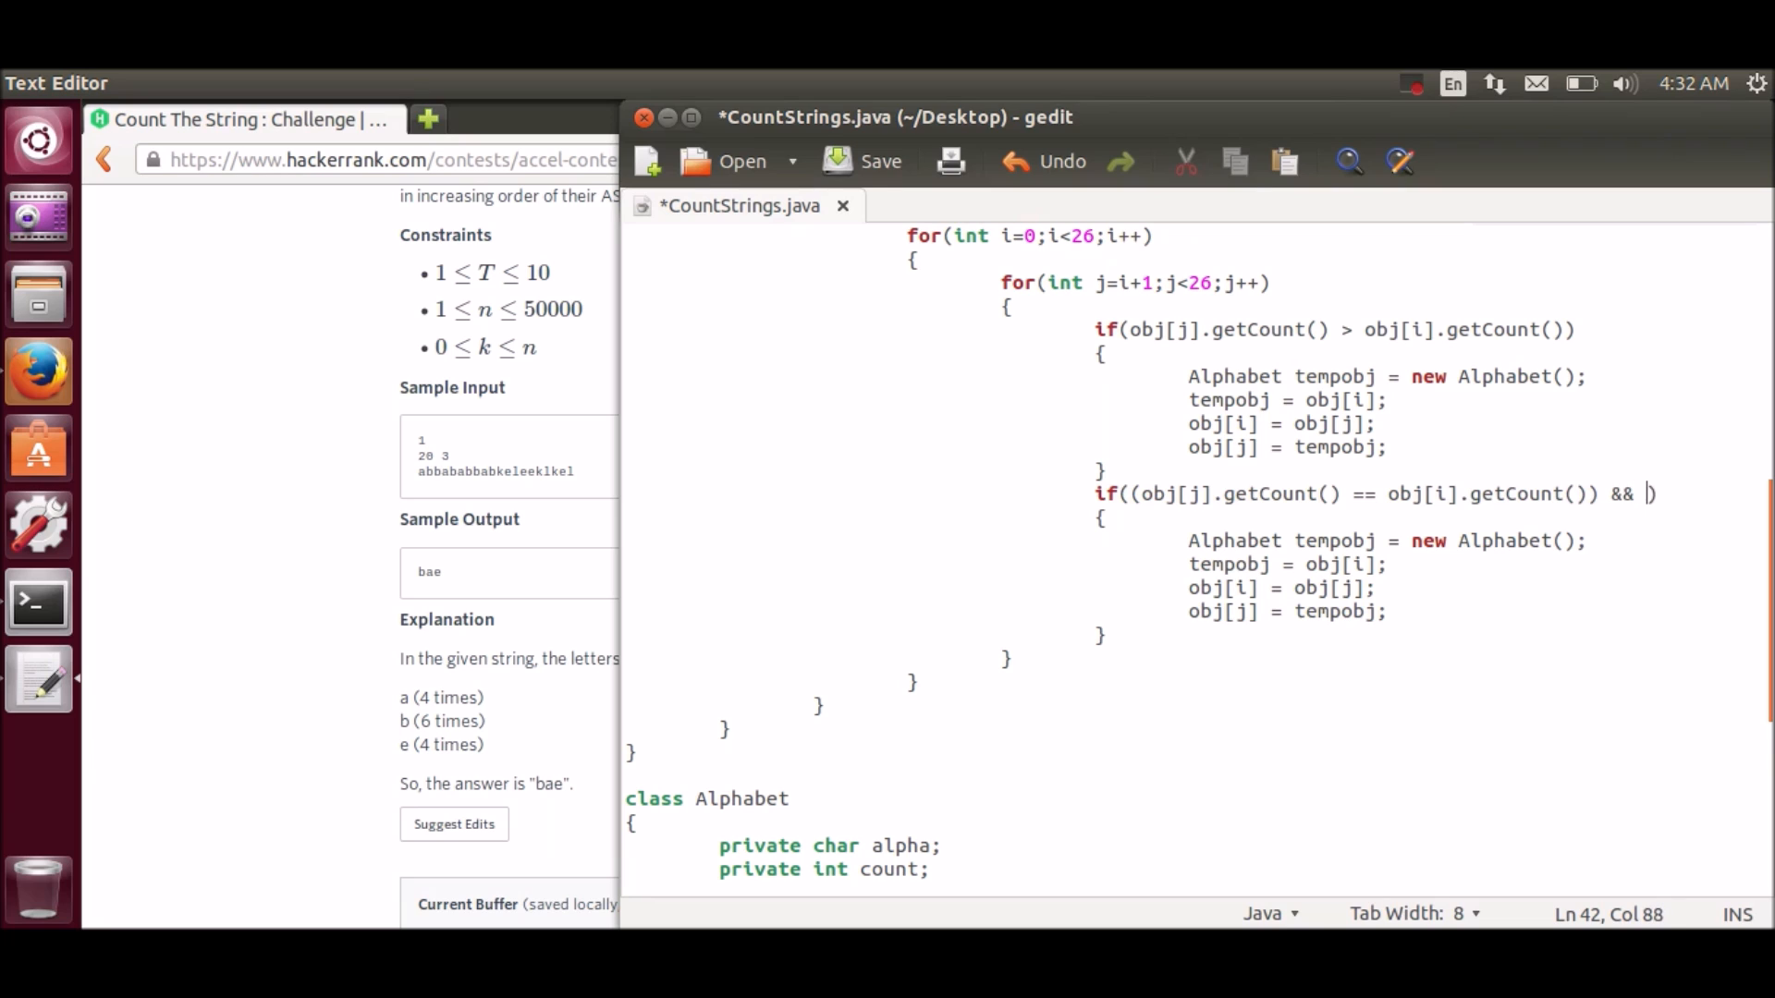
Step: Add the tie-break (obj[j].getChar() < obj[i].getChar()) to the copied condition
text((obj)
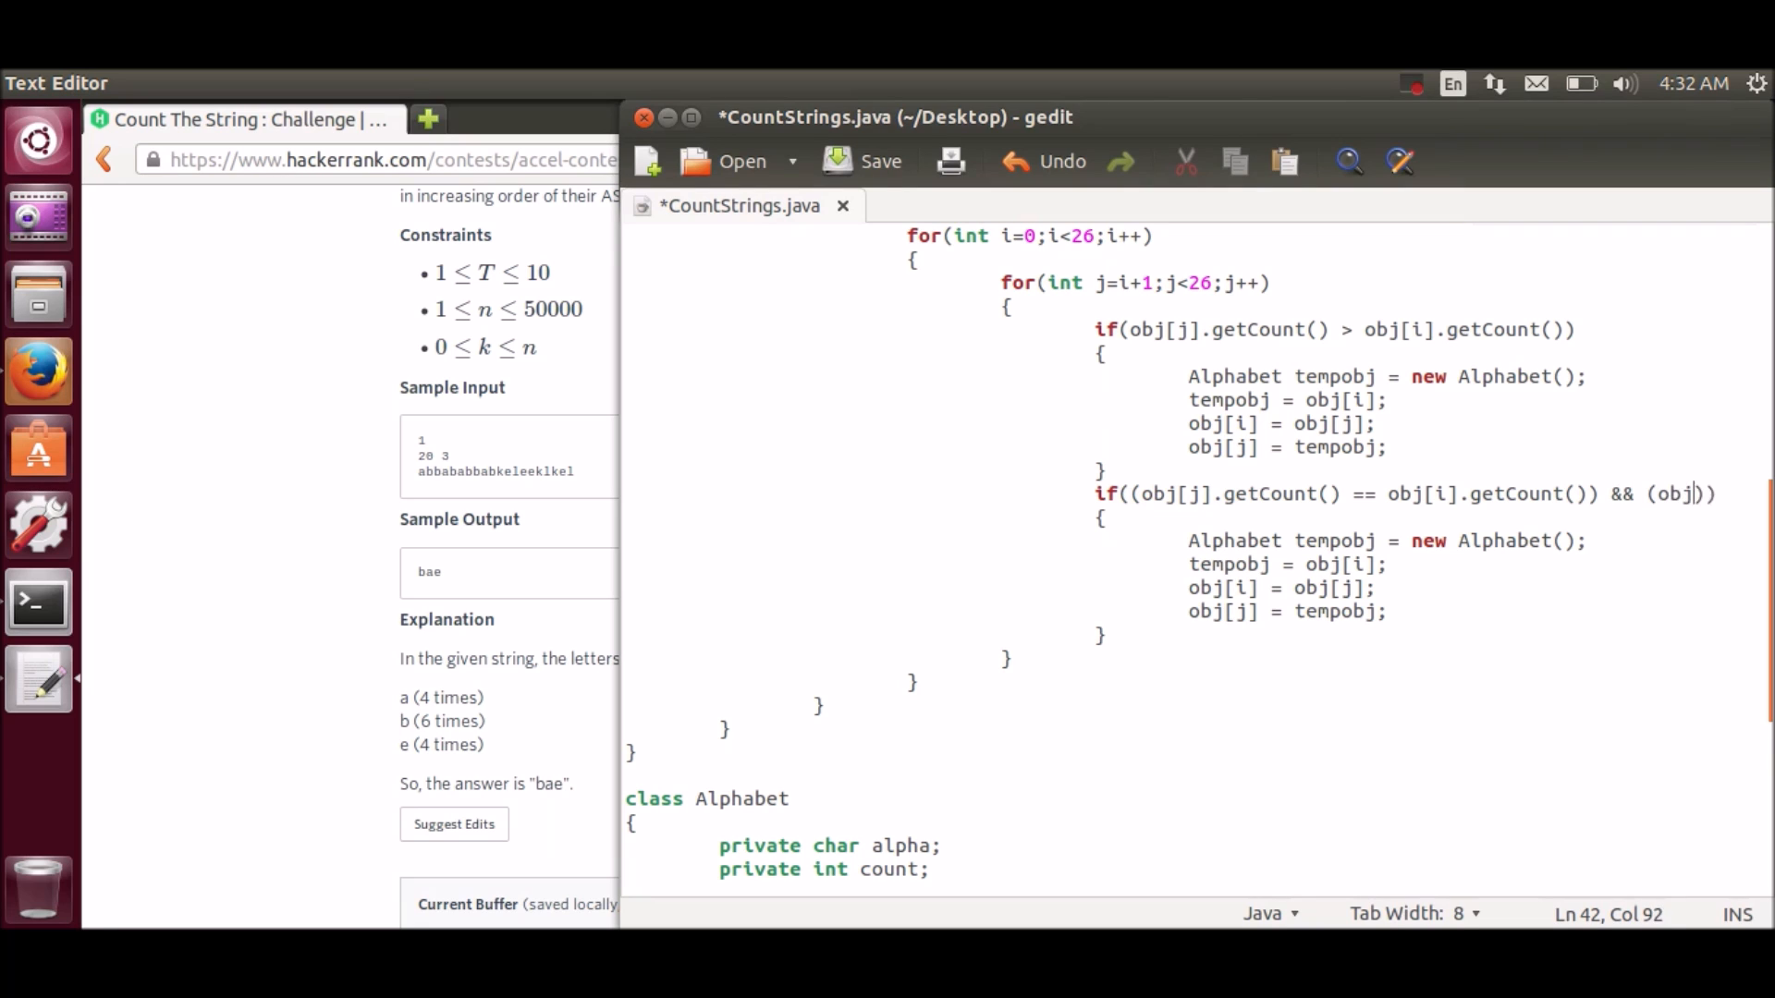
text([])
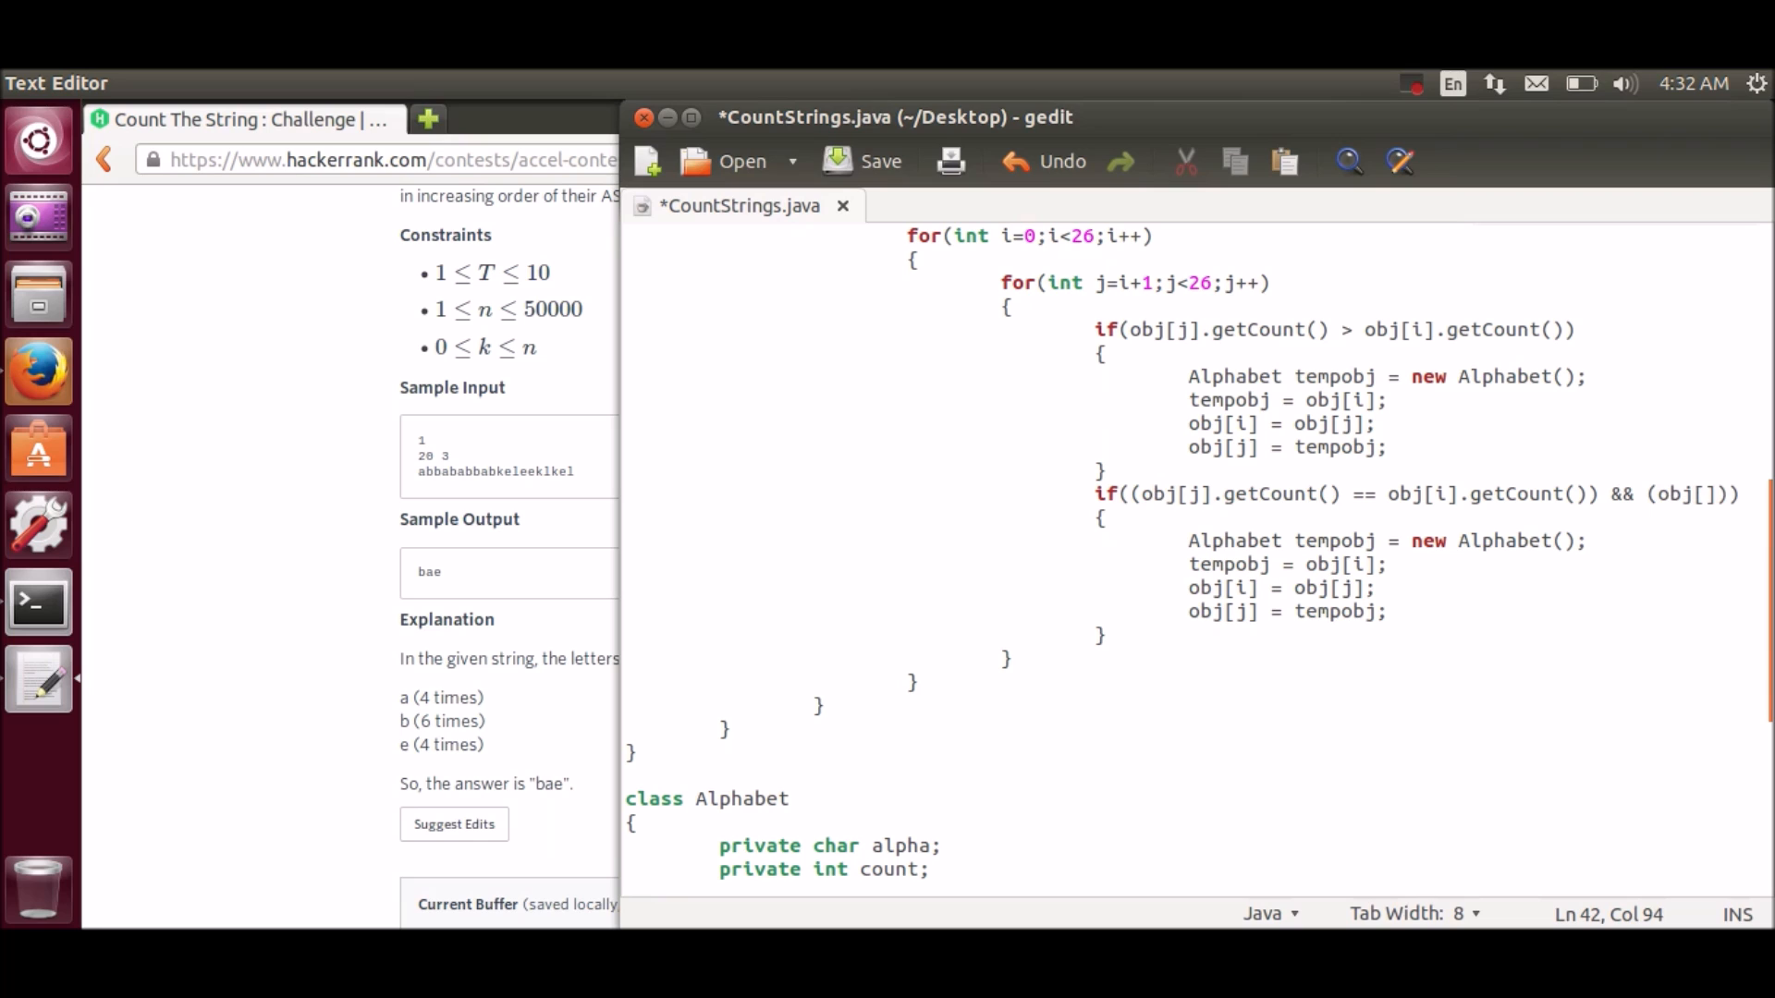
text([j].g)
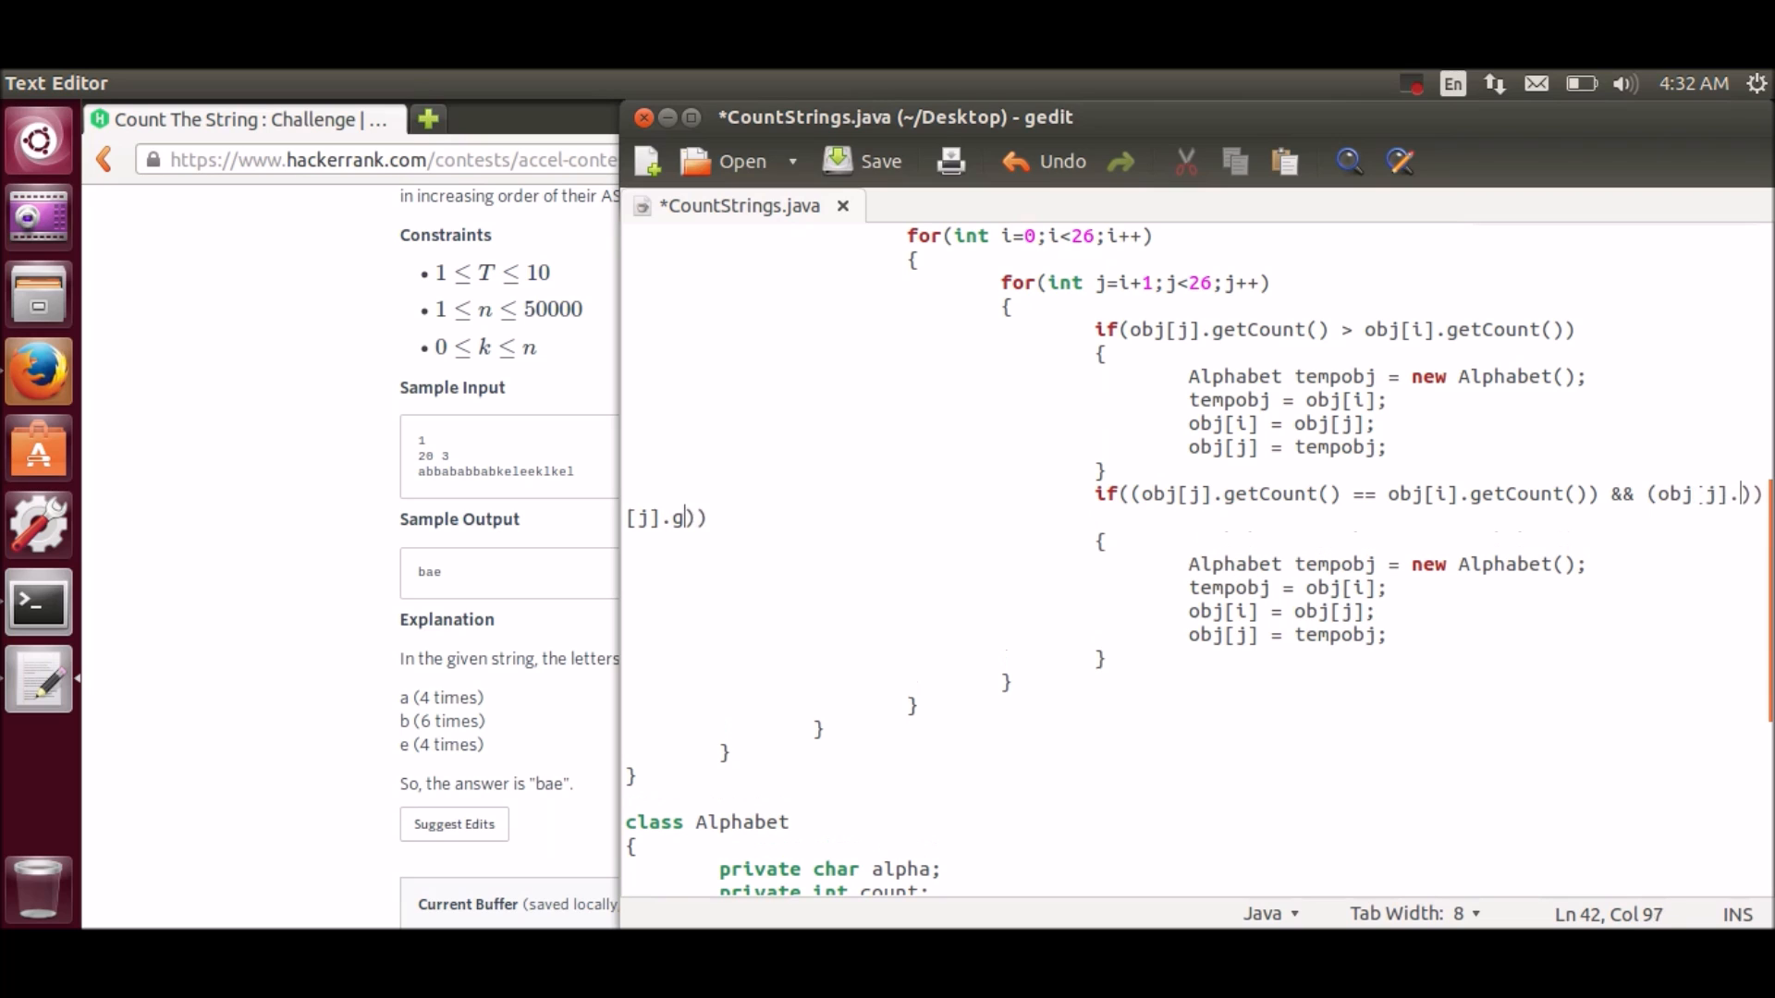
text(etChar)
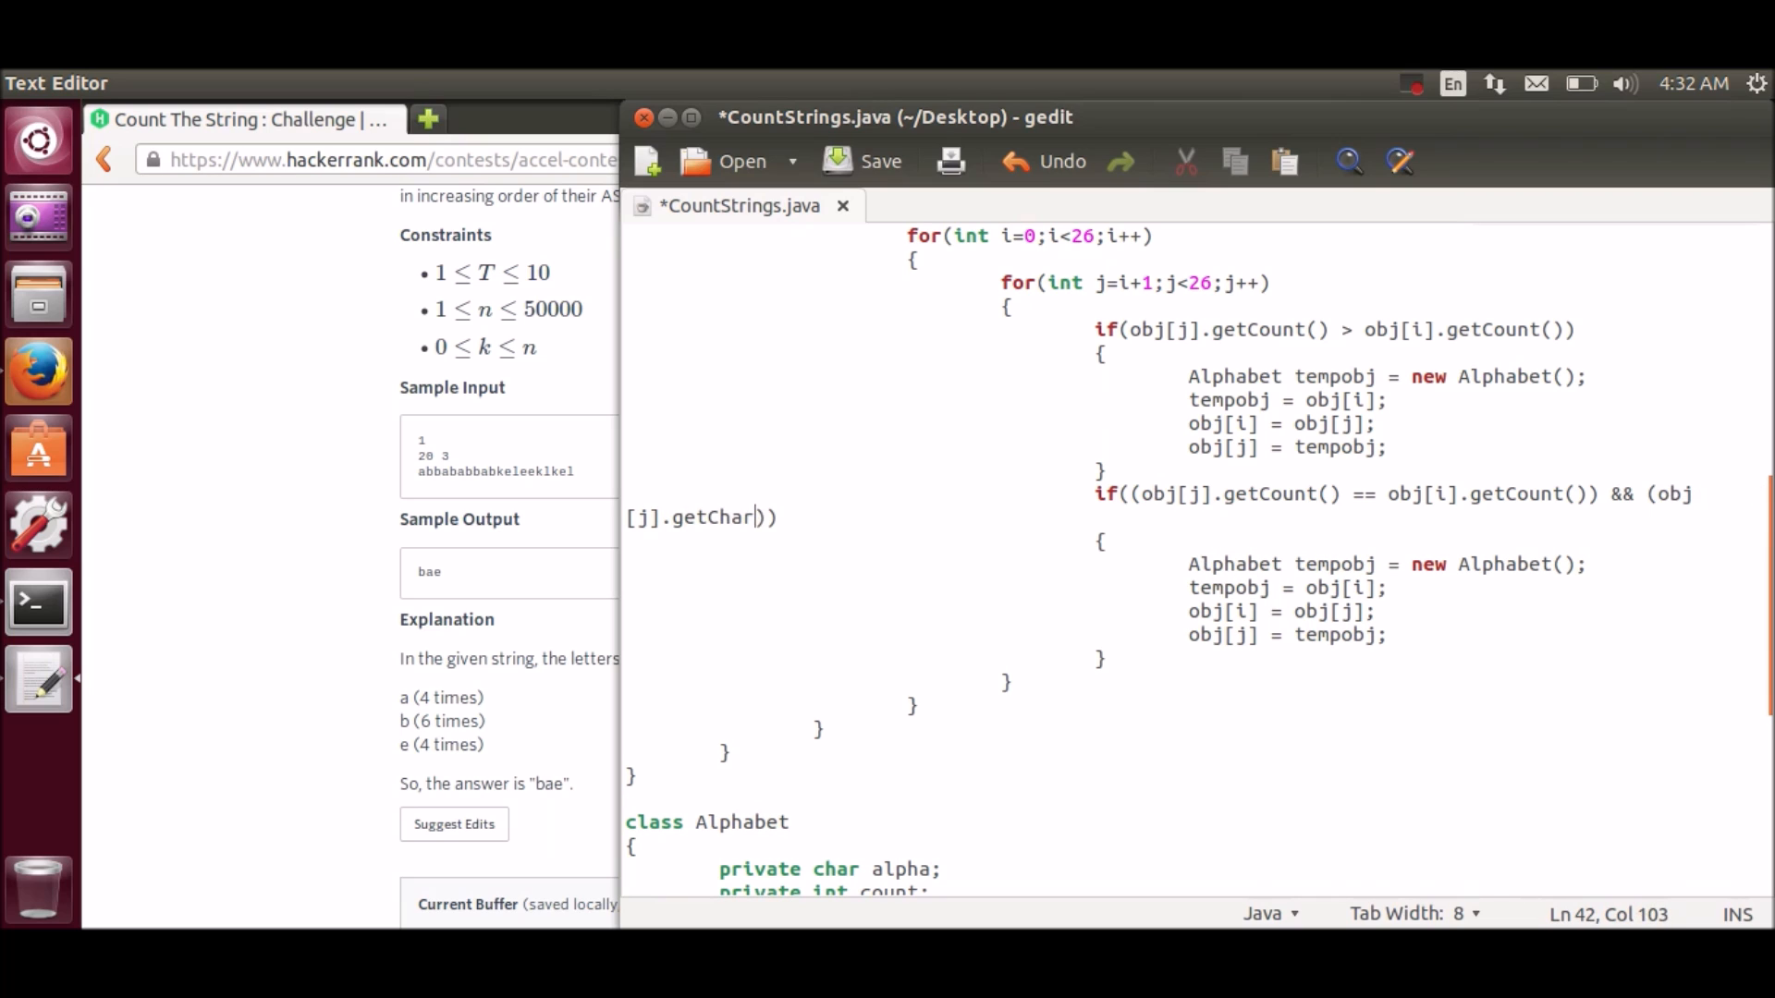
text(())
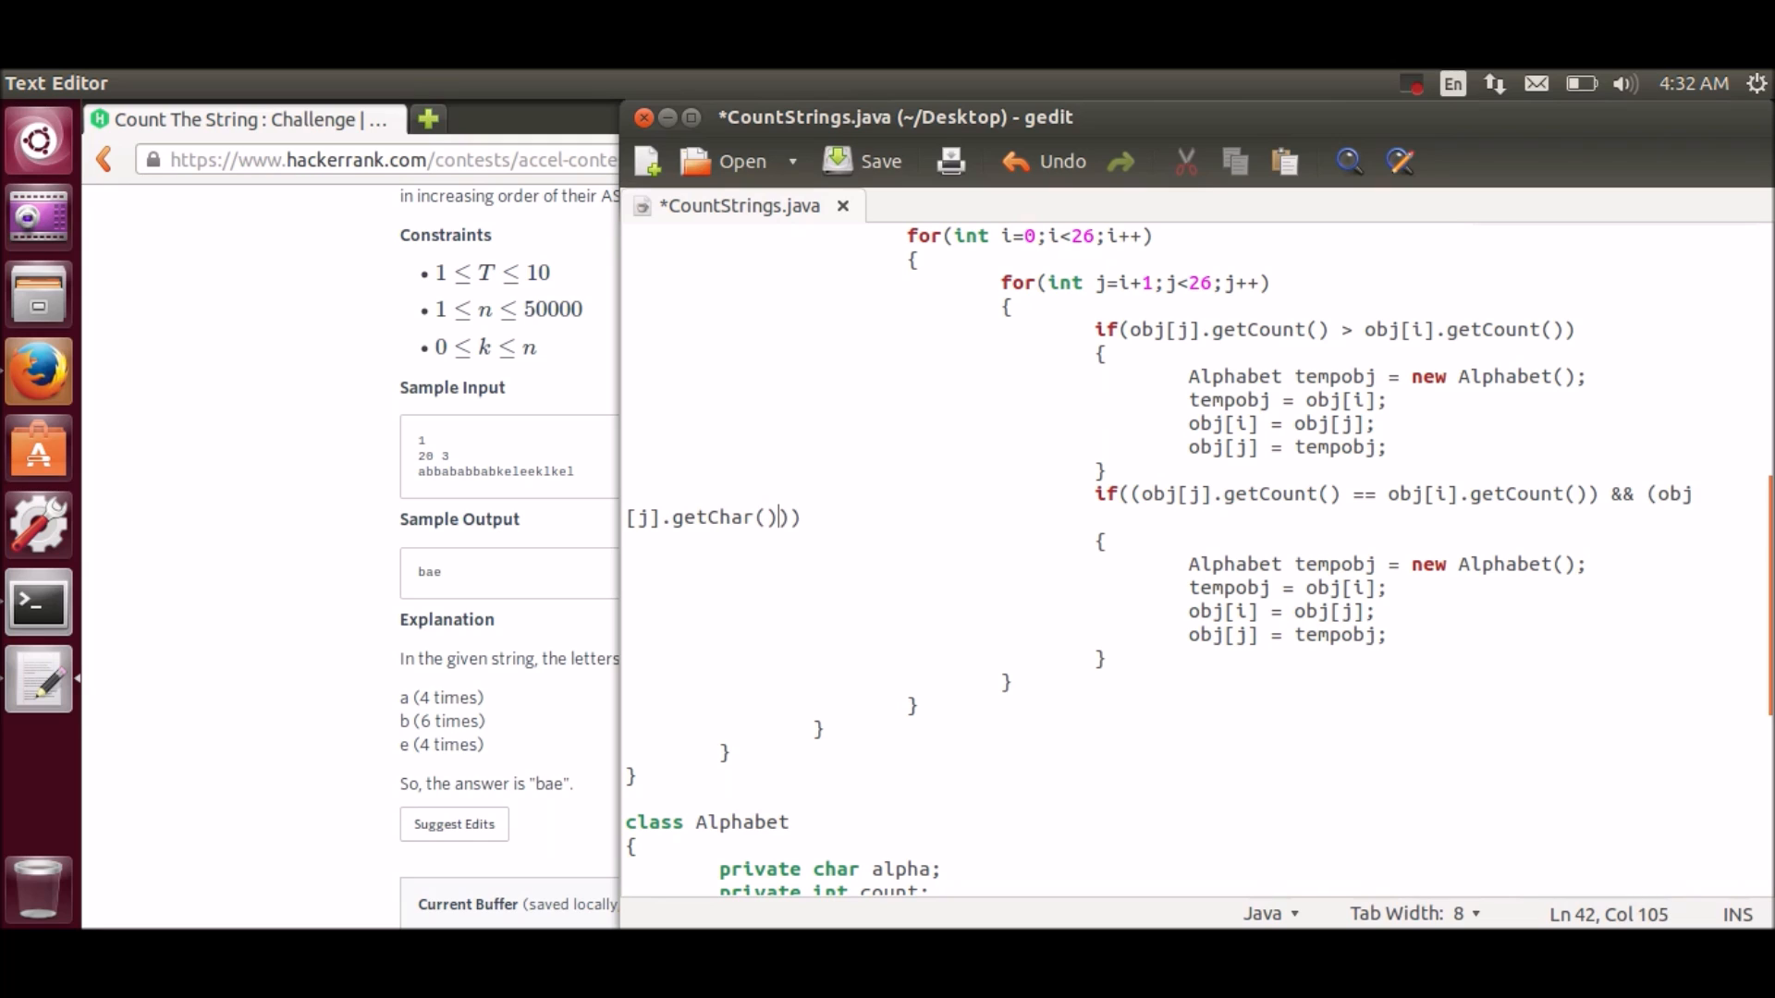
text(< o)
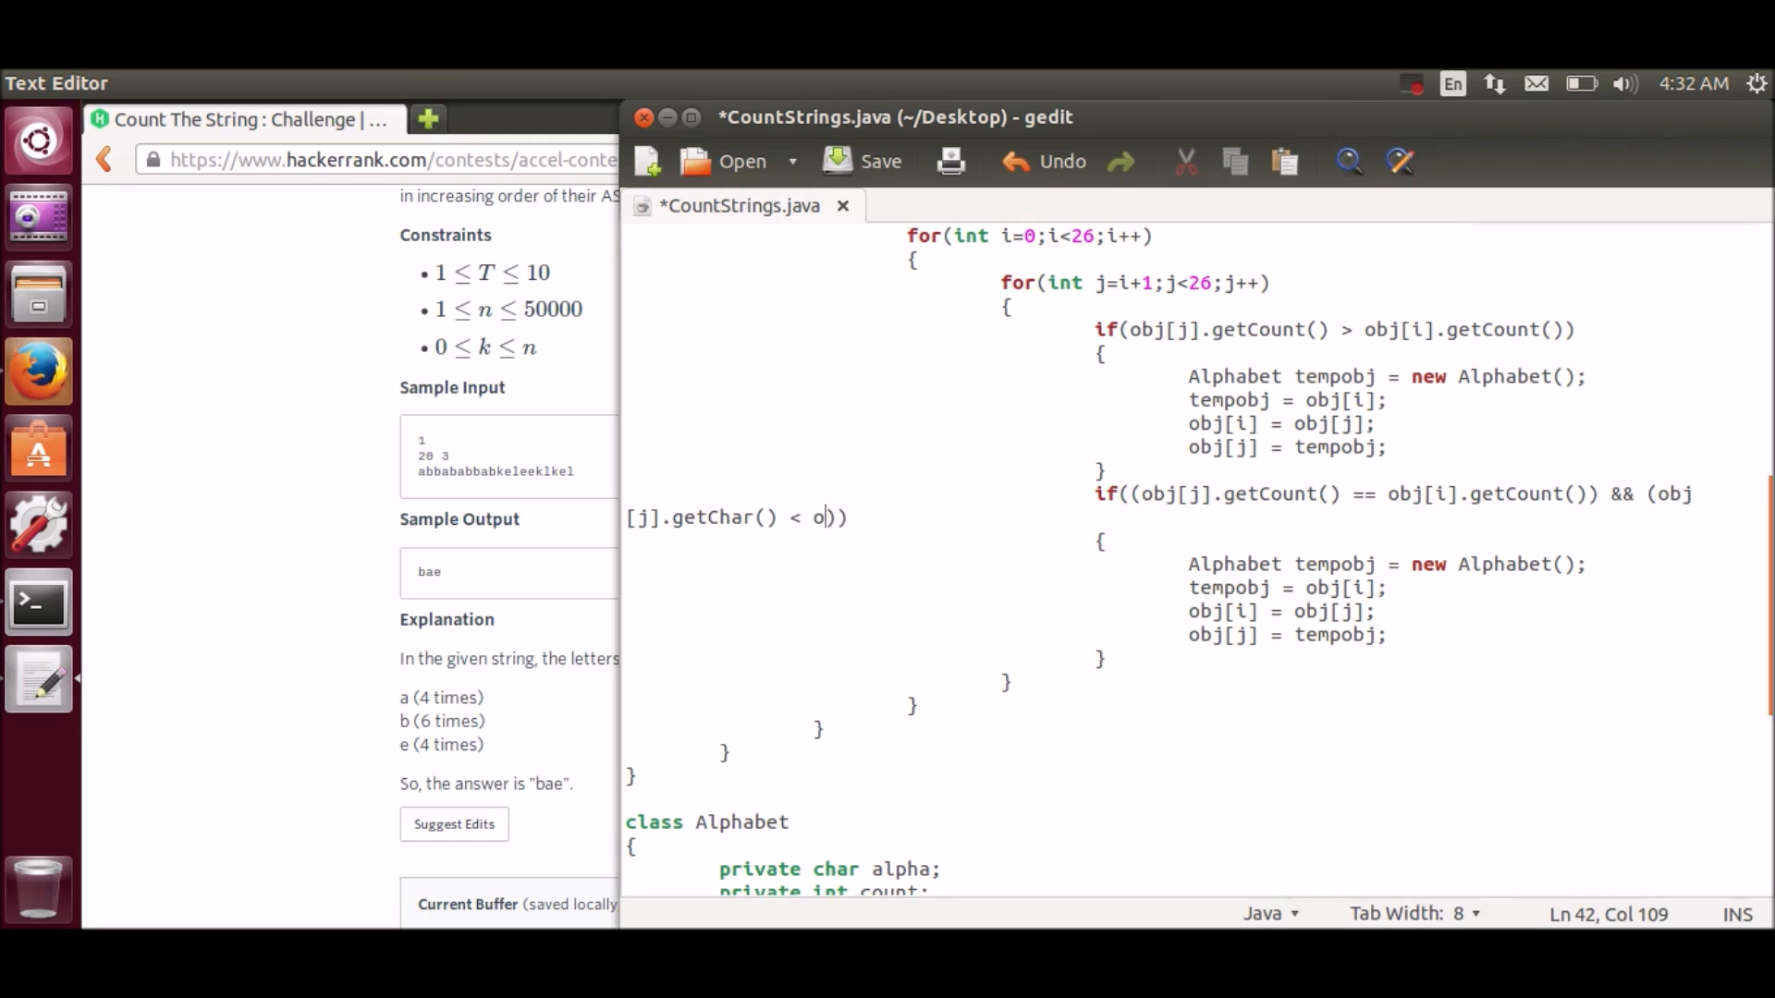
text(bj[i].)
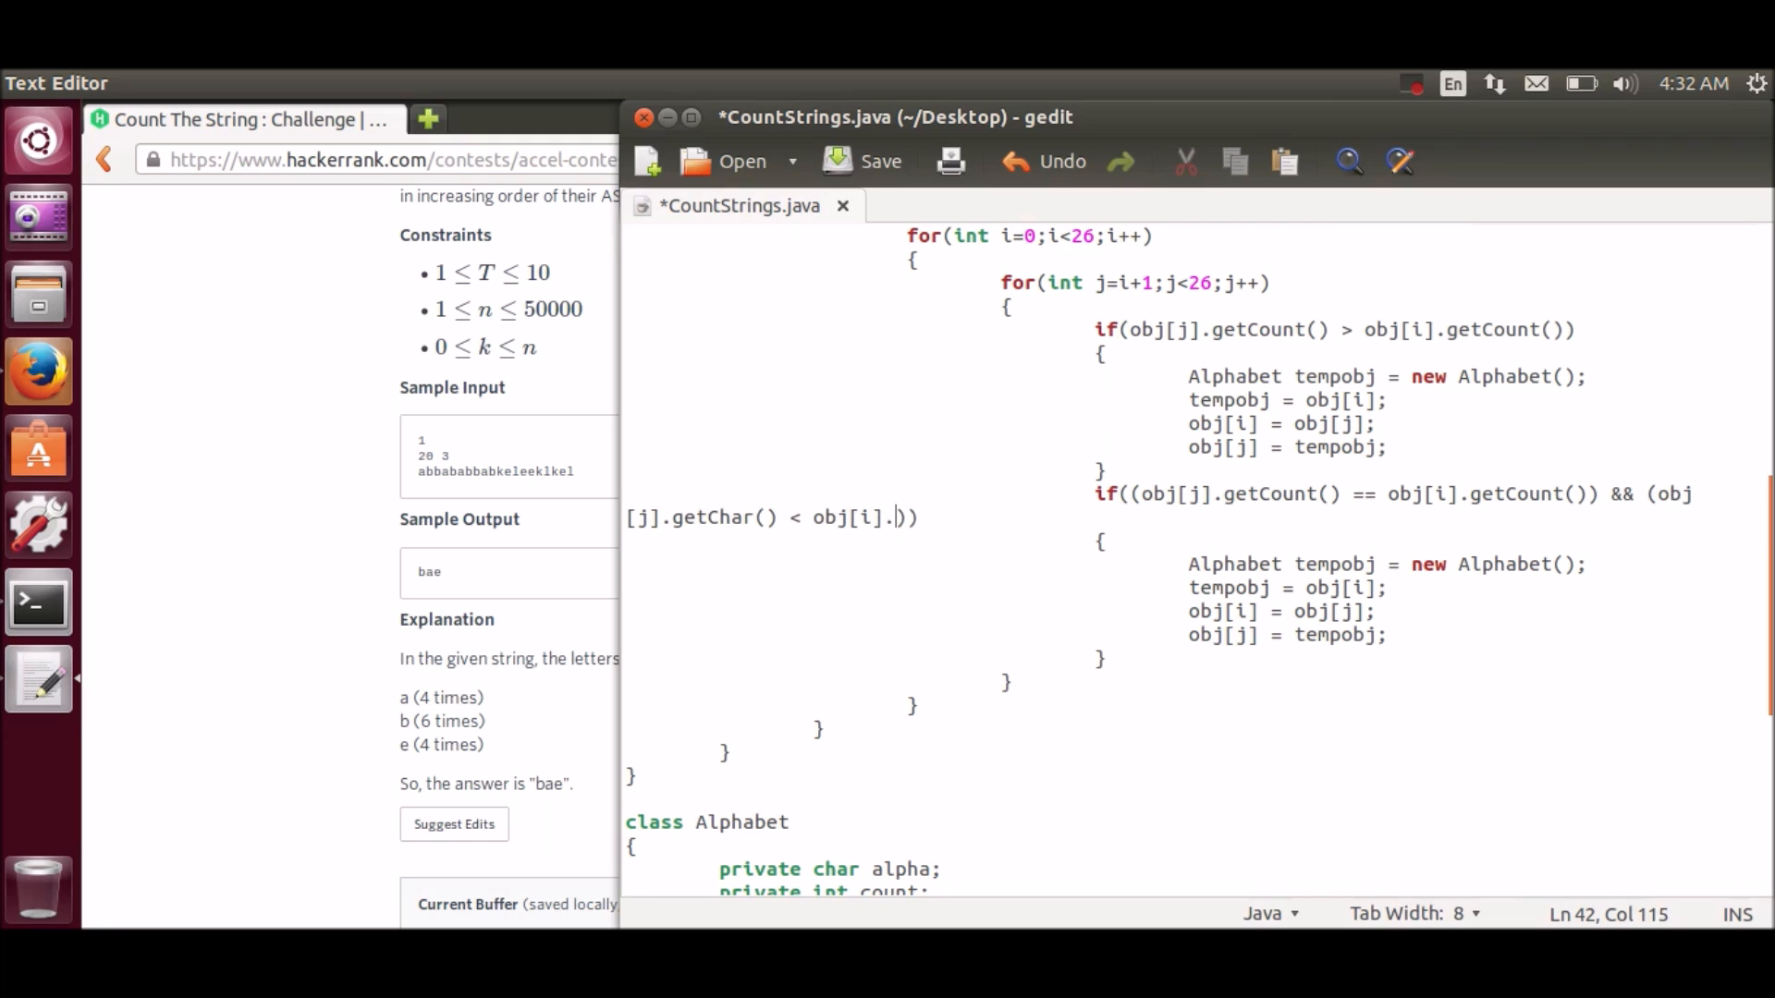
text(getChar)
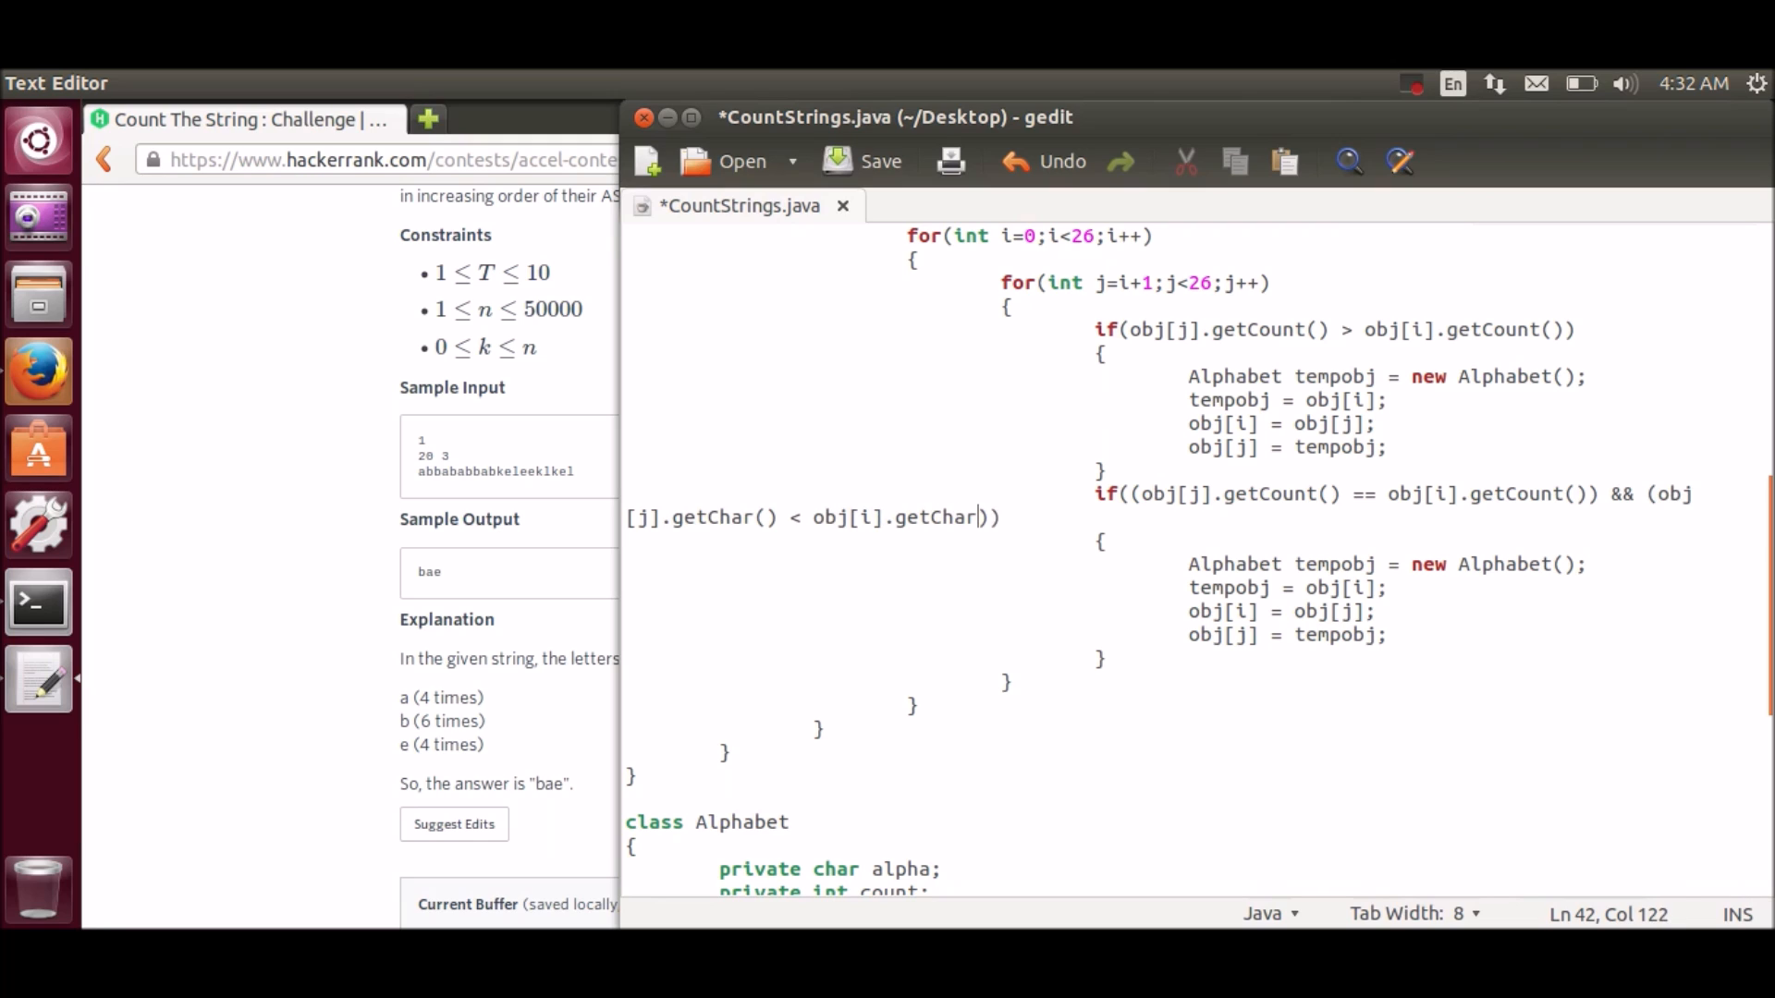
text(())
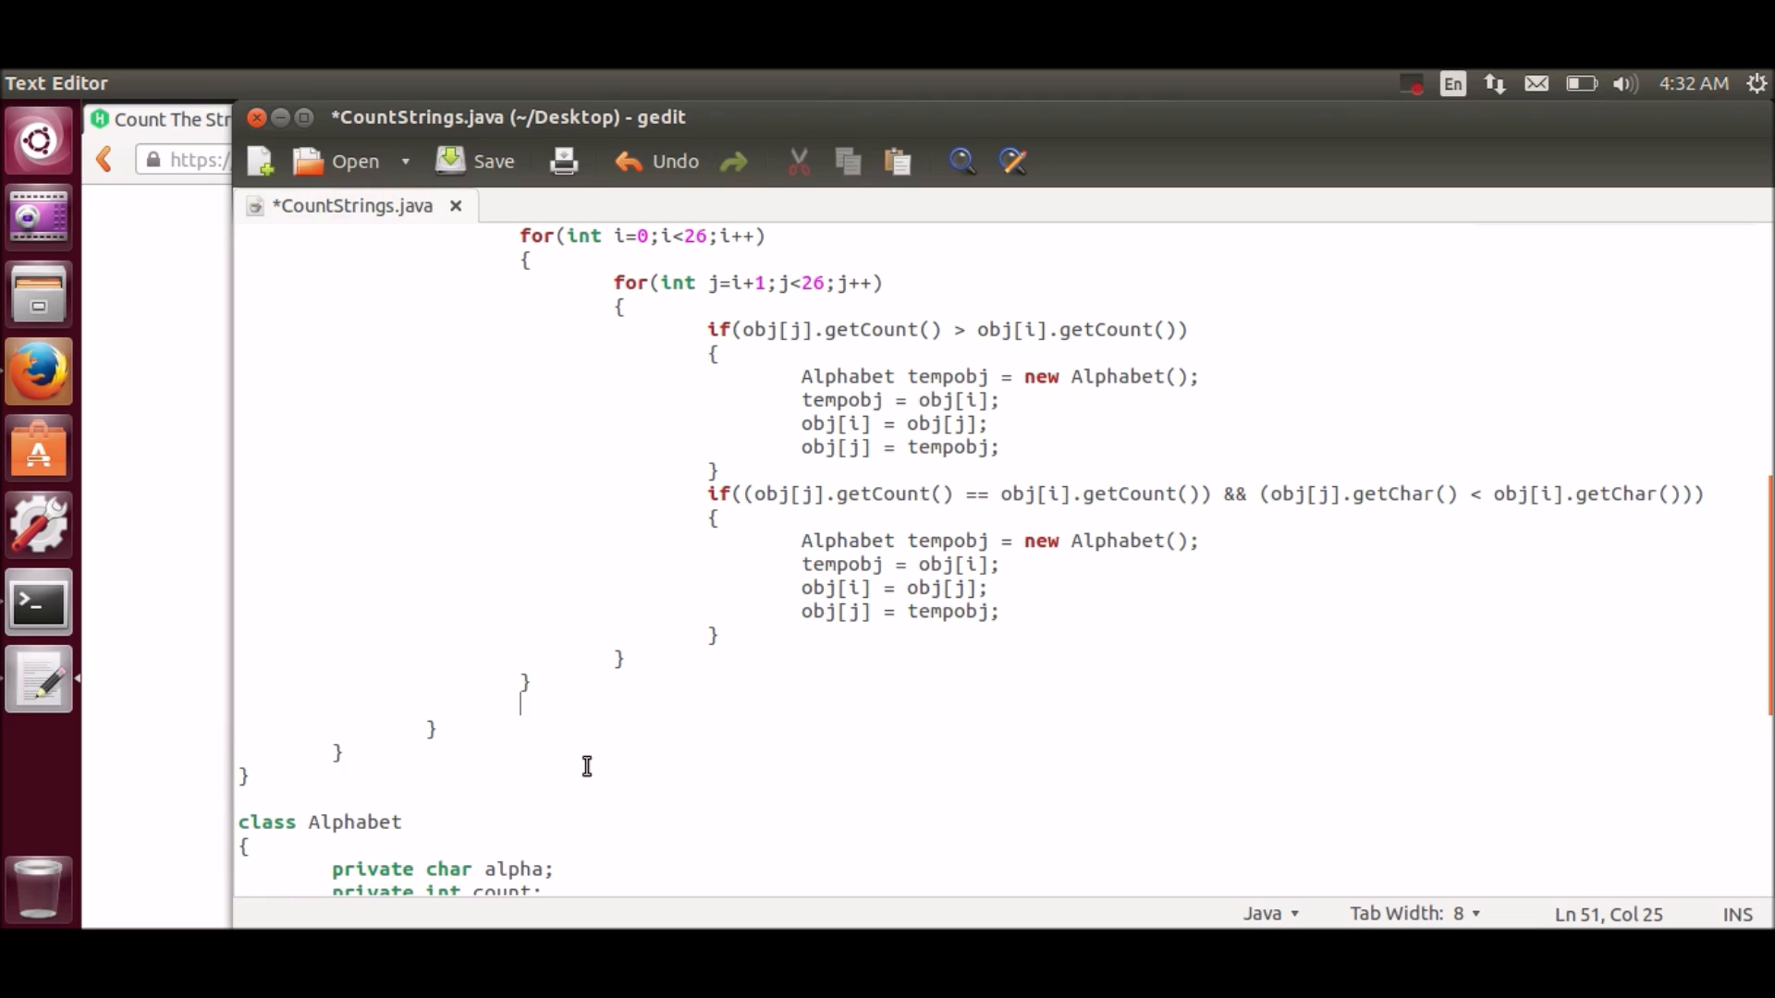
Step: Type int count=0; and for(int i=0;i<obj.length;i++) with if(obj[i].getCount() > k)
text(int cou)
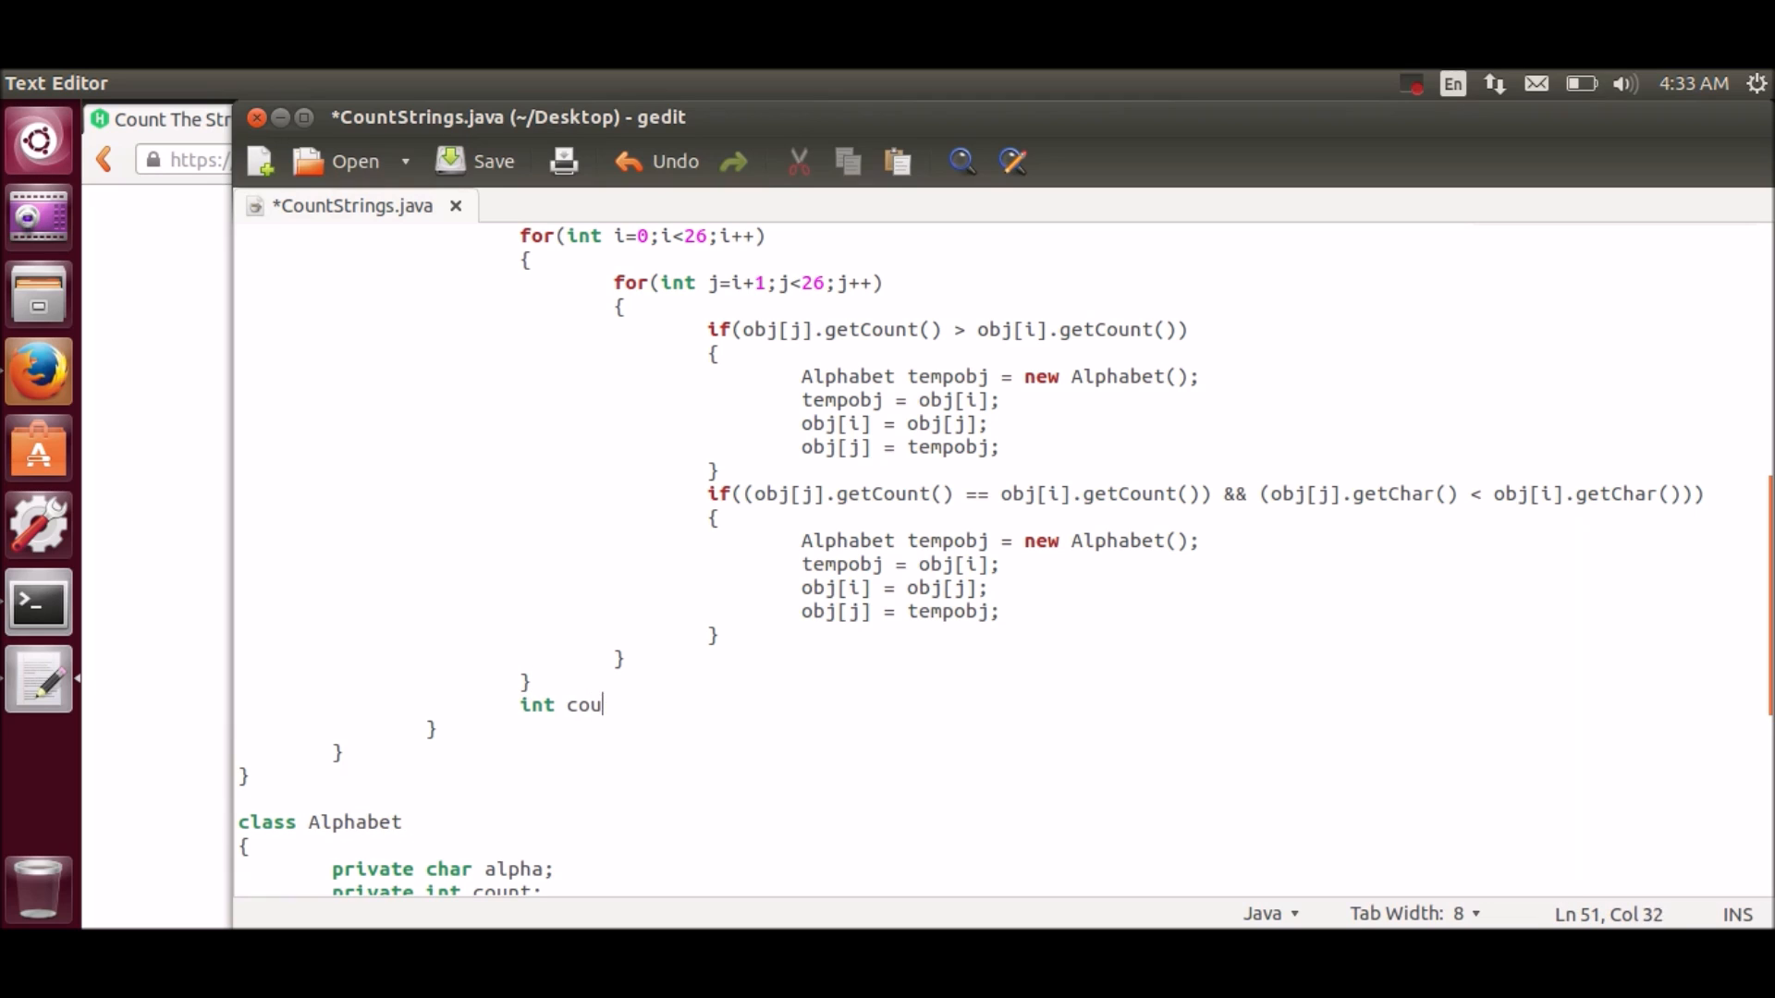
text(nt=0;)
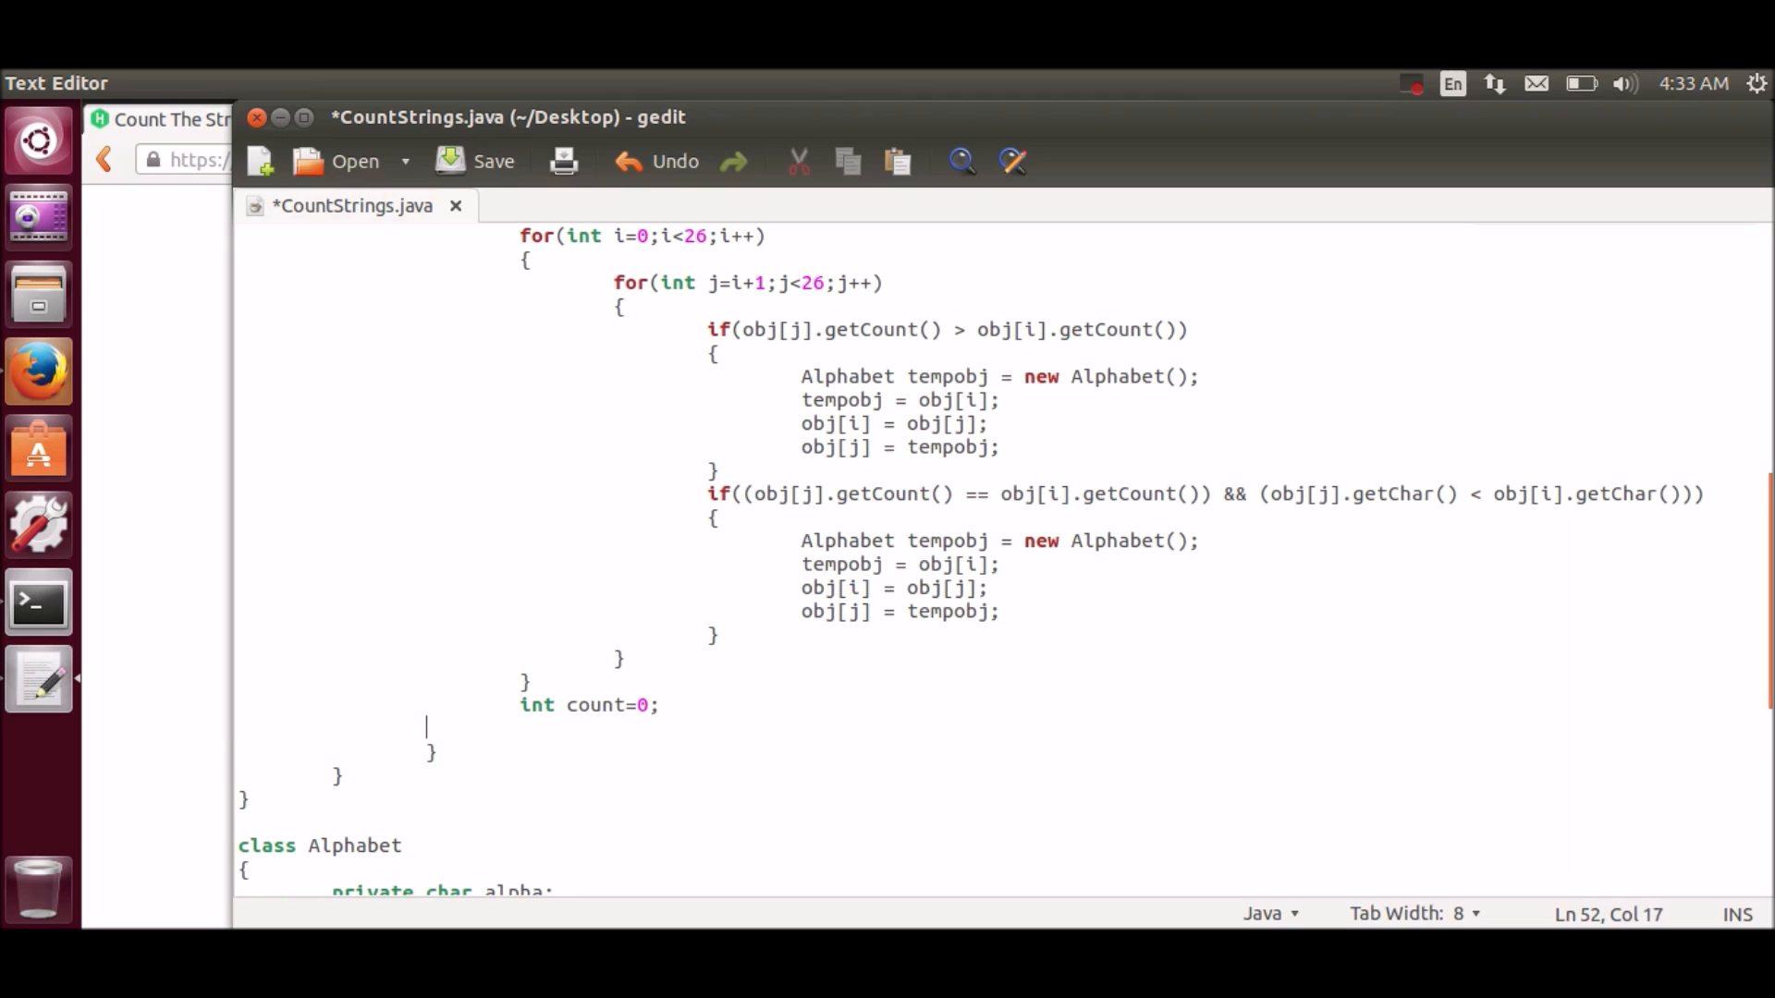
text(for()
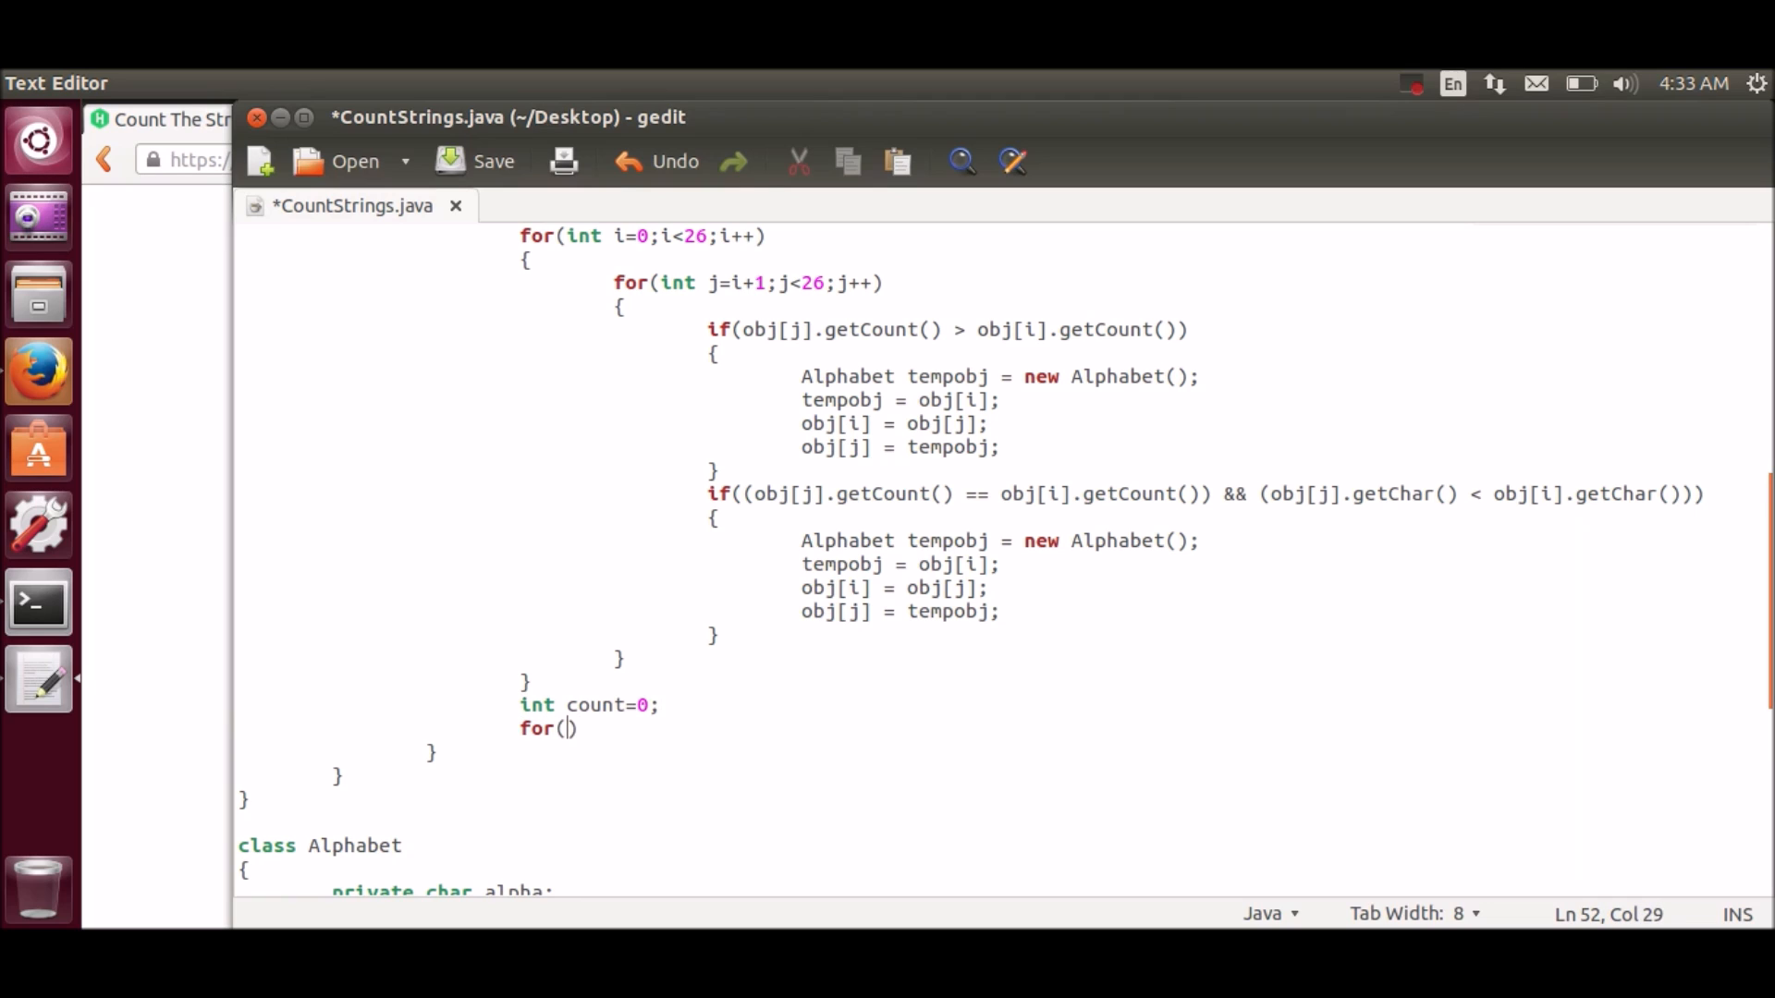
text(int i=0;i)
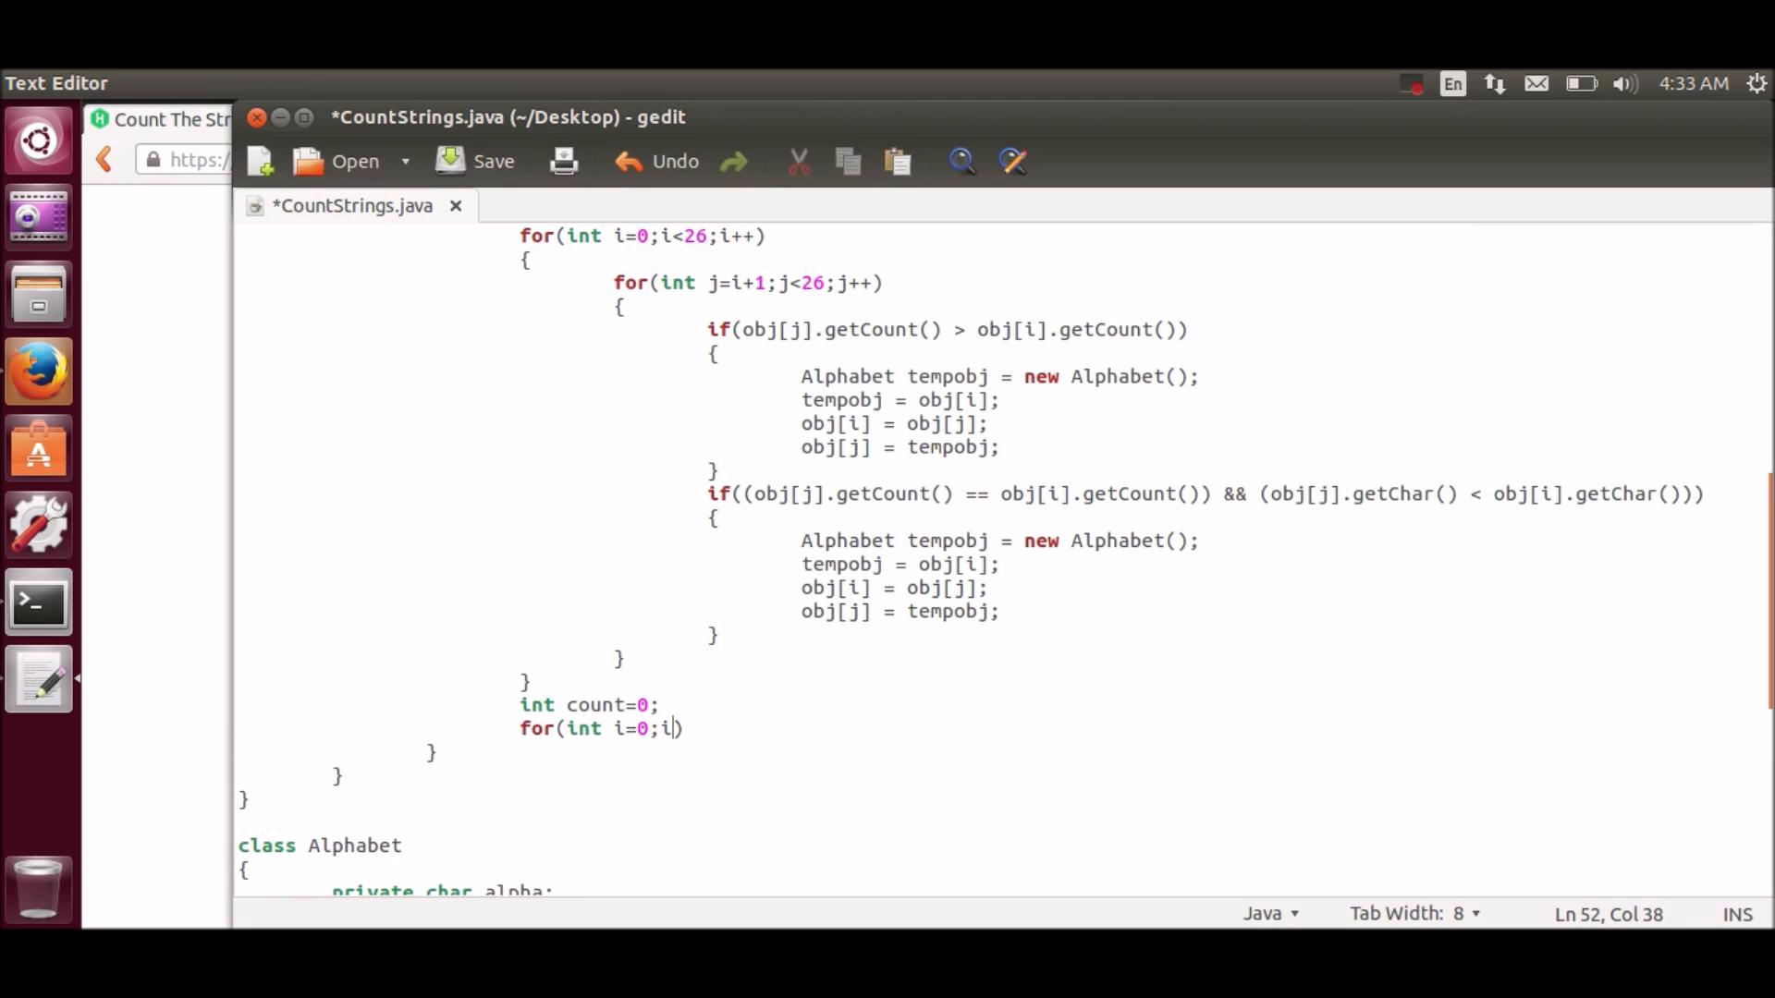
text(<obj.le)
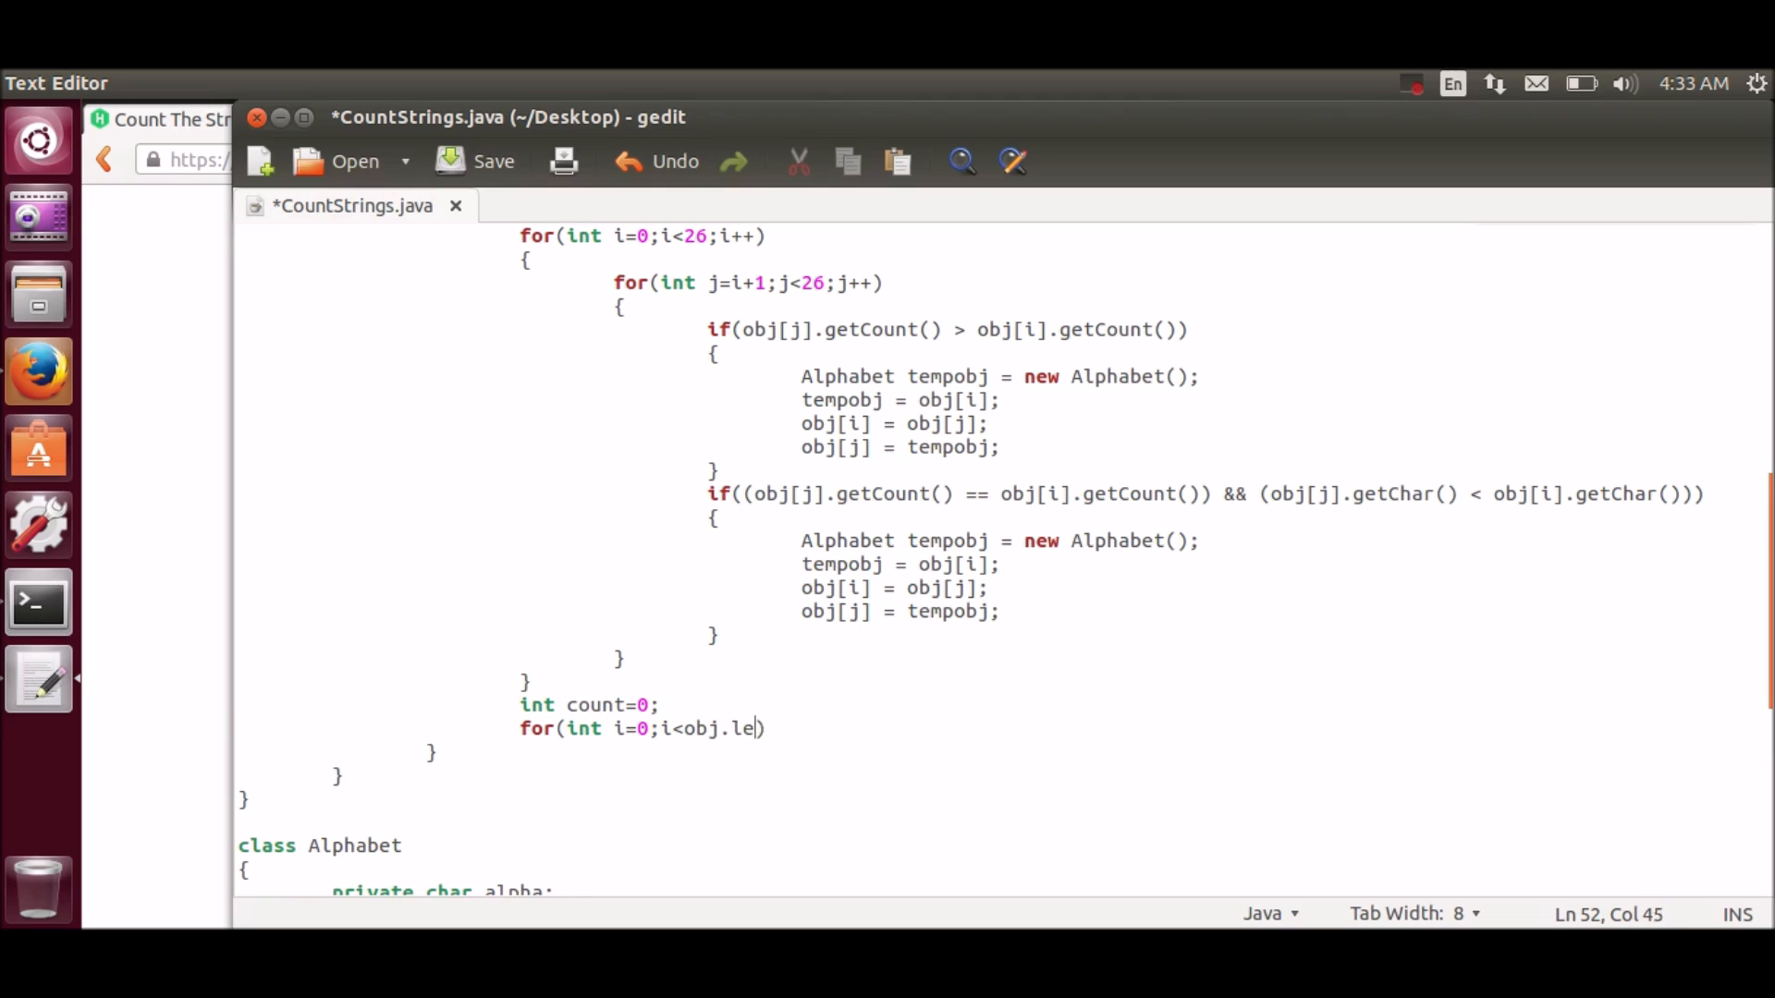
text(ngth)
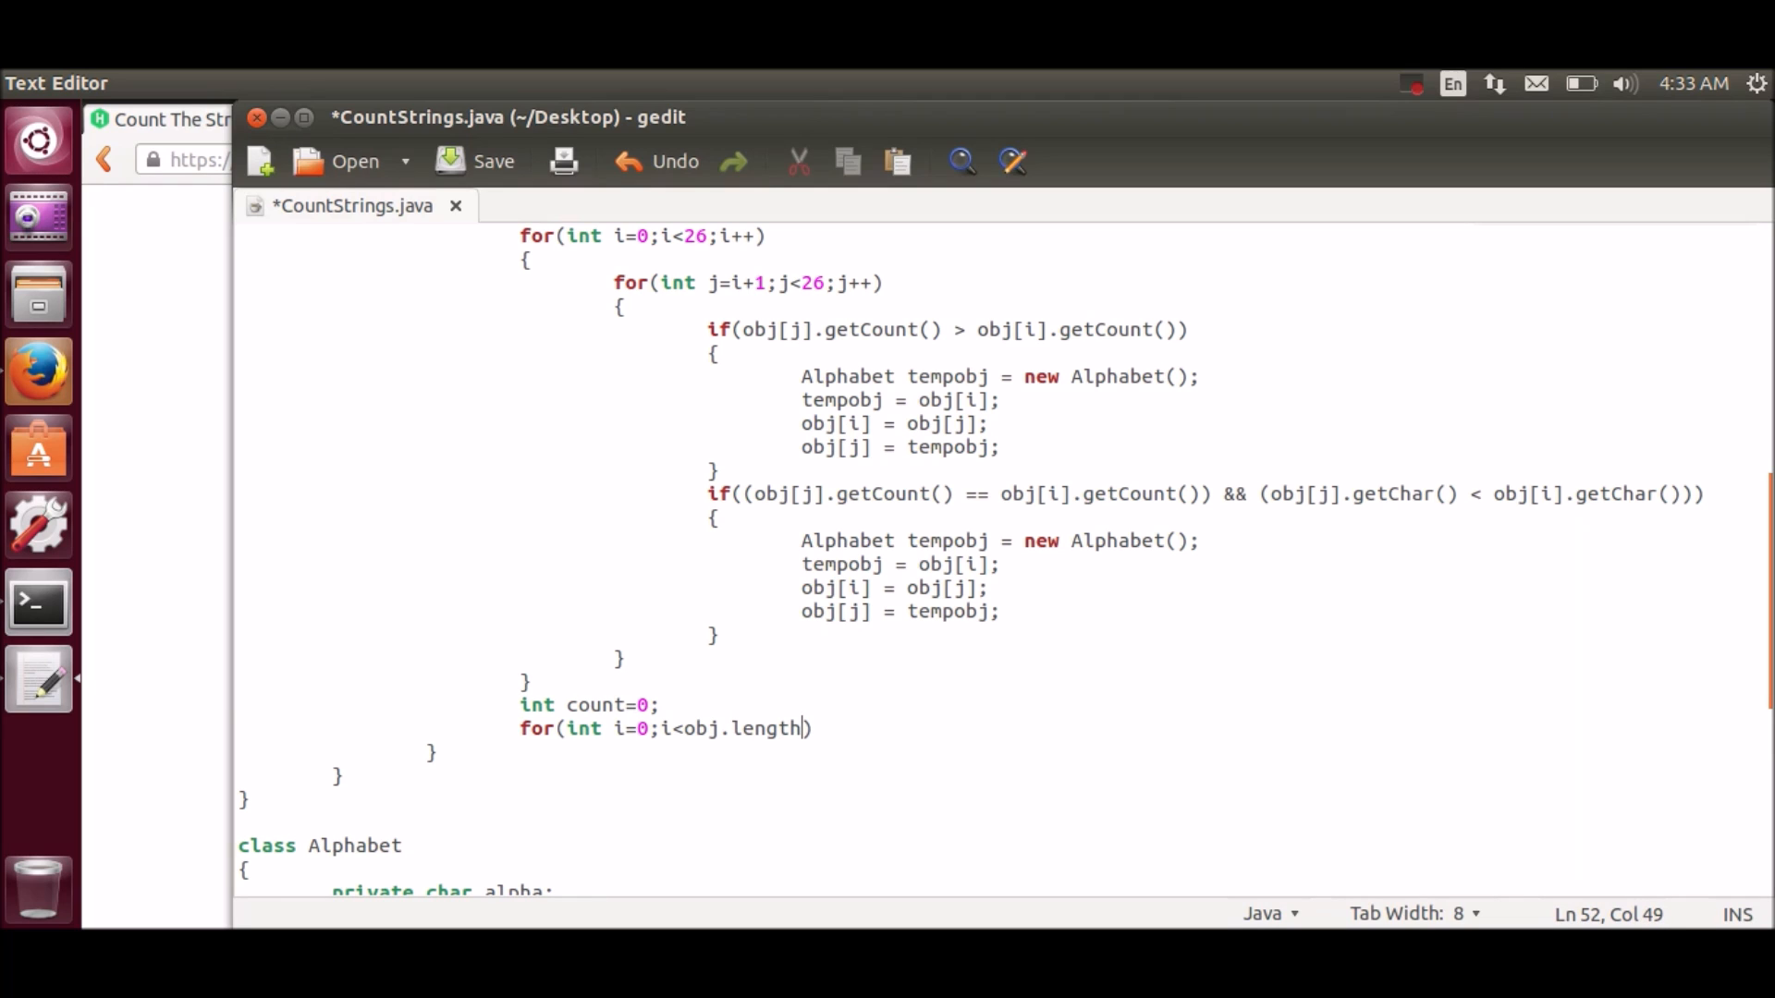
text(;i++))
text(if)
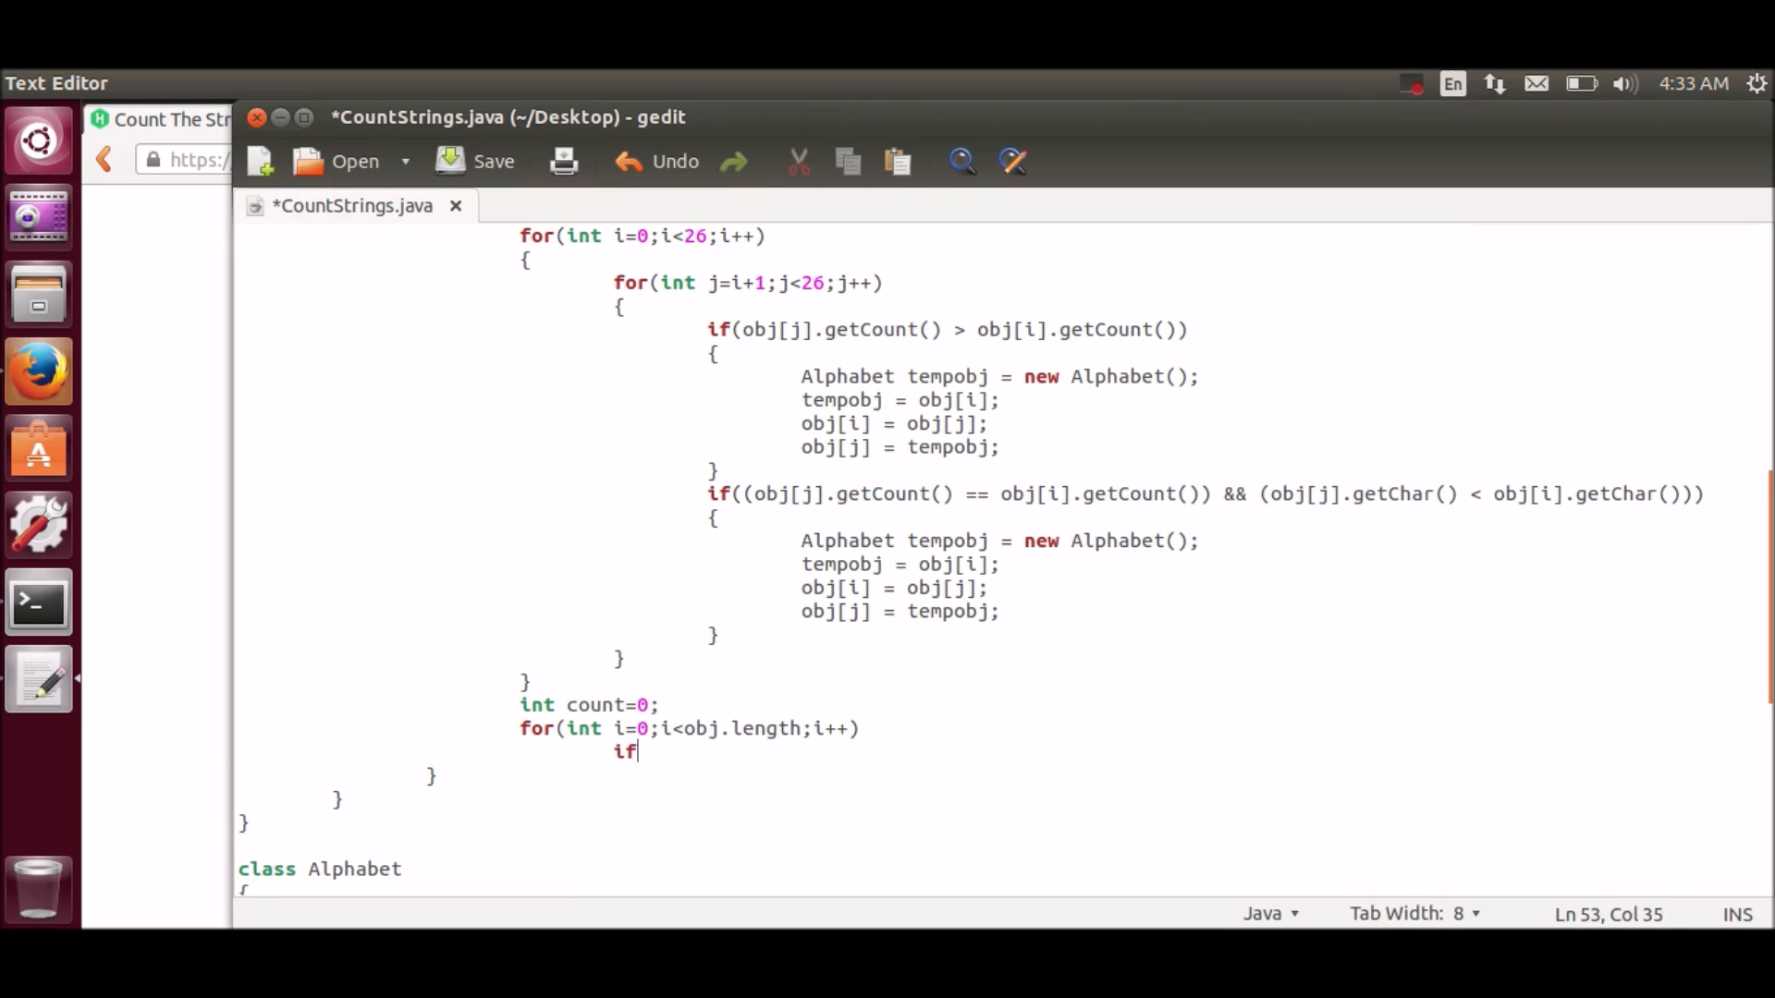
text((obj))
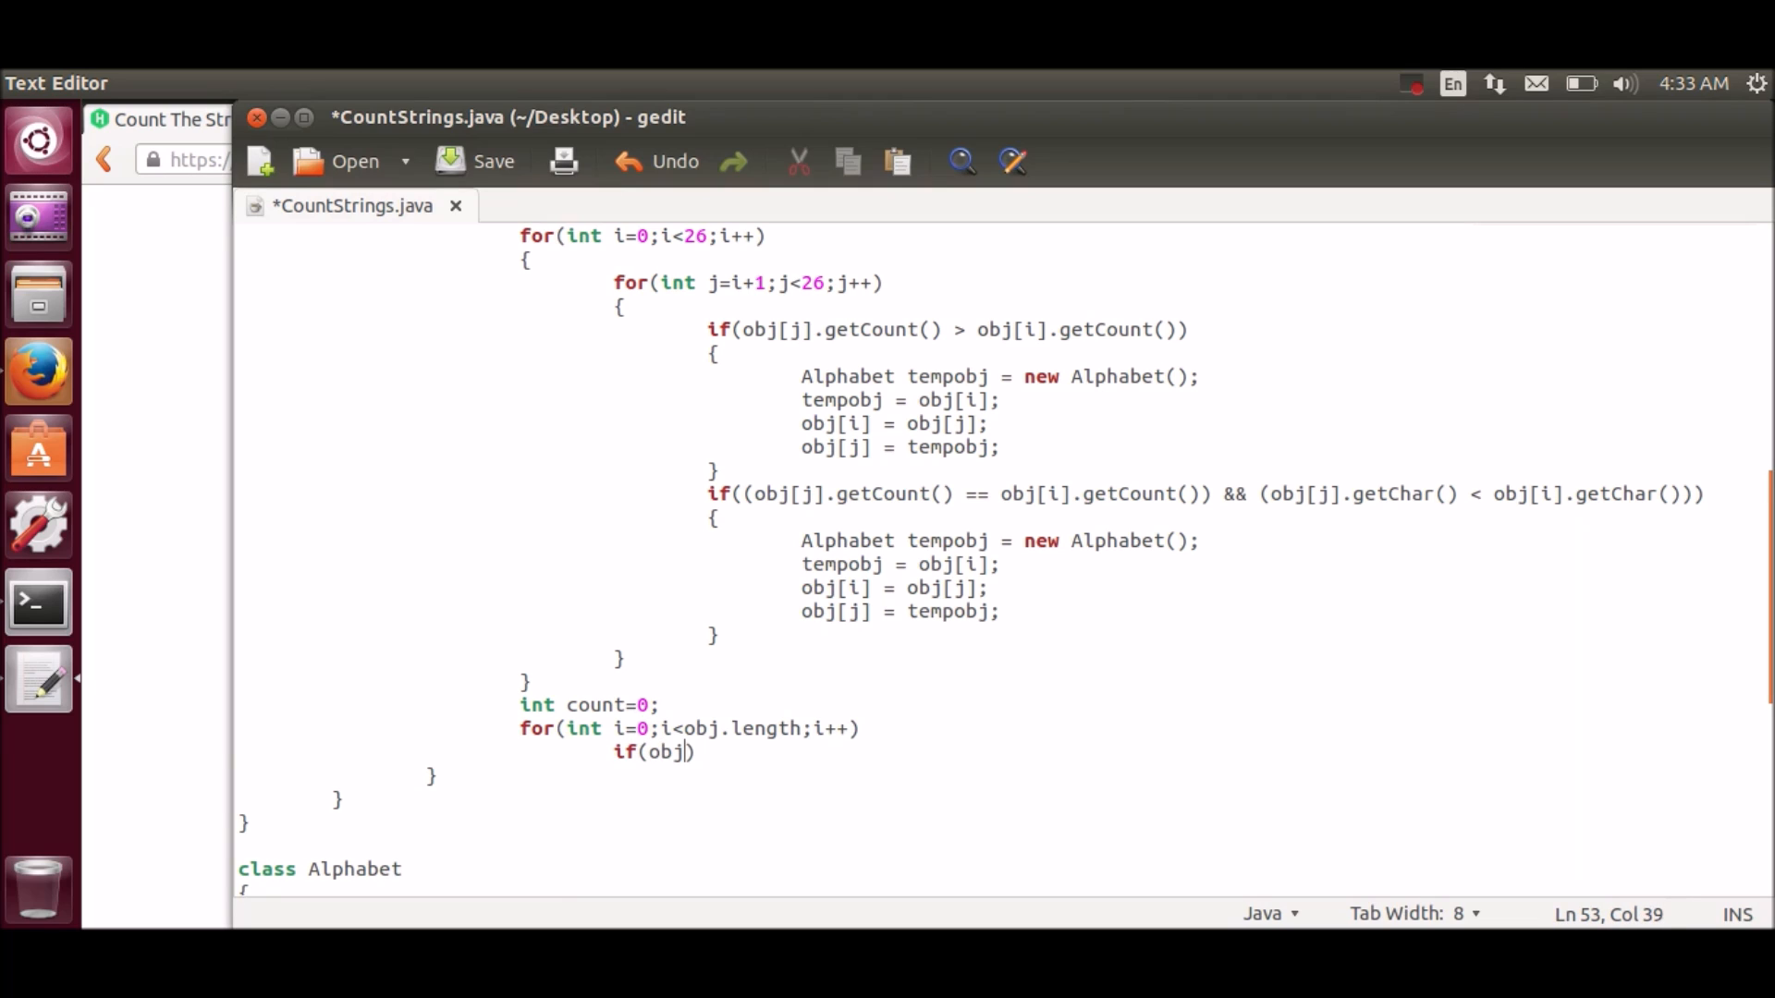
text([i].)
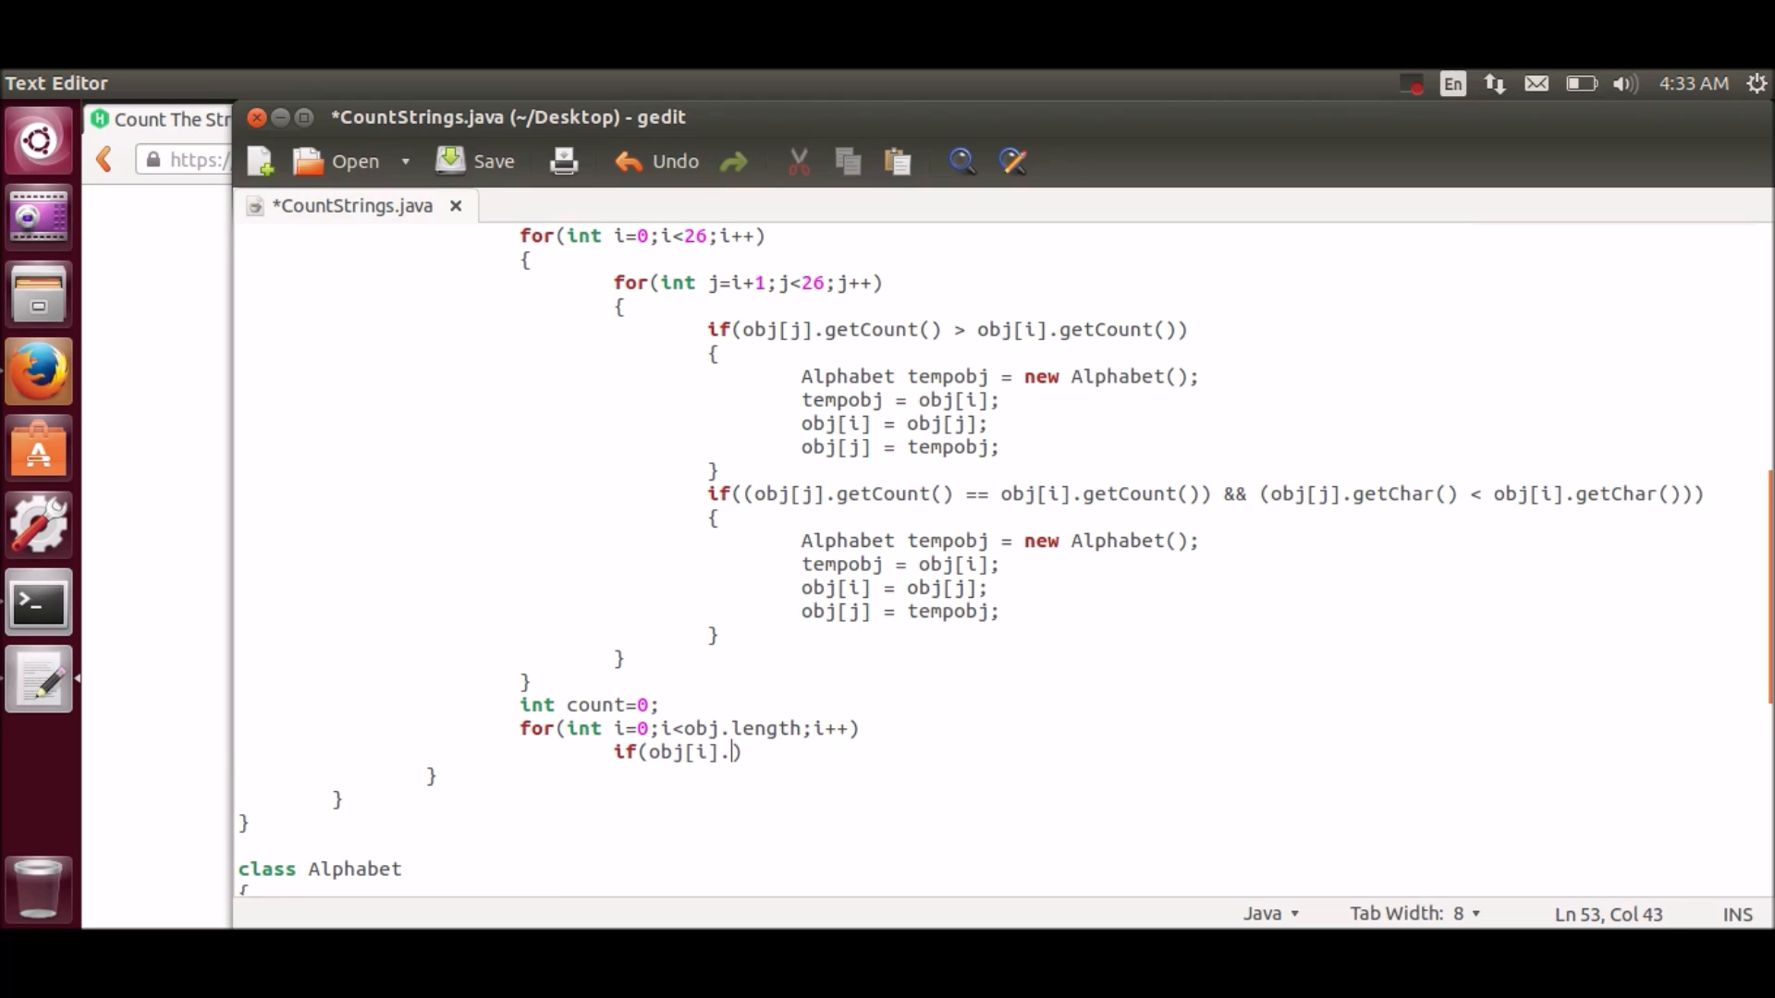
text(getCount)
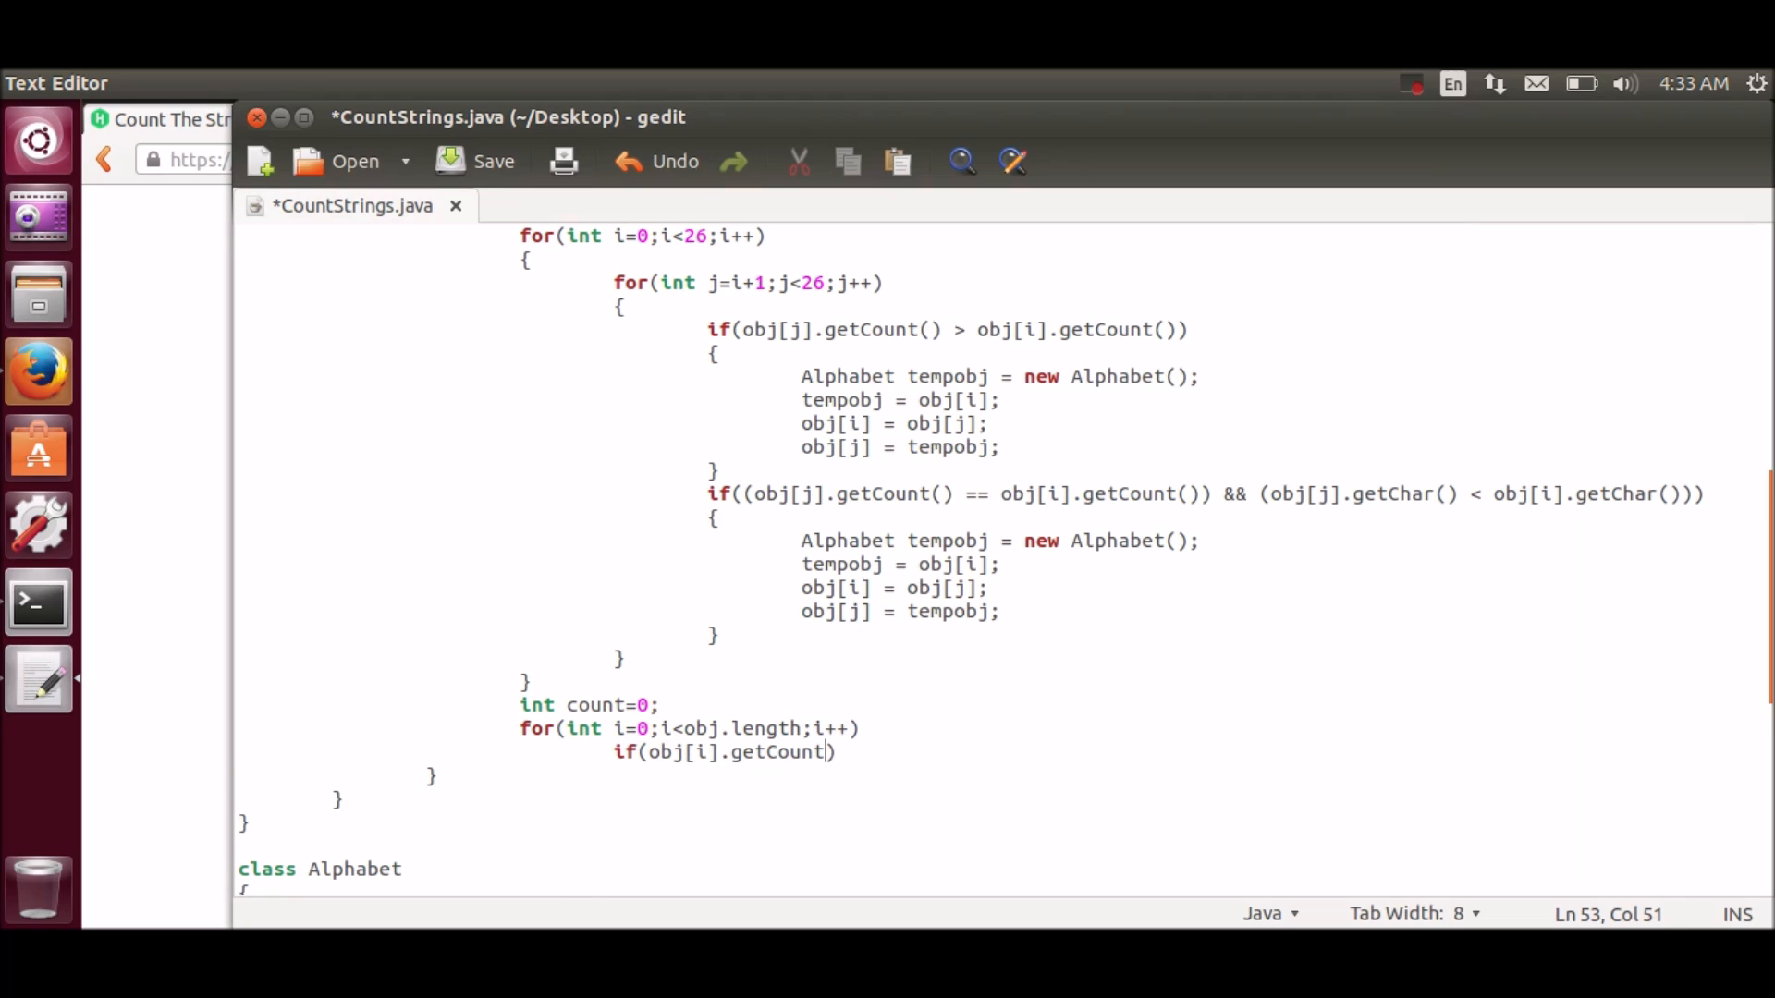
text(())
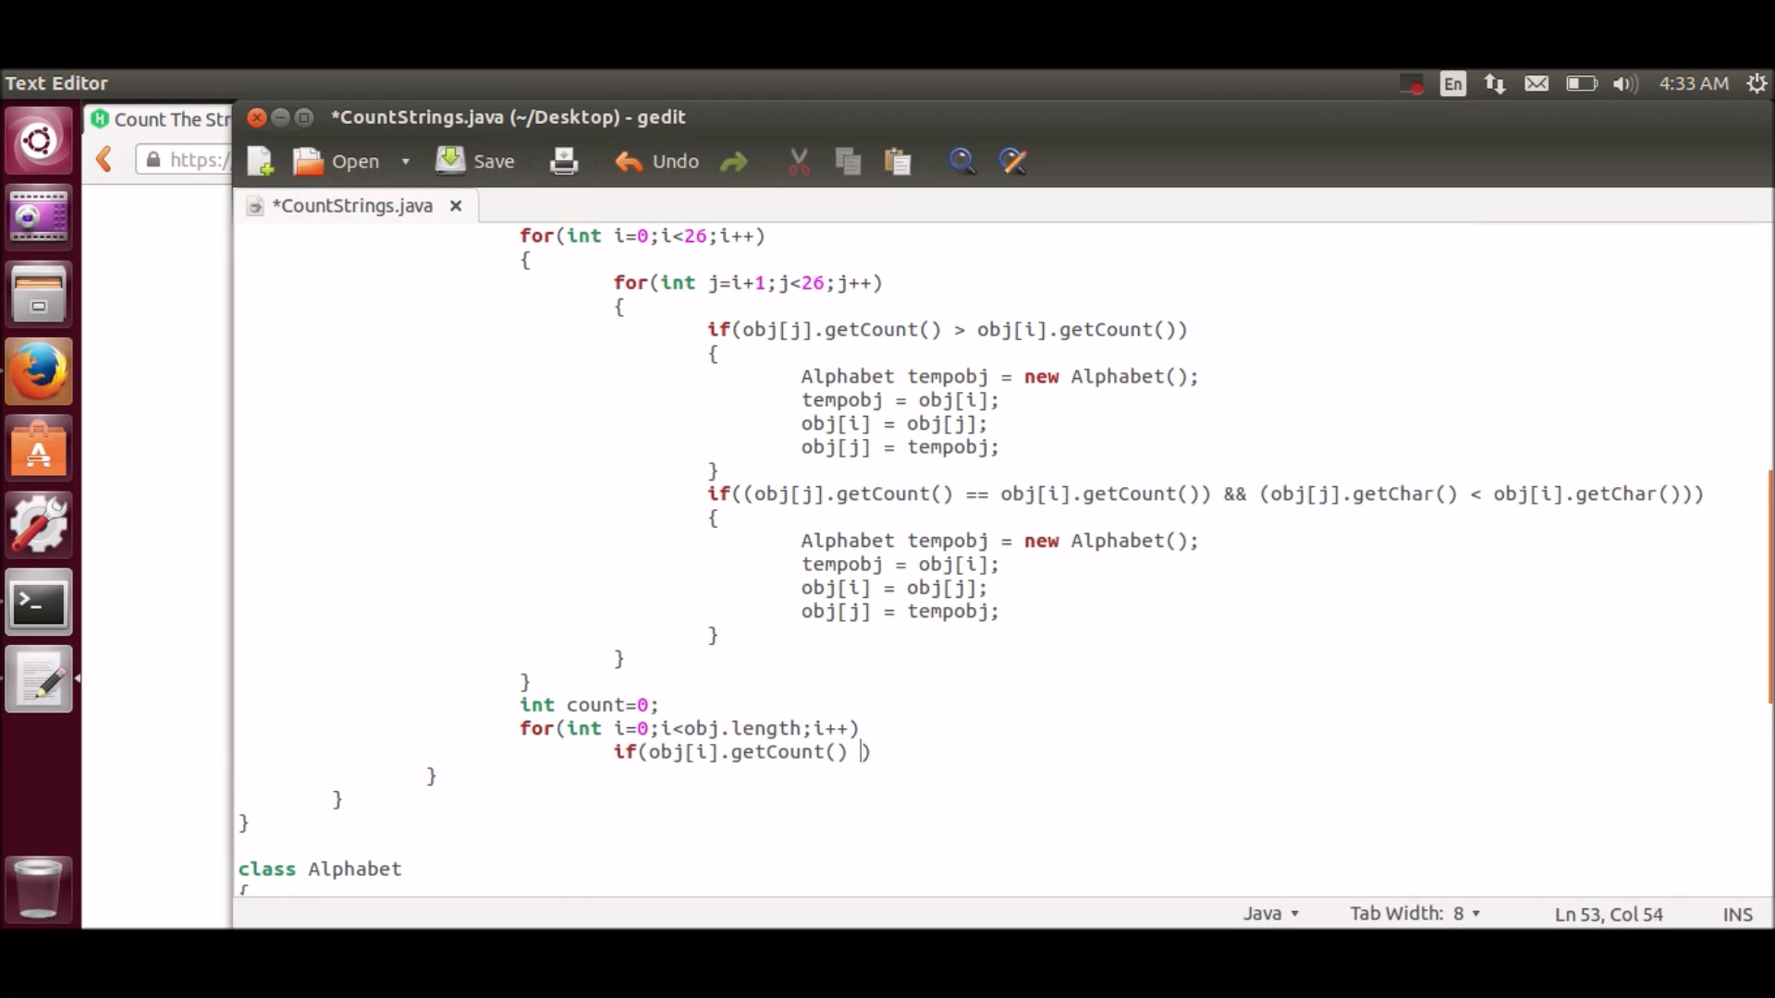
text(> k)
text({)
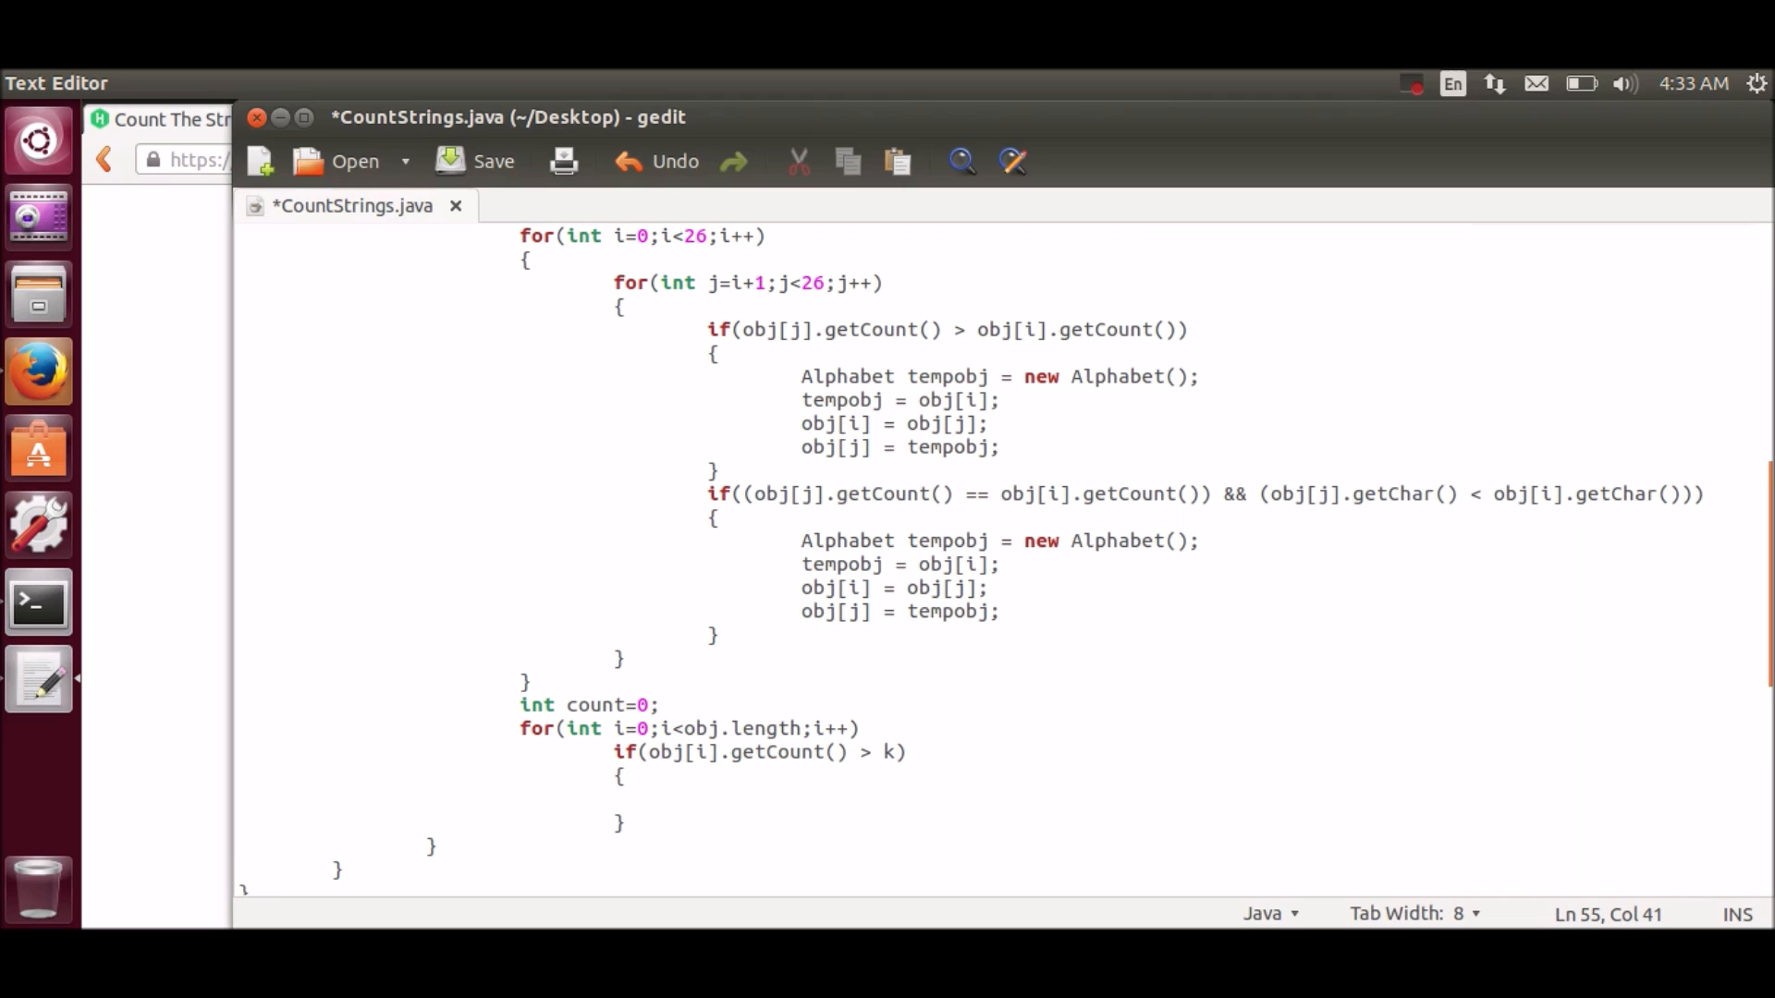
Step: Print each qualifying letter with System.out.print(obj[i].getAlpha())
text(System,out.)
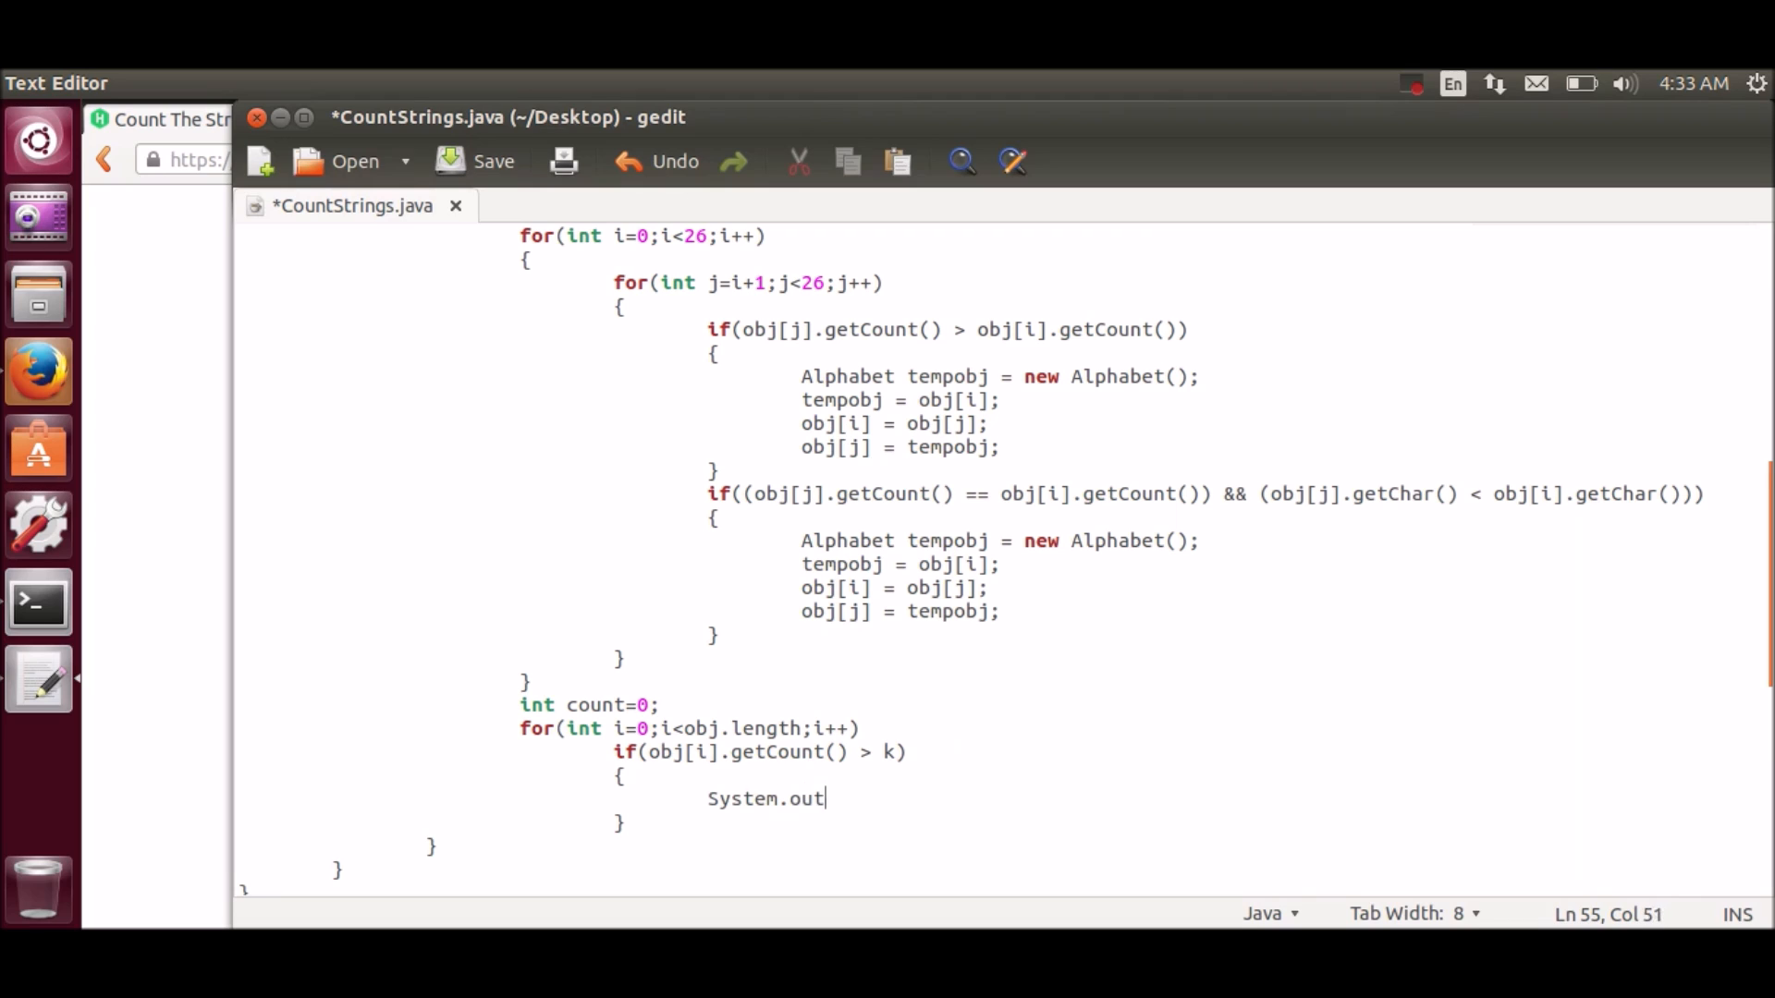
text(.print())
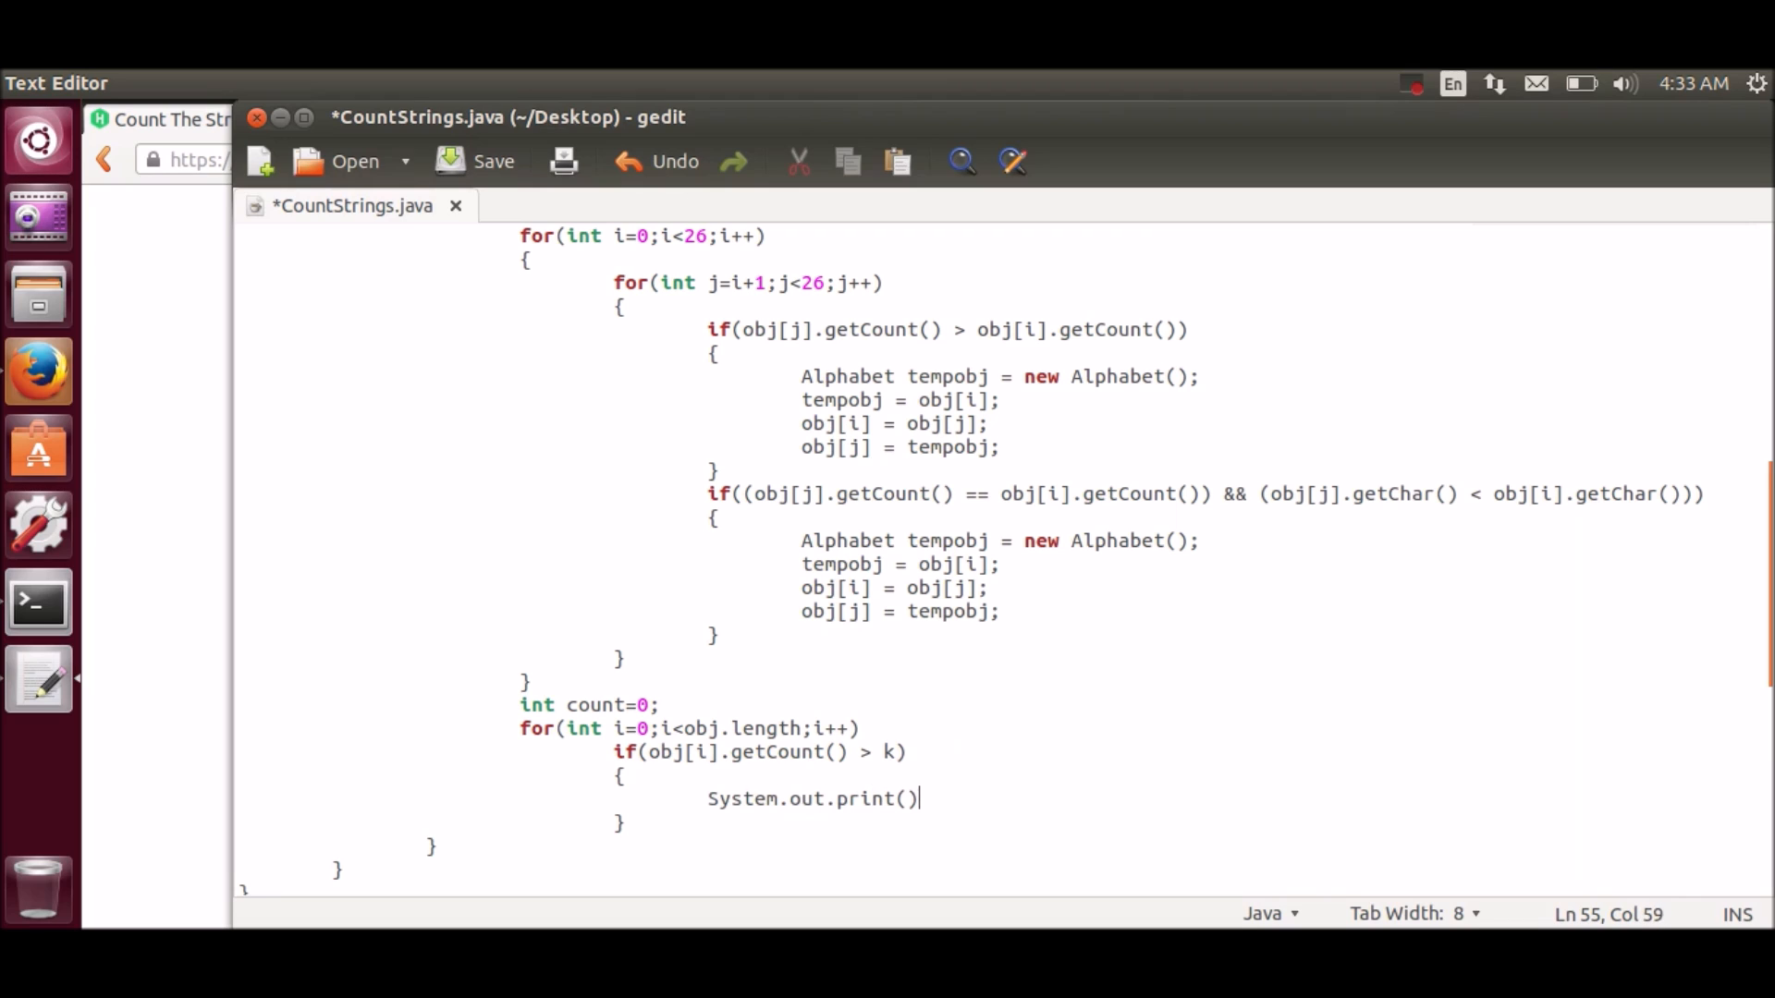
text(obj;)
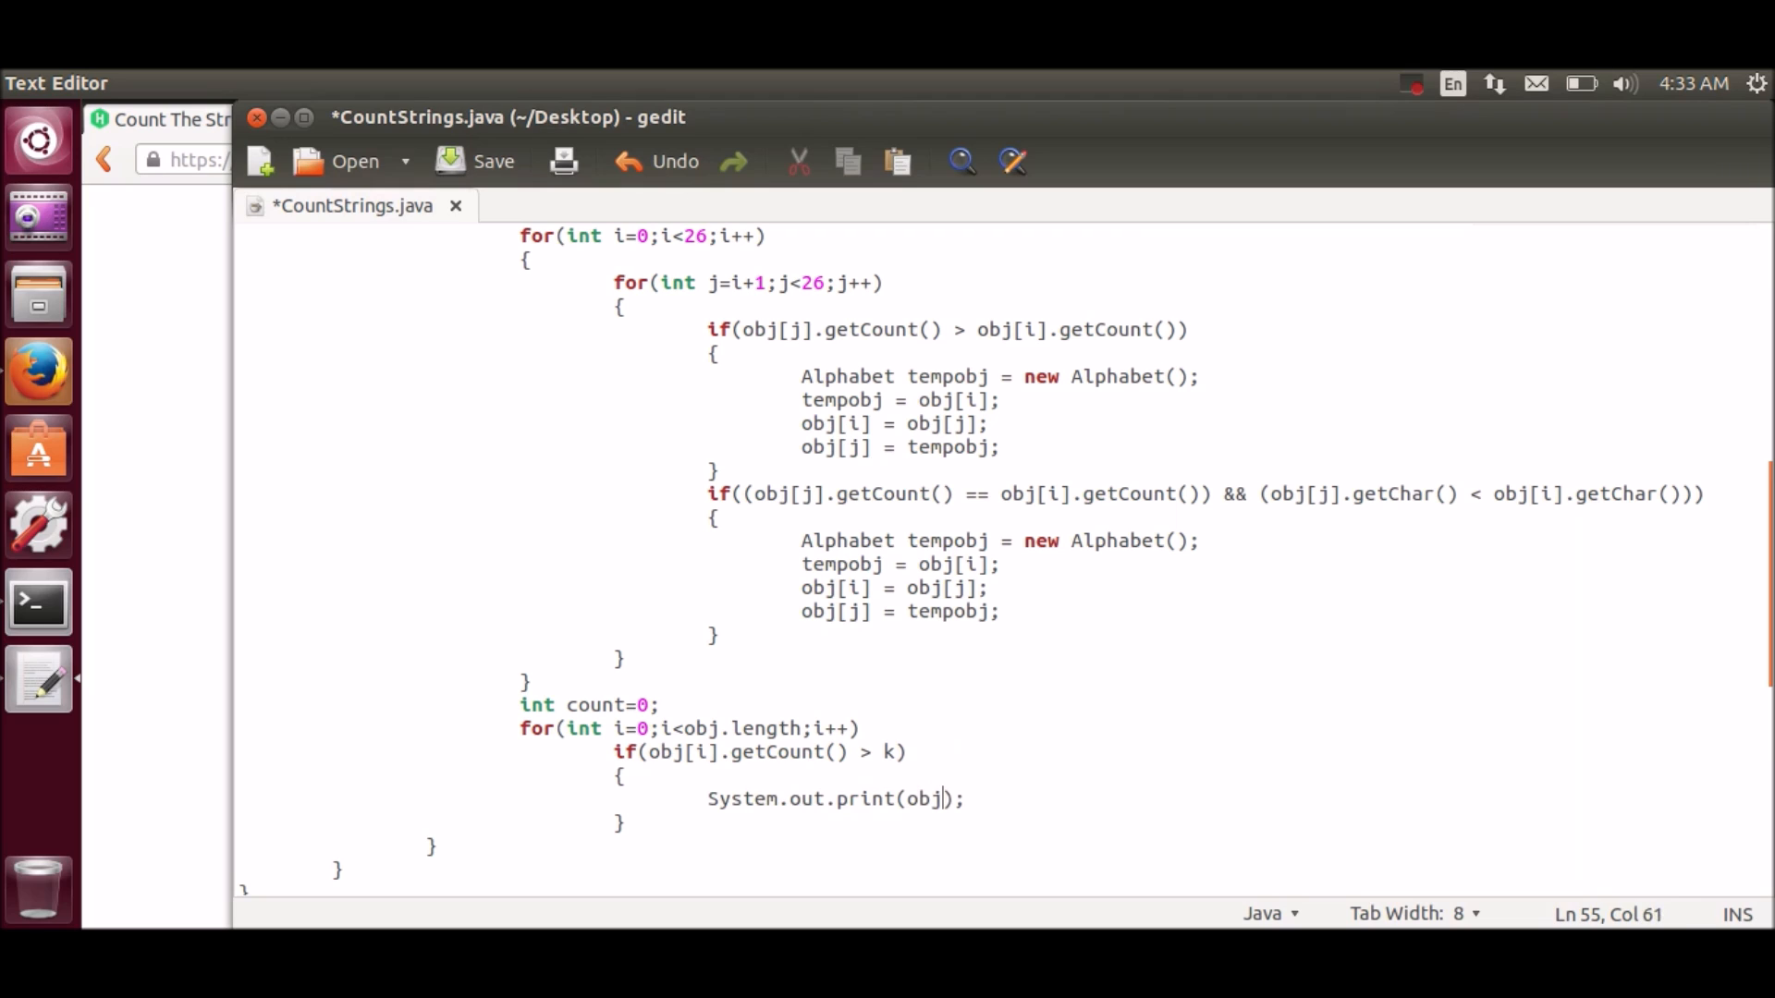
text([i])
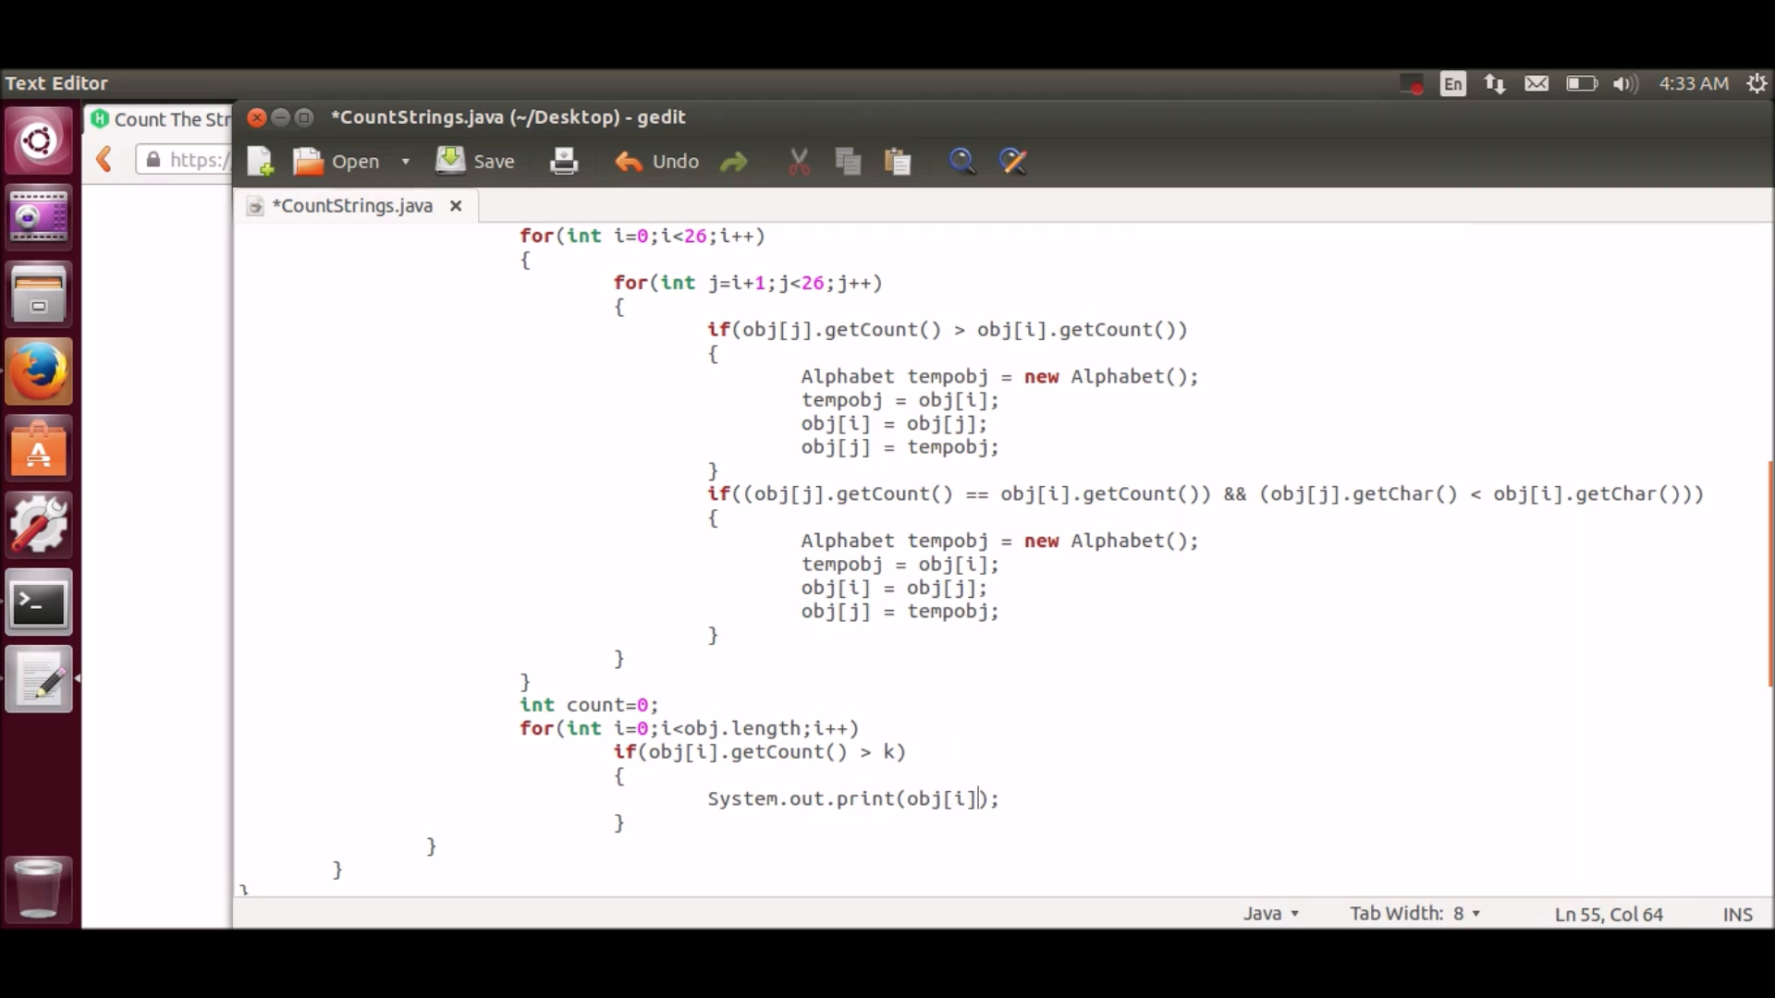
text(.get)
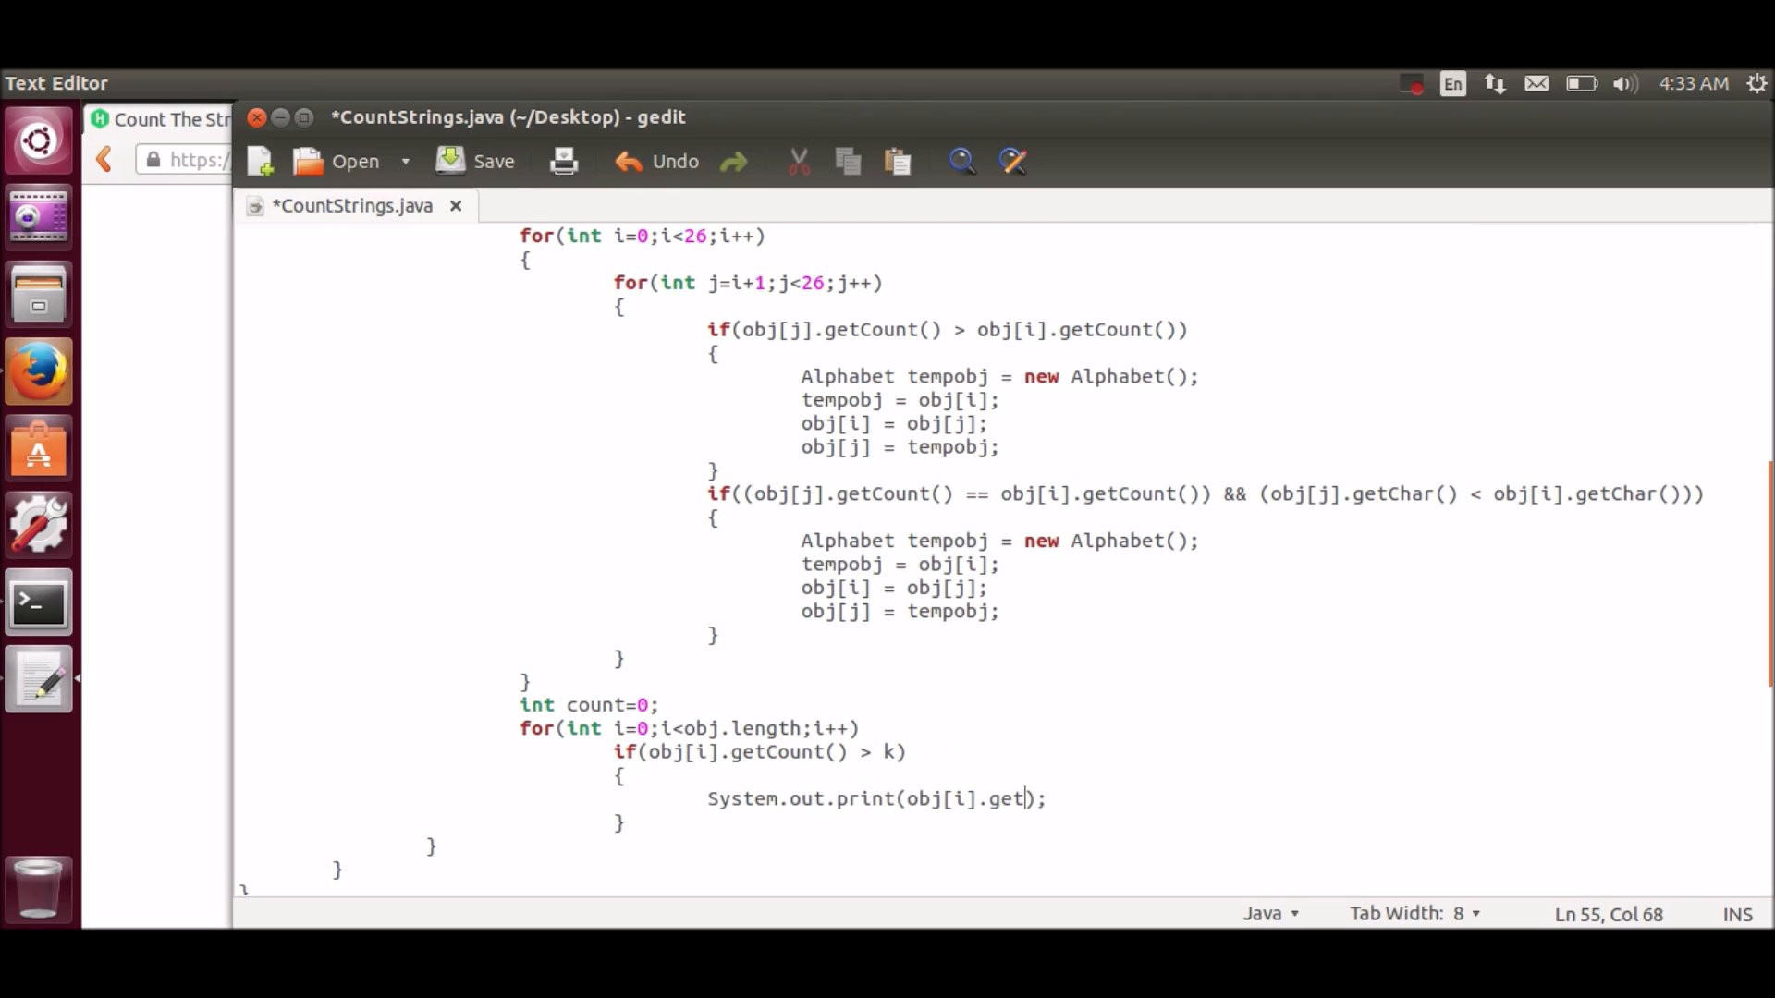
text(Alpha()
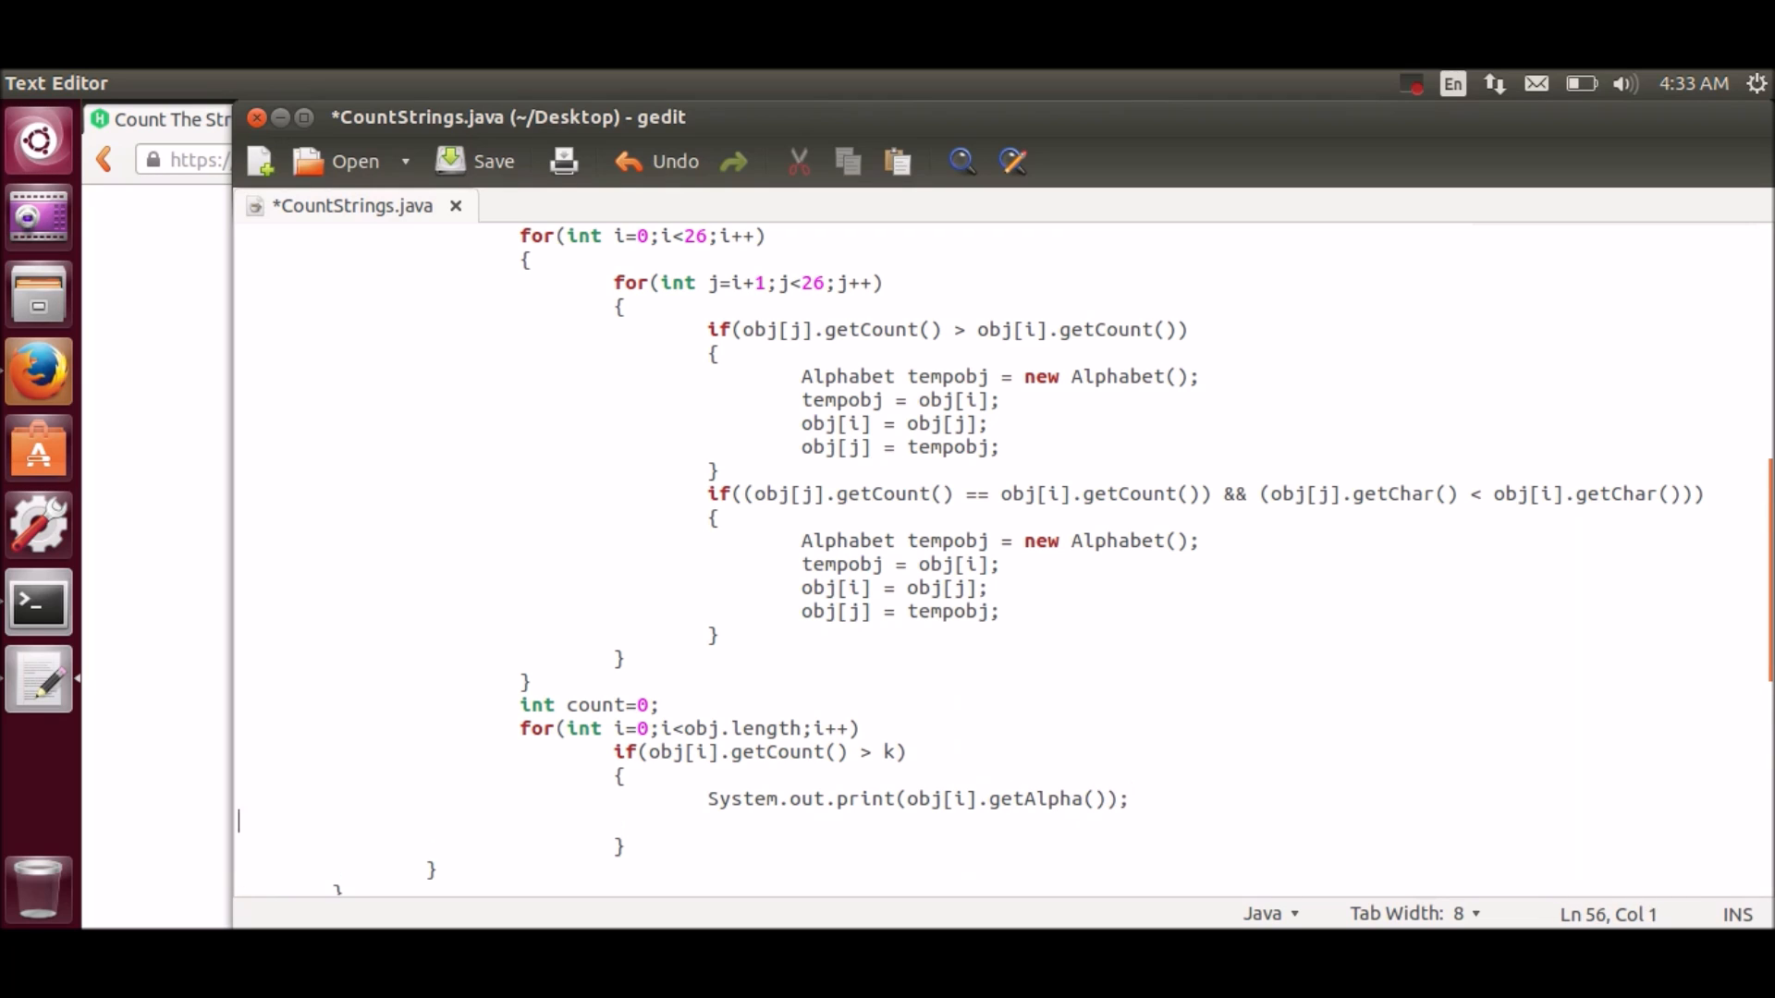
Step: Increment count with count+=1; and start if(count==0) after the loop
text(count)
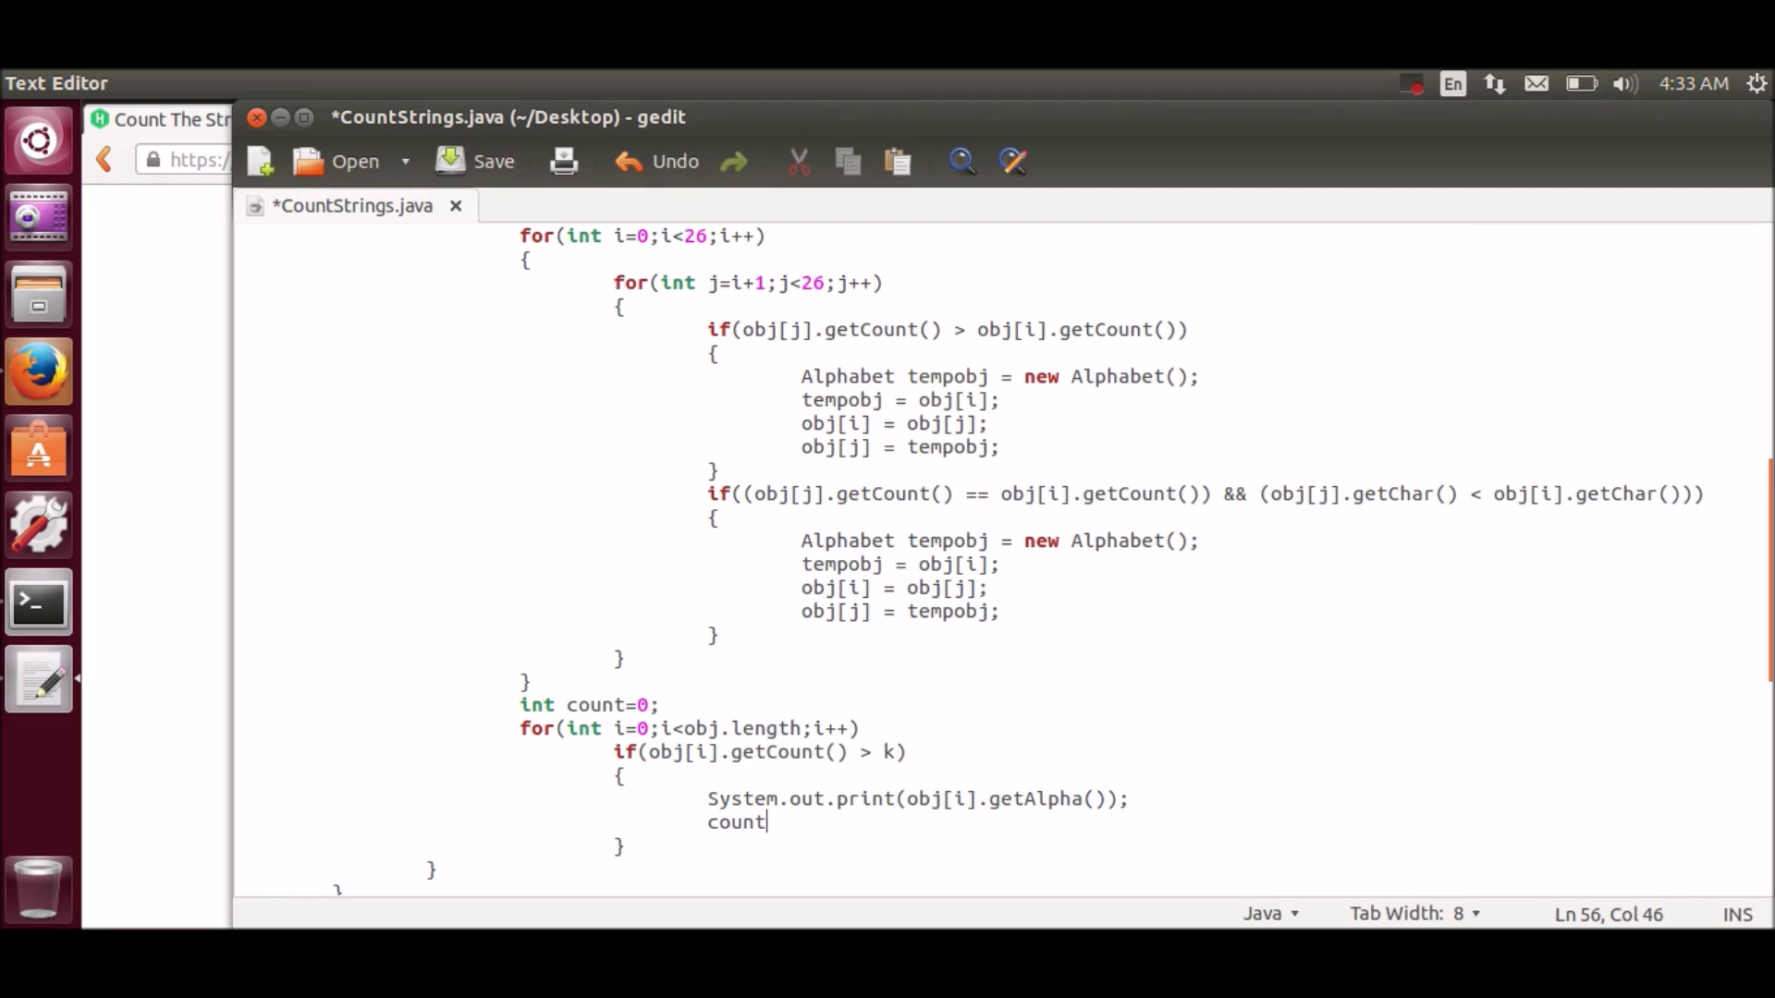
text(+=1;)
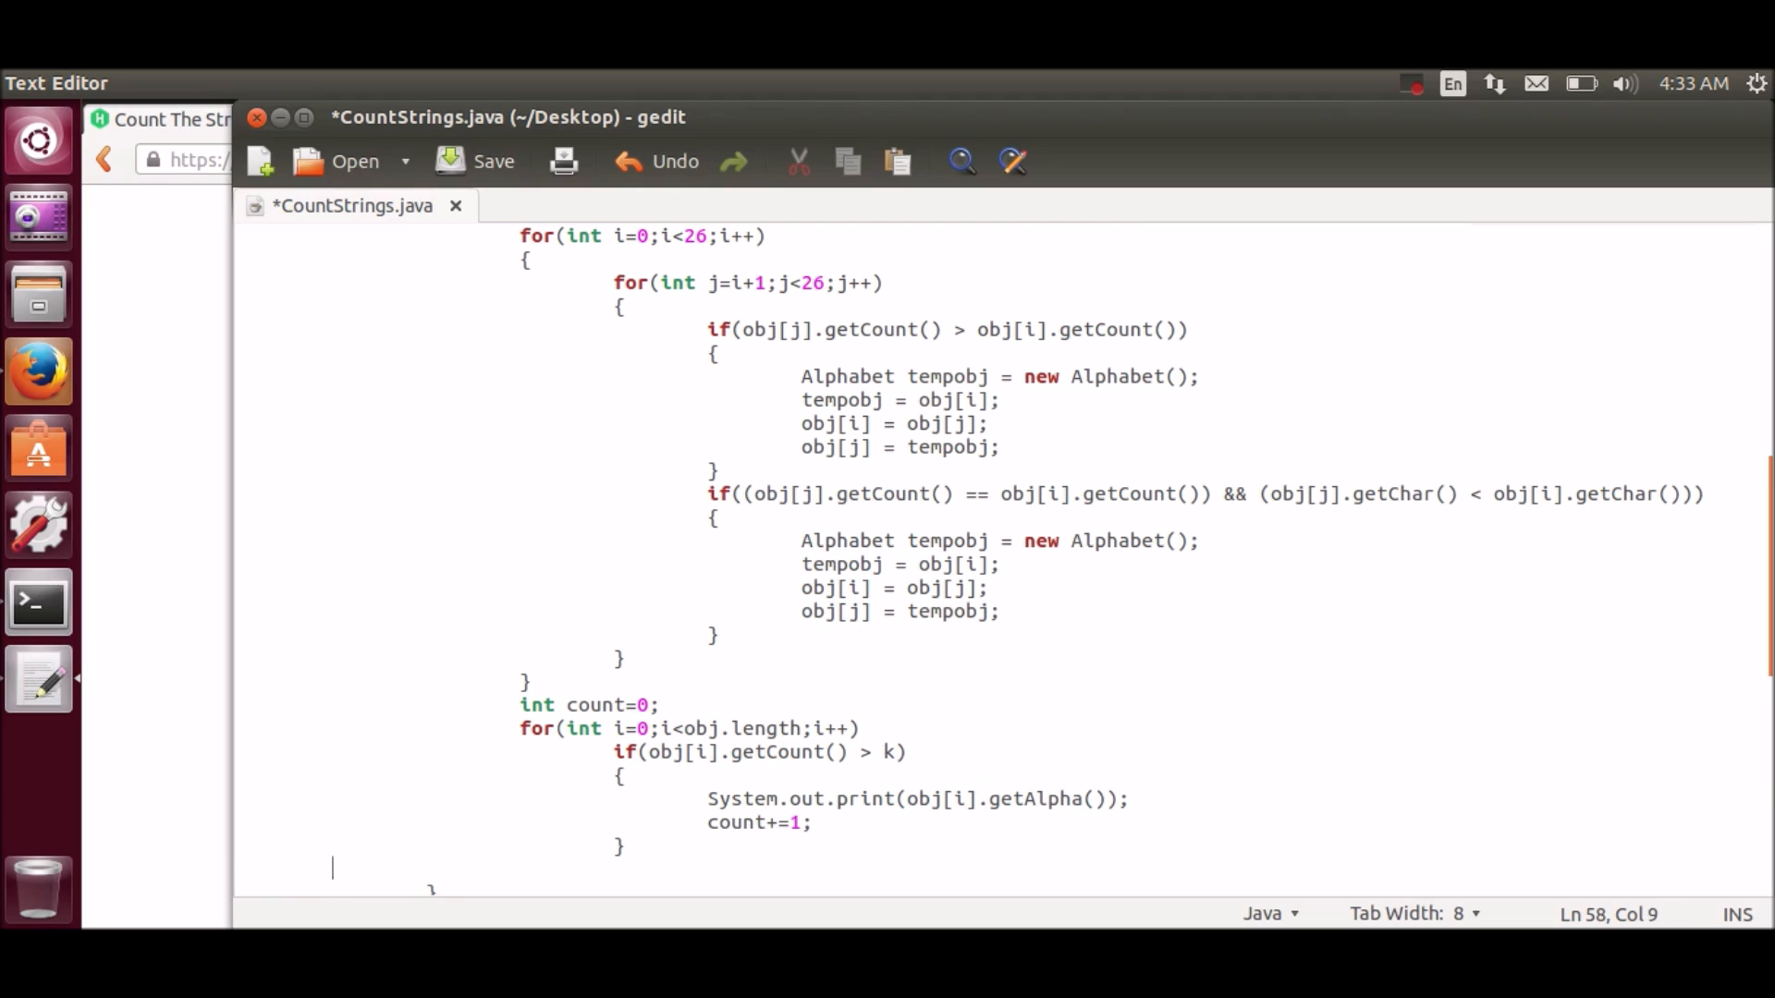
text(if())
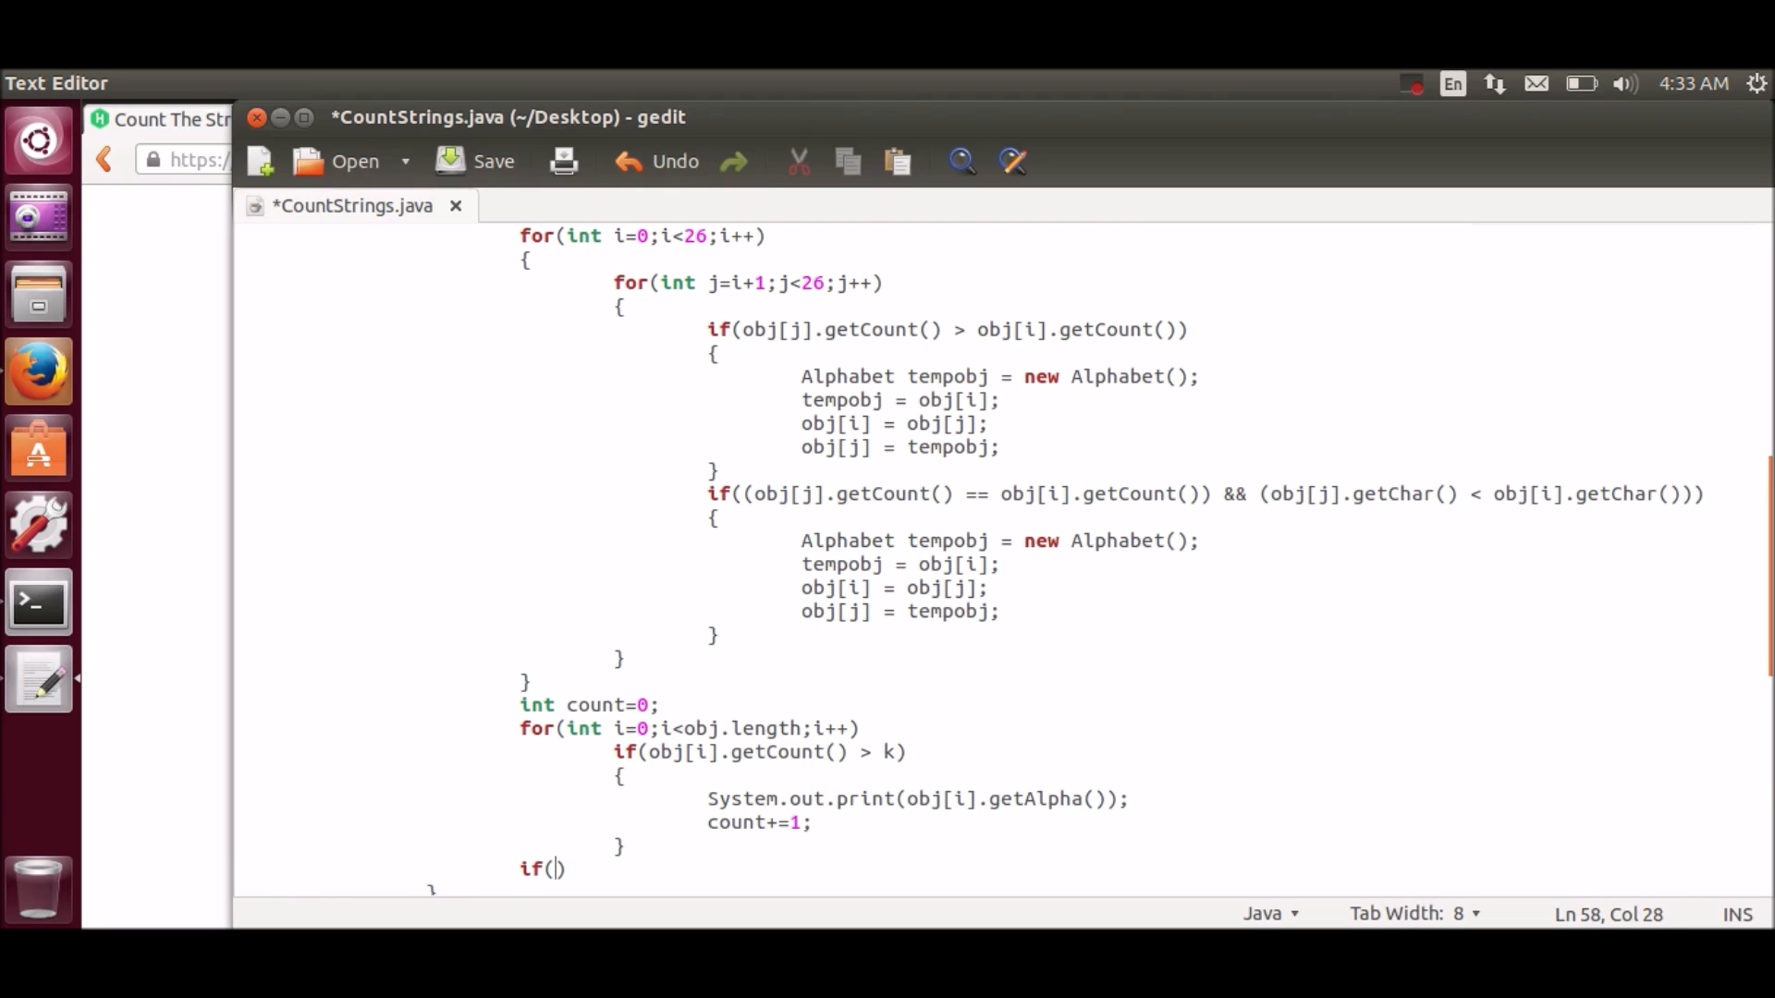
text(count==0)
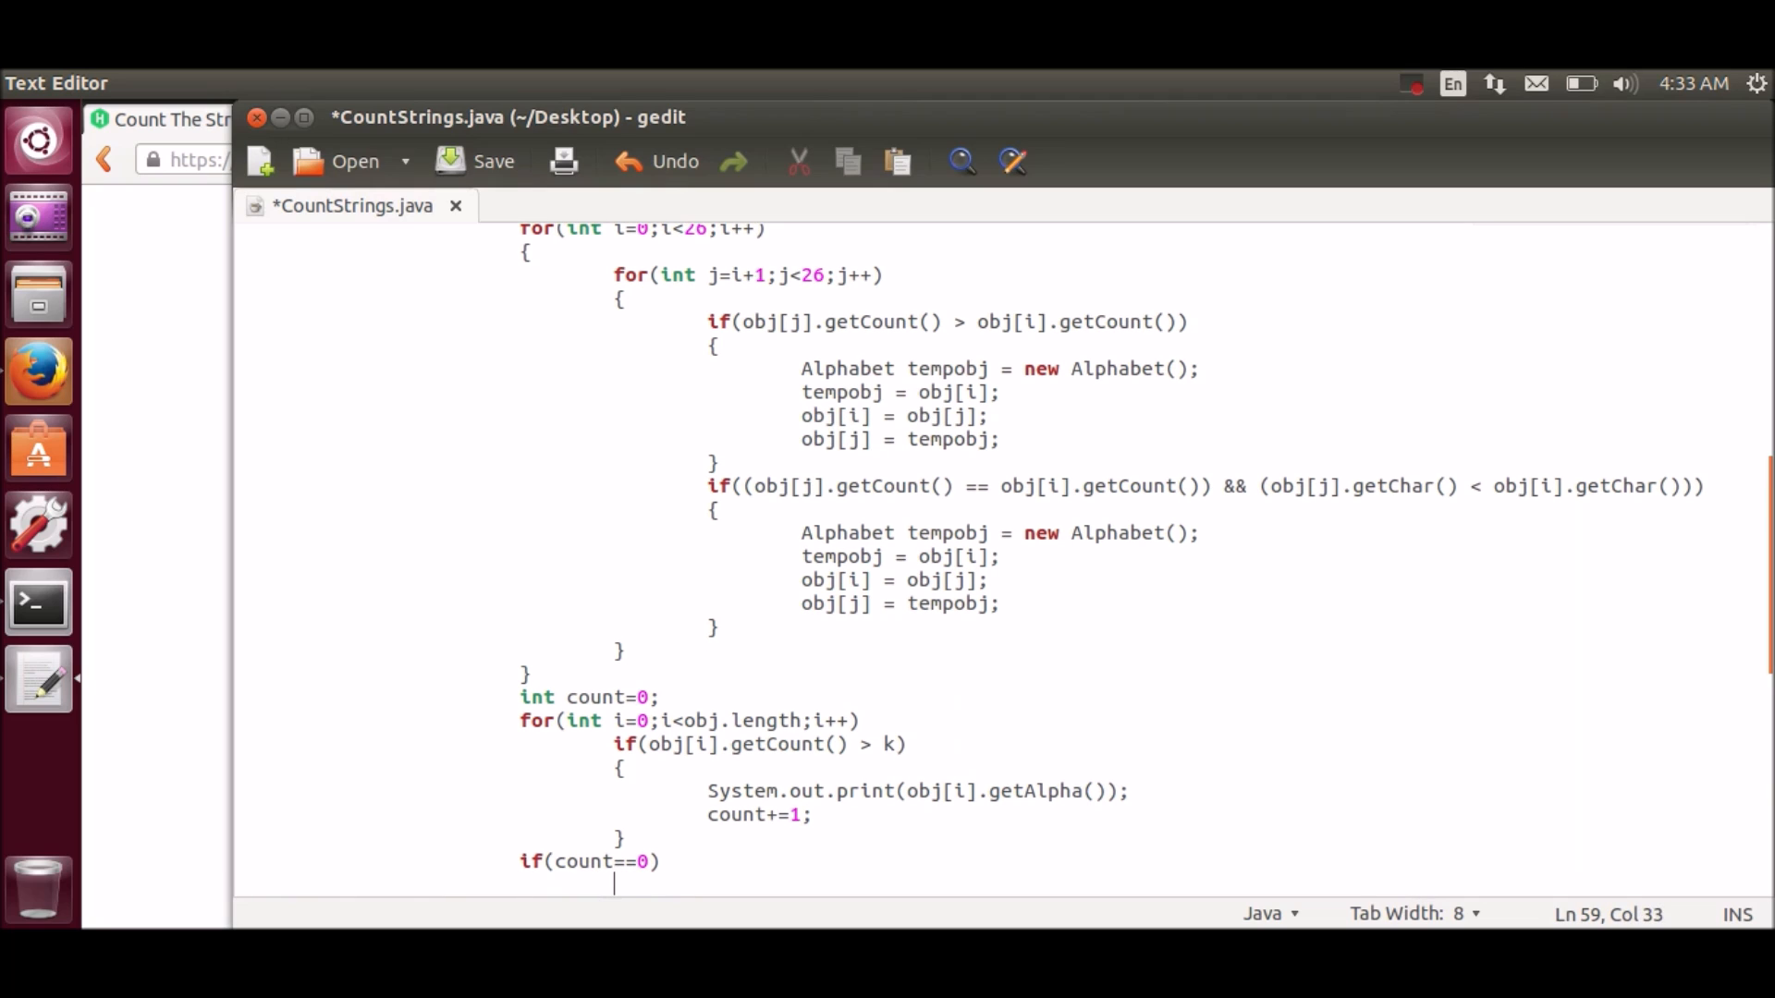
Step: Print "NONE" when count is 0, then add System.out.println();
text(System.out.)
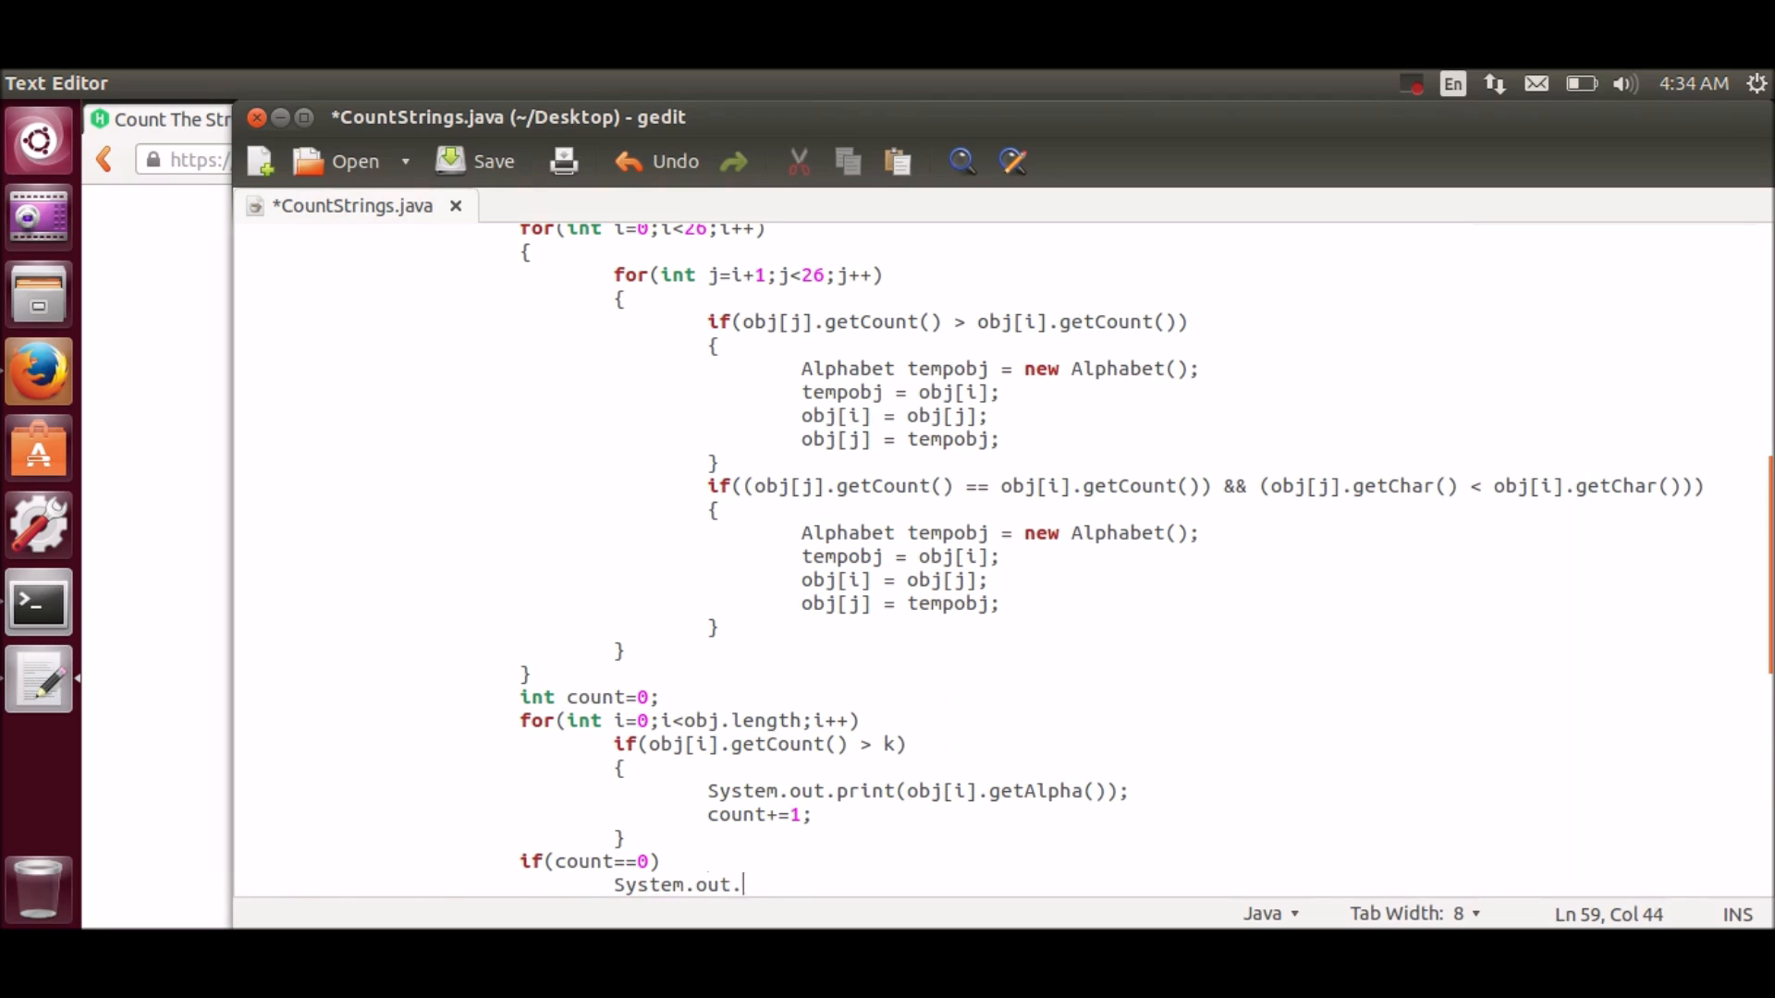
text(print())
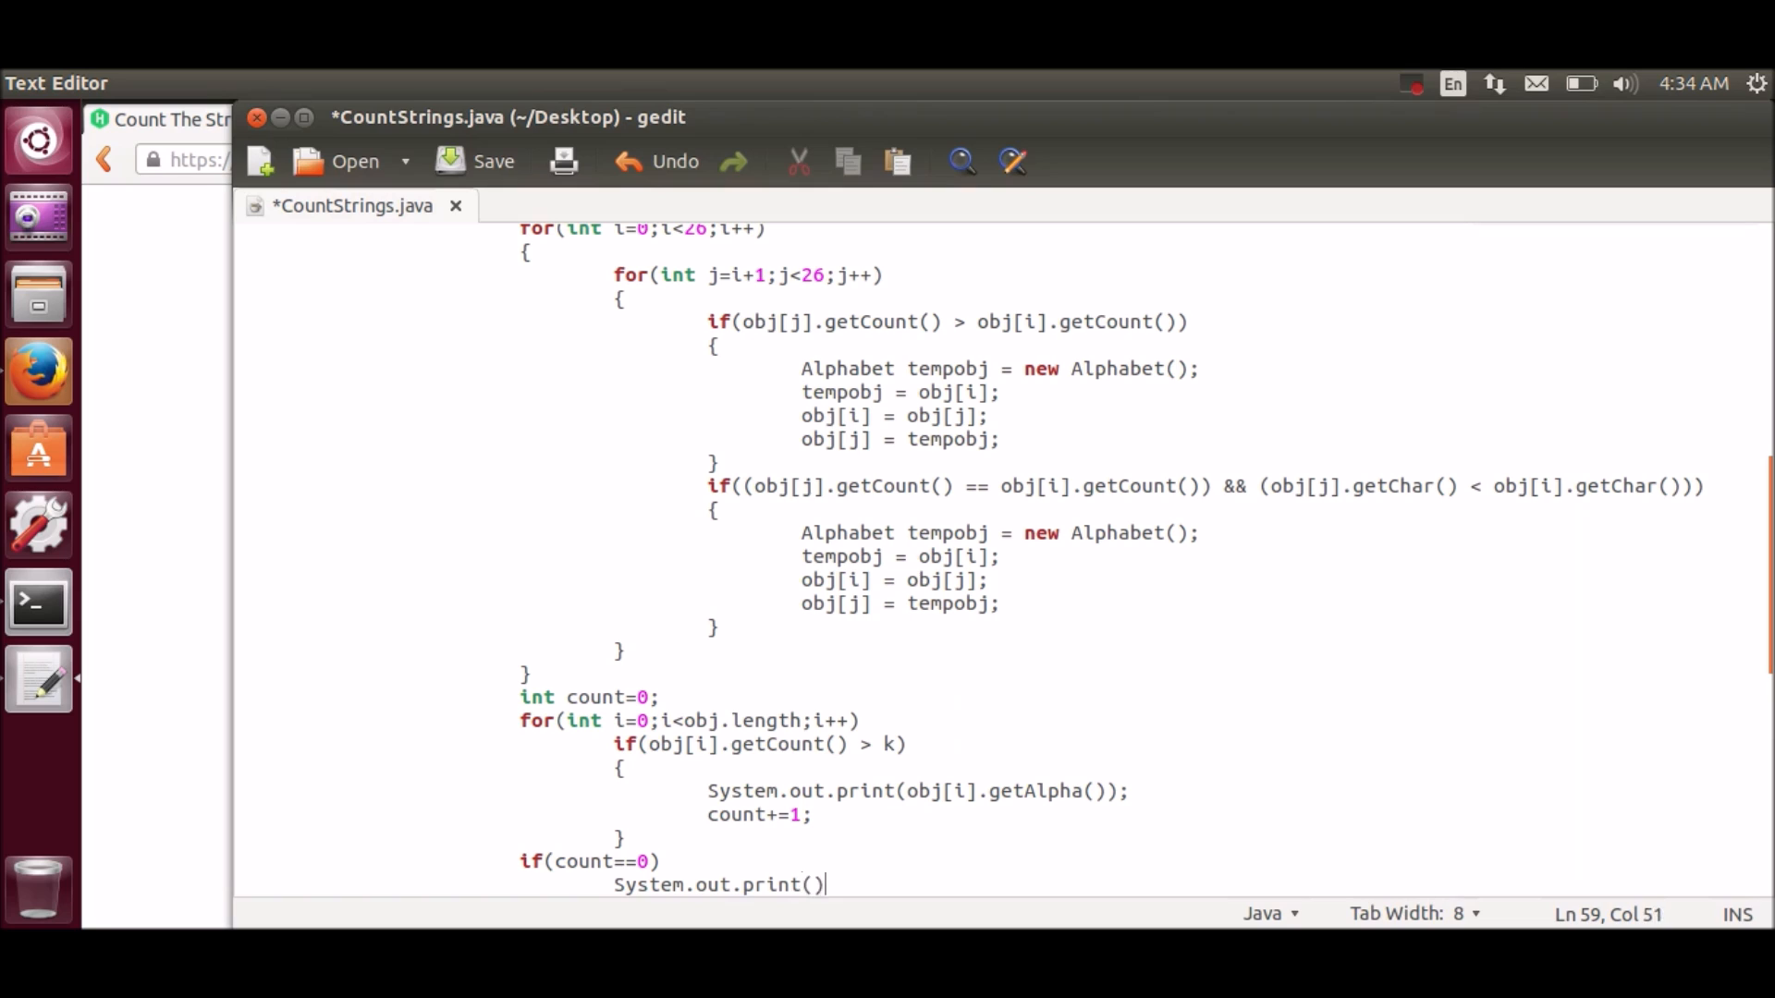
text(";")
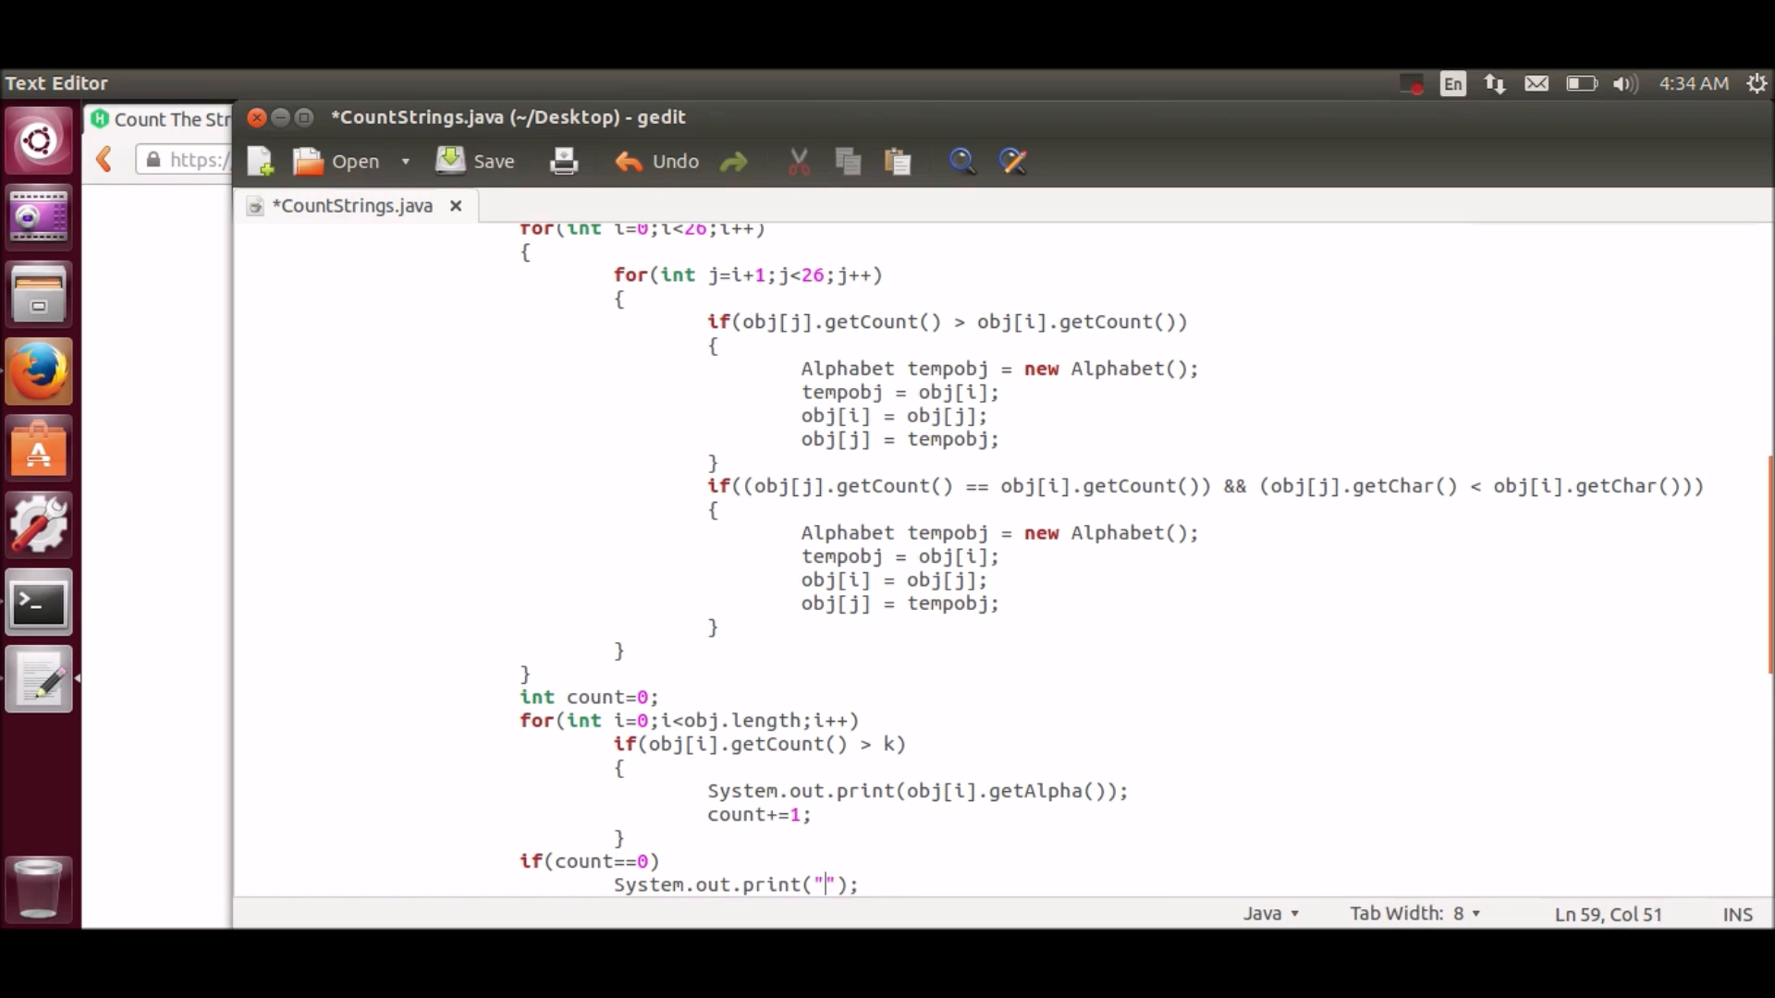
text(NONE)
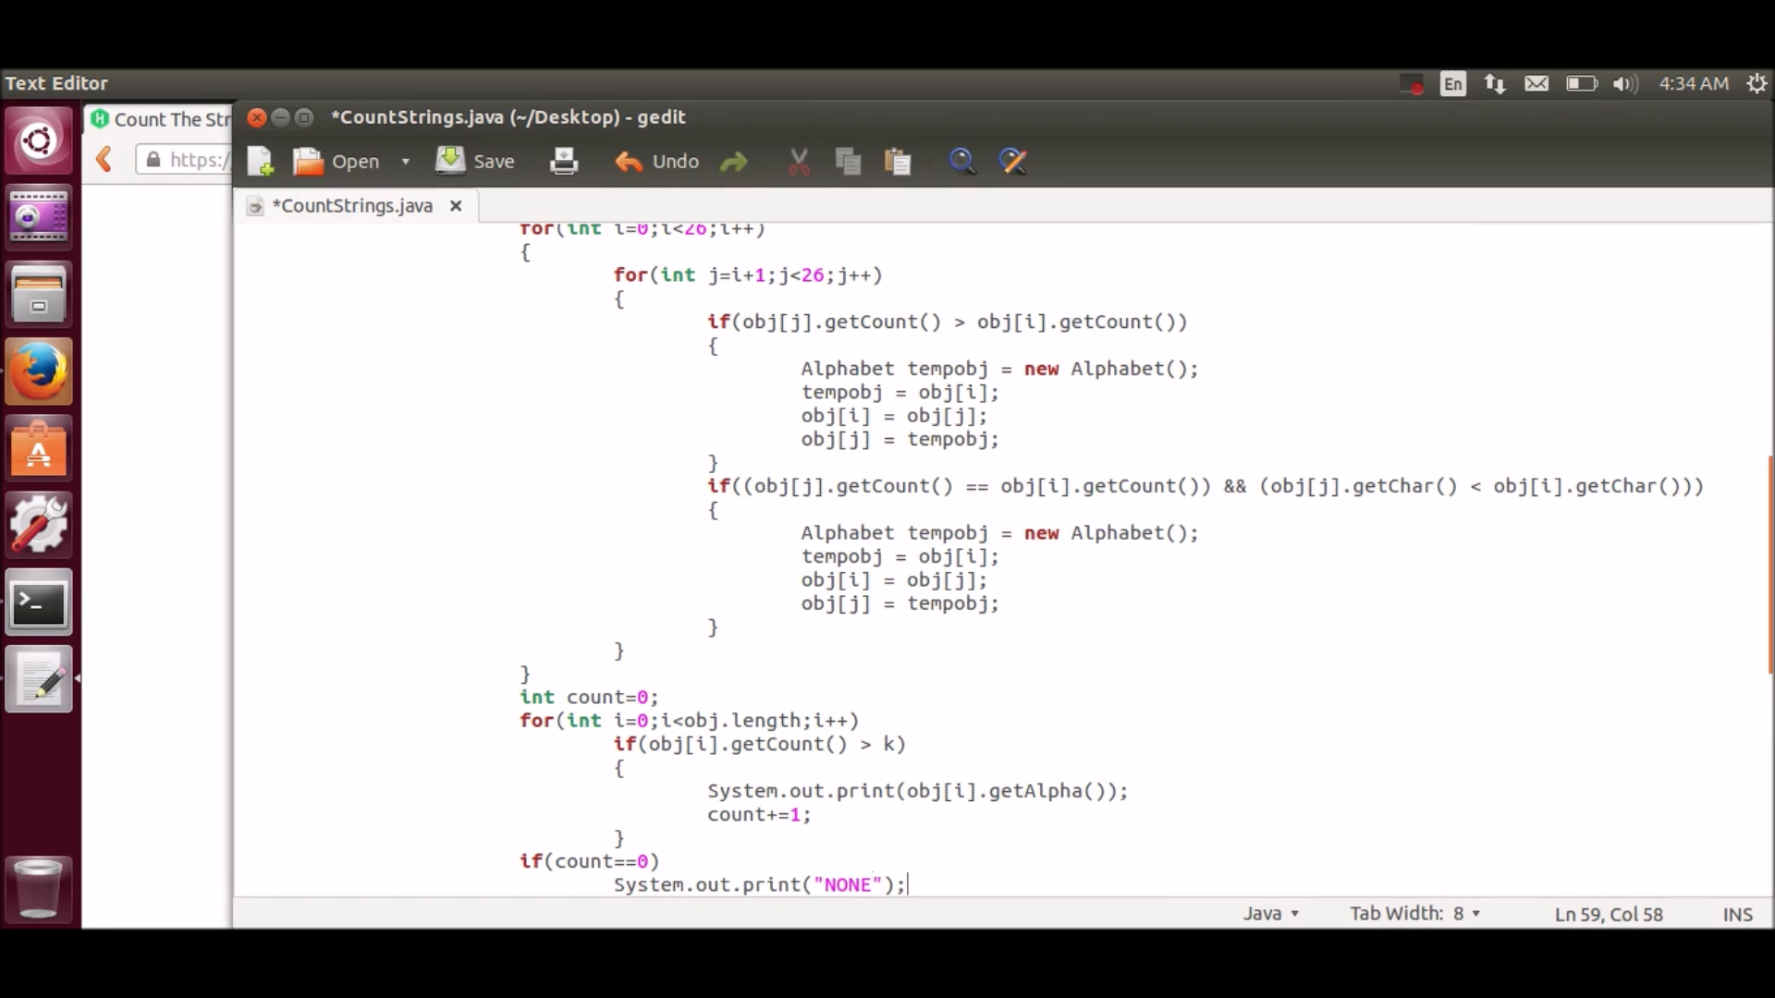
text(Sy)
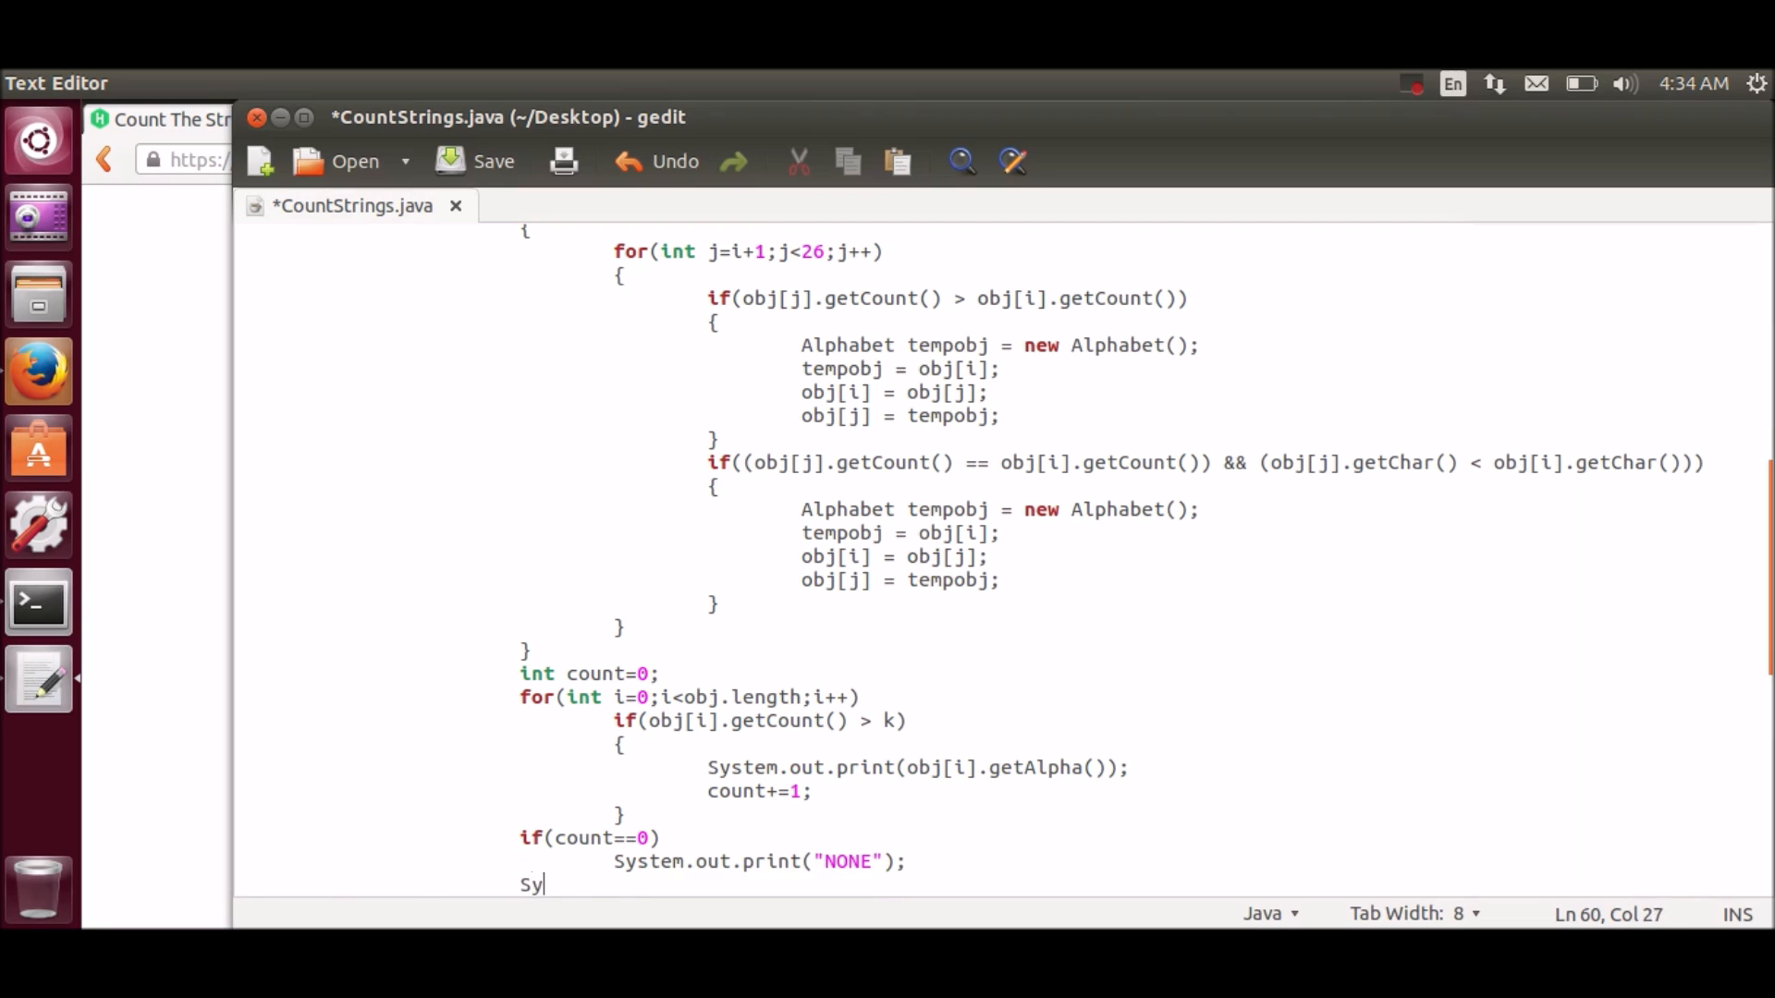
text(stem.out.pi)
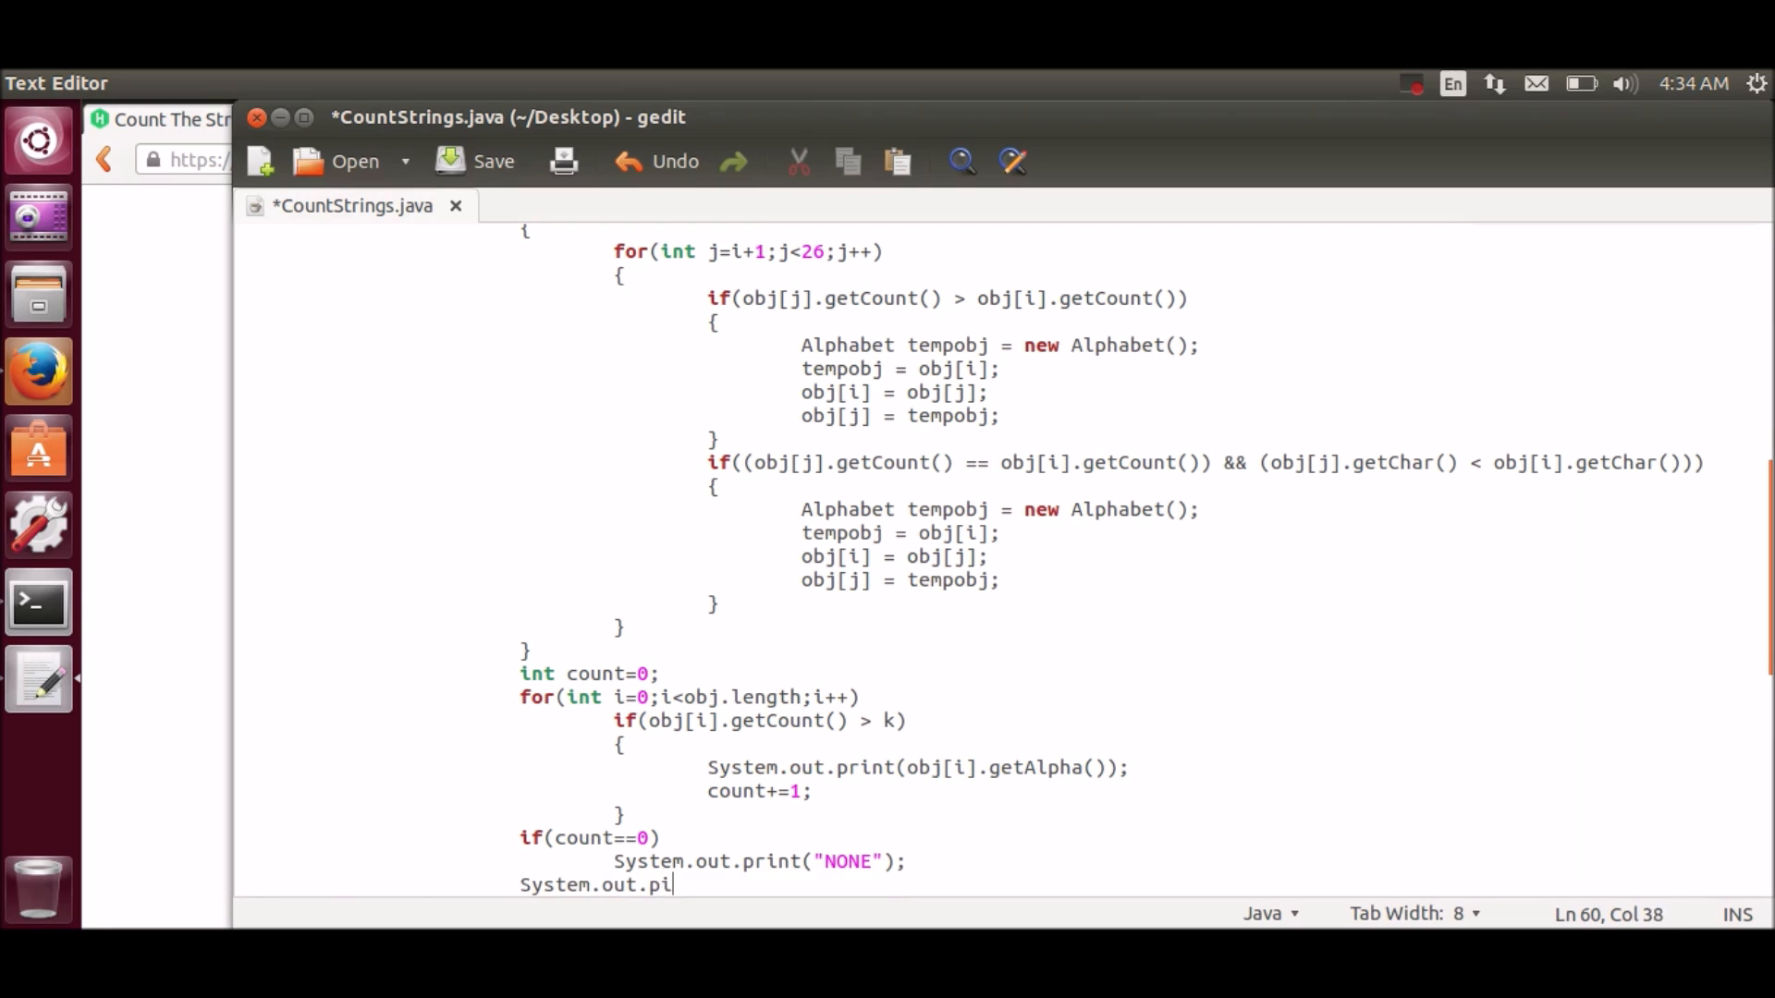
text(ntln();)
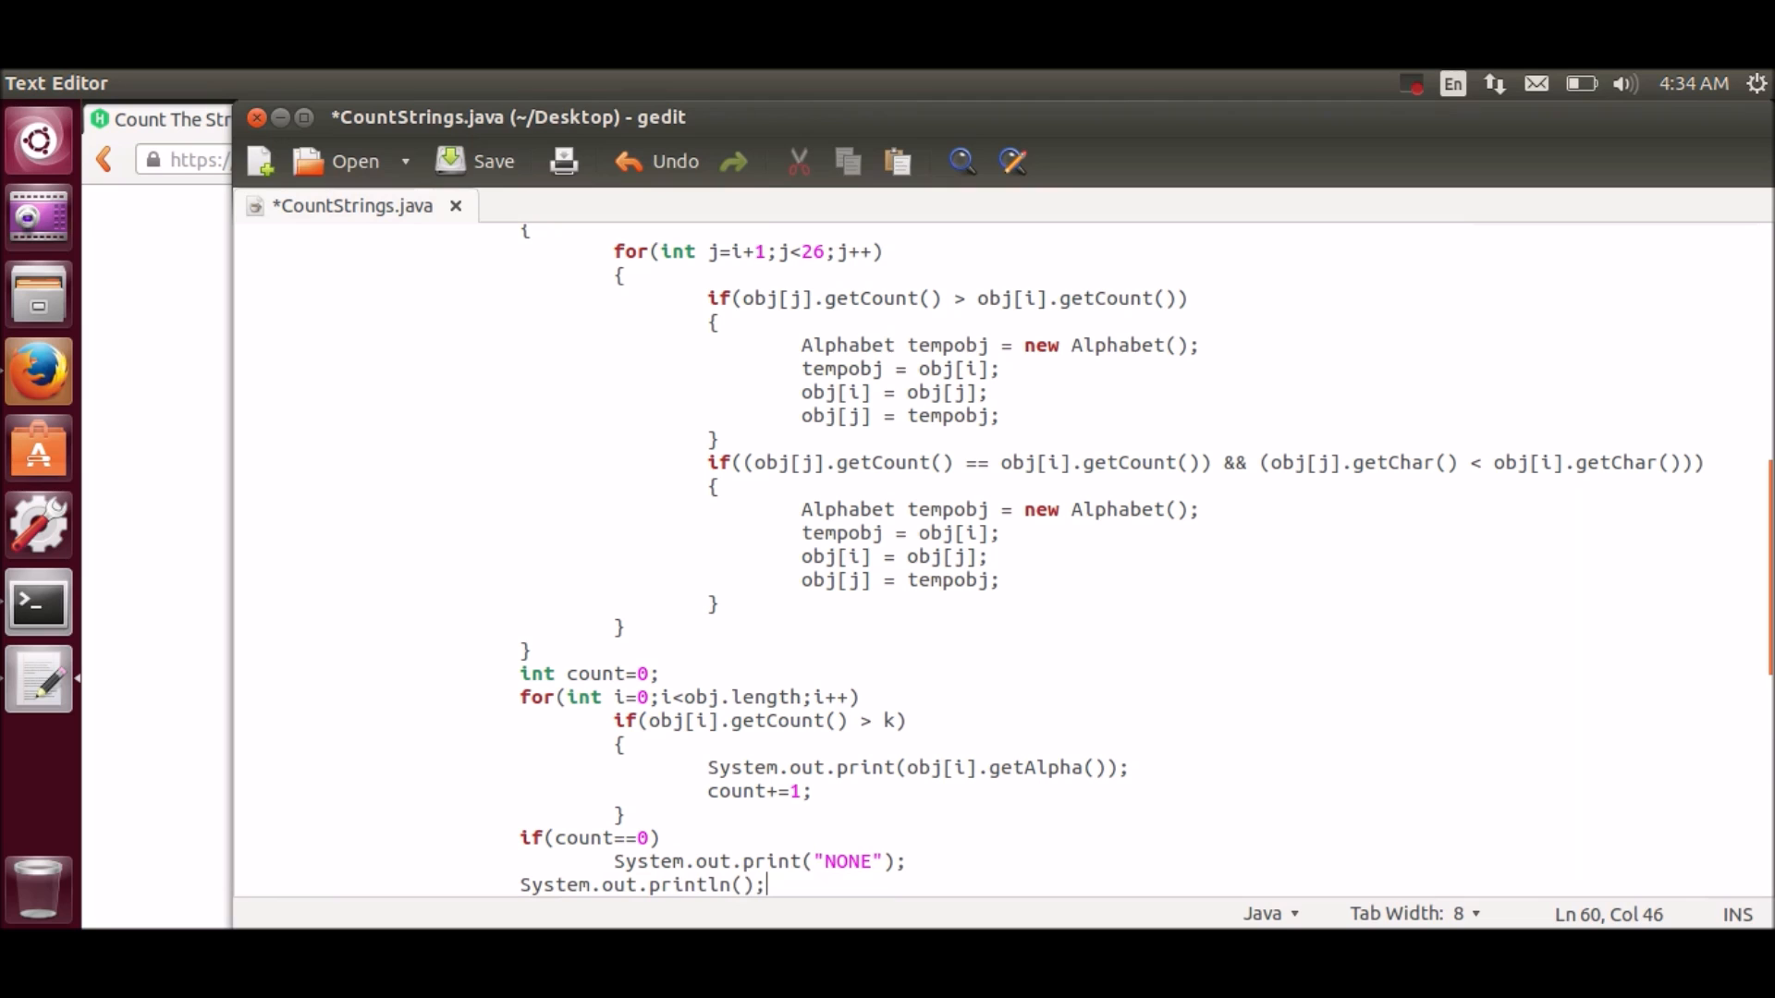
Step: Save CountStrings.java and enter javac CountStrings.java in a terminal
click(450, 159)
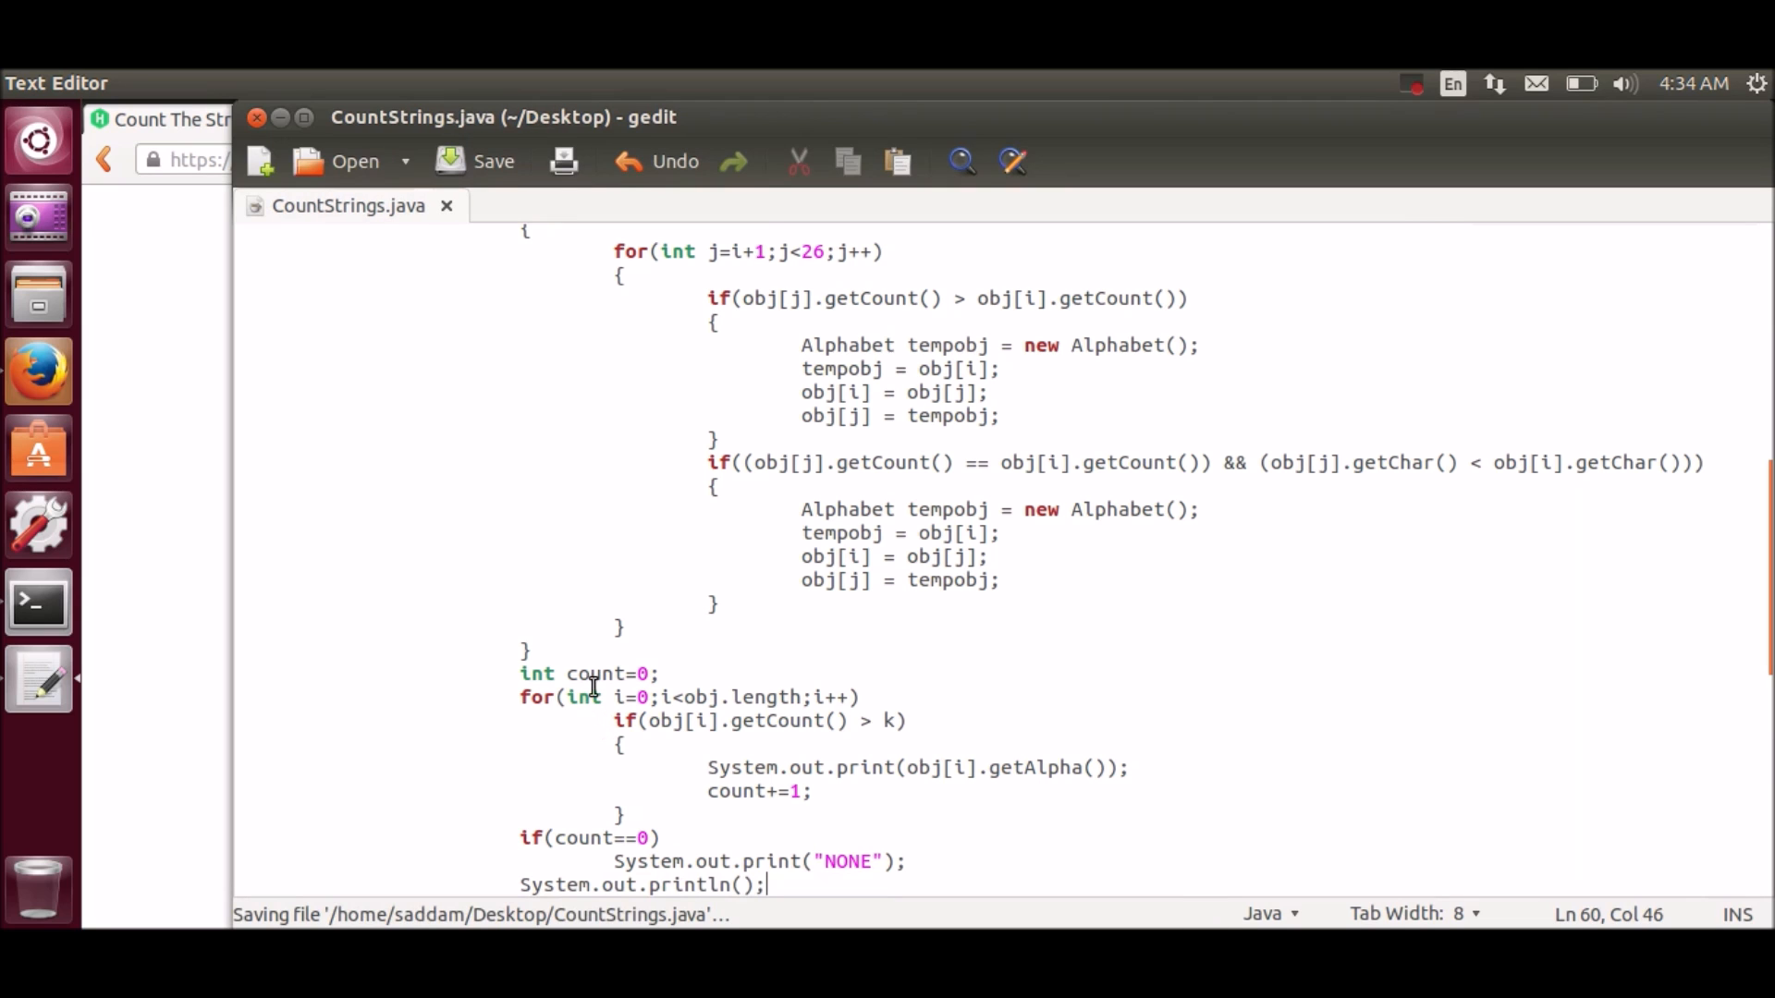
click(37, 603)
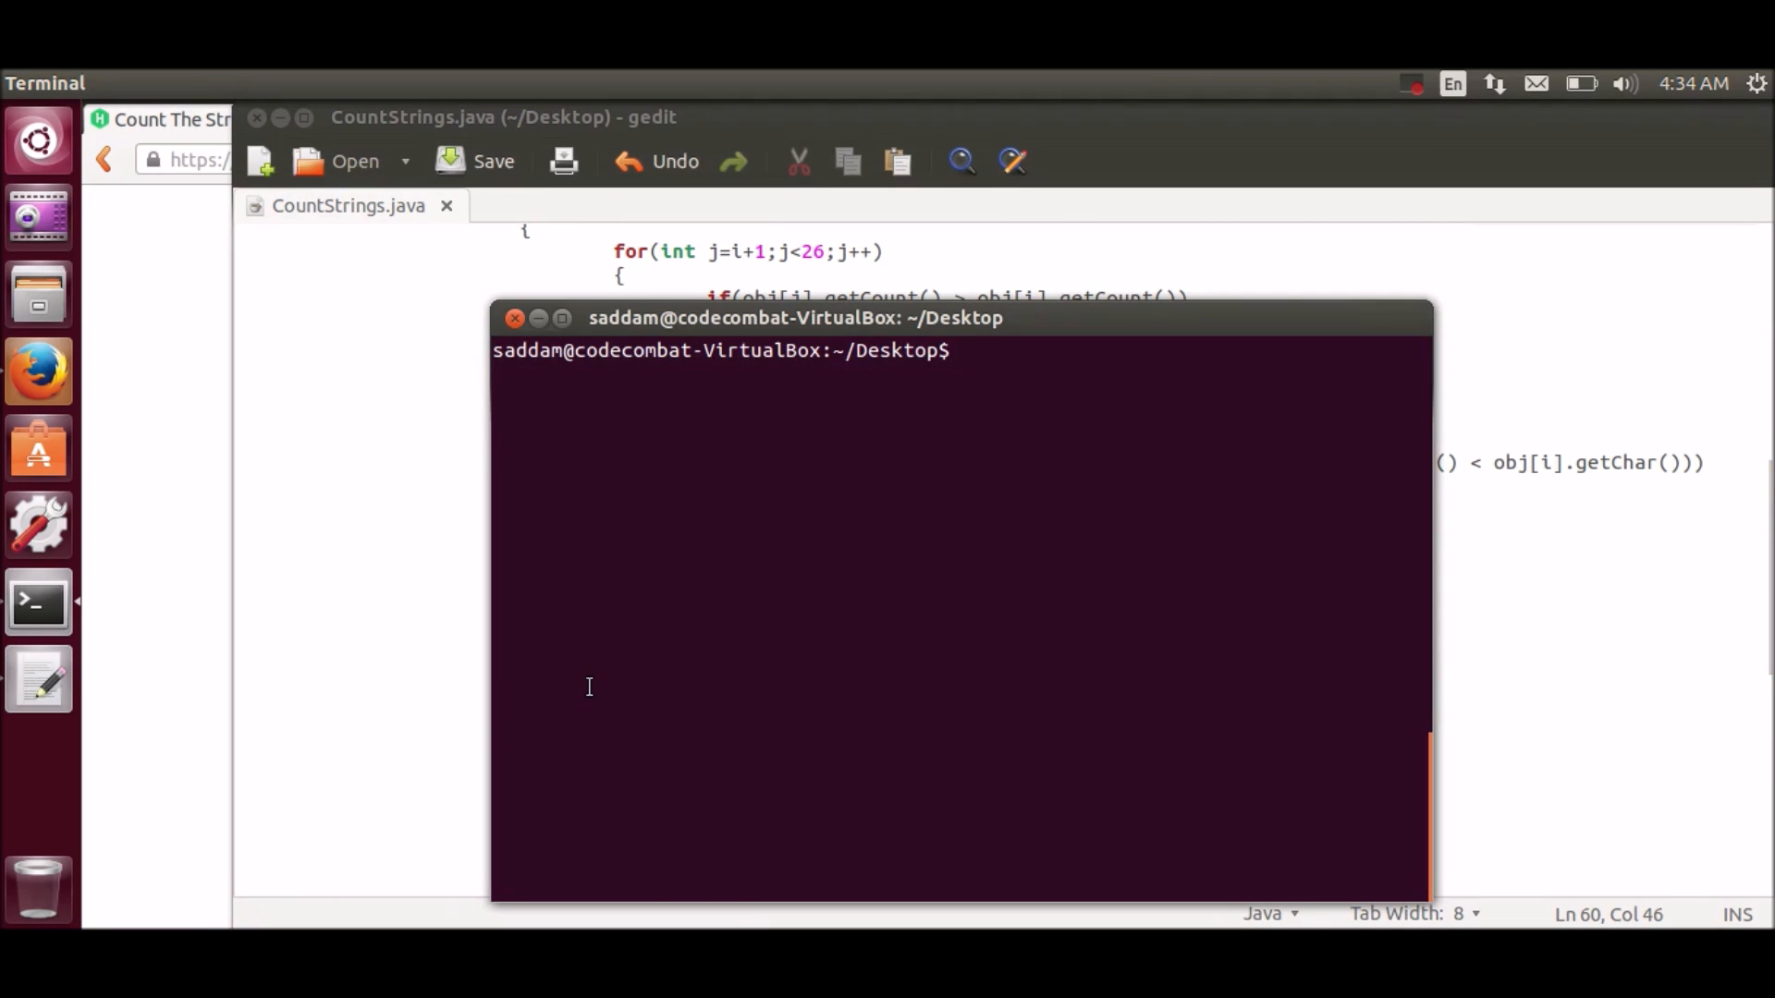
text(javac Count)
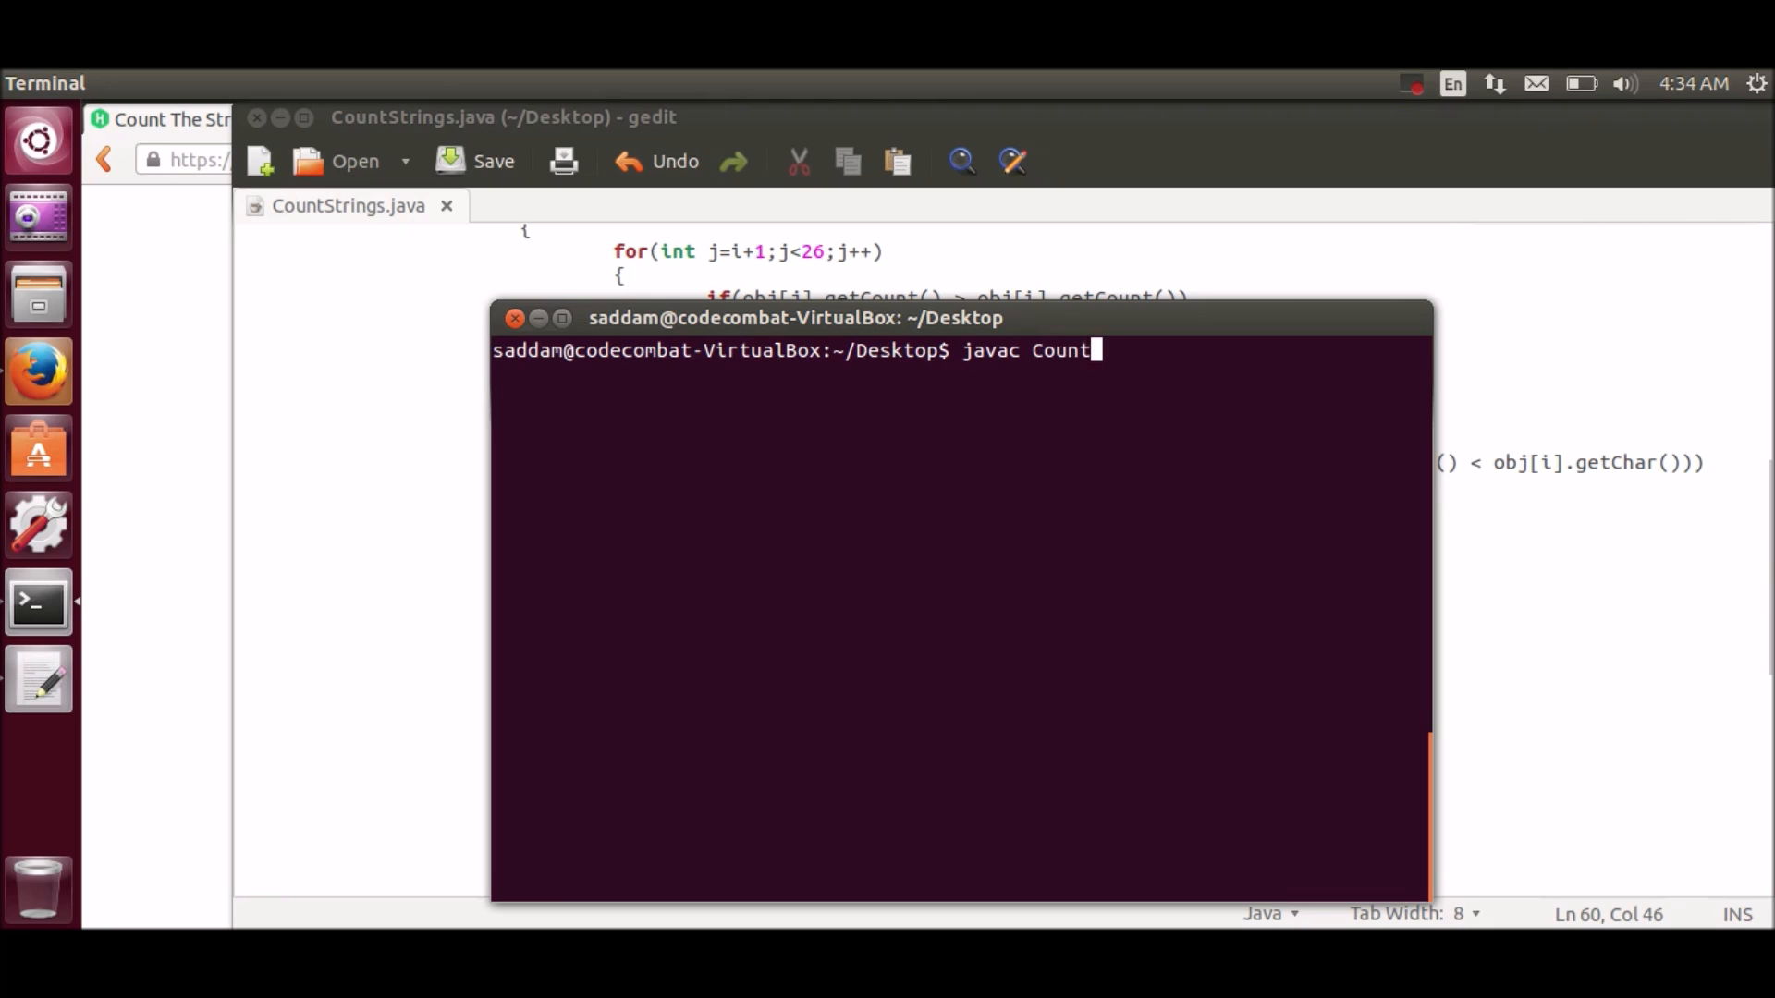
text(Strings.java)
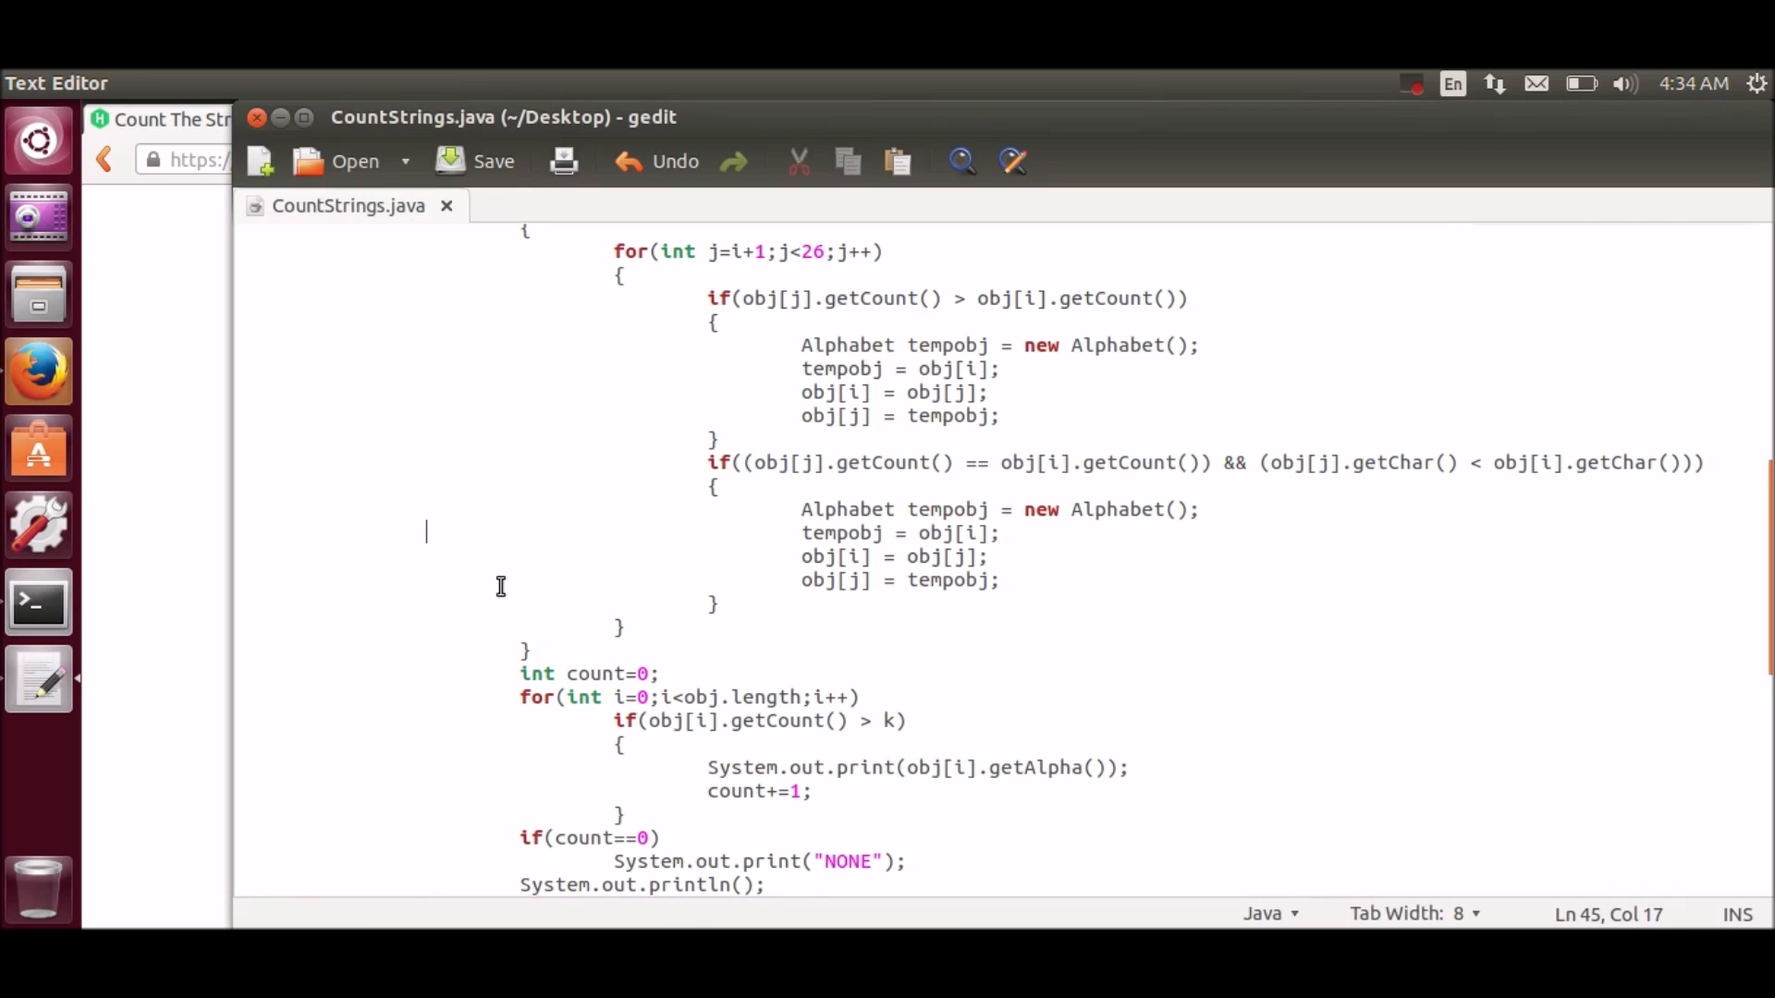
mouse_move(584, 567)
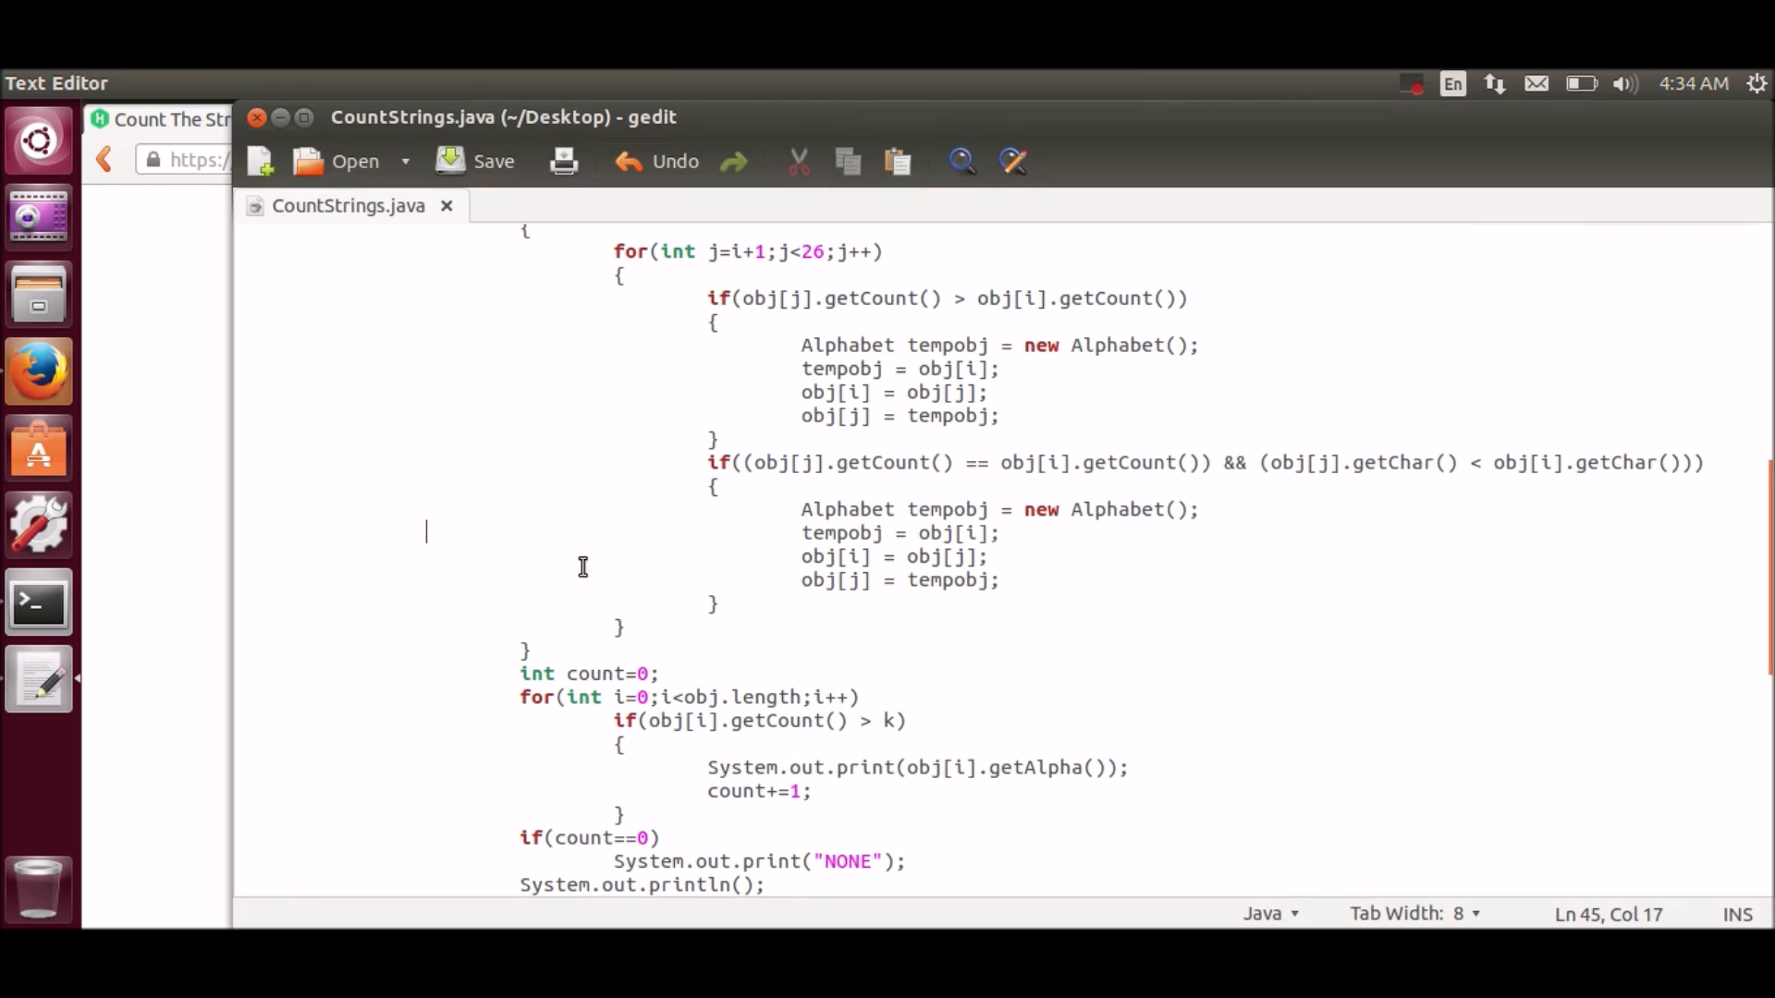
Step: Replace getChar with getAlpha in the tie-break if and change getAlpha's void to char
click(820, 496)
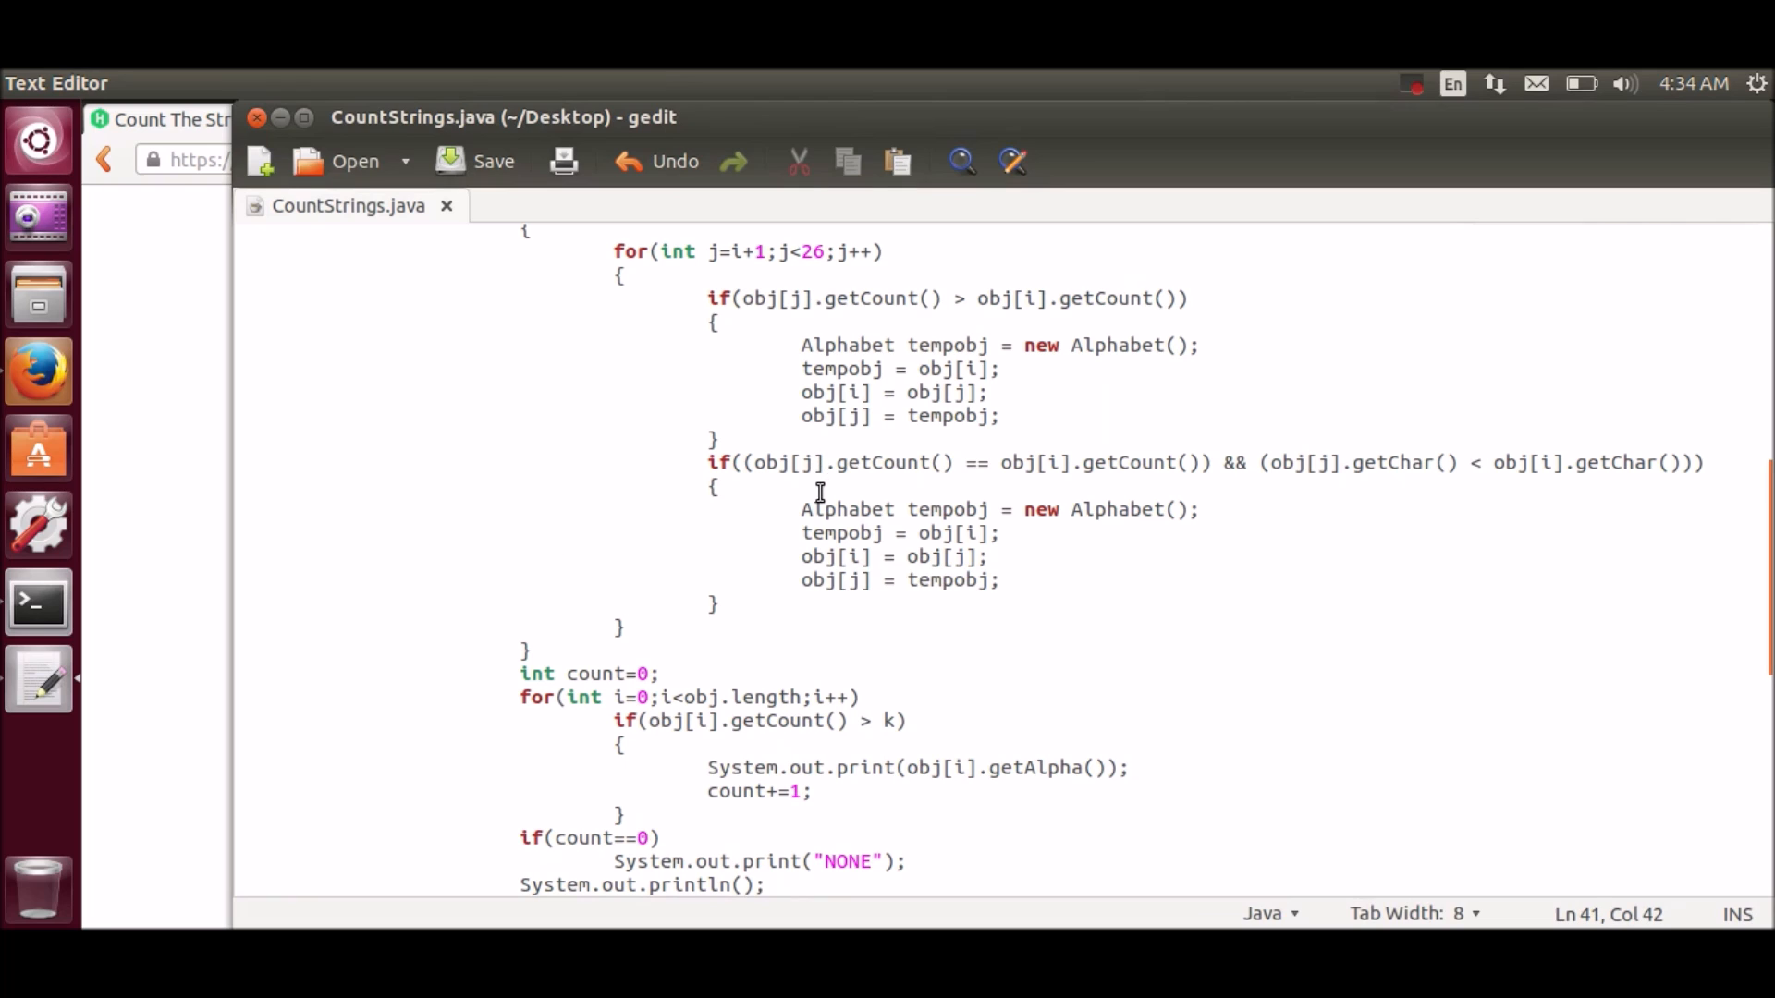
double_click(1406, 463)
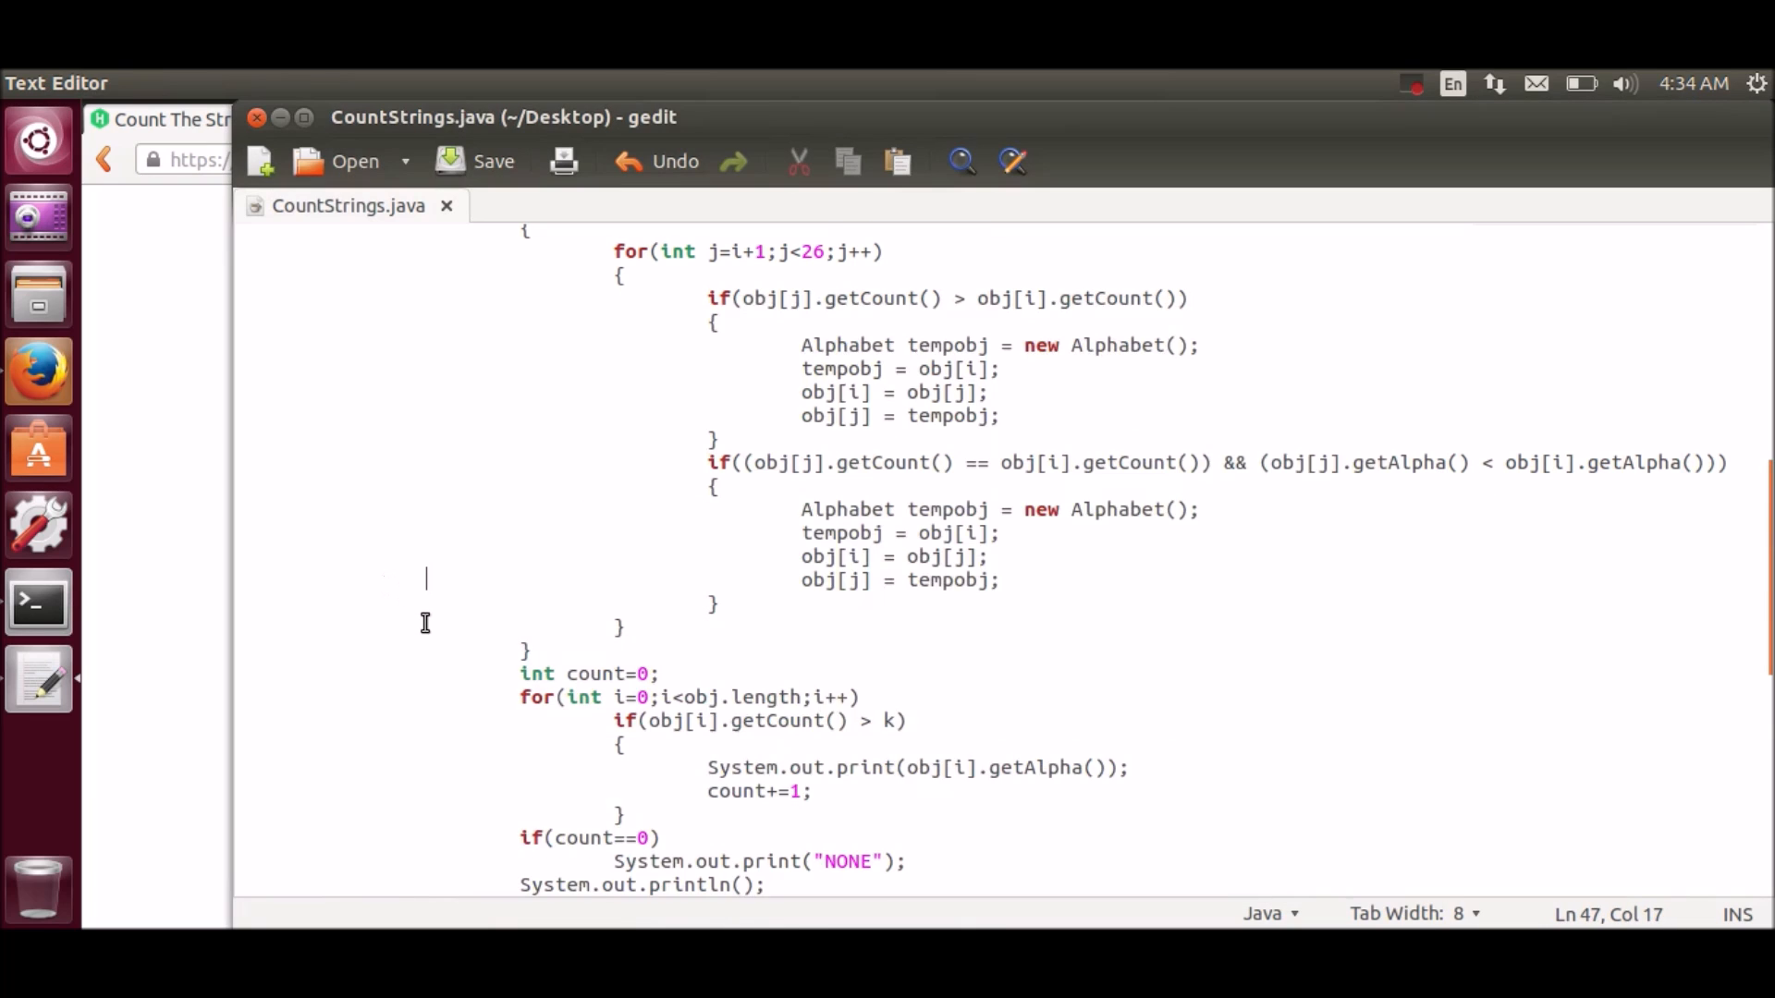
scroll(down, 3)
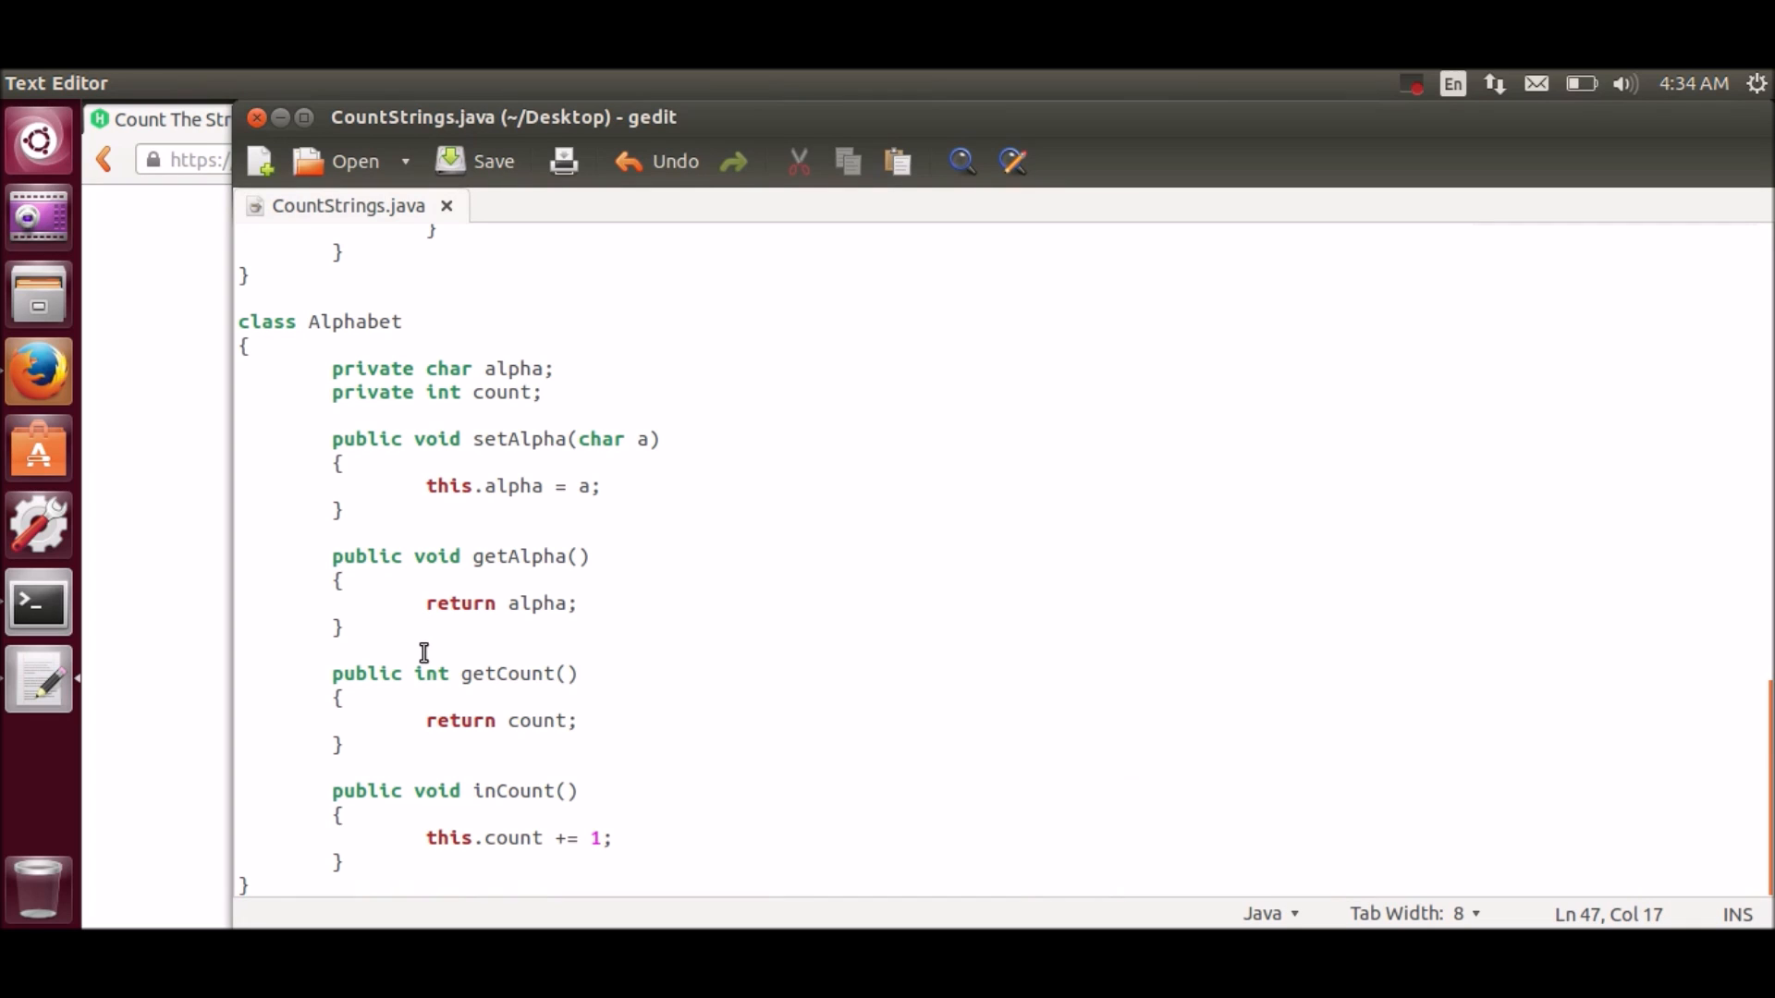
mouse_move(490, 599)
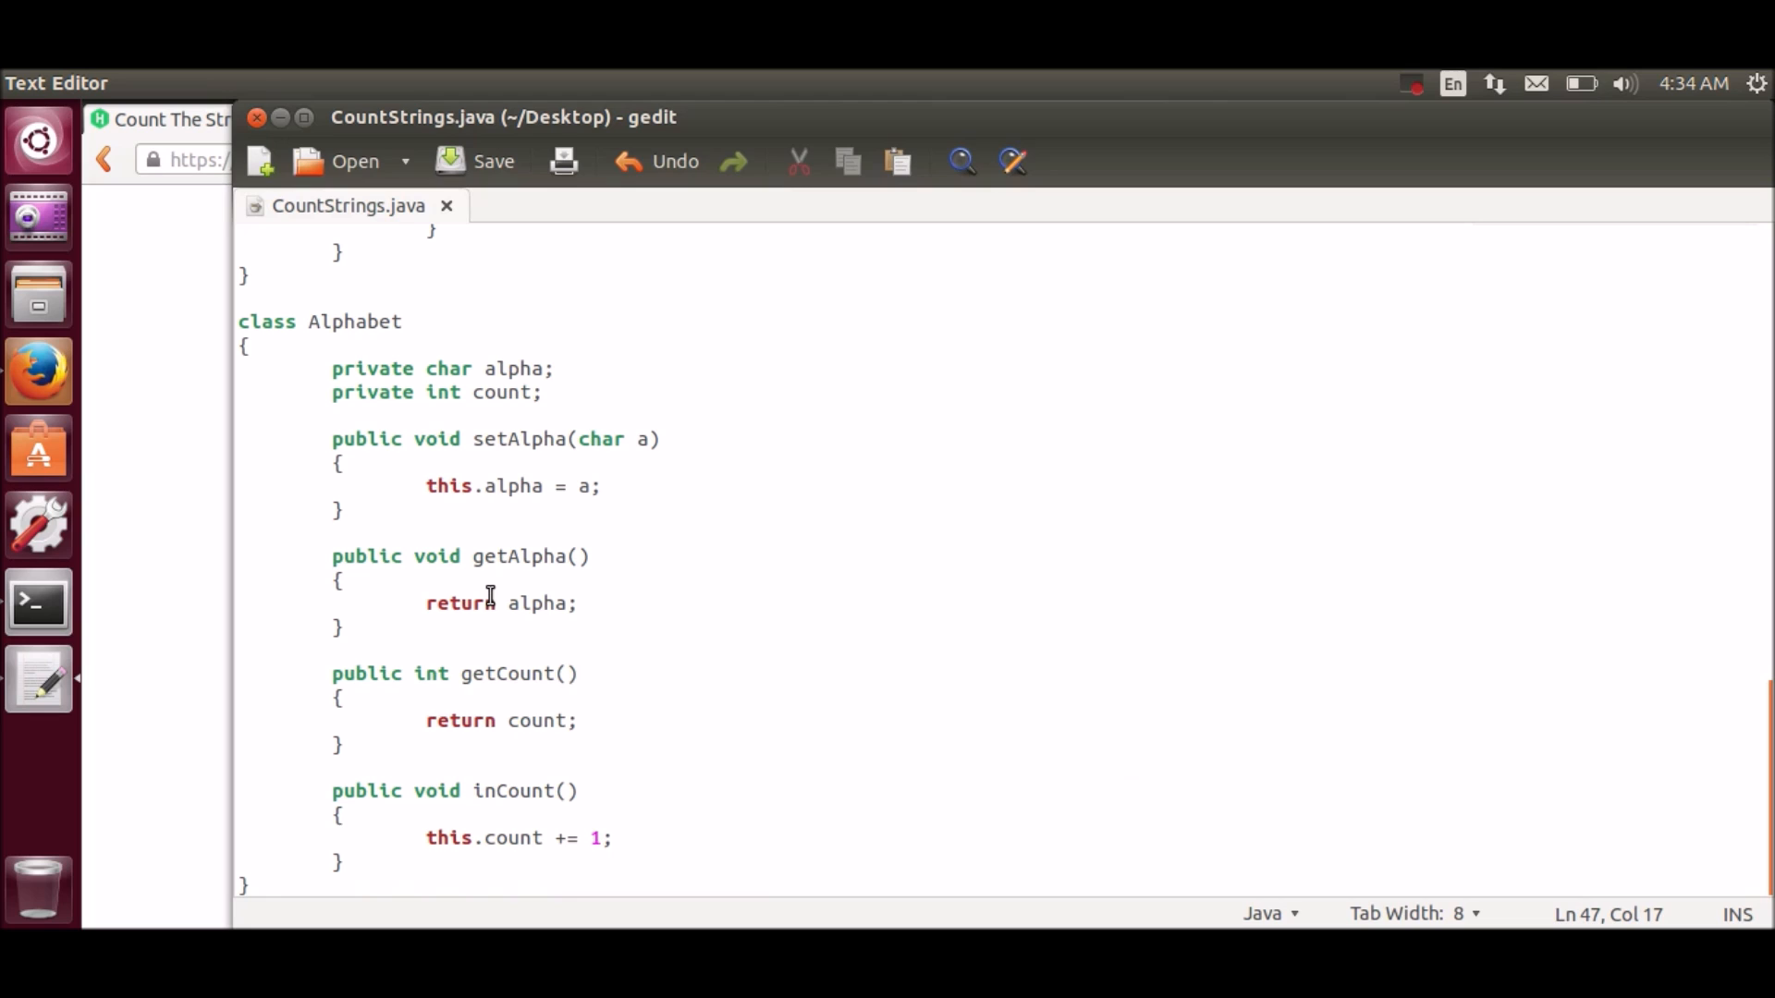
double_click(433, 556)
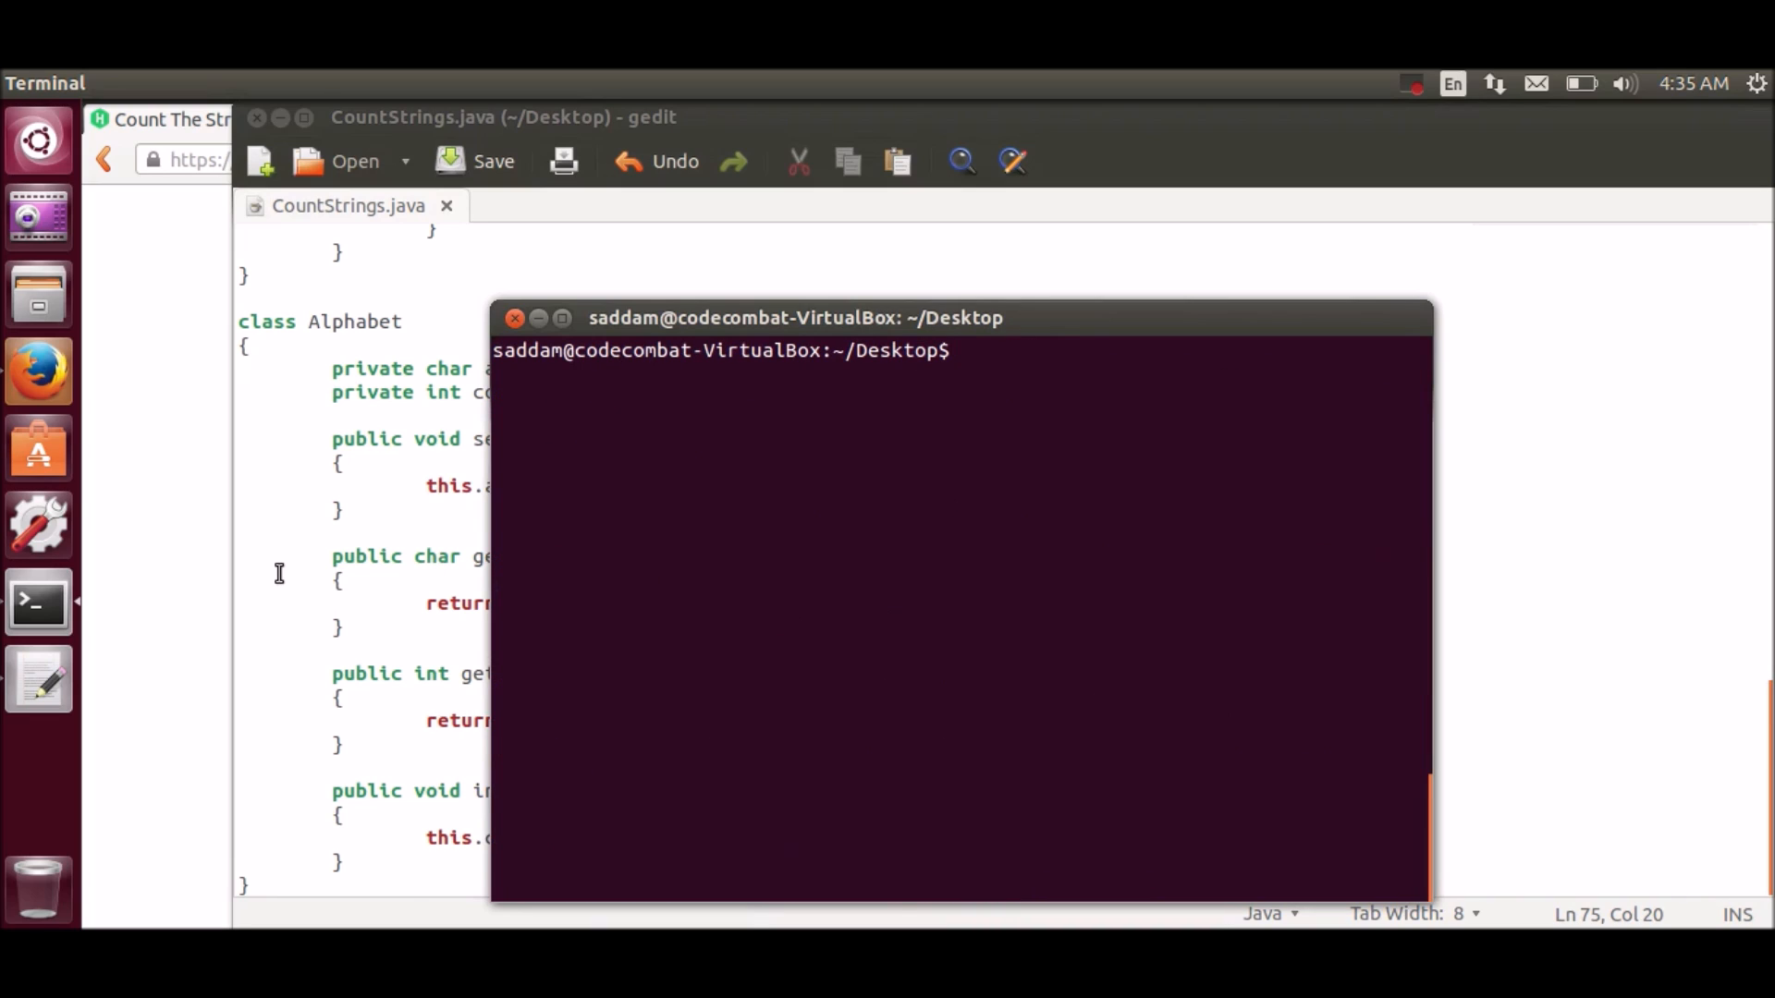
Step: Run java CountStrings and paste the HackerRank sample string abbababbabkeleeklkel as input
text(java Count)
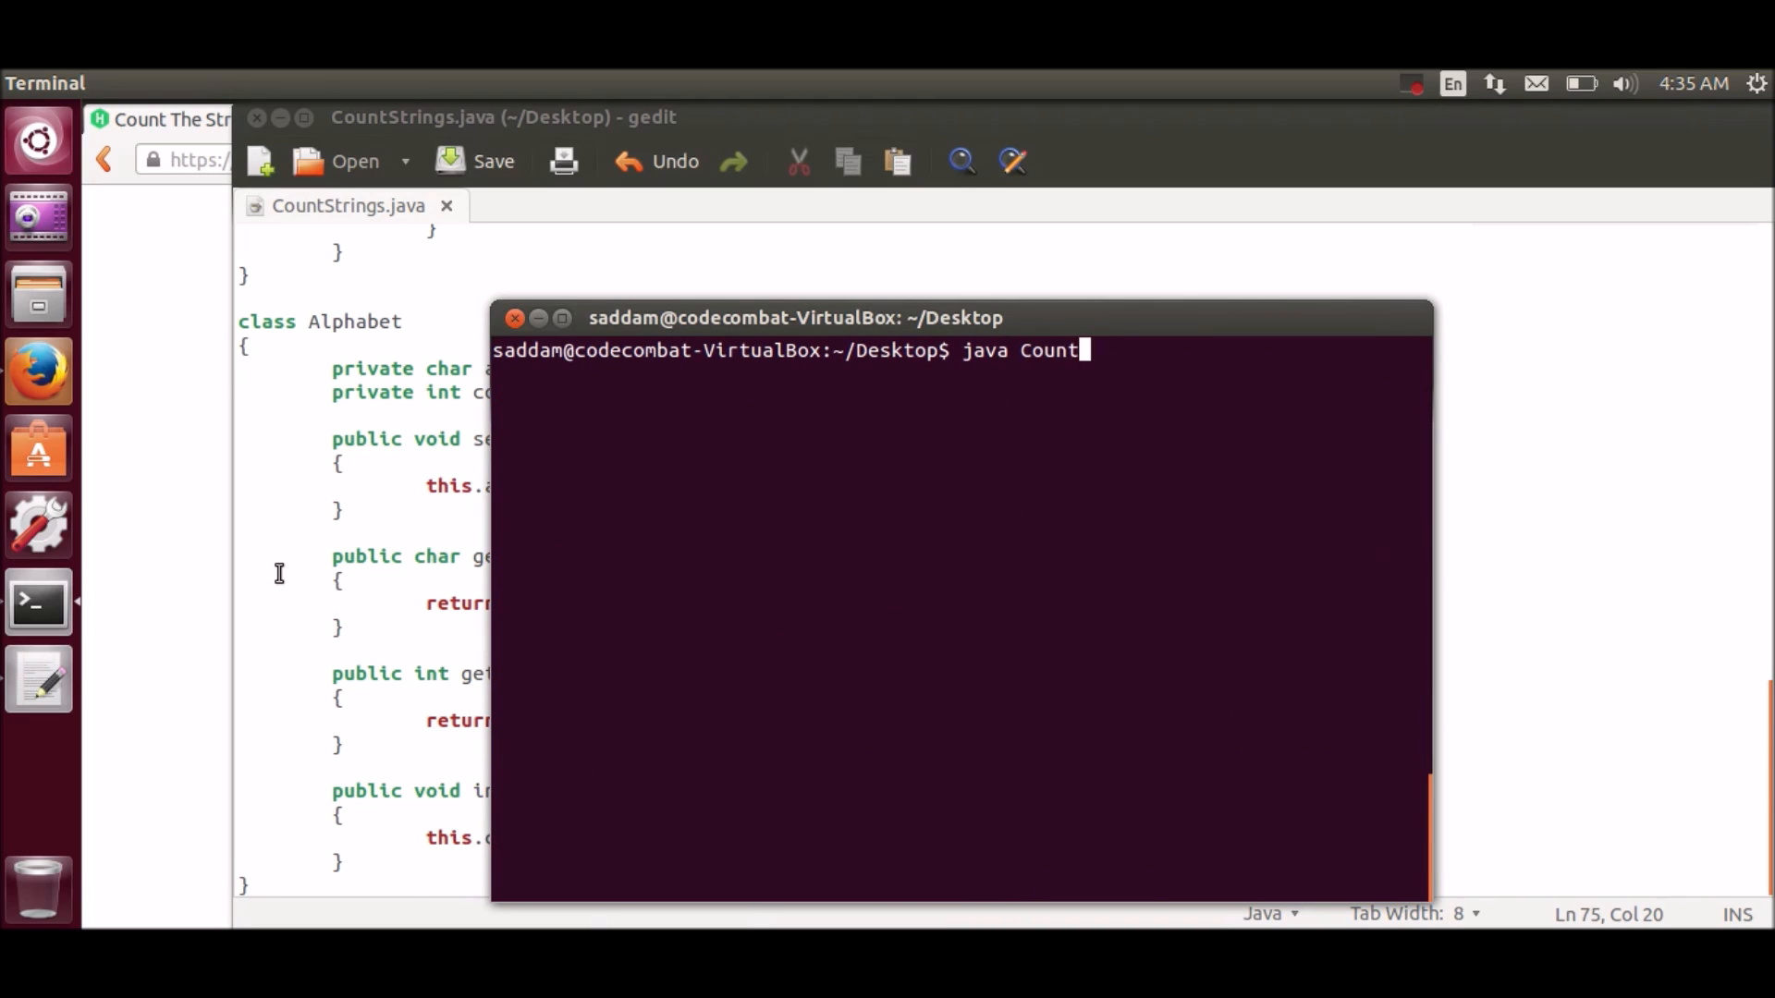
text(Strings)
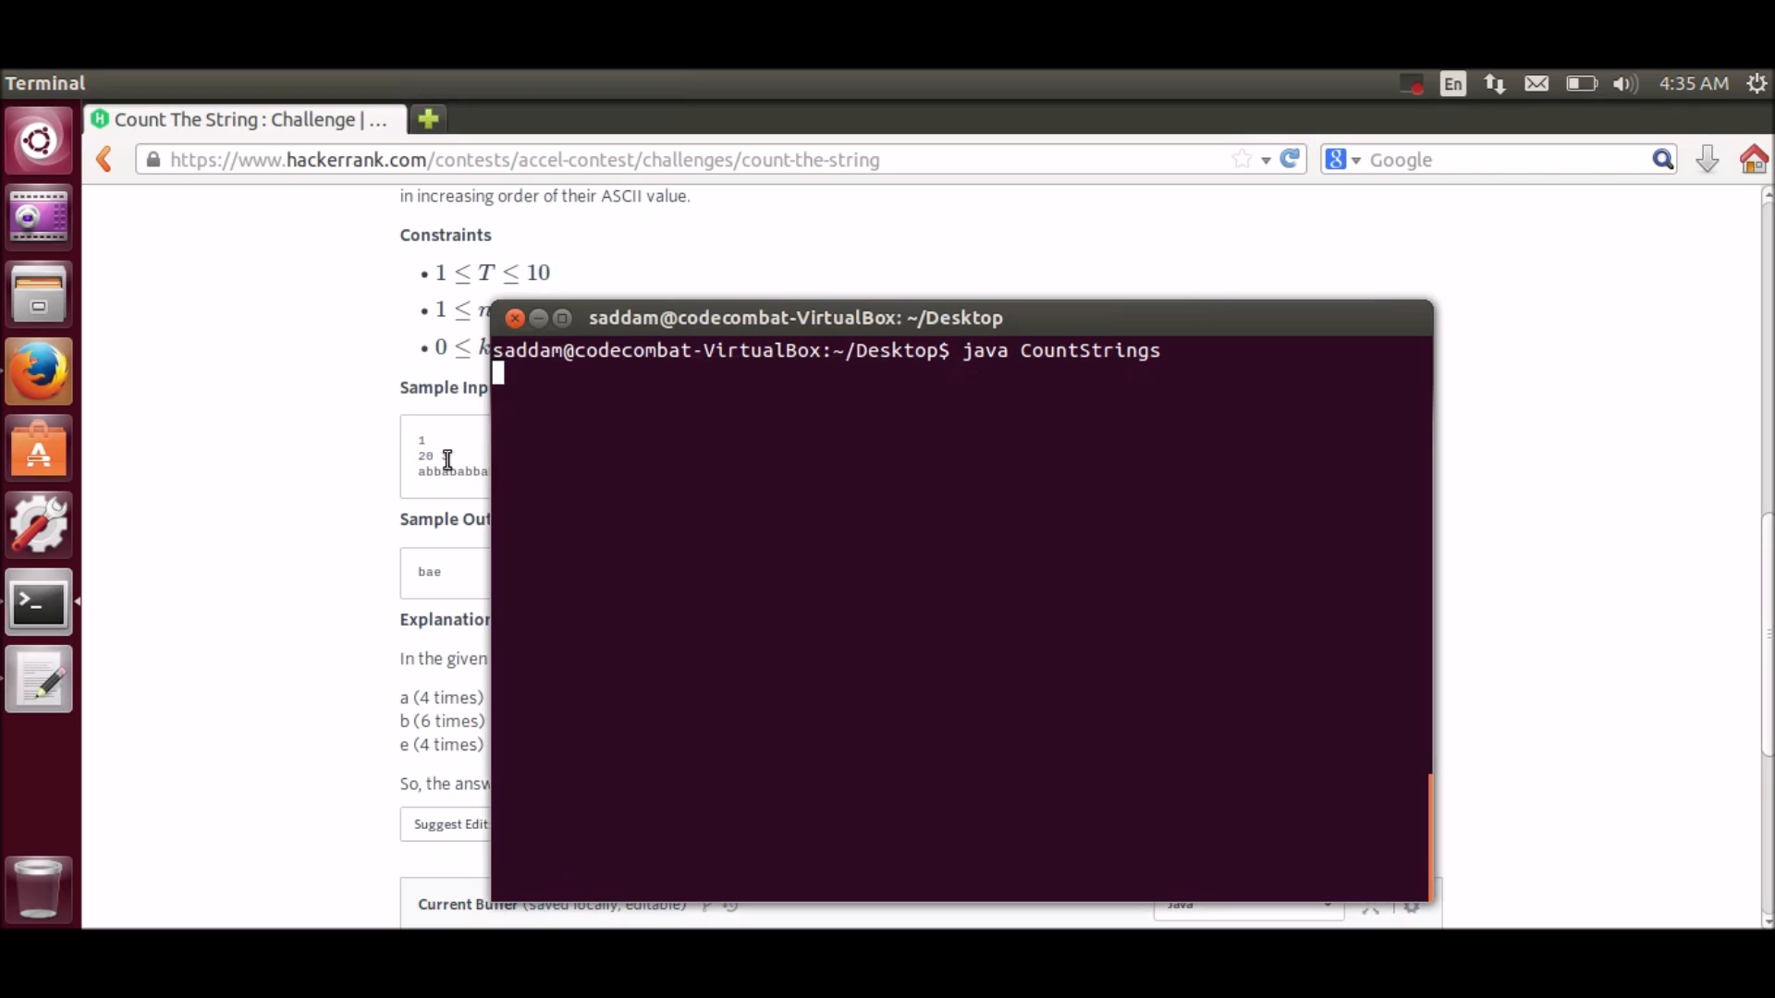
drag(796, 319, 902, 303)
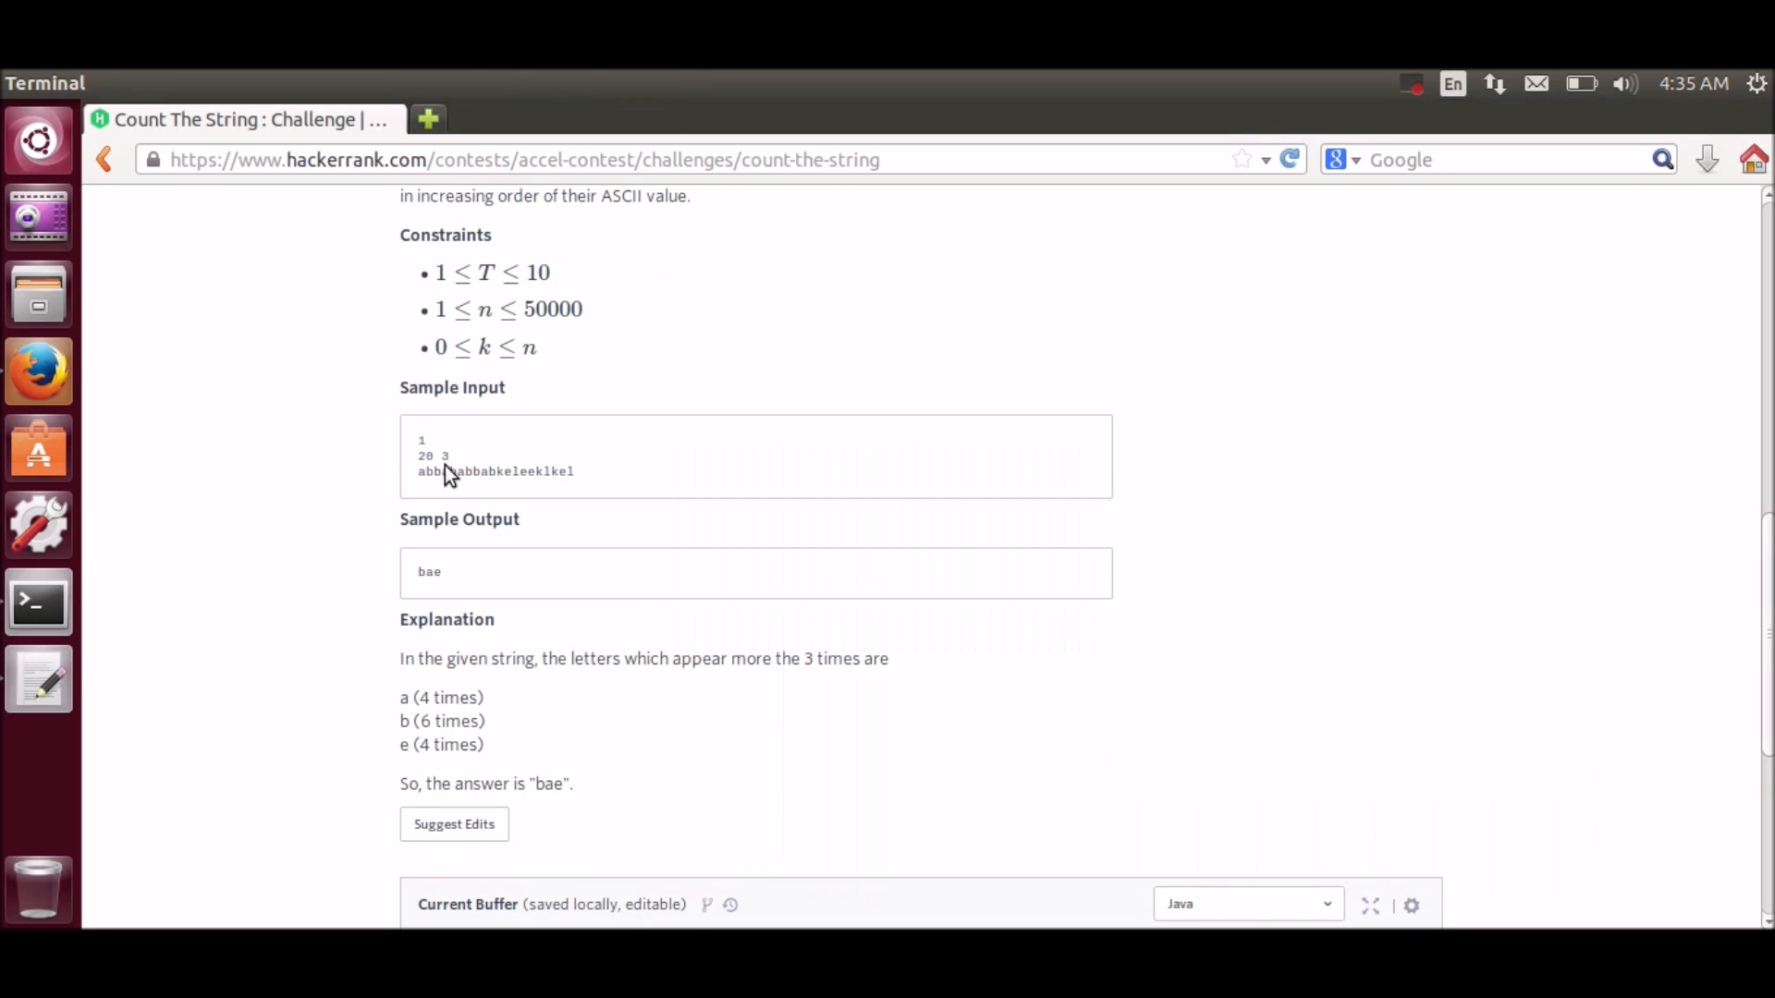
right_click(494, 470)
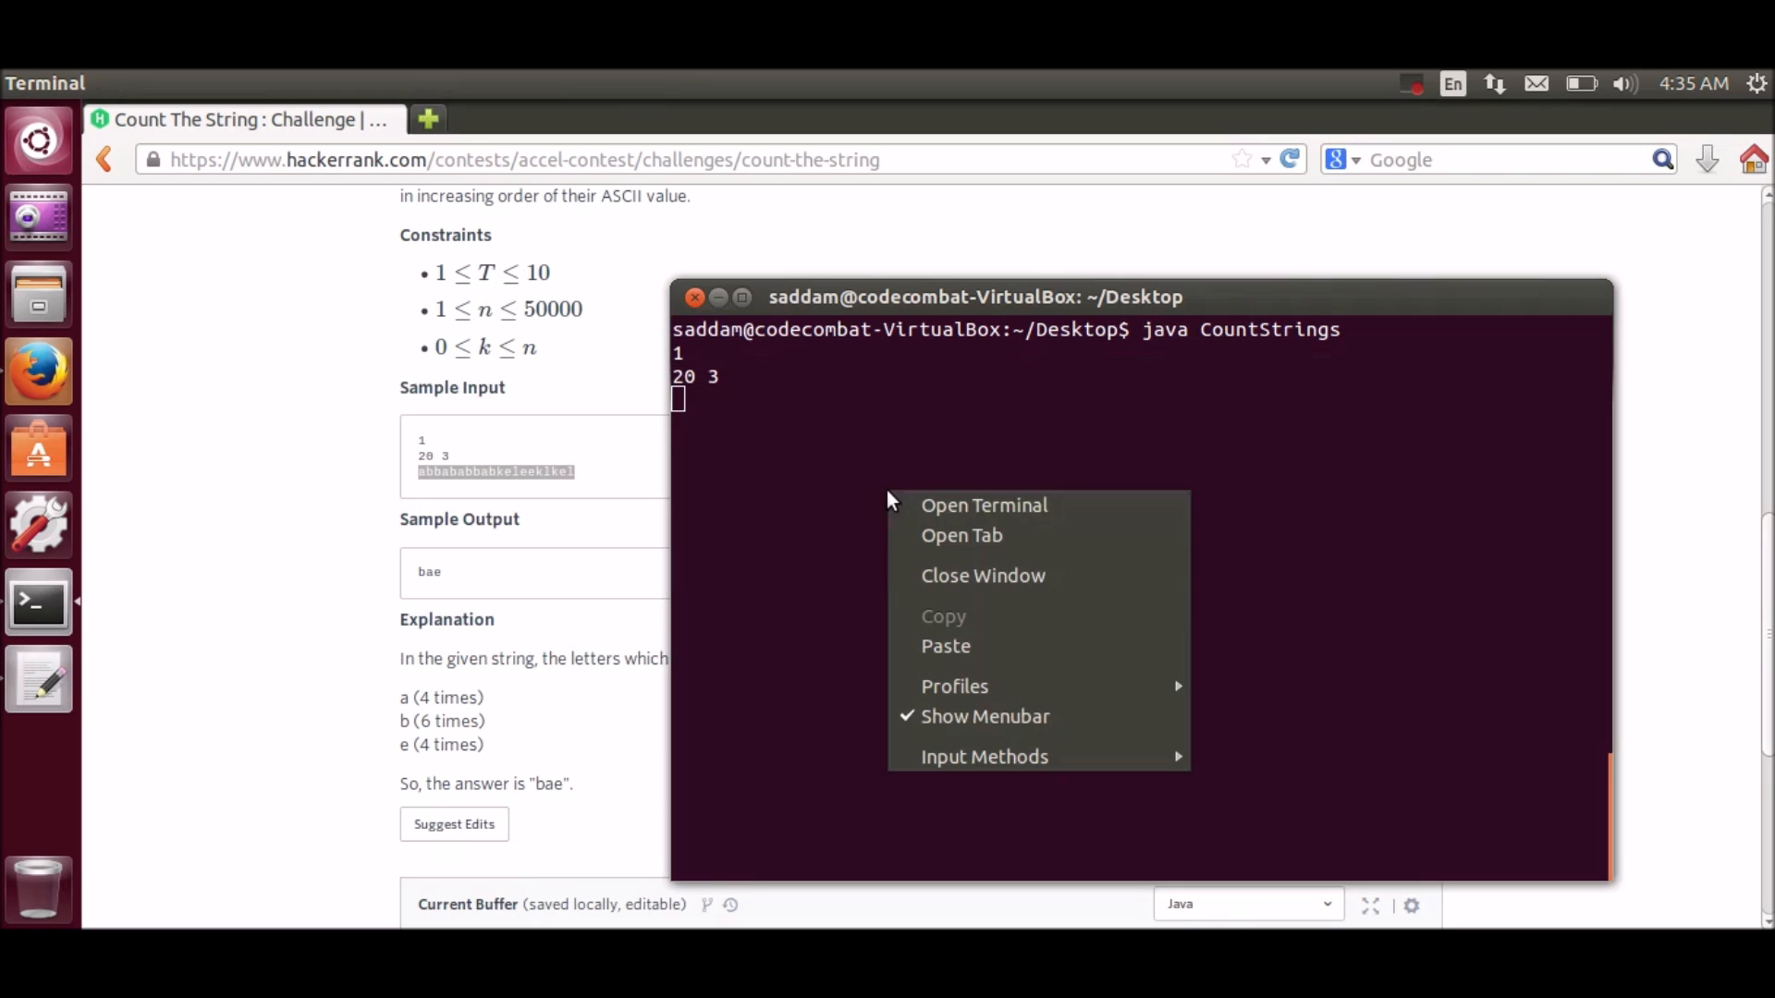
click(946, 646)
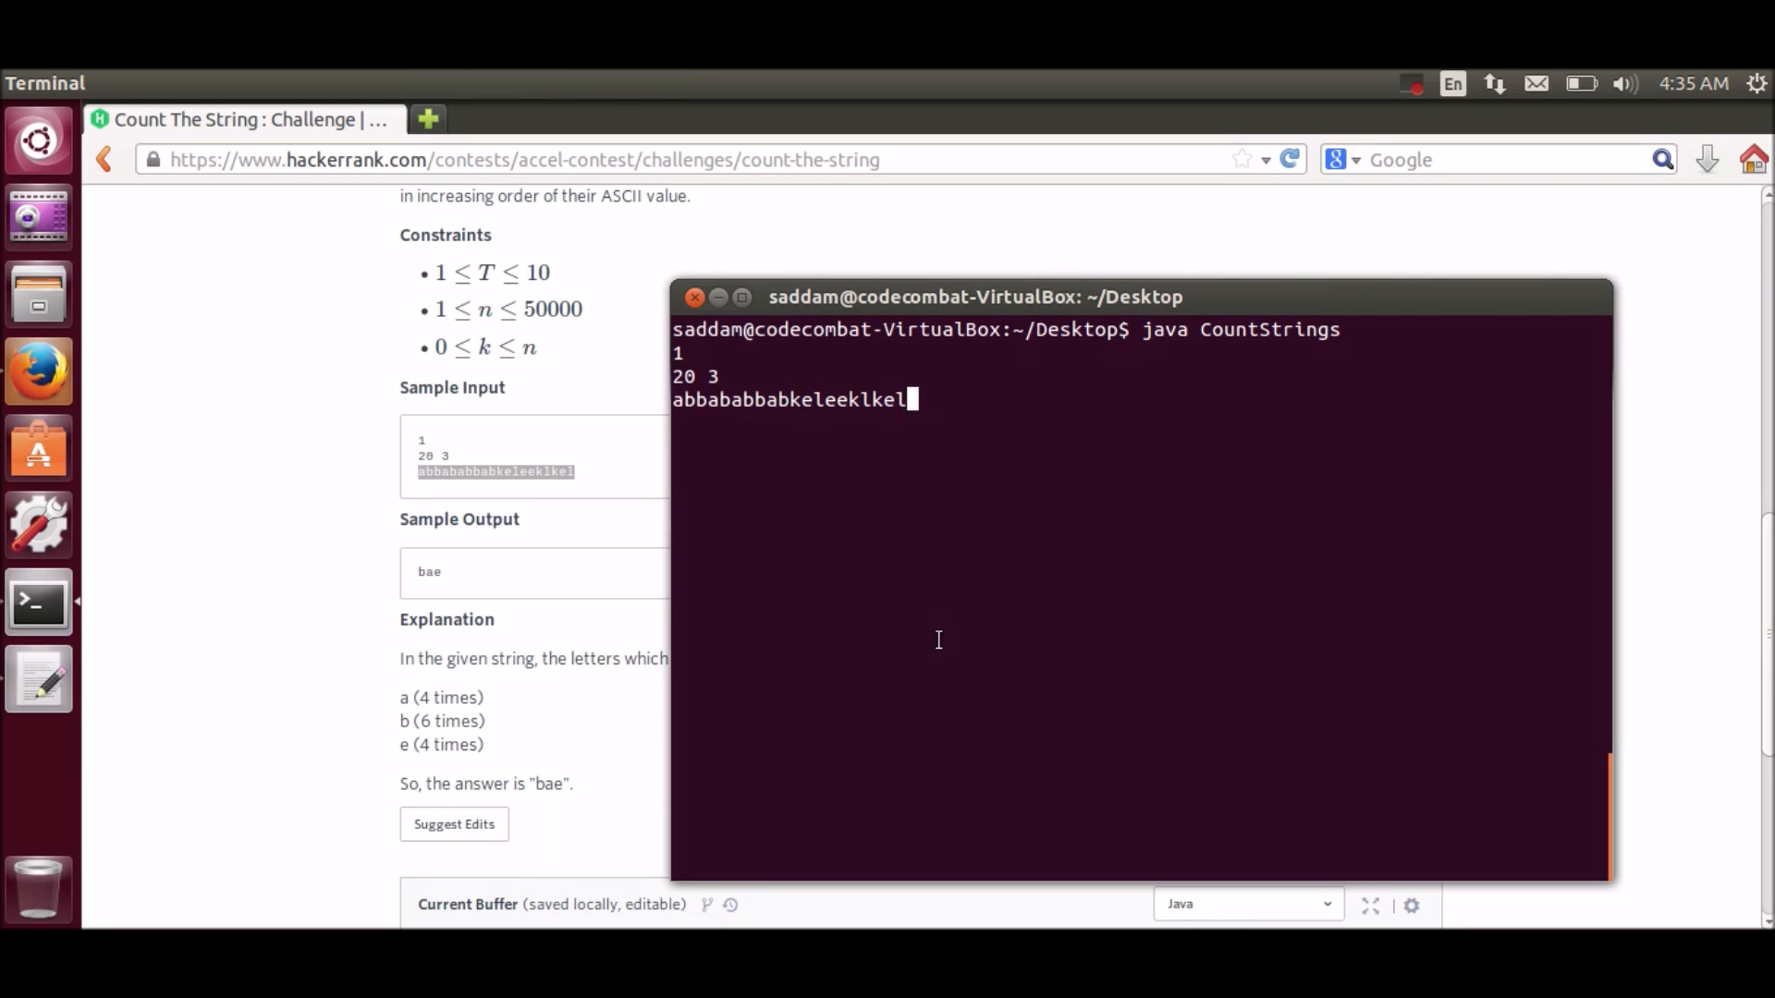